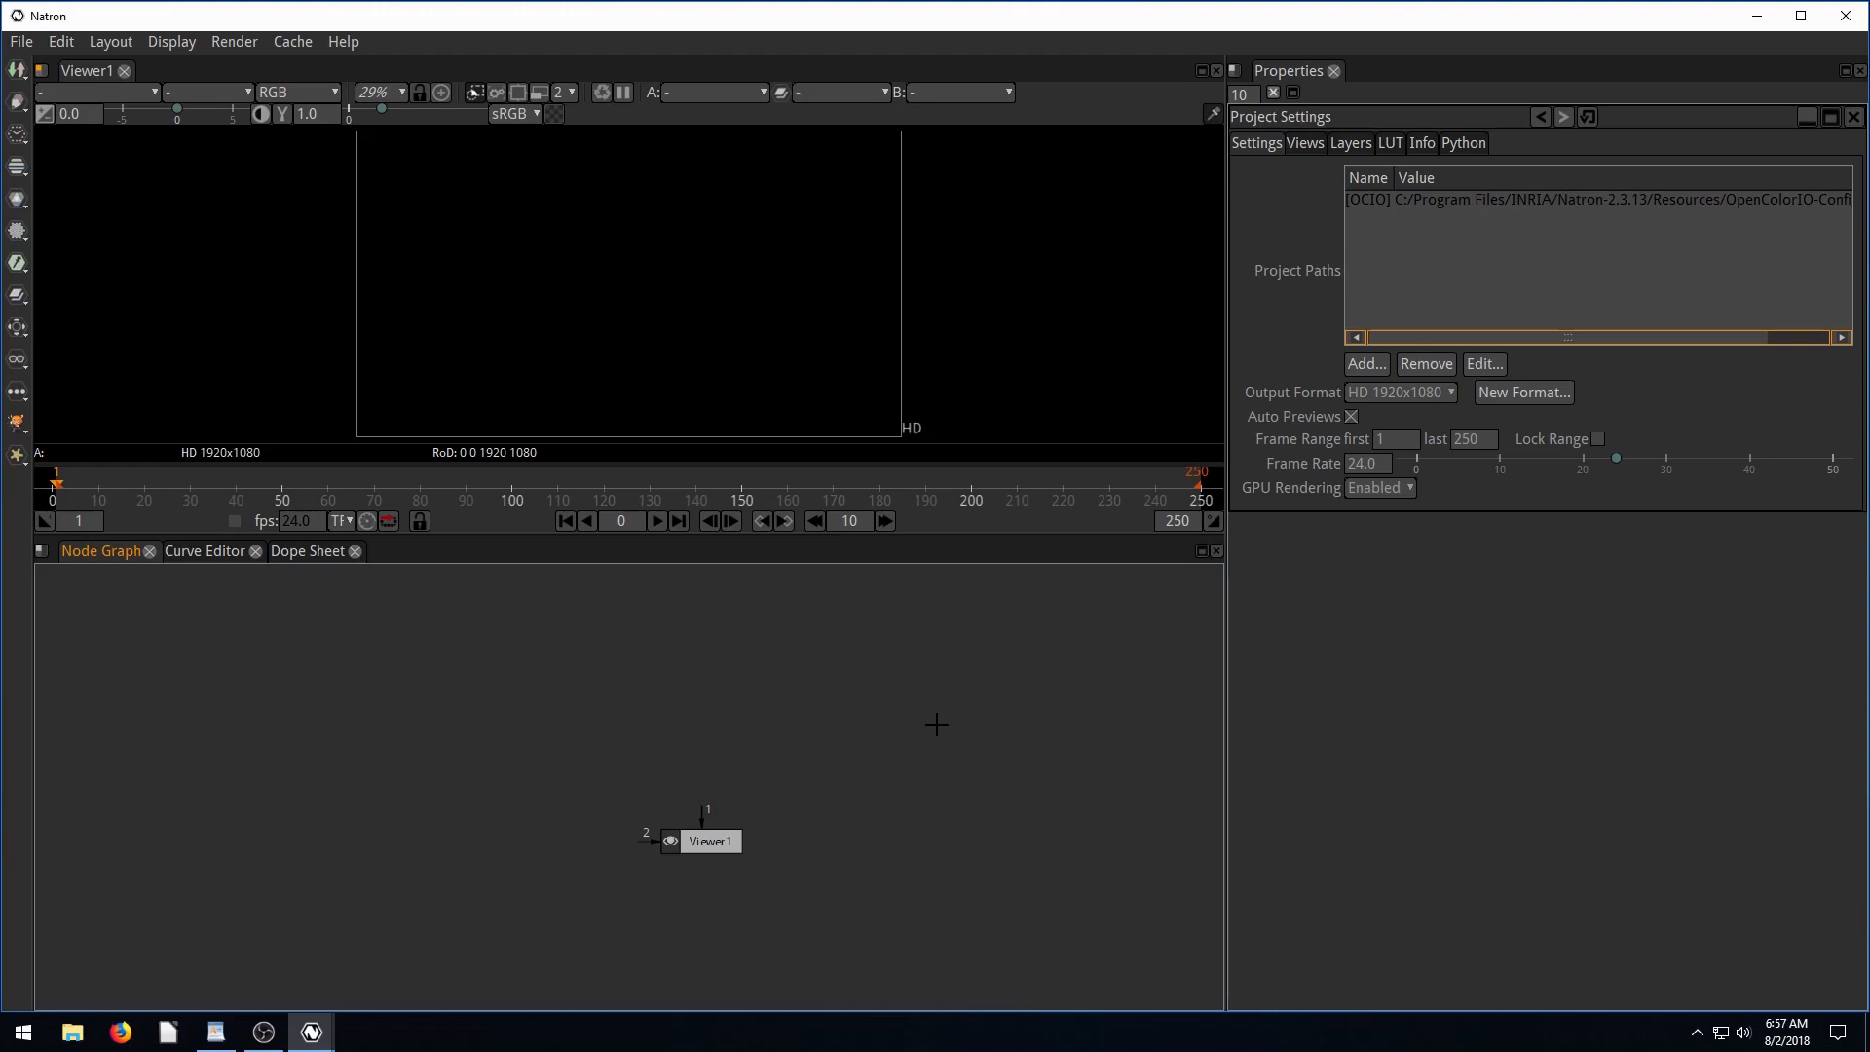
pyautogui.moveTo(686, 277)
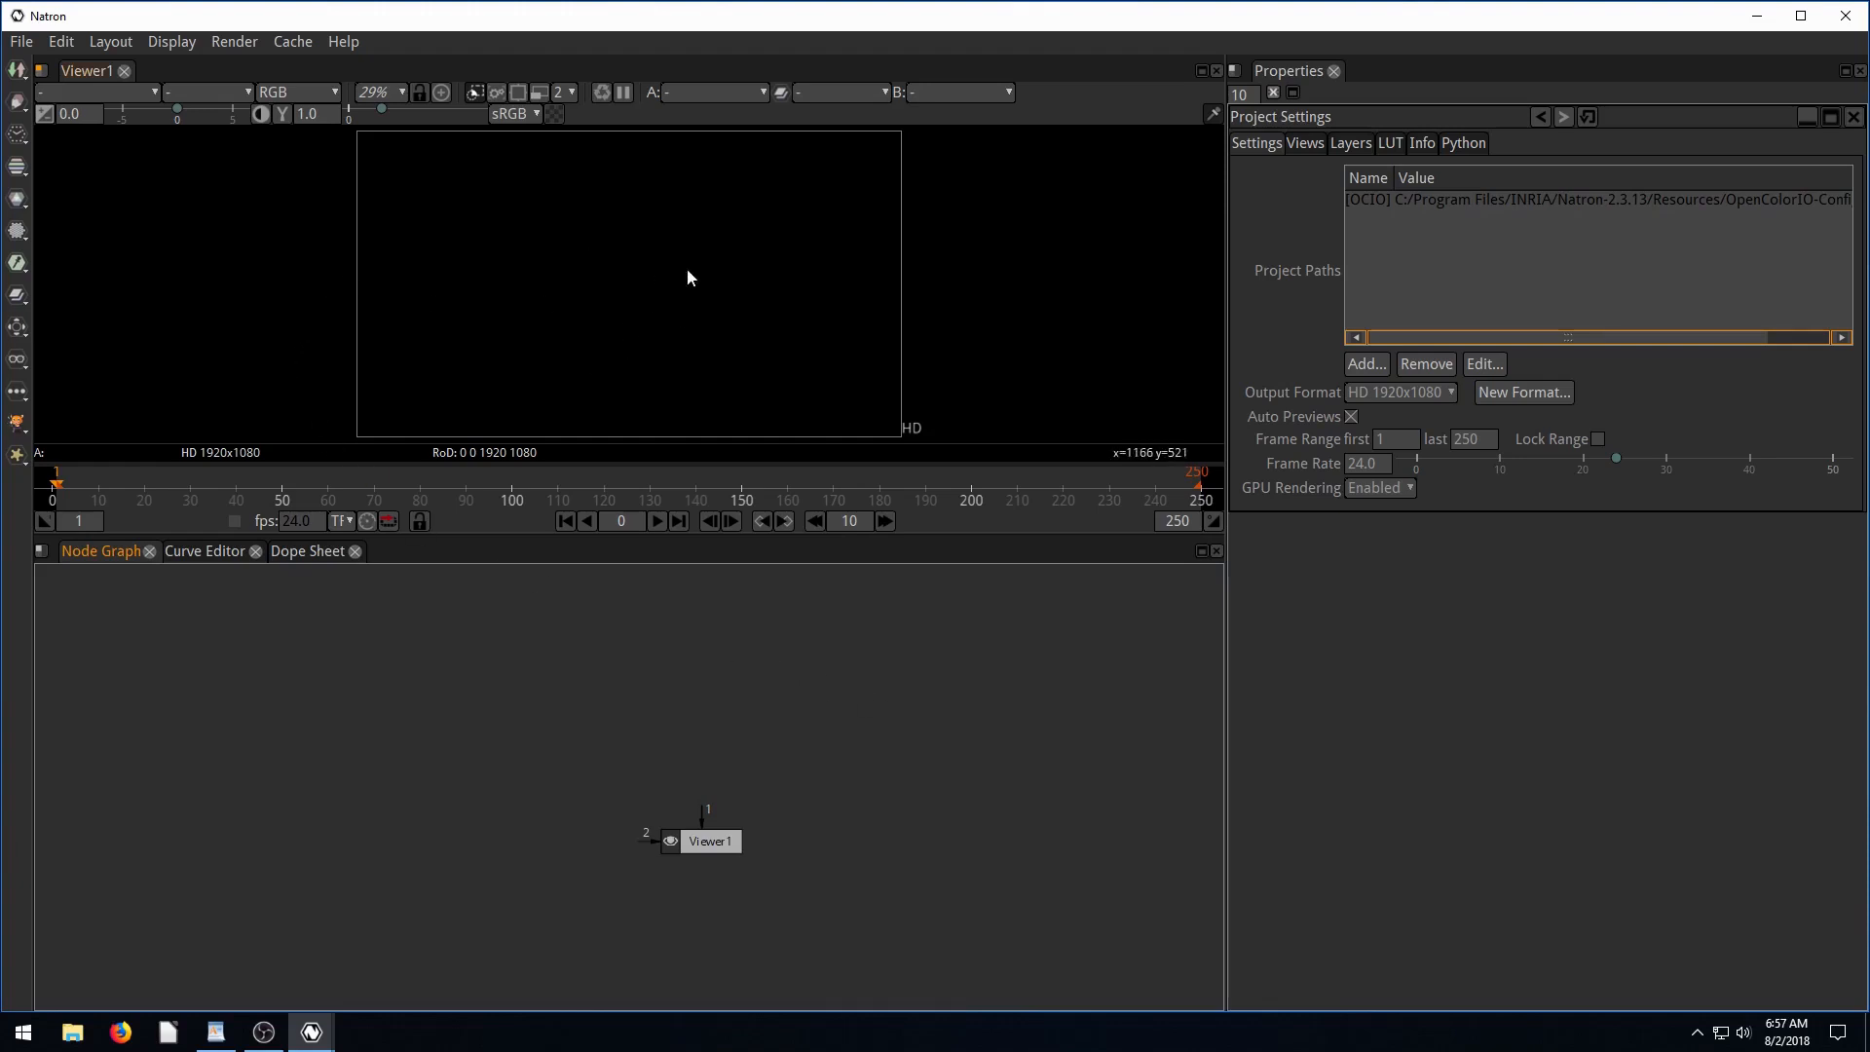
pyautogui.moveTo(1047, 302)
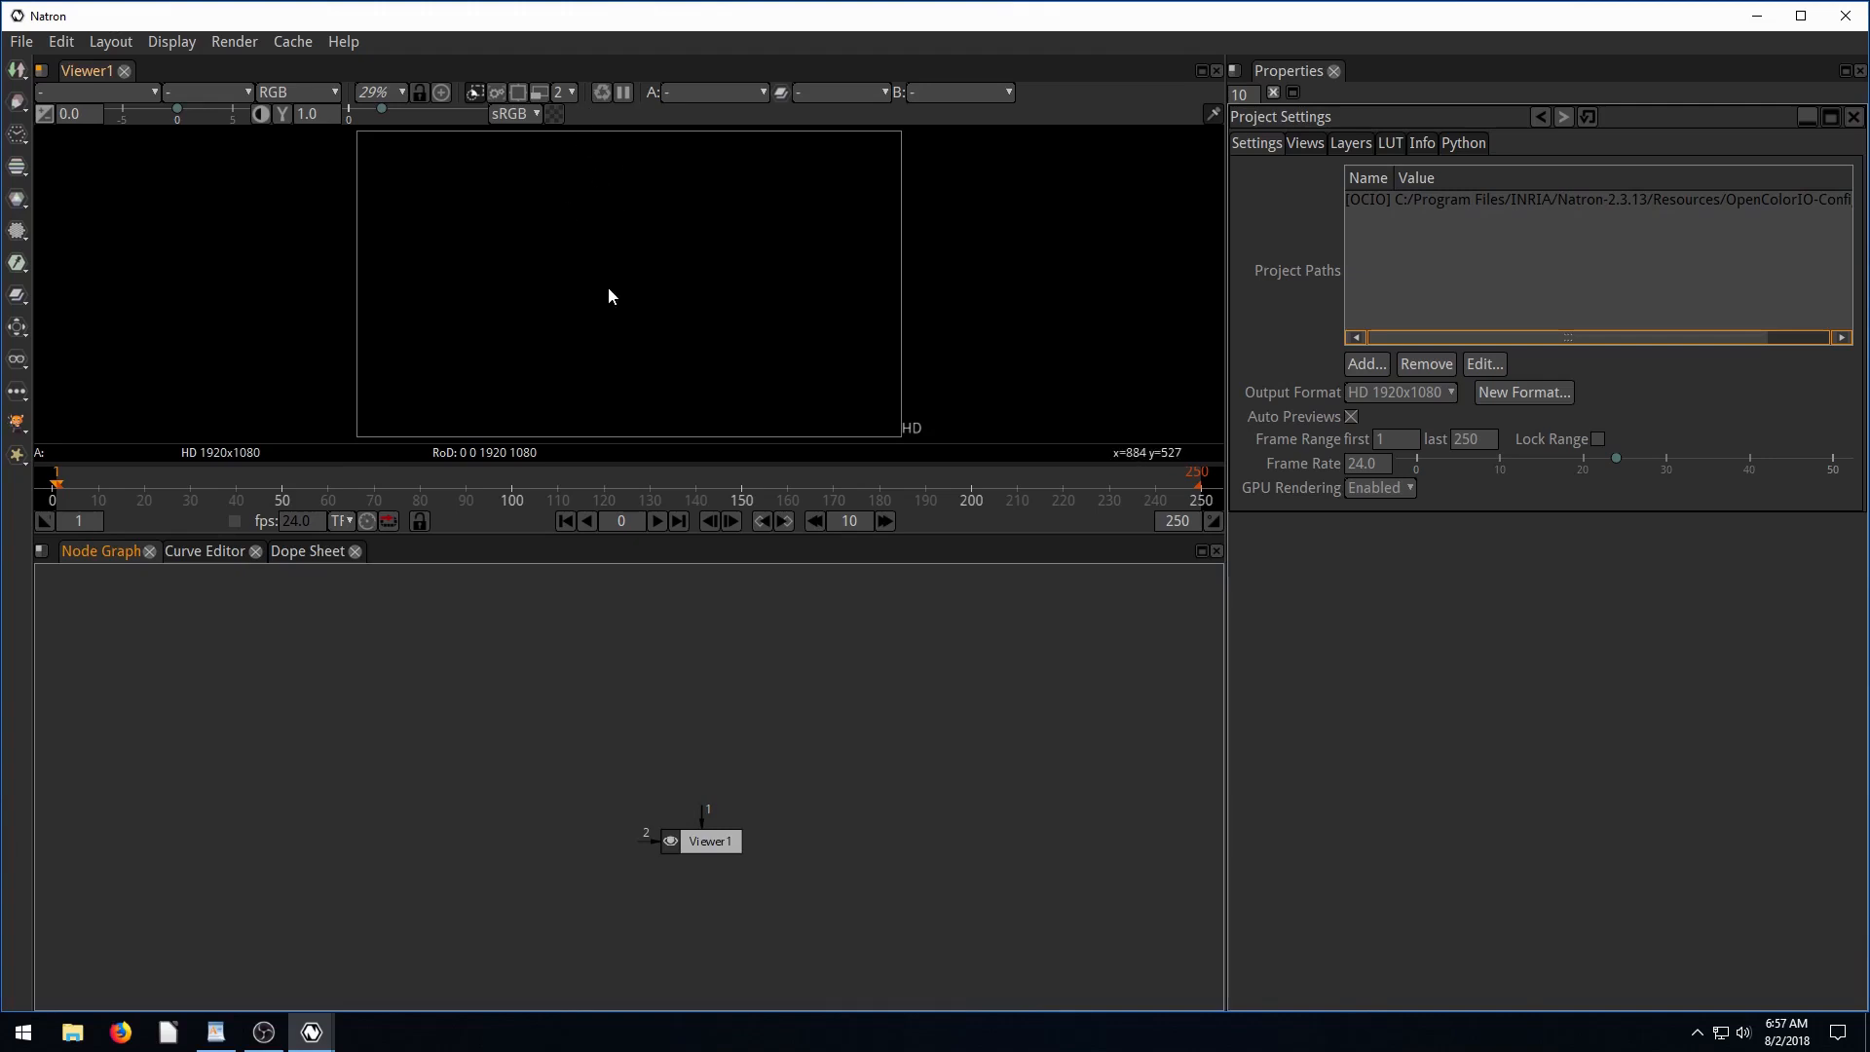
pyautogui.moveTo(828, 303)
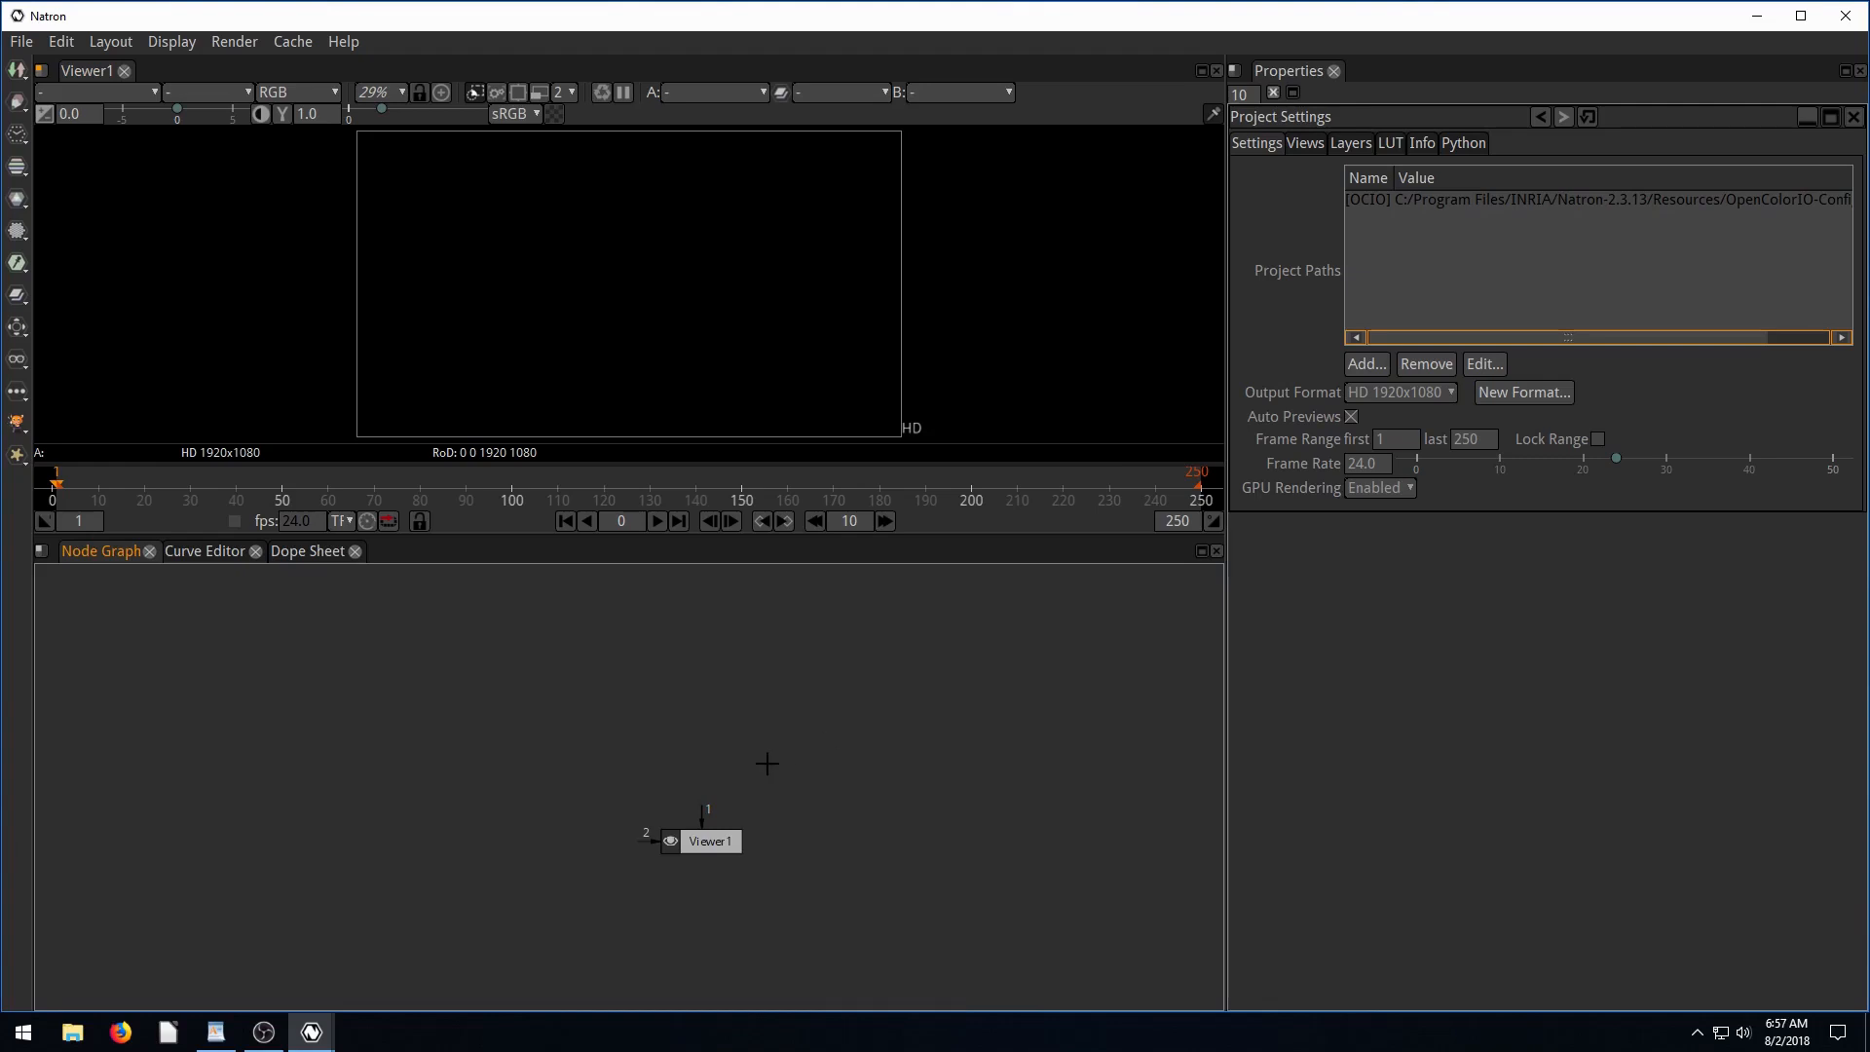
pyautogui.moveTo(683, 725)
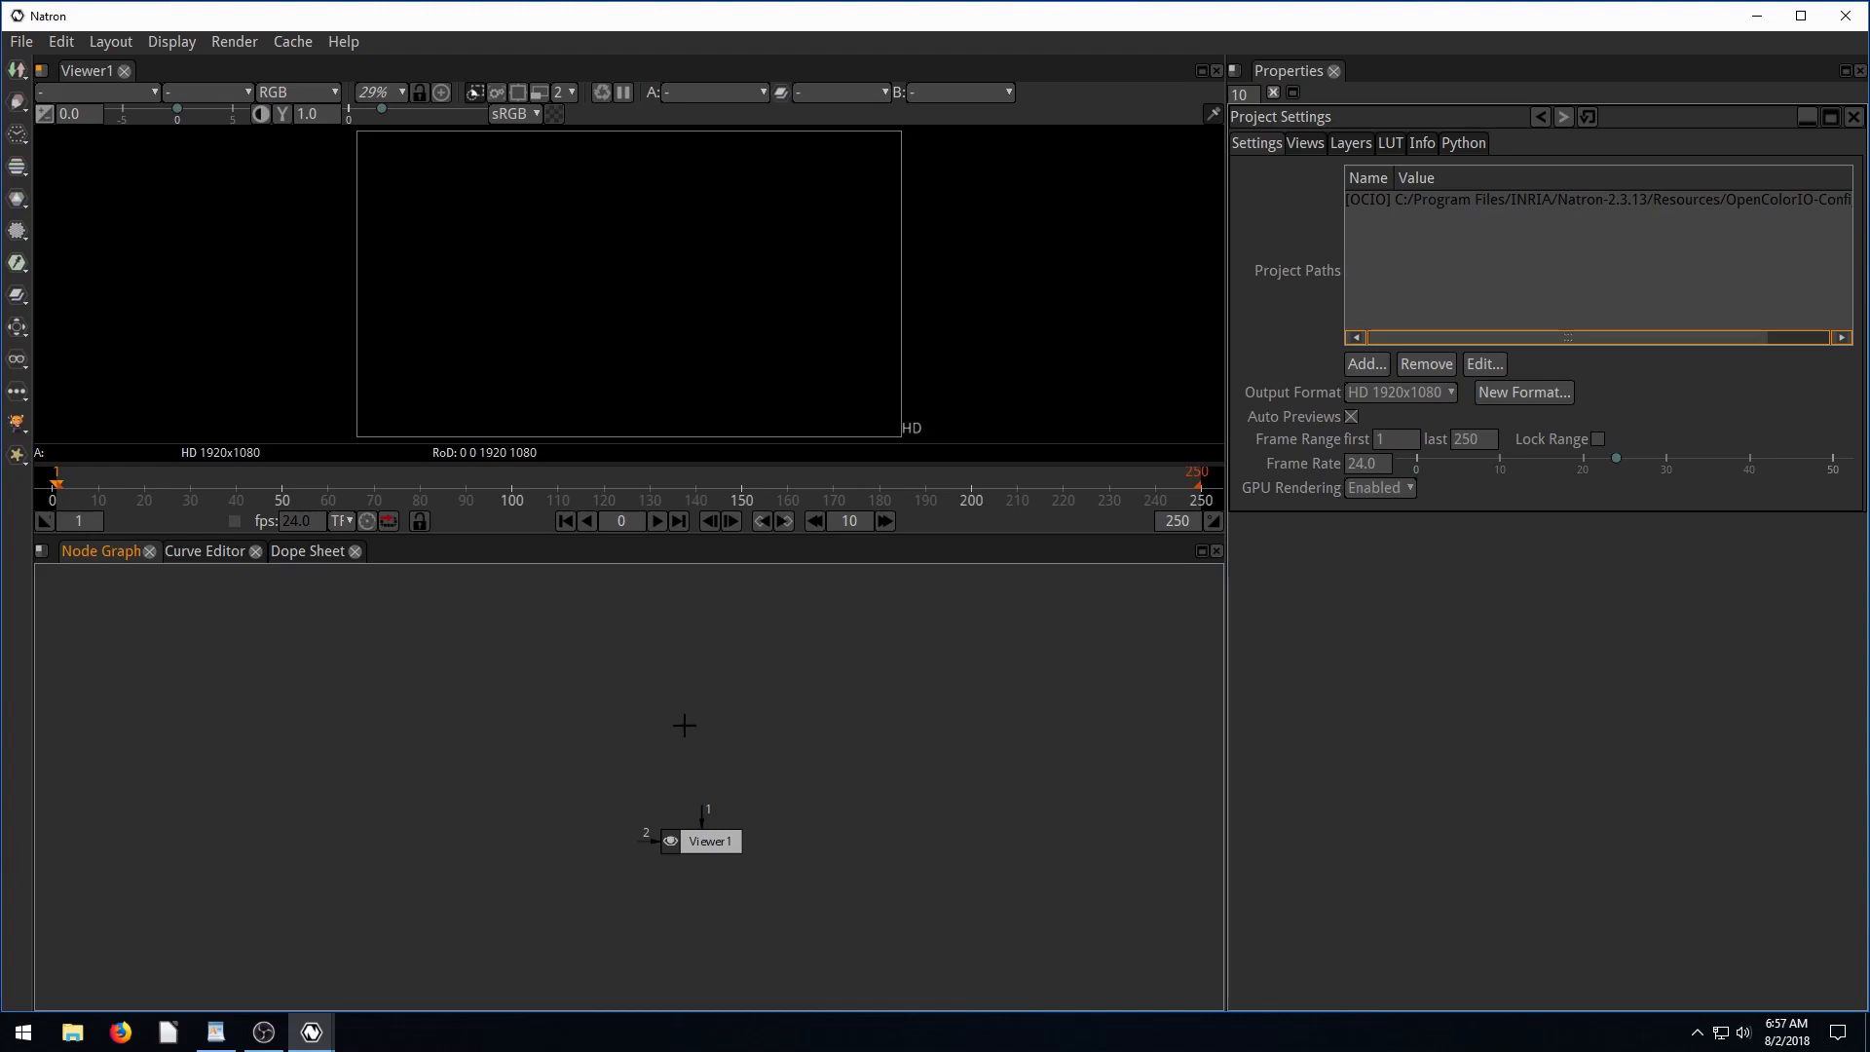
pyautogui.moveTo(431, 733)
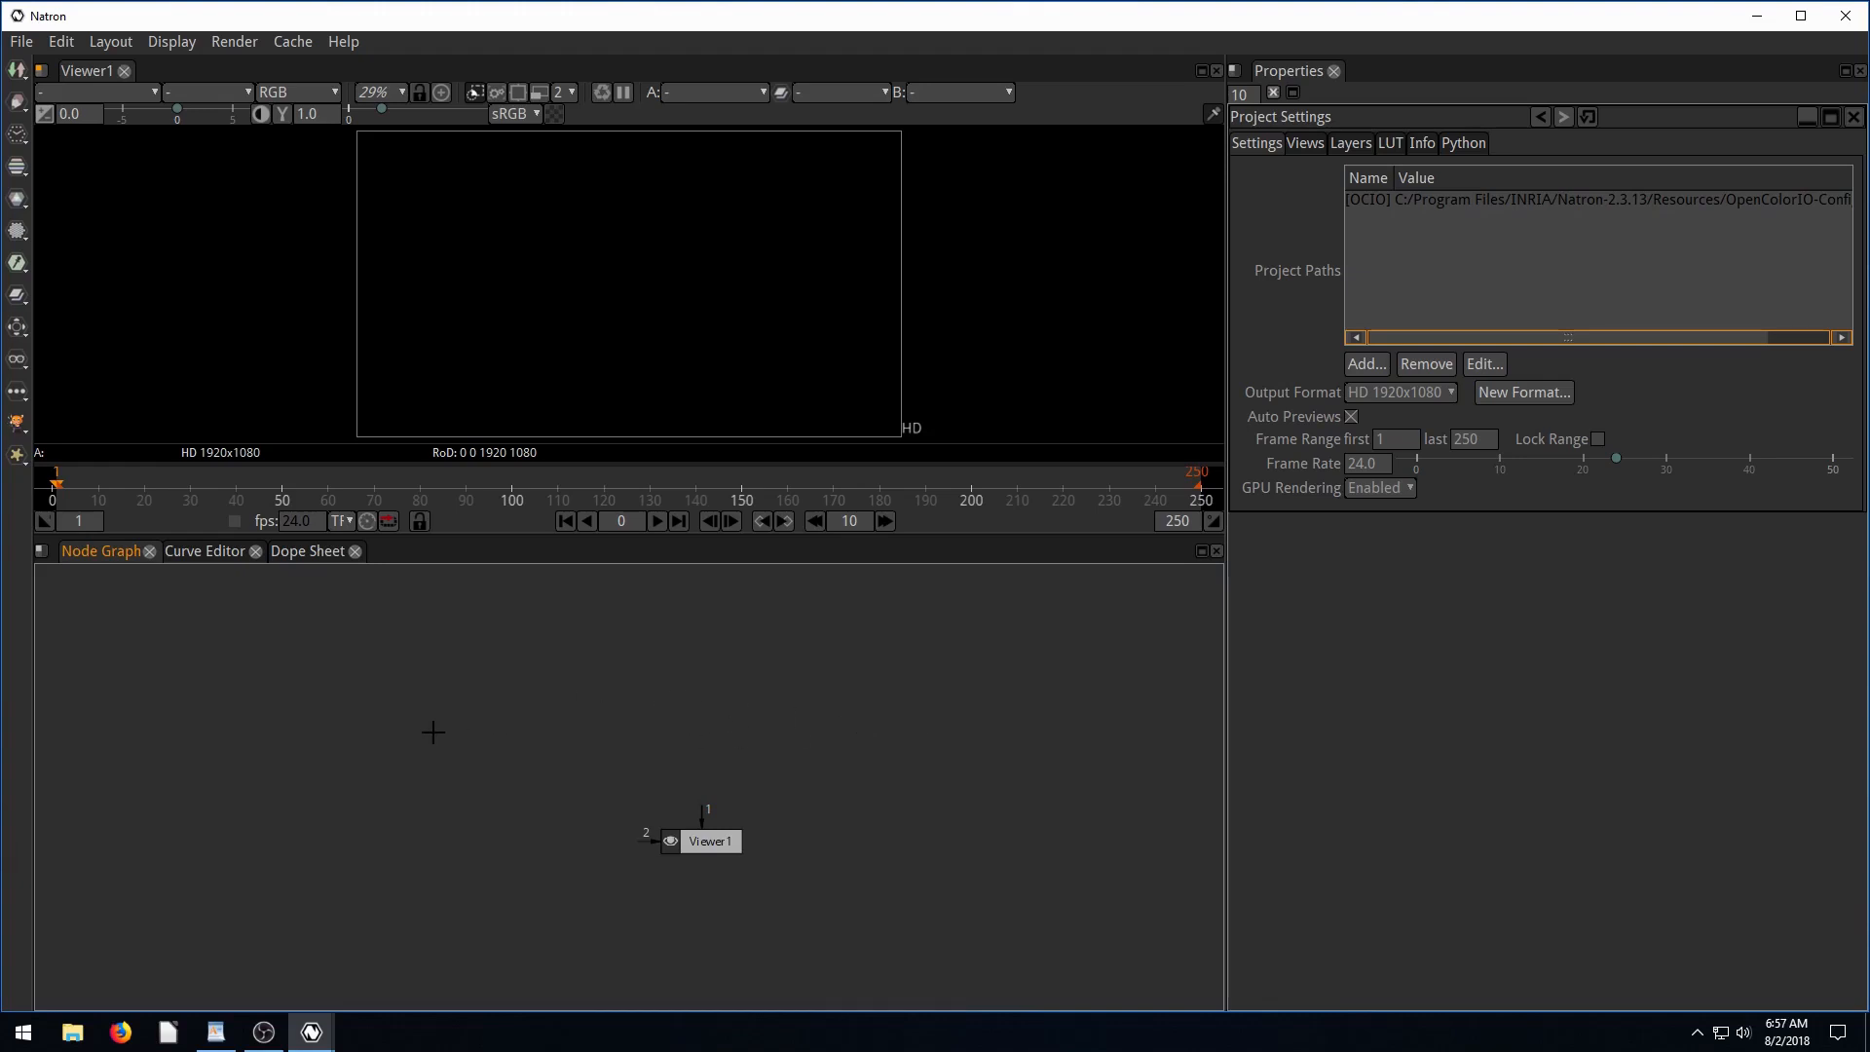
# Drag the Viewer1 node around the graph and settle it slightly right of its start.
pyautogui.moveTo(708, 840); pyautogui.dragTo(581, 771)
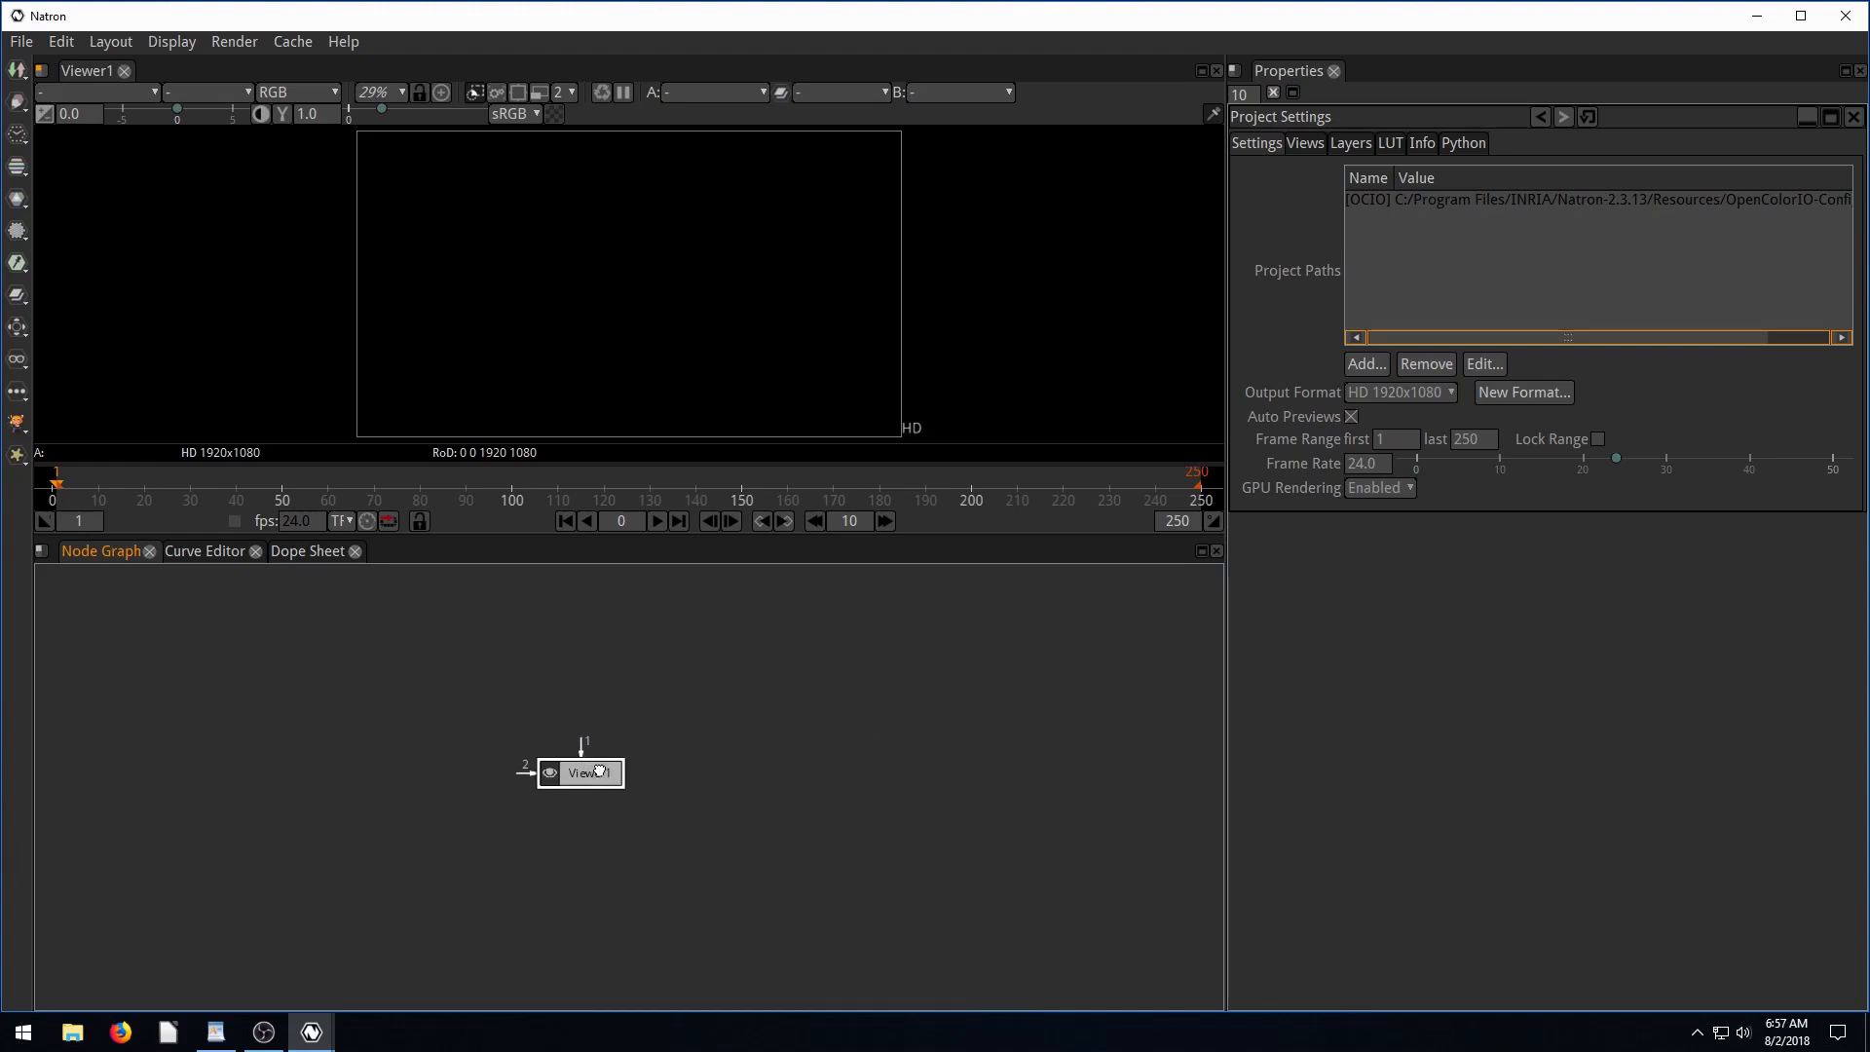
pyautogui.moveTo(580, 772); pyautogui.dragTo(785, 844)
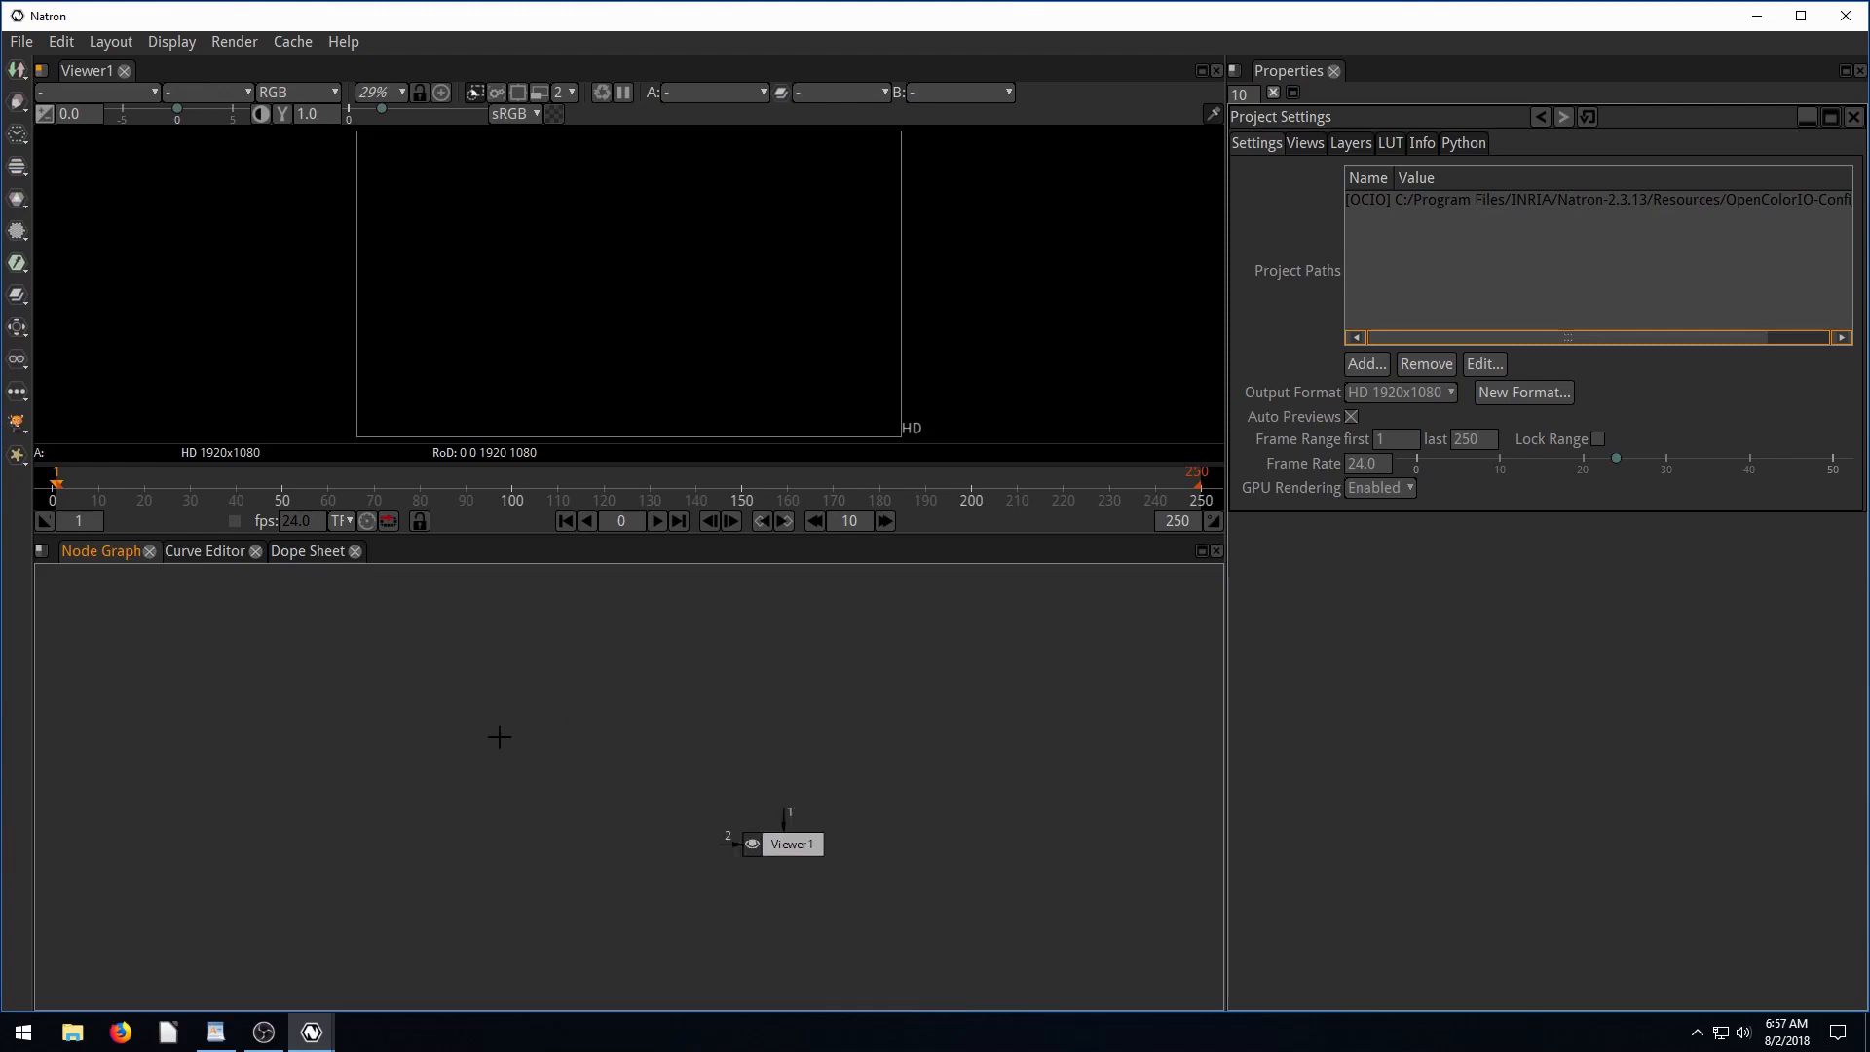
pyautogui.moveTo(509, 734)
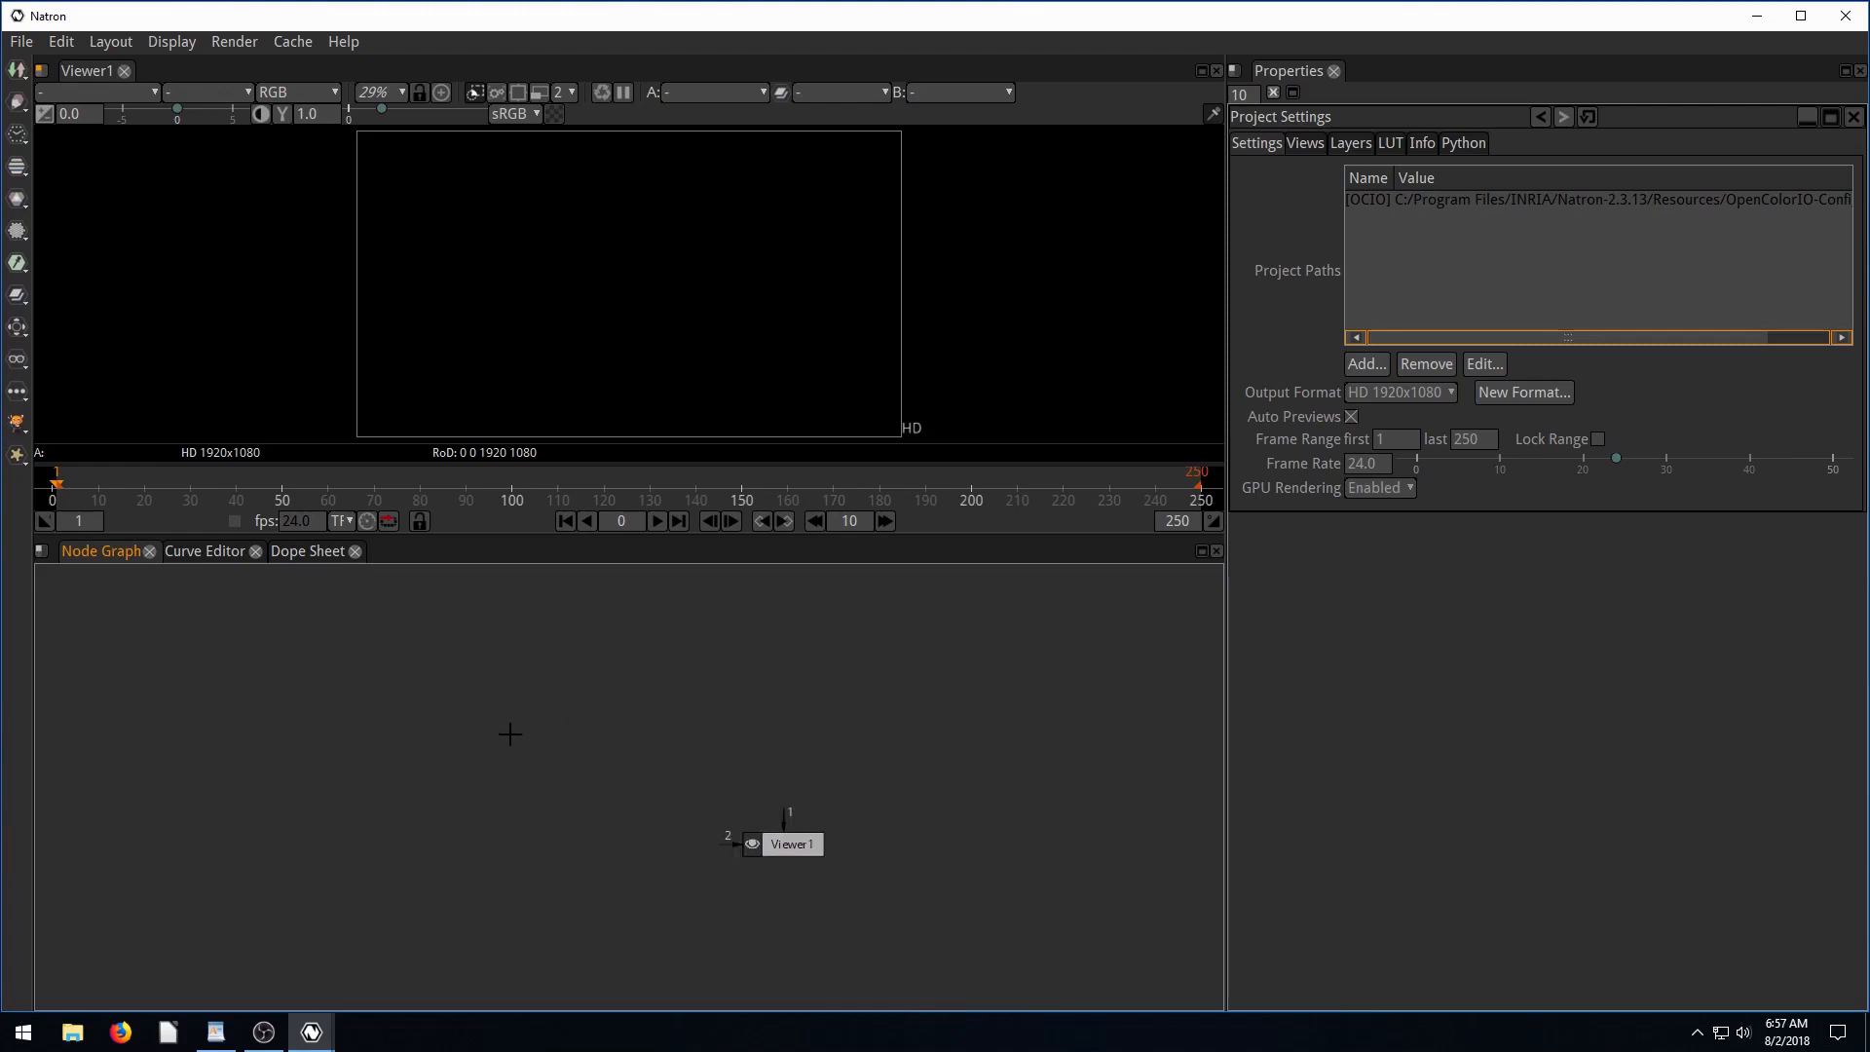
pyautogui.moveTo(1035, 748)
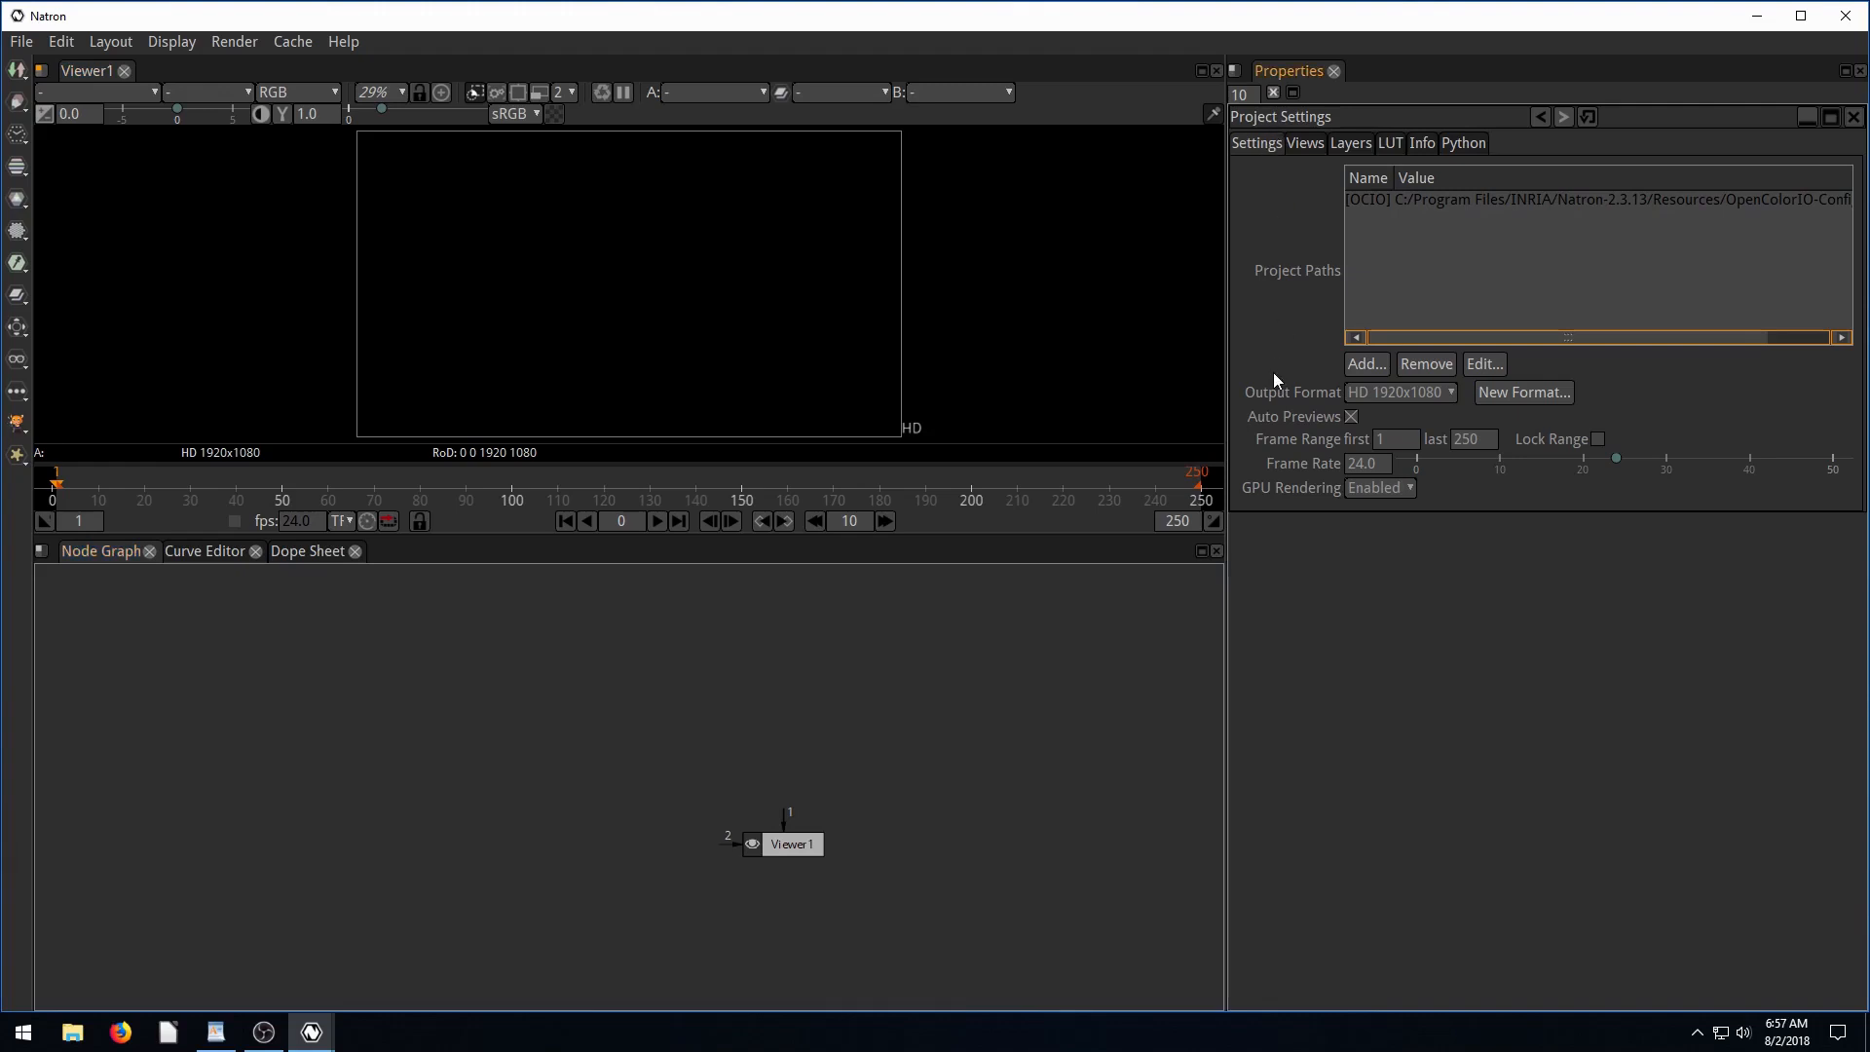
pyautogui.moveTo(1250, 483)
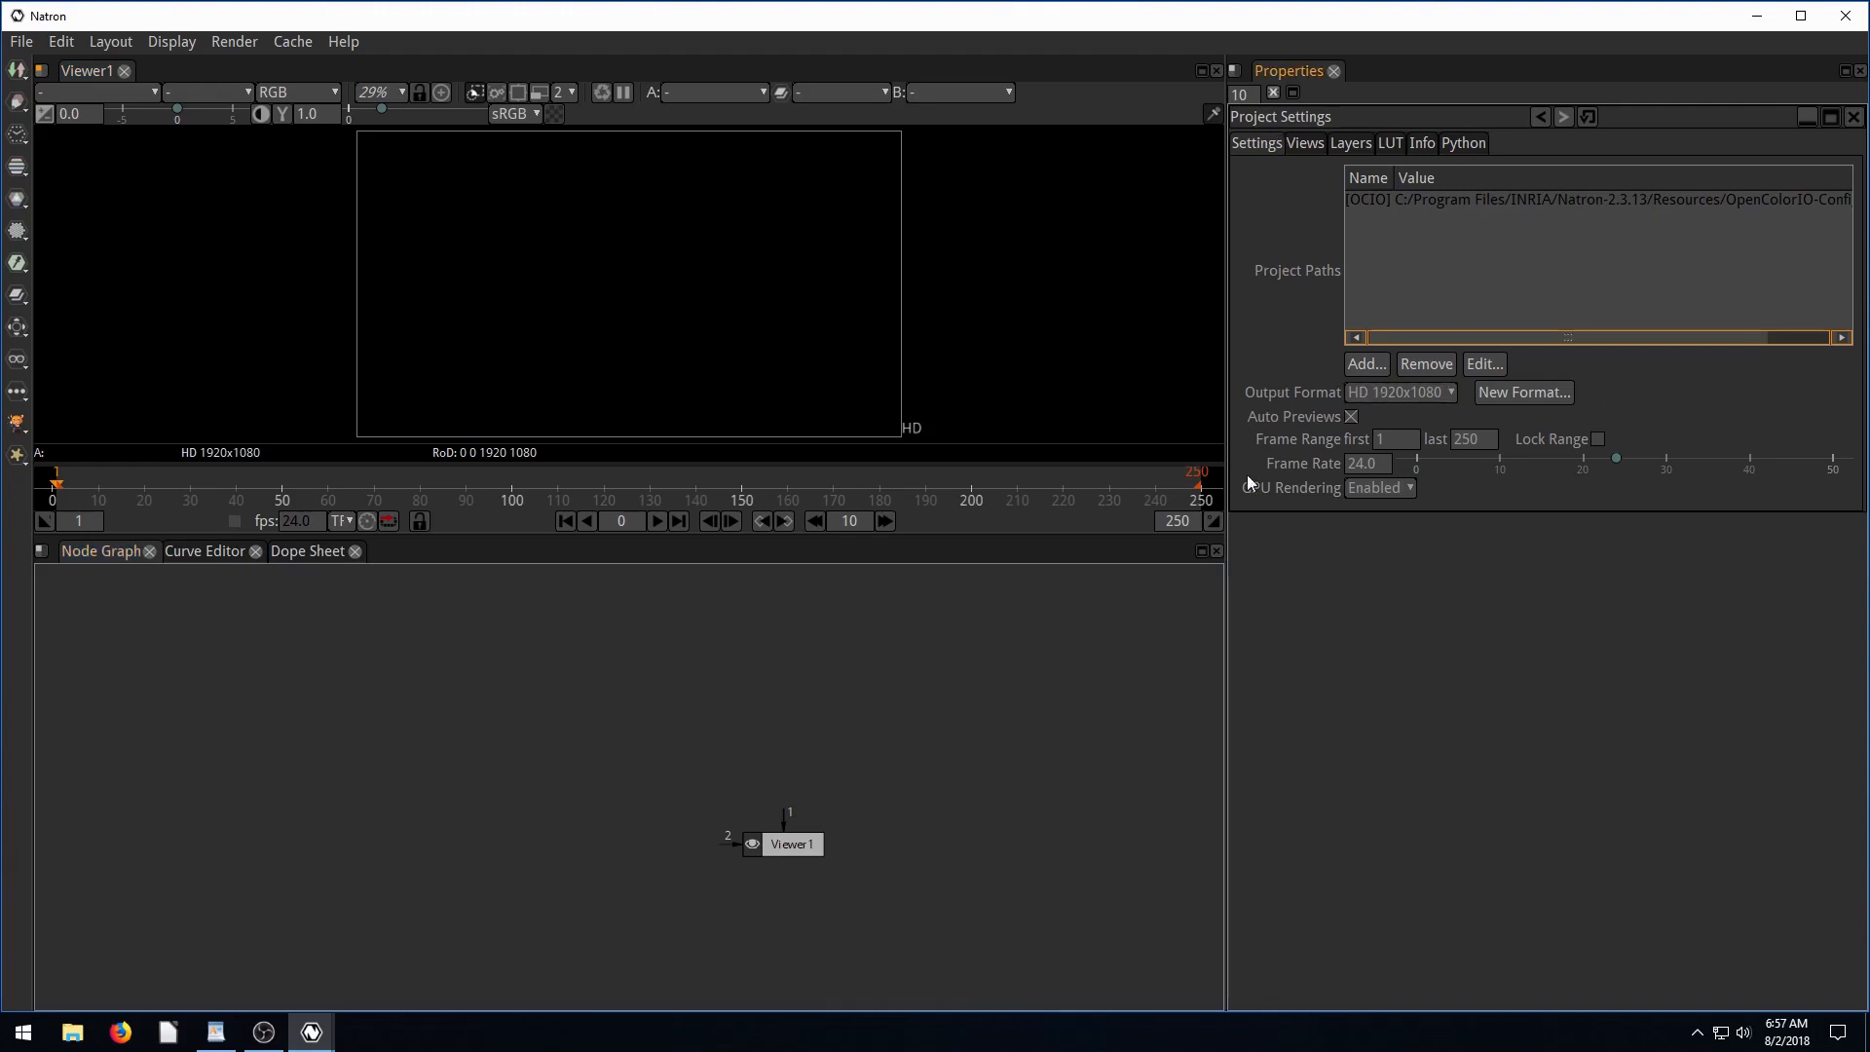
pyautogui.moveTo(1303, 537)
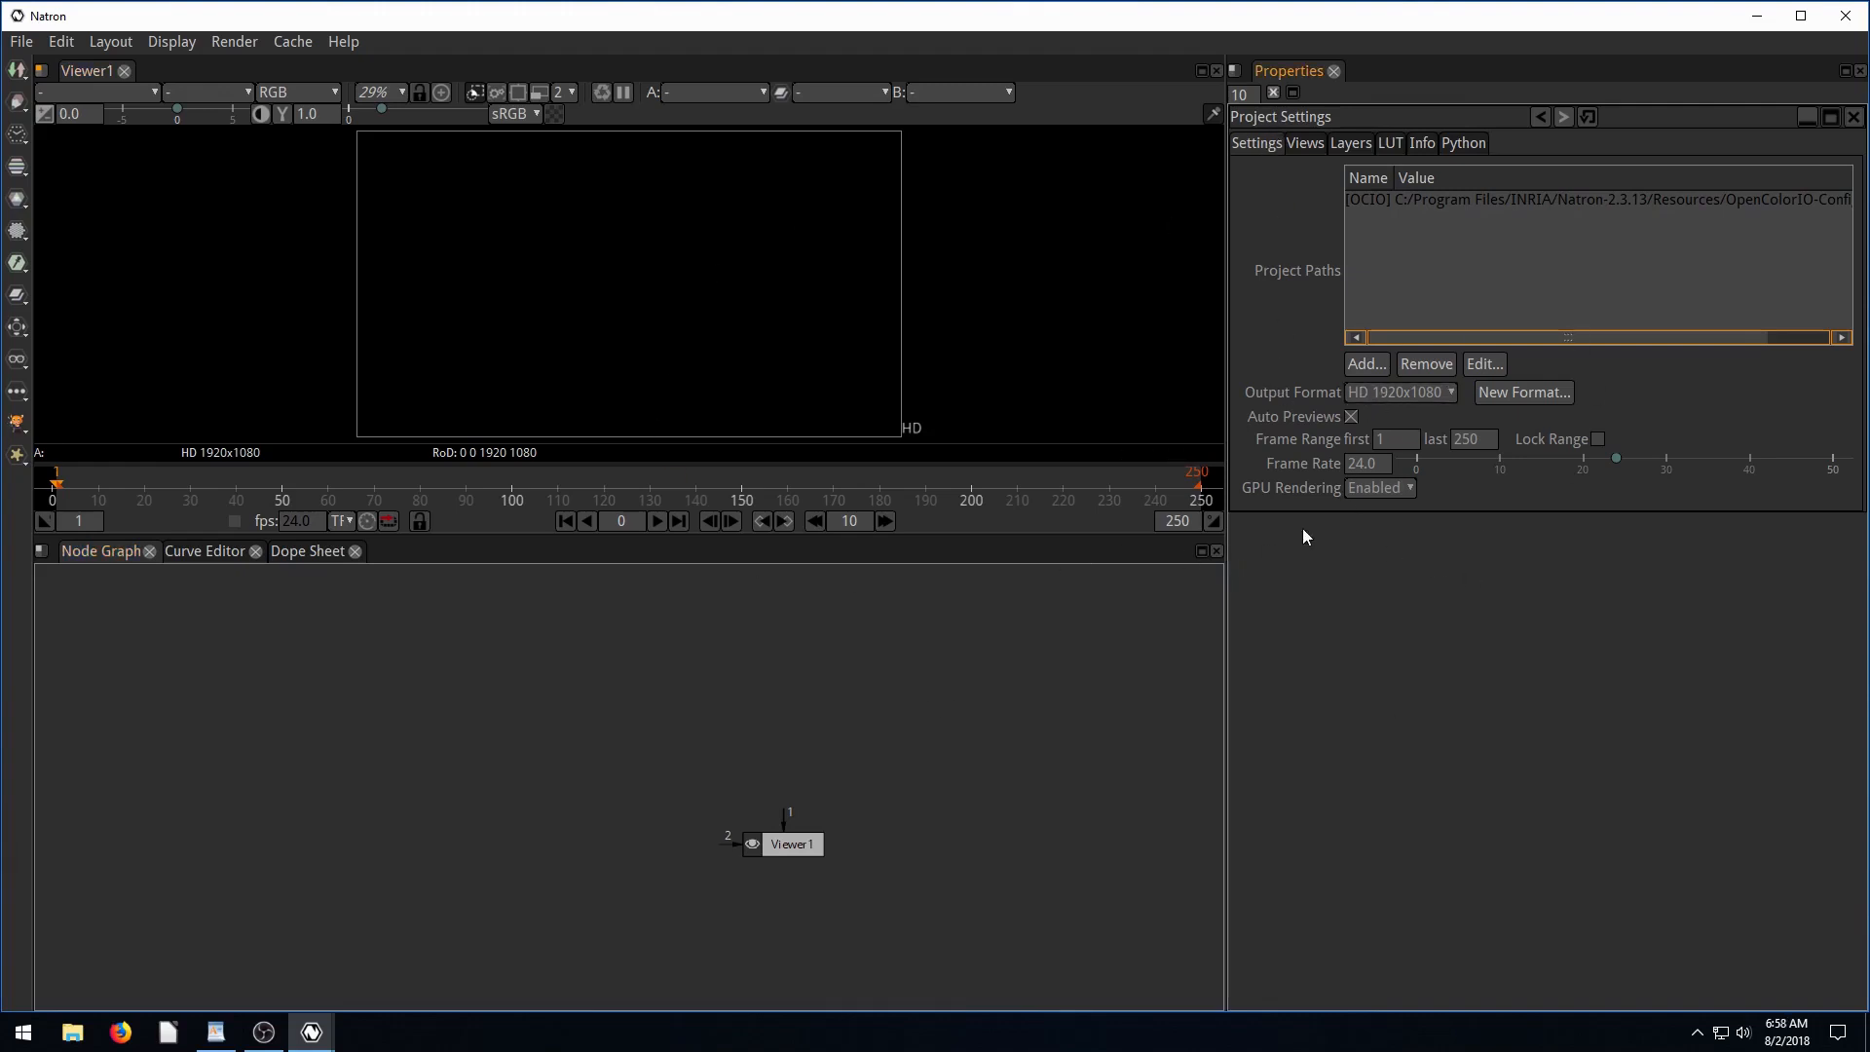
pyautogui.moveTo(1438, 398)
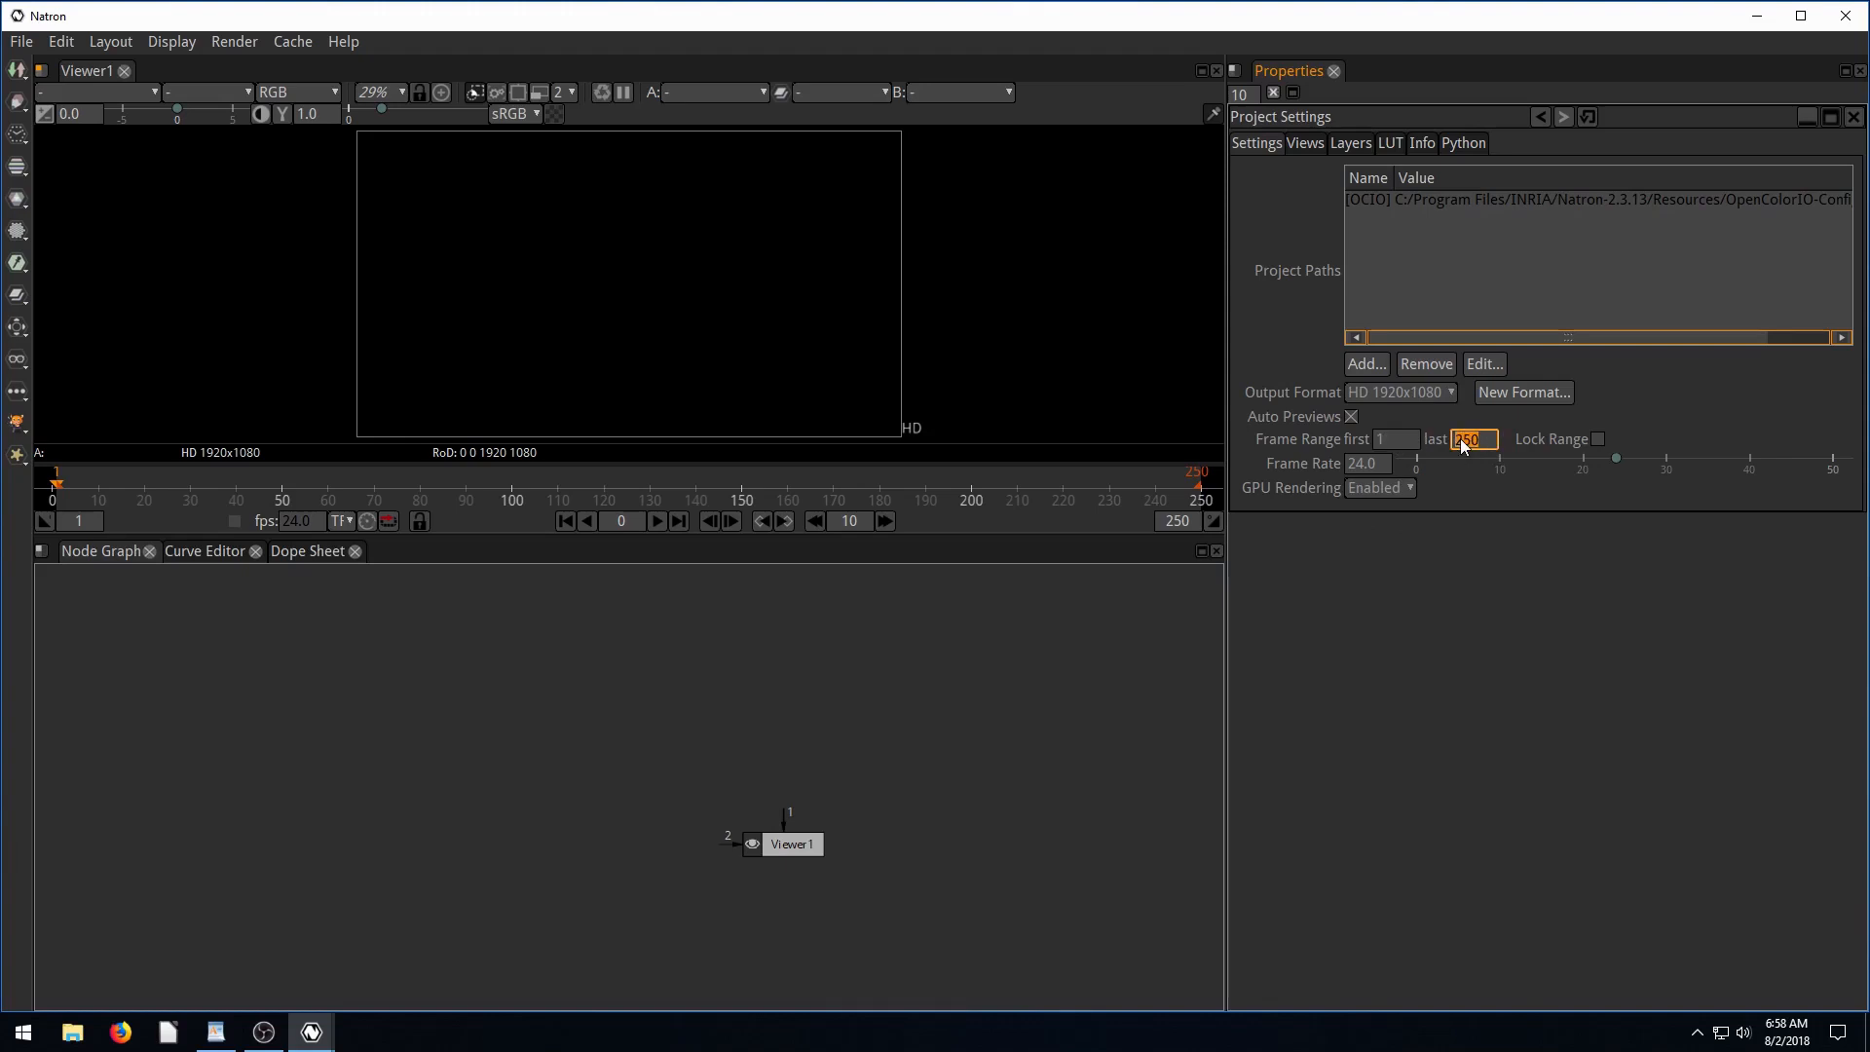
pyautogui.click(1366, 464)
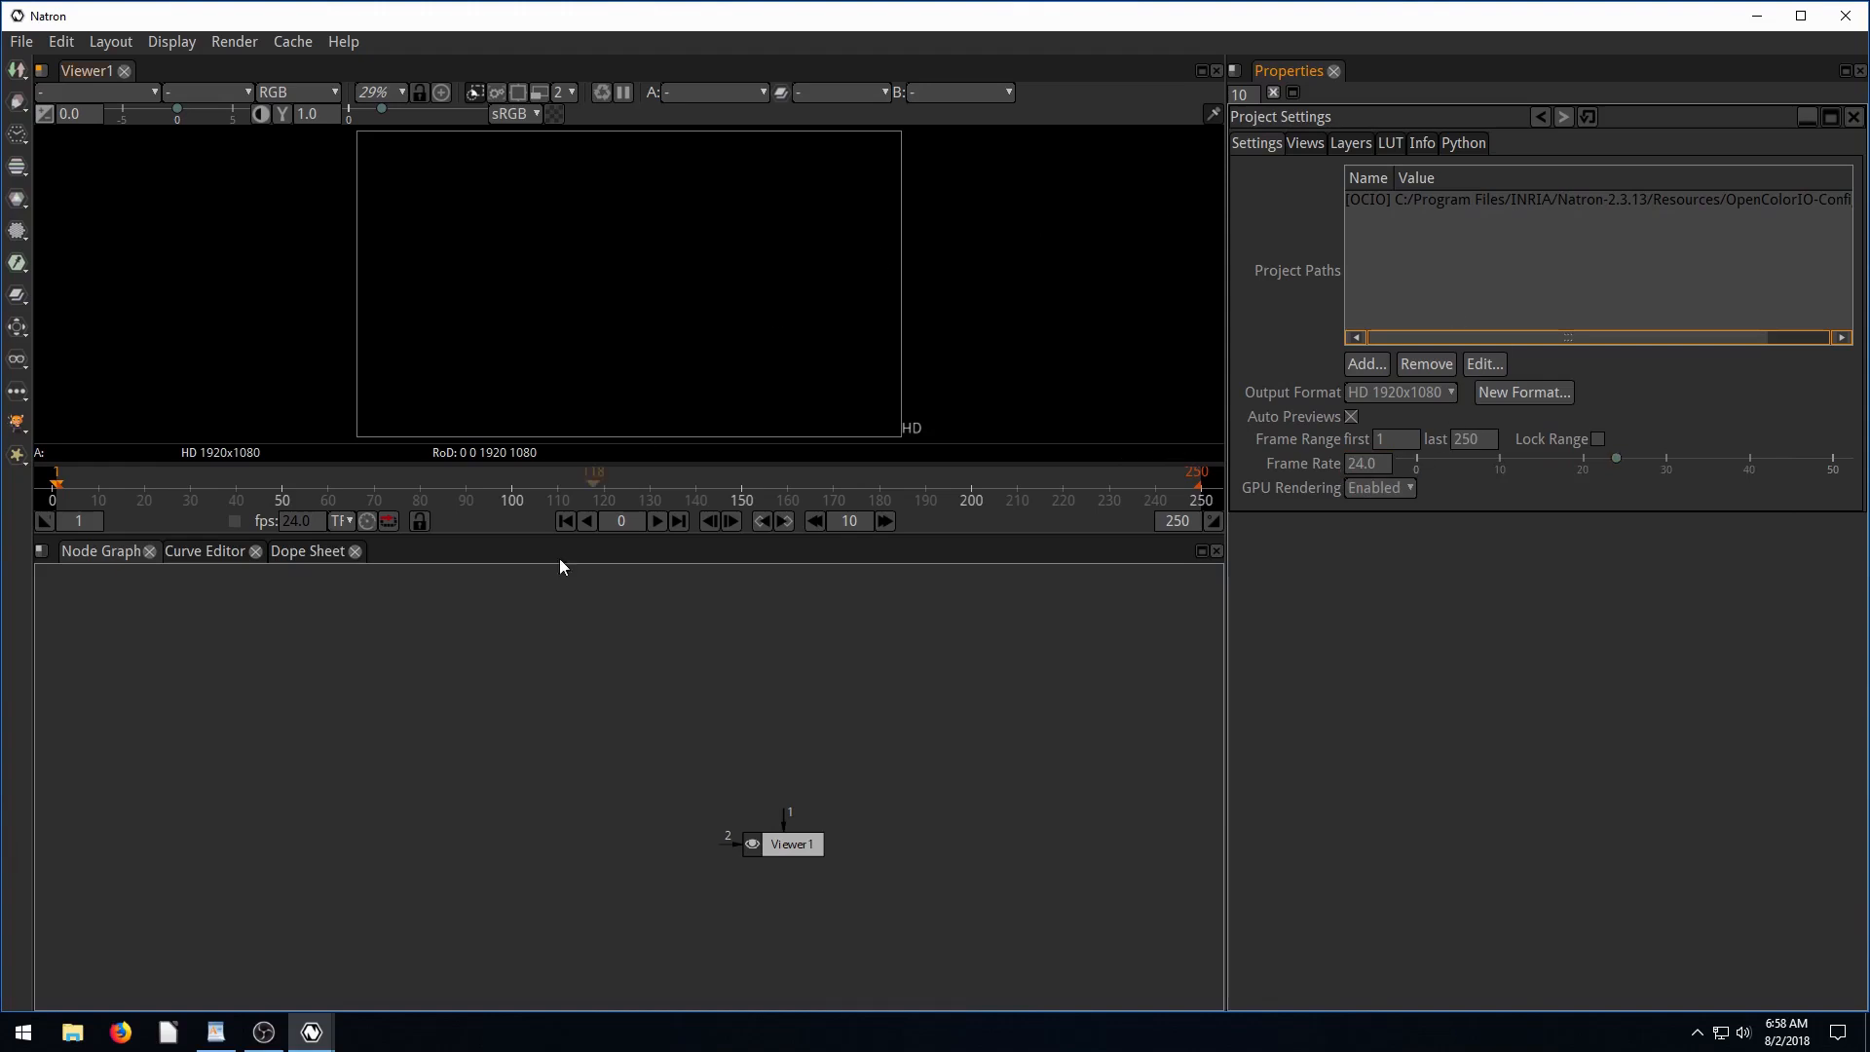
pyautogui.moveTo(1414, 613)
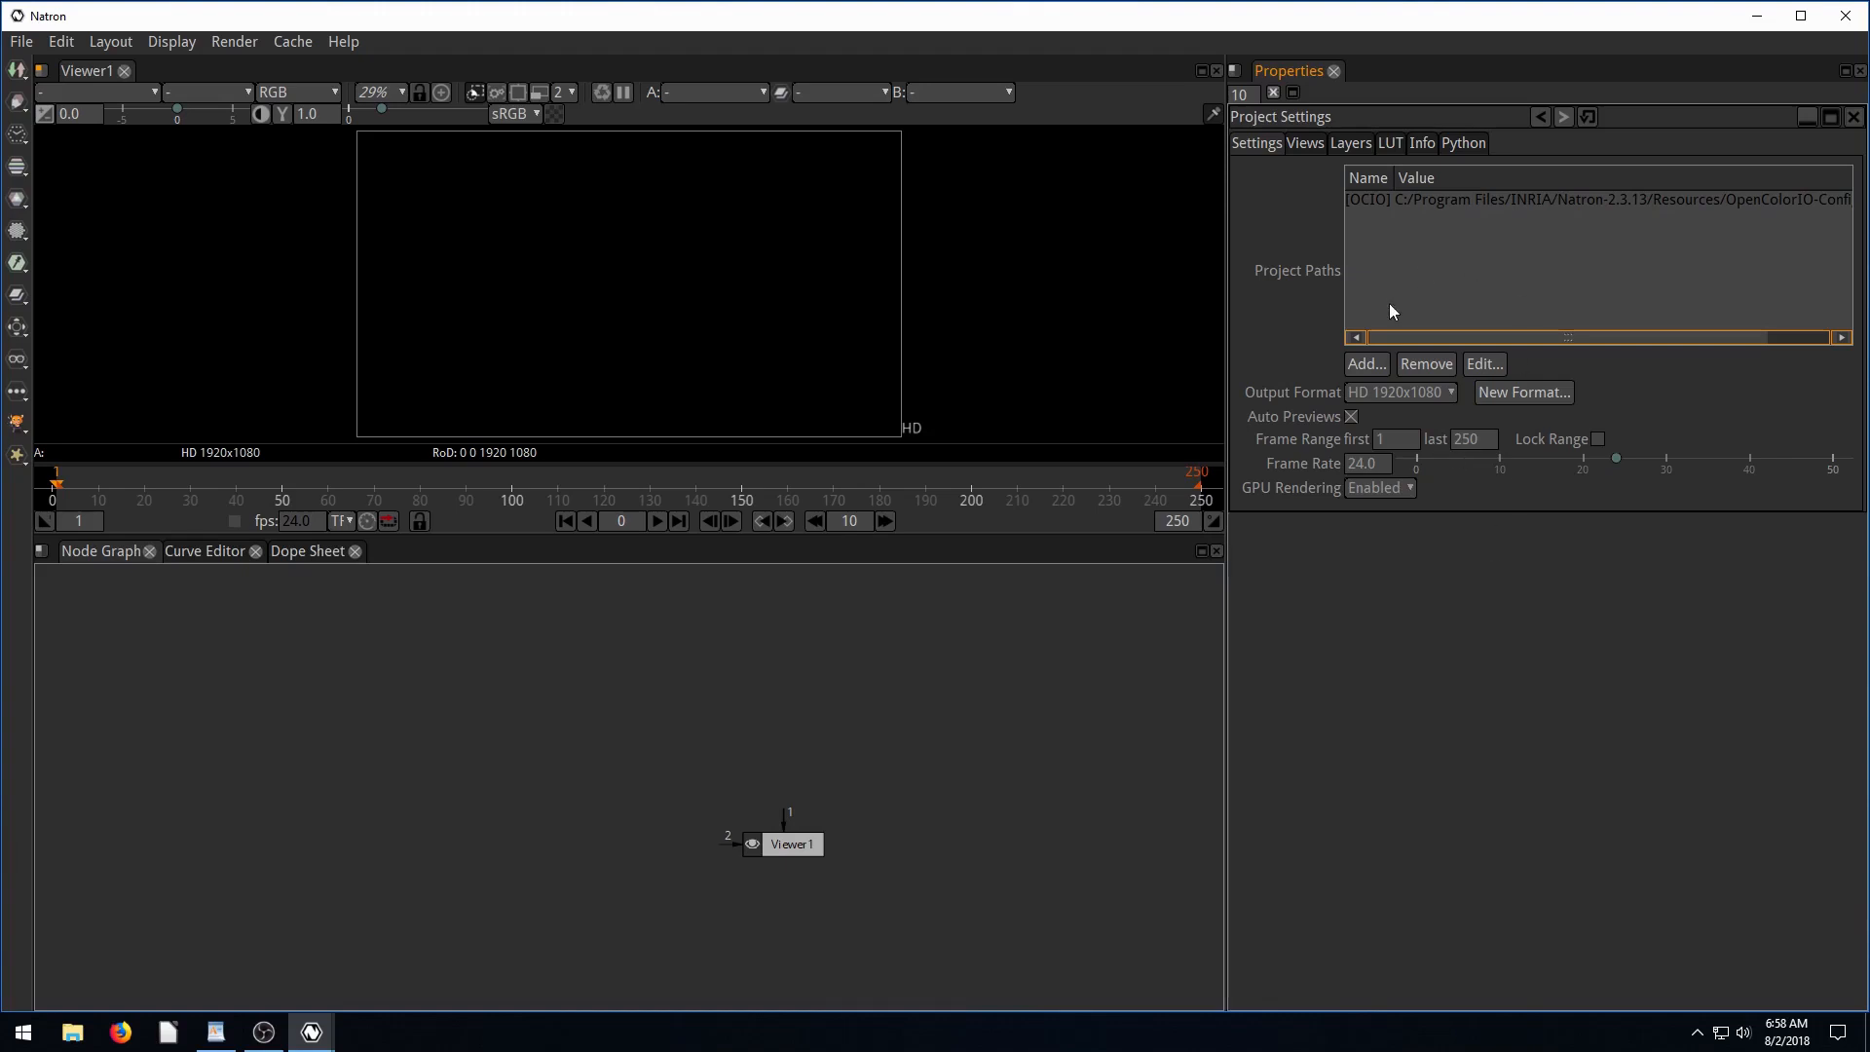
pyautogui.moveTo(328, 695)
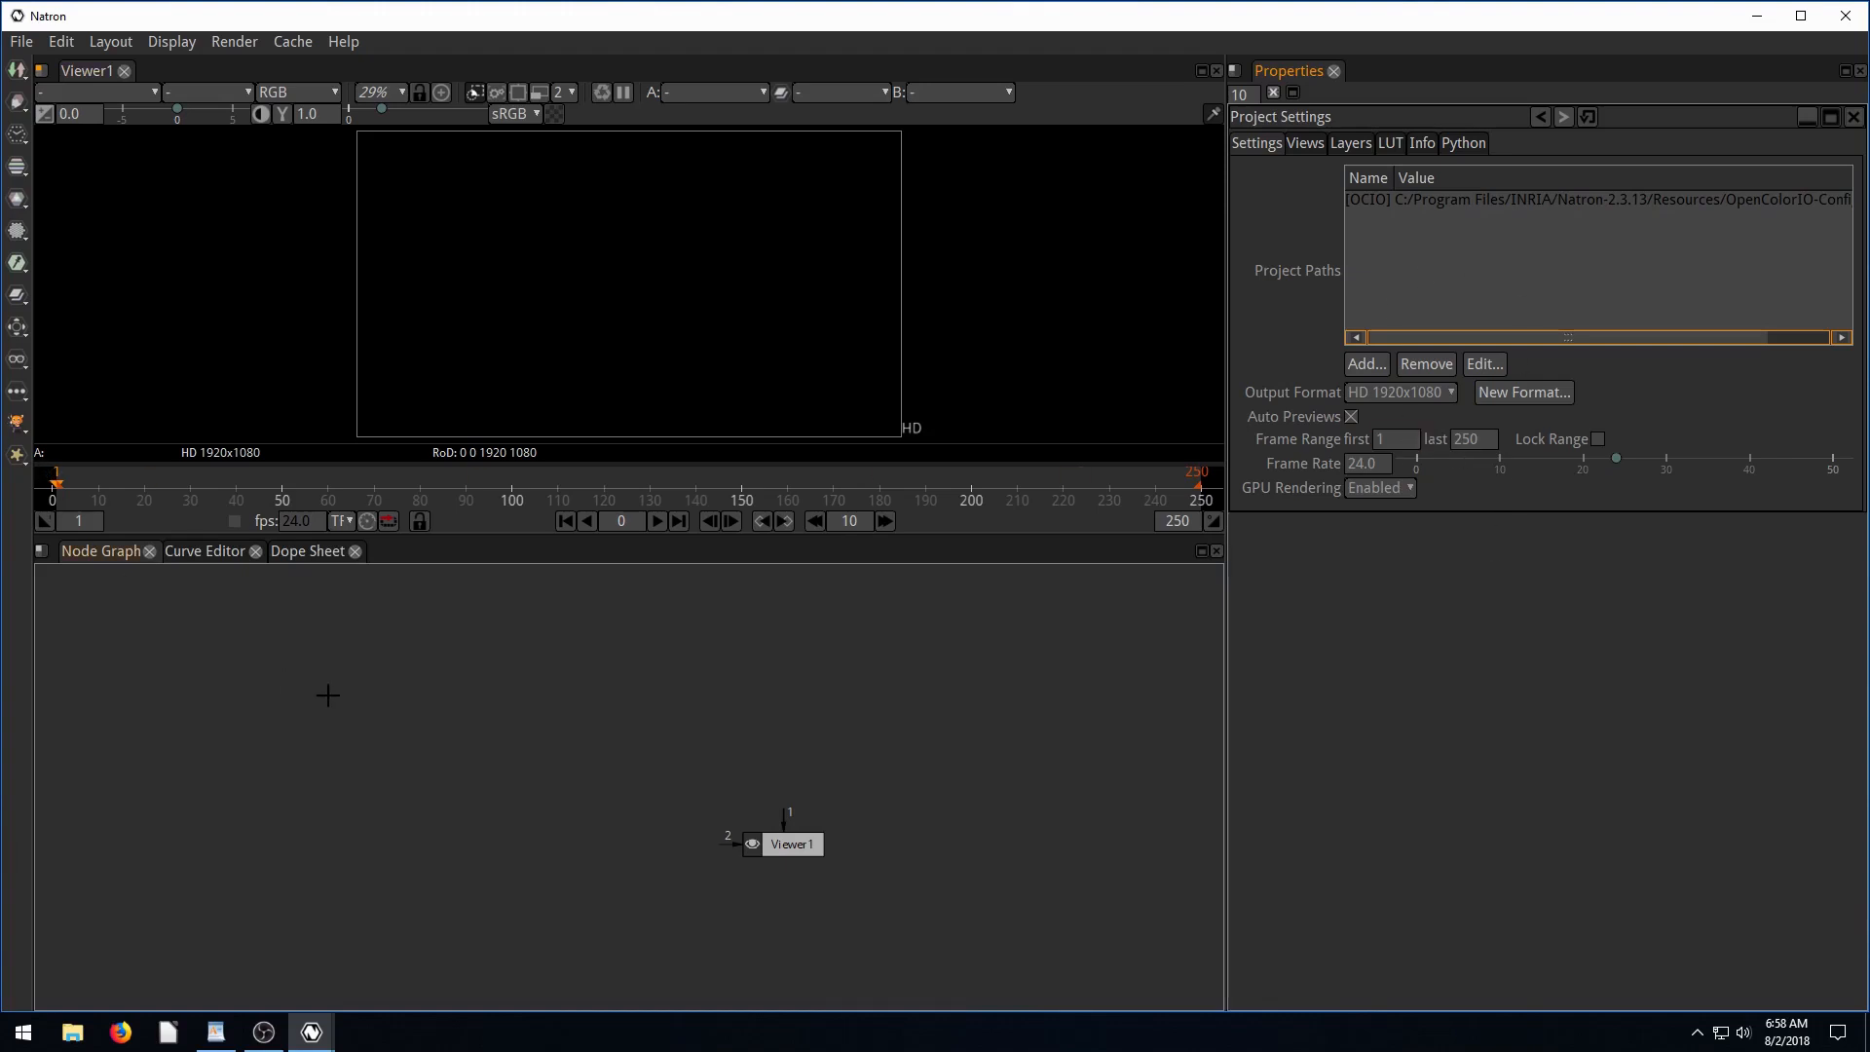
# Add Read1 loading off-white-textured-background-1920x10802.jpg and move it to the graph's left.
pyautogui.click(17, 74)
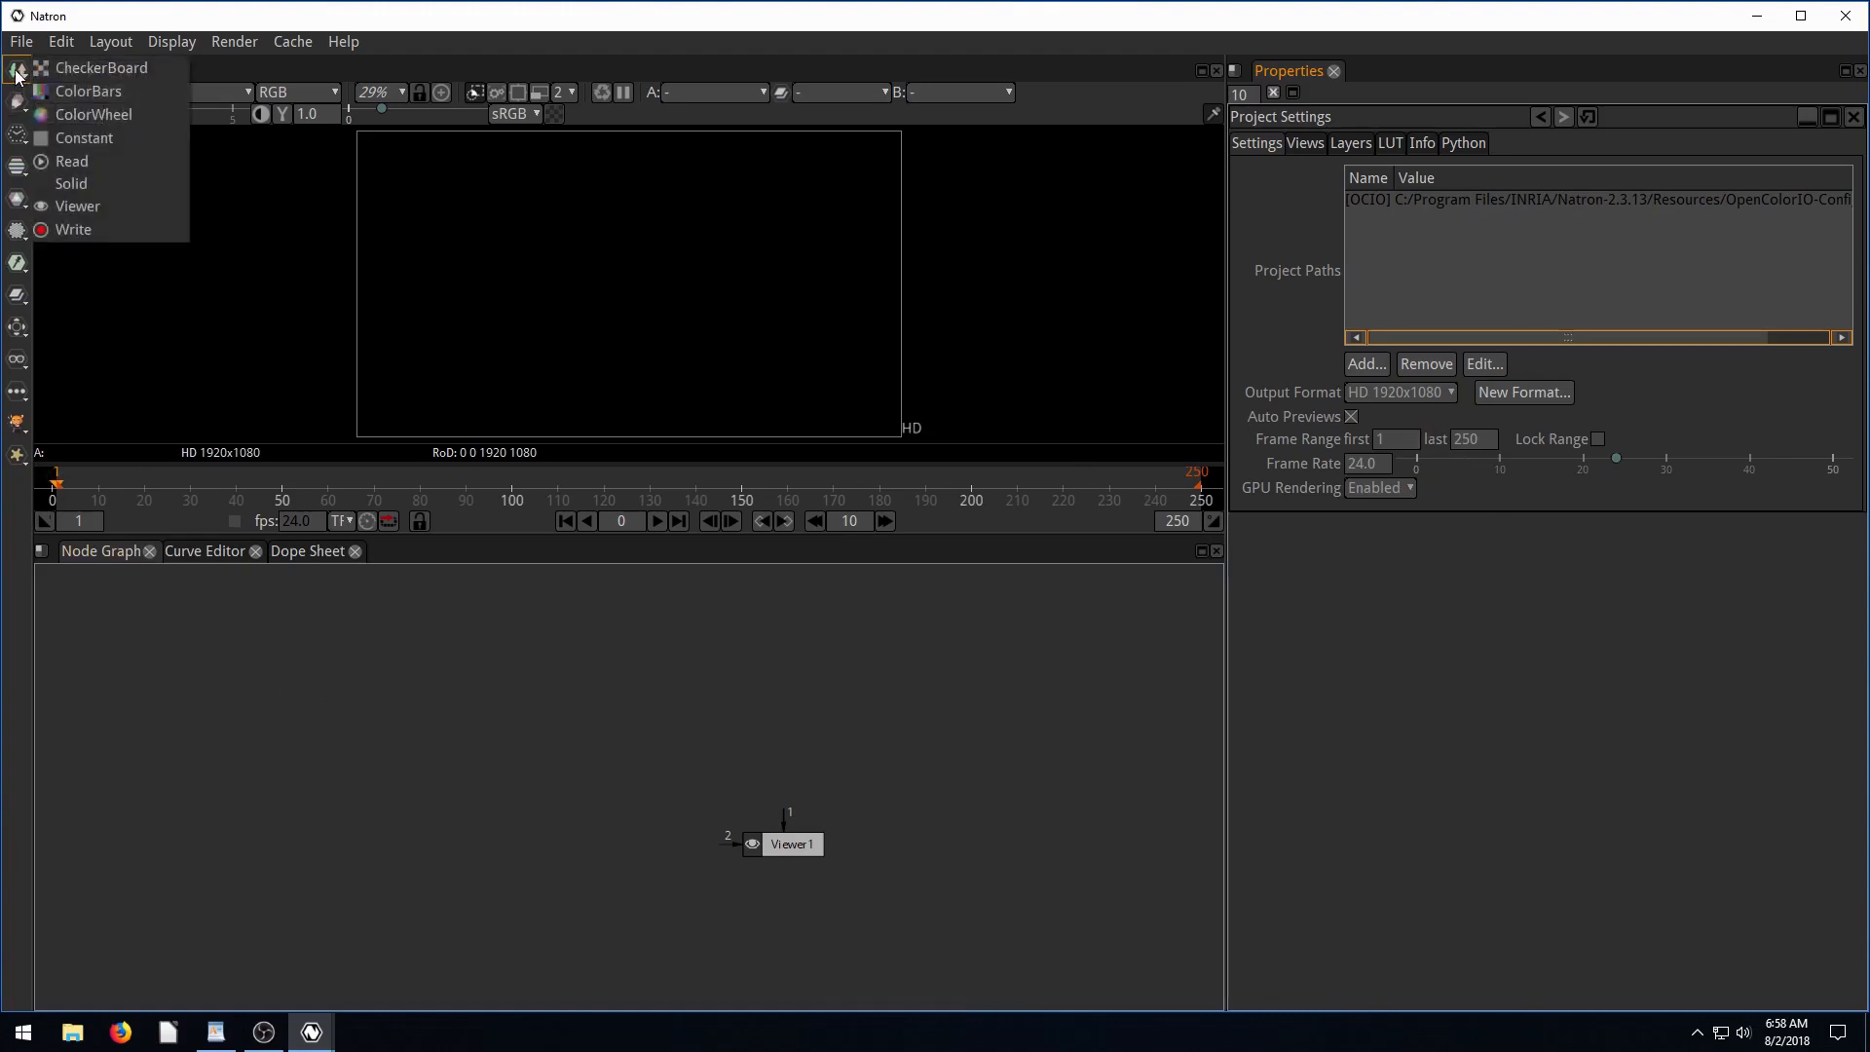
pyautogui.click(71, 161)
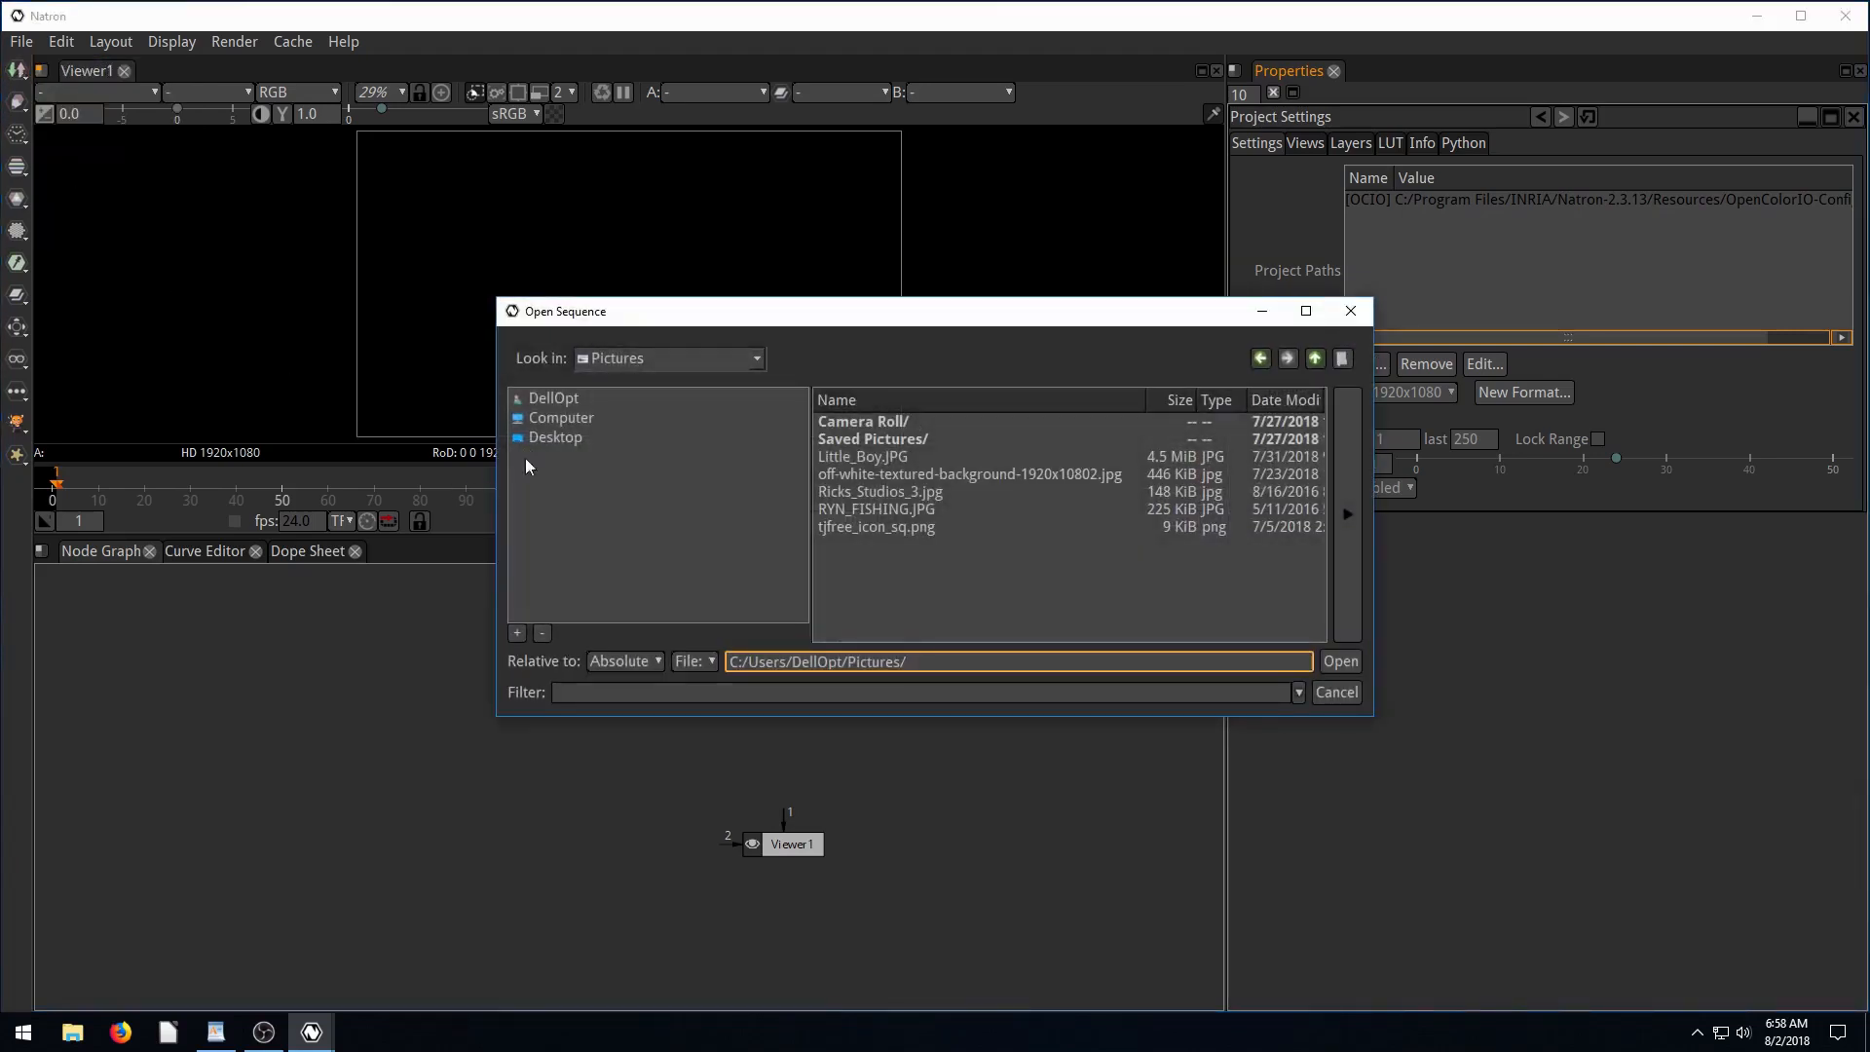
pyautogui.click(968, 474)
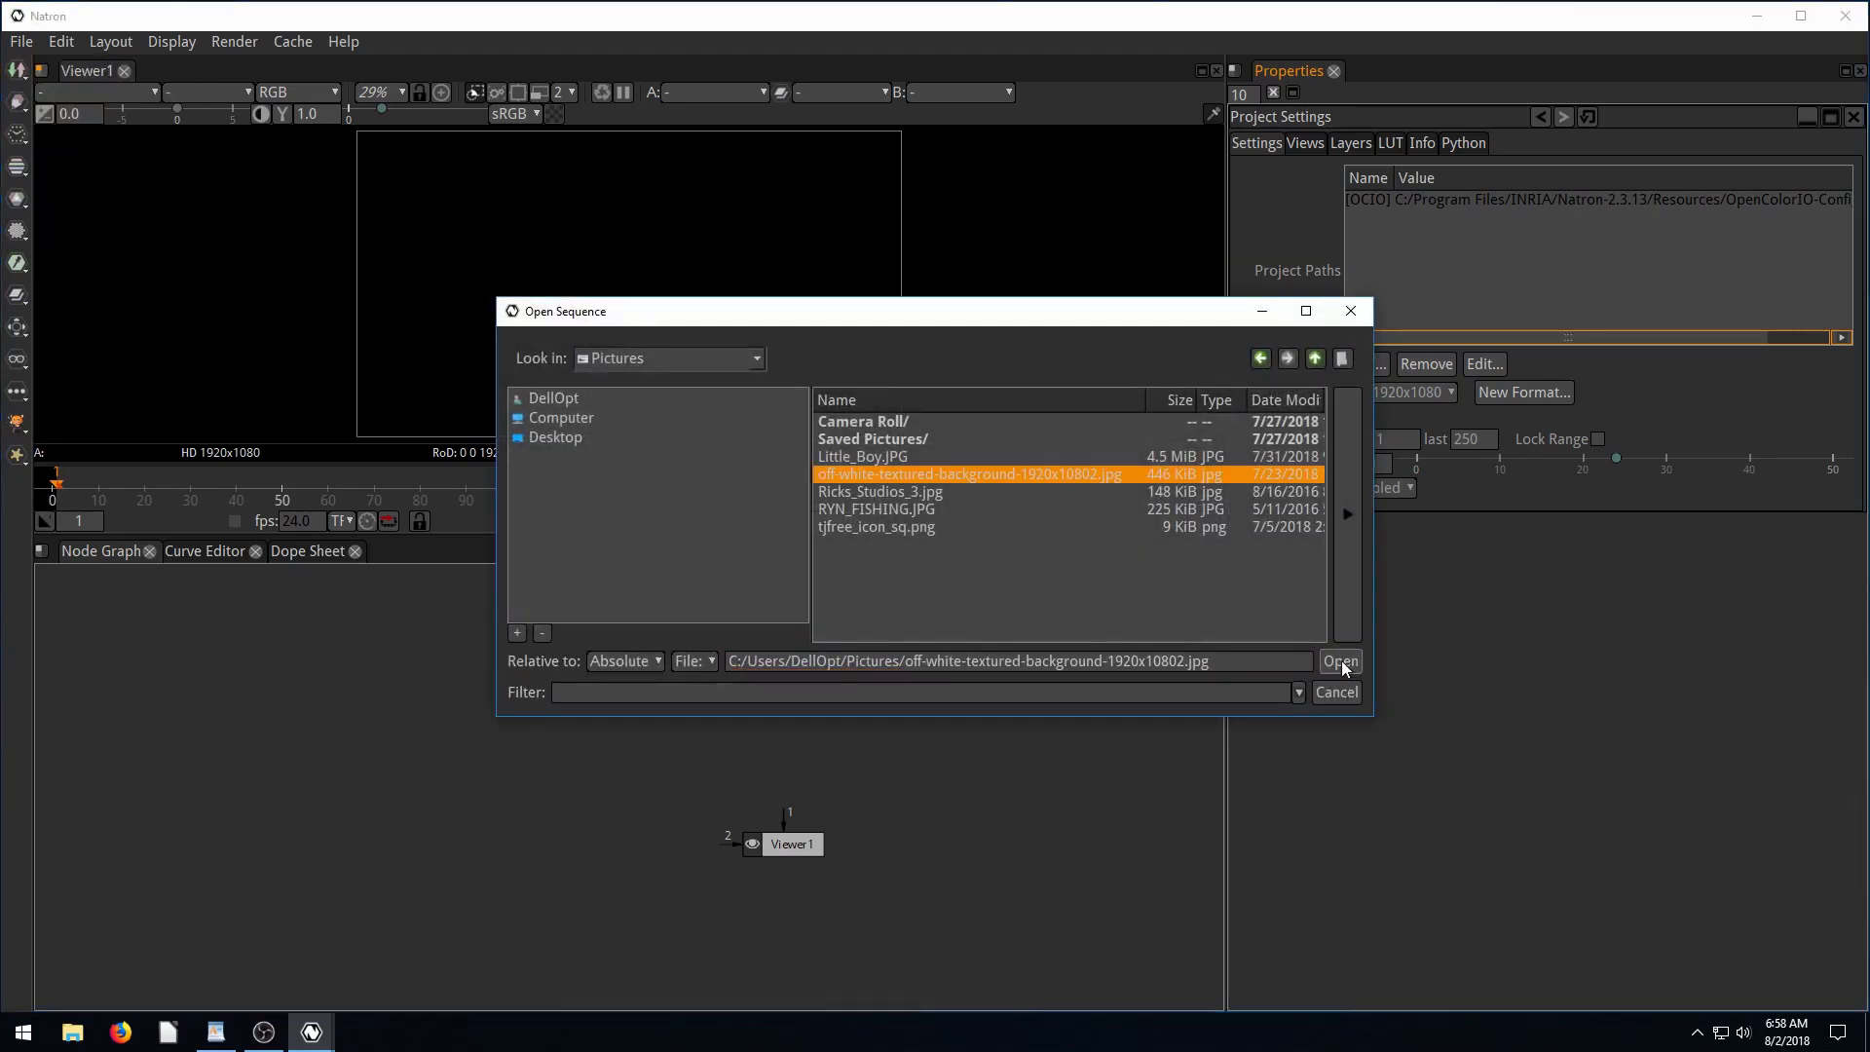
pyautogui.click(1339, 660)
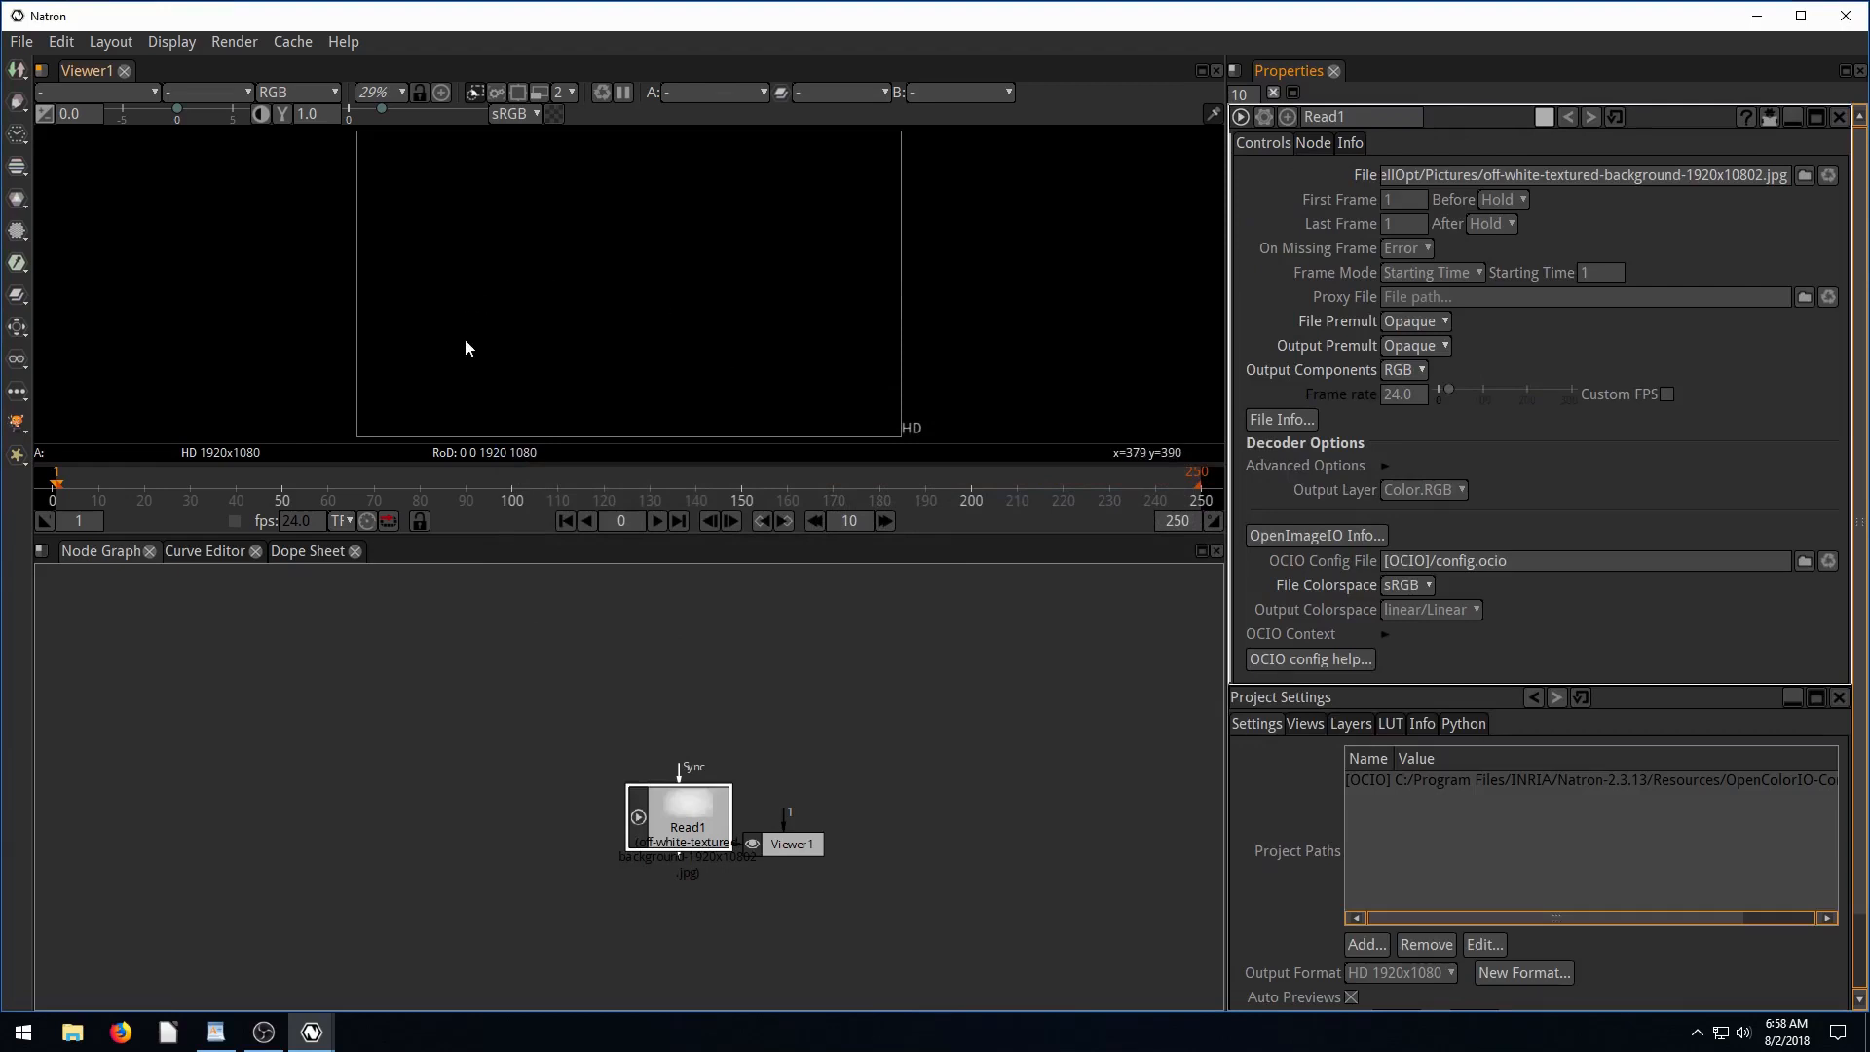
pyautogui.moveTo(680, 817); pyautogui.dragTo(432, 703)
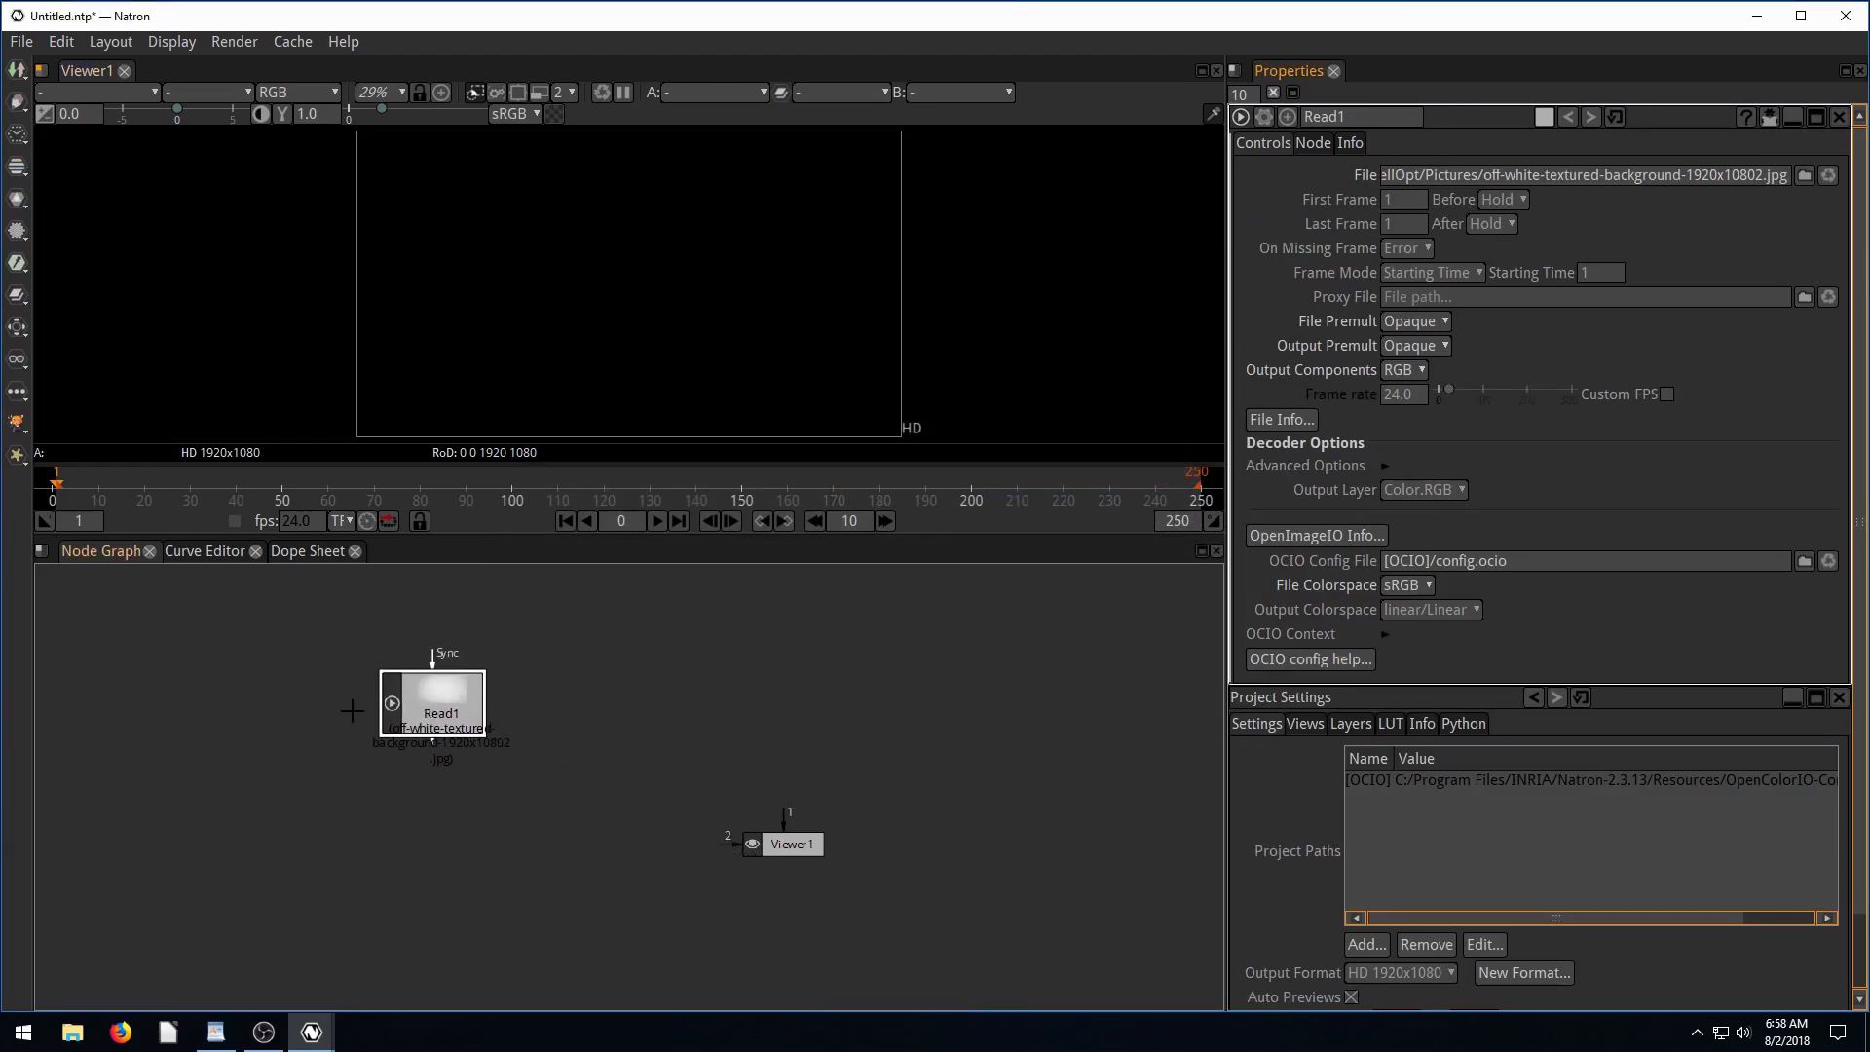
pyautogui.moveTo(821, 814)
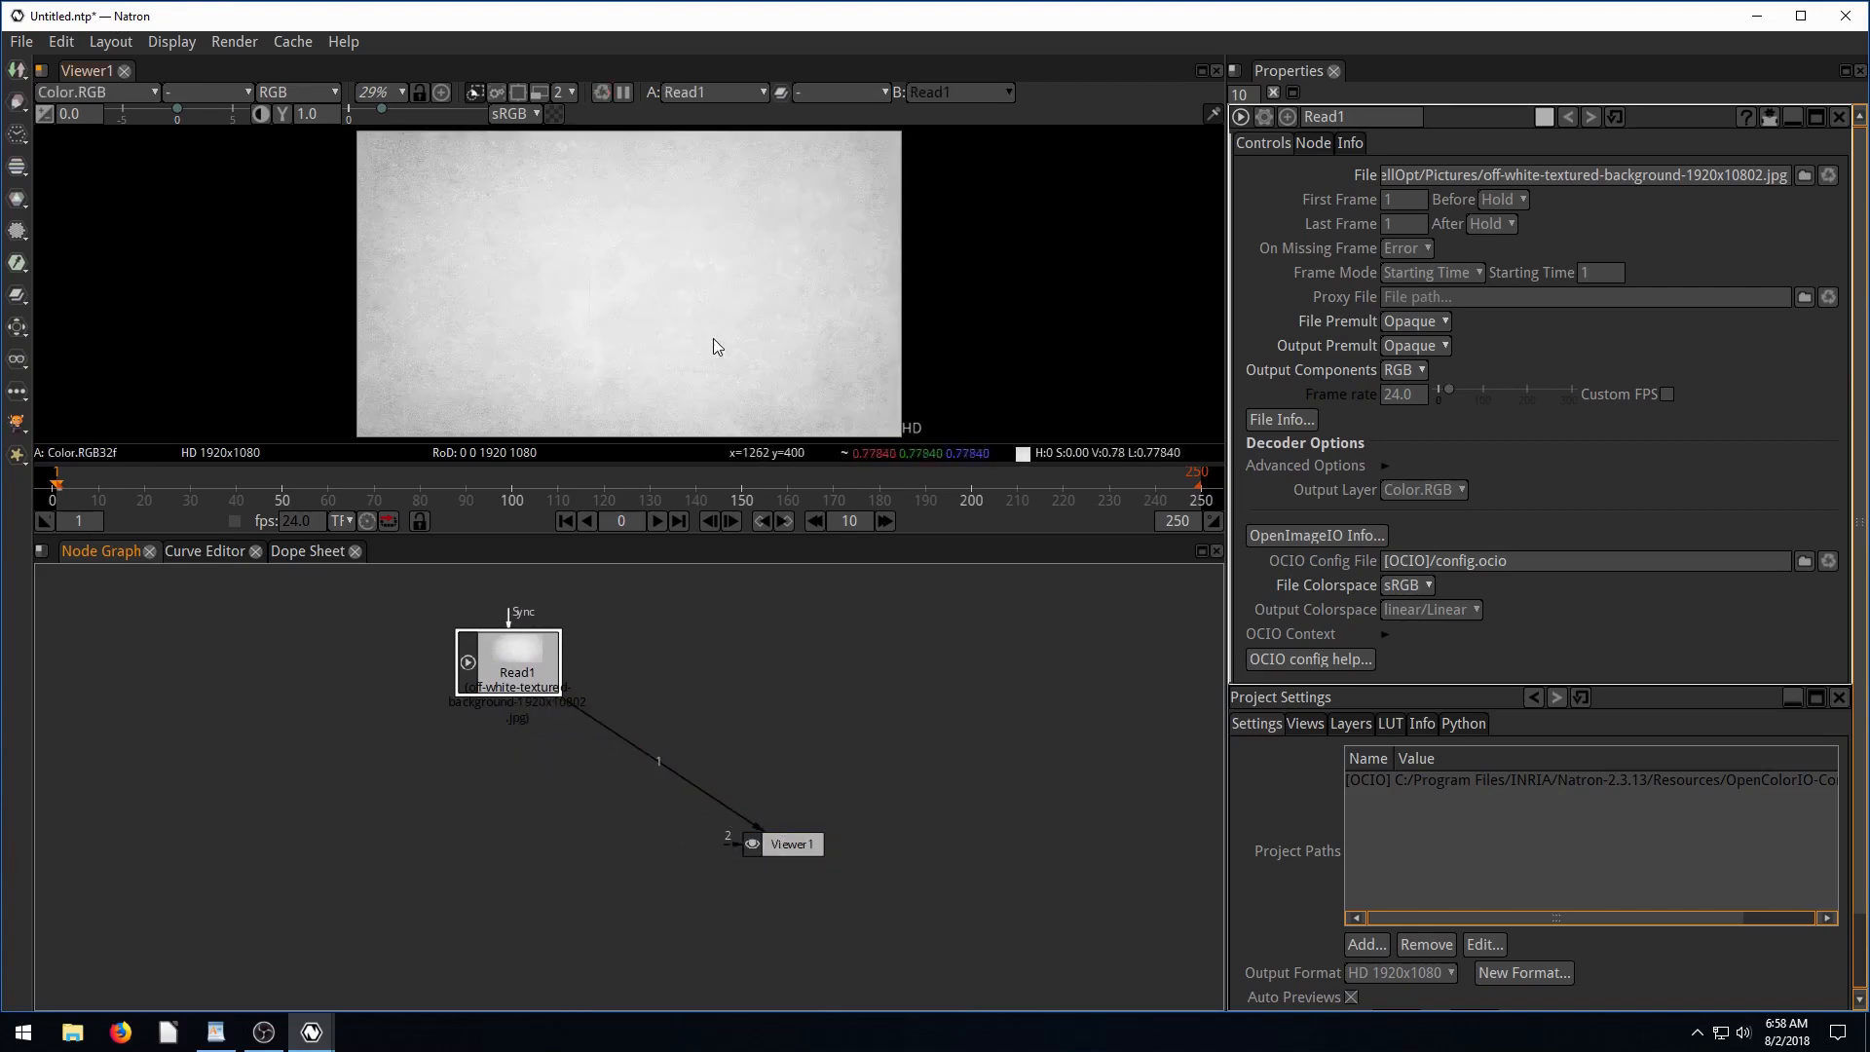
pyautogui.moveTo(585, 737)
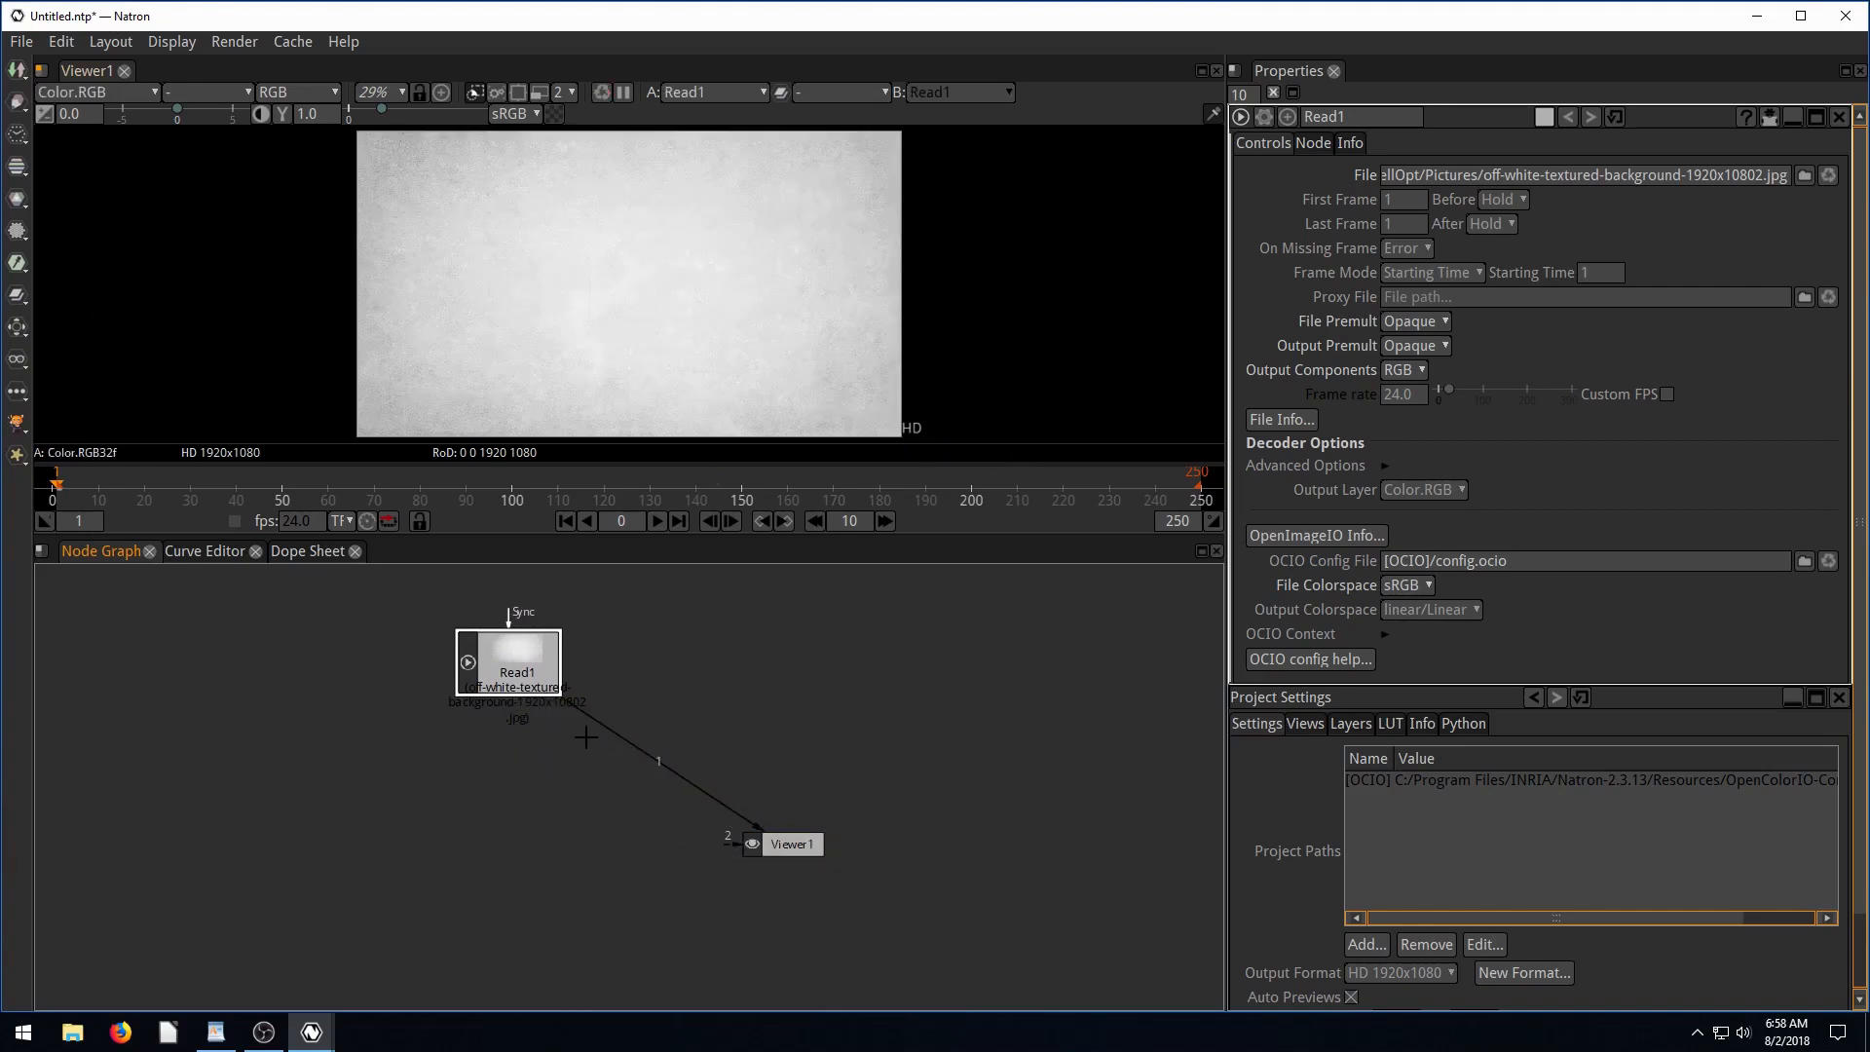
# Add Read2 loading tjfree_icon_sq.png and place it beside Read1.
pyautogui.click(20, 74)
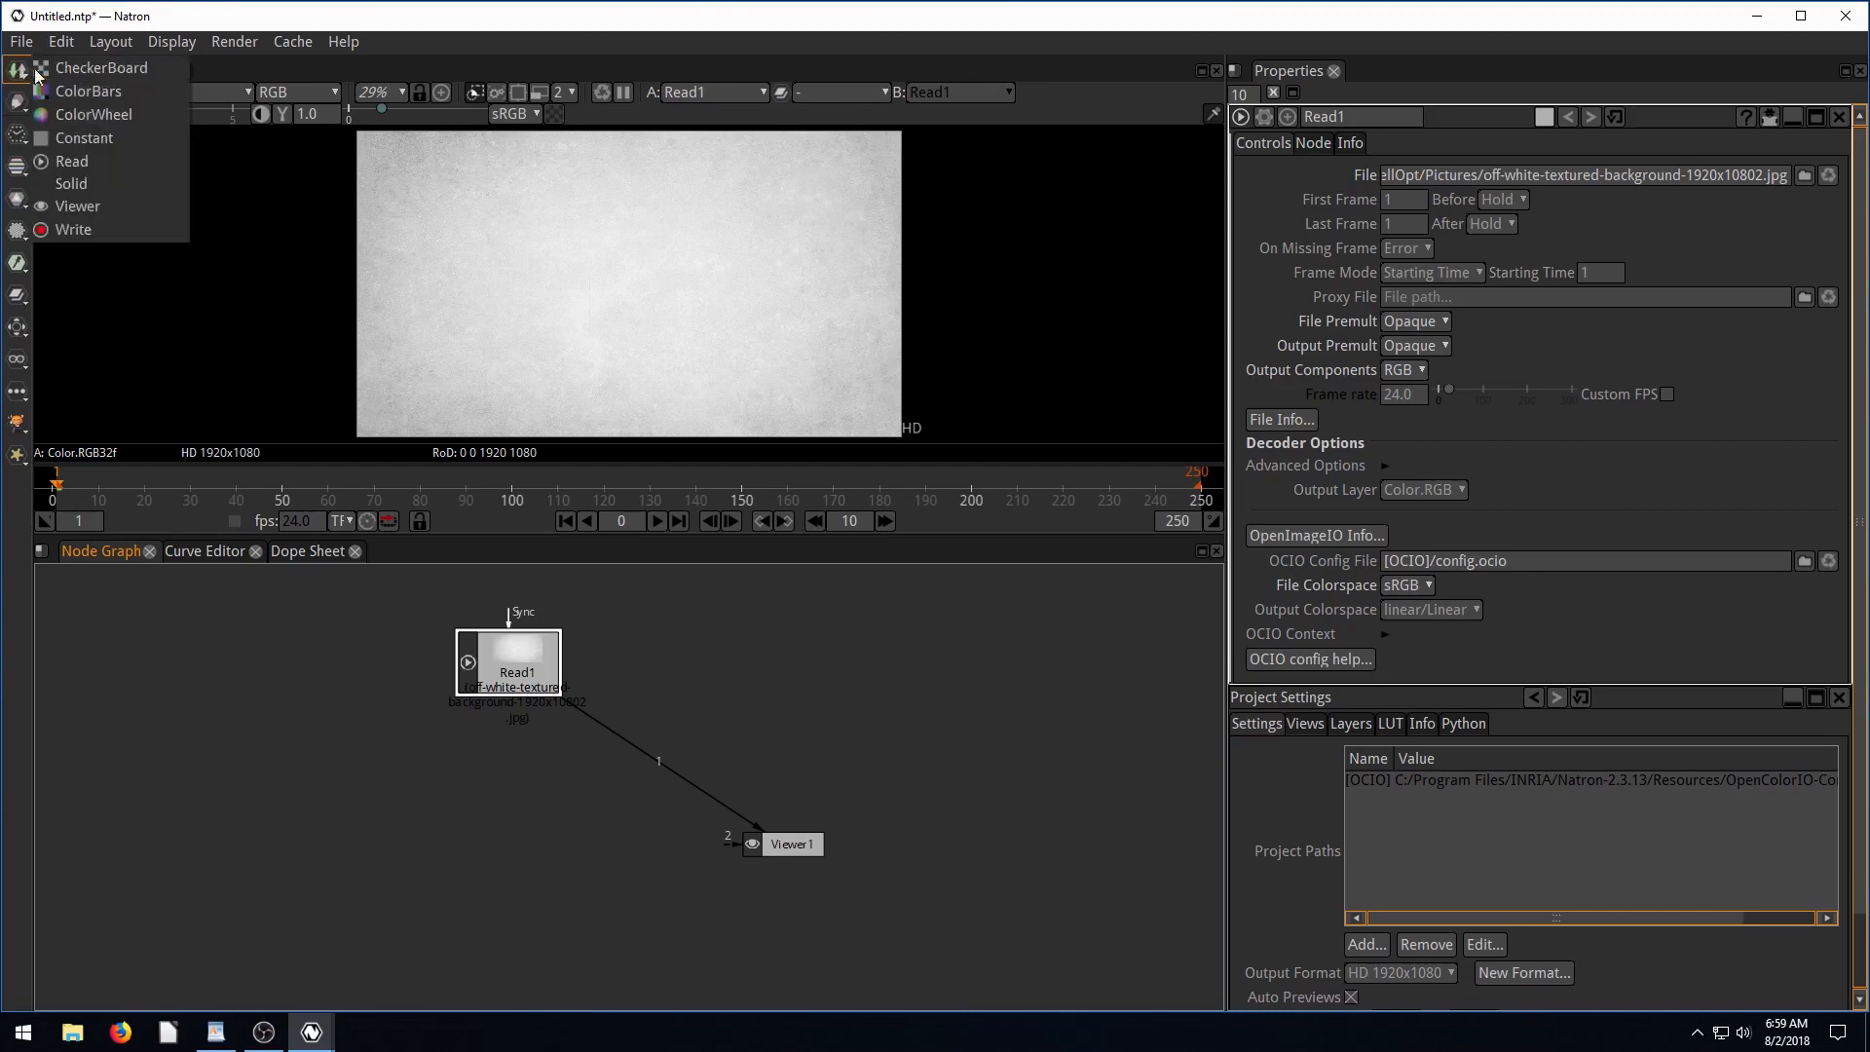
pyautogui.click(71, 160)
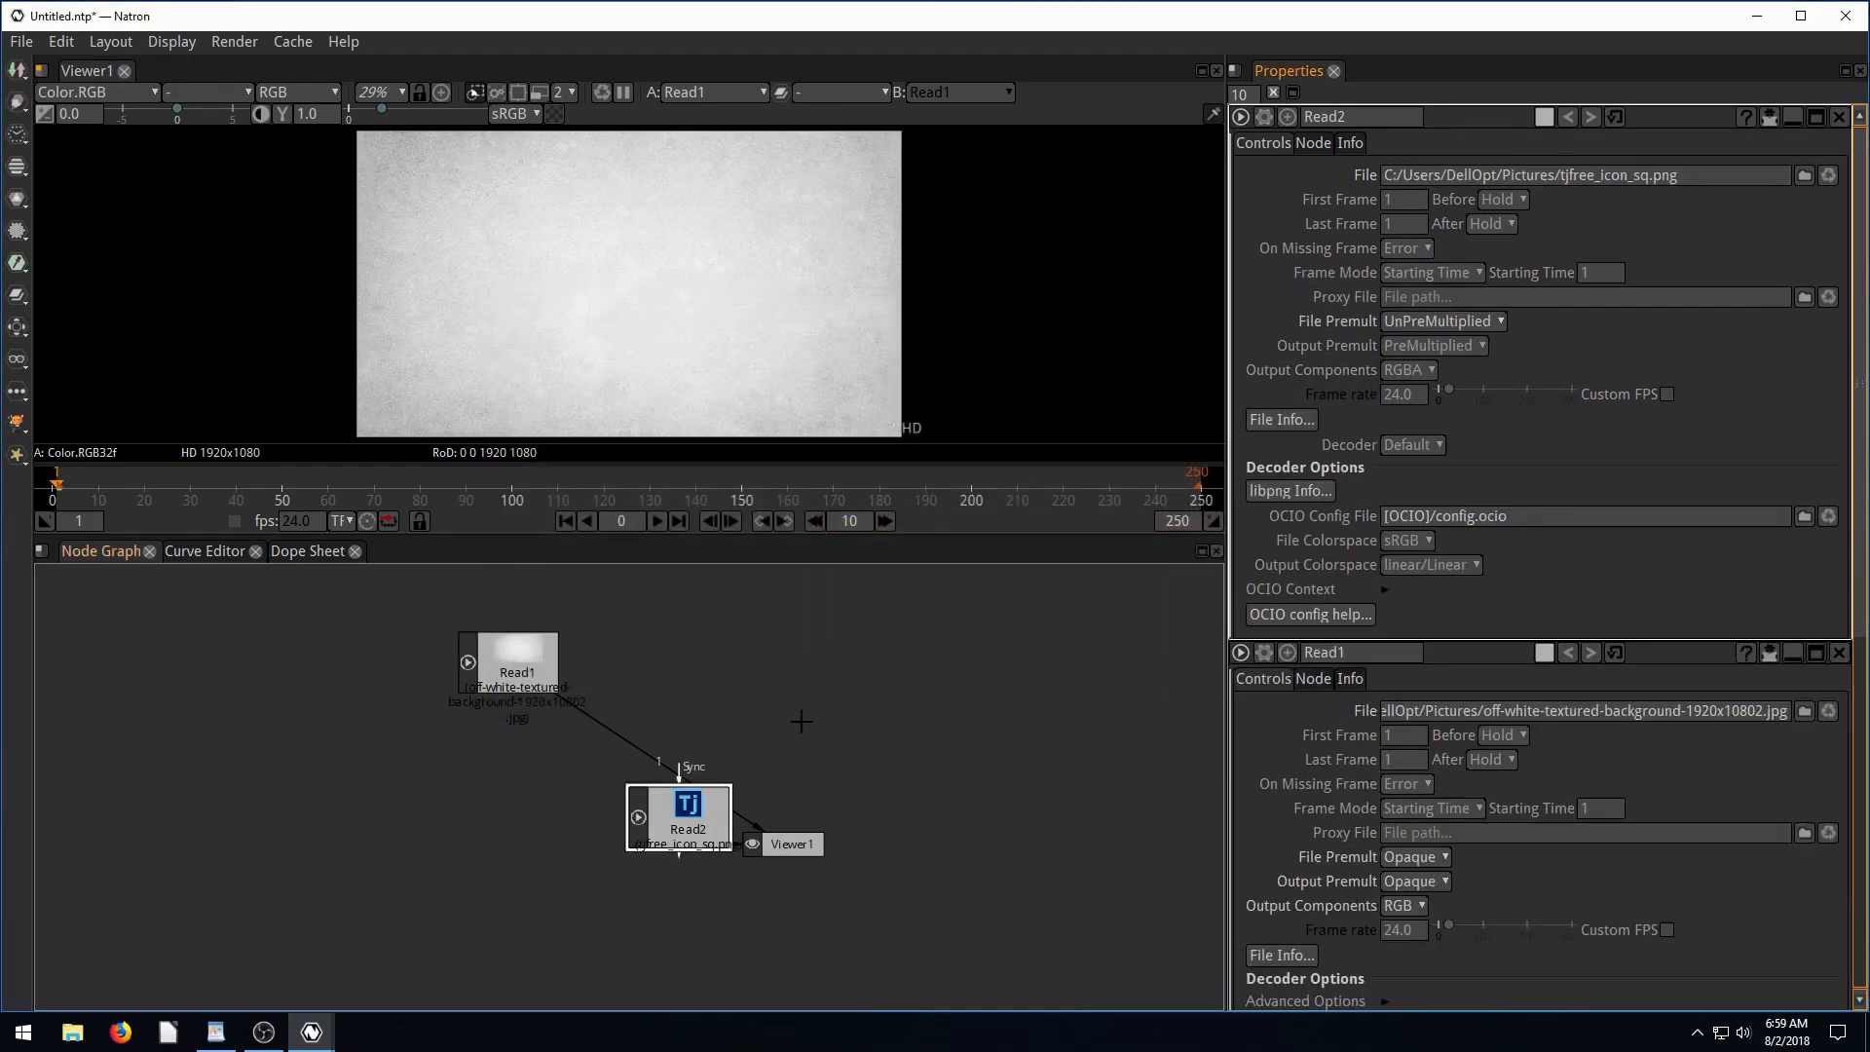
pyautogui.moveTo(680, 817); pyautogui.dragTo(877, 698)
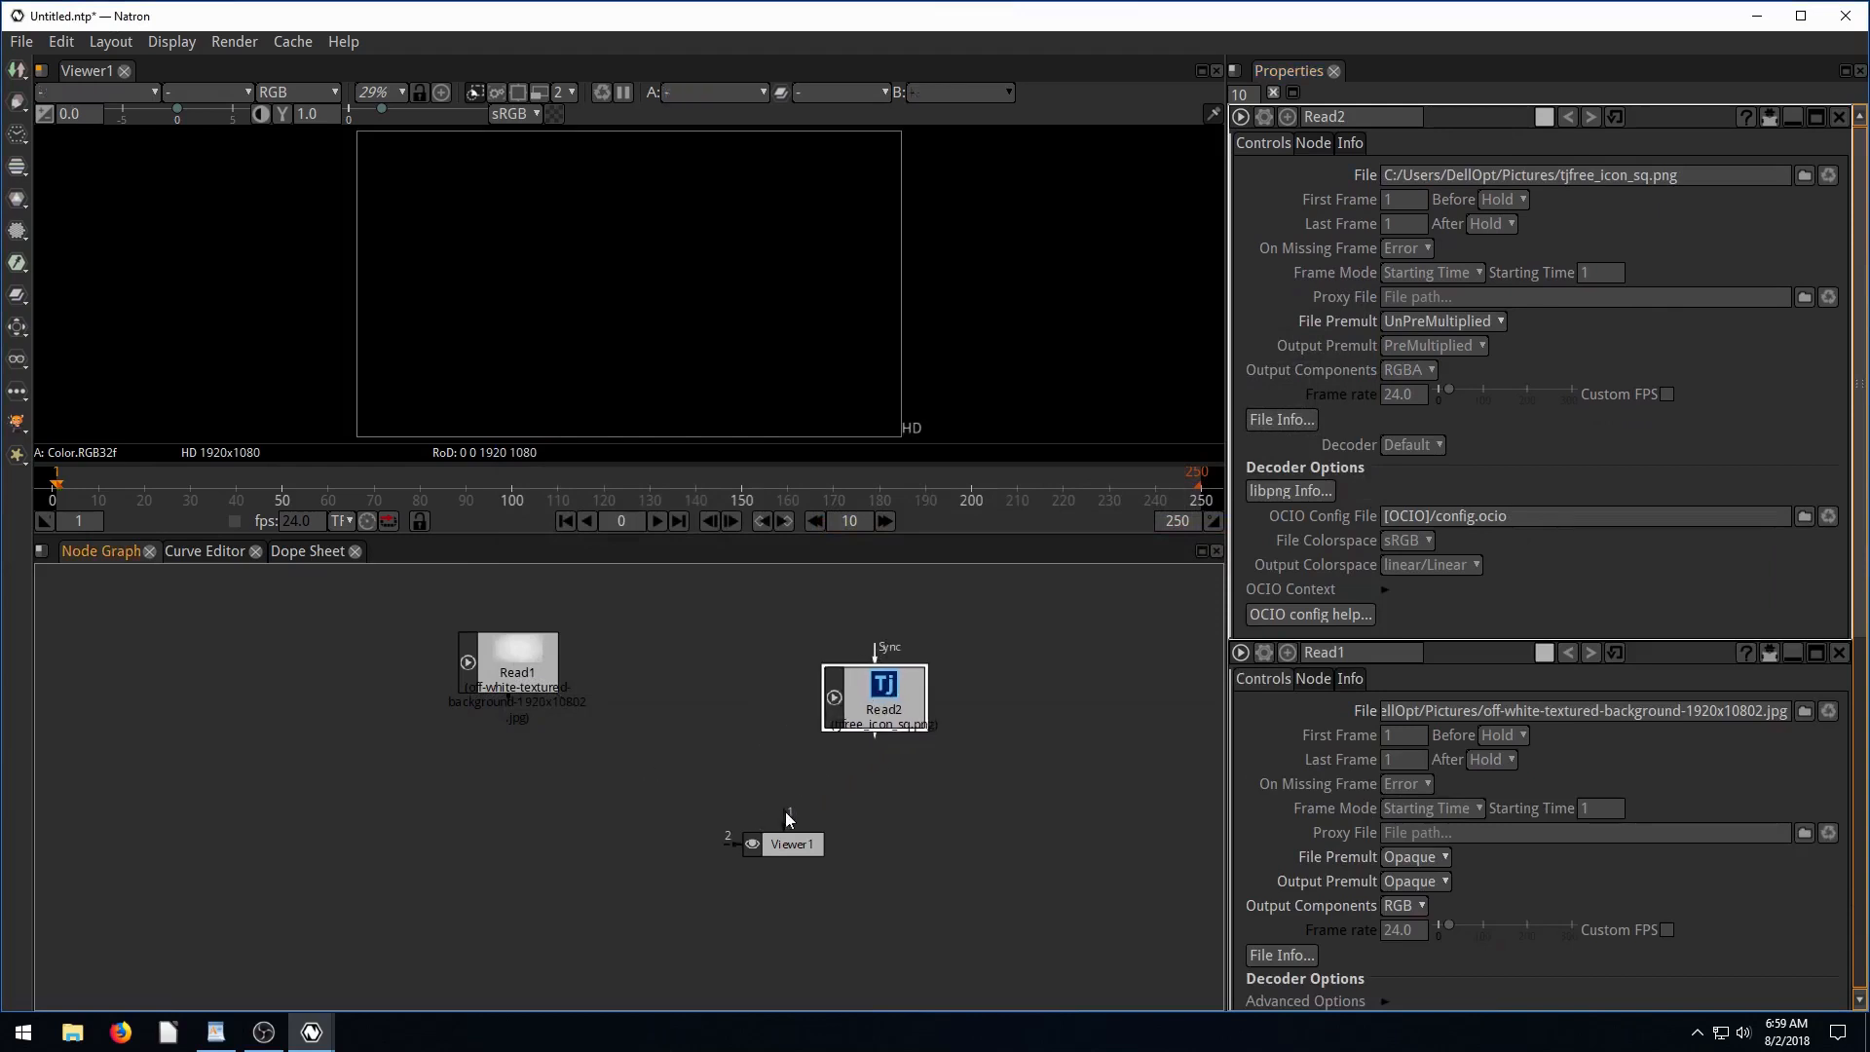
pyautogui.moveTo(880, 728); pyautogui.dragTo(786, 823)
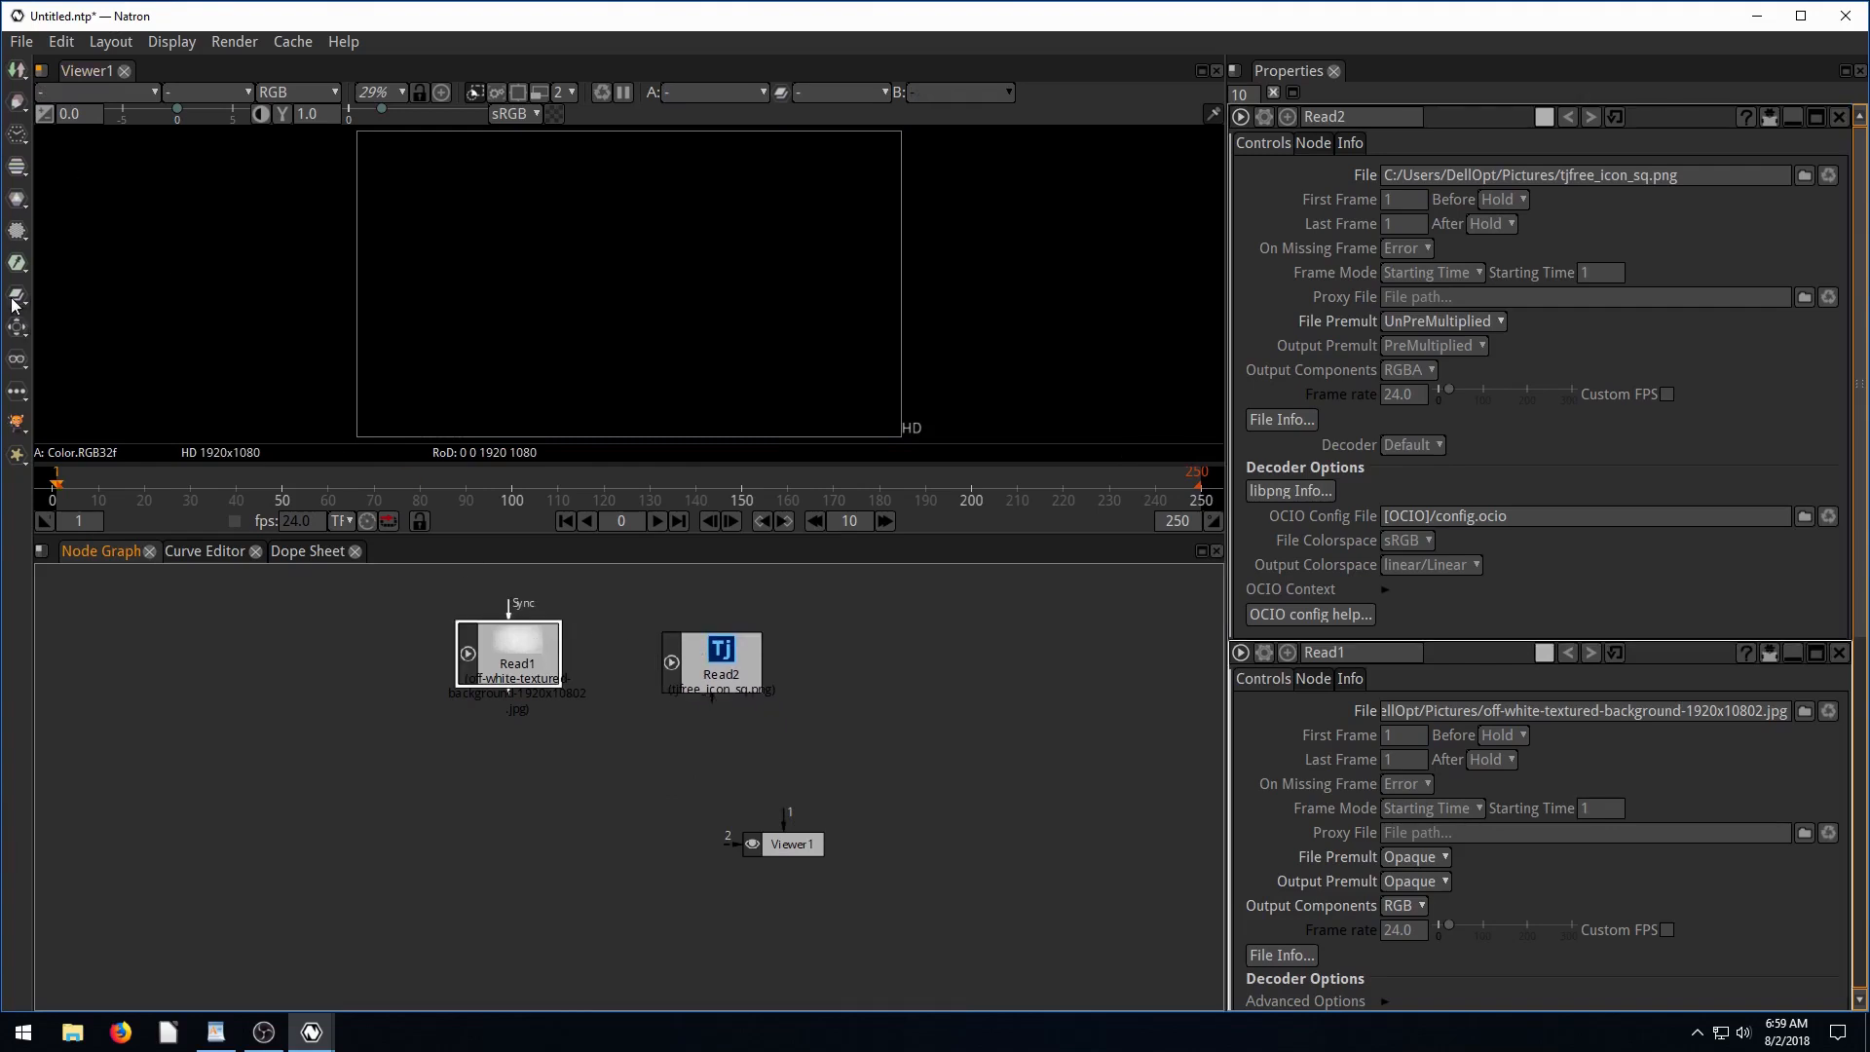
# Add a Merge node with the background as input B and the Tj logo as input A.
pyautogui.click(18, 299)
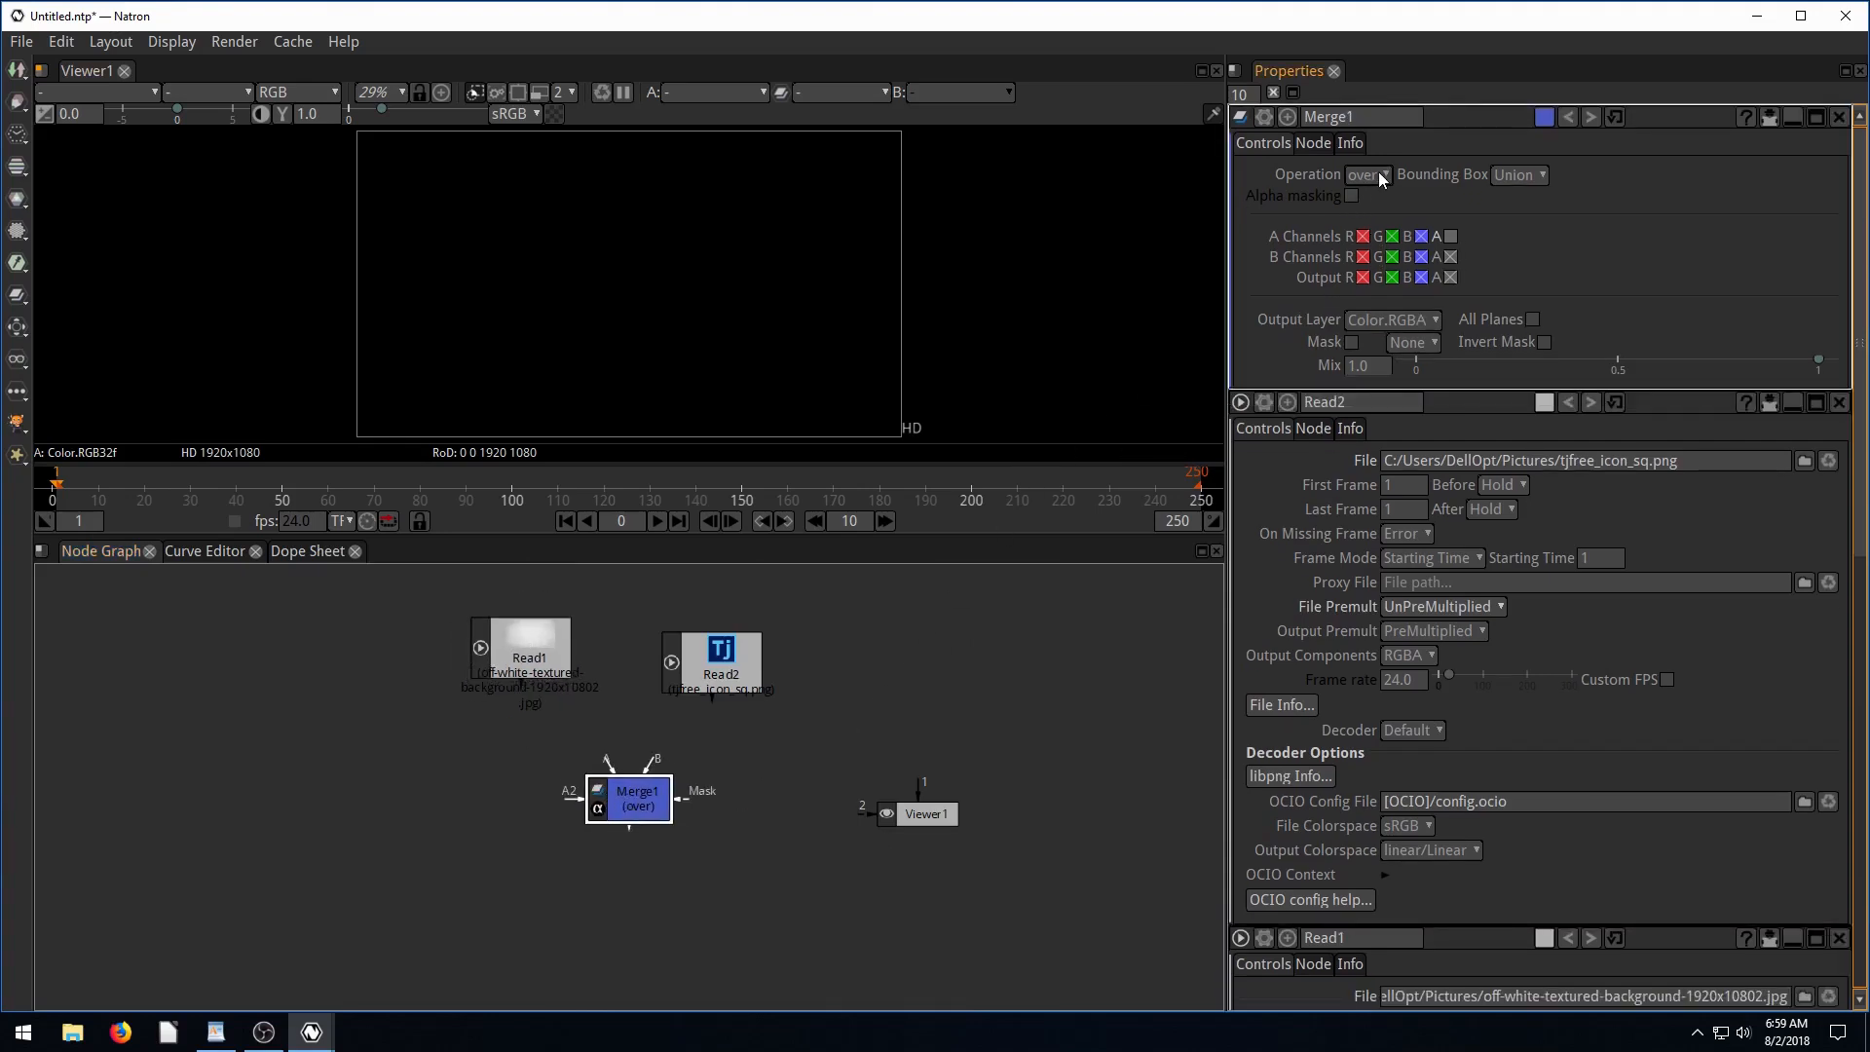
pyautogui.moveTo(1377, 174)
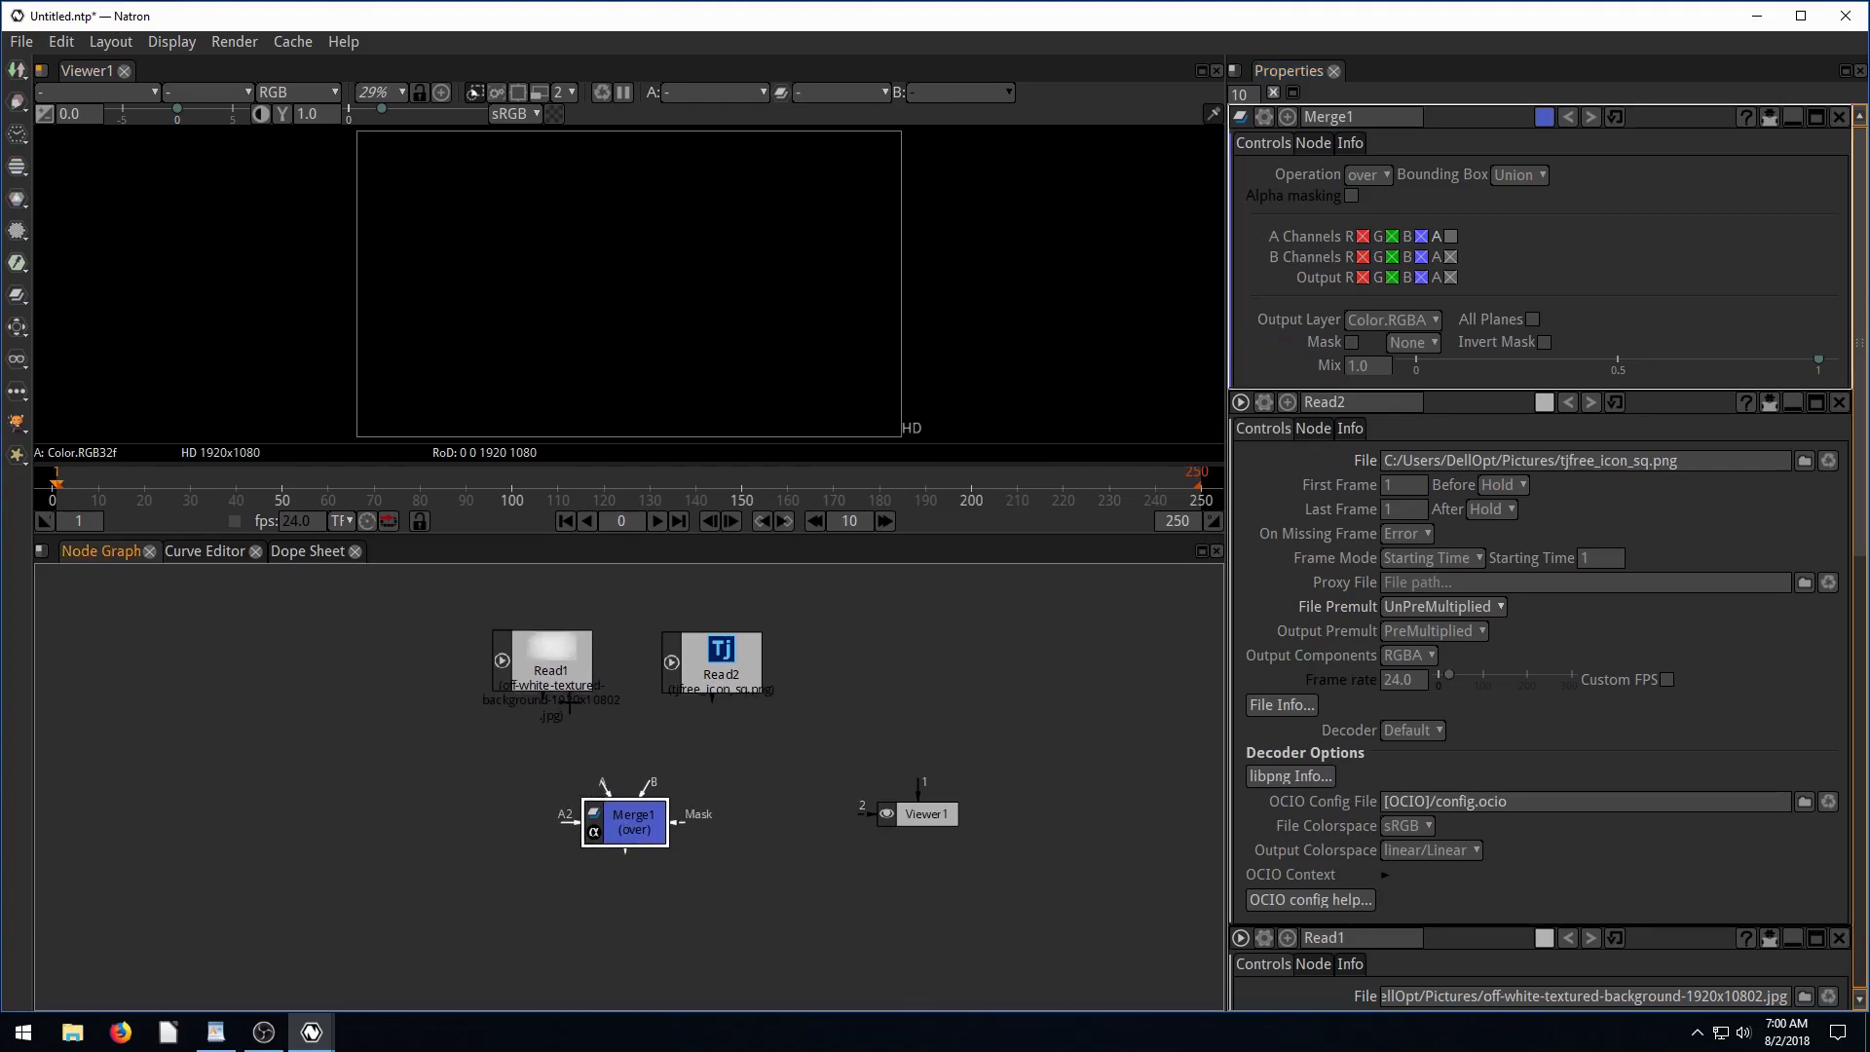
pyautogui.moveTo(625, 823); pyautogui.dragTo(579, 846)
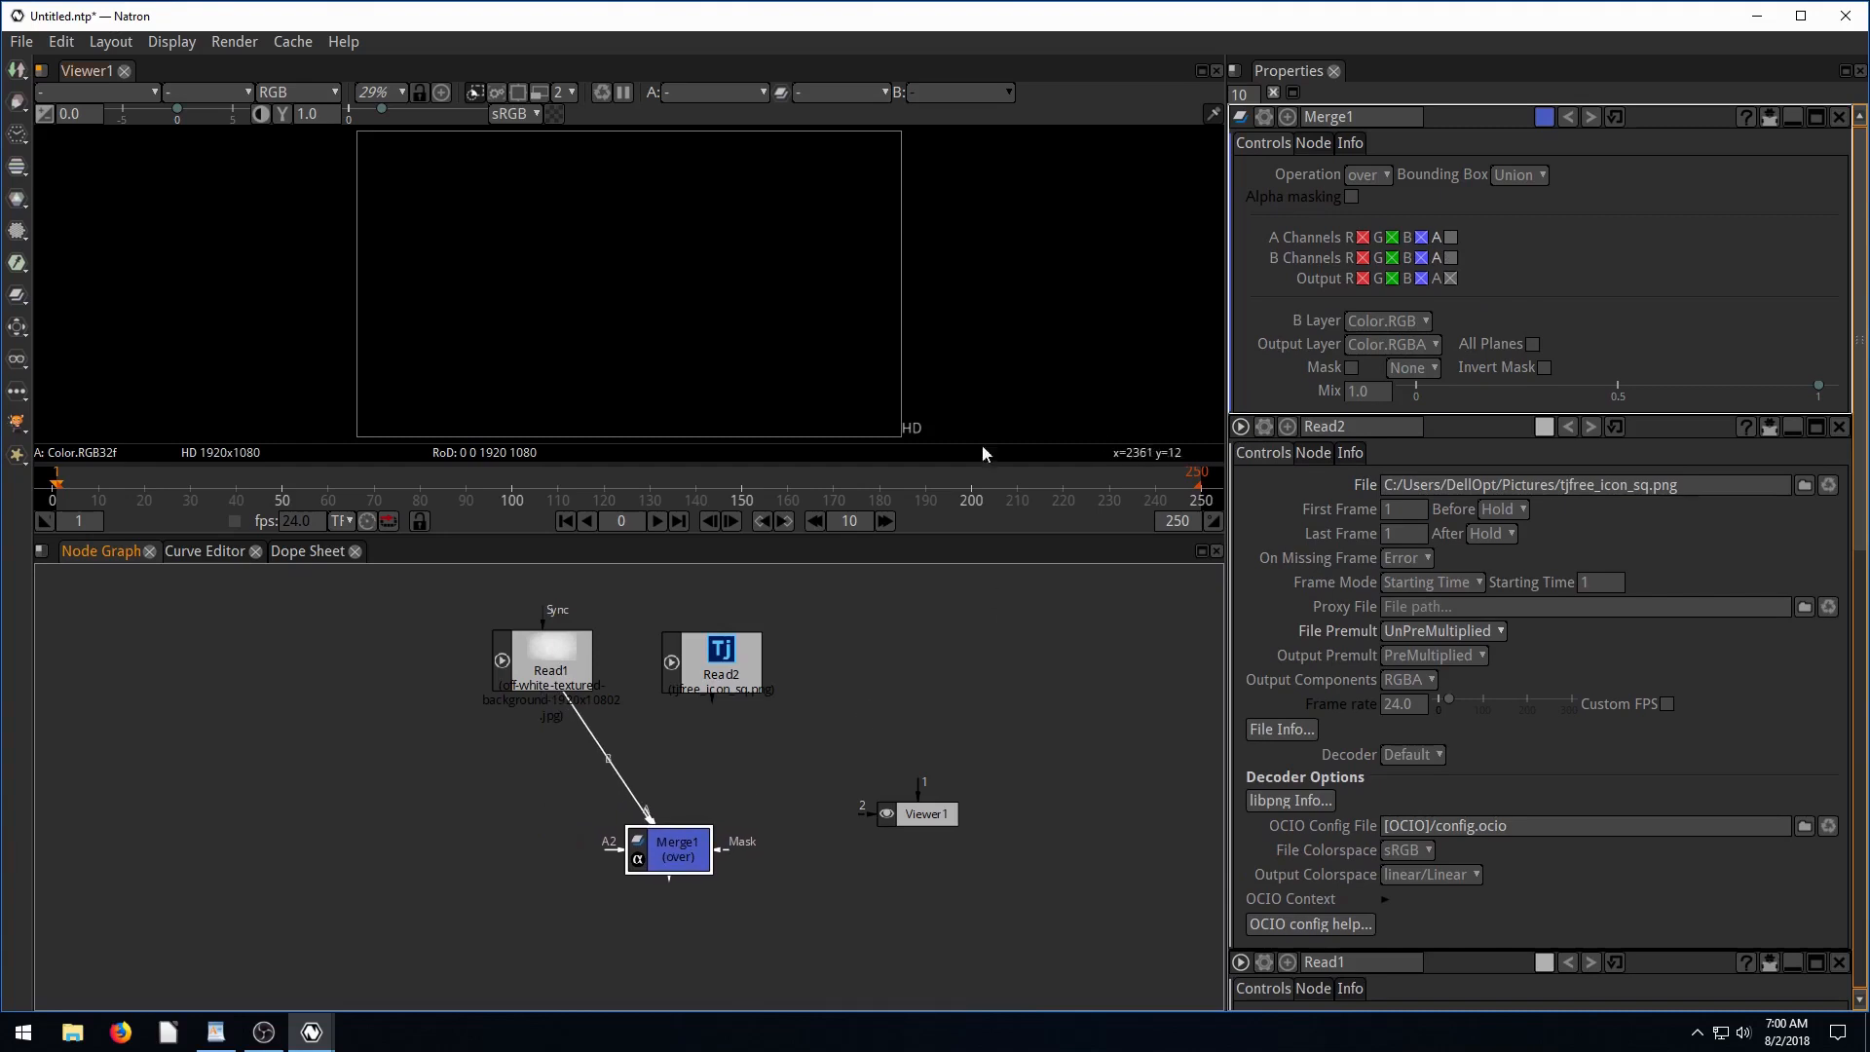
pyautogui.moveTo(668, 850); pyautogui.dragTo(453, 840)
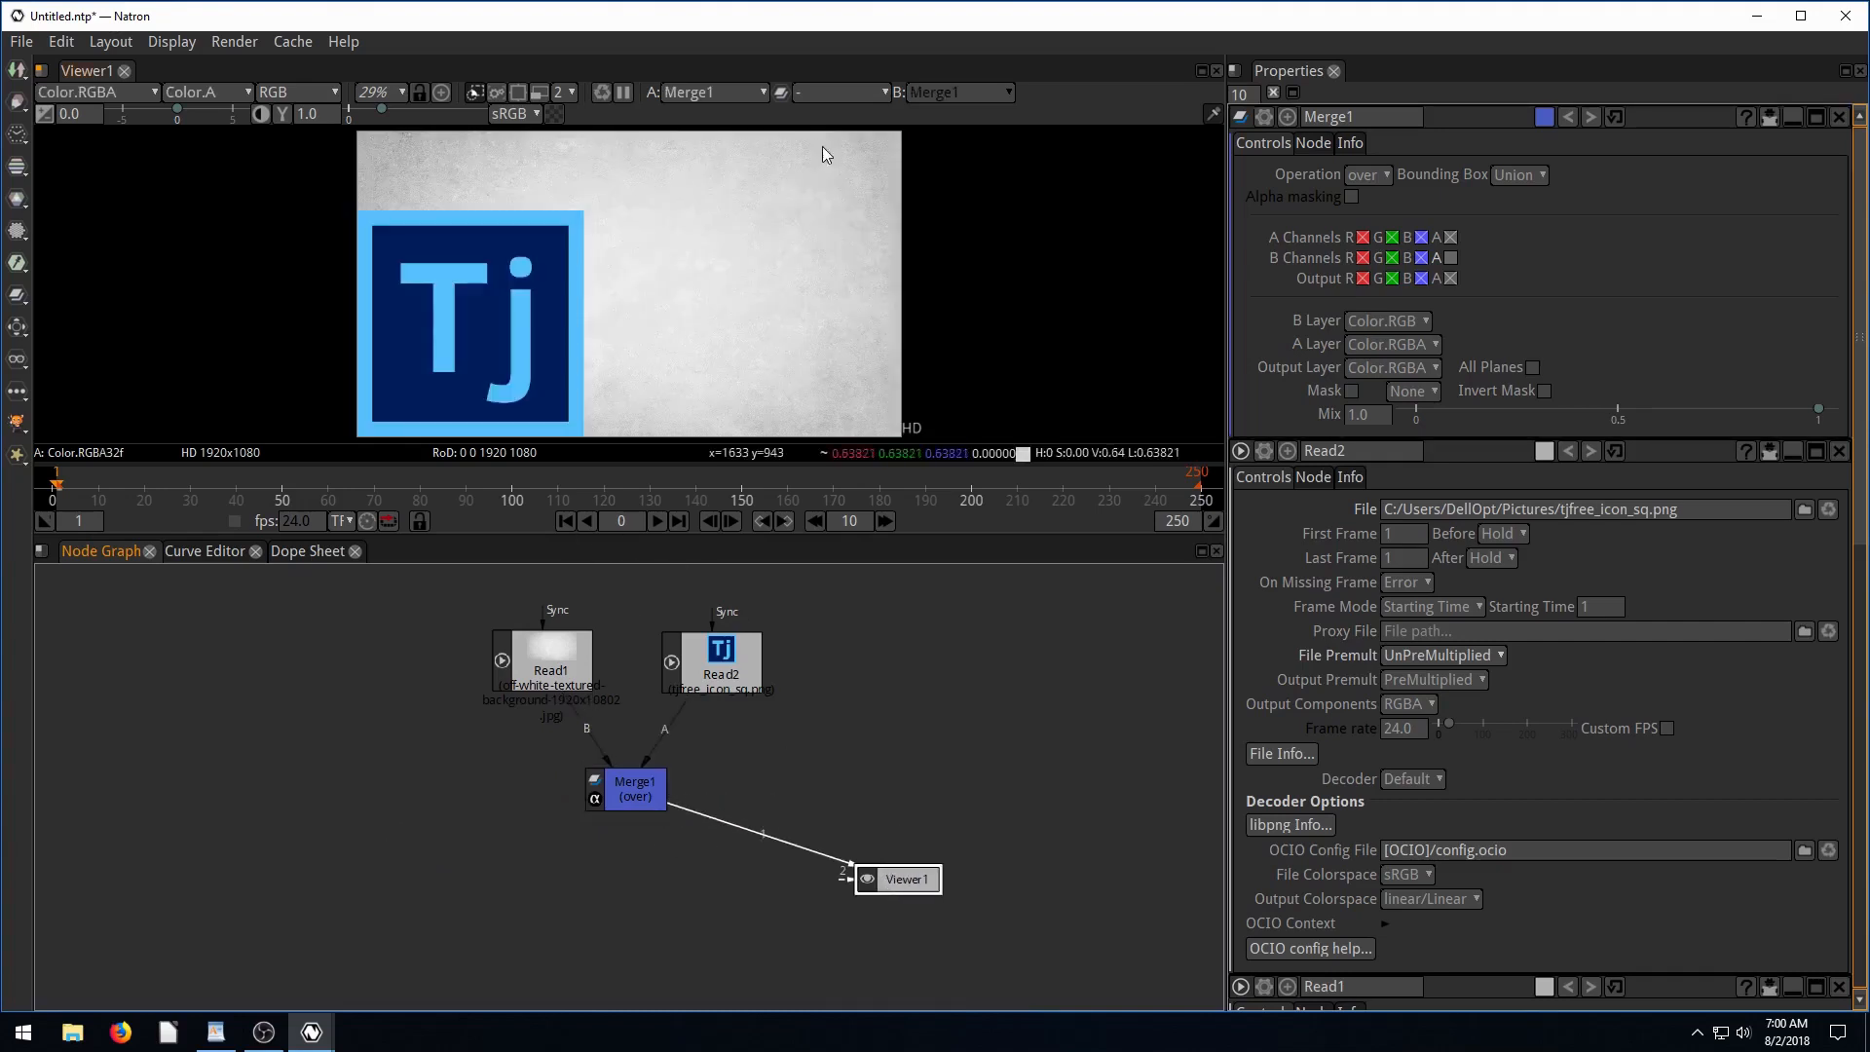
pyautogui.moveTo(723, 287)
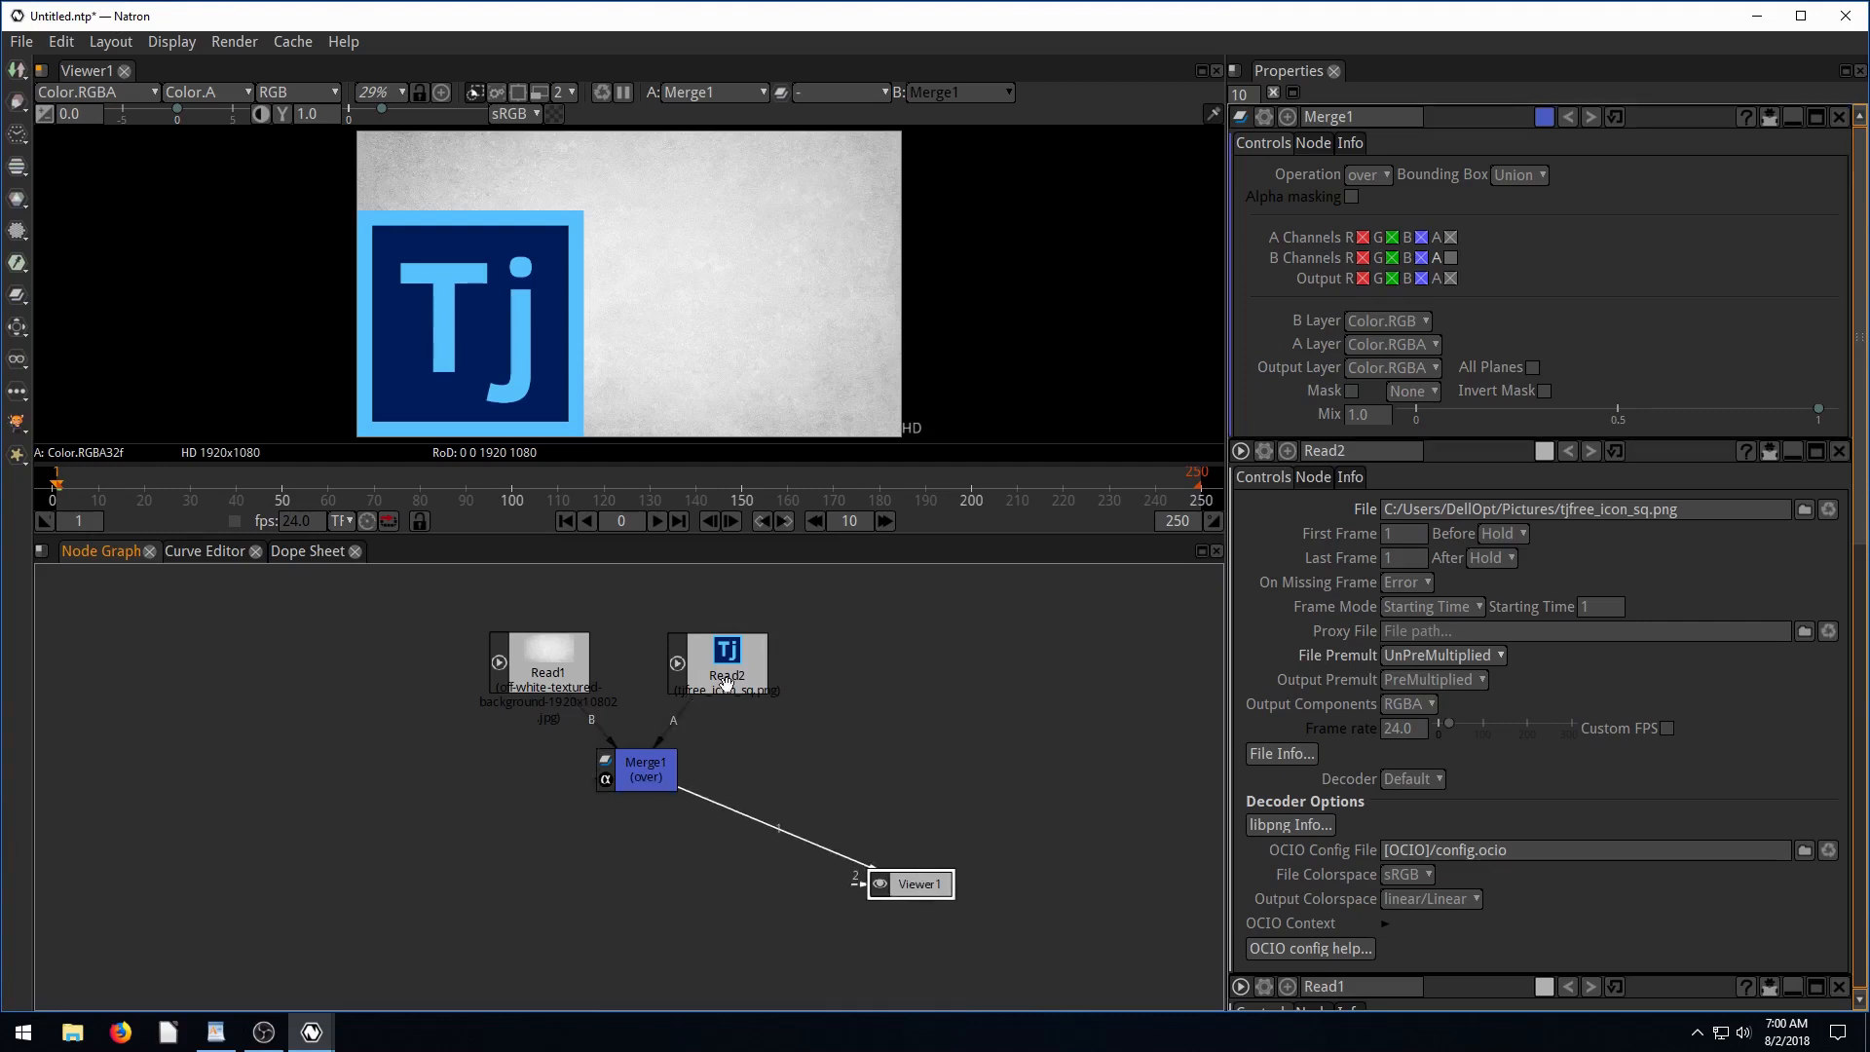
pyautogui.moveTo(458, 340)
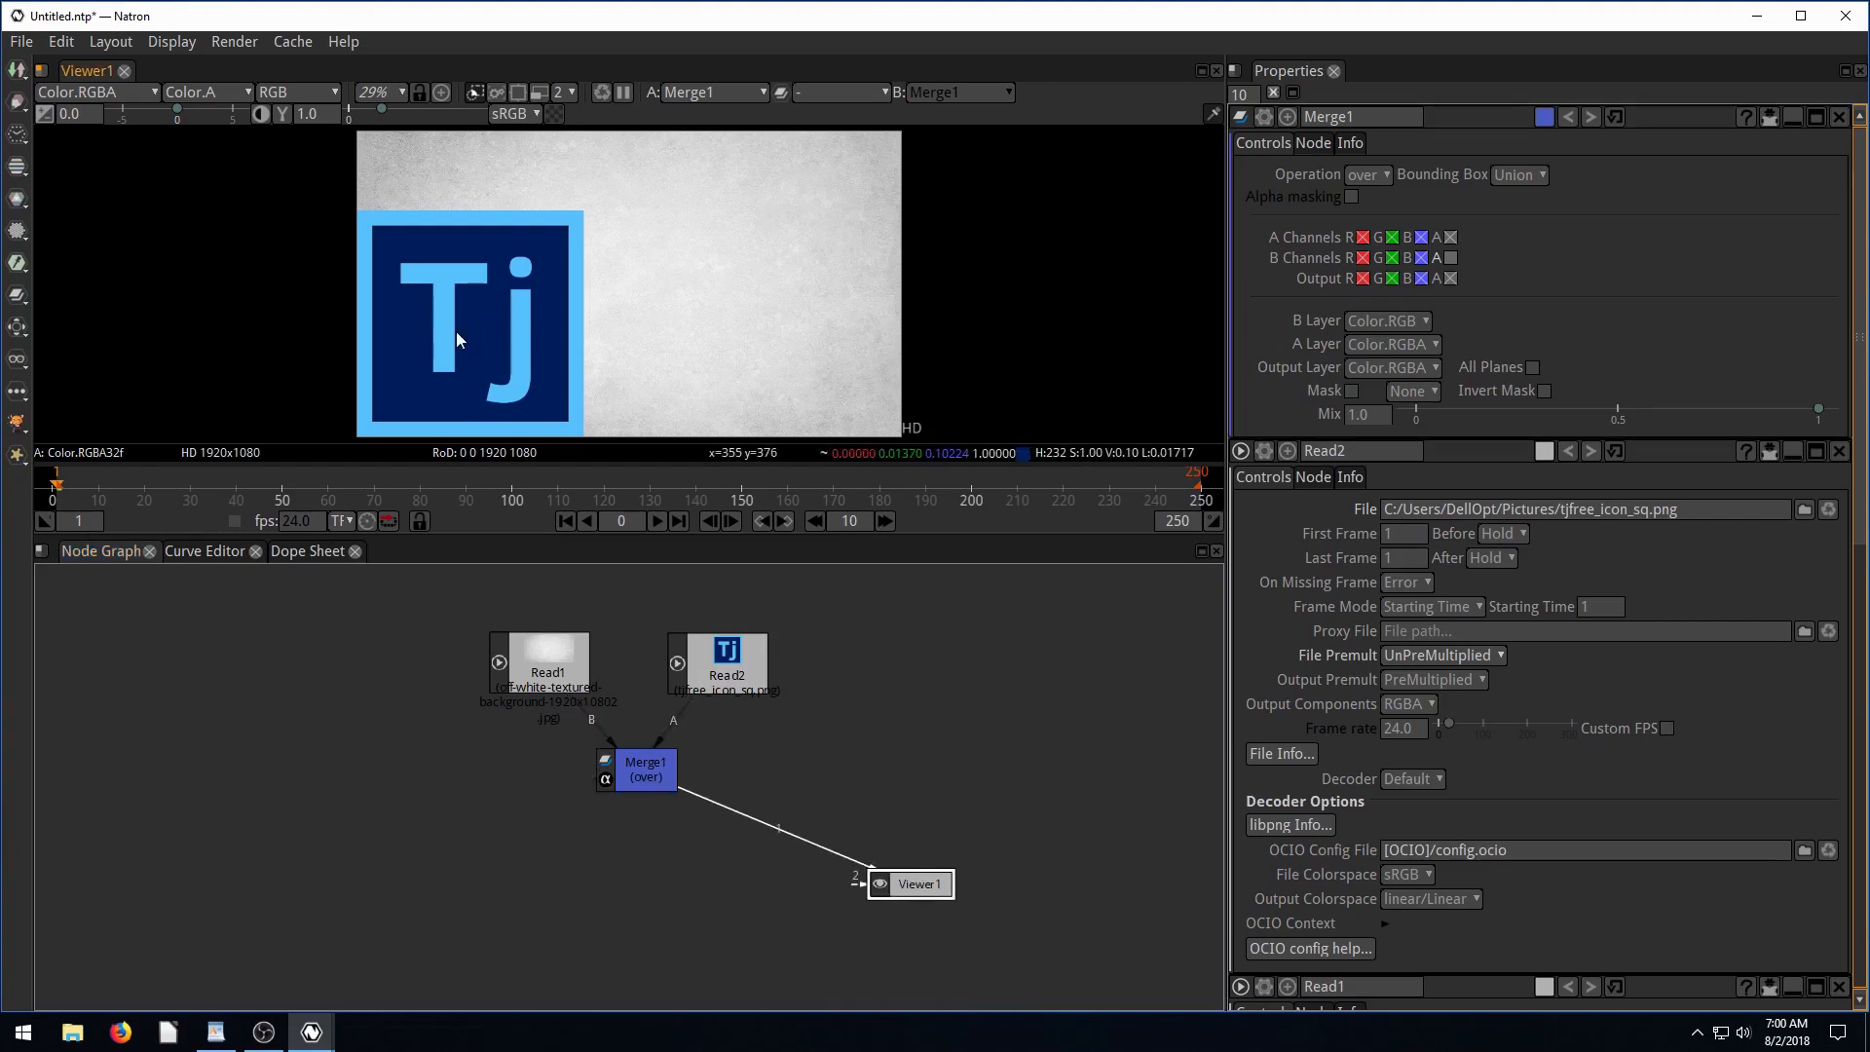
pyautogui.moveTo(716, 235)
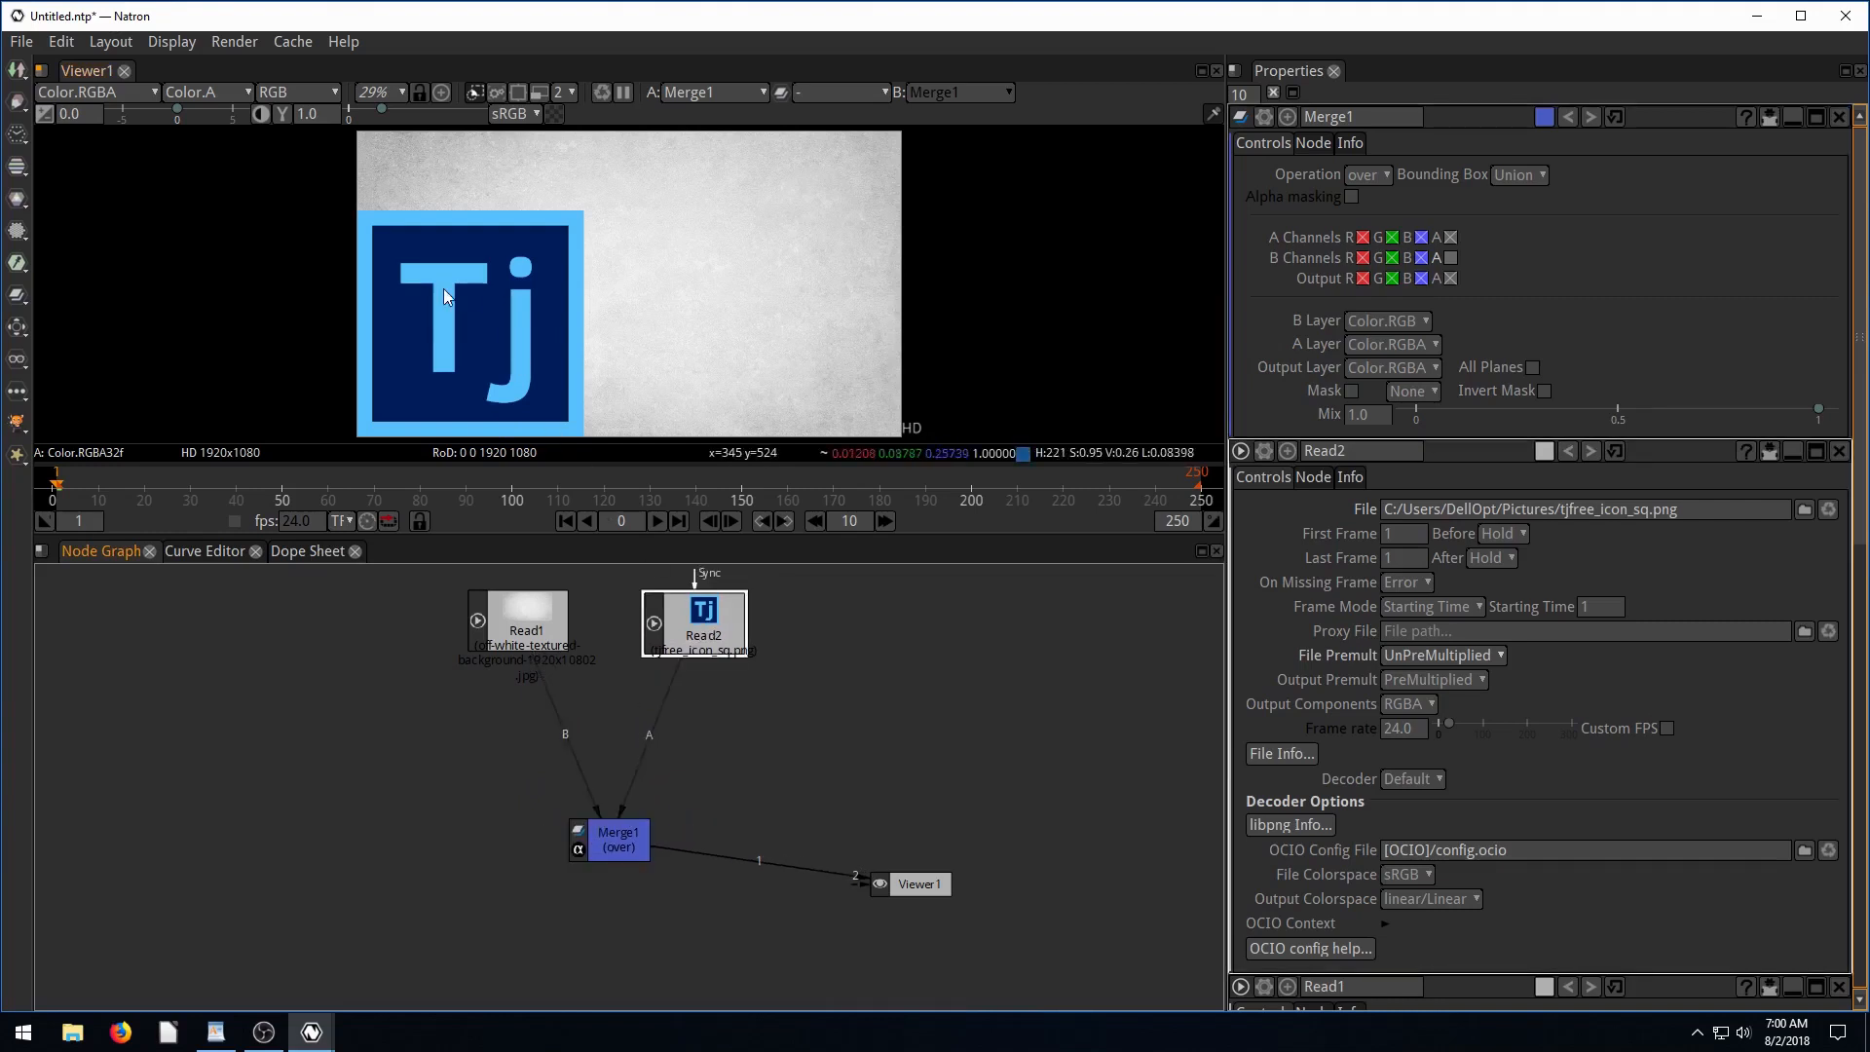
pyautogui.moveTo(596, 545)
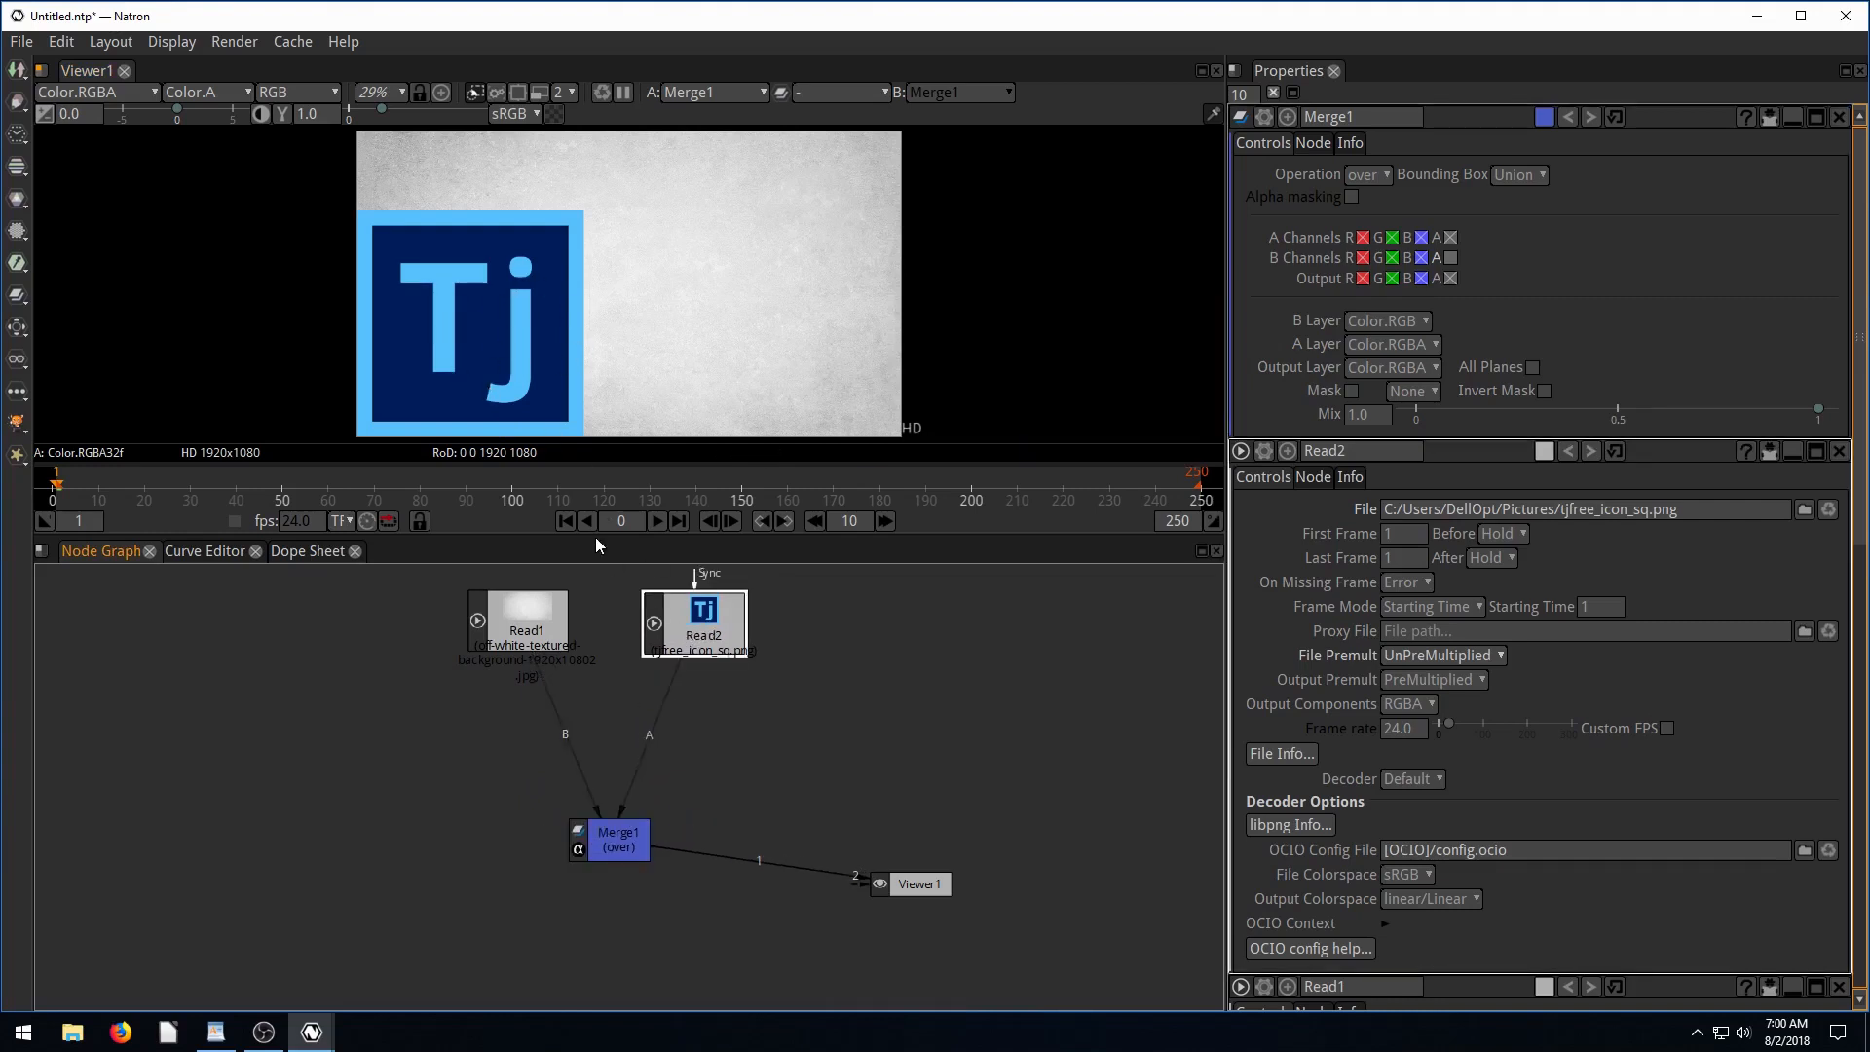
pyautogui.moveTo(771, 678)
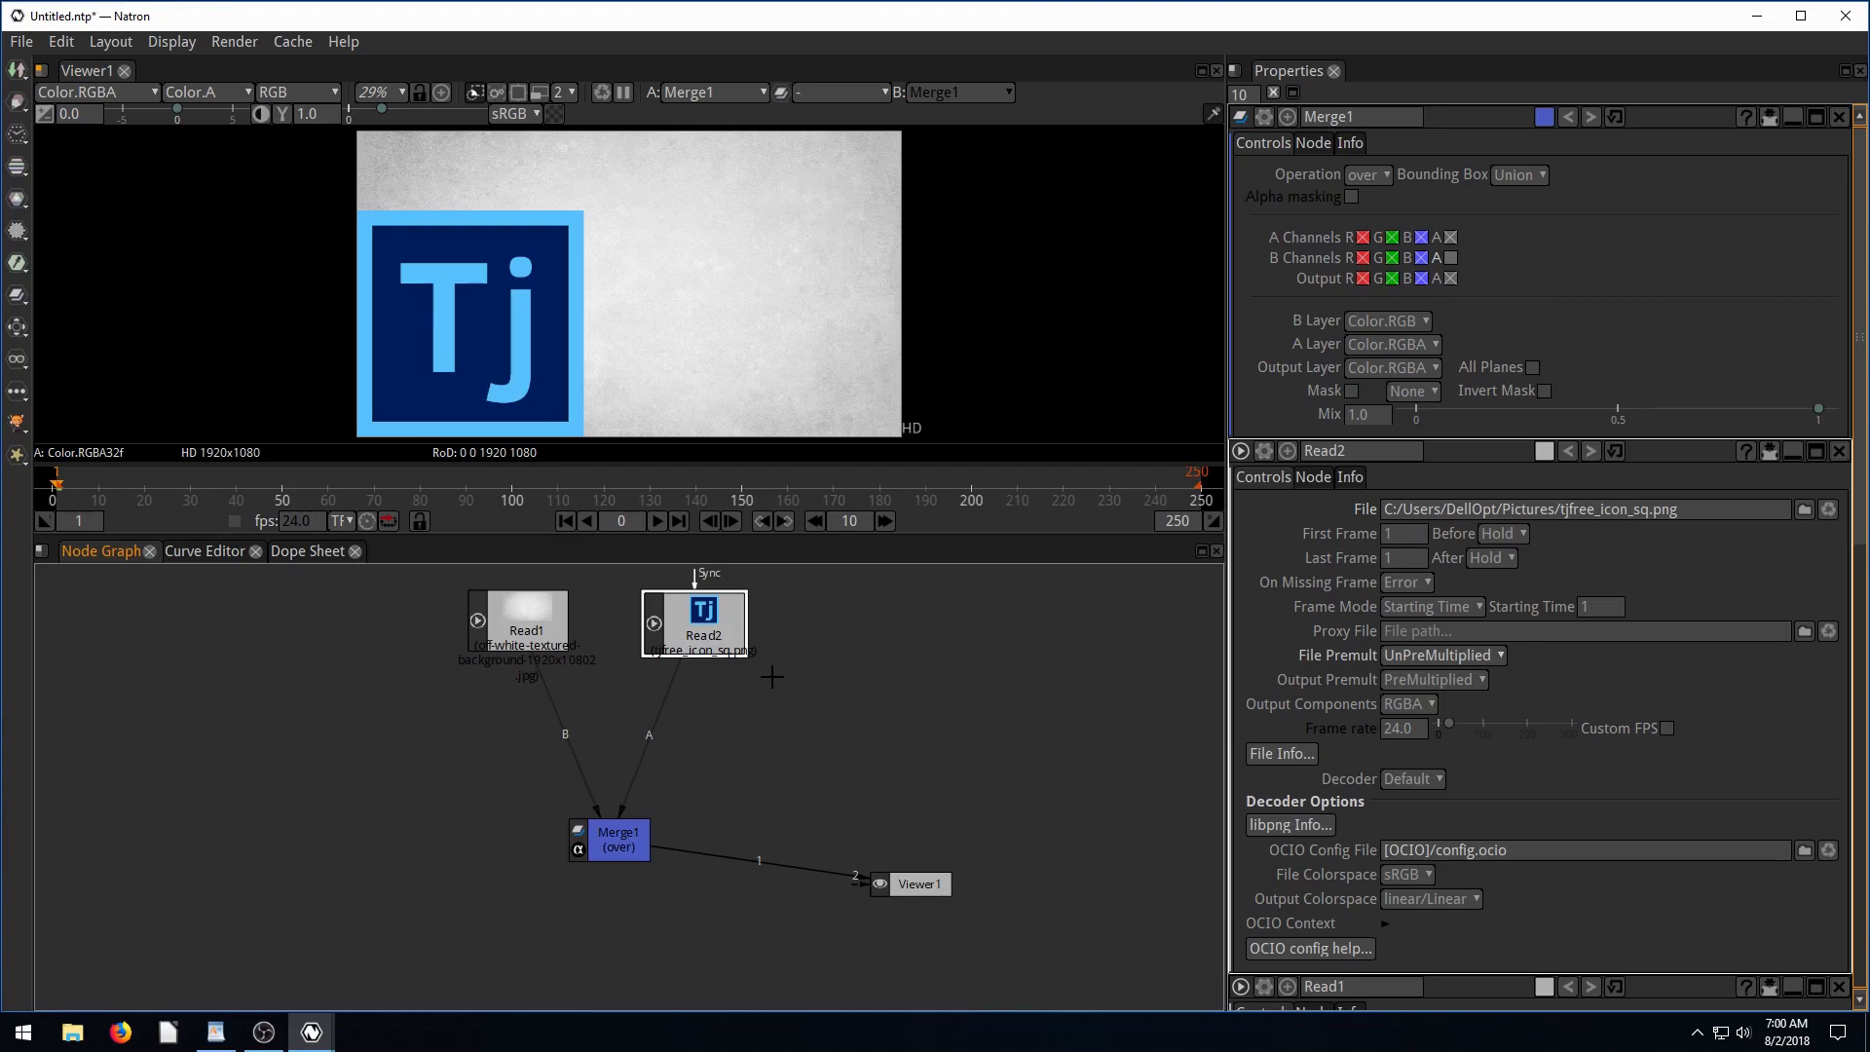
pyautogui.moveTo(721, 619)
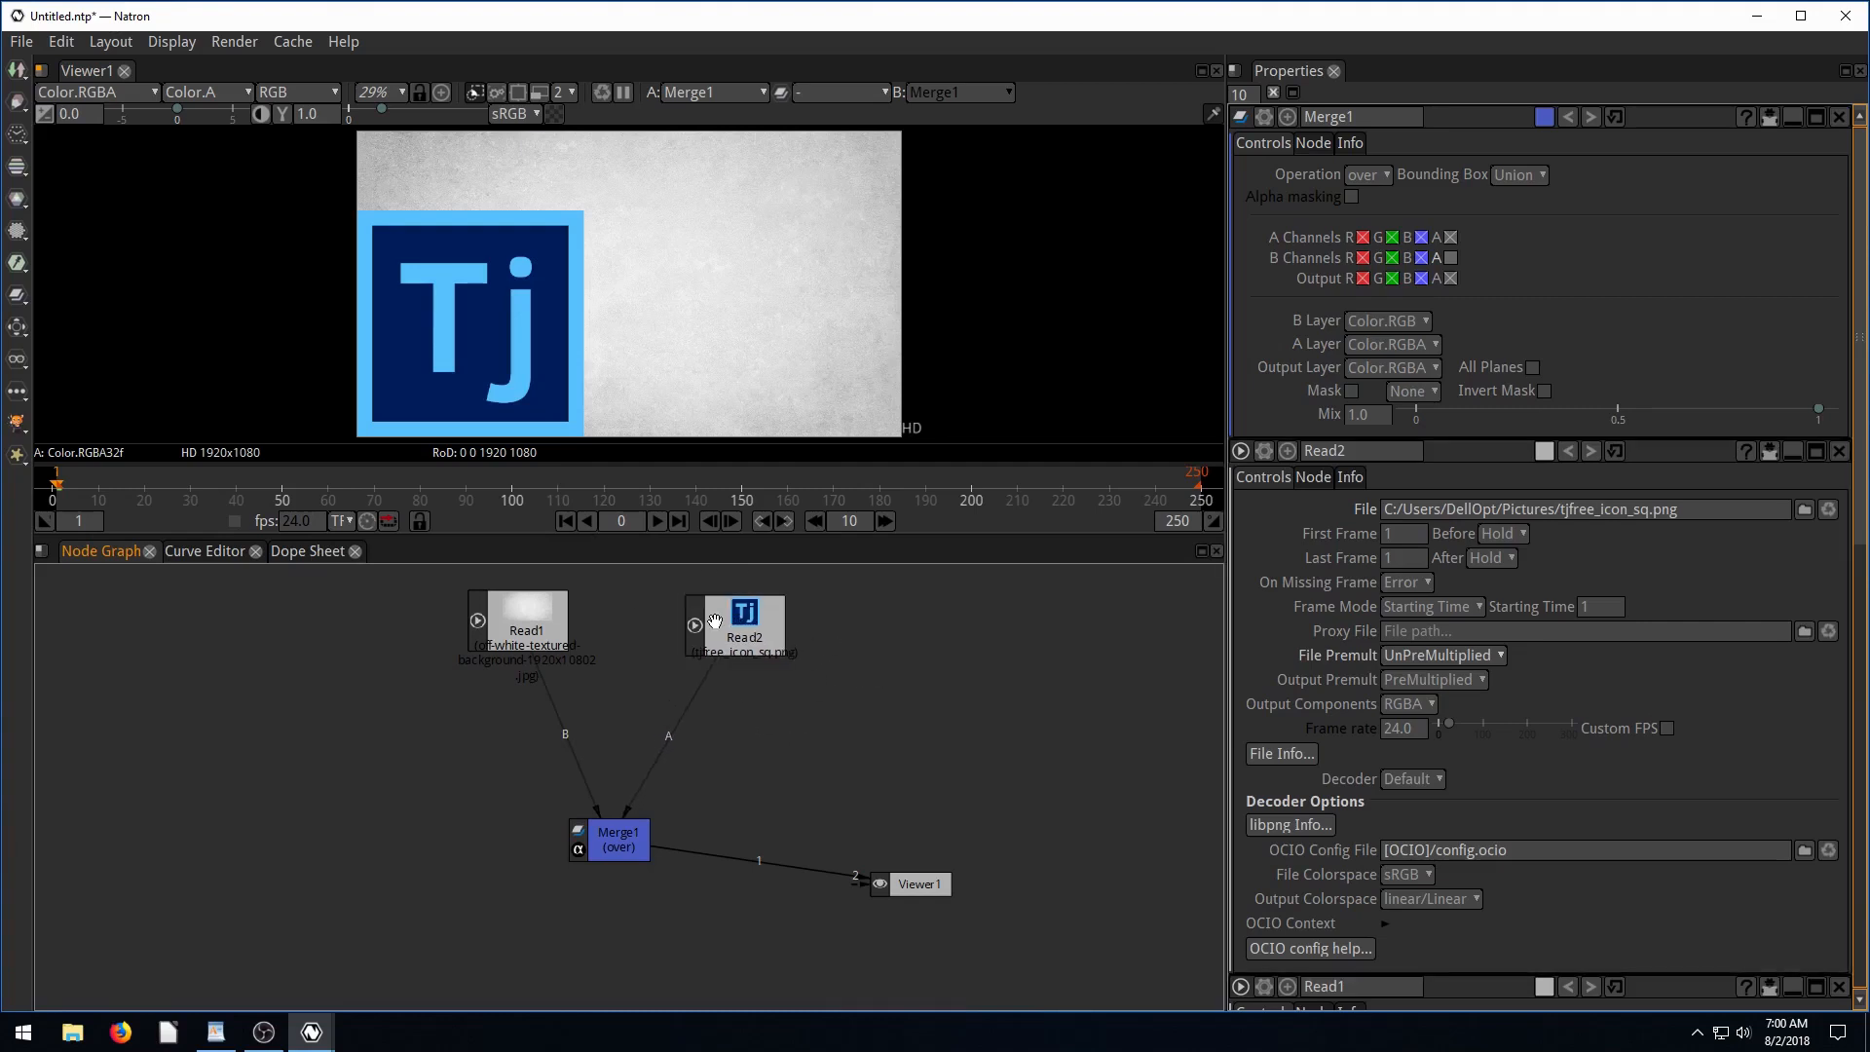
# Add Transform1 beneath Read2 and feed it into Merge1's A input.
pyautogui.click(742, 625)
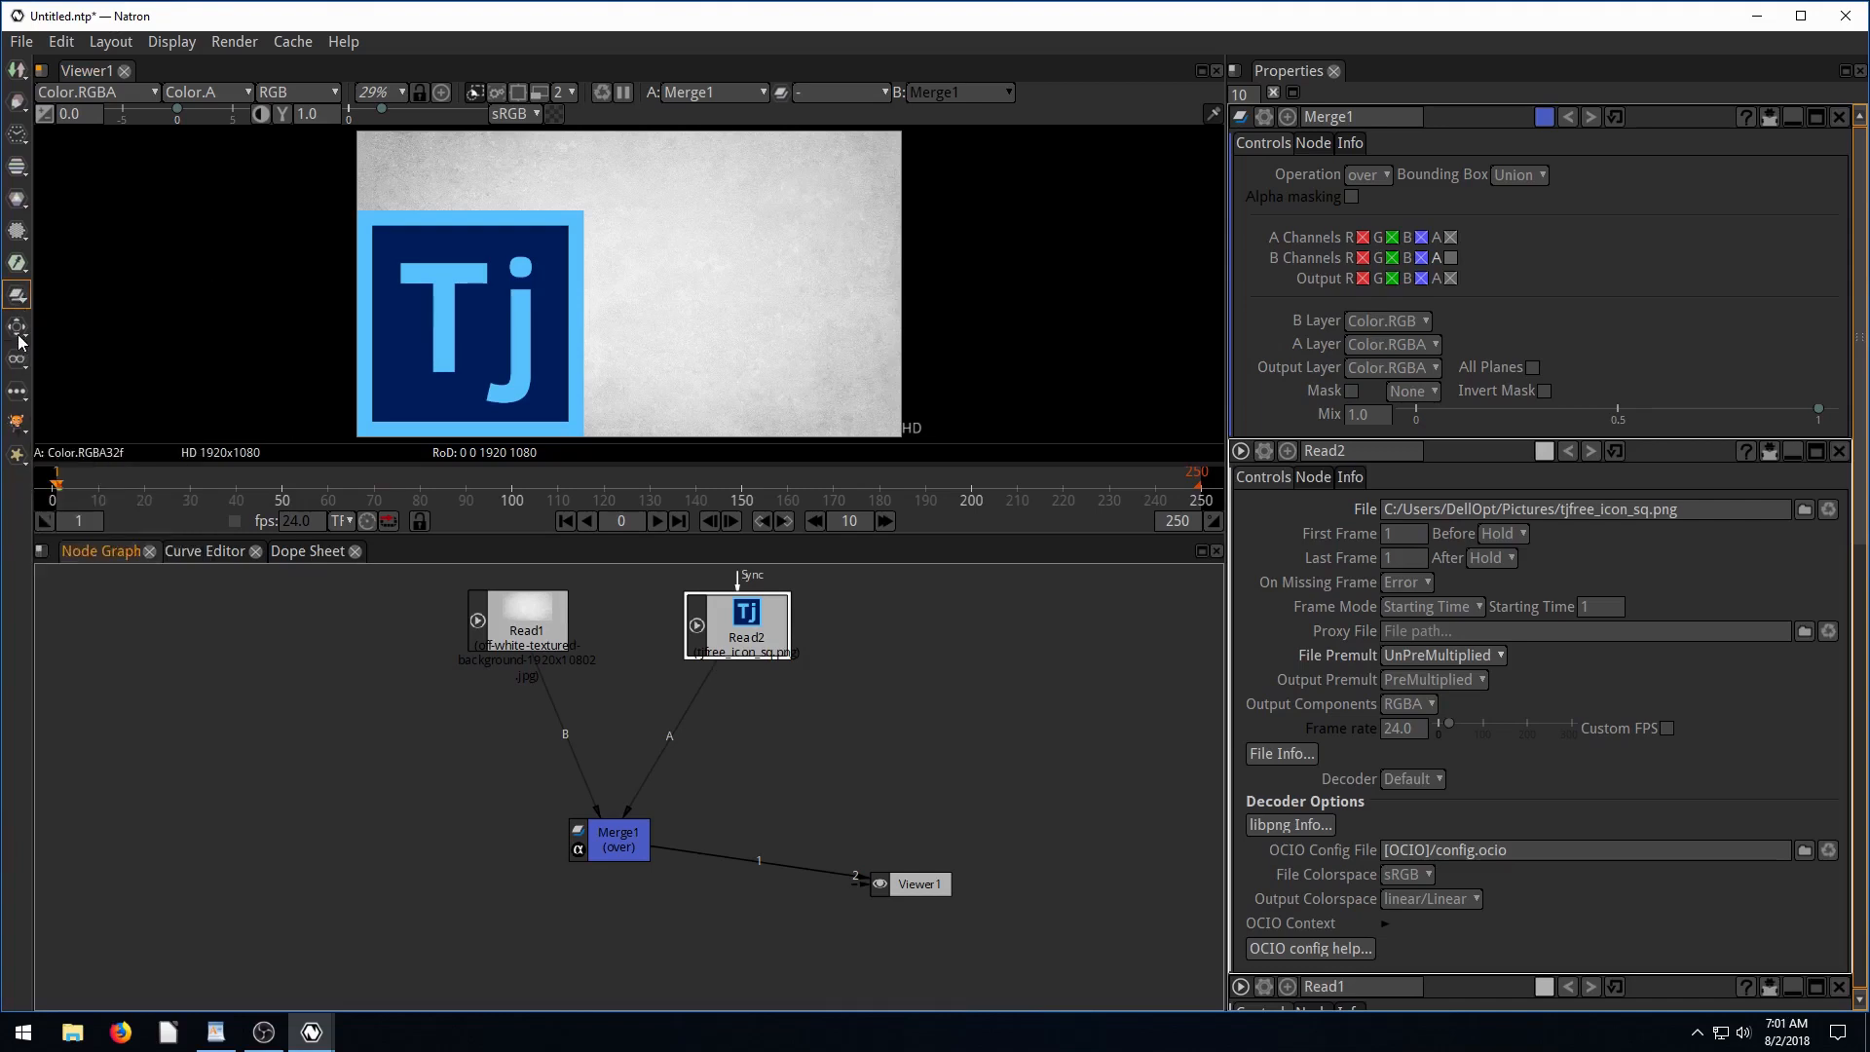
pyautogui.click(17, 324)
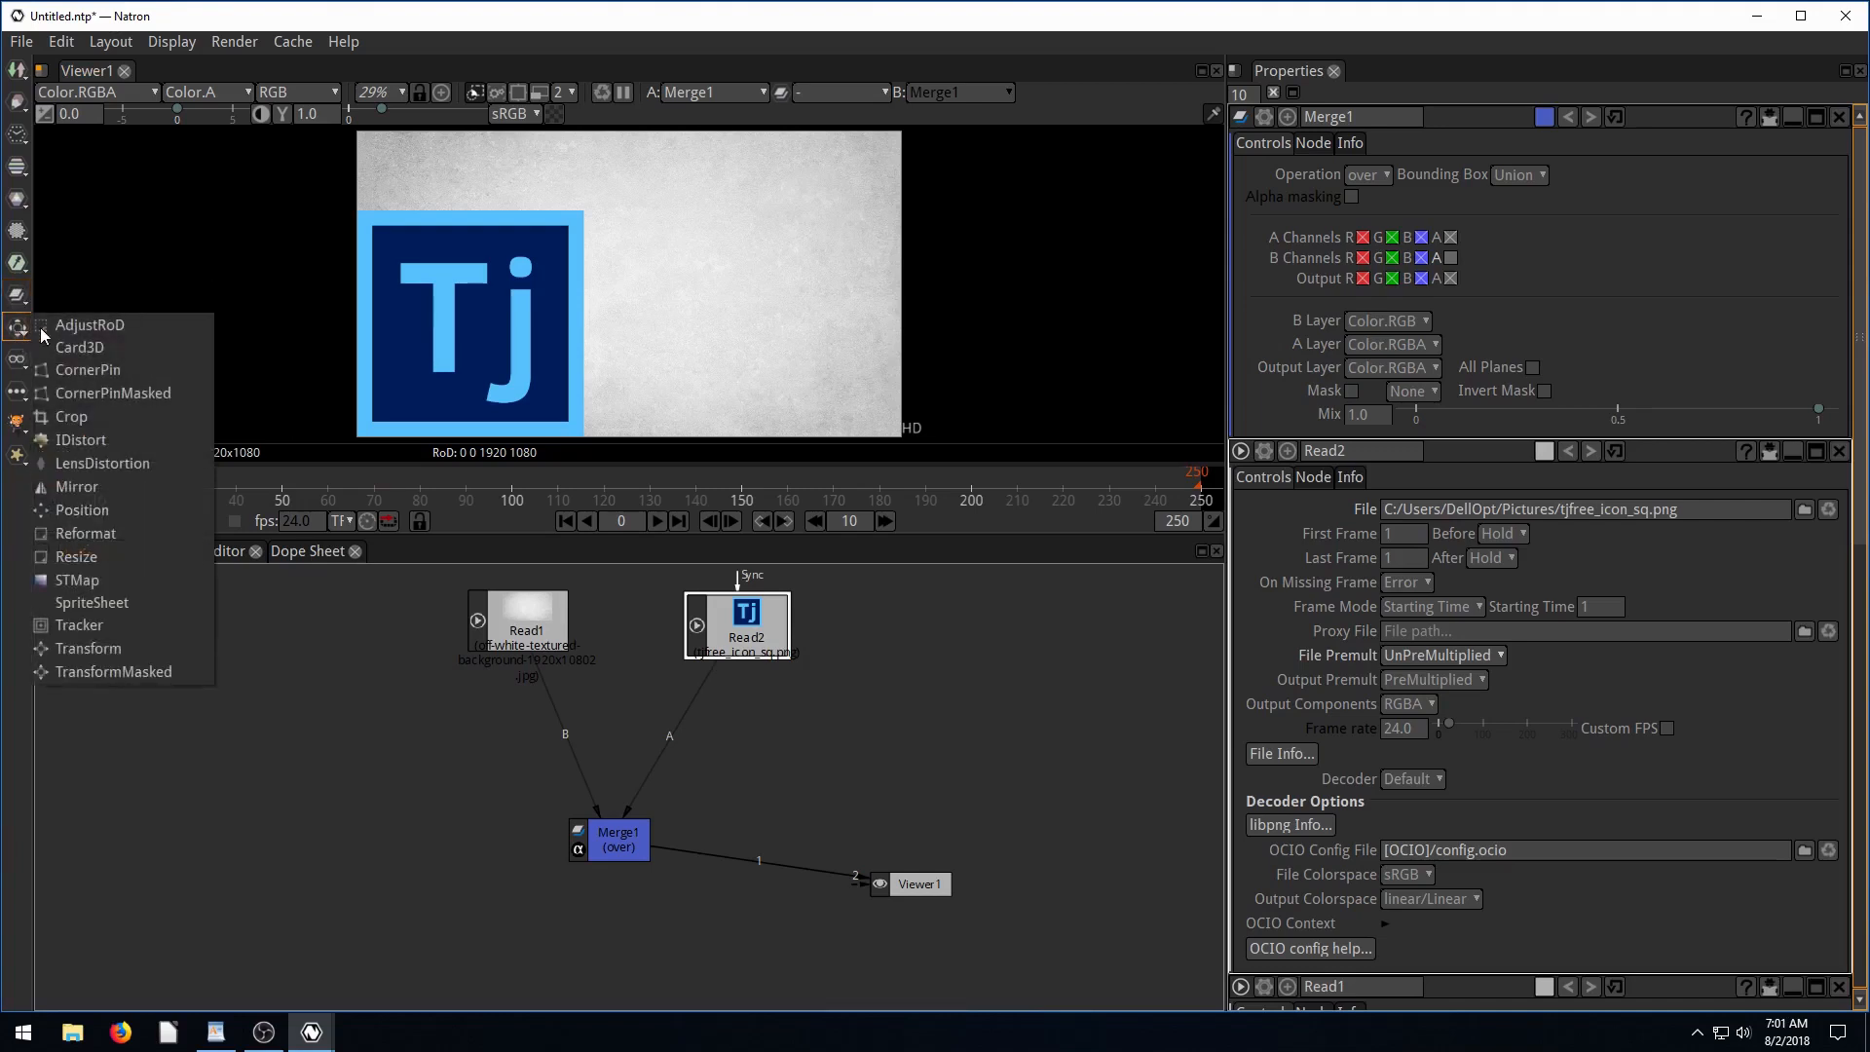
pyautogui.moveTo(80, 624)
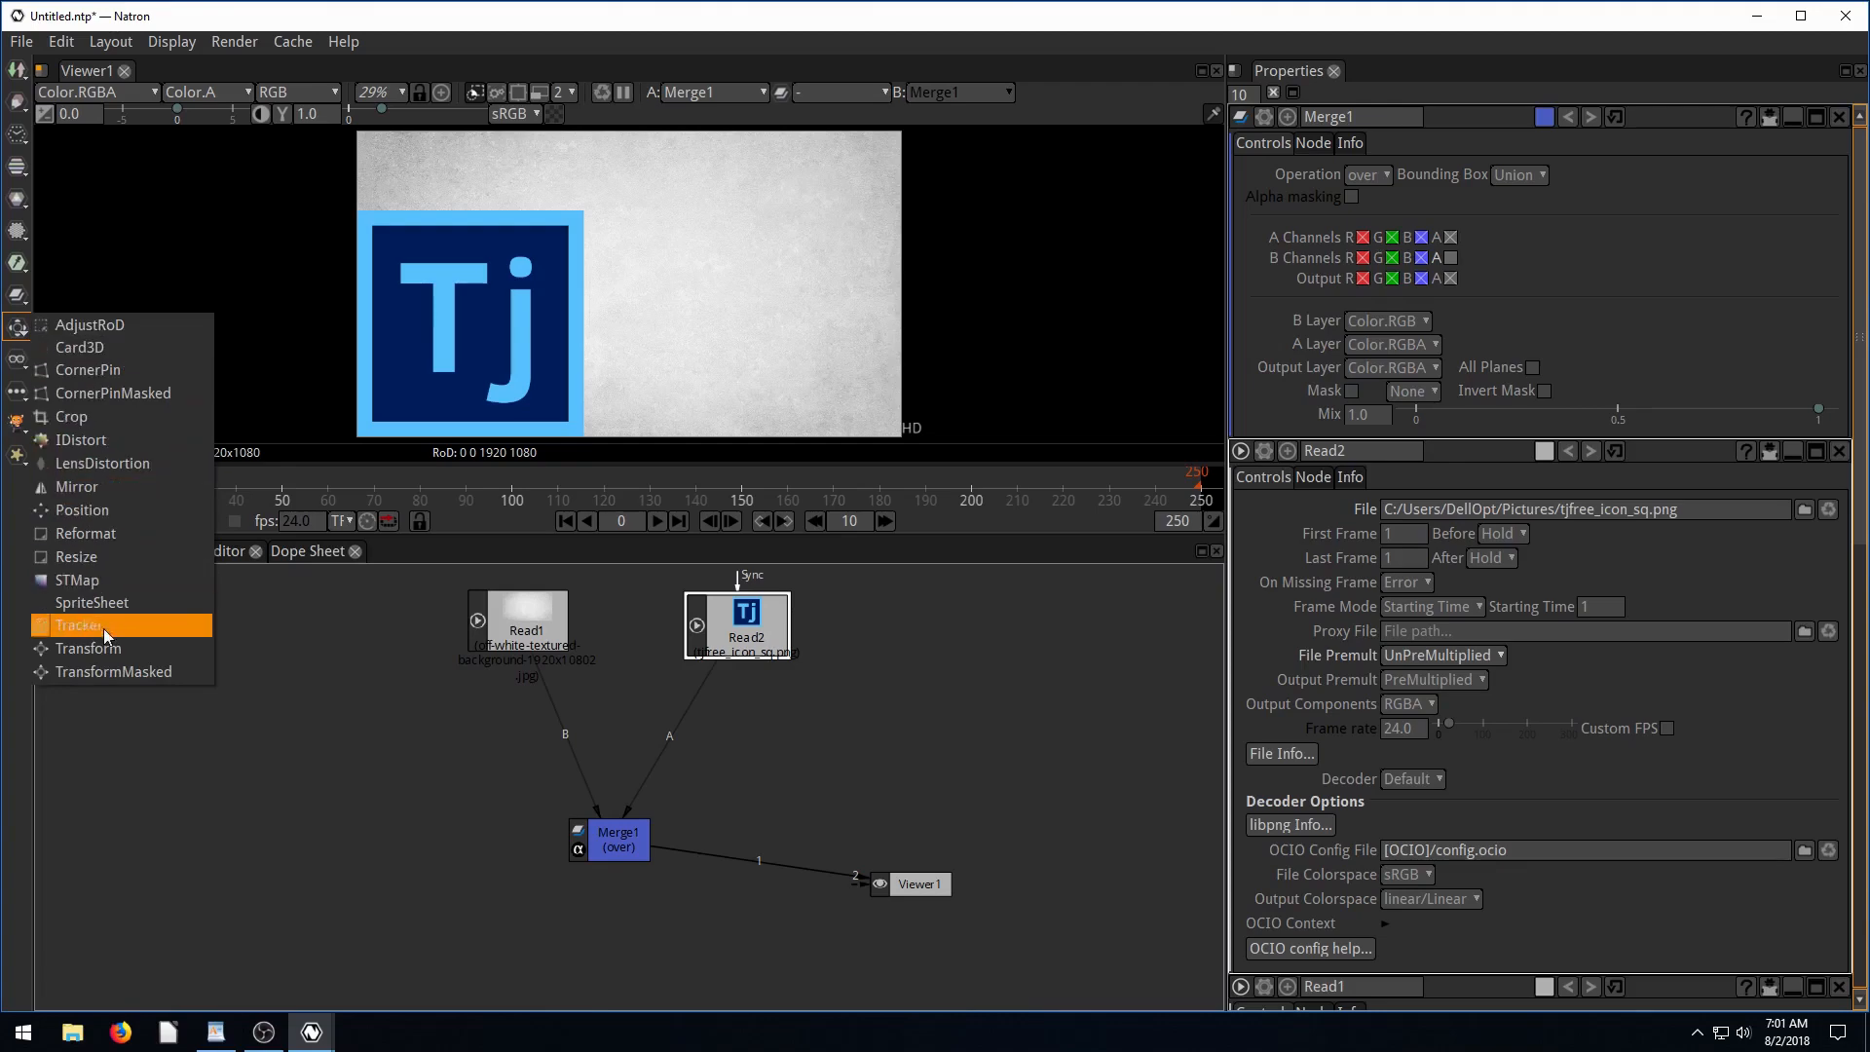
pyautogui.click(86, 648)
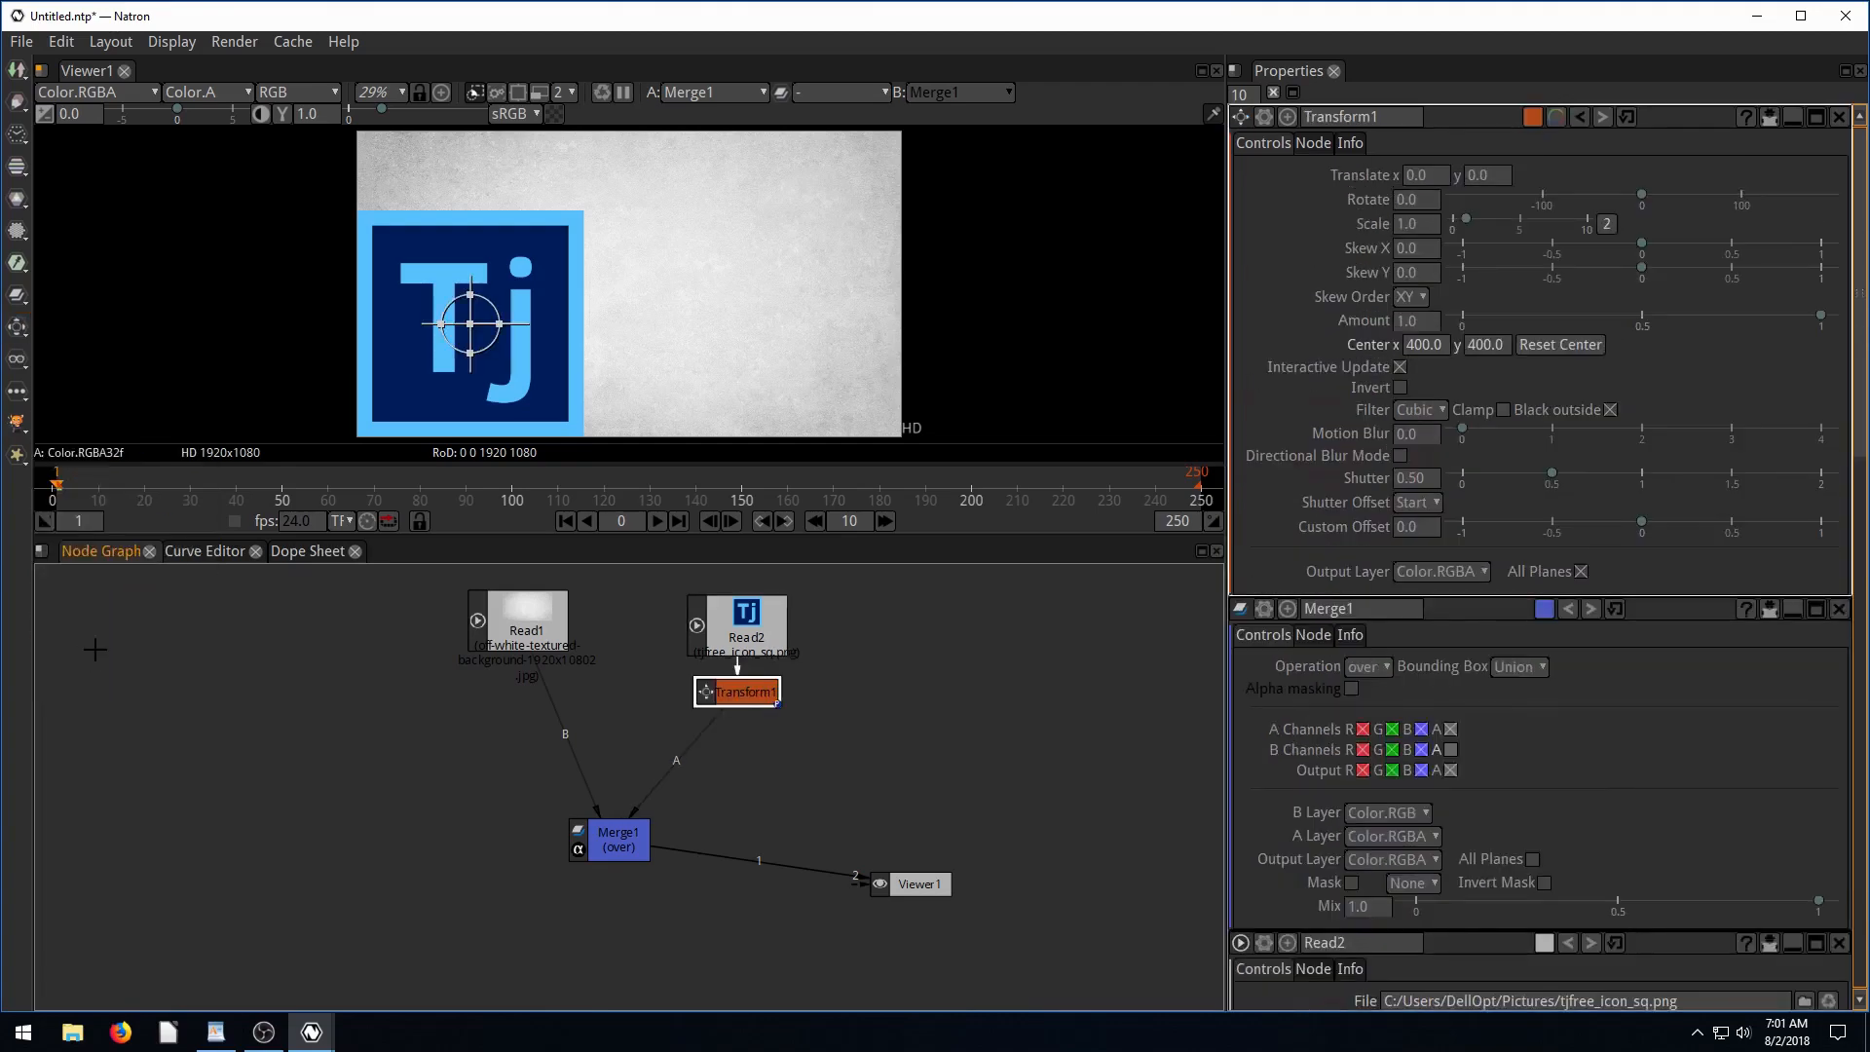
pyautogui.moveTo(737, 691); pyautogui.dragTo(647, 766)
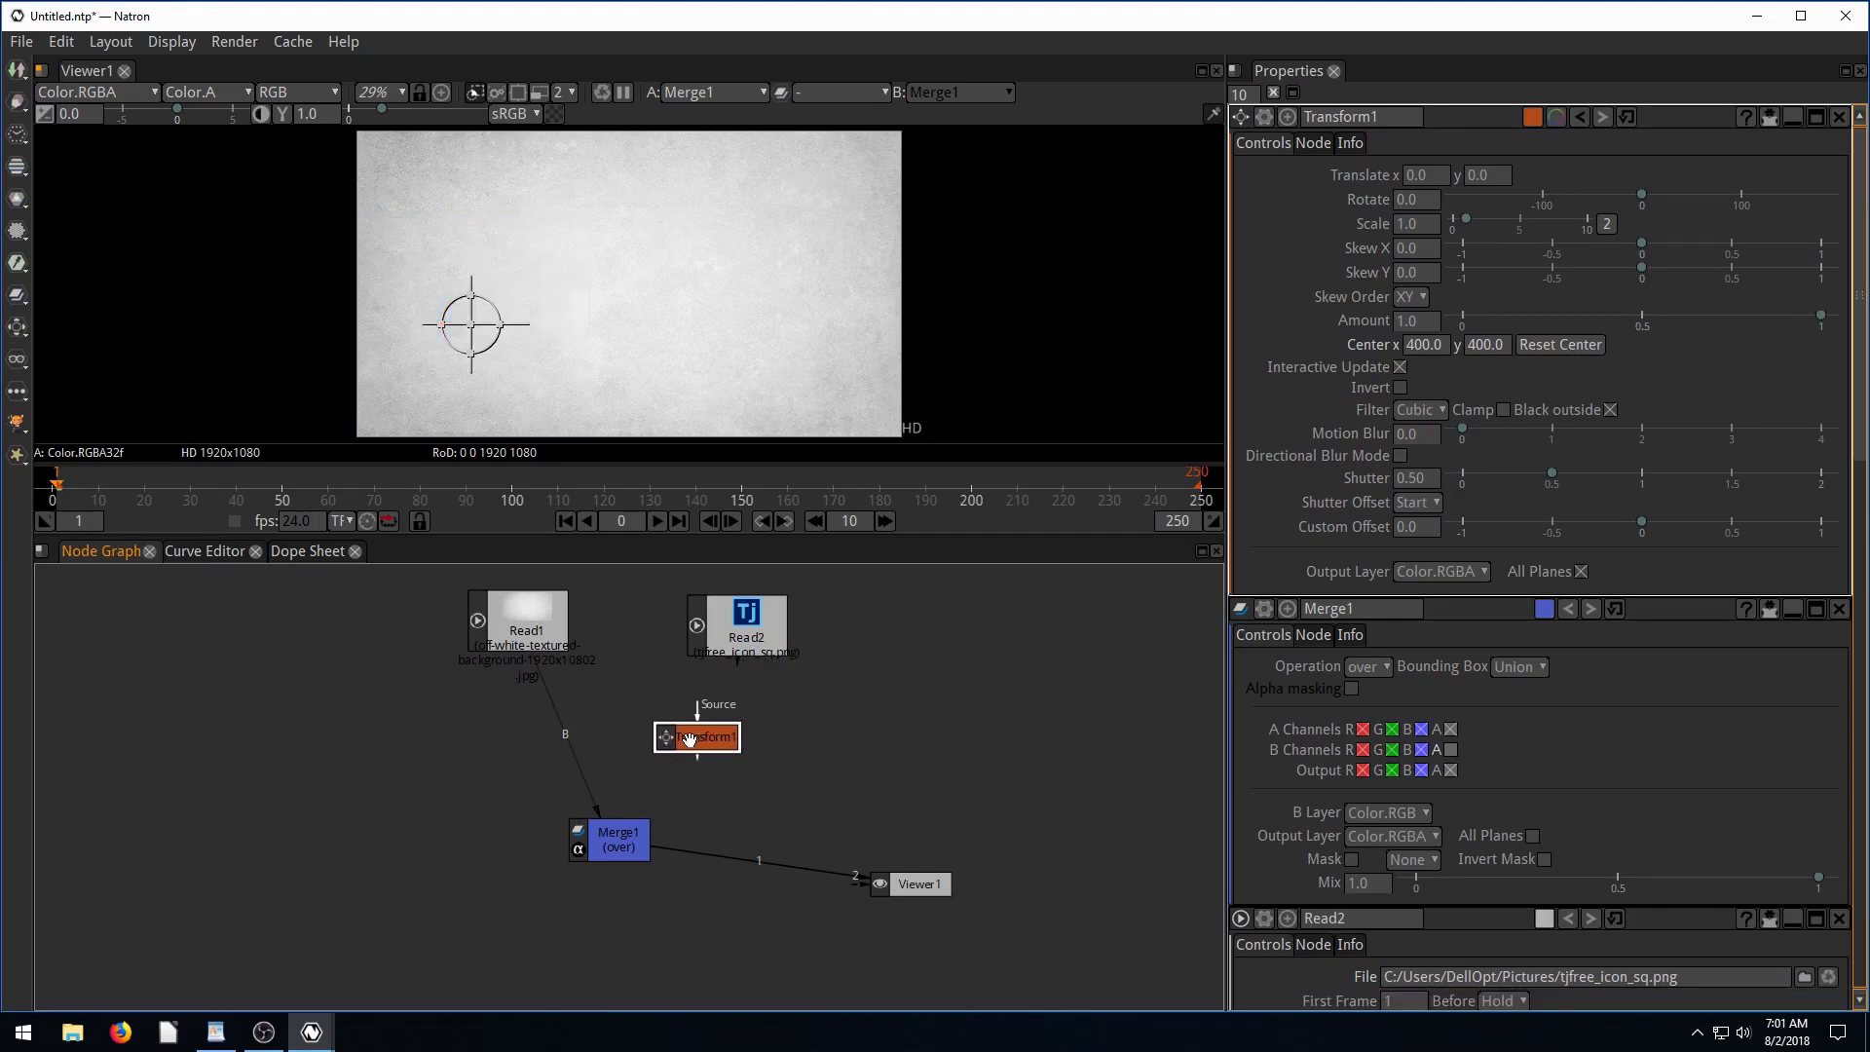
pyautogui.moveTo(697, 736); pyautogui.dragTo(819, 772)
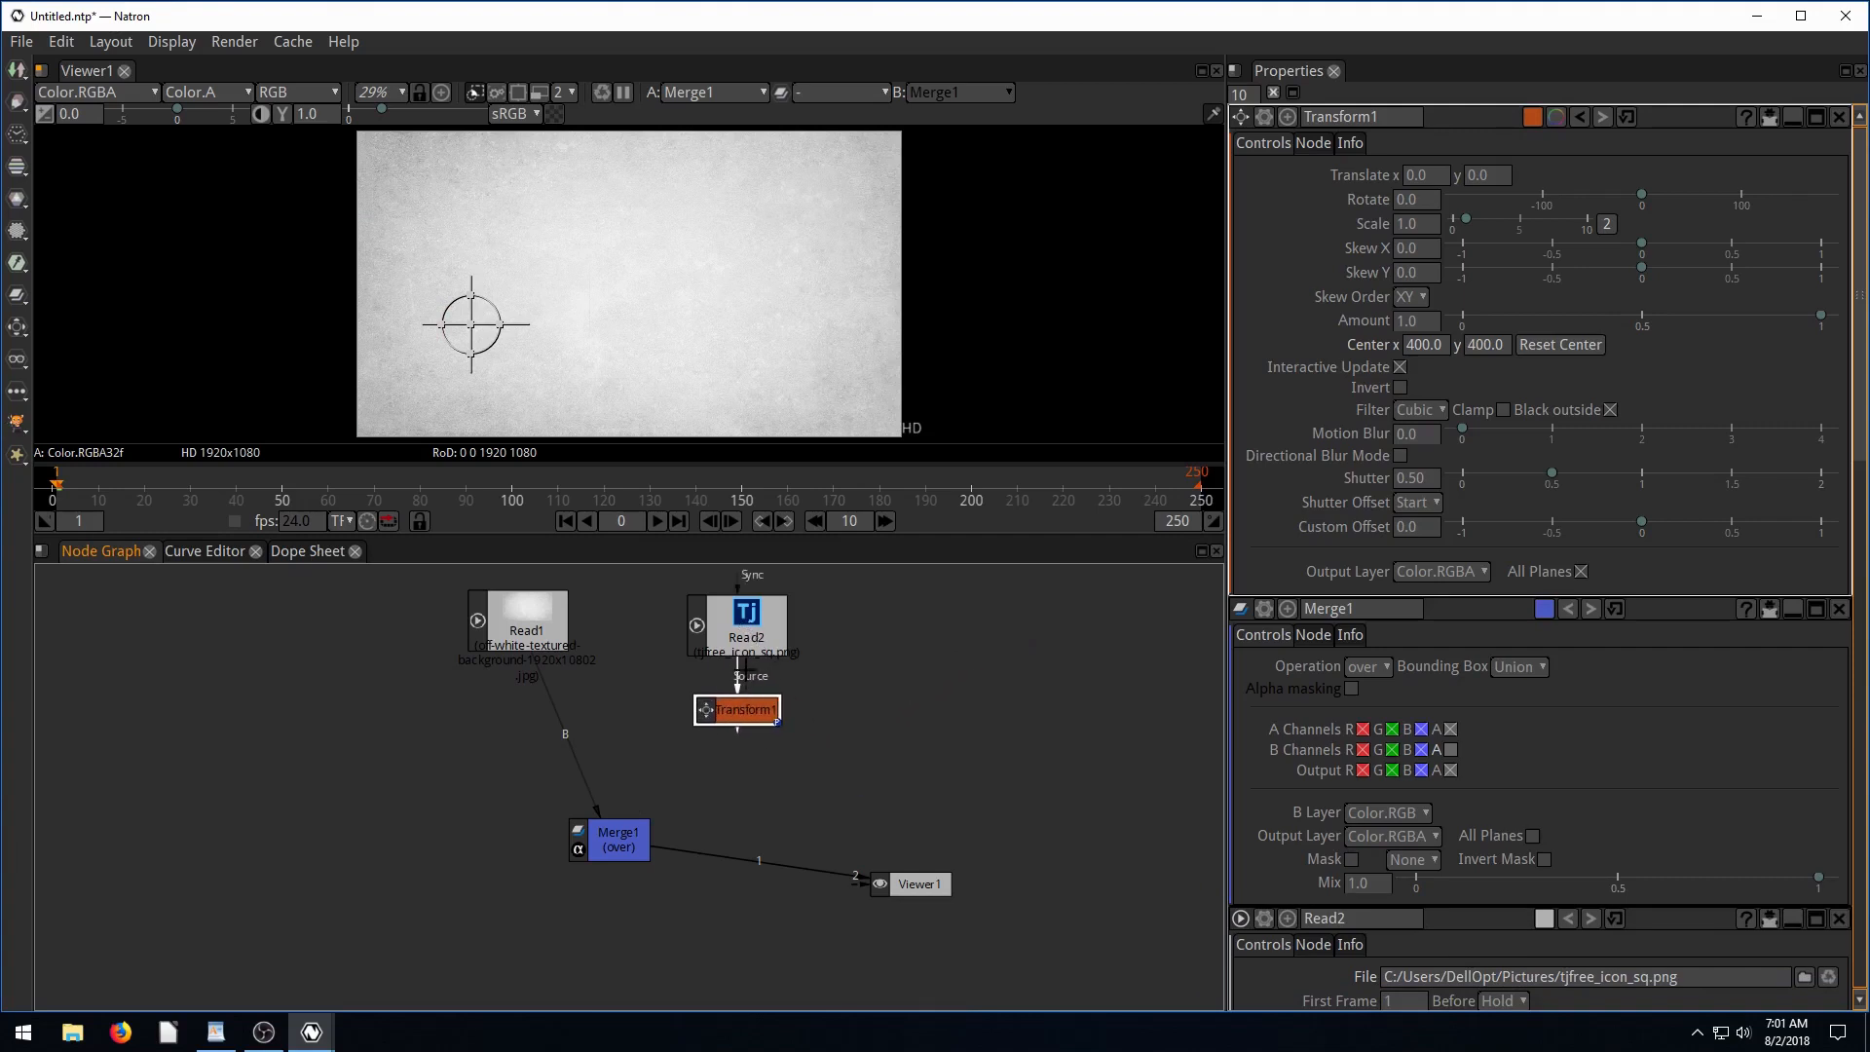
pyautogui.moveTo(738, 708); pyautogui.dragTo(630, 831)
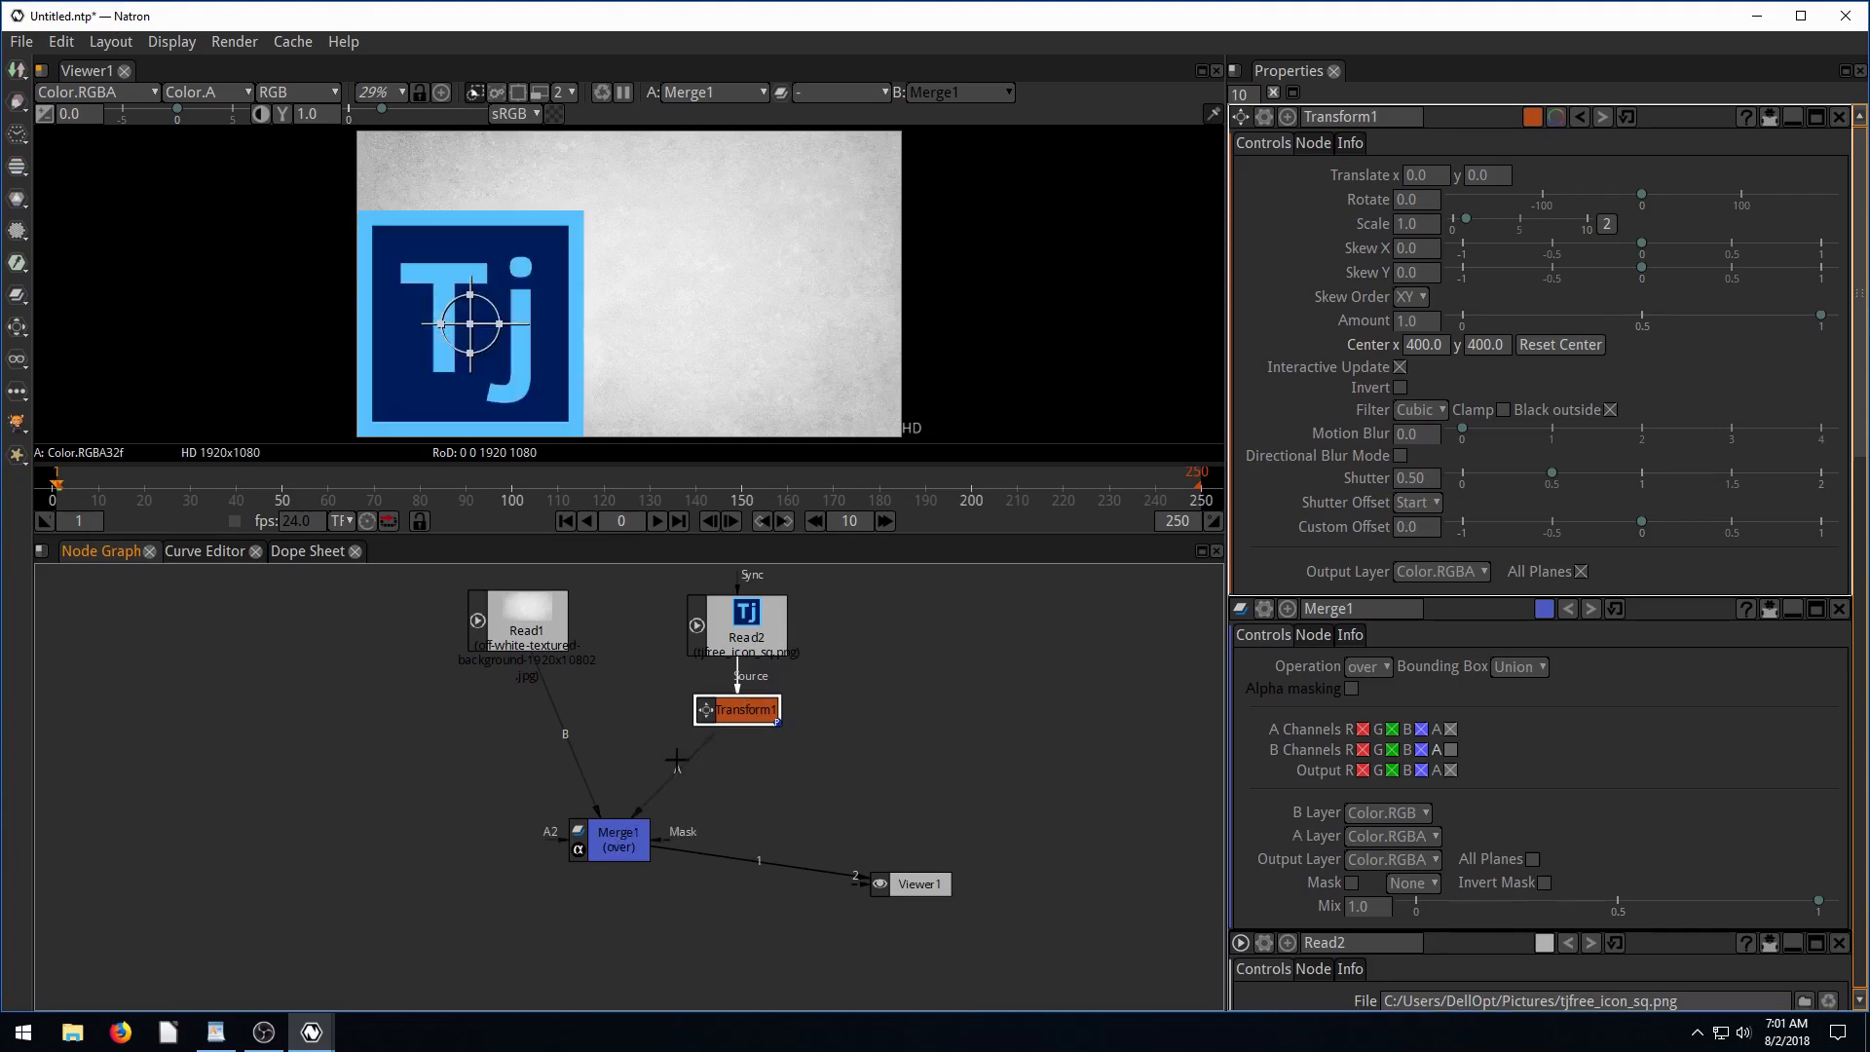
# Drag the logo to the centre of the background, around translate 579, 142.
pyautogui.moveTo(737, 710); pyautogui.dragTo(695, 733)
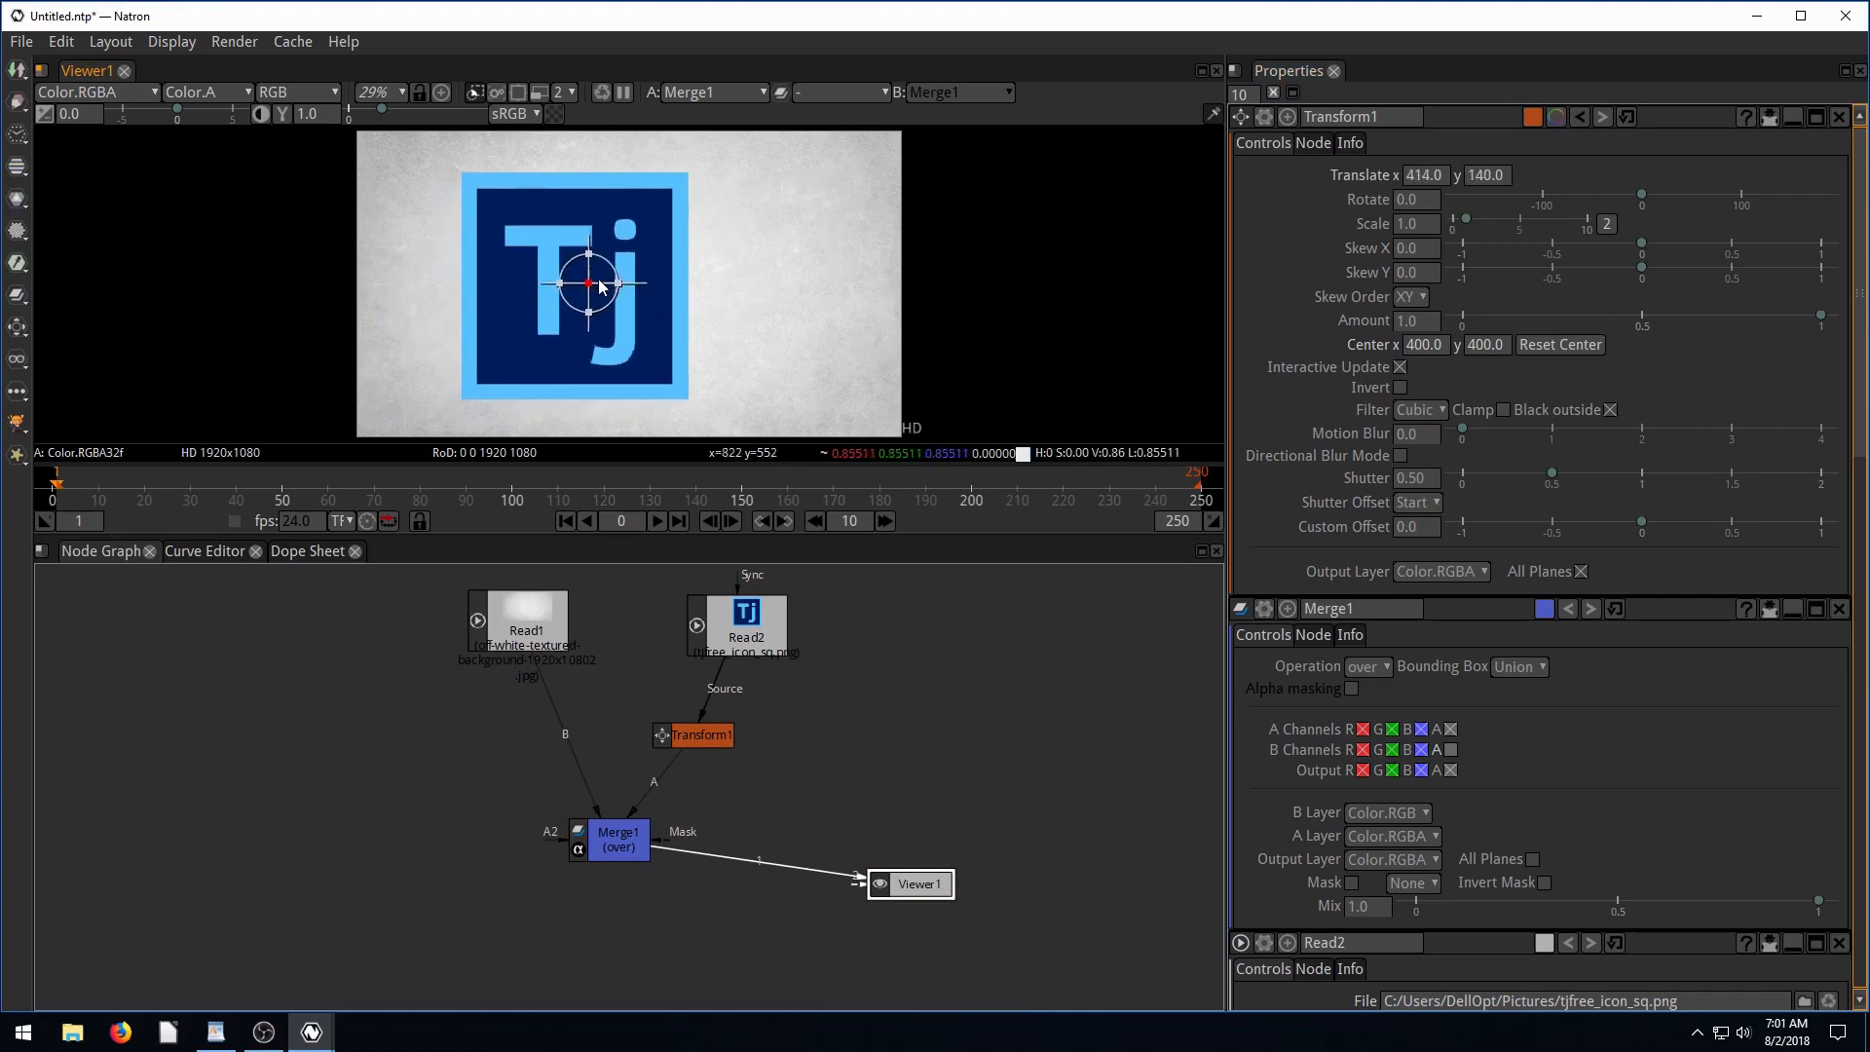
pyautogui.moveTo(596, 282); pyautogui.dragTo(534, 276)
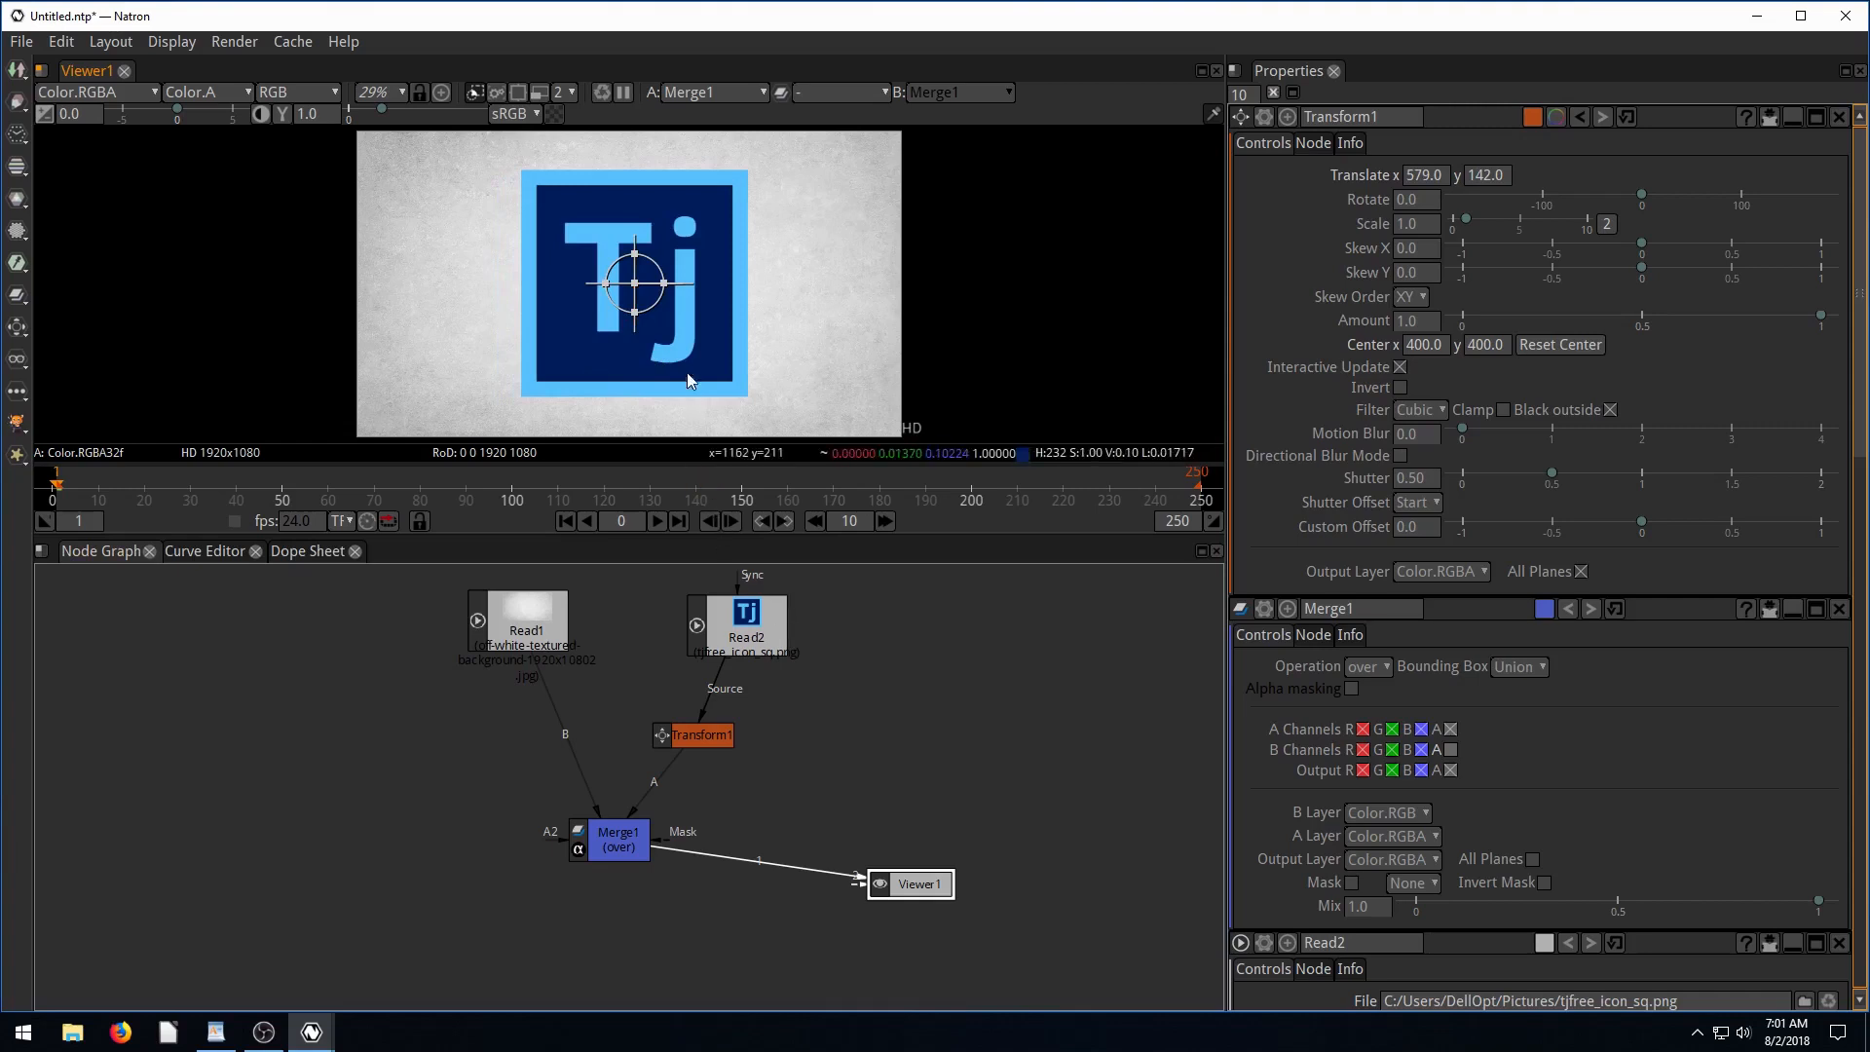
pyautogui.moveTo(607, 283); pyautogui.dragTo(716, 289)
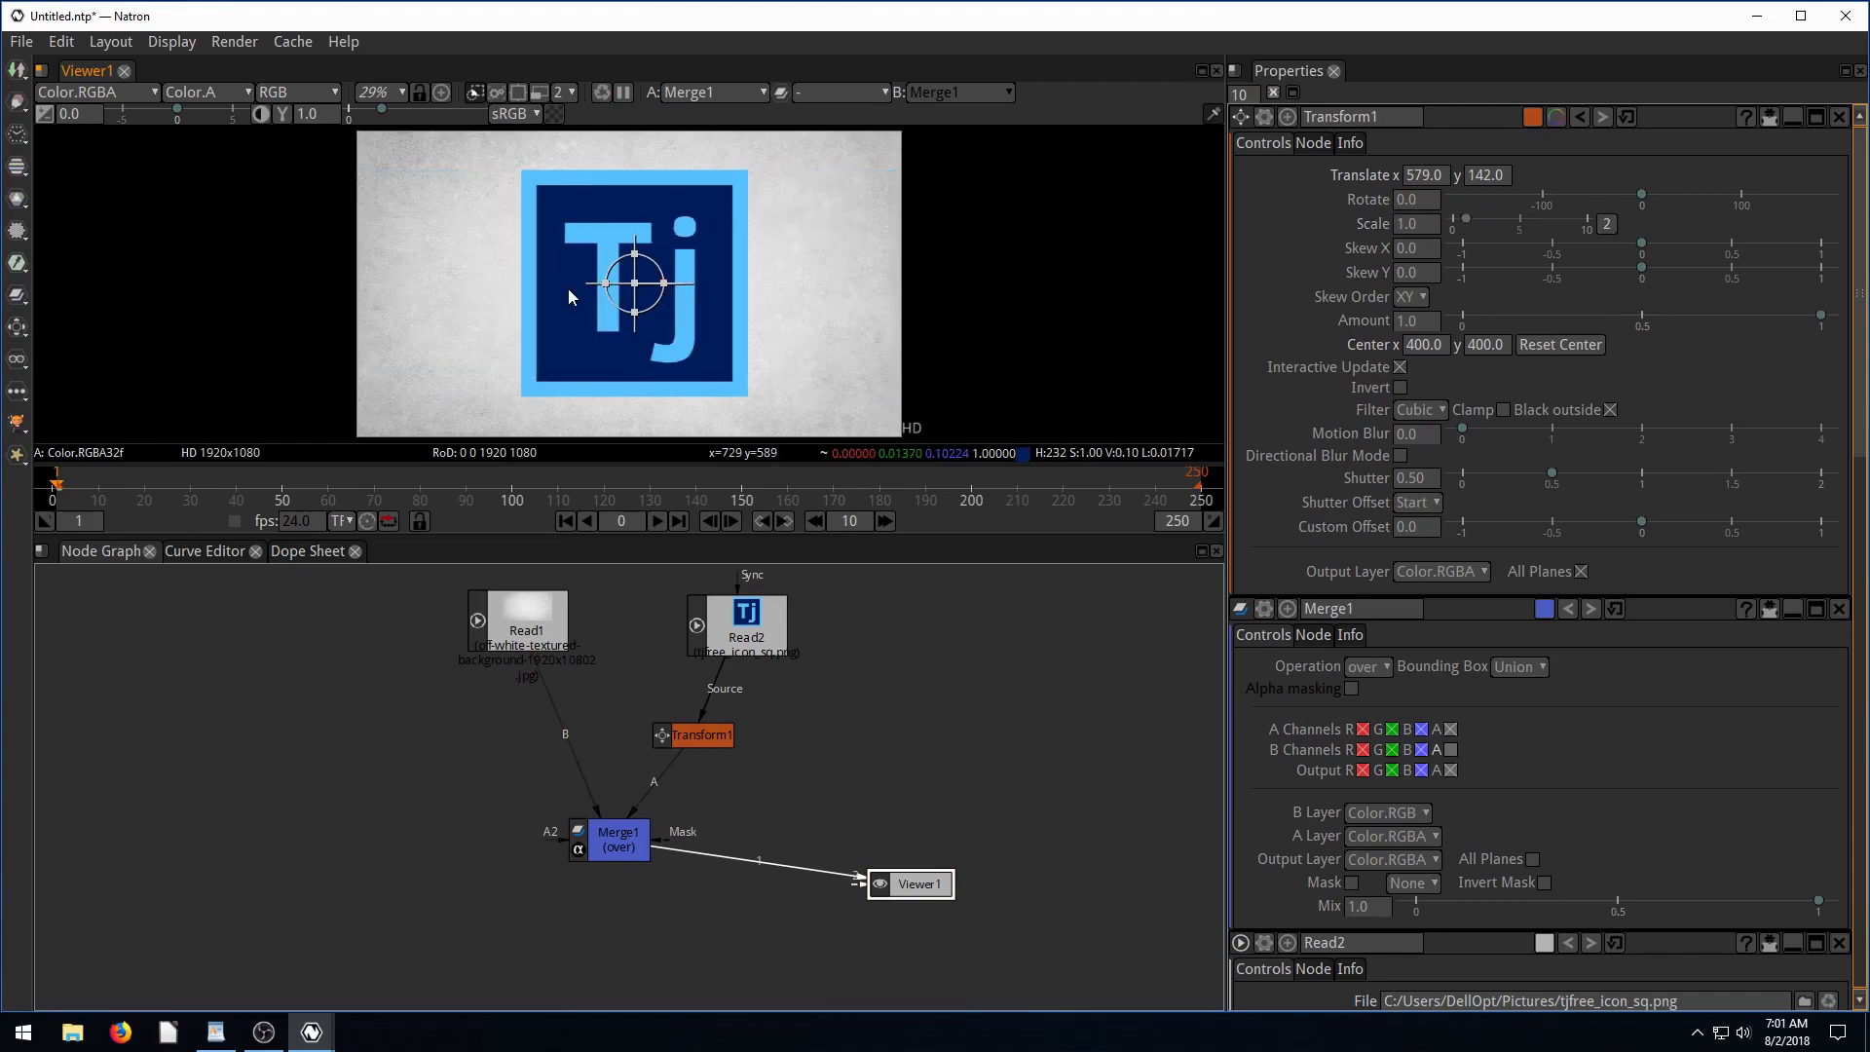
pyautogui.moveTo(689, 377)
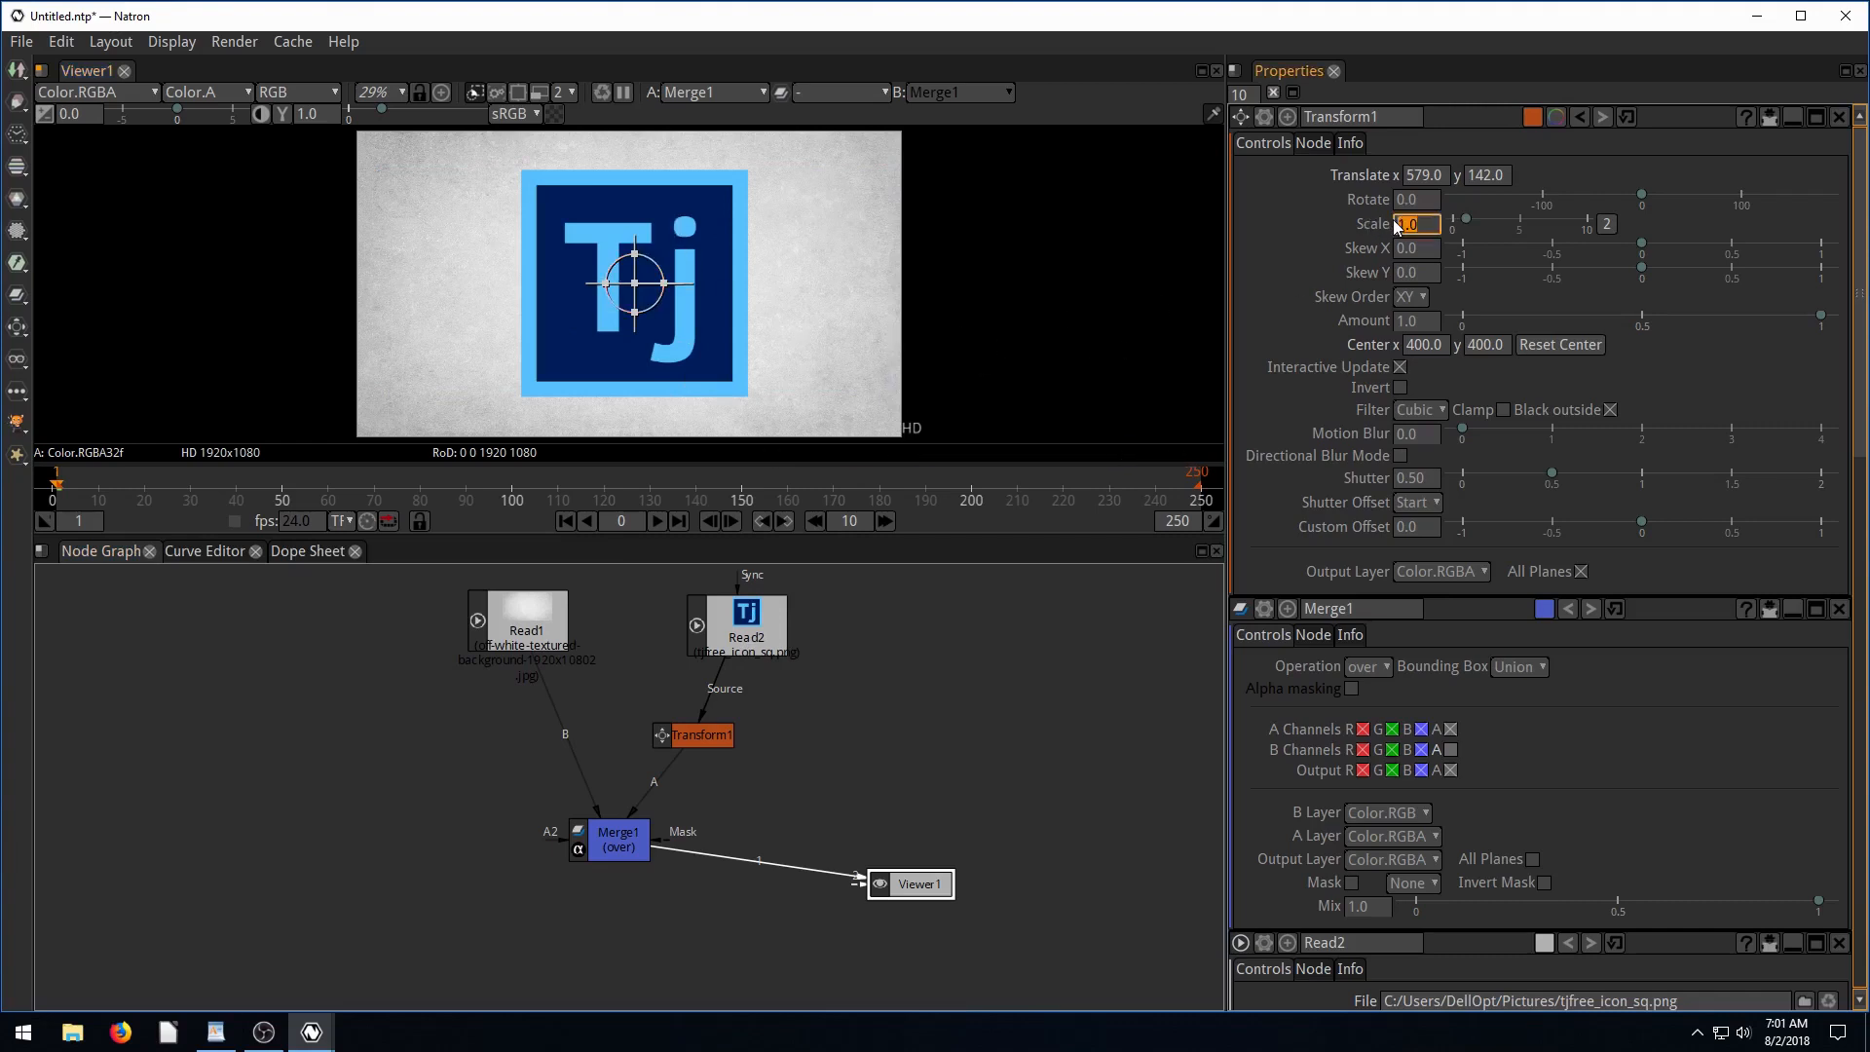
pyautogui.moveTo(1414, 224)
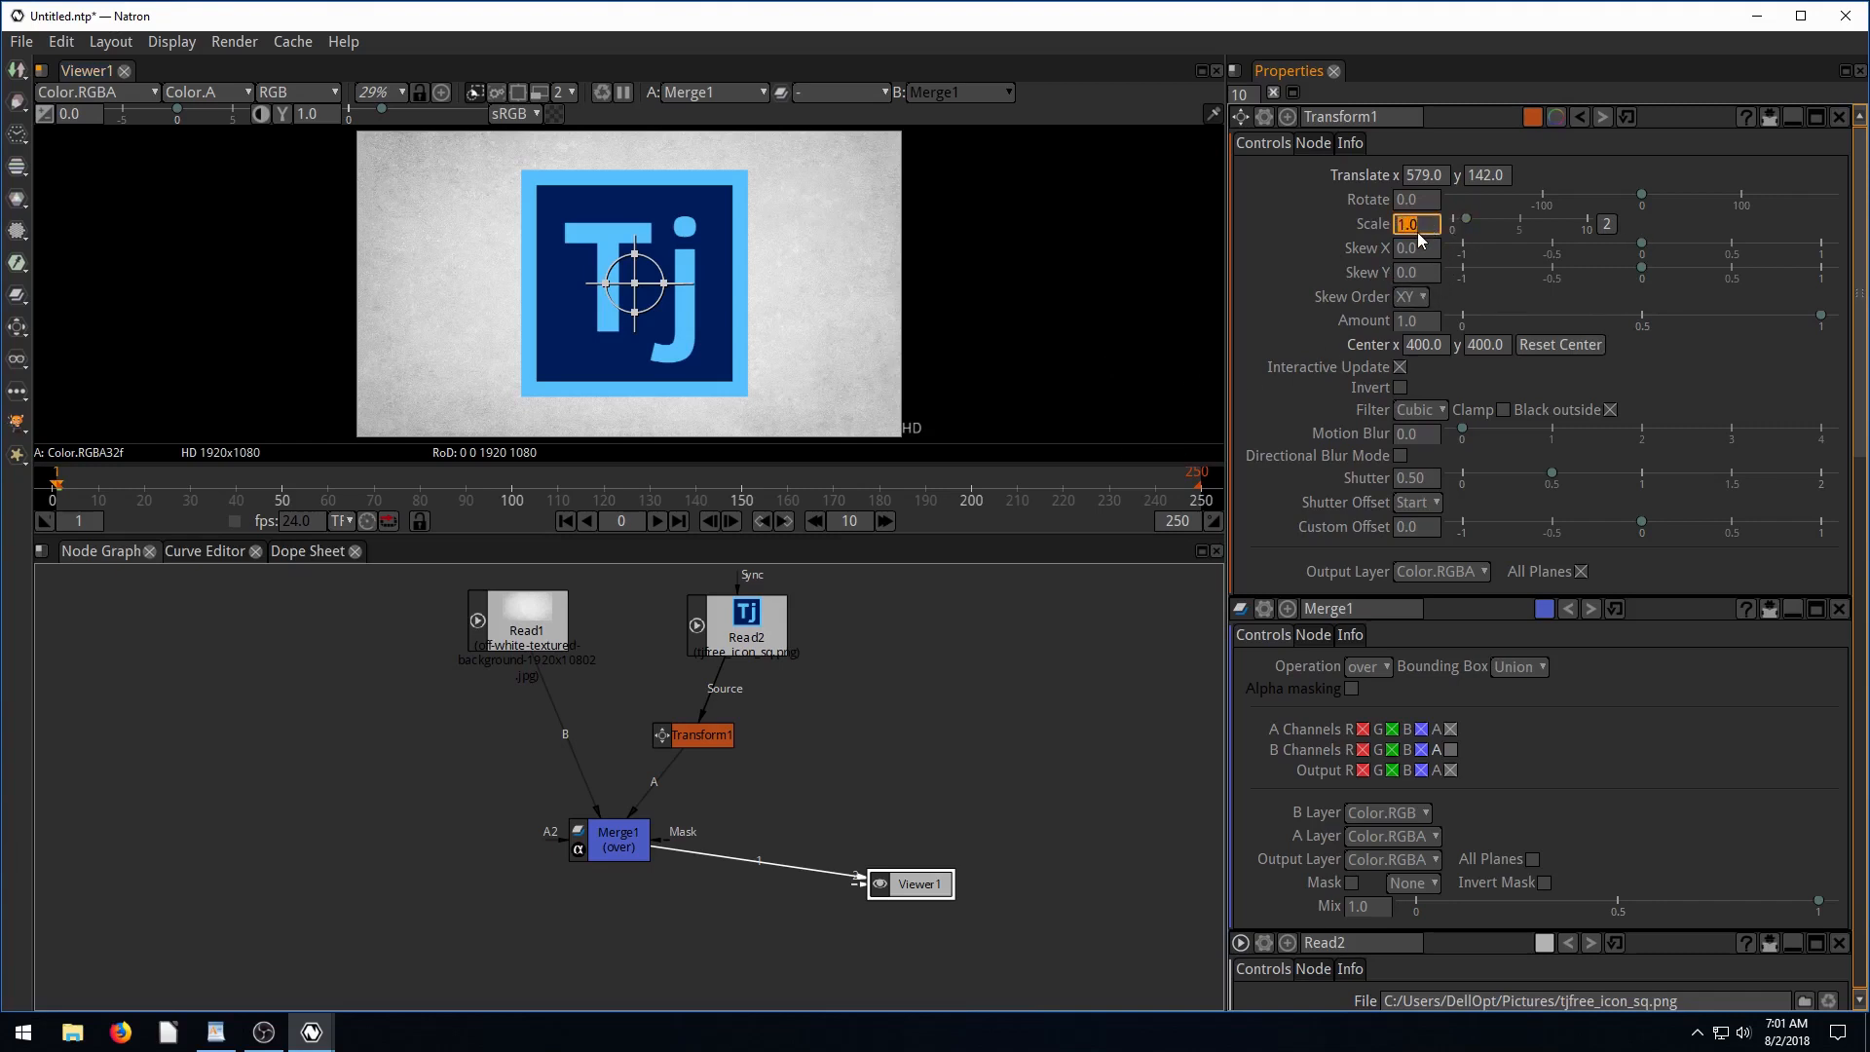
# Enter 0.5 for Transform1's Scale so the logo is half size.
pyautogui.write('0.5')
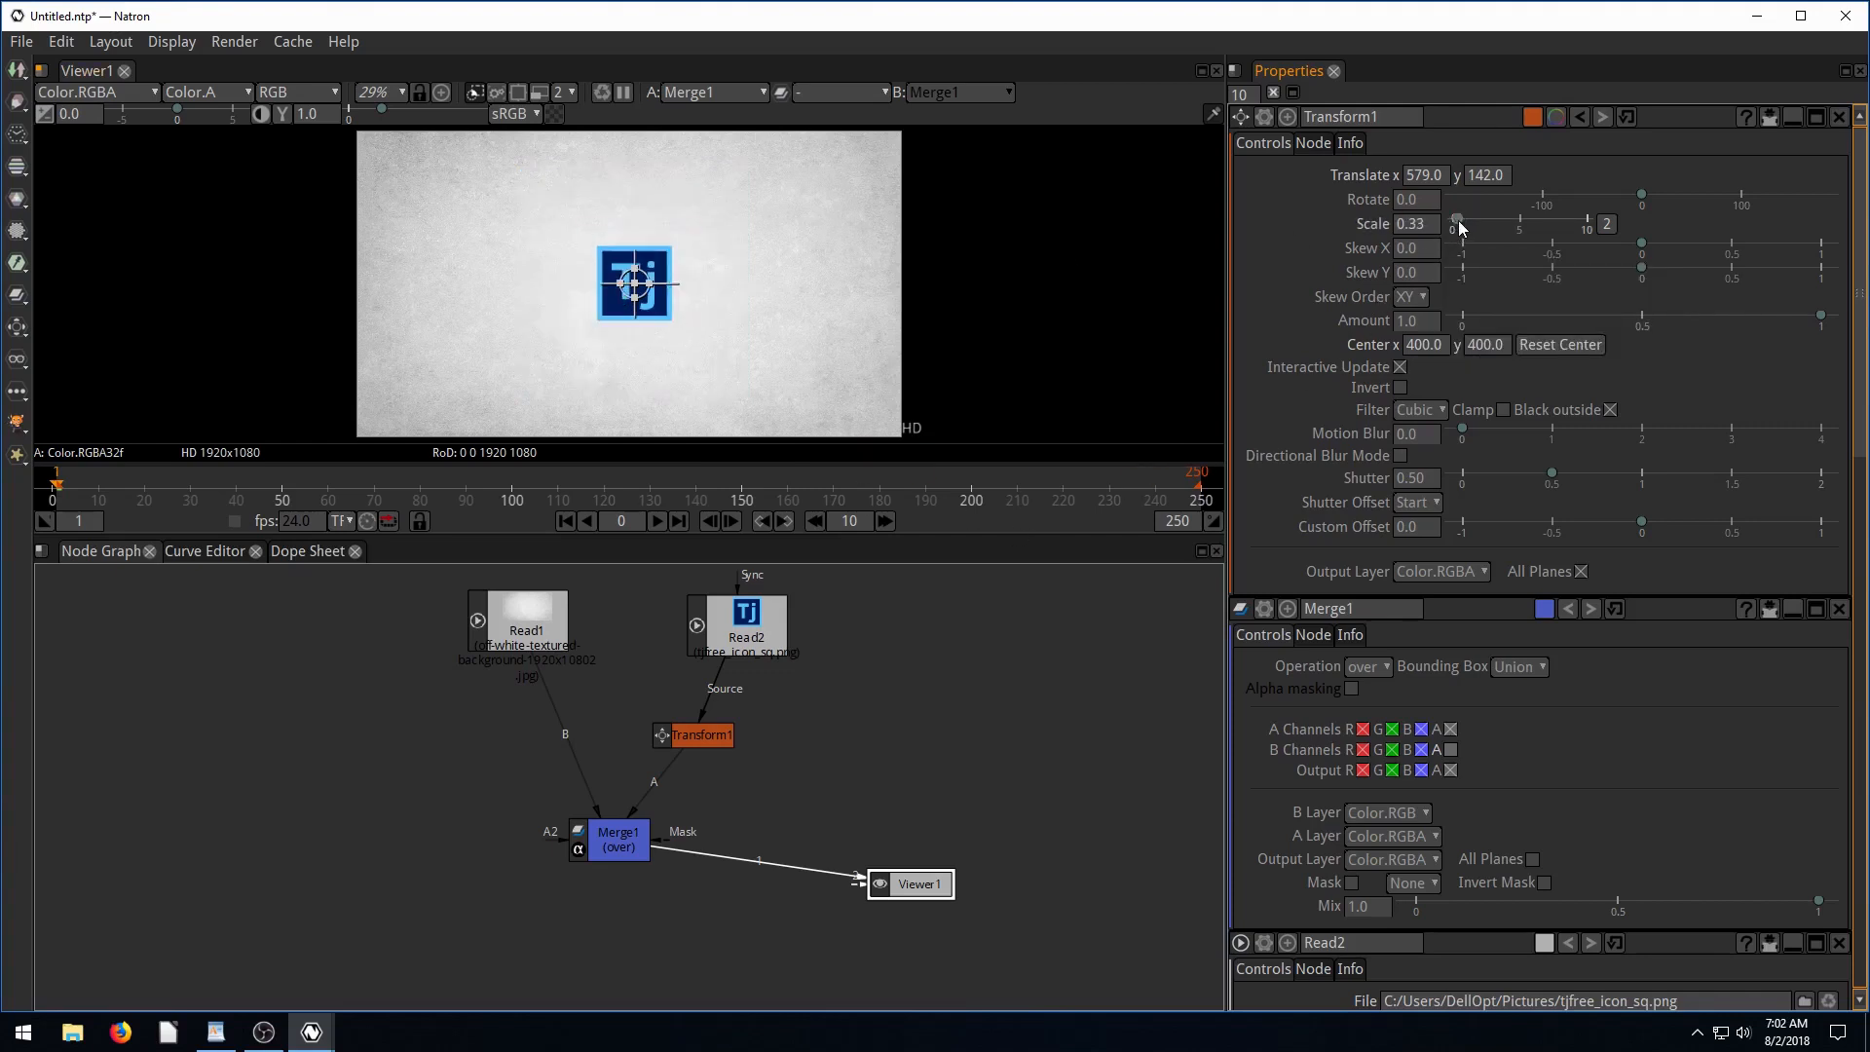
pyautogui.moveTo(1455, 225); pyautogui.dragTo(1467, 225)
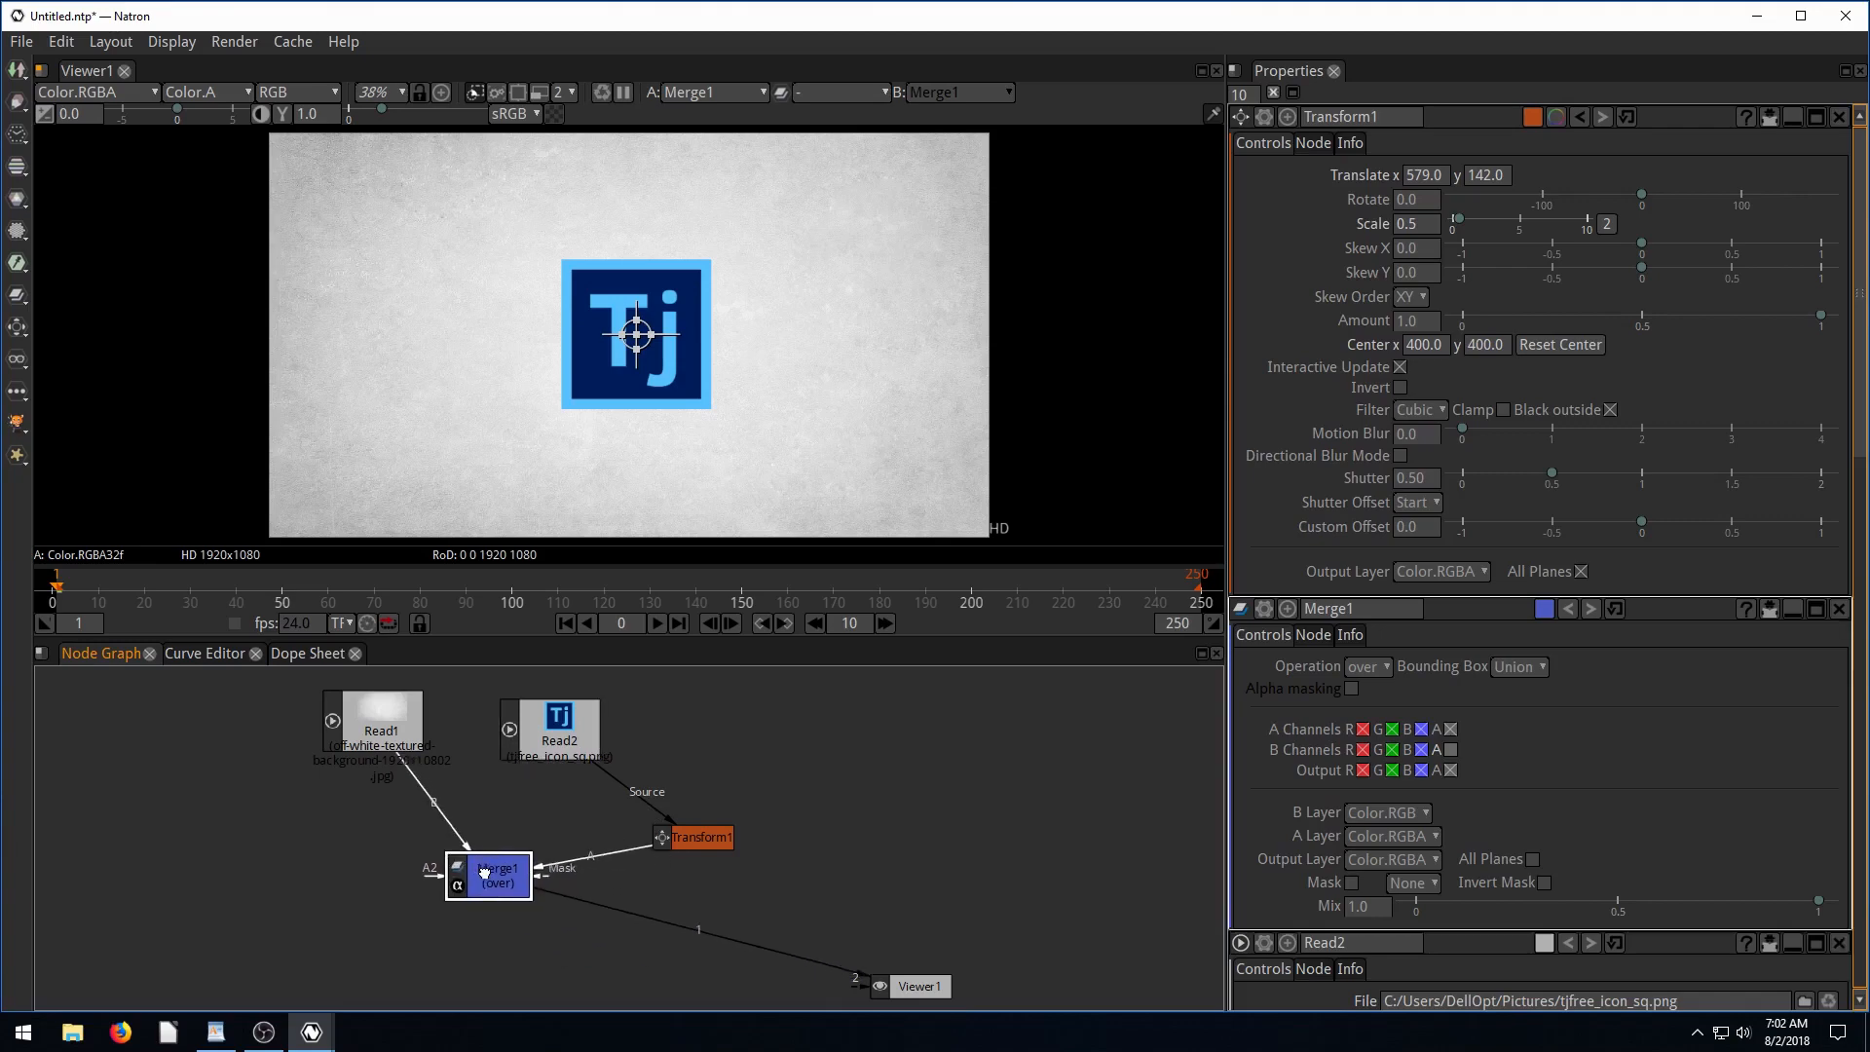
# Place Transform1 between Read2 and Merge1, and nudge the logo to translate 552, 124.
pyautogui.moveTo(701, 836); pyautogui.dragTo(537, 807)
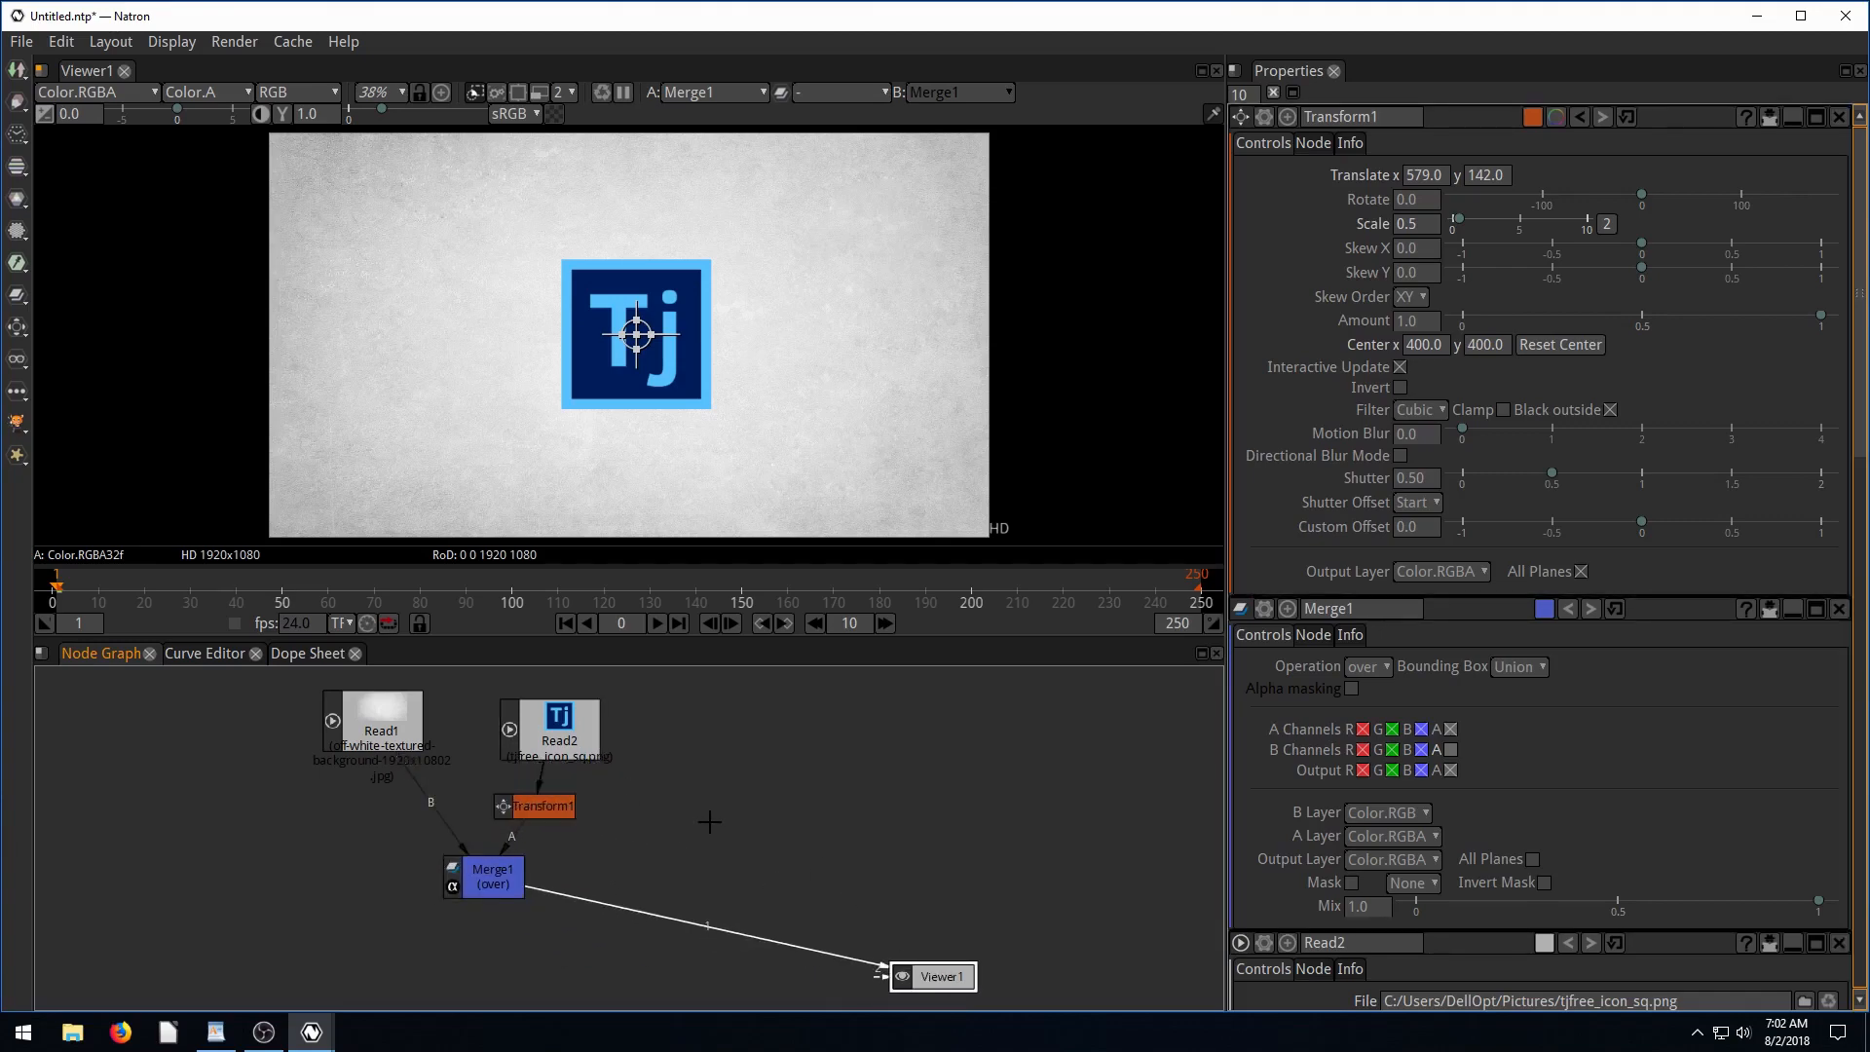
pyautogui.moveTo(636, 334); pyautogui.dragTo(632, 340)
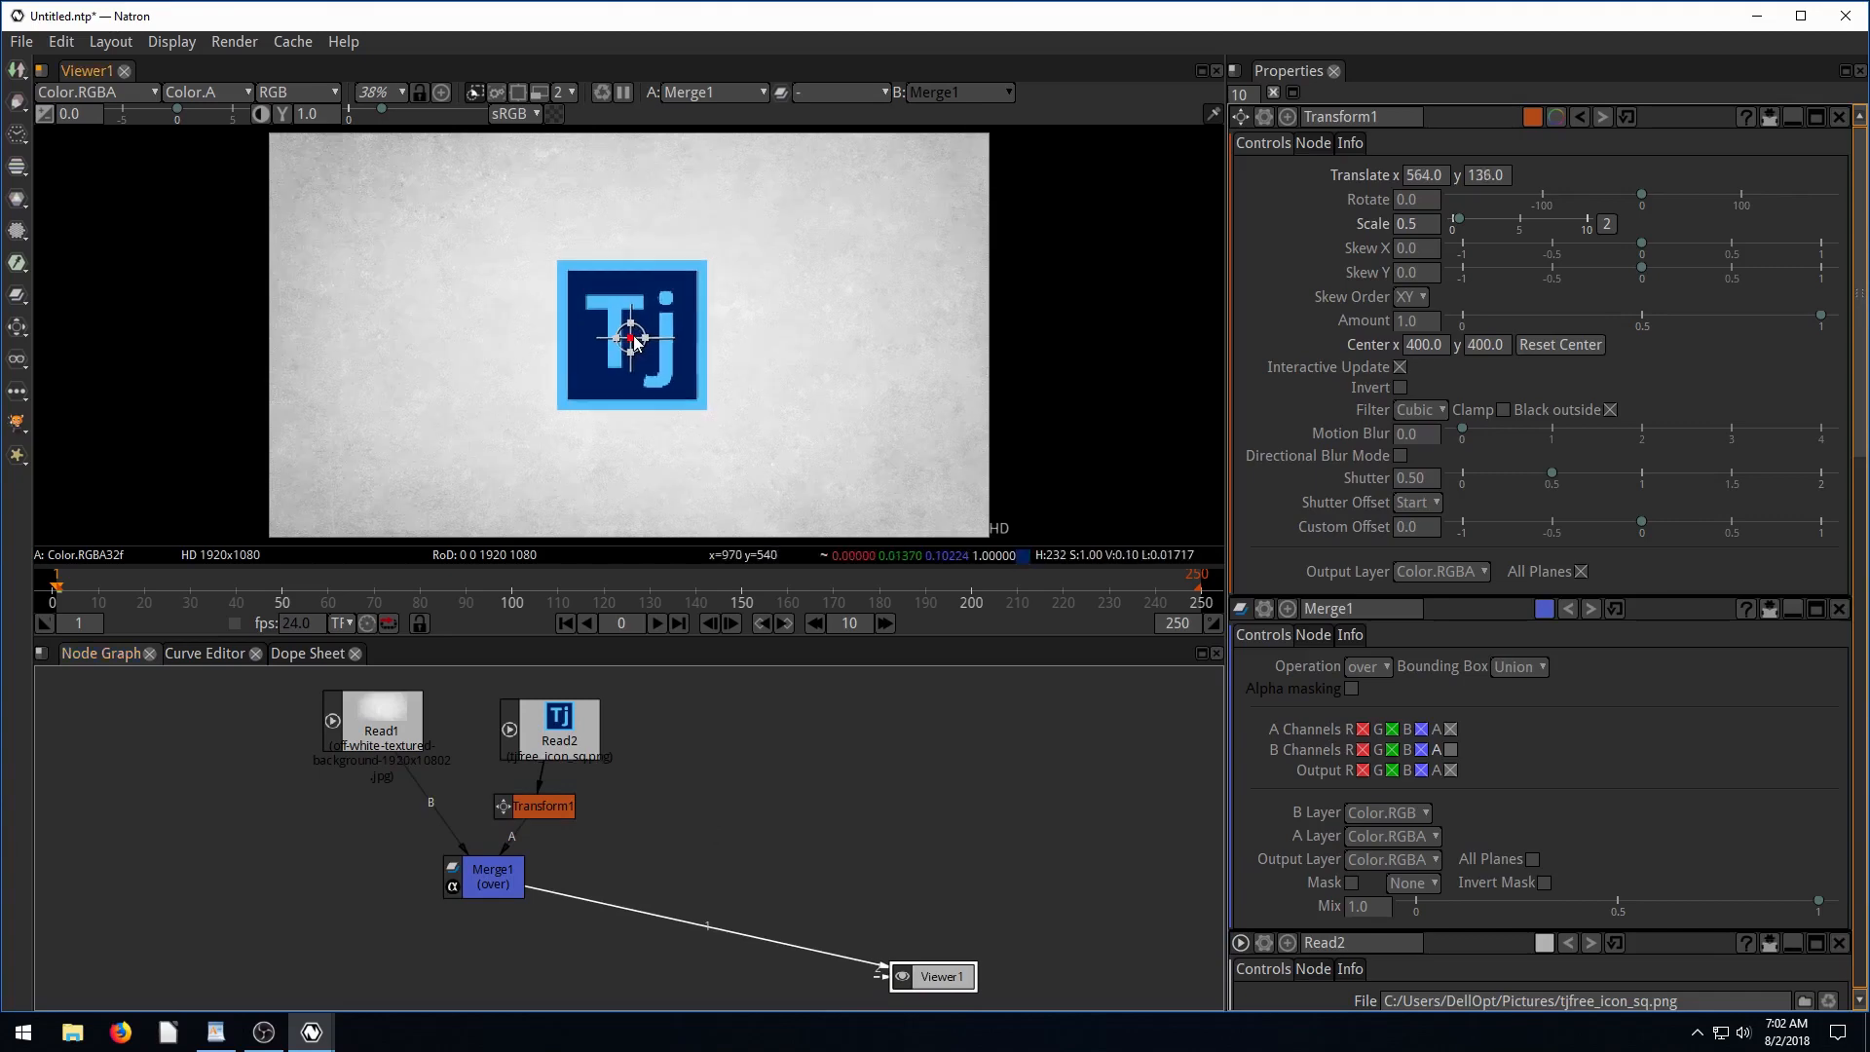
pyautogui.moveTo(632, 336); pyautogui.dragTo(626, 342)
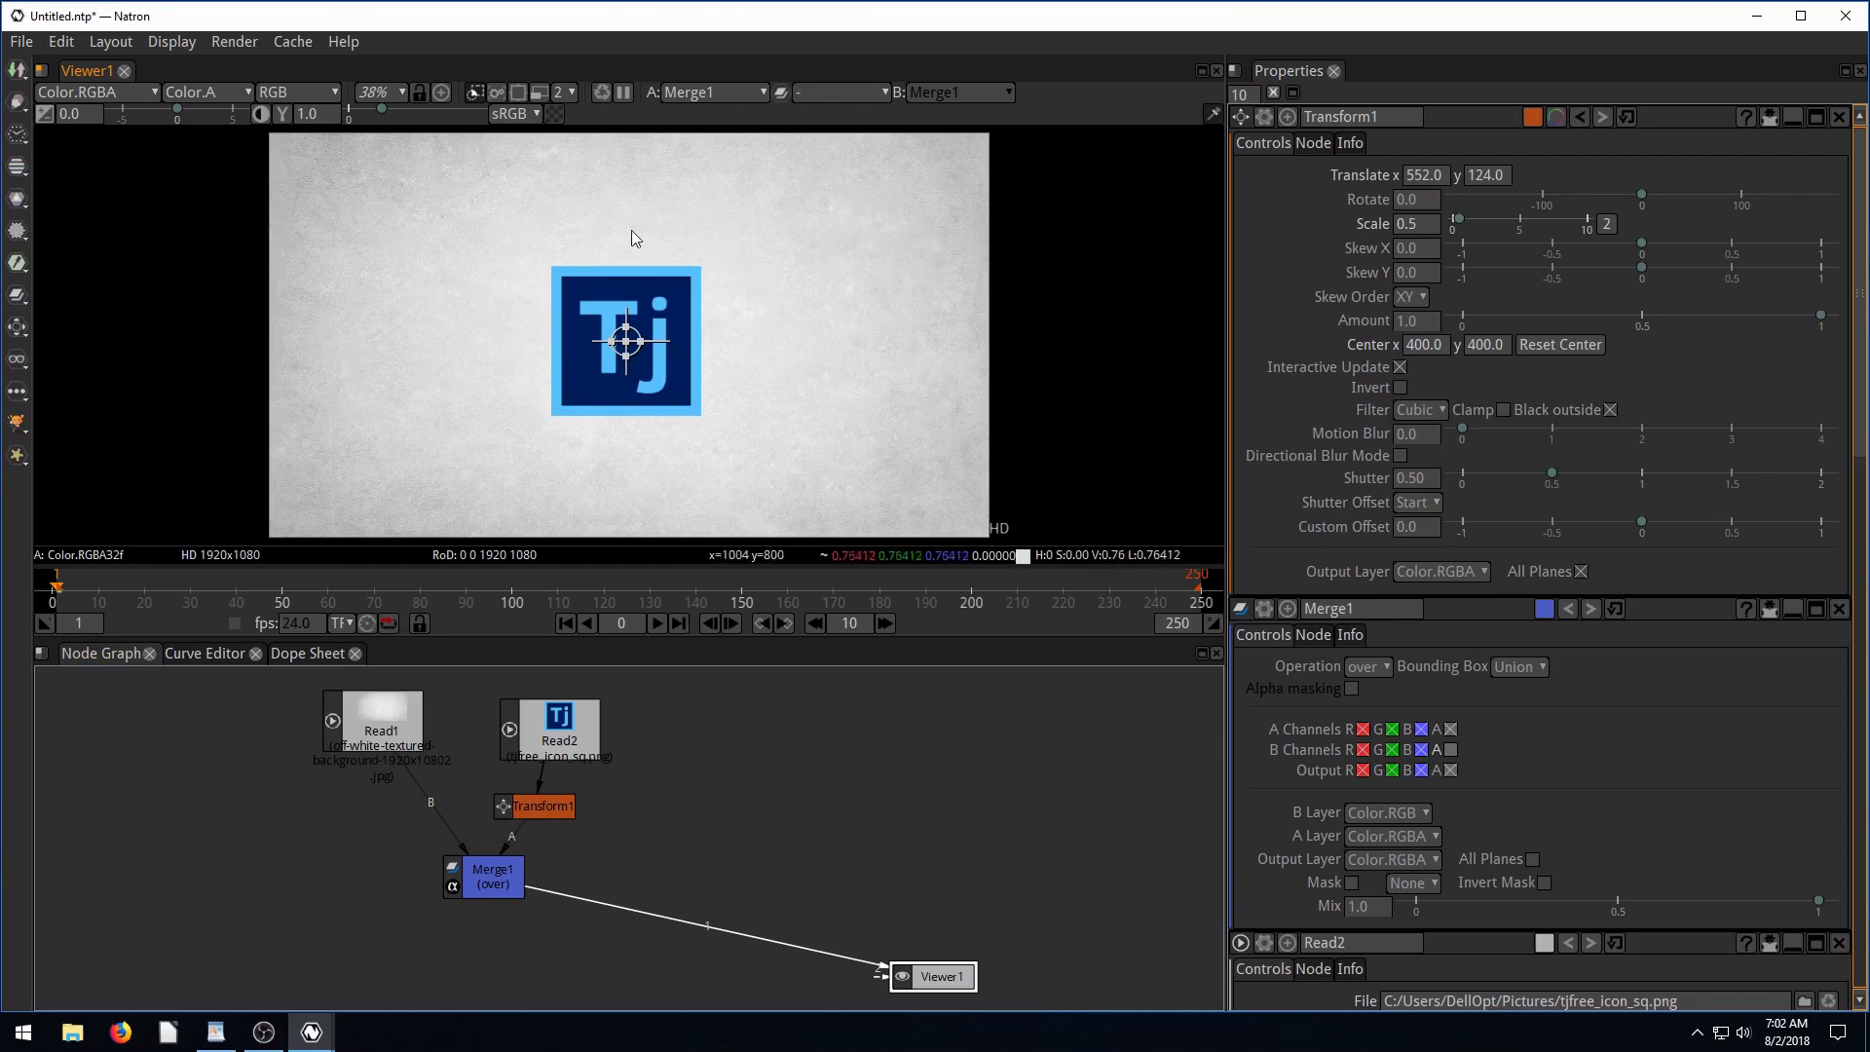
pyautogui.moveTo(617, 345)
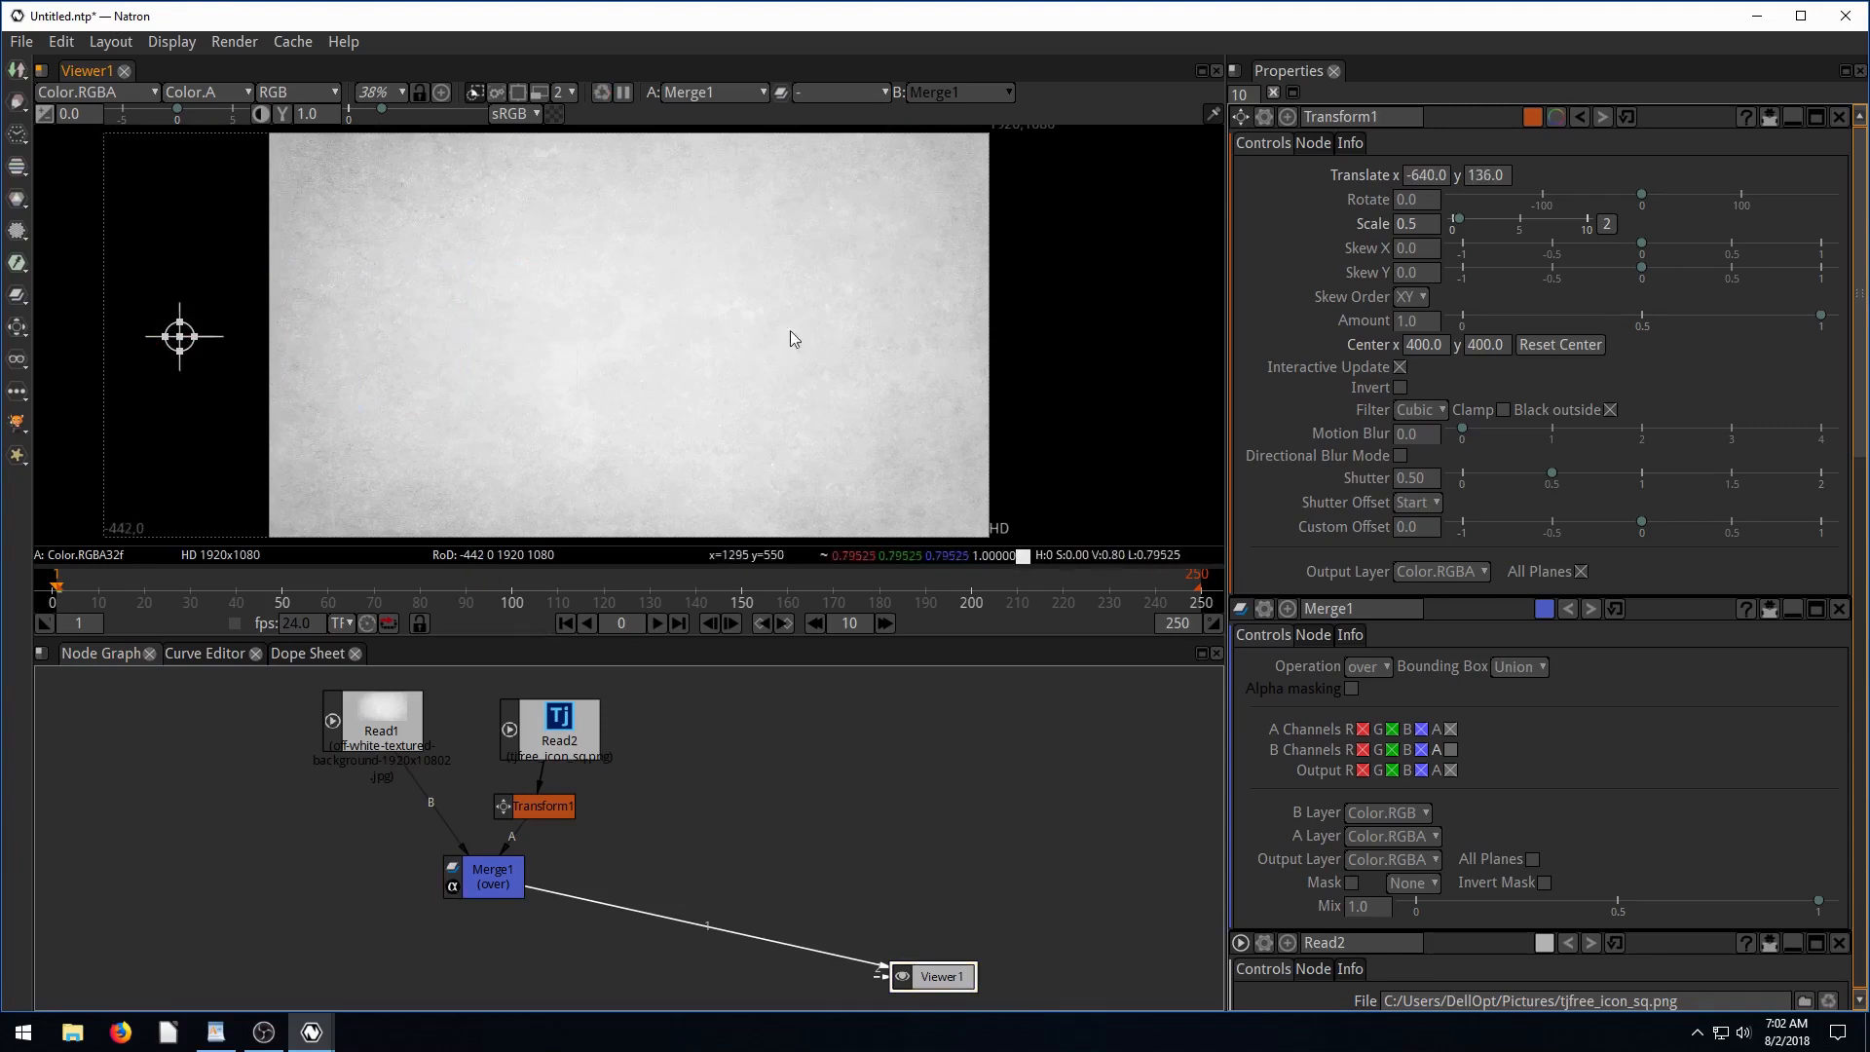
pyautogui.moveTo(176, 331)
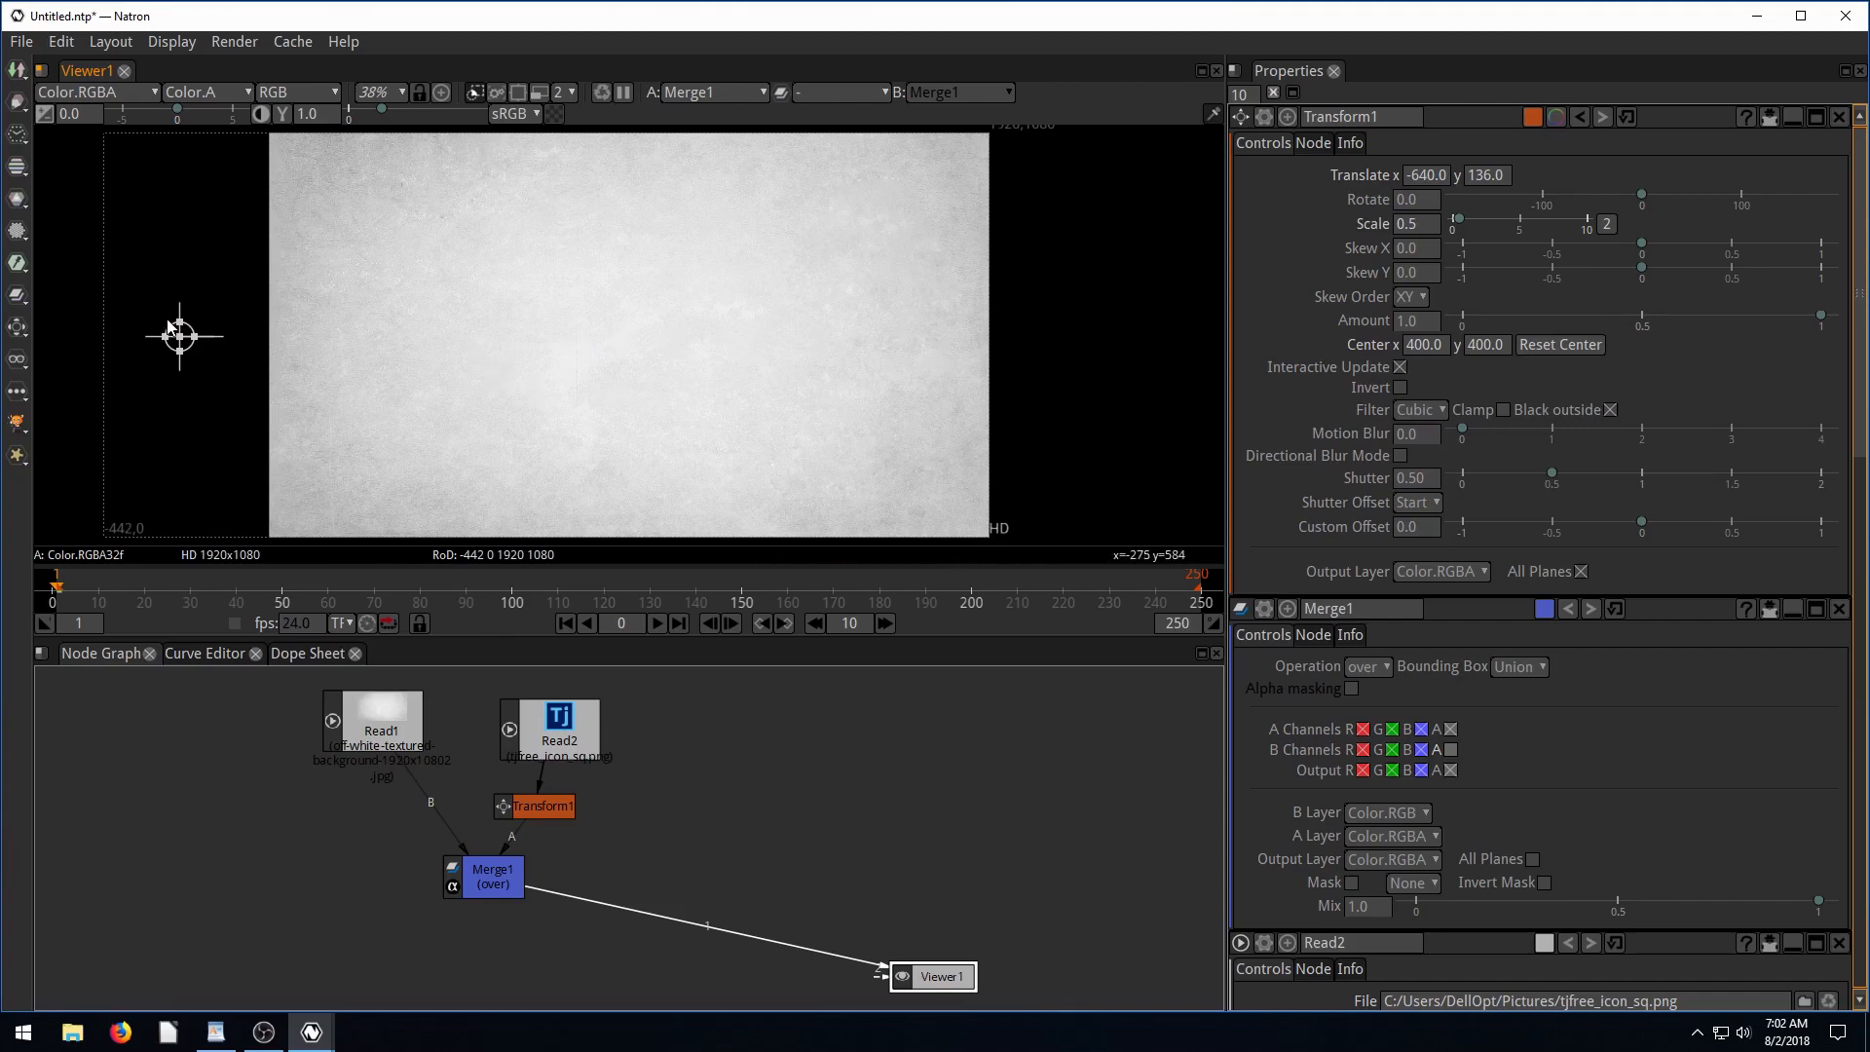
pyautogui.moveTo(206, 461)
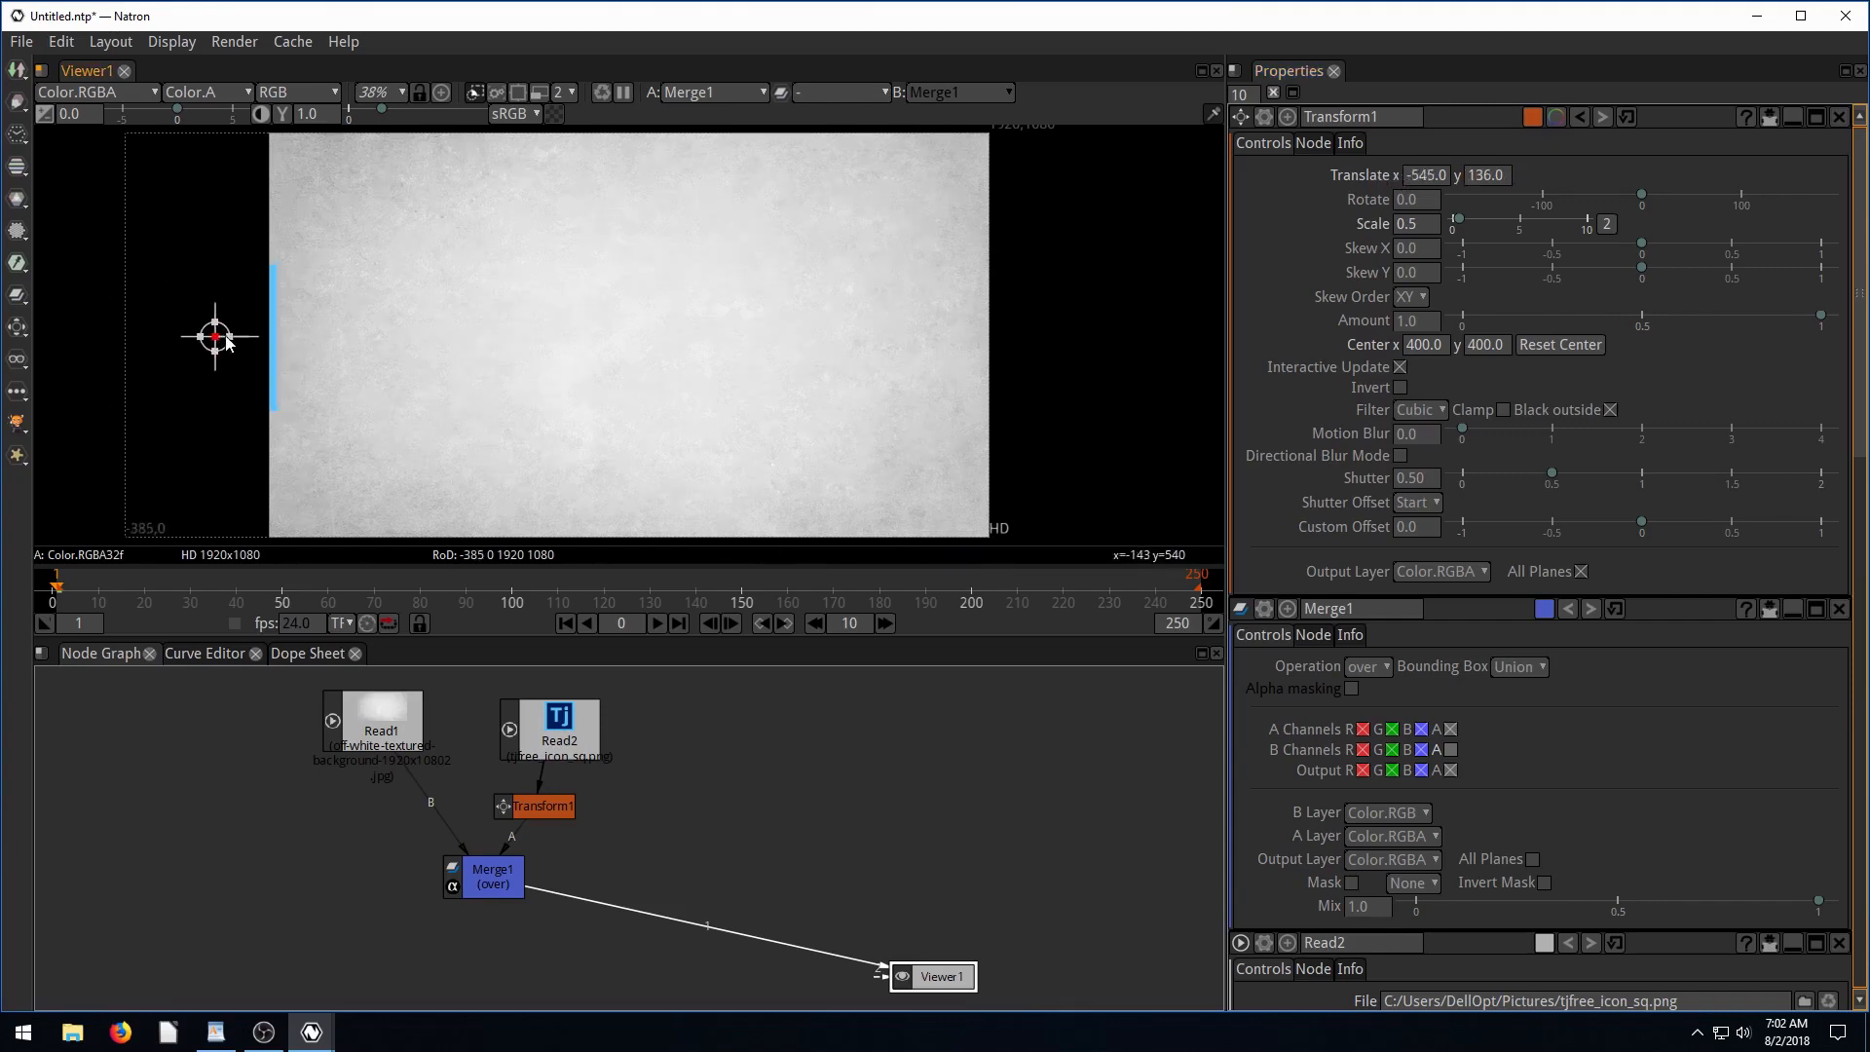
# Drag the logo through the frame's corners, then enter 0.5 as Transform1's scale.
pyautogui.moveTo(214, 338); pyautogui.dragTo(340, 457)
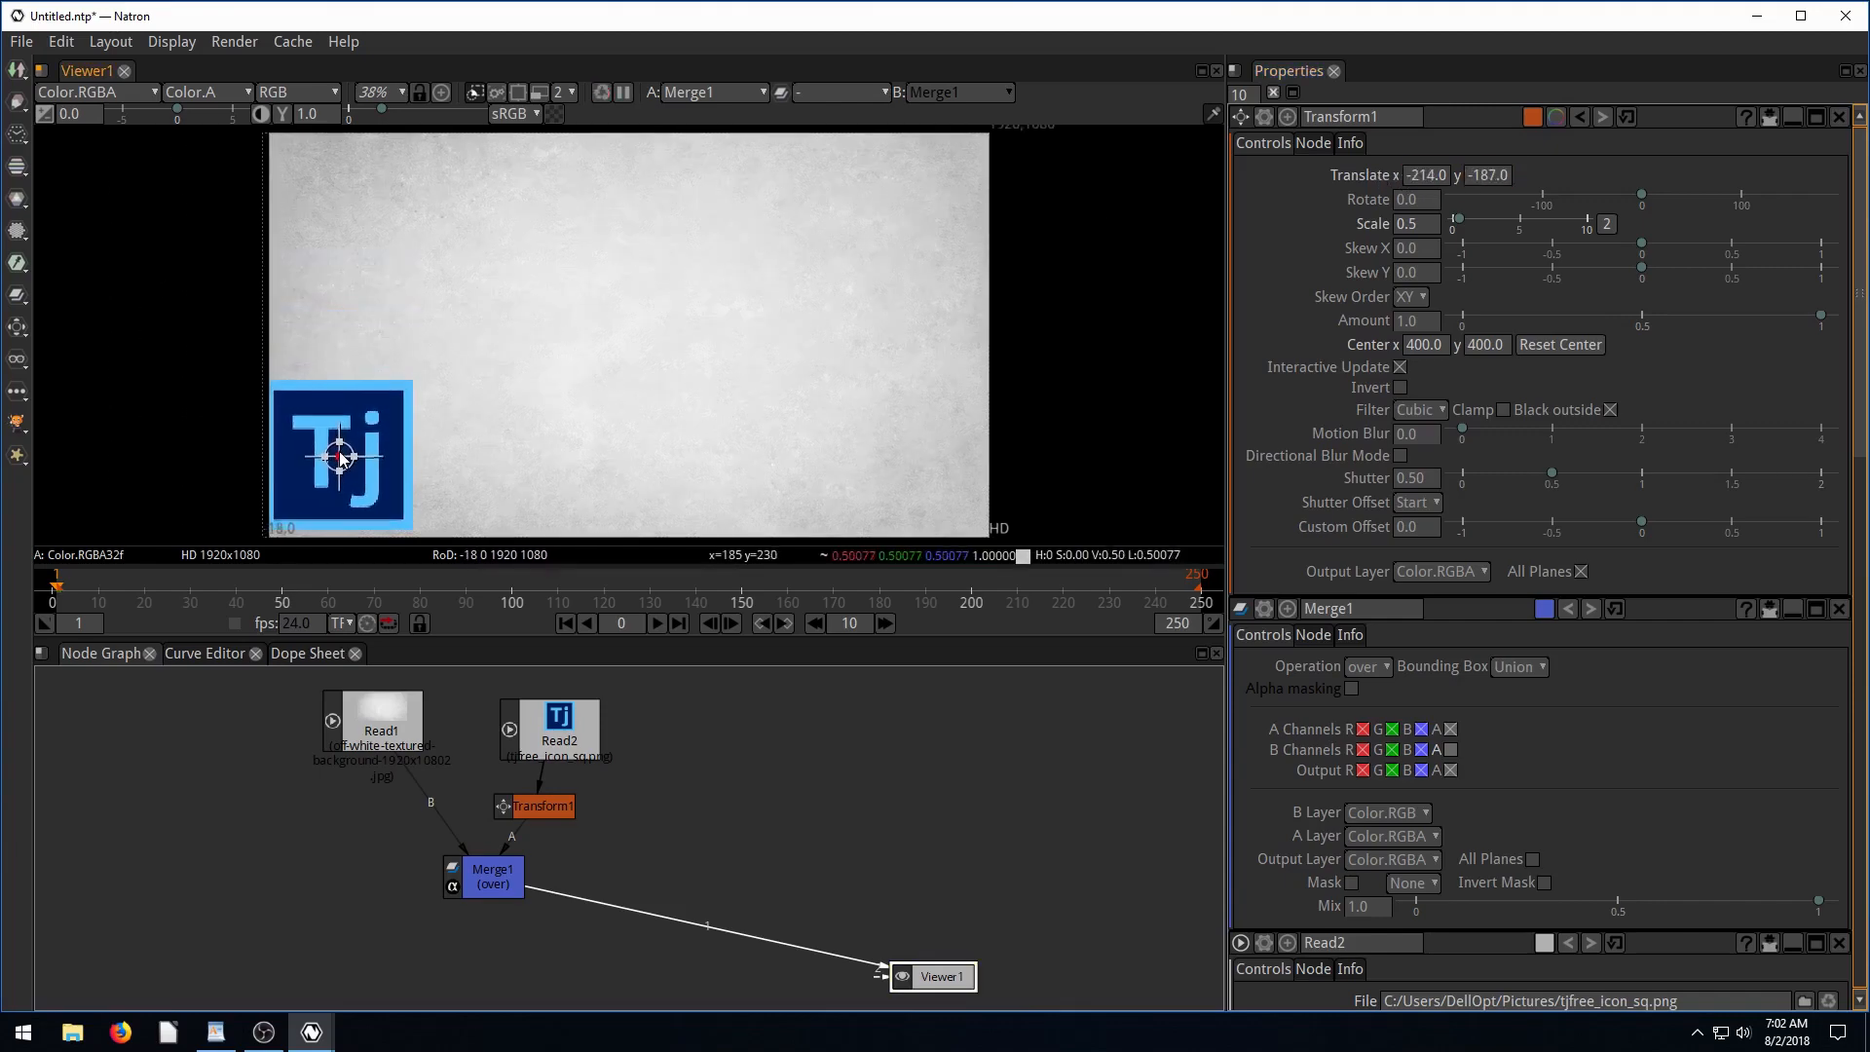
pyautogui.moveTo(339, 457); pyautogui.dragTo(347, 466)
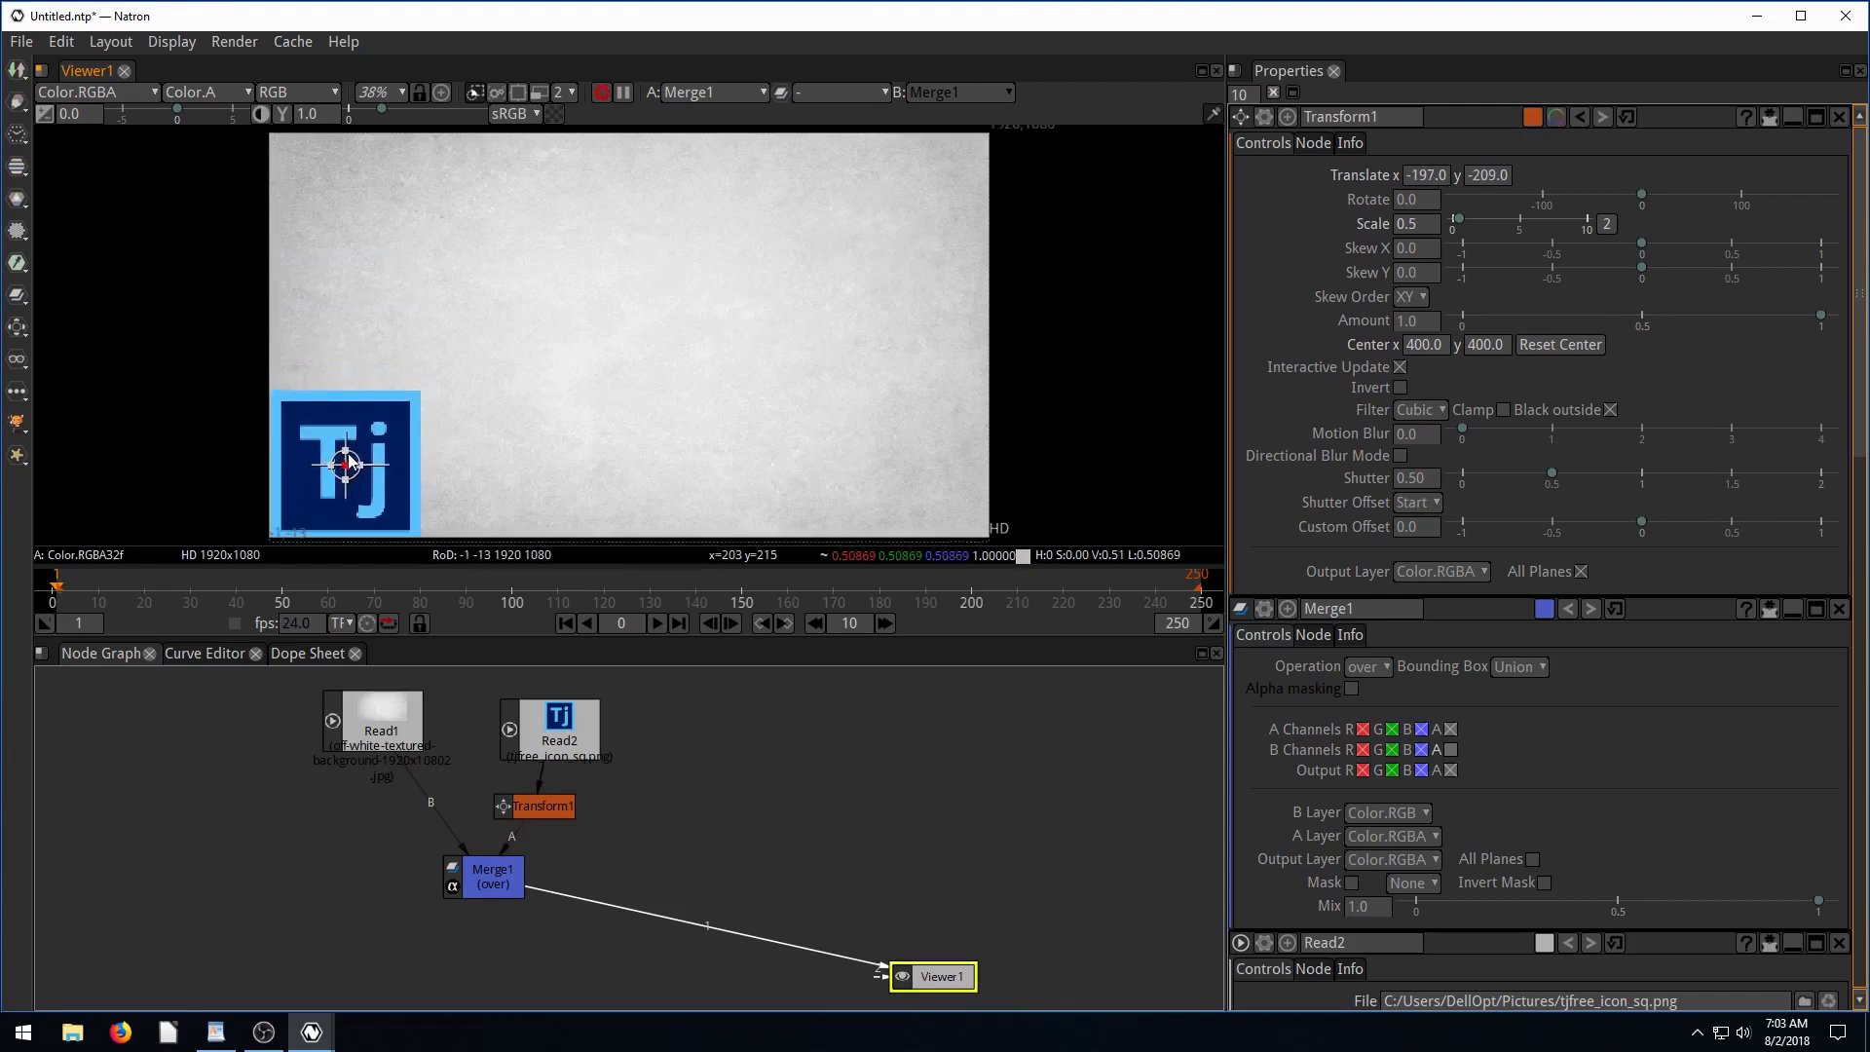
pyautogui.moveTo(347, 463); pyautogui.dragTo(347, 196)
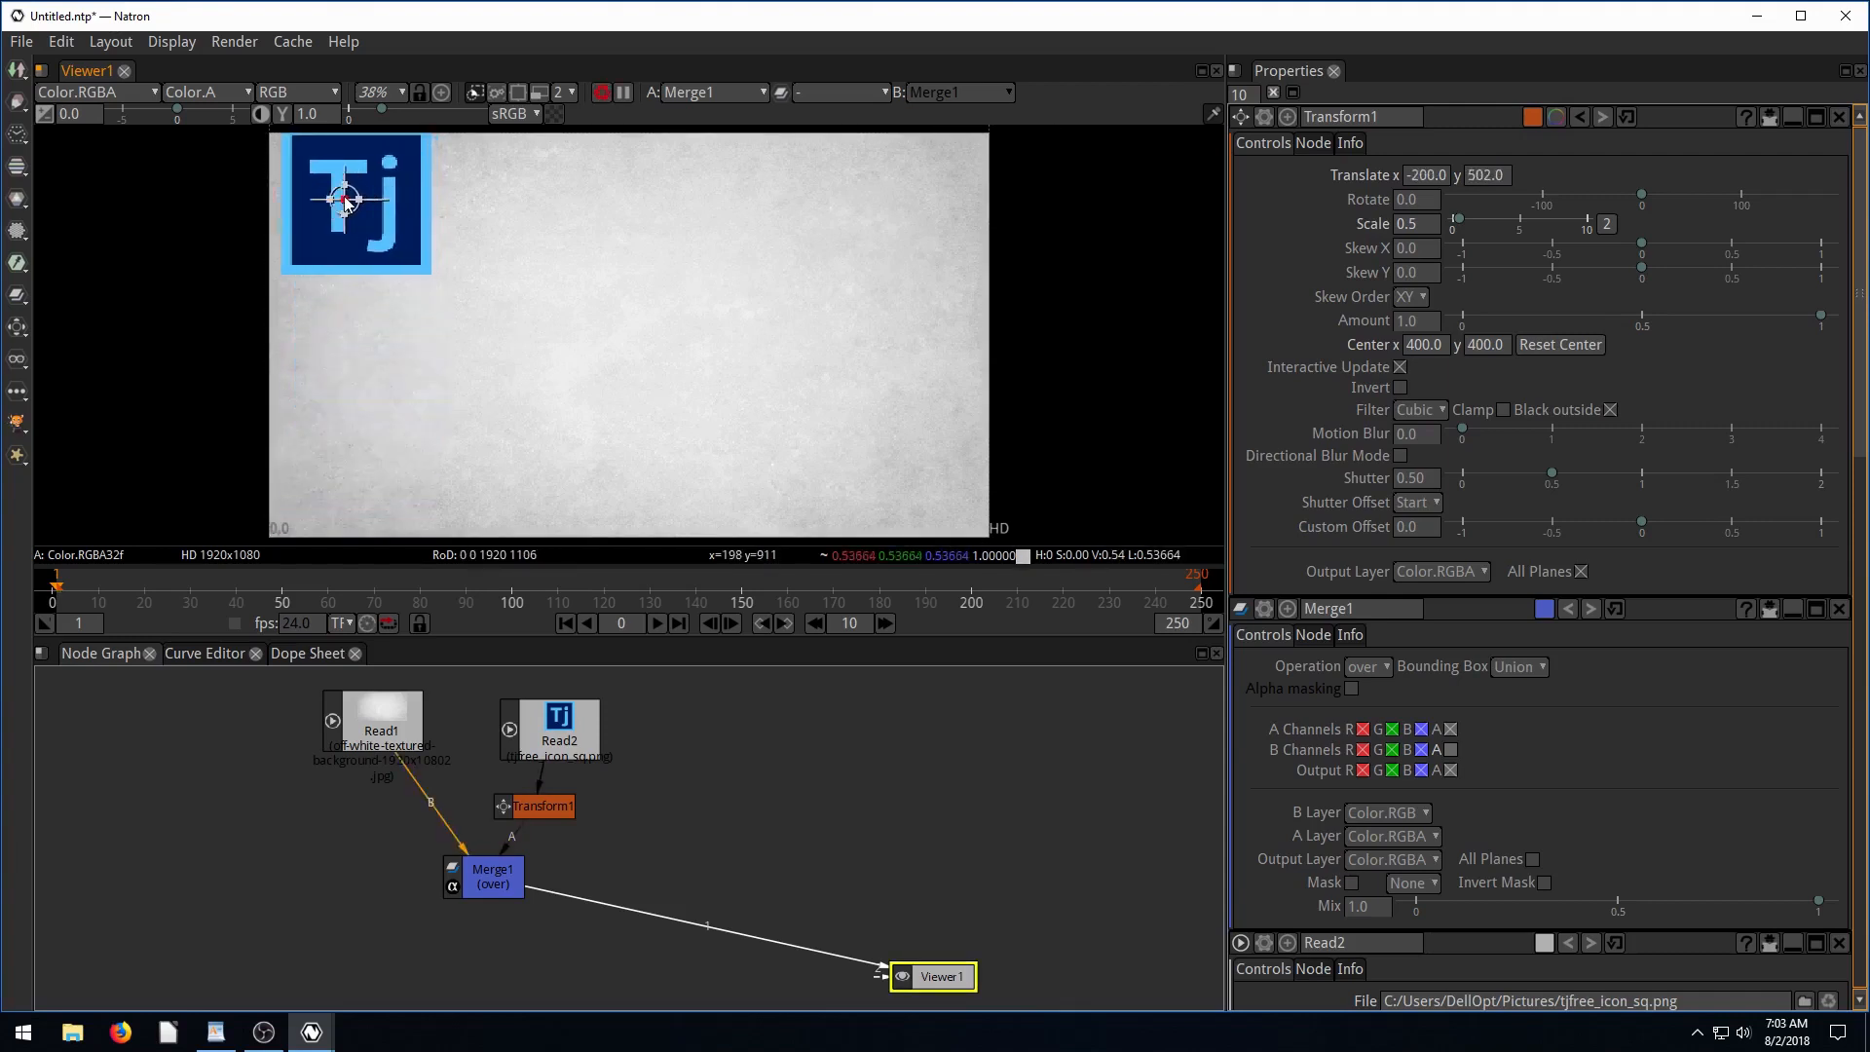
pyautogui.moveTo(346, 198); pyautogui.dragTo(859, 198)
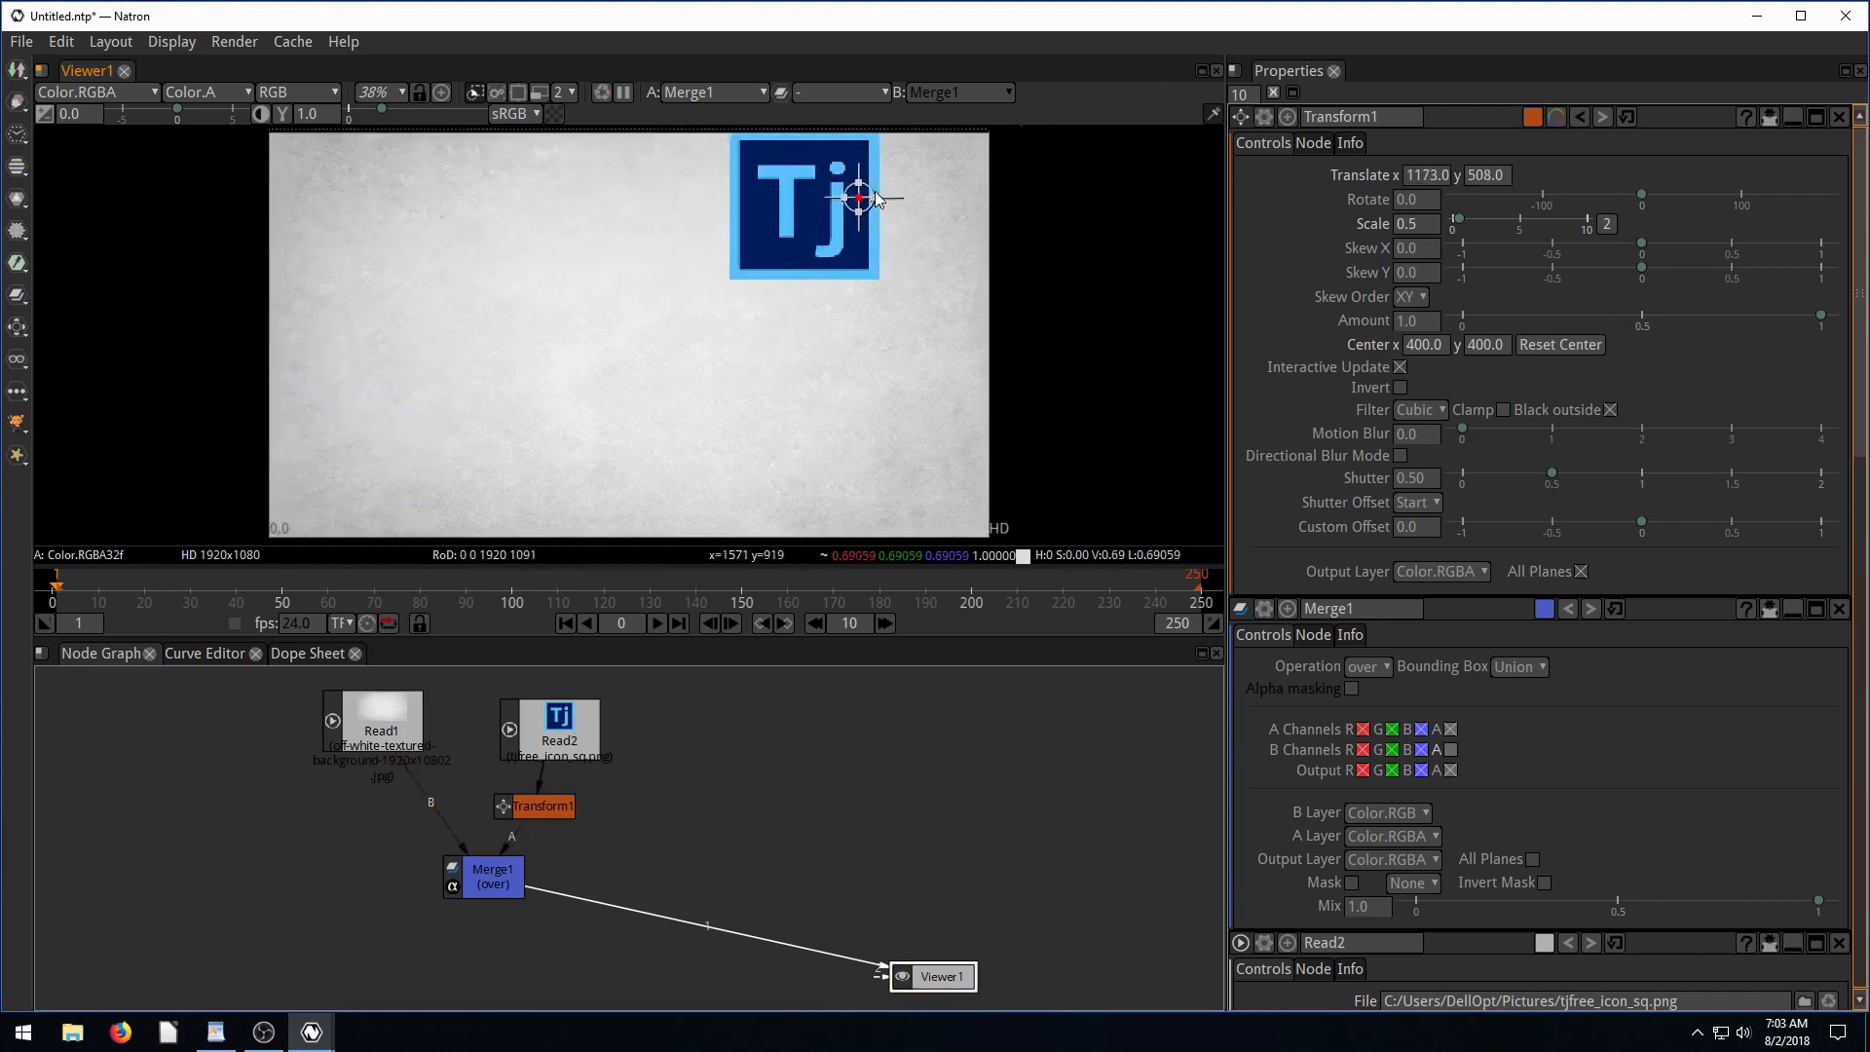
pyautogui.moveTo(859, 197); pyautogui.dragTo(918, 491)
pyautogui.write('0')
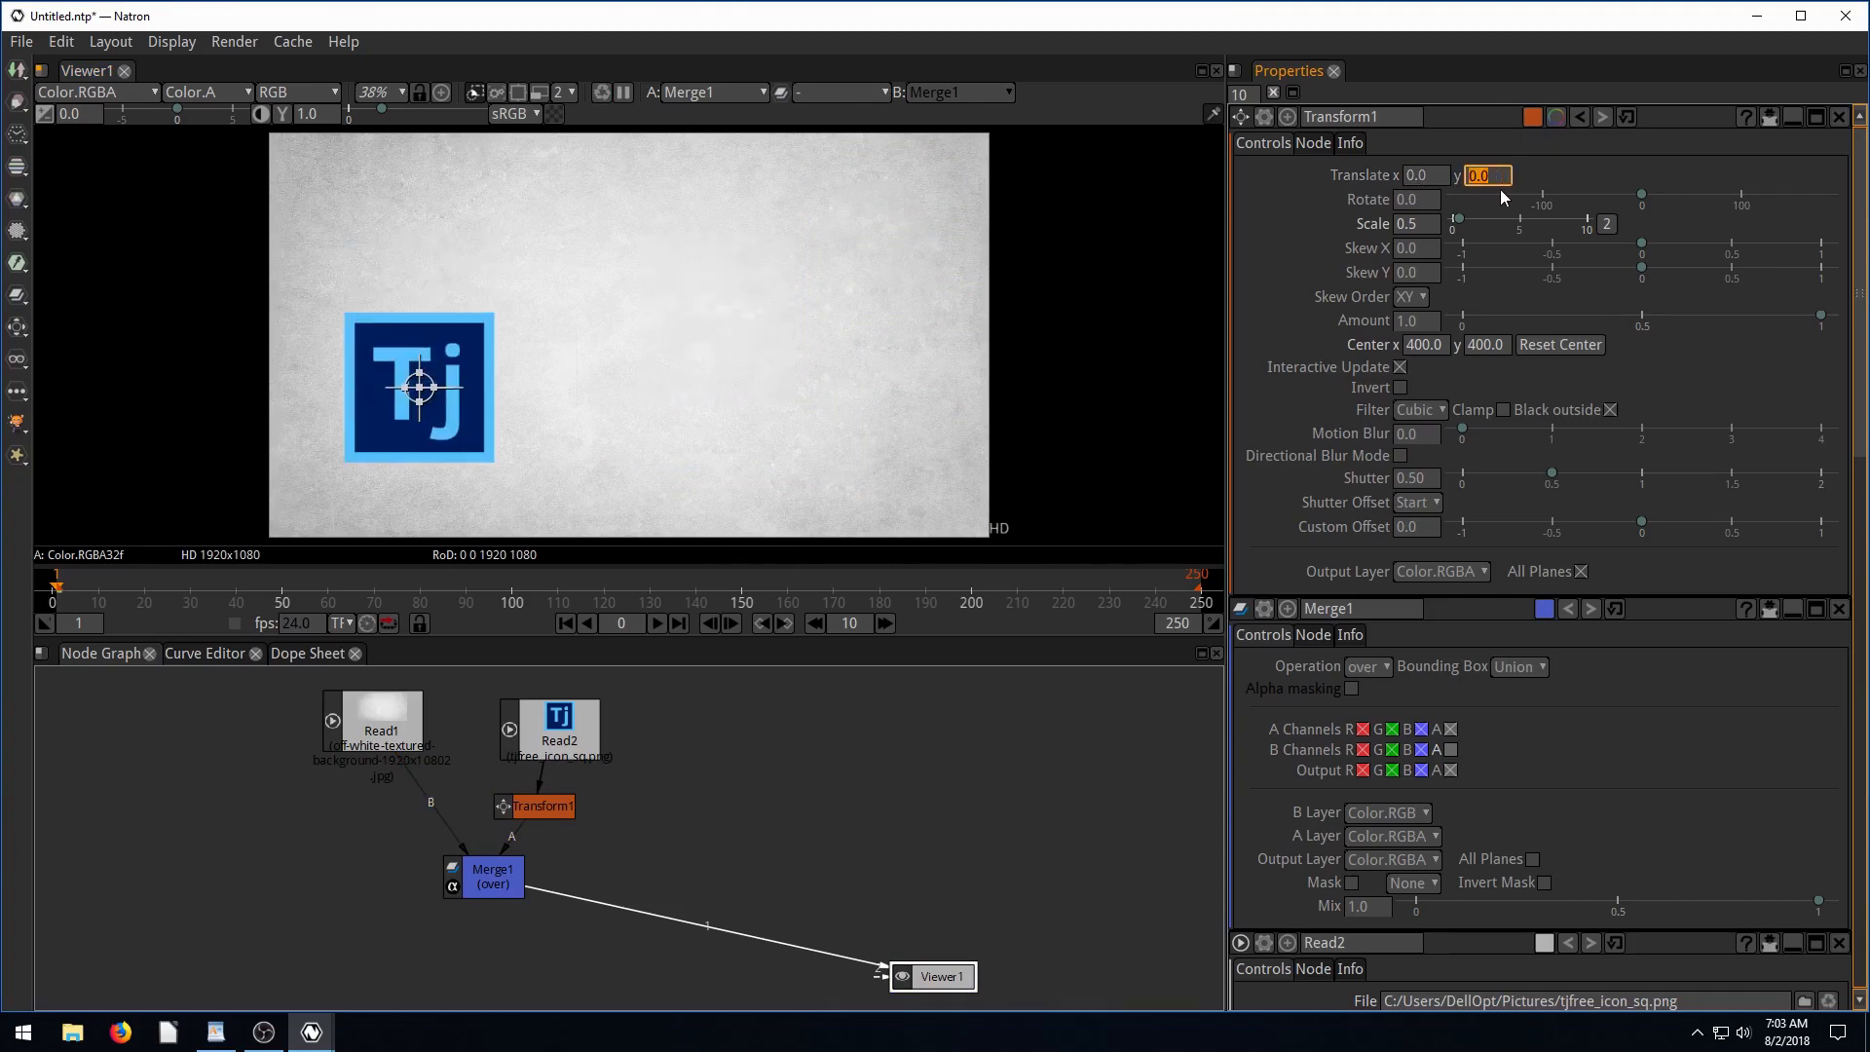
pyautogui.moveTo(417, 427)
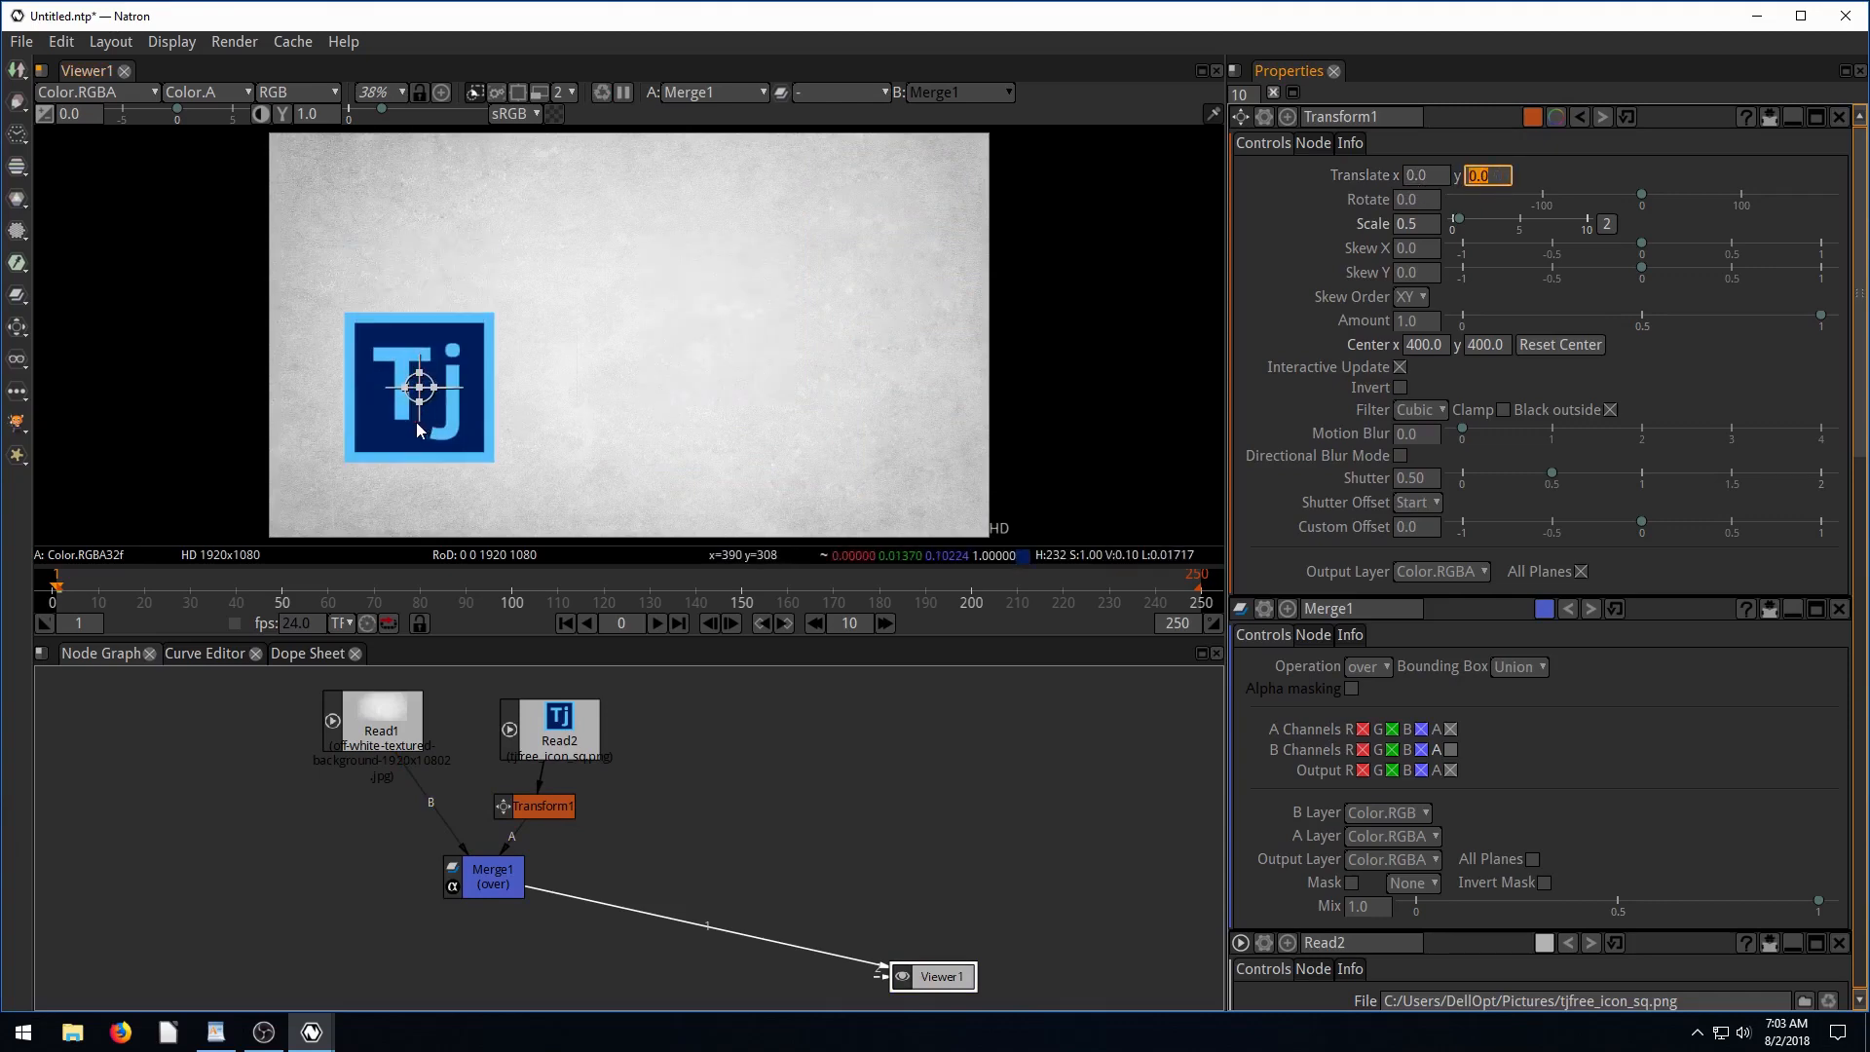
pyautogui.moveTo(370, 447)
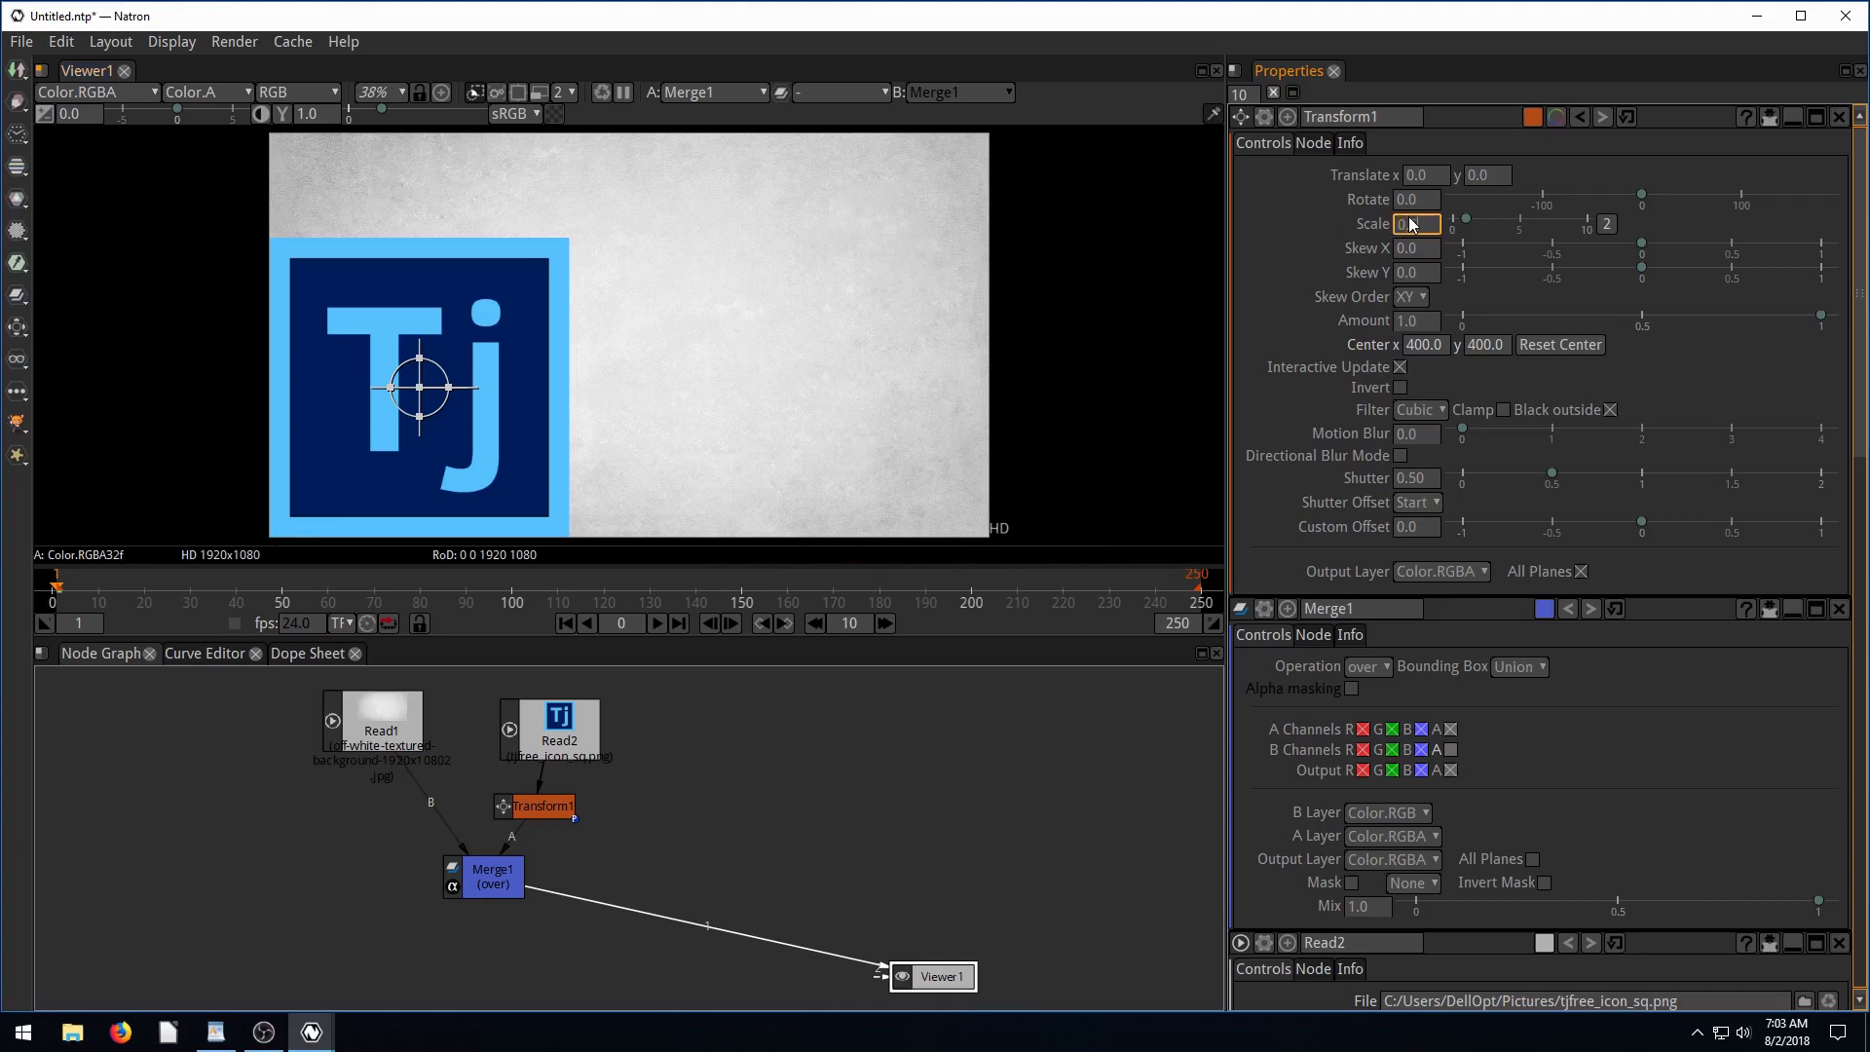
pyautogui.write('0.5')
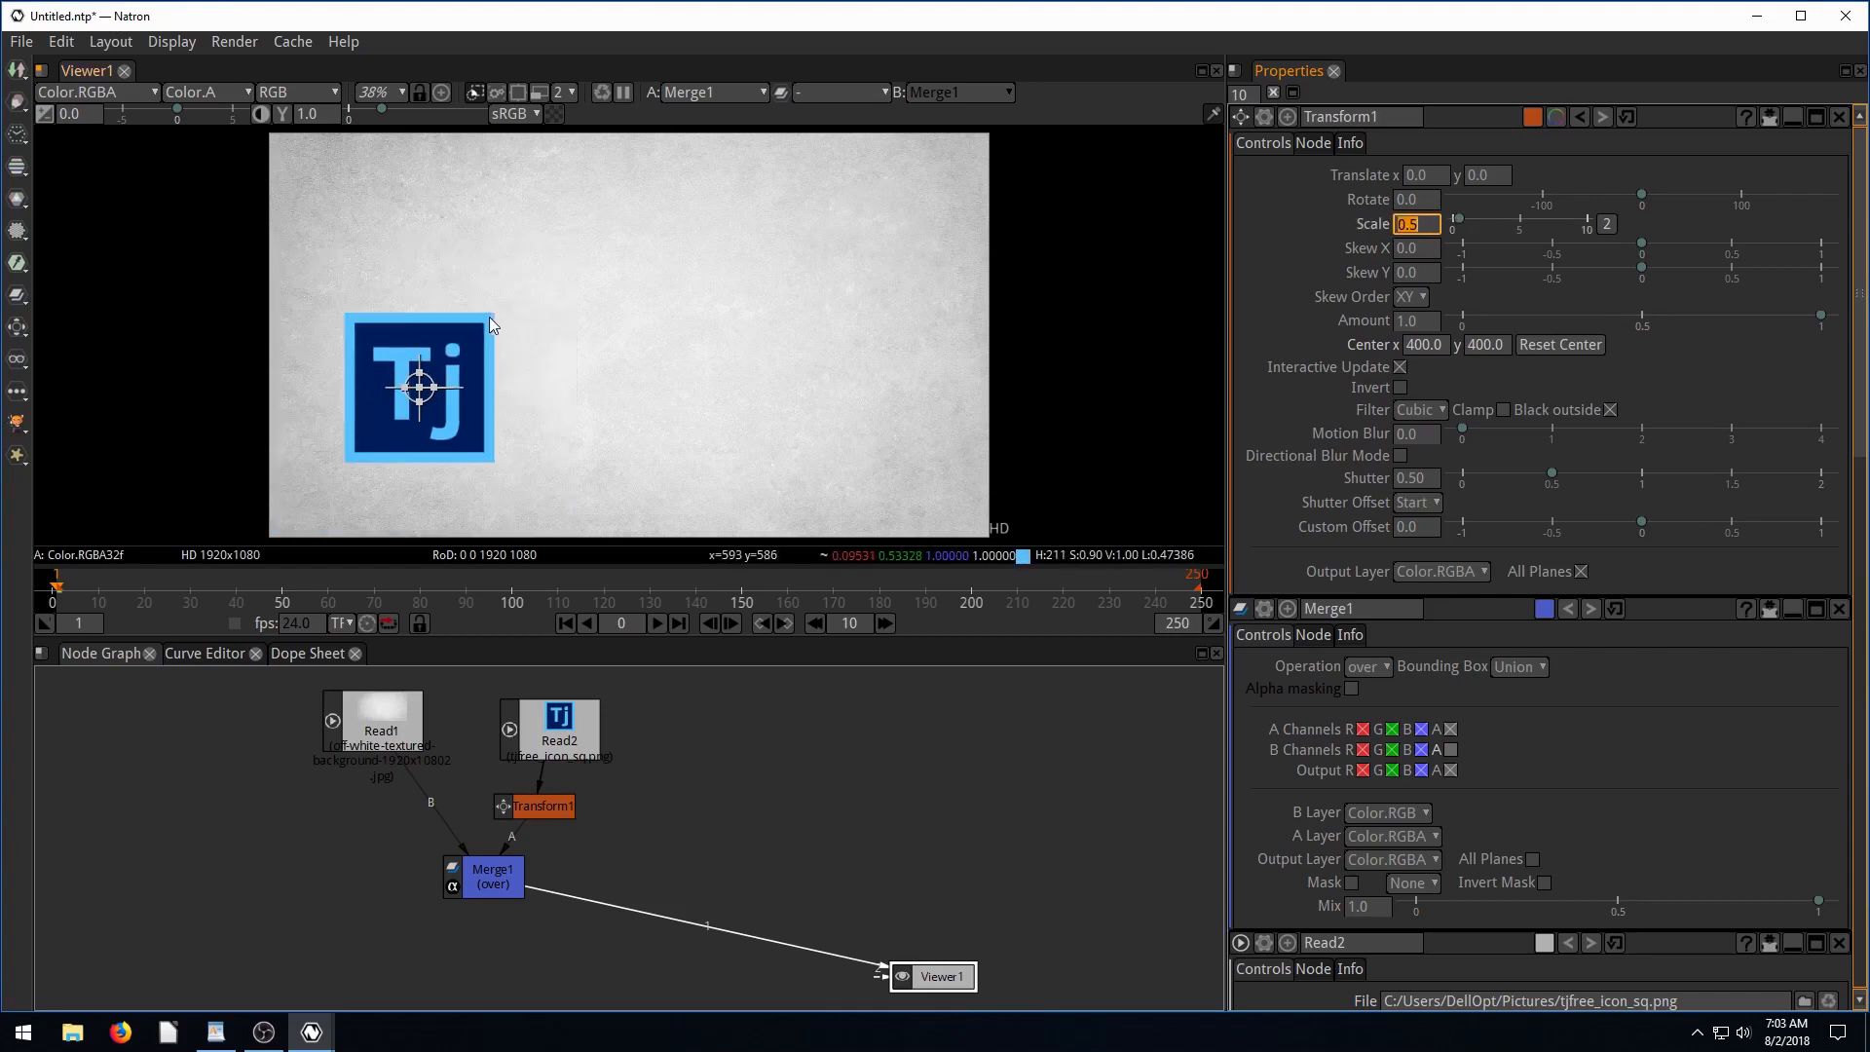
pyautogui.moveTo(515, 367)
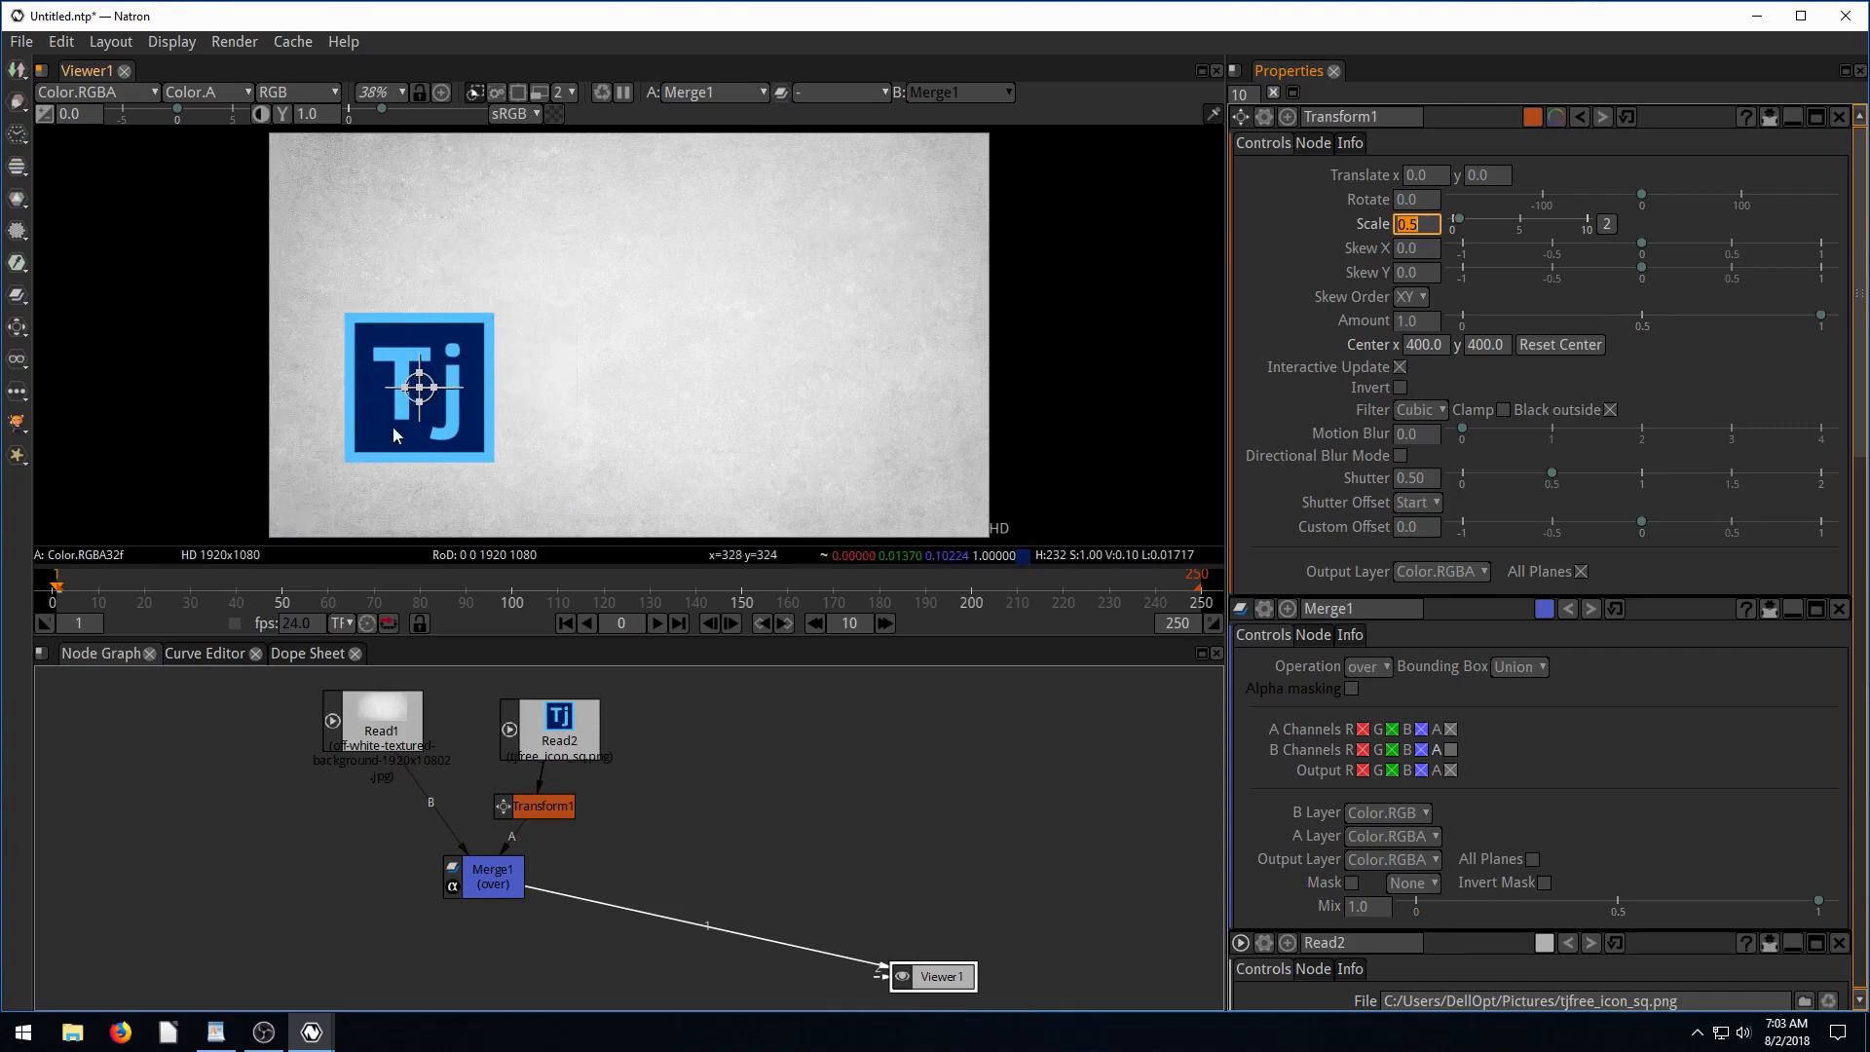
pyautogui.moveTo(286, 531)
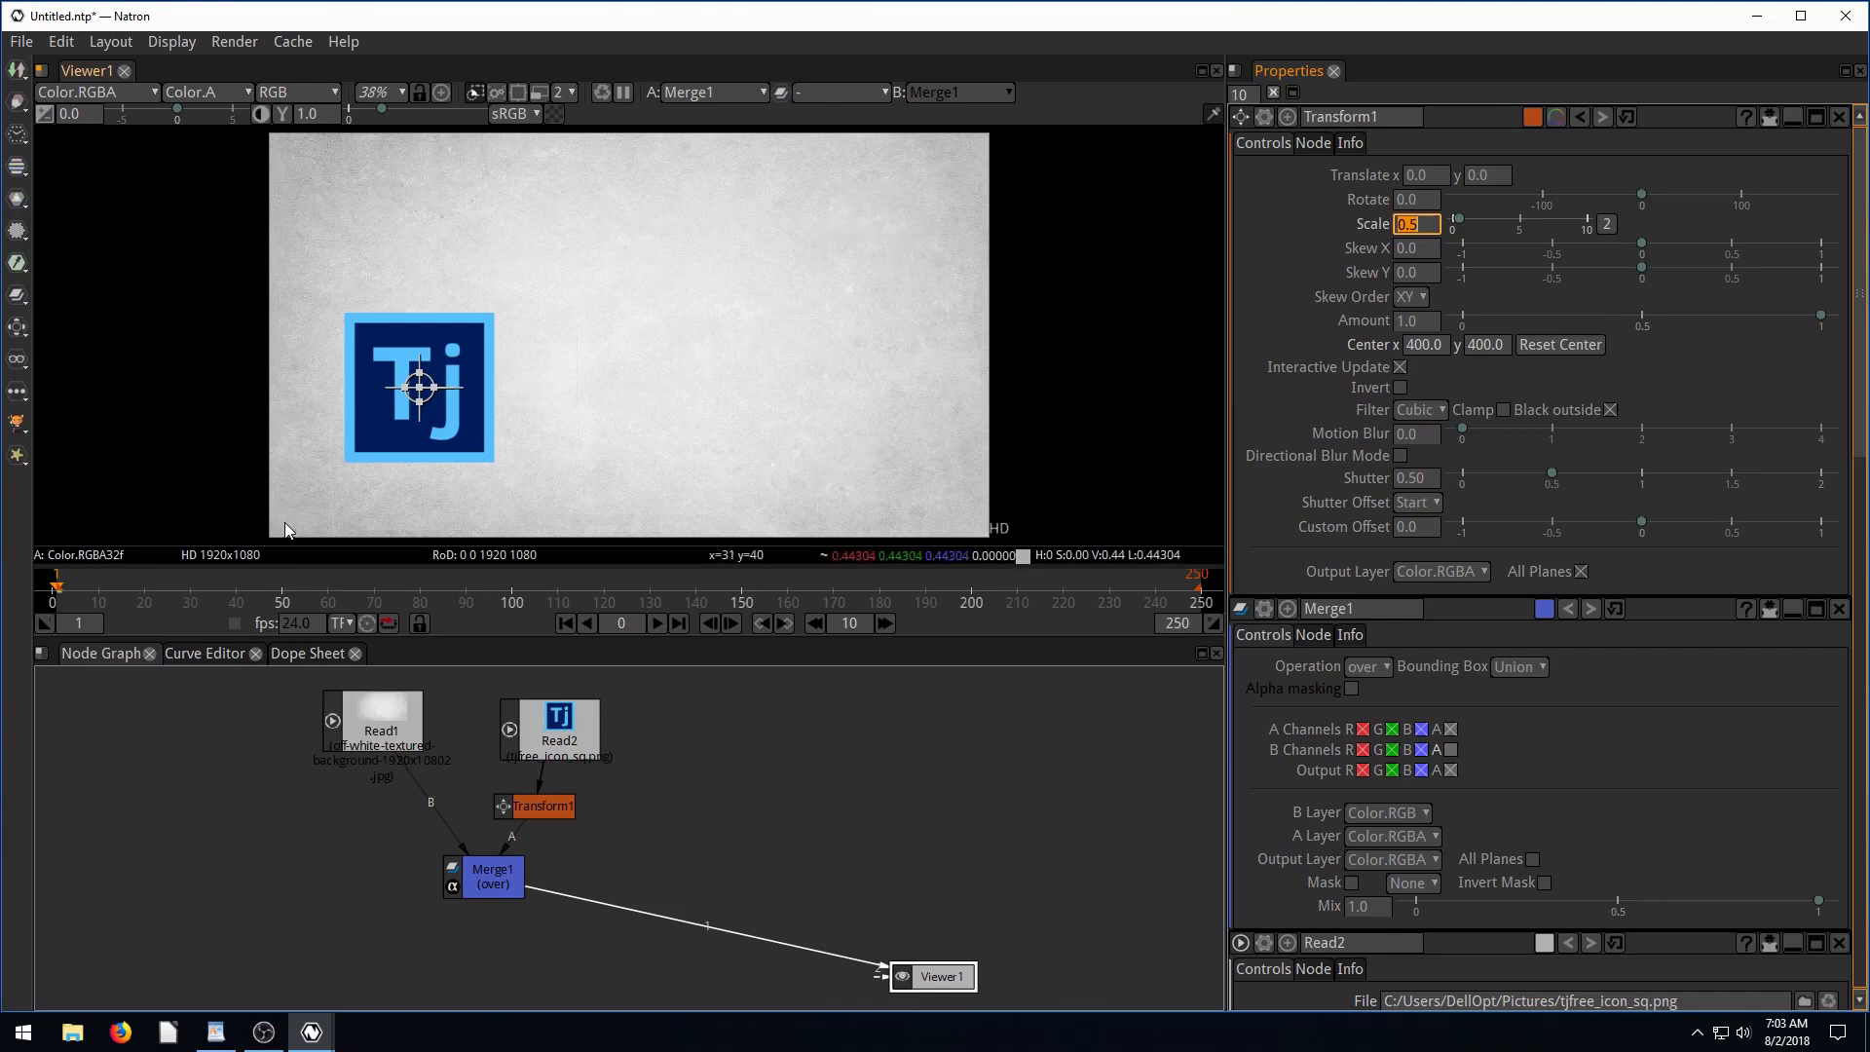
pyautogui.moveTo(409, 389)
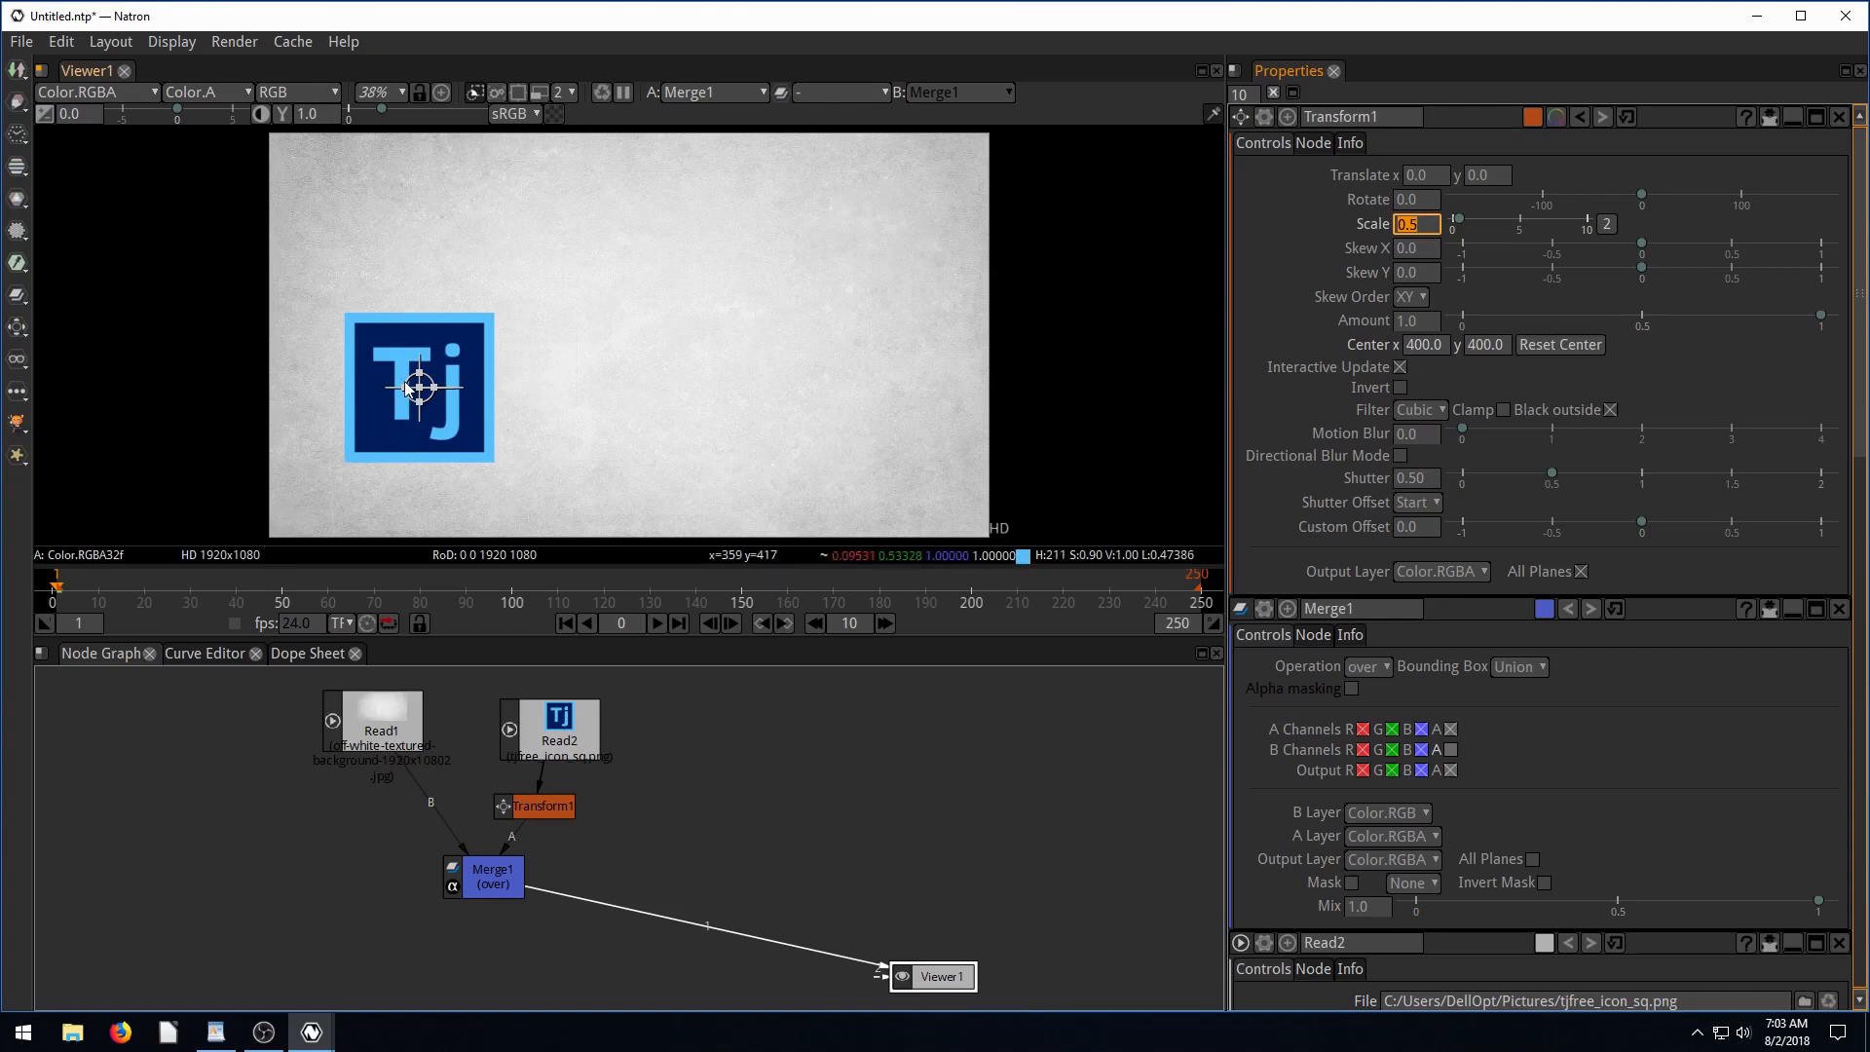
pyautogui.moveTo(414, 398)
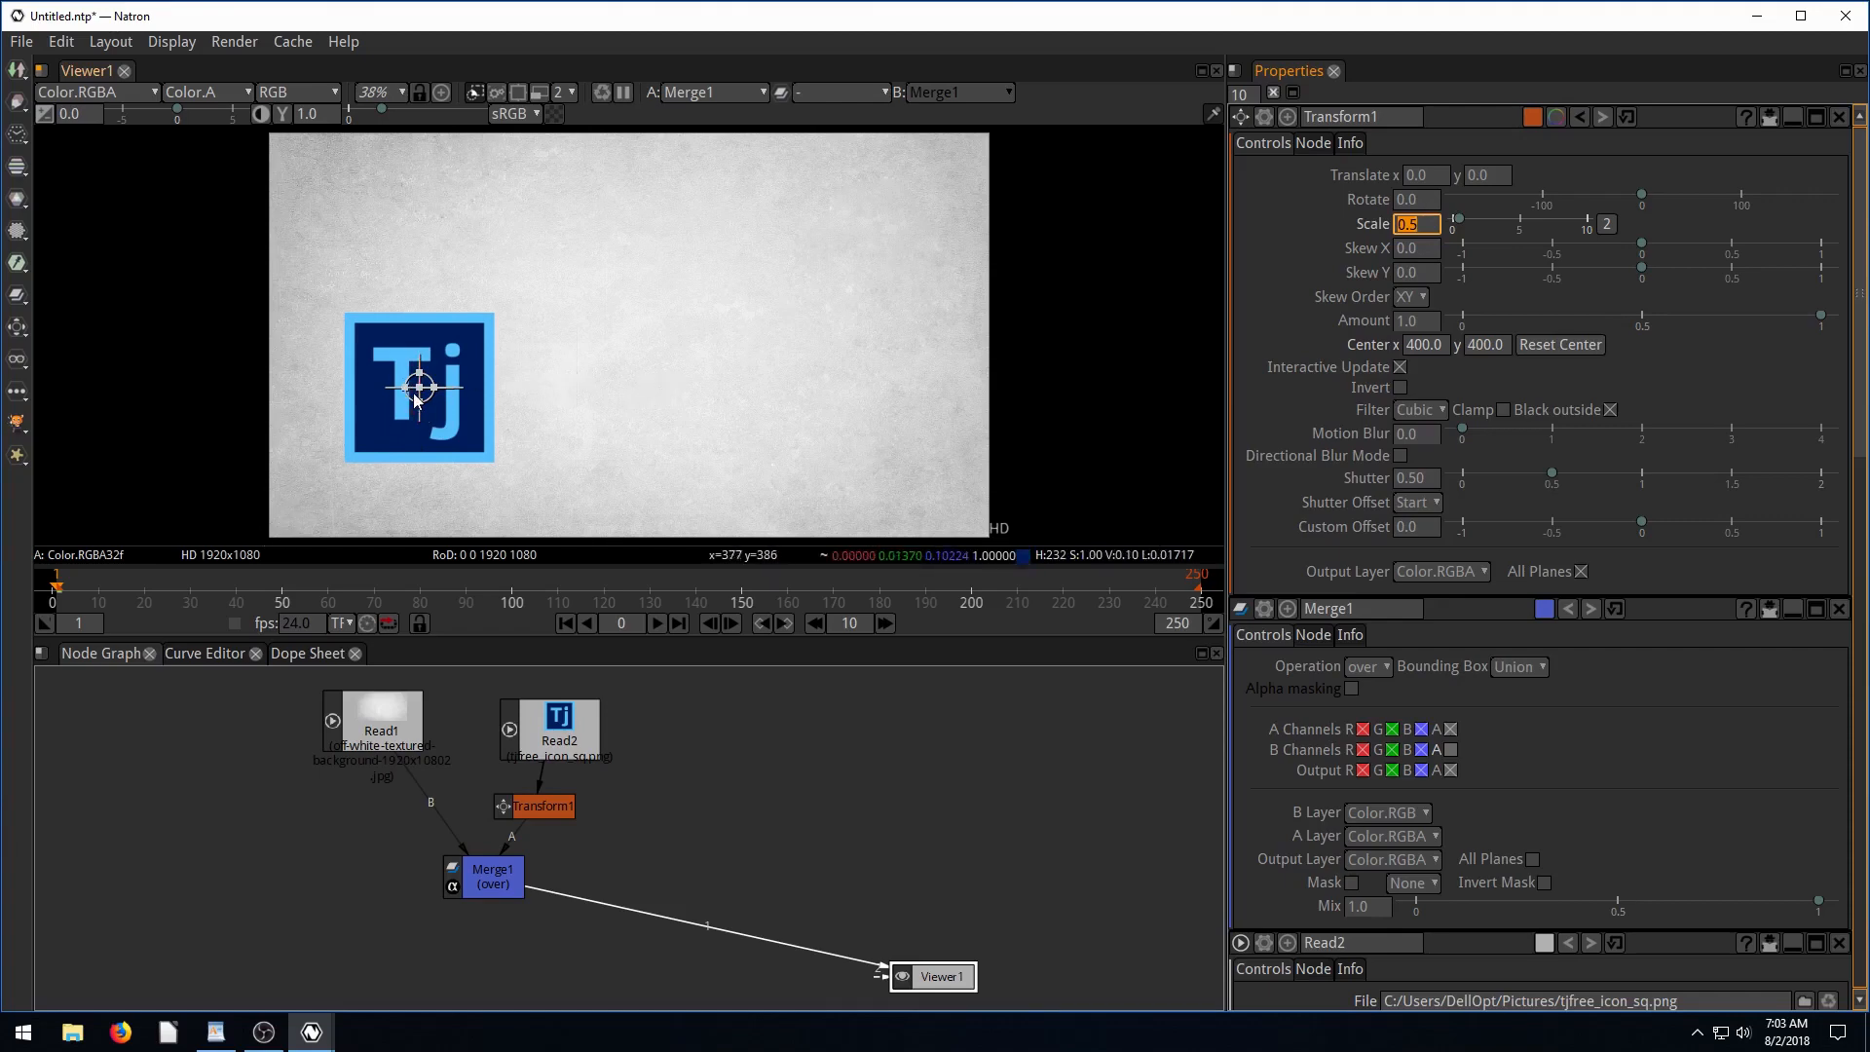
pyautogui.moveTo(419, 392)
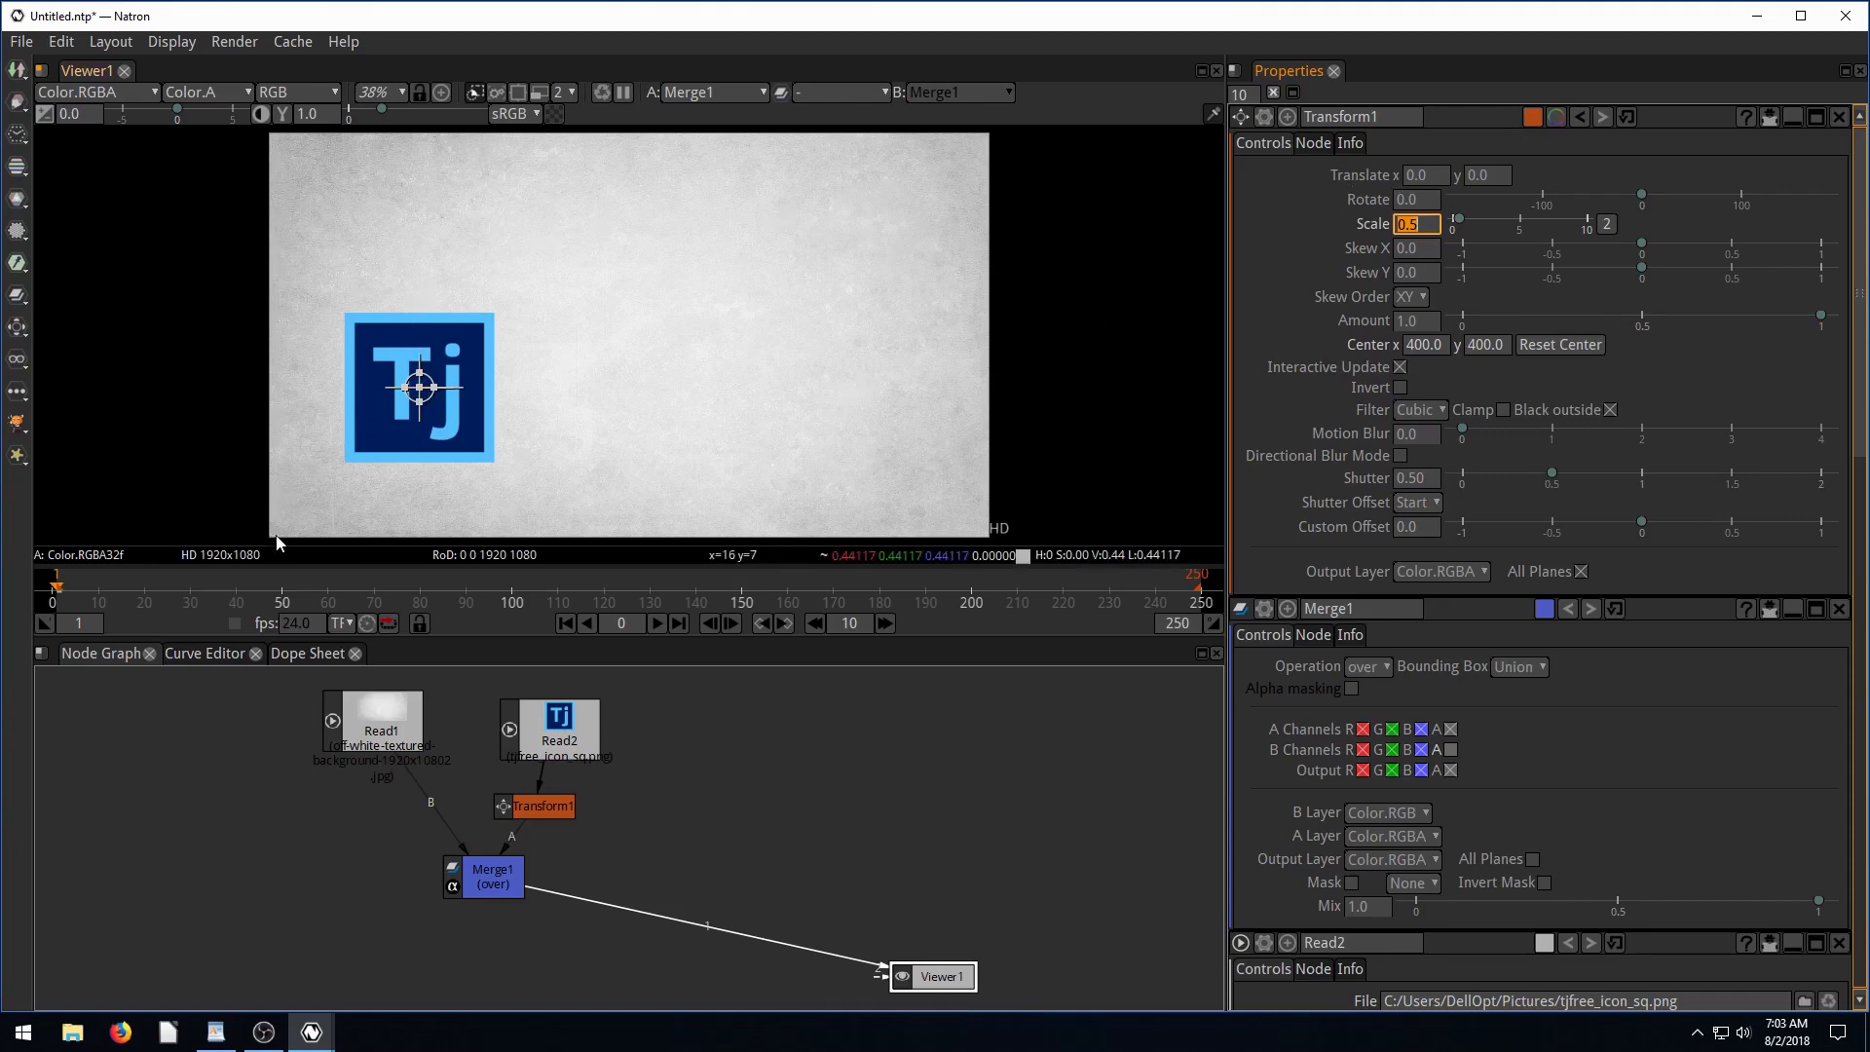
pyautogui.moveTo(1488, 196)
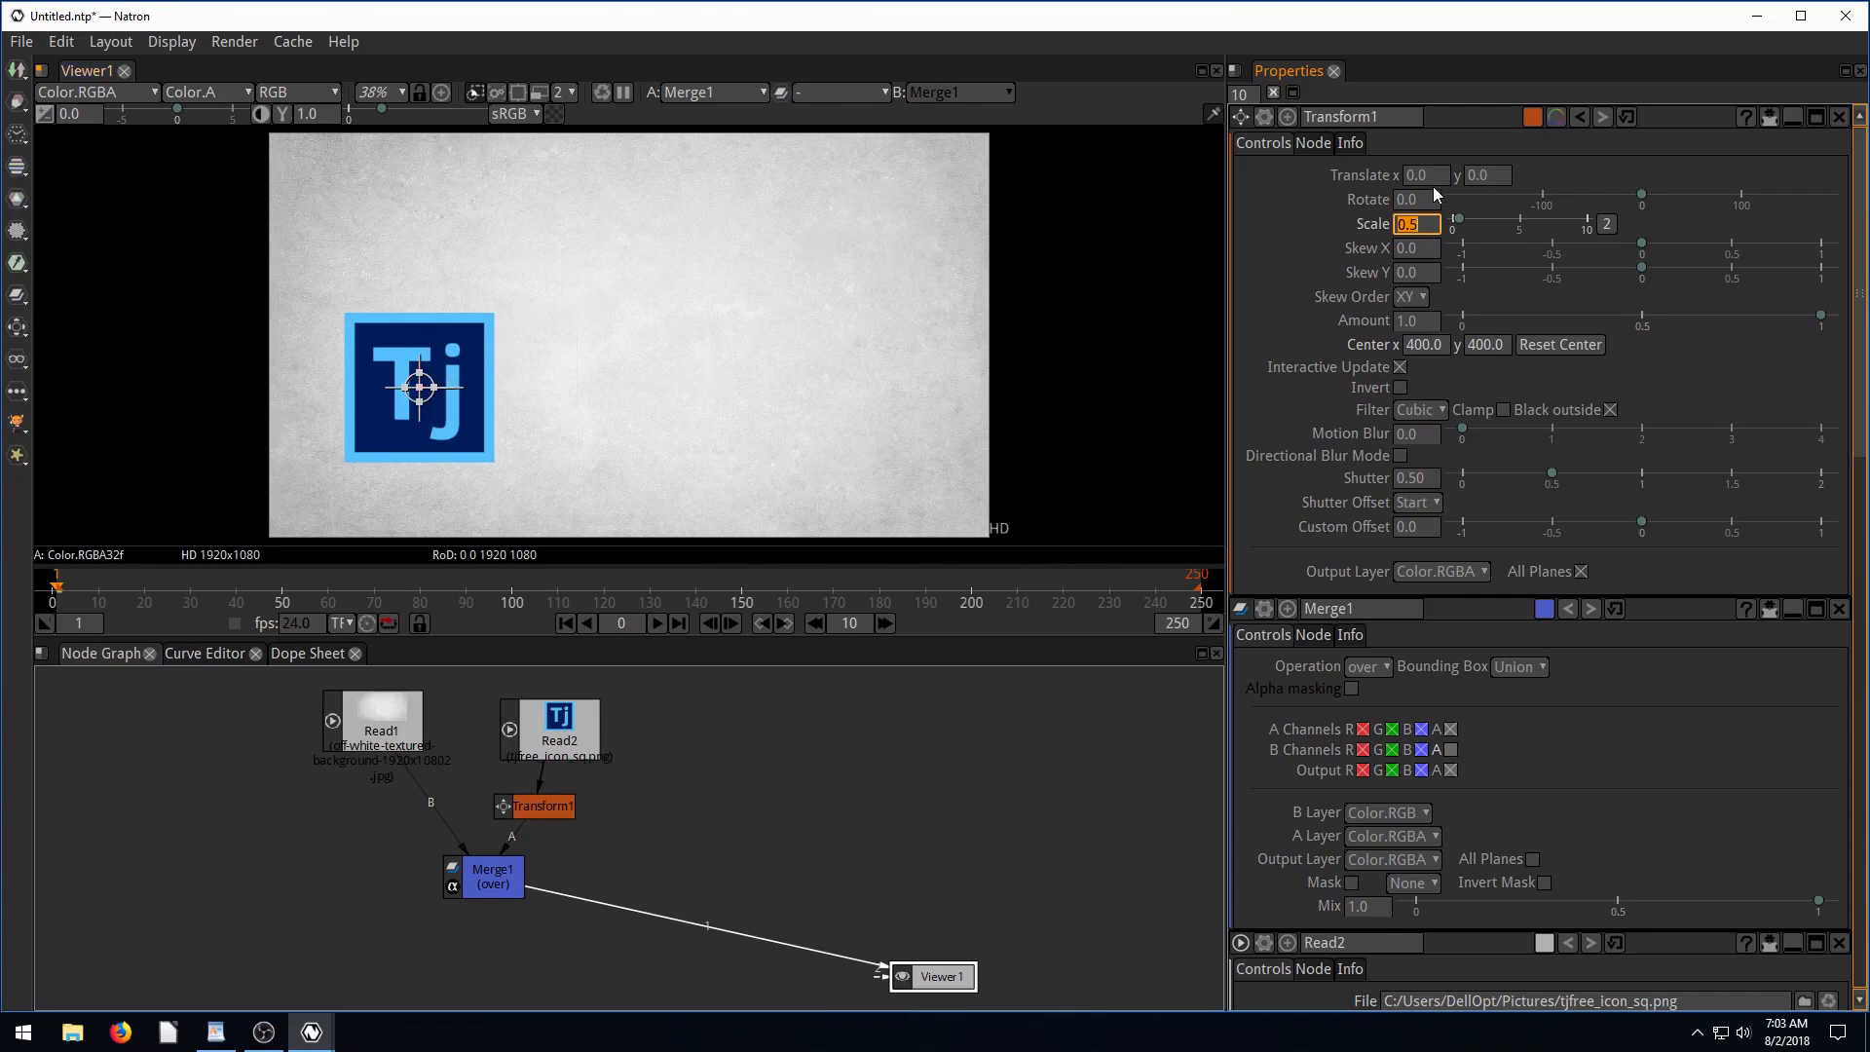
# Push the logo fully off the left edge (translate -609, 129) and set a Translate key.
pyautogui.moveTo(419, 386); pyautogui.dragTo(397, 384)
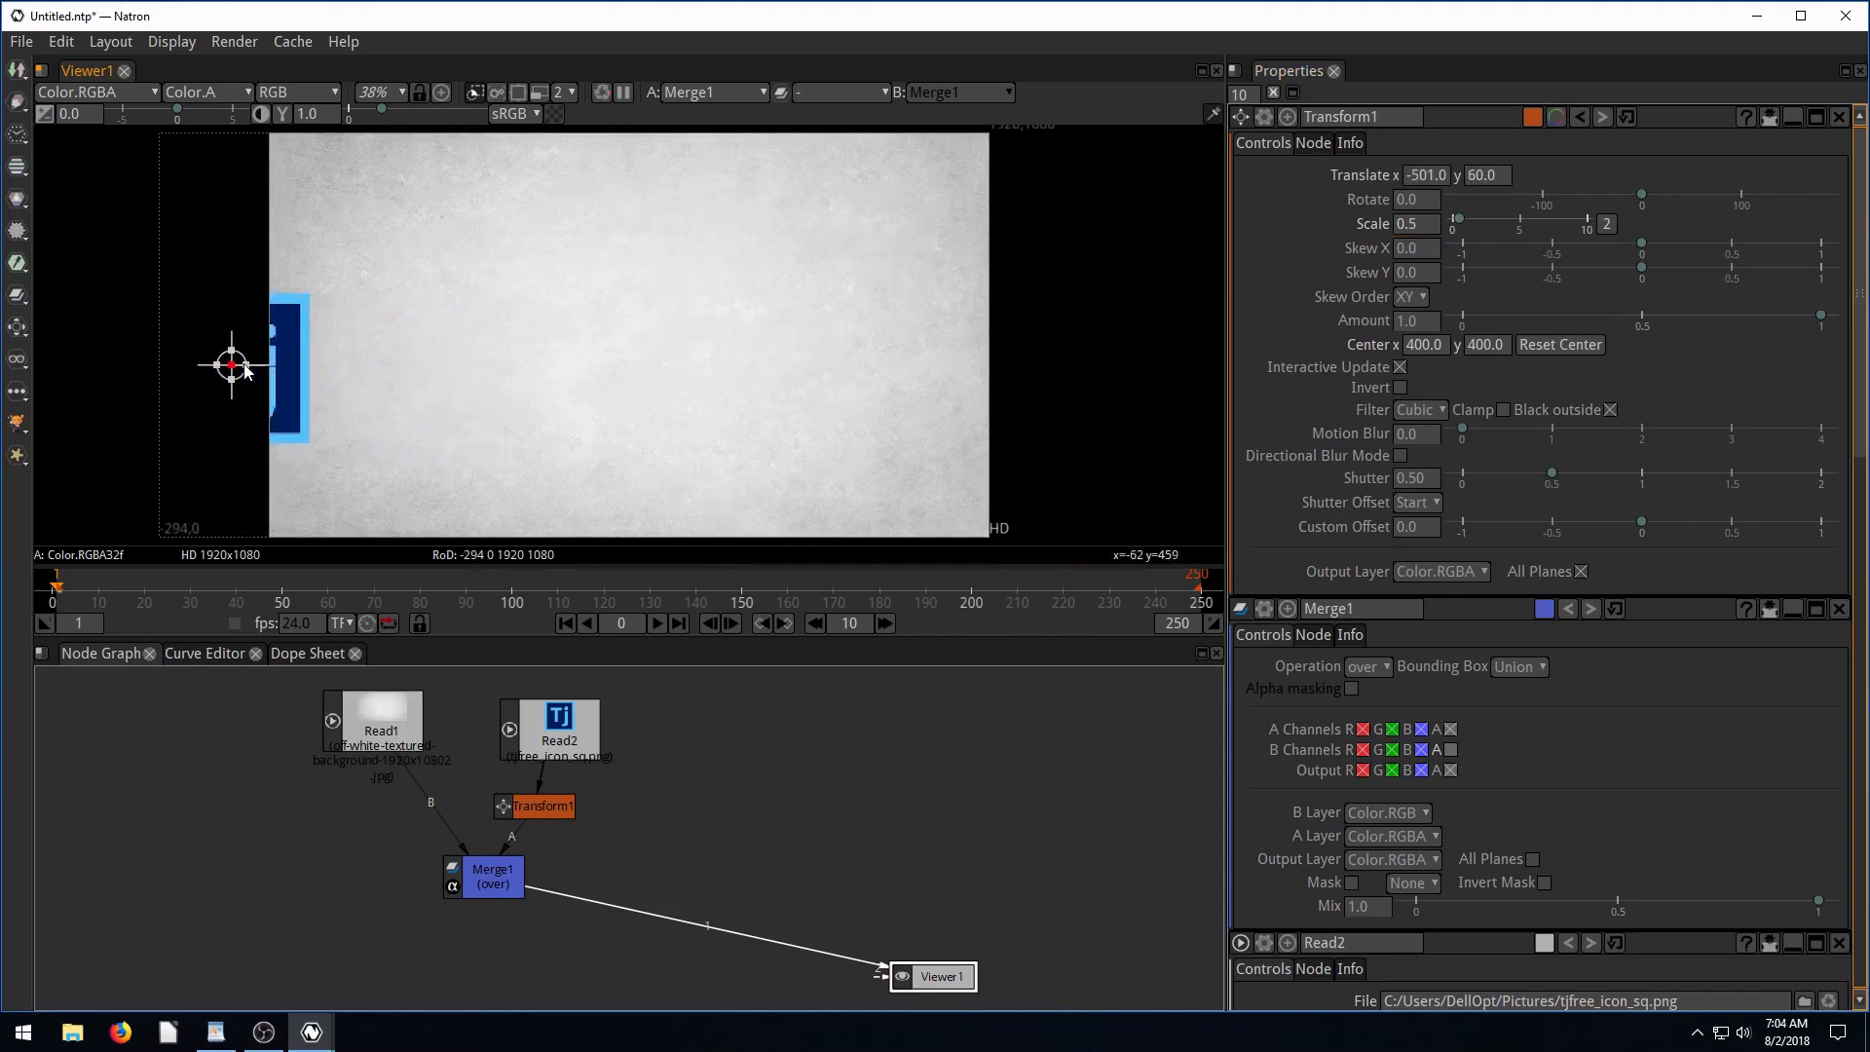
pyautogui.moveTo(232, 365); pyautogui.dragTo(191, 340)
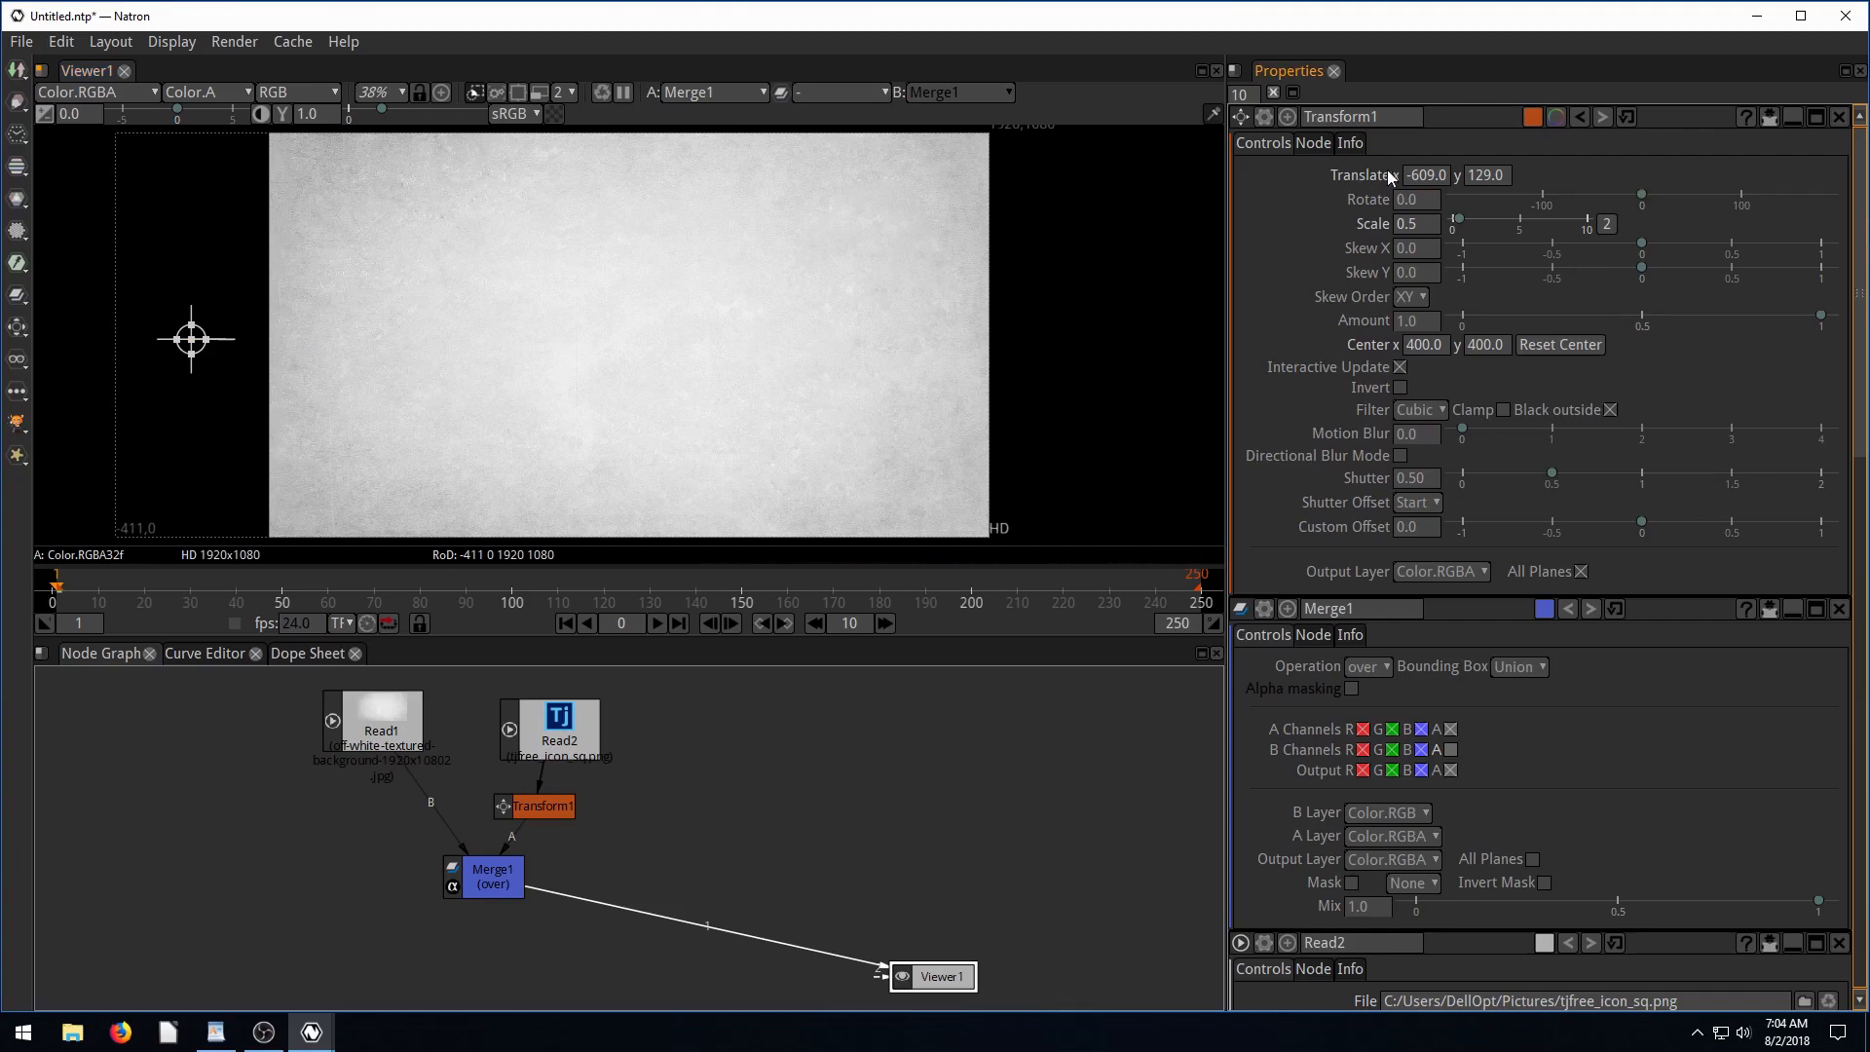
pyautogui.rightClick(1425, 174)
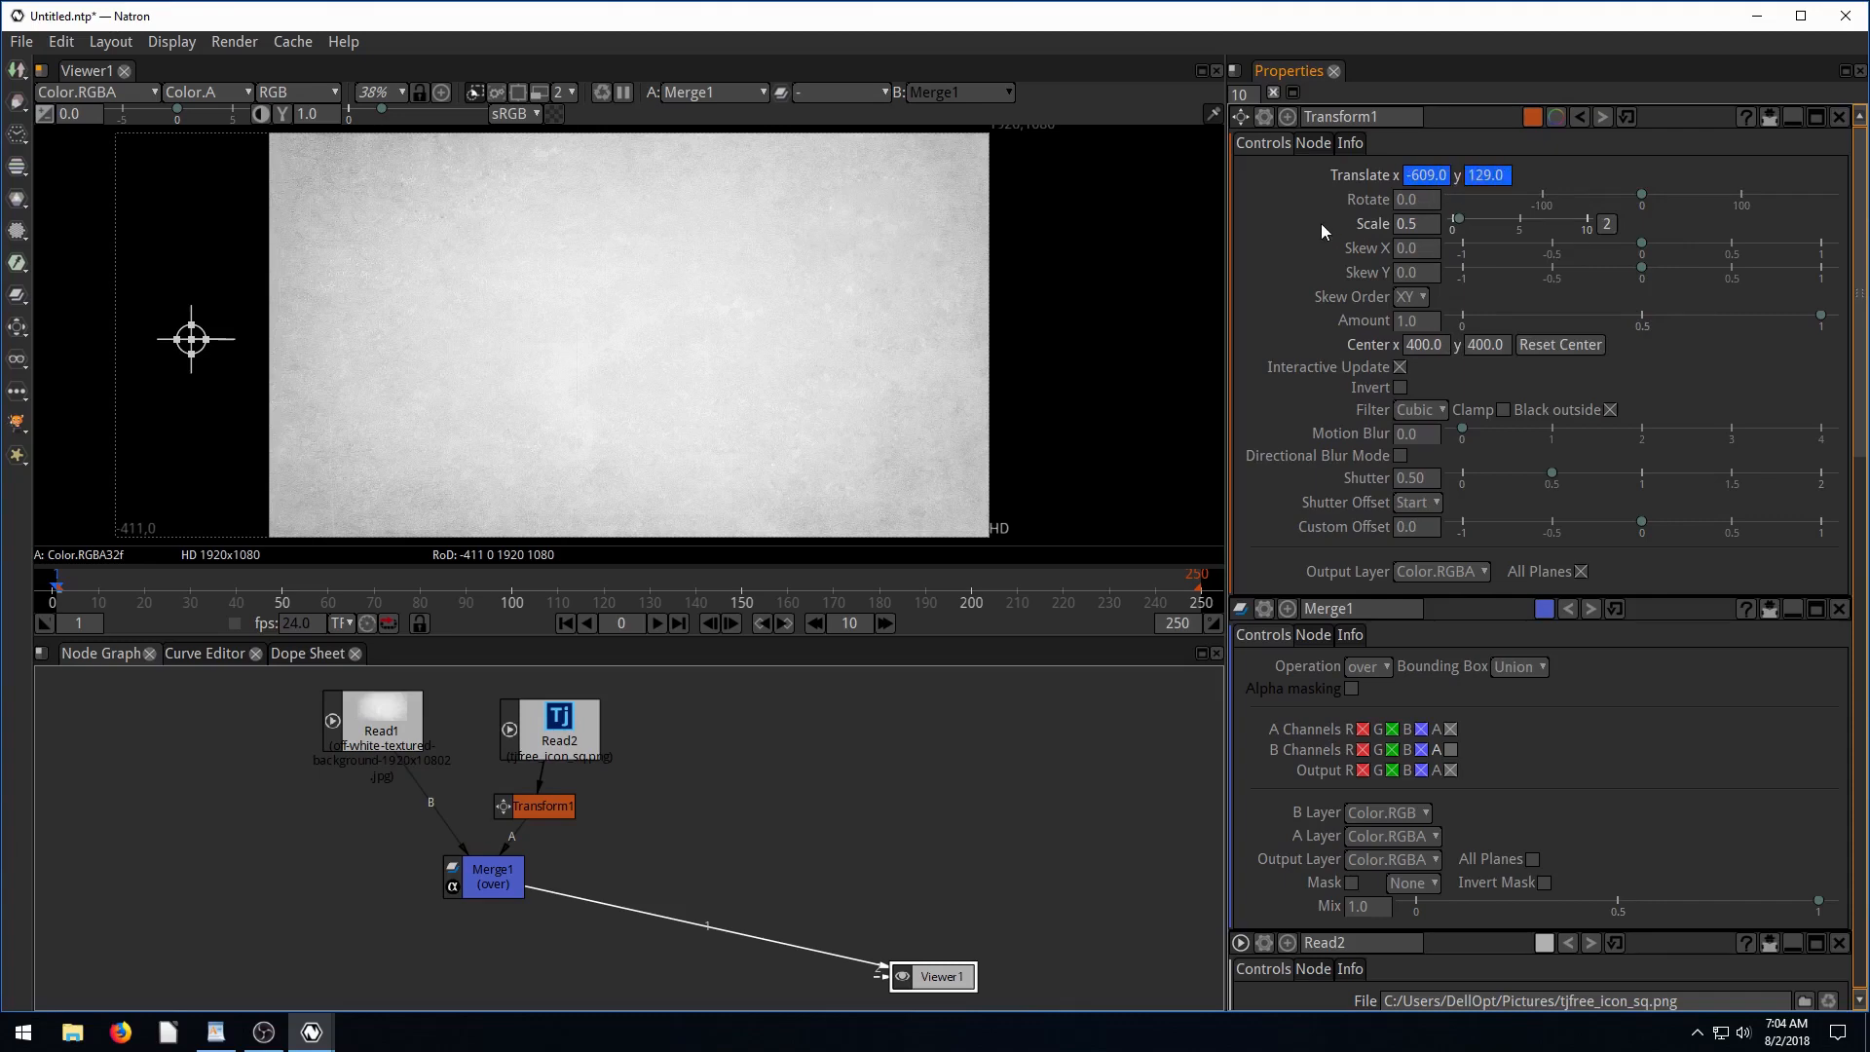
pyautogui.moveTo(882, 164)
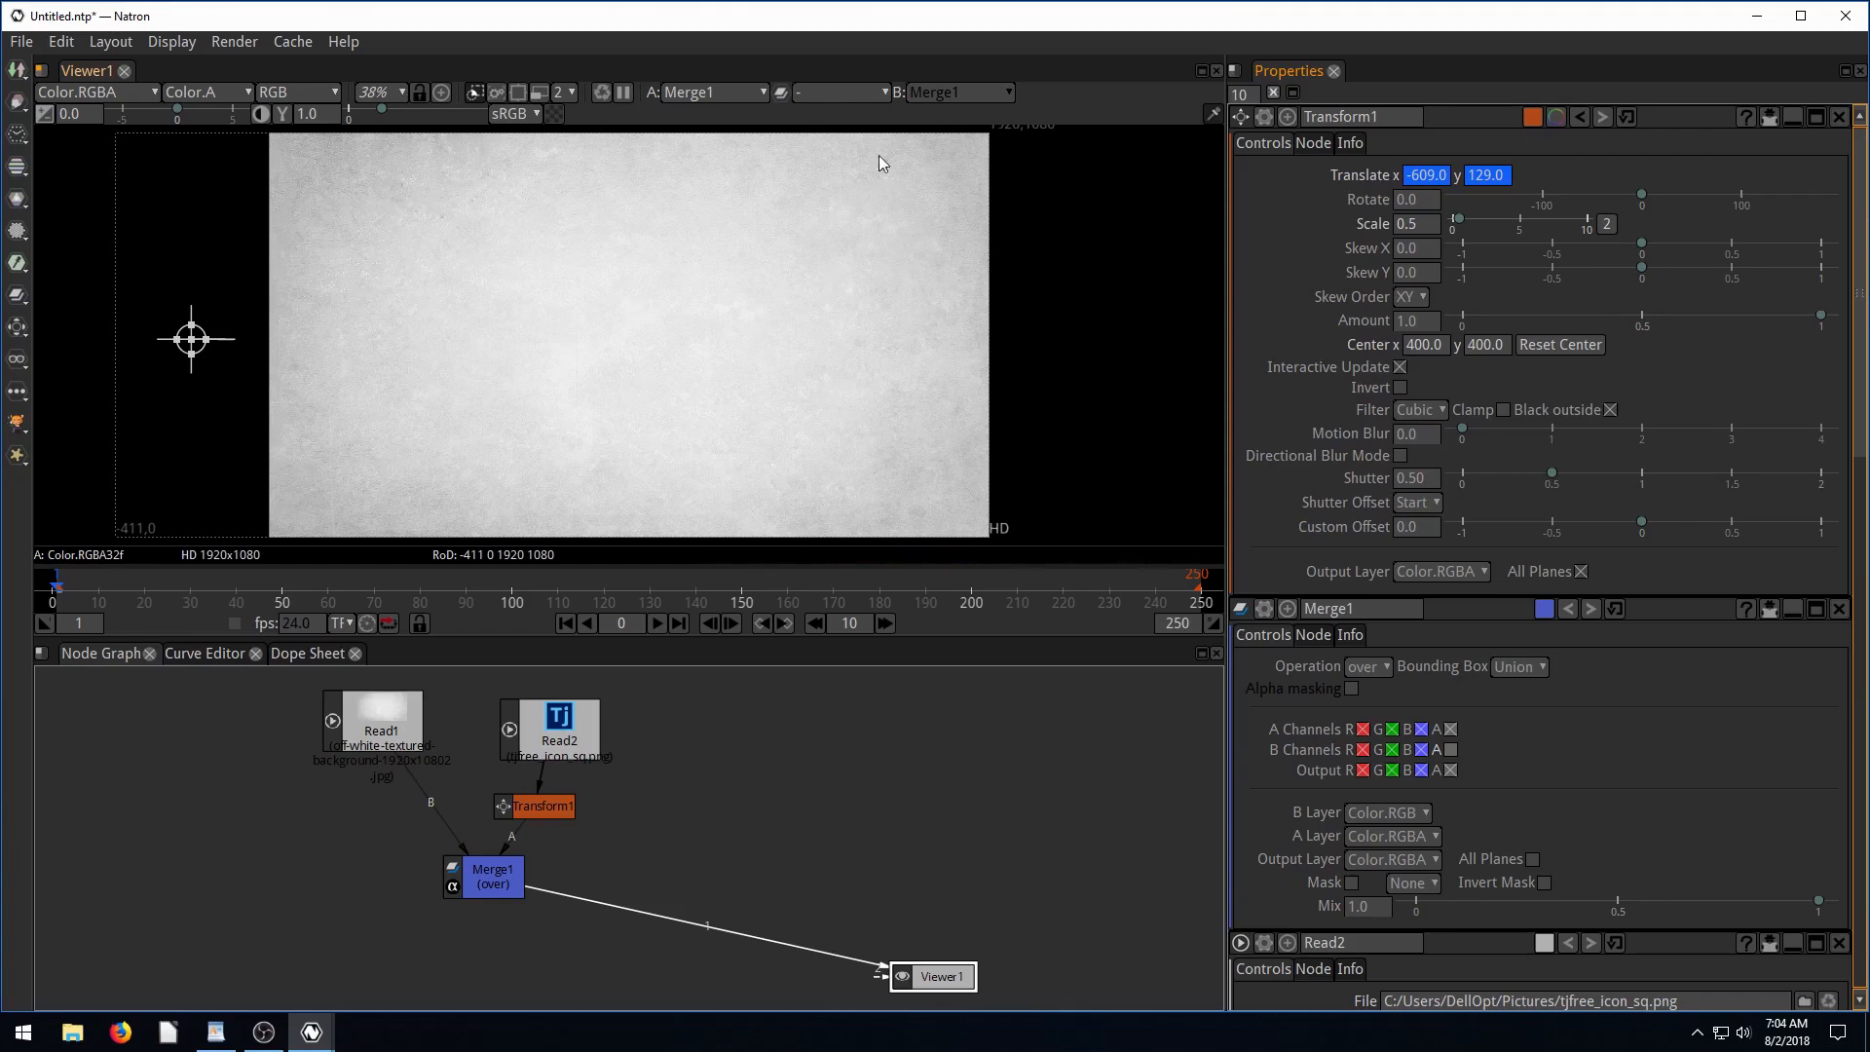
pyautogui.click(1425, 175)
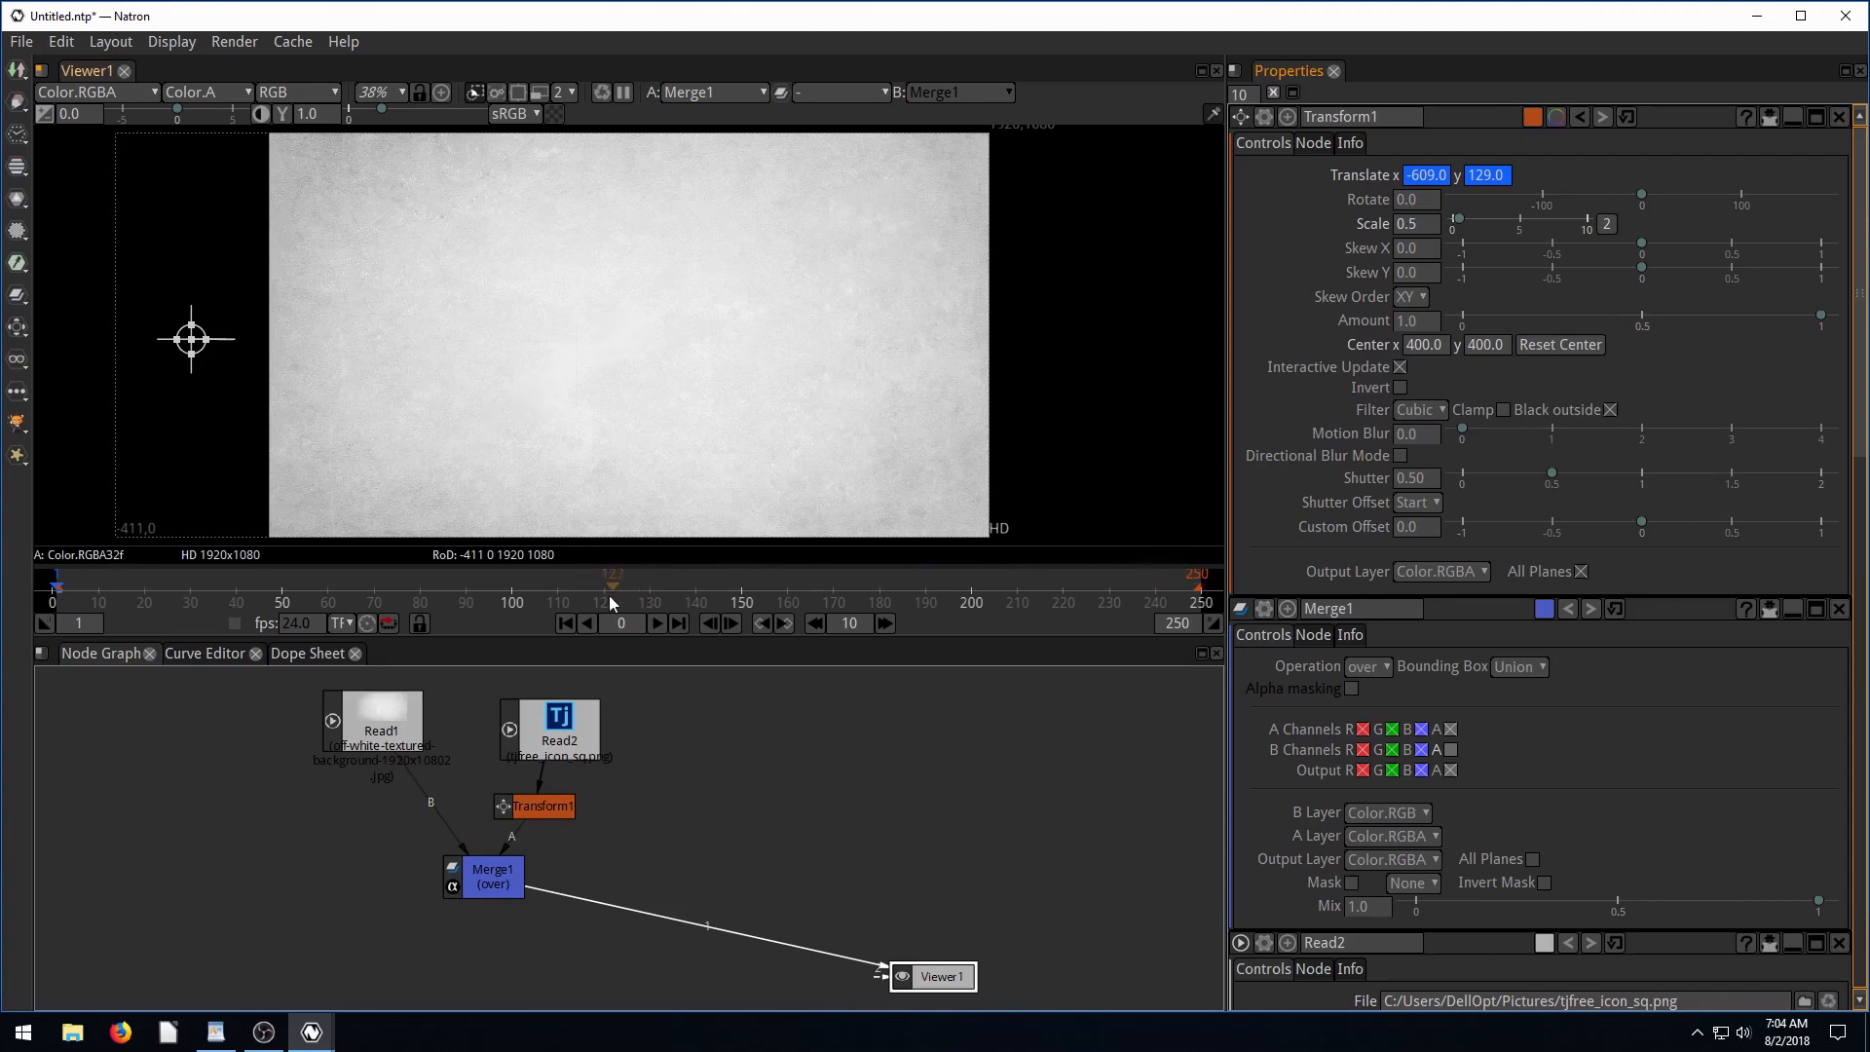
pyautogui.moveTo(711, 366)
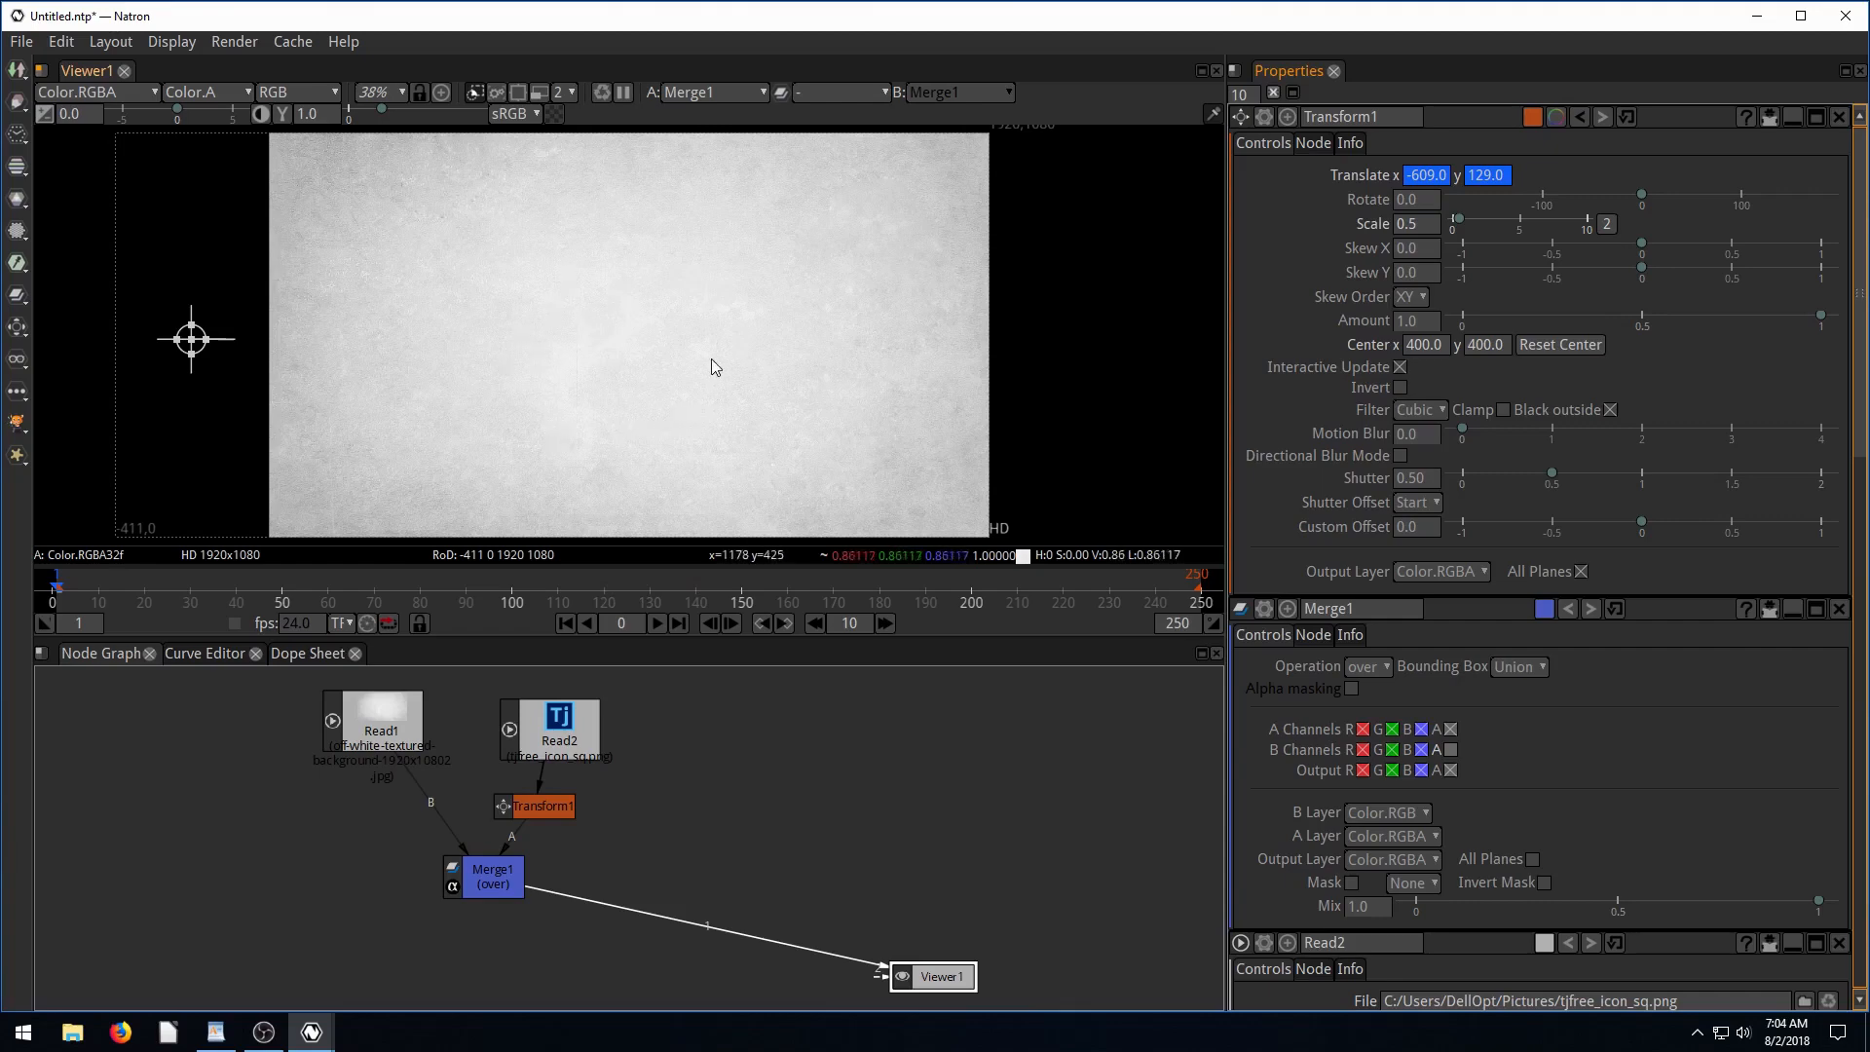
pyautogui.moveTo(551, 593)
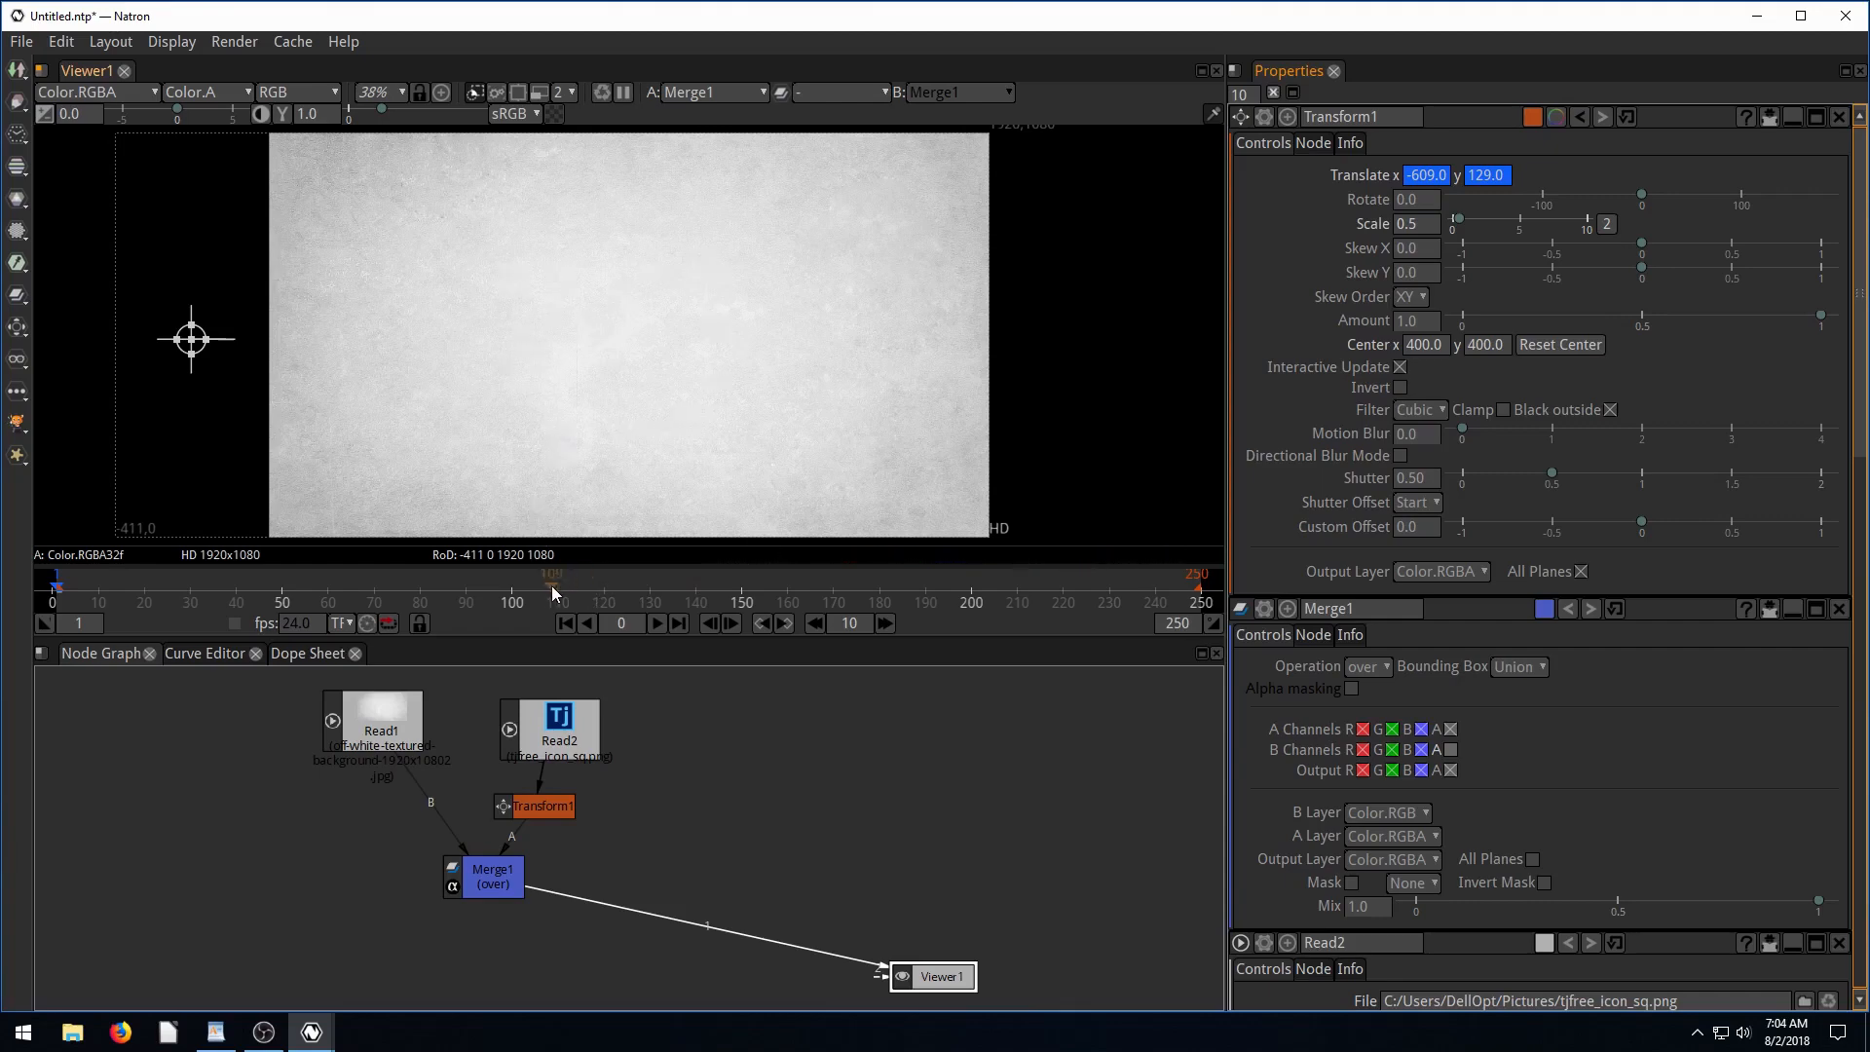
# At frame 110, edit Translate x, drag the logo near centre, and set y to 129.0.
pyautogui.click(558, 584)
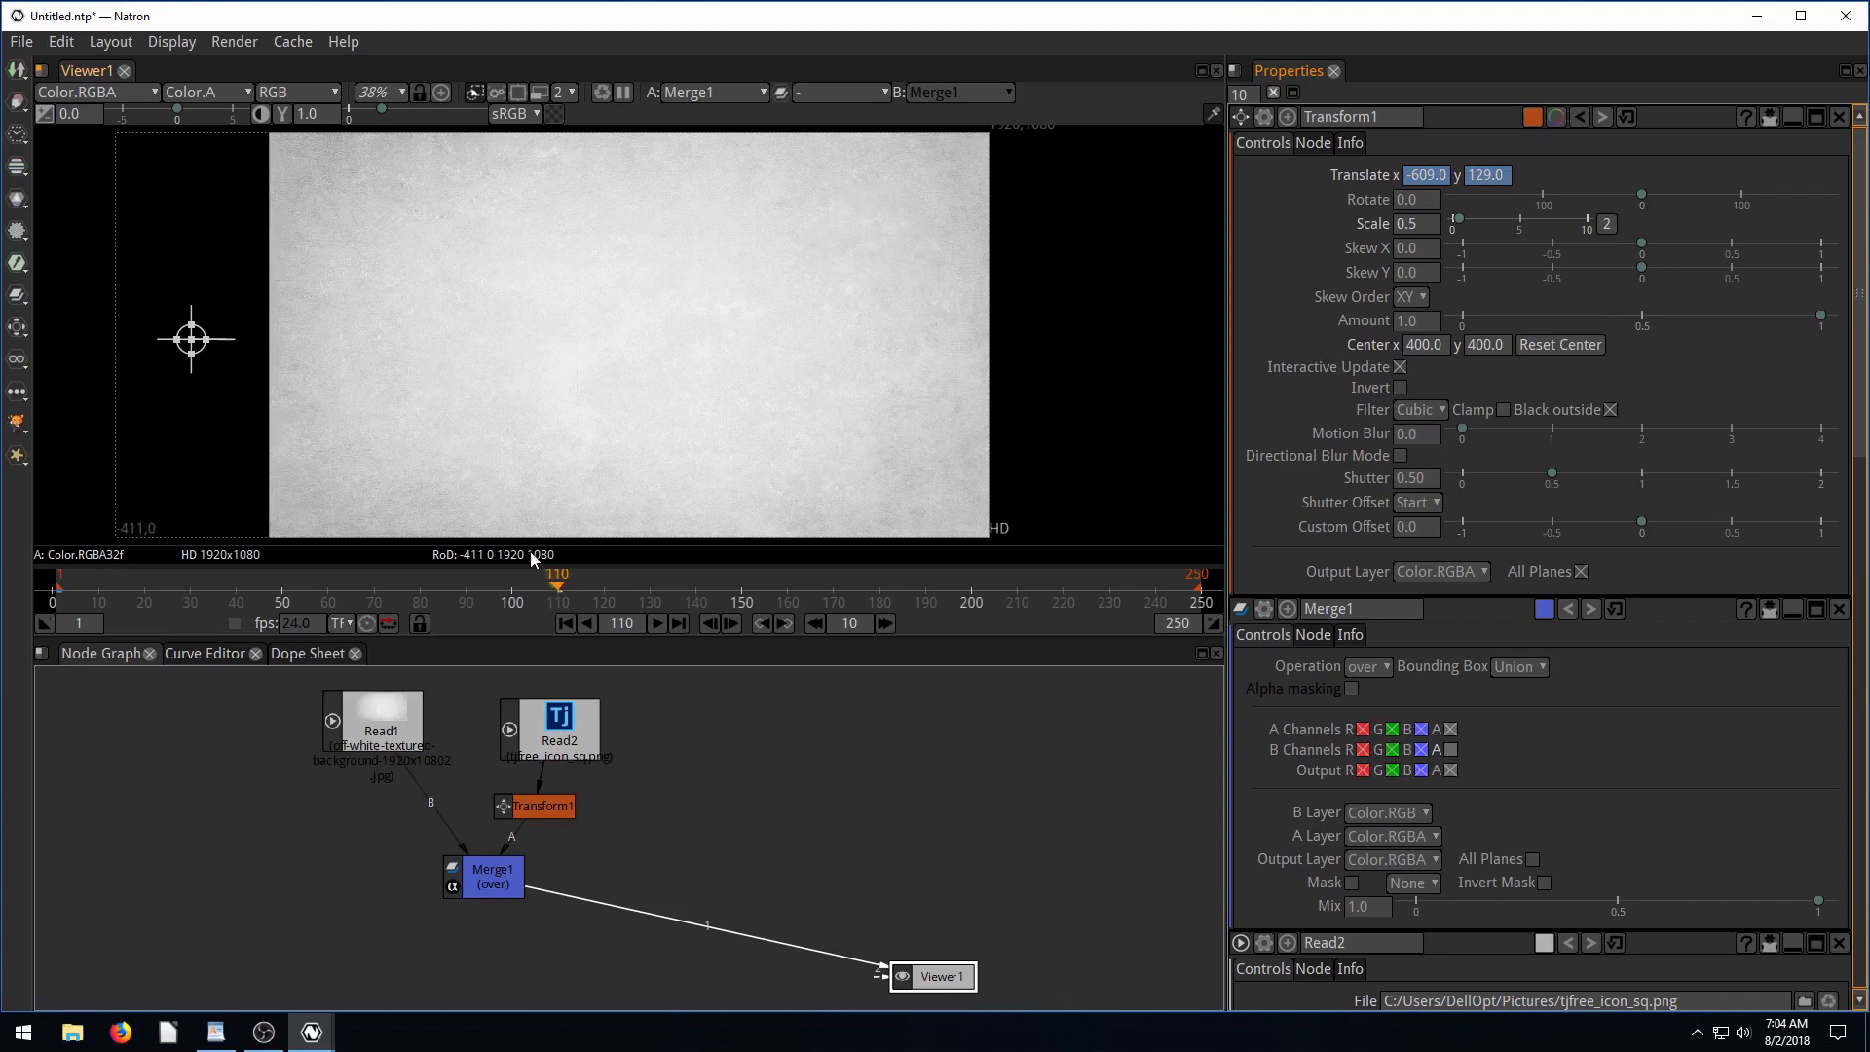
pyautogui.moveTo(190, 340)
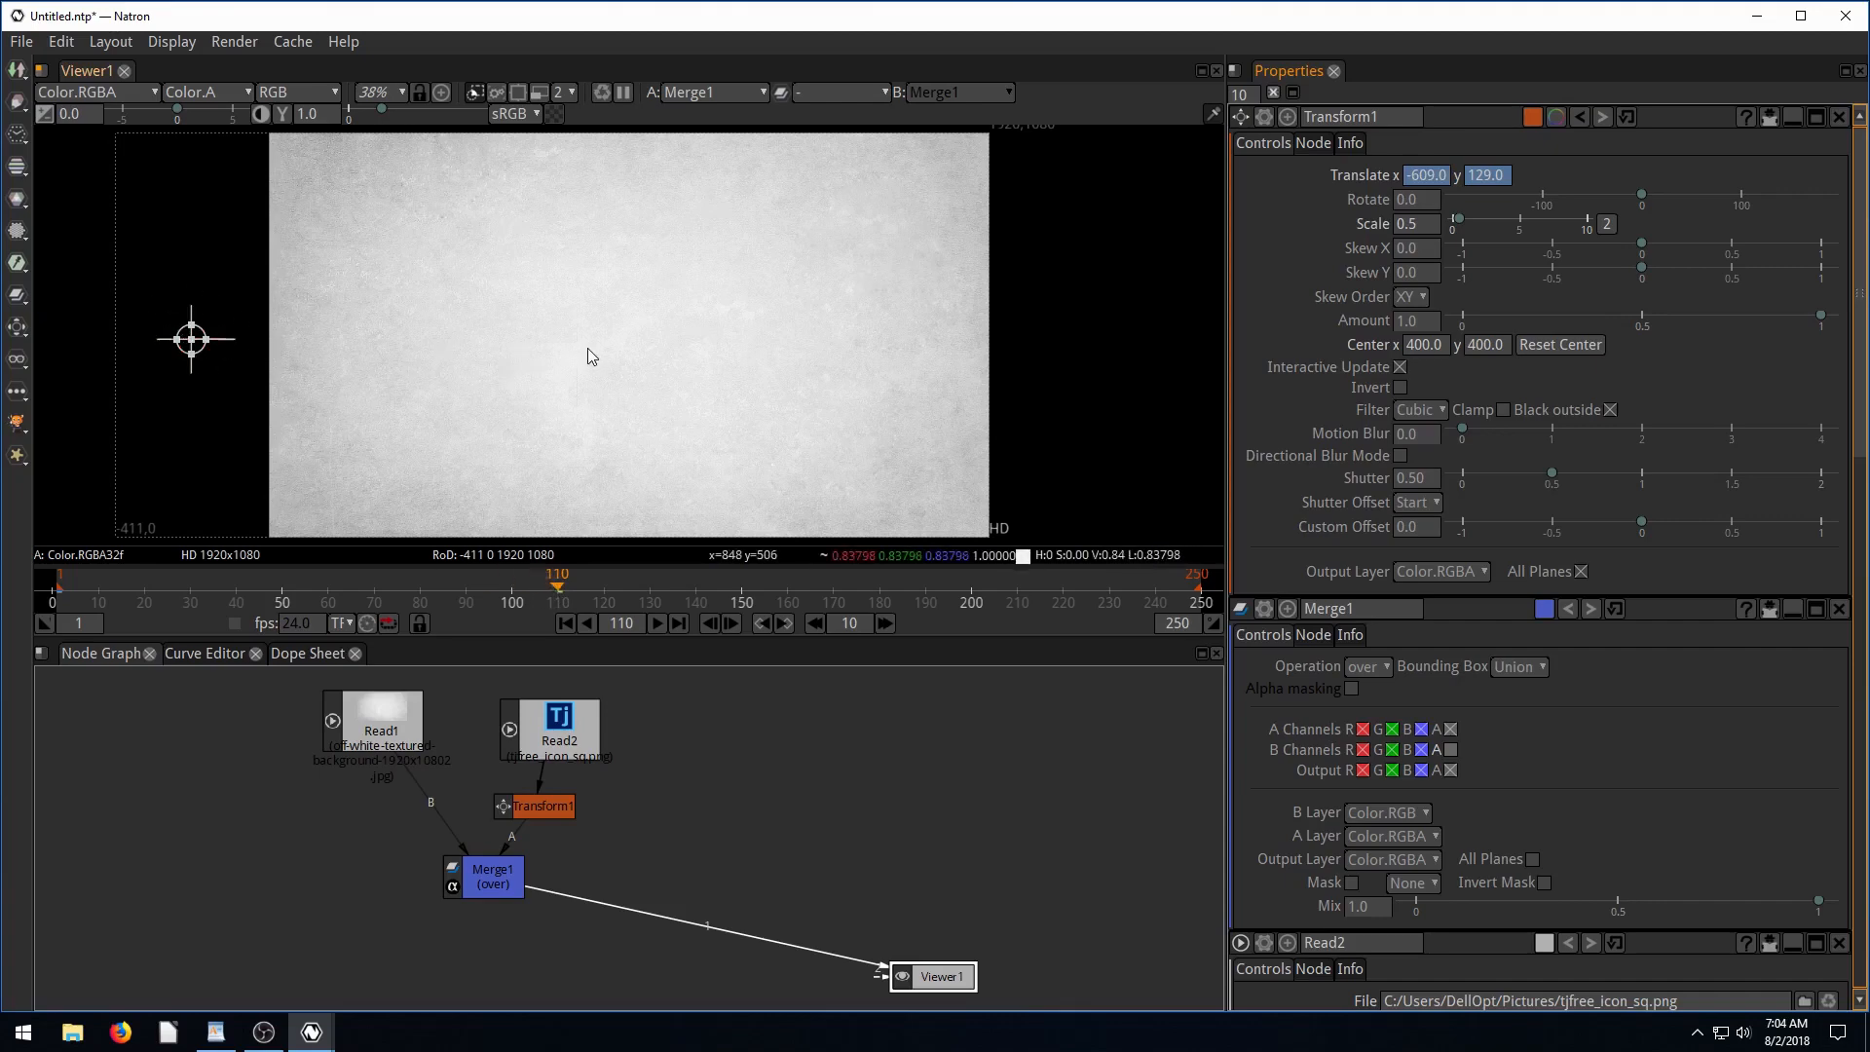
pyautogui.click(1425, 175)
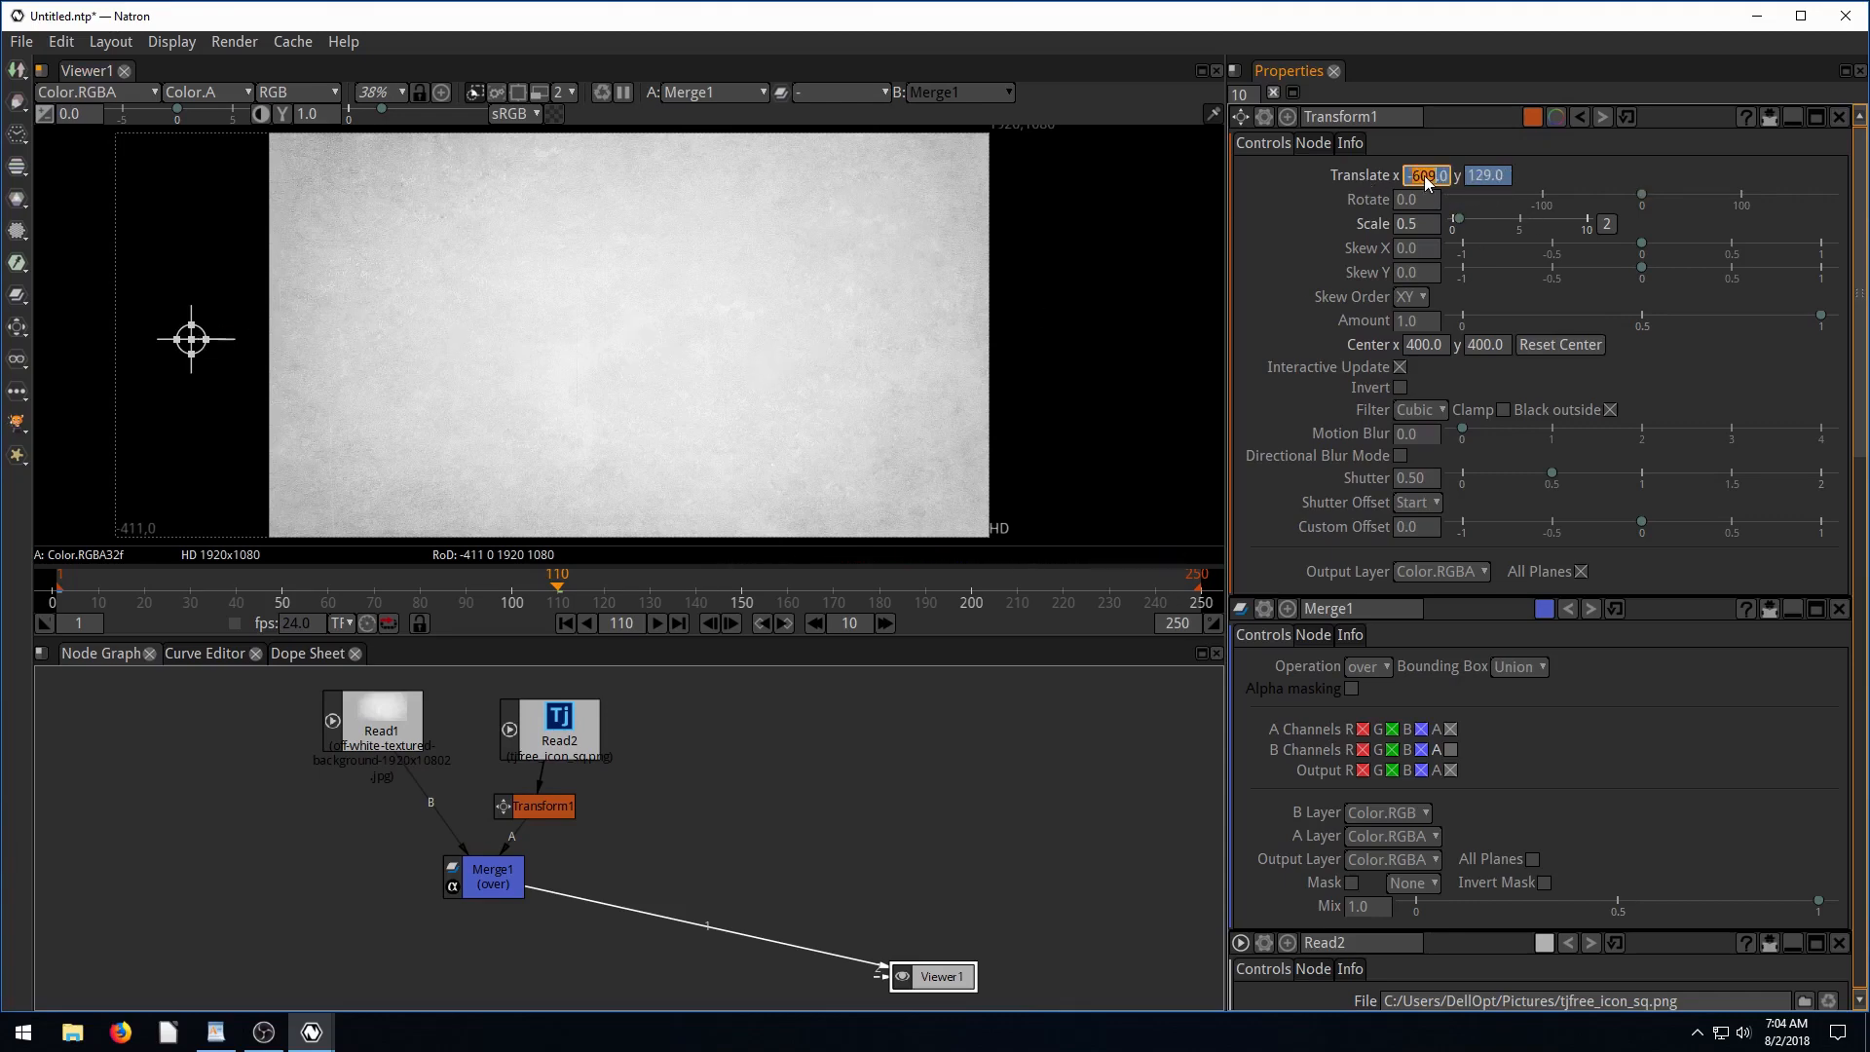
pyautogui.write('-0.0')
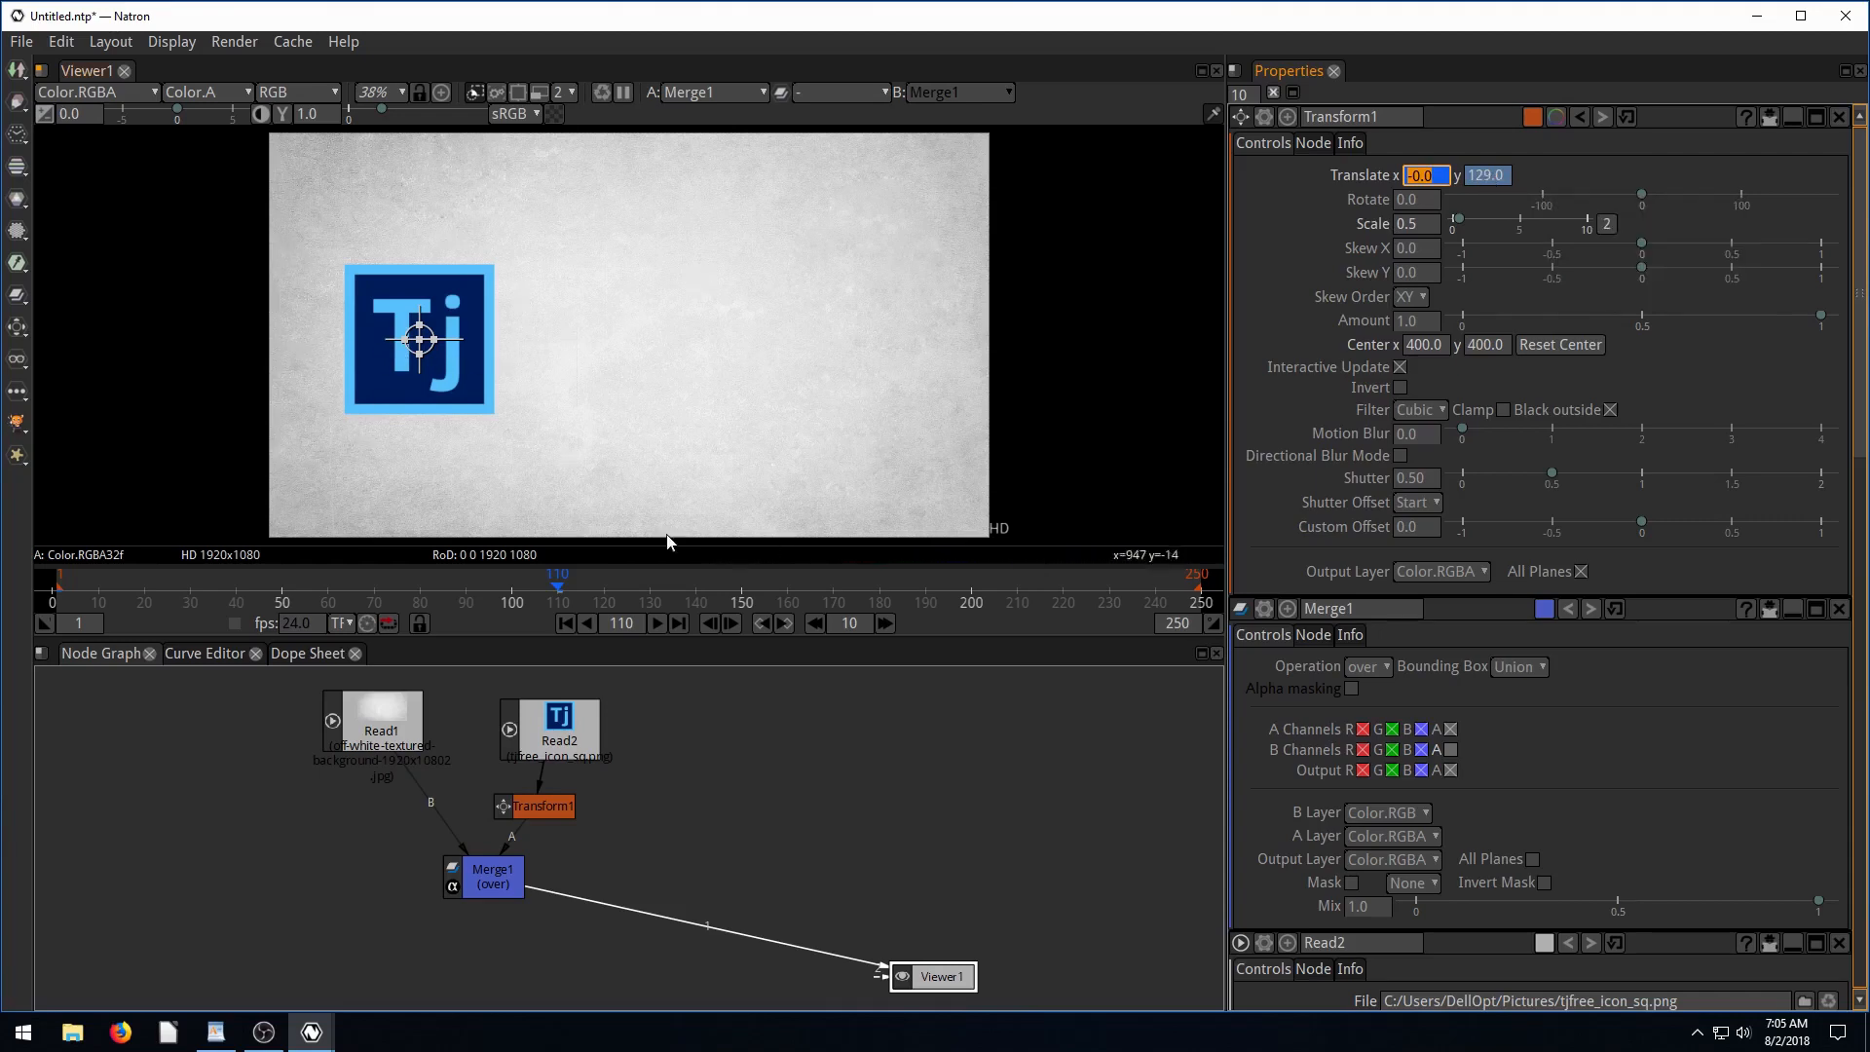
pyautogui.moveTo(869, 352)
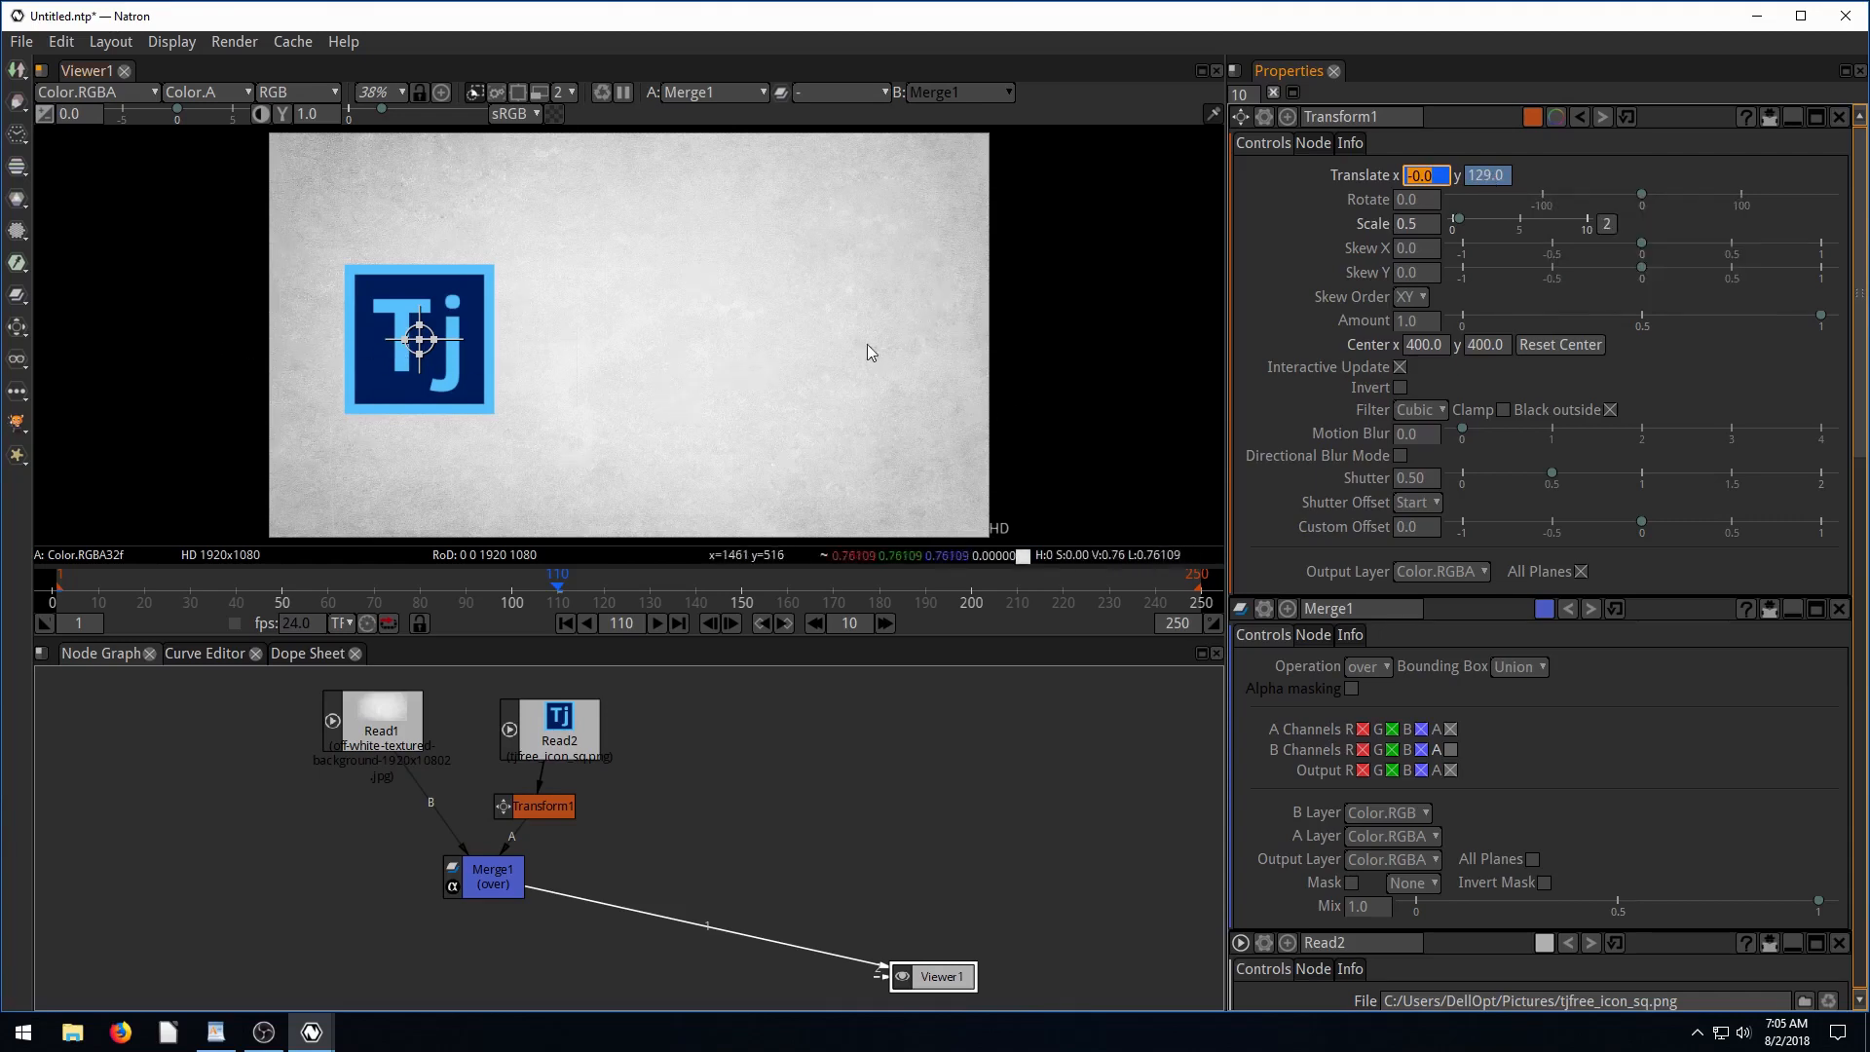
pyautogui.click(1425, 176)
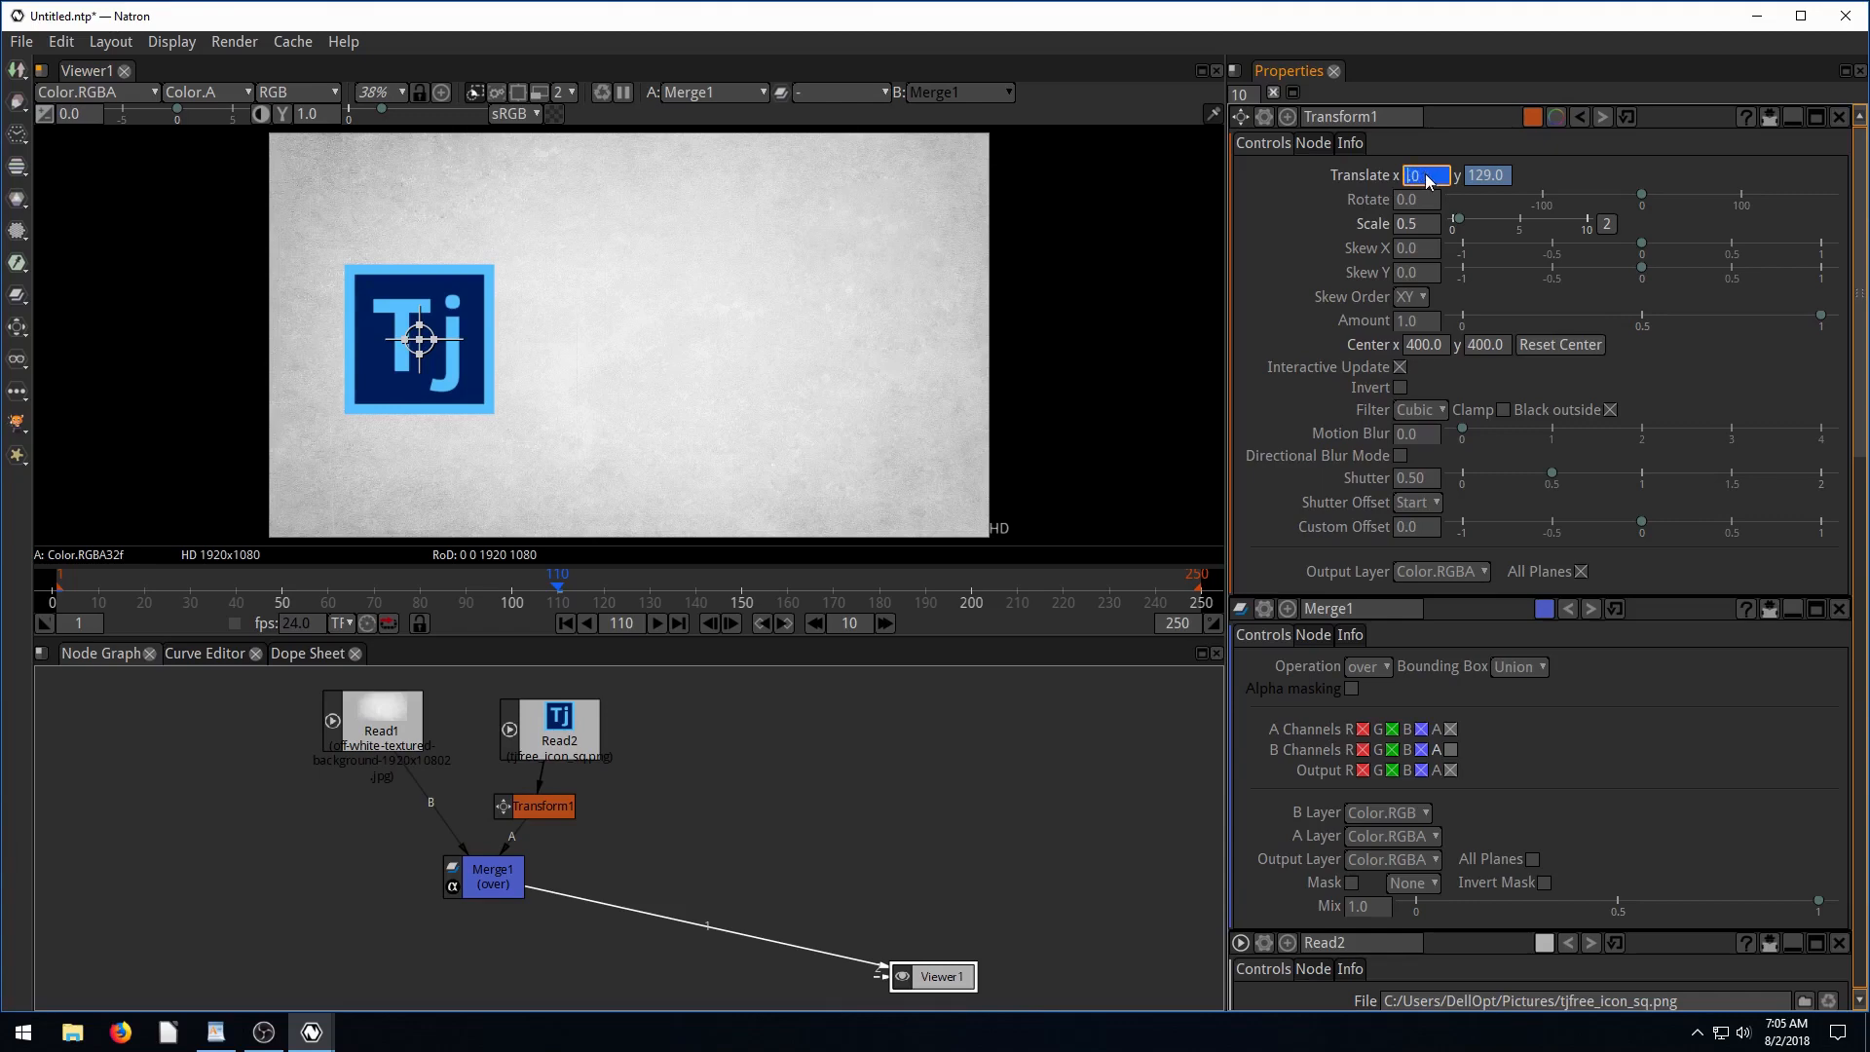
pyautogui.write('100')
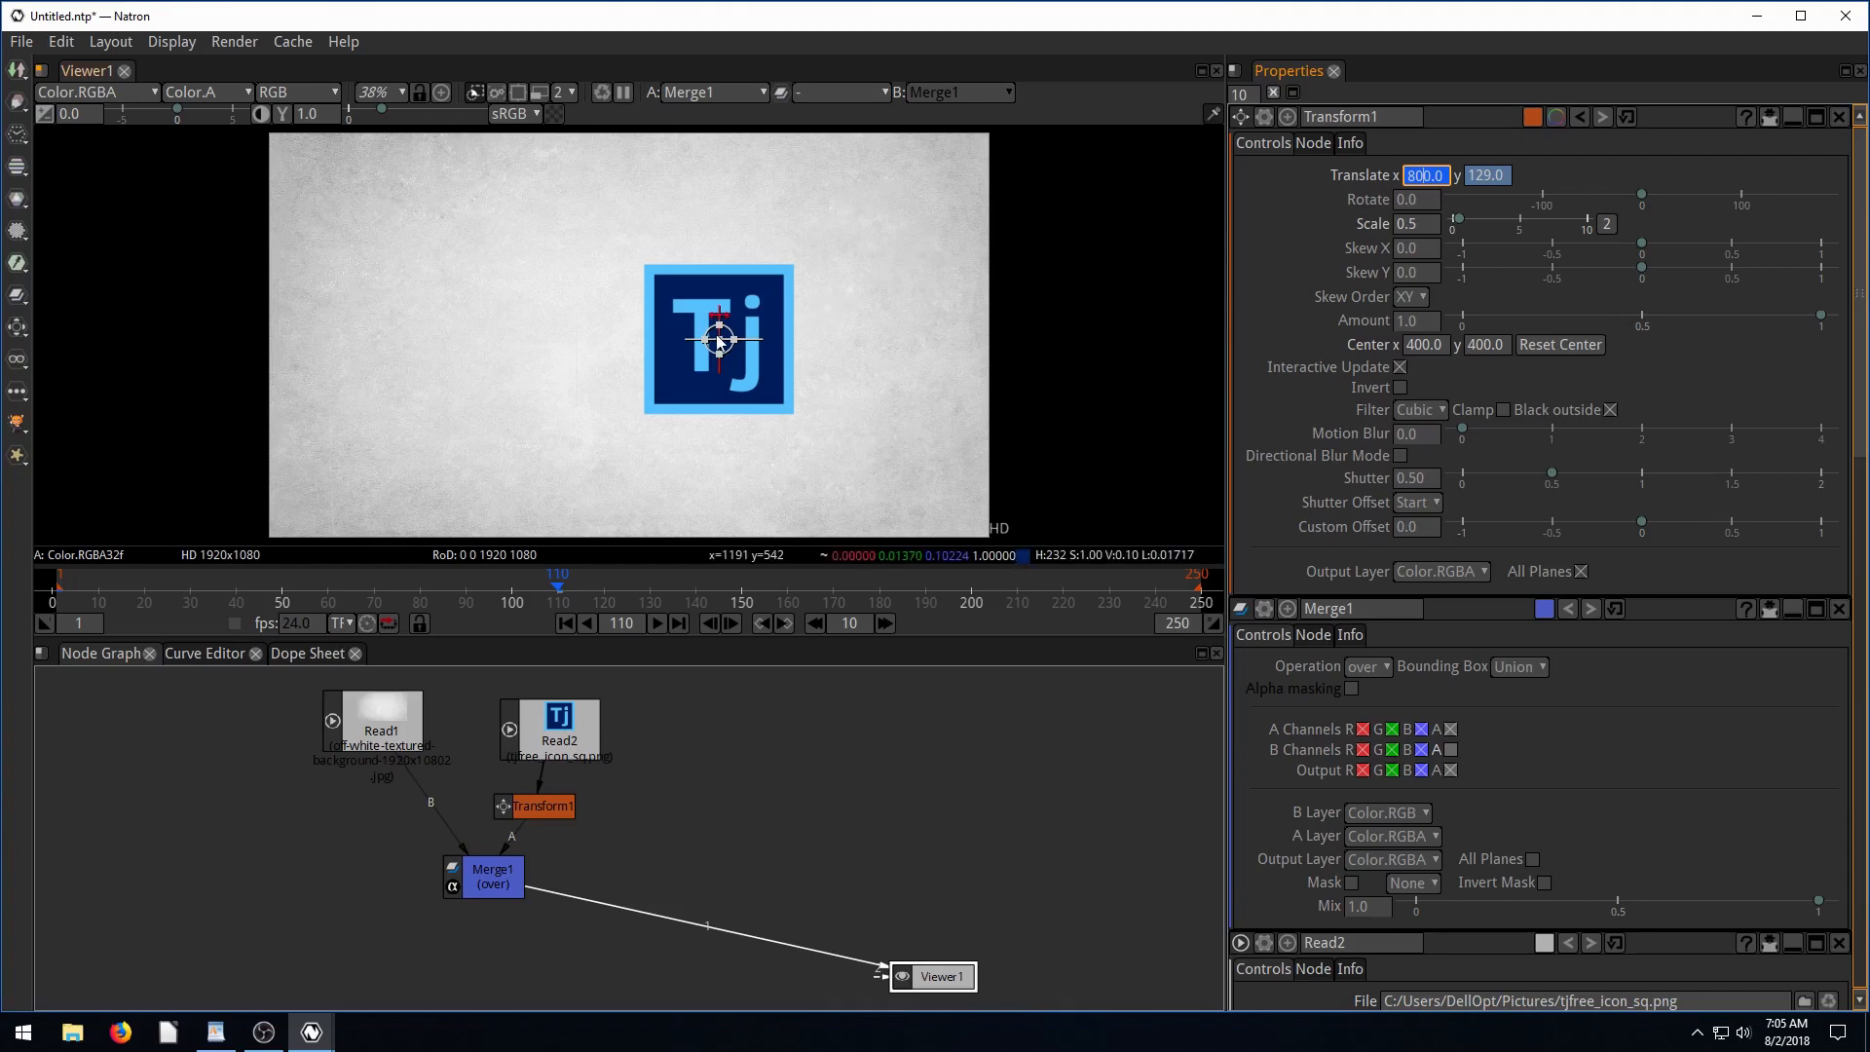
pyautogui.moveTo(713, 345)
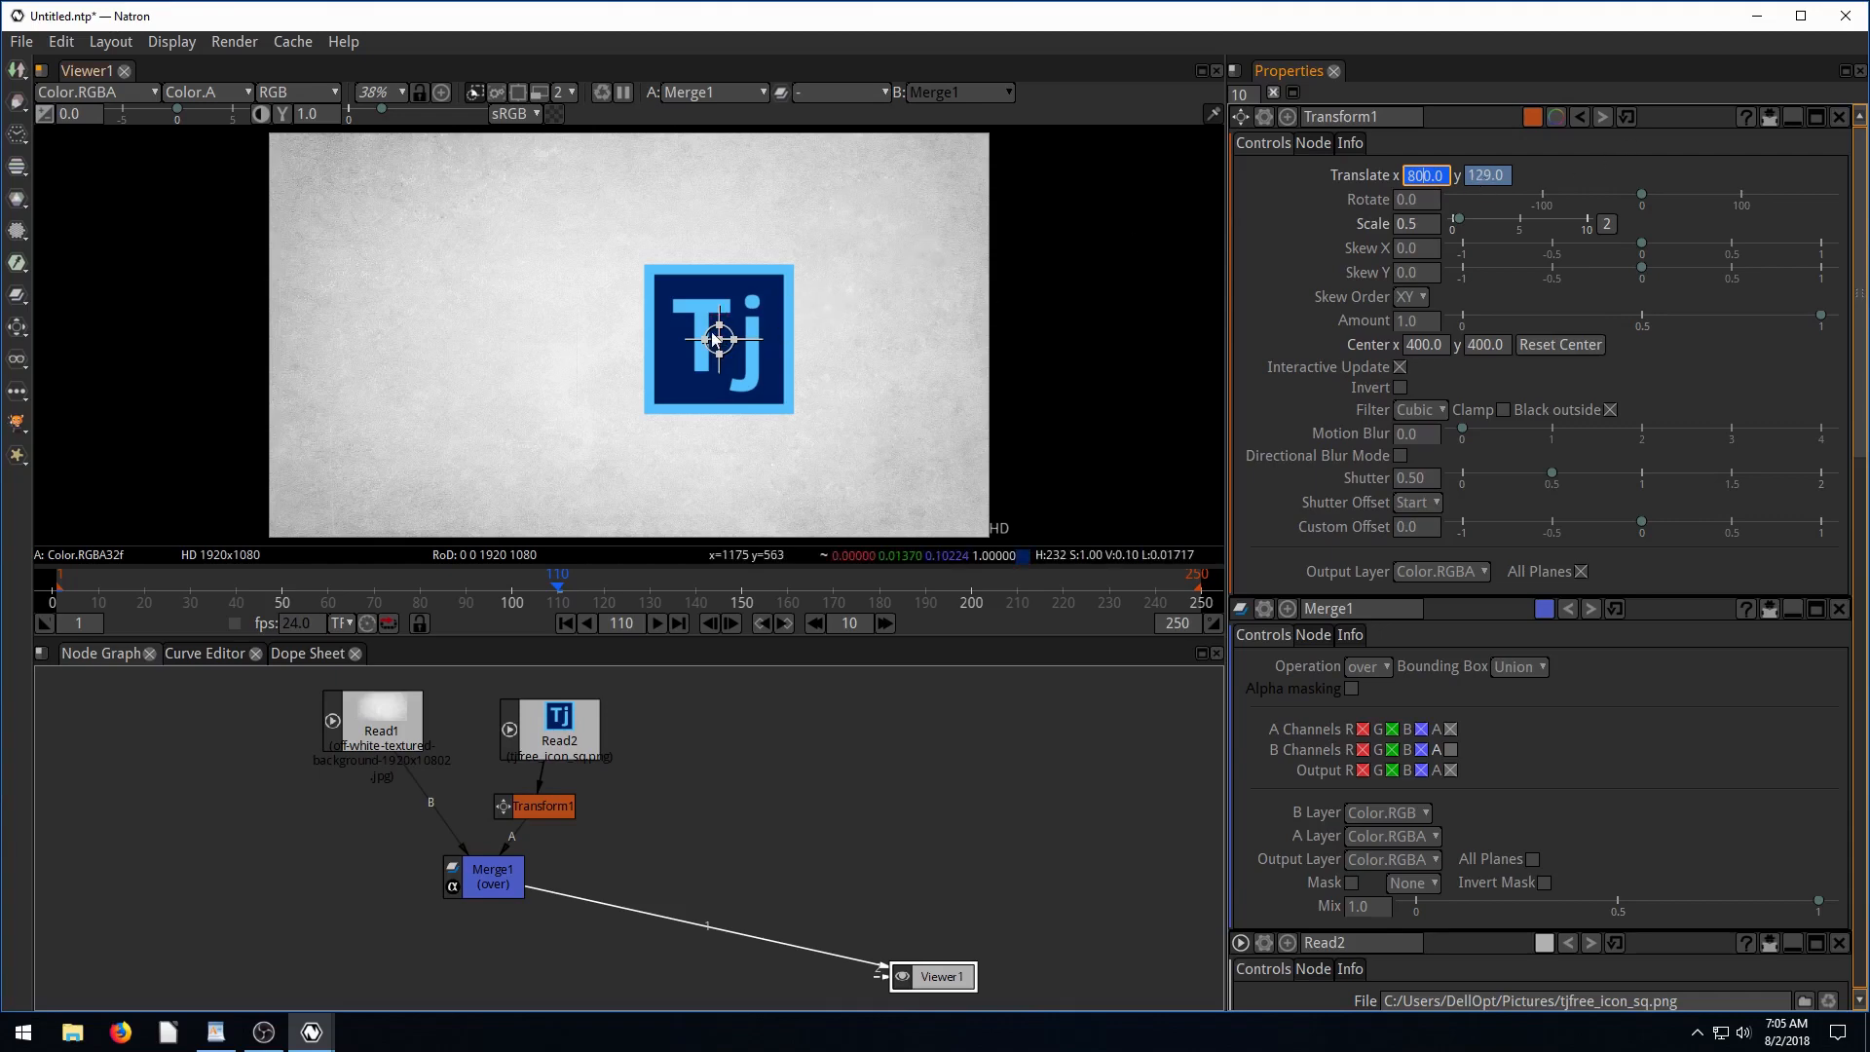
pyautogui.moveTo(716, 338); pyautogui.dragTo(602, 338)
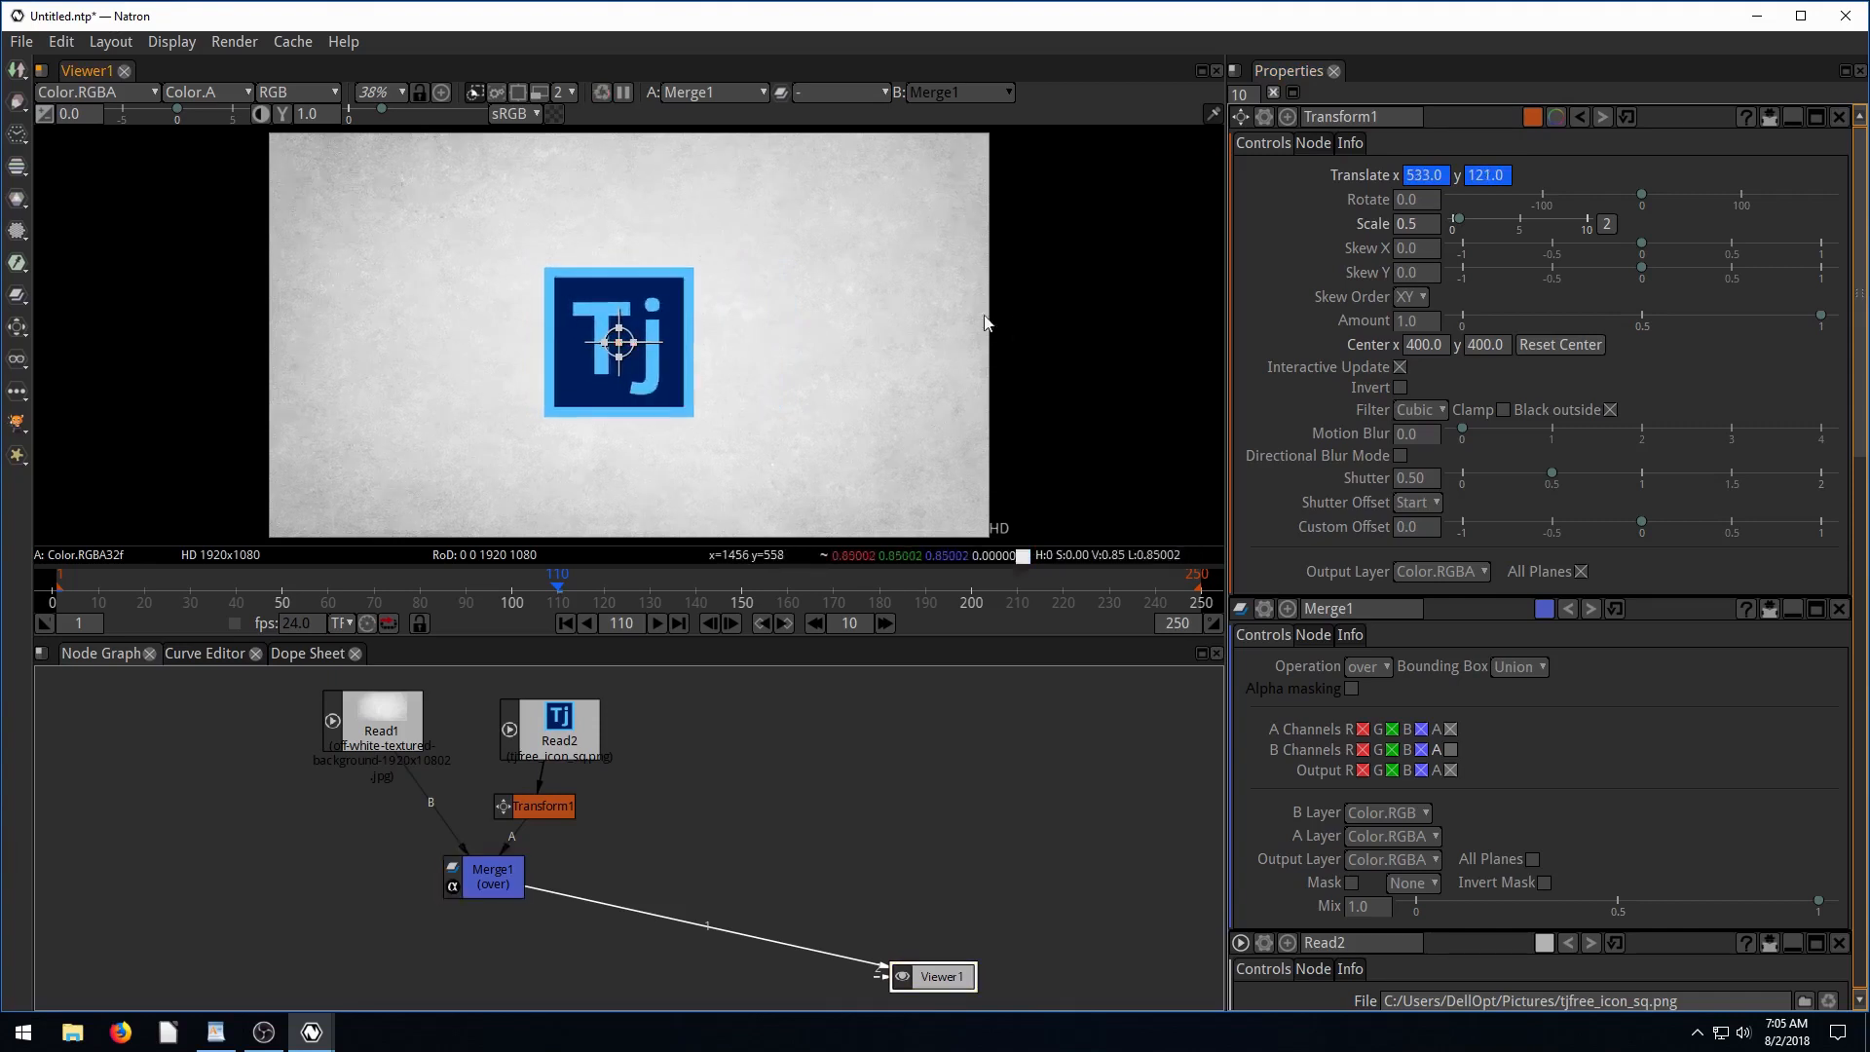
pyautogui.click(1486, 175)
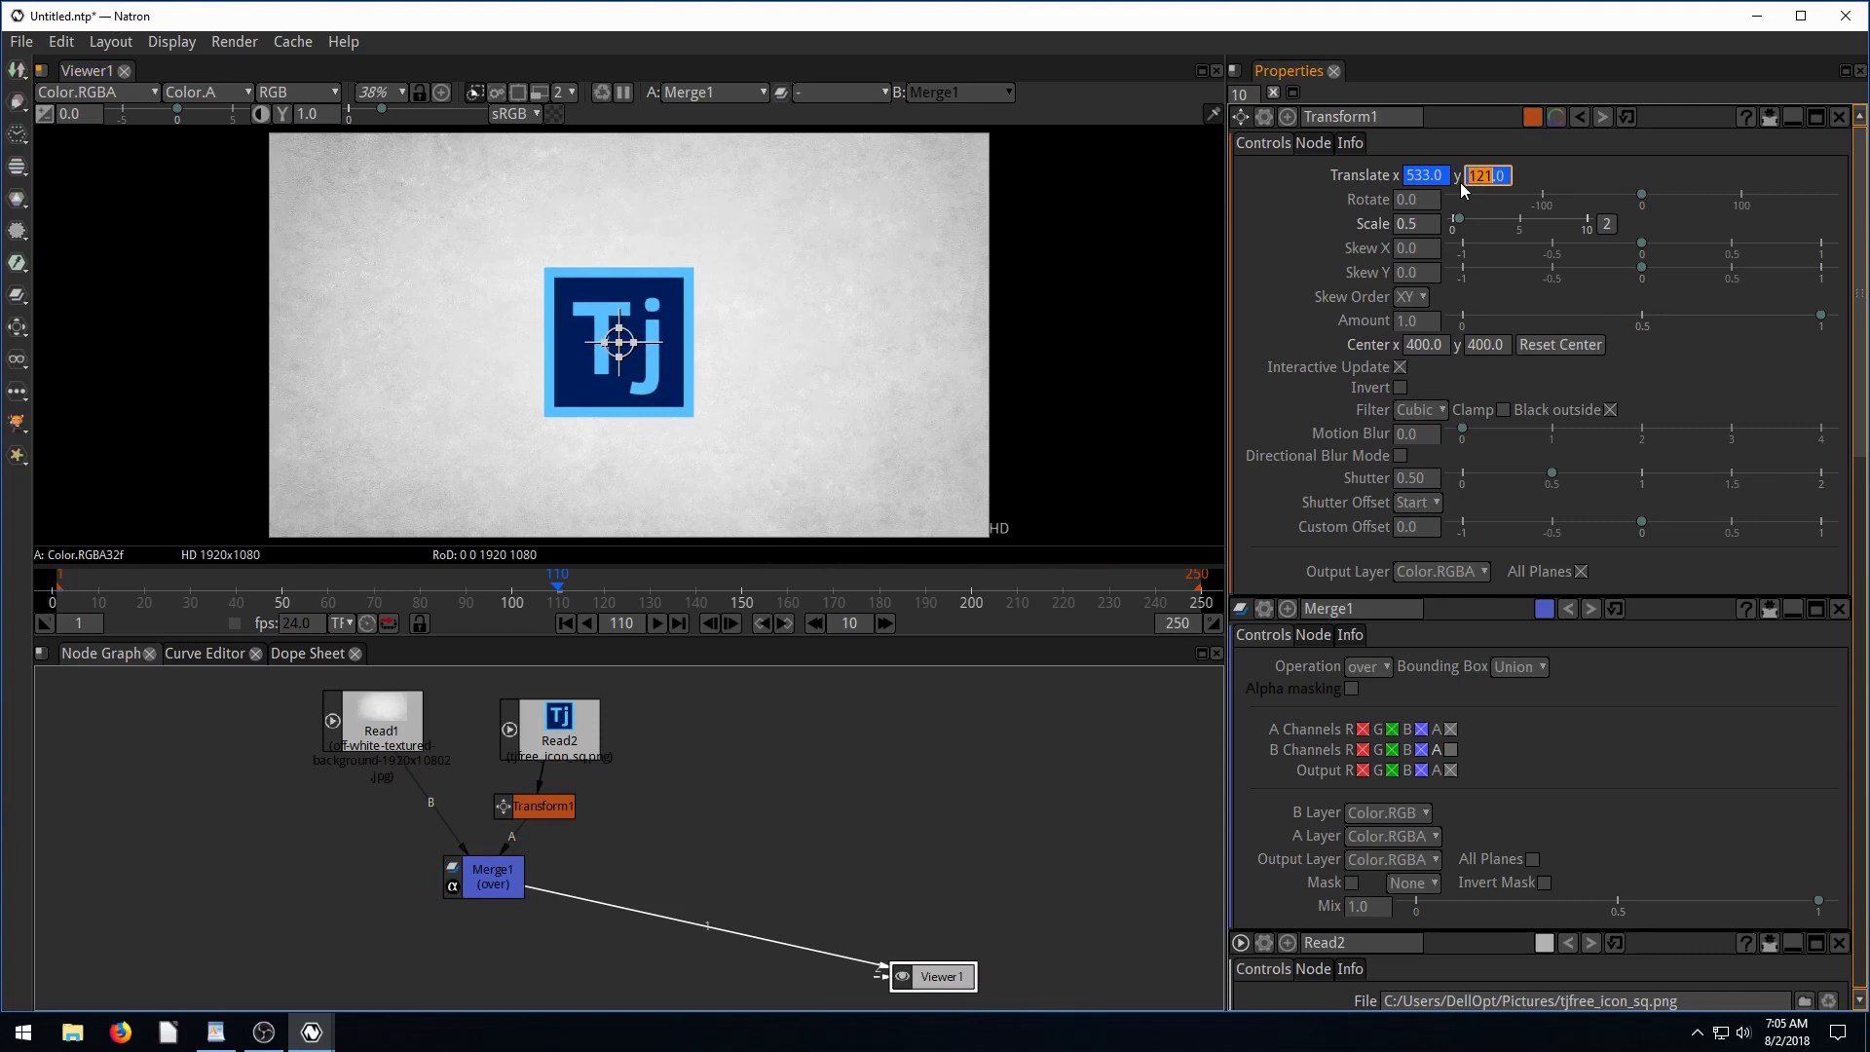
pyautogui.write('129.0')
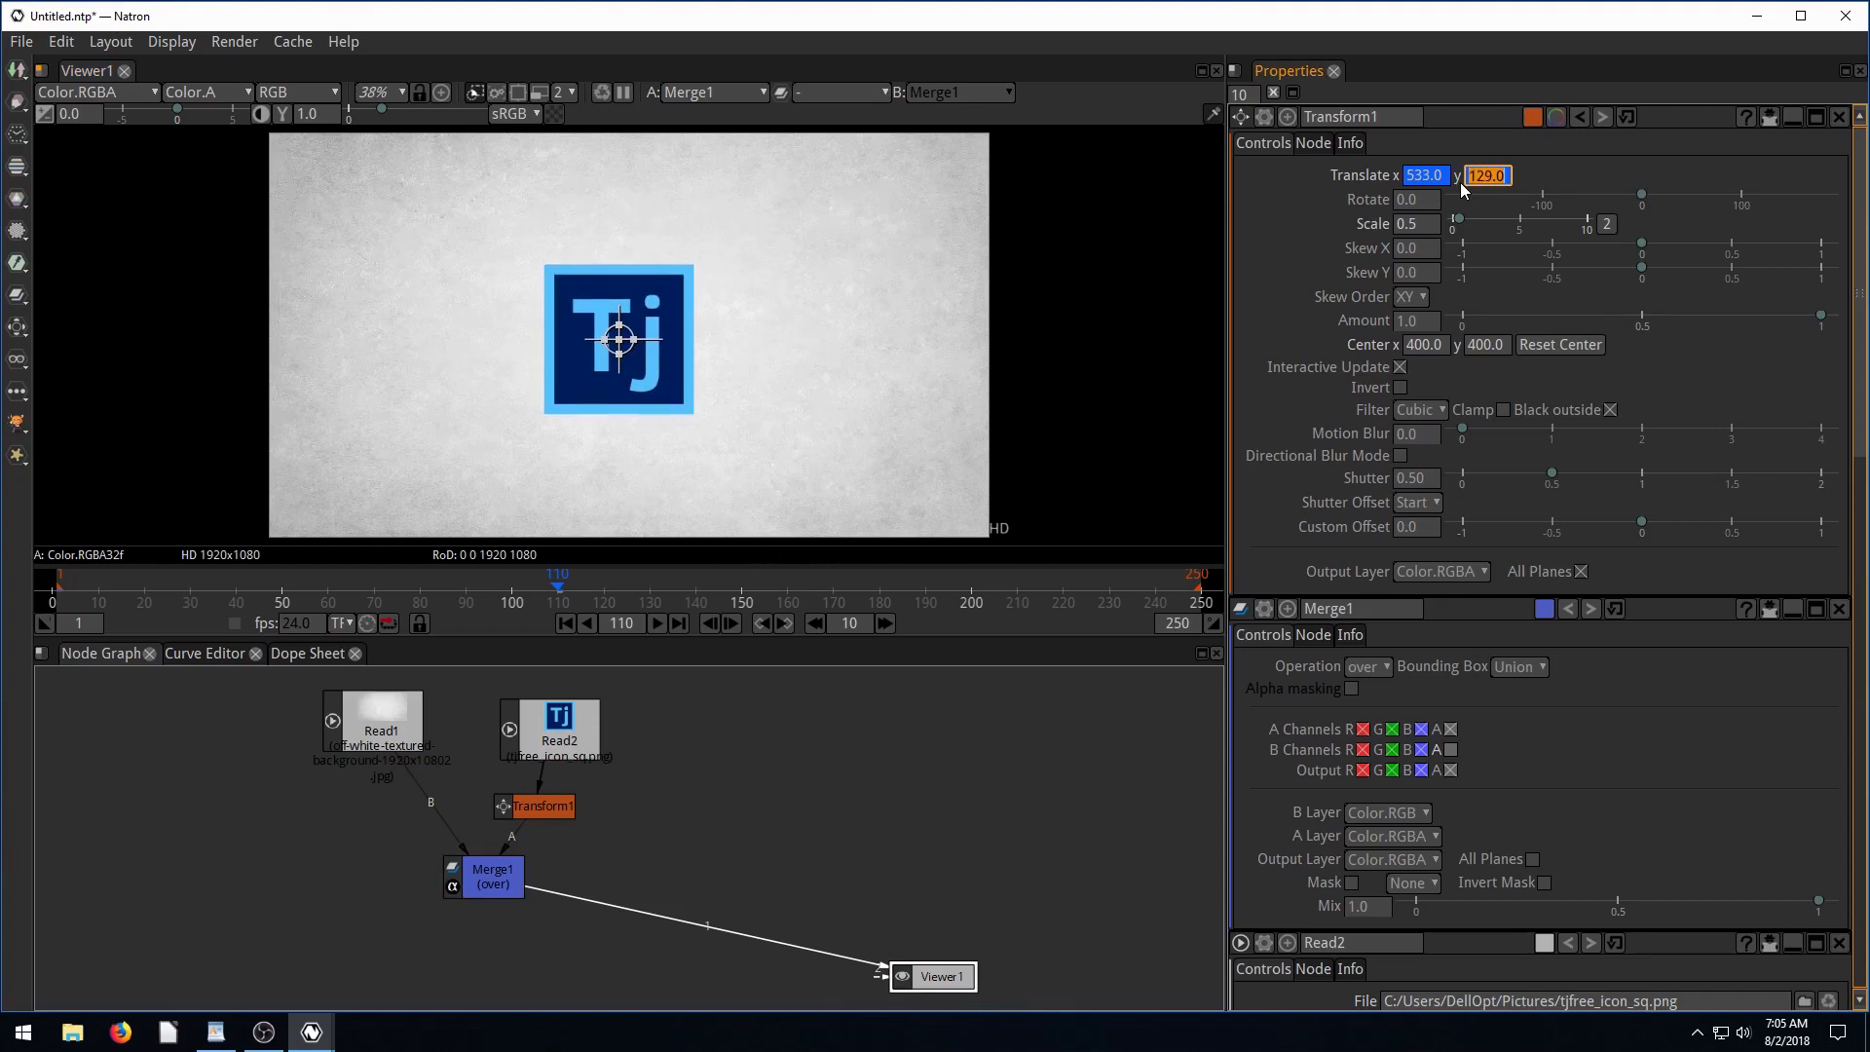
pyautogui.moveTo(418, 445)
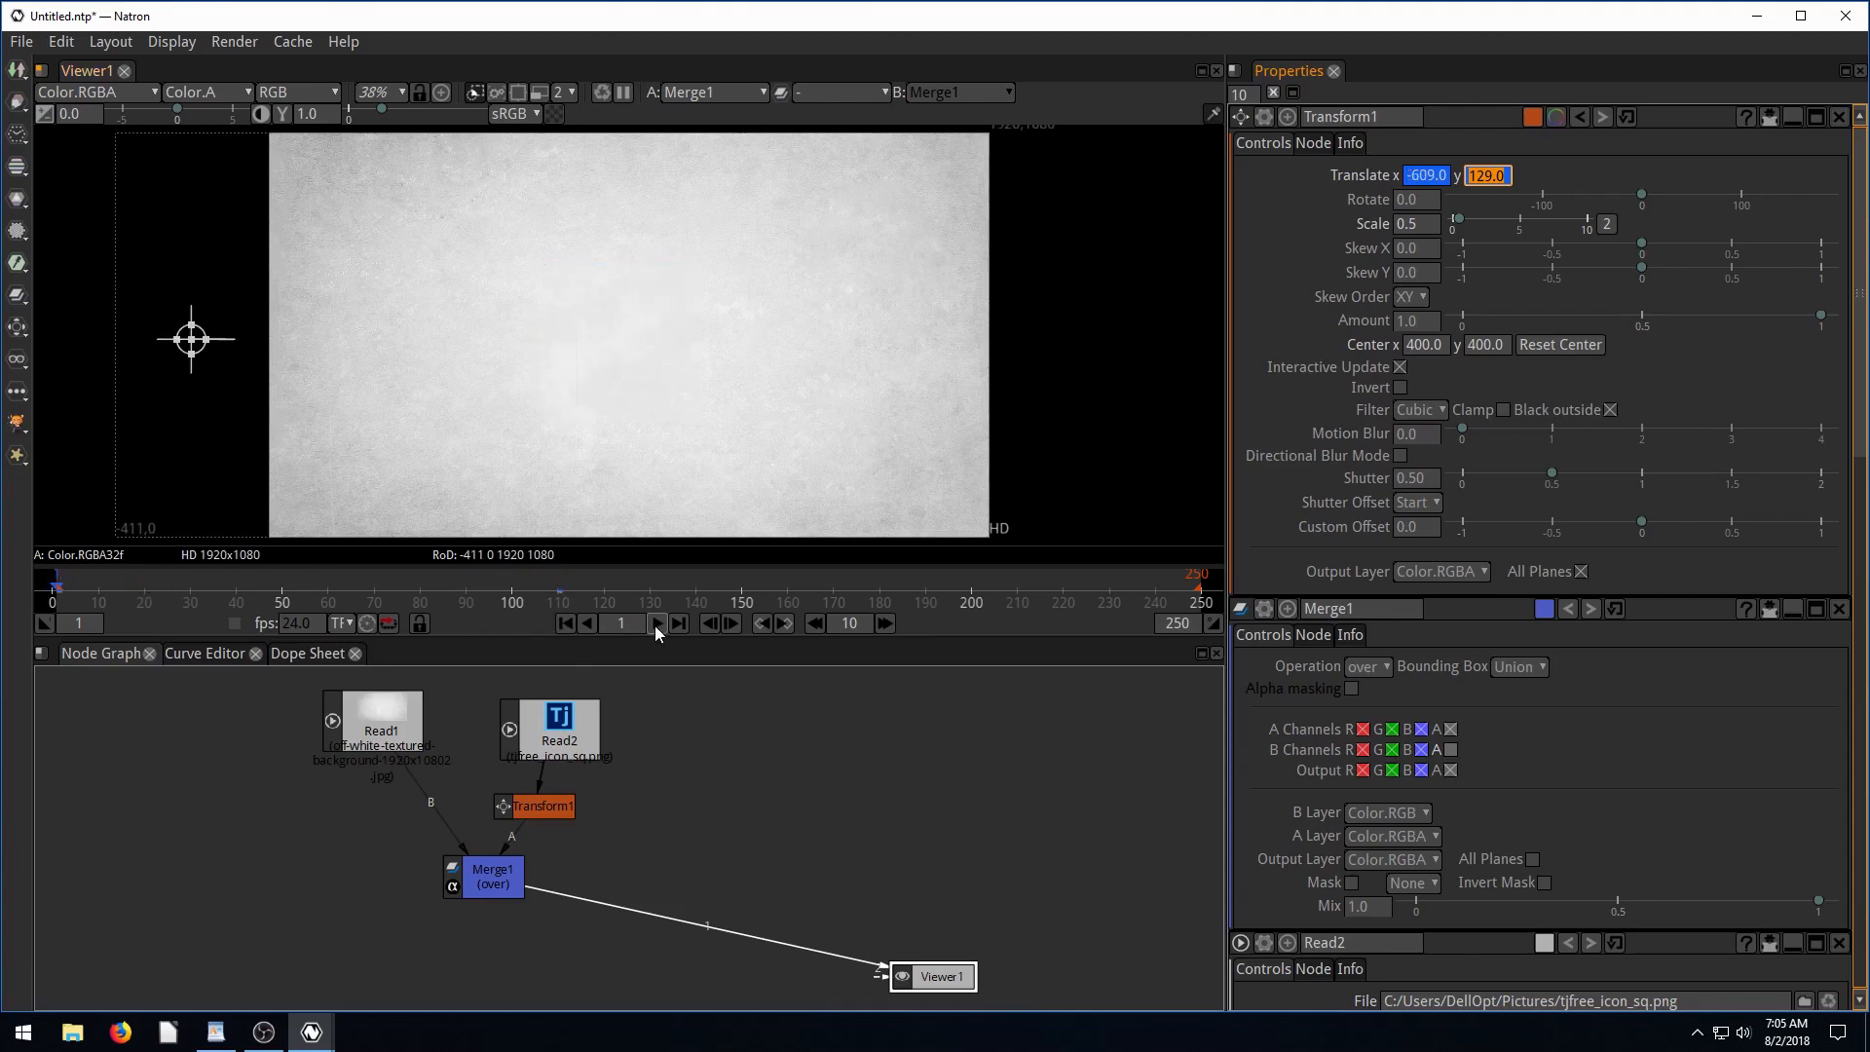
# Play the timeline to watch the Tj logo slide in from off-screen left to centre.
pyautogui.click(656, 623)
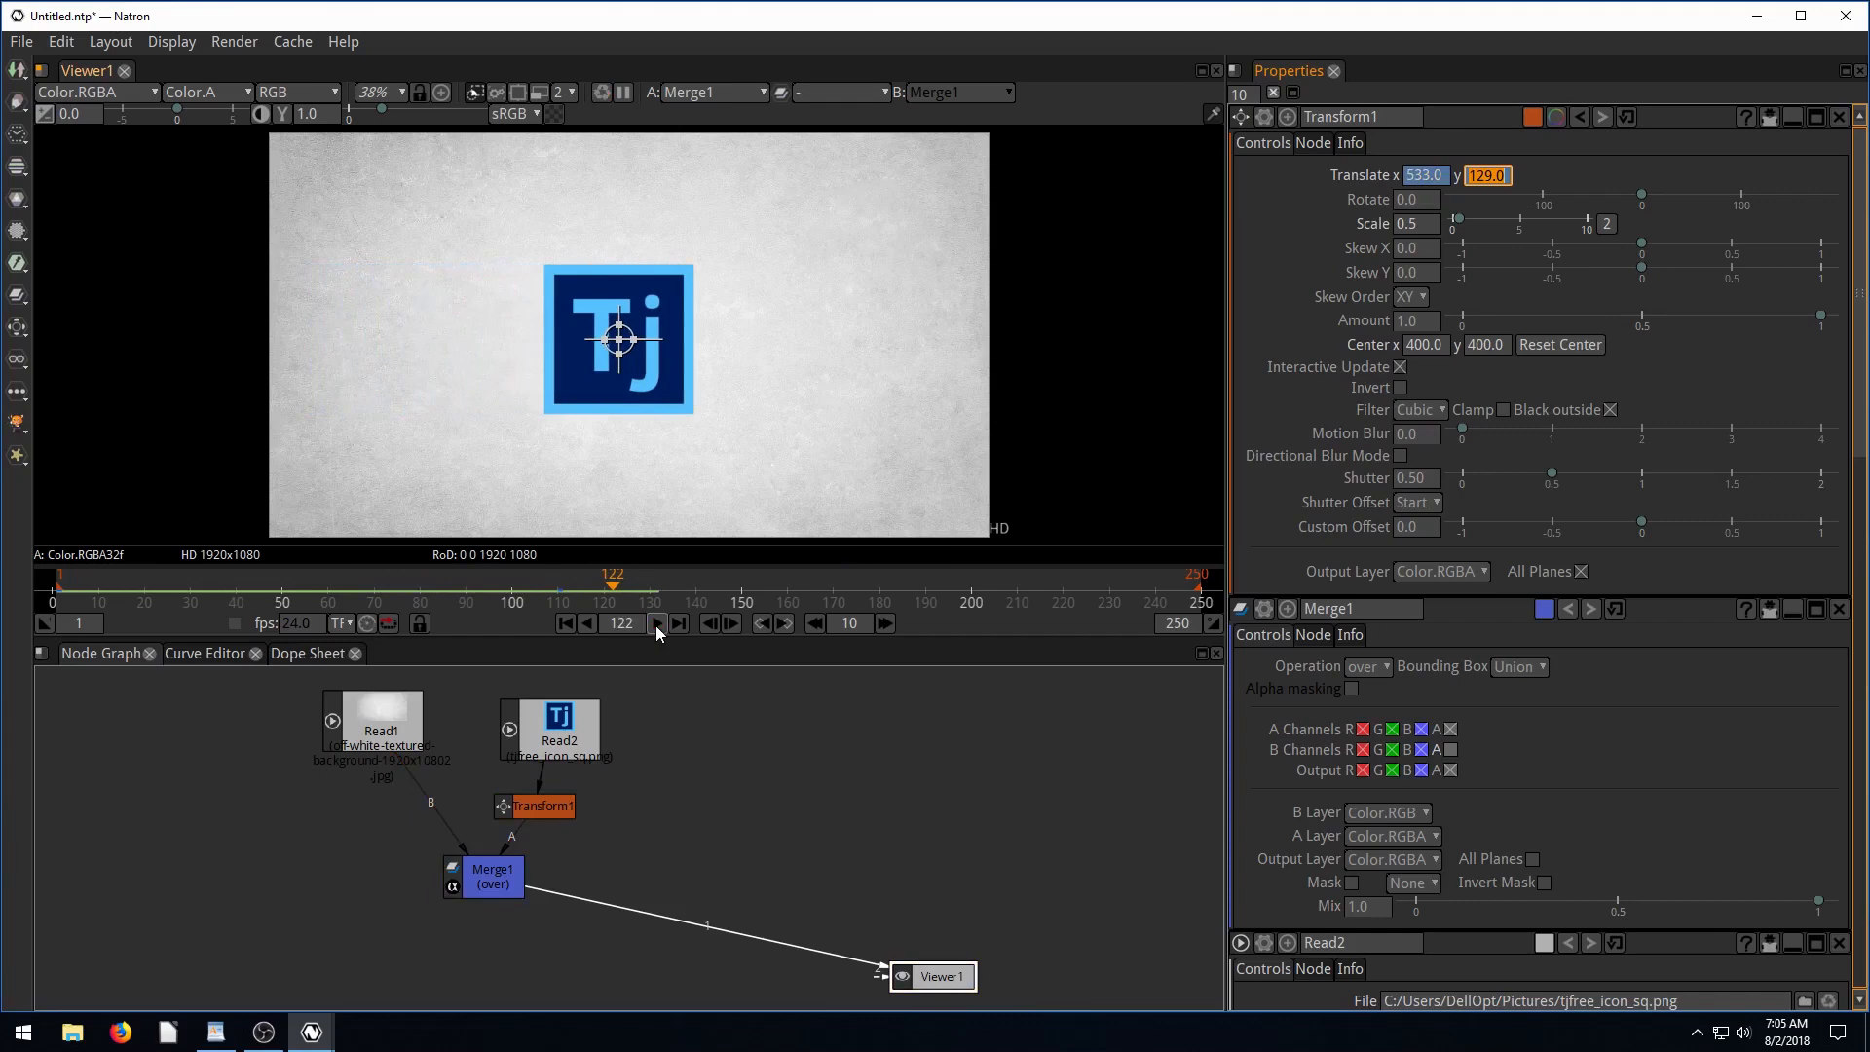
pyautogui.moveTo(364, 359)
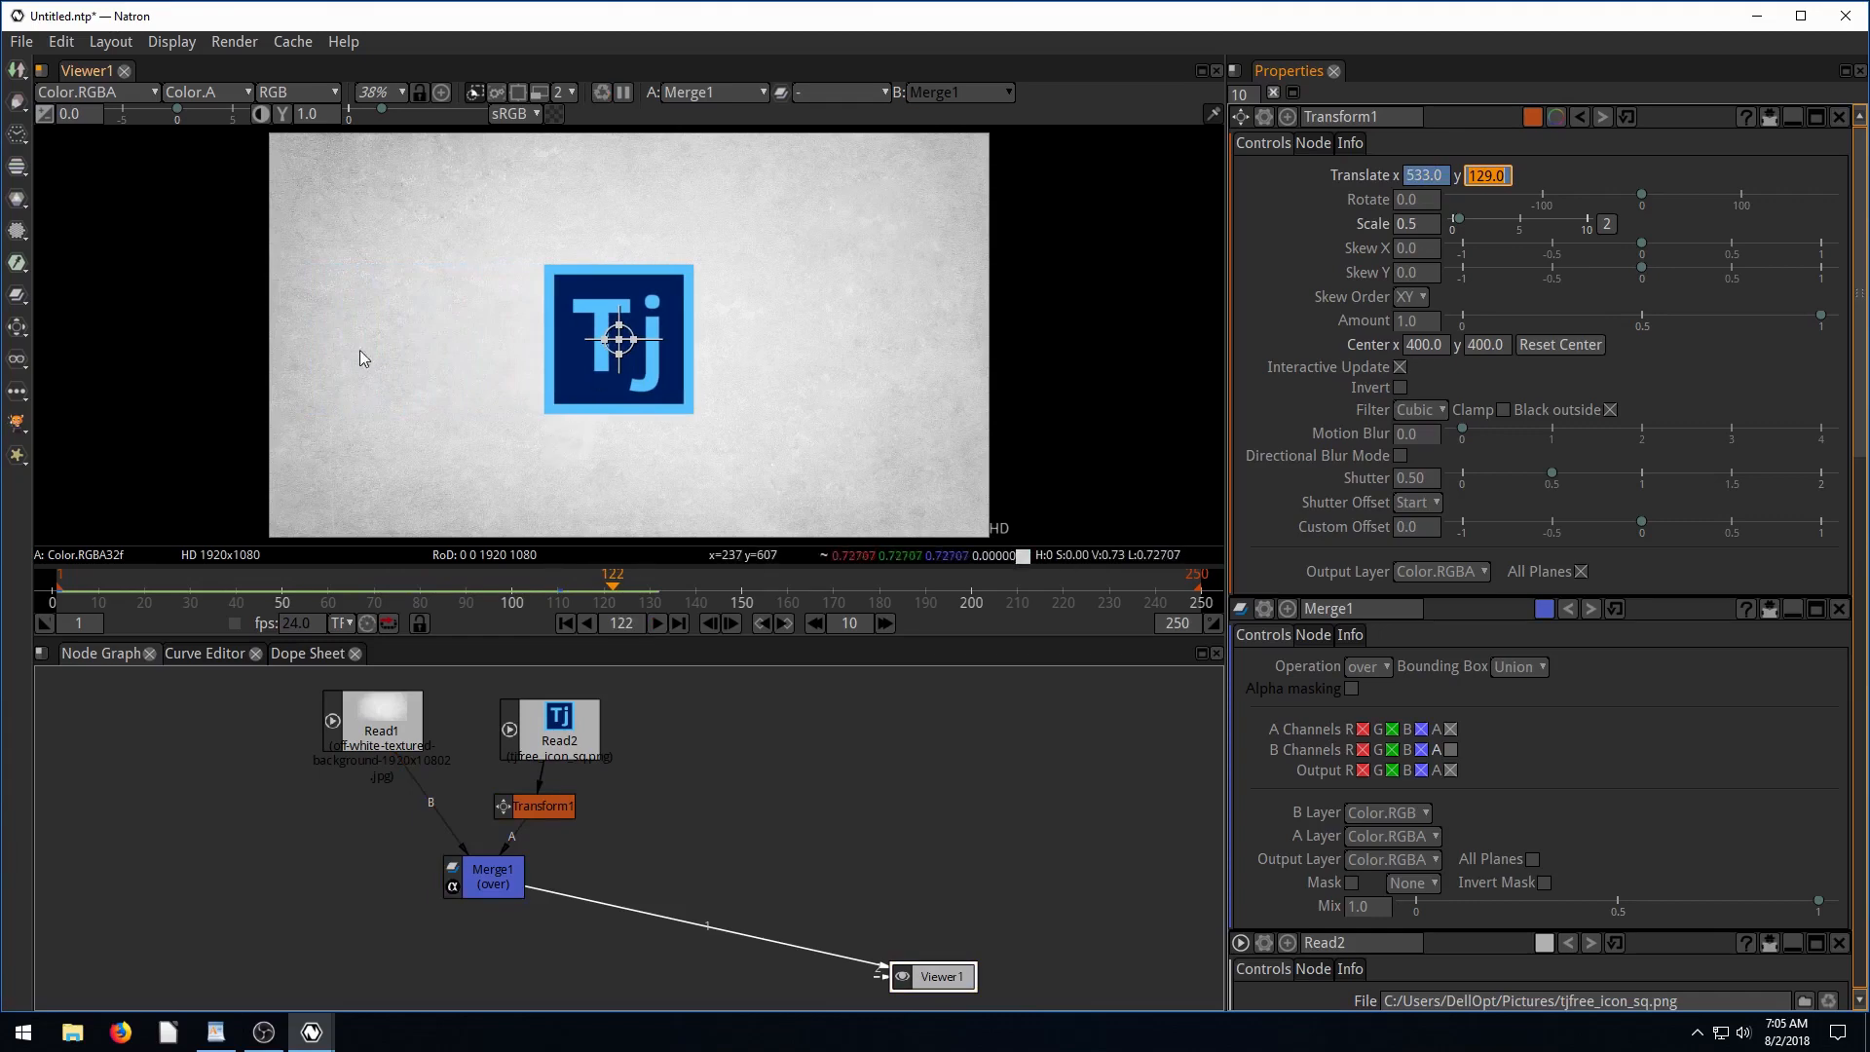
pyautogui.moveTo(439, 268)
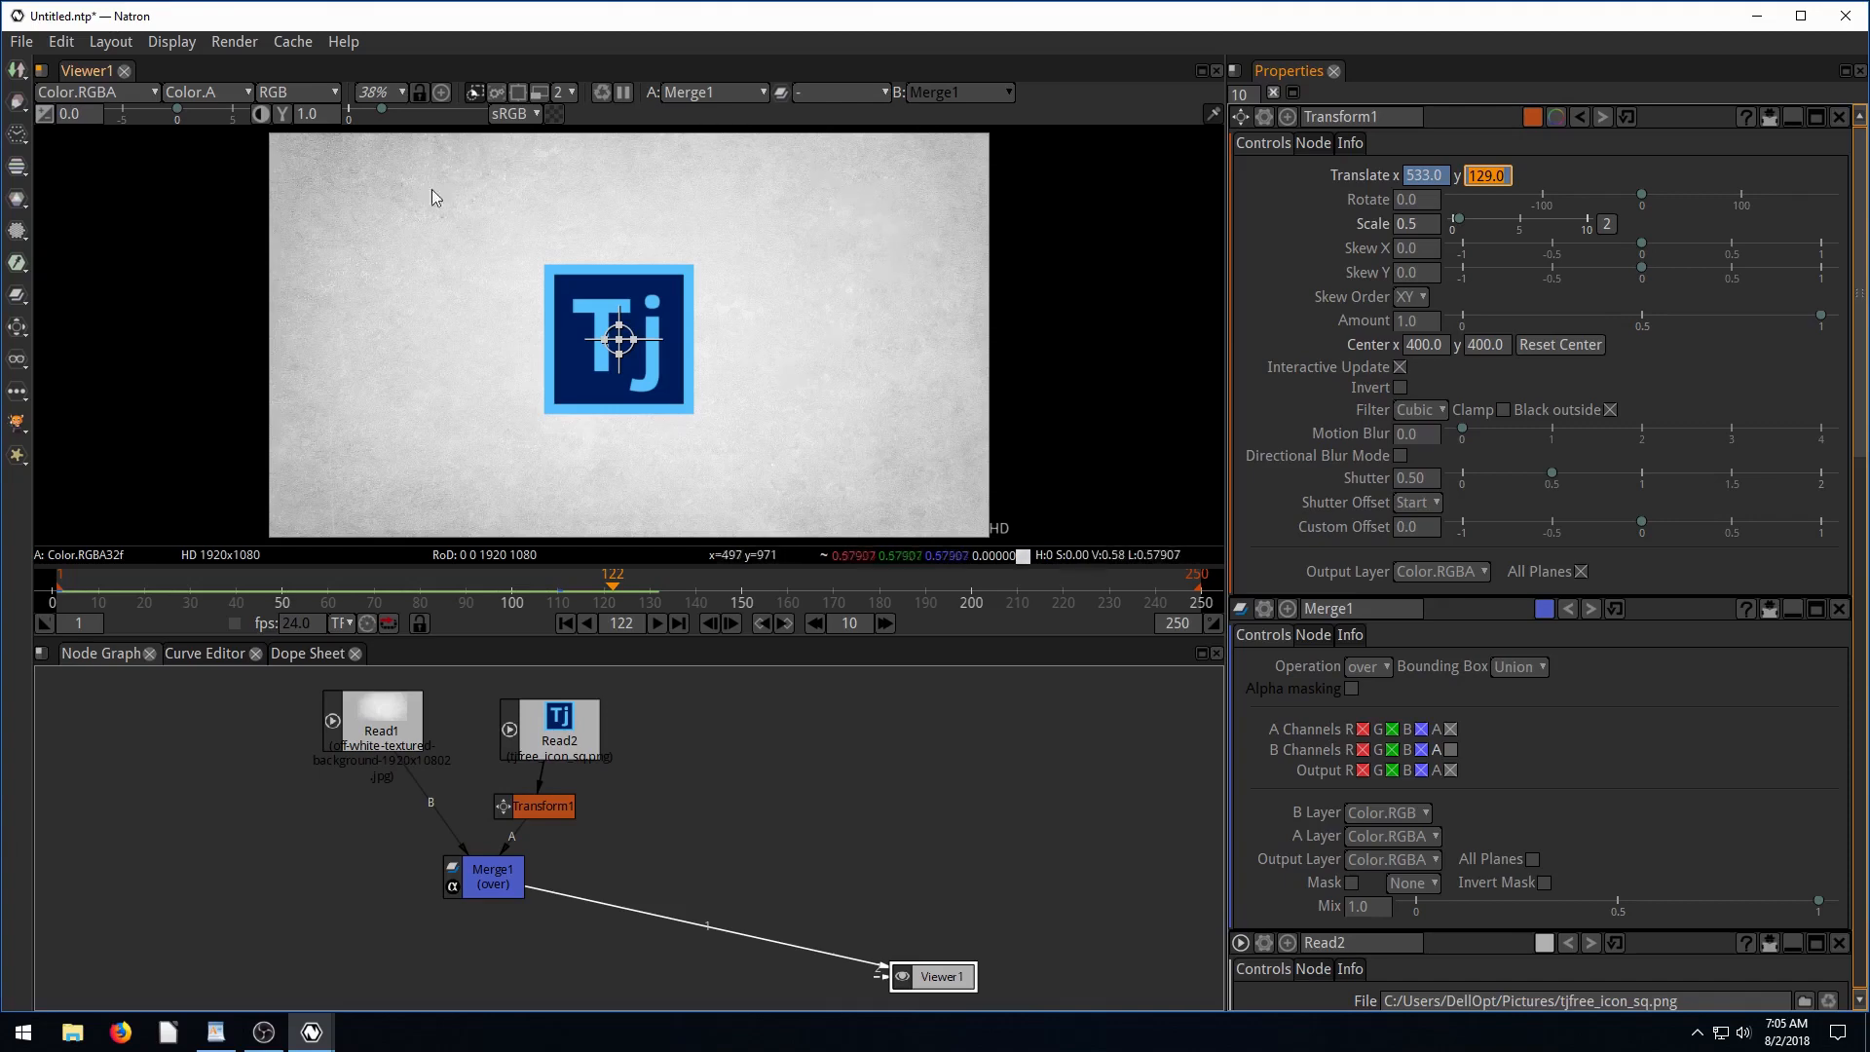
pyautogui.moveTo(665, 283)
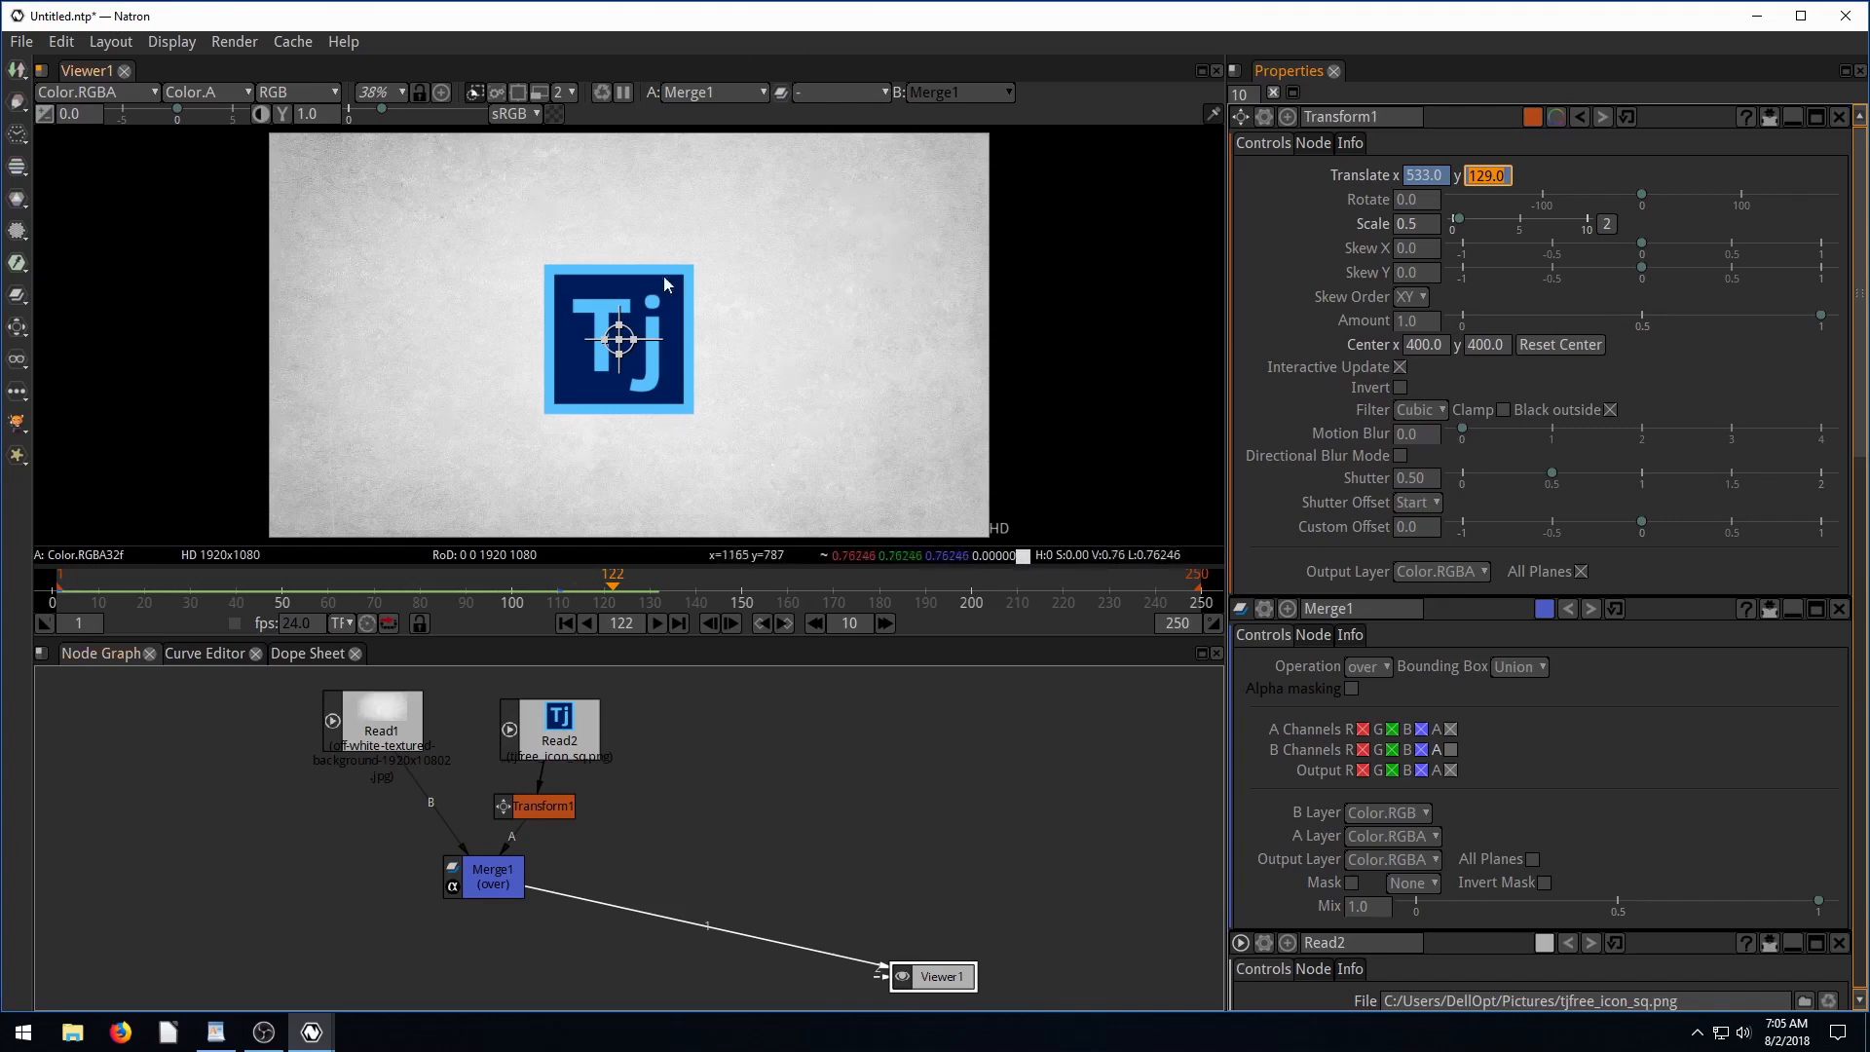
pyautogui.moveTo(570, 361)
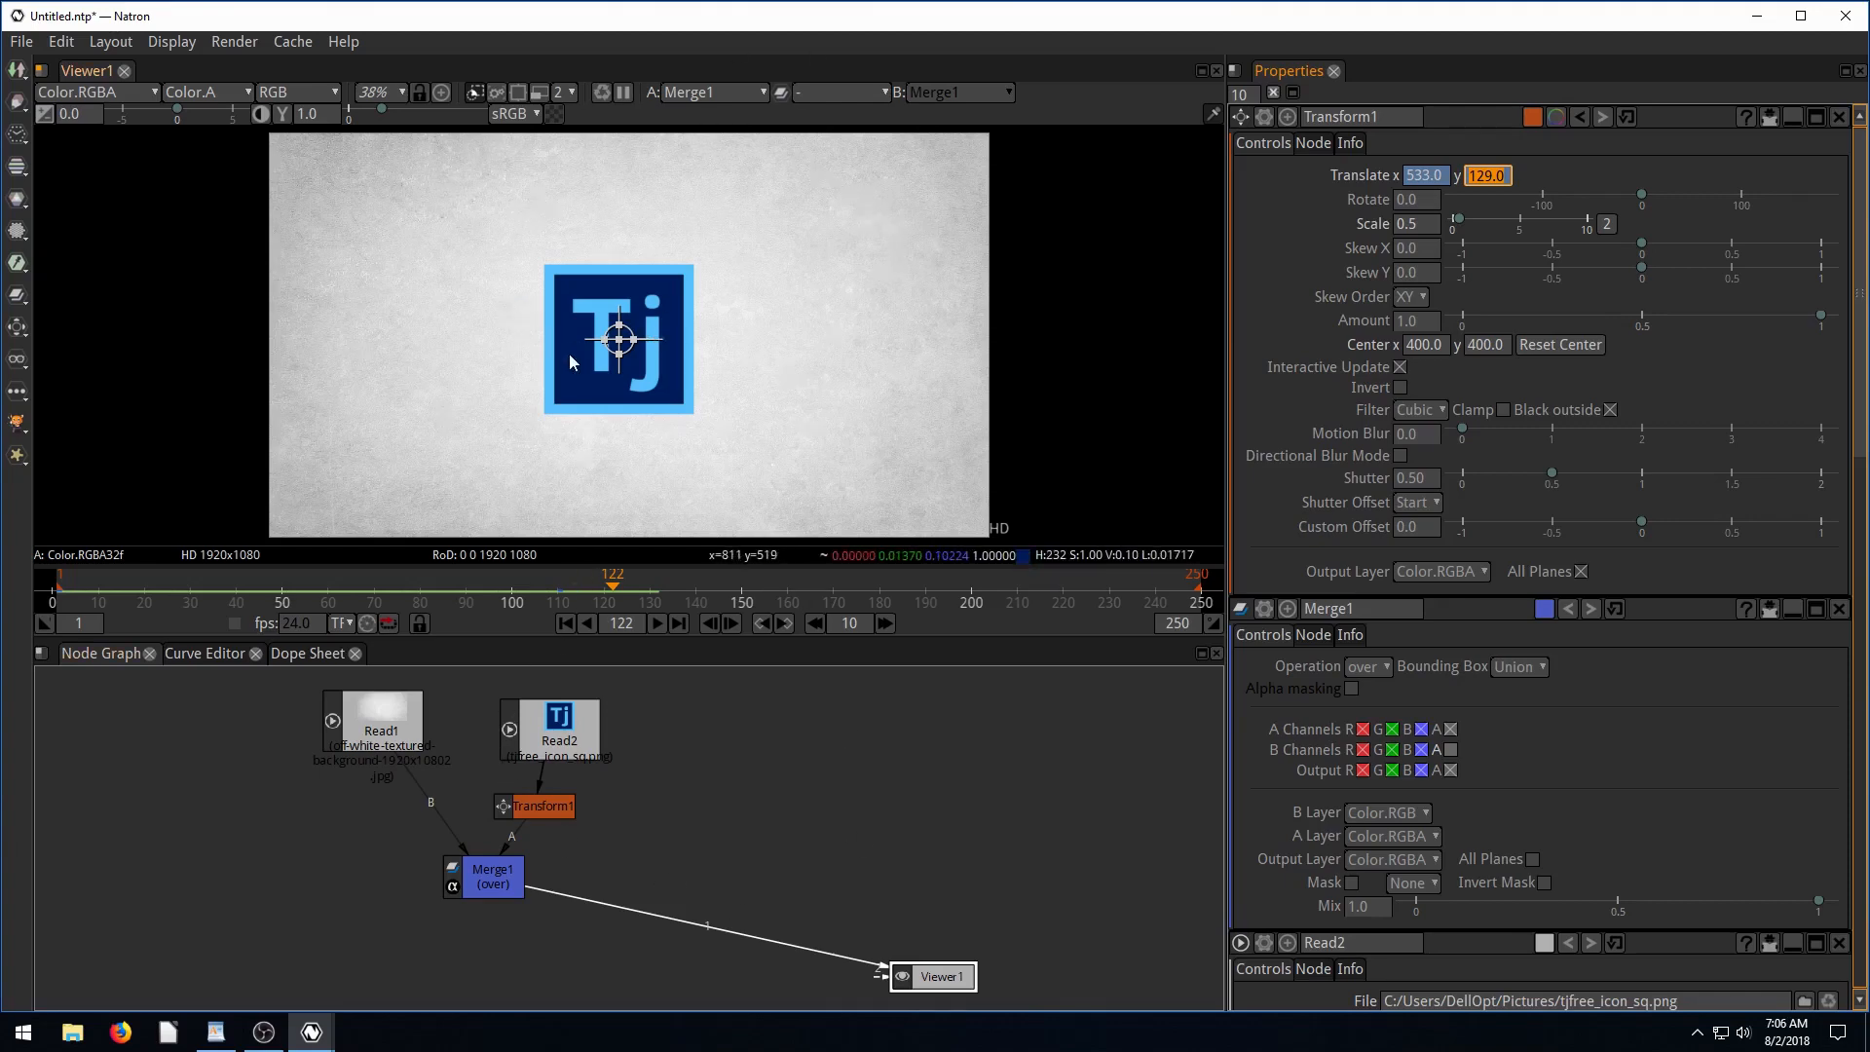
pyautogui.moveTo(623, 339)
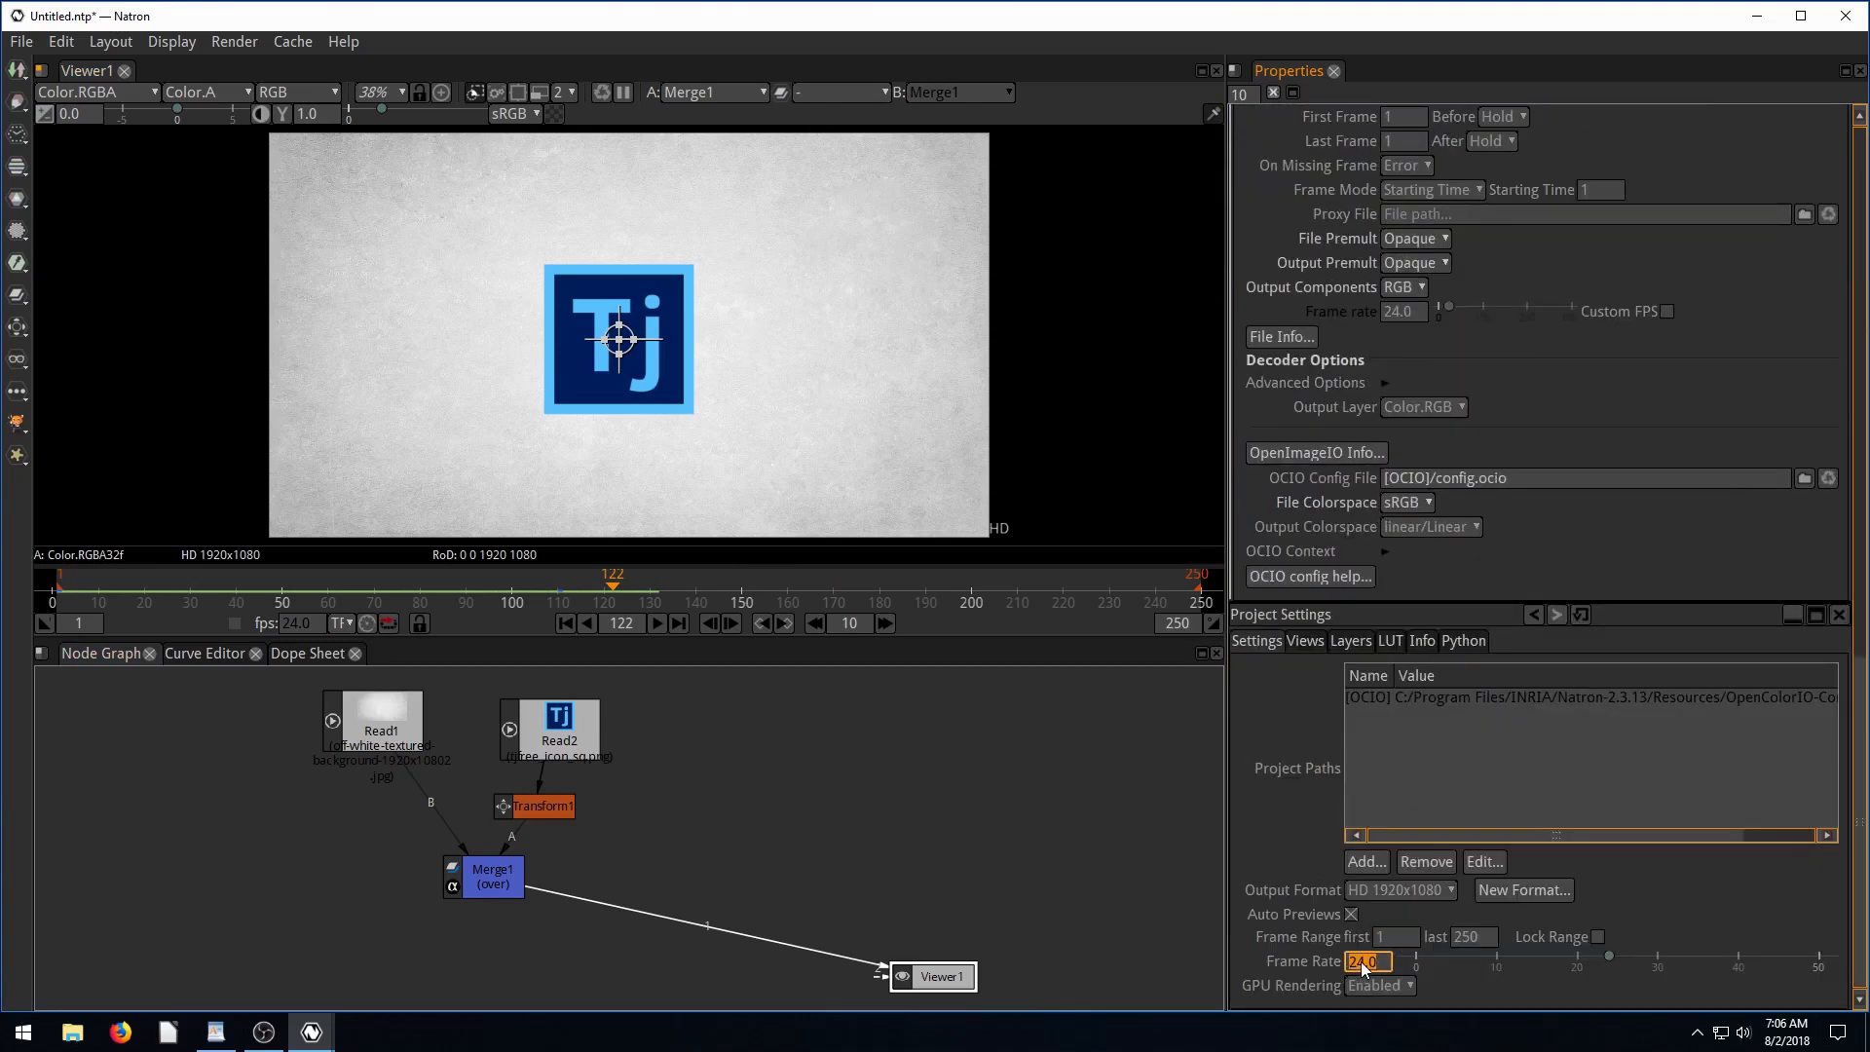
pyautogui.moveTo(1365, 961)
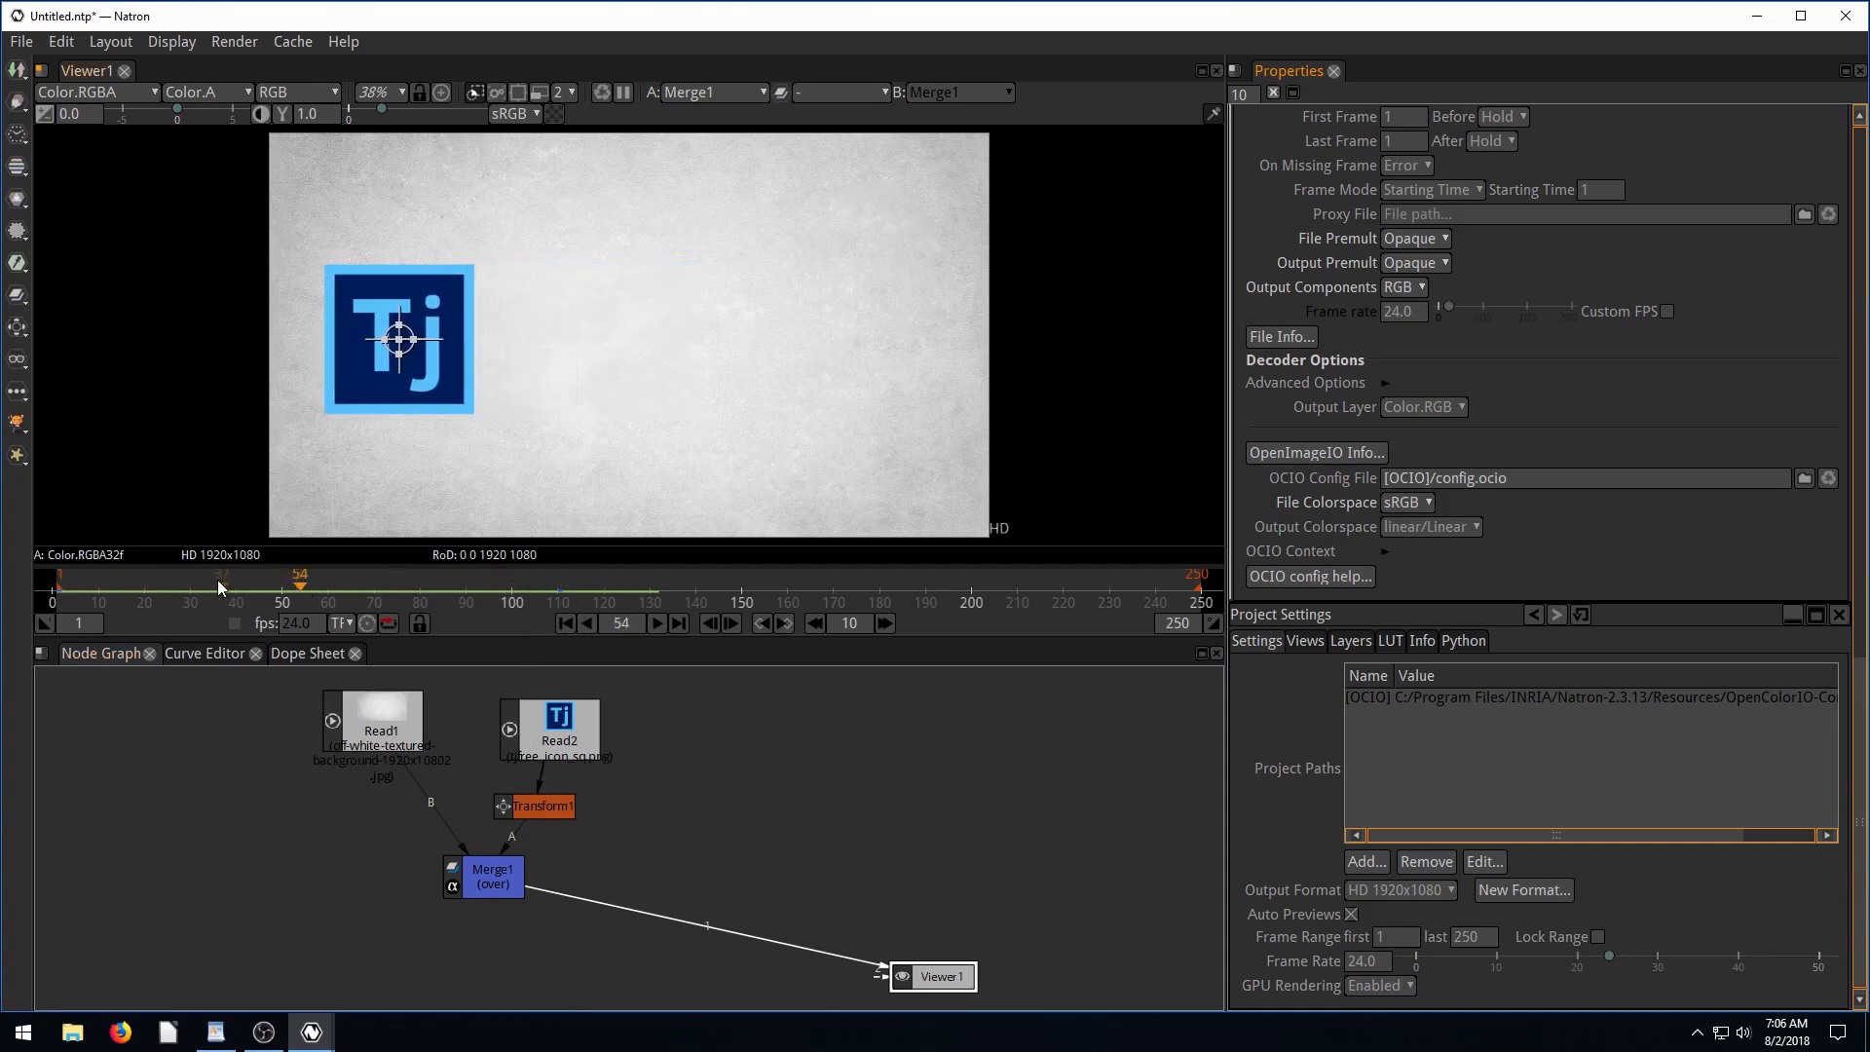
# Scrub the timeline to watch the Tj logo slide across the textured background.
pyautogui.moveTo(301, 582); pyautogui.dragTo(200, 583)
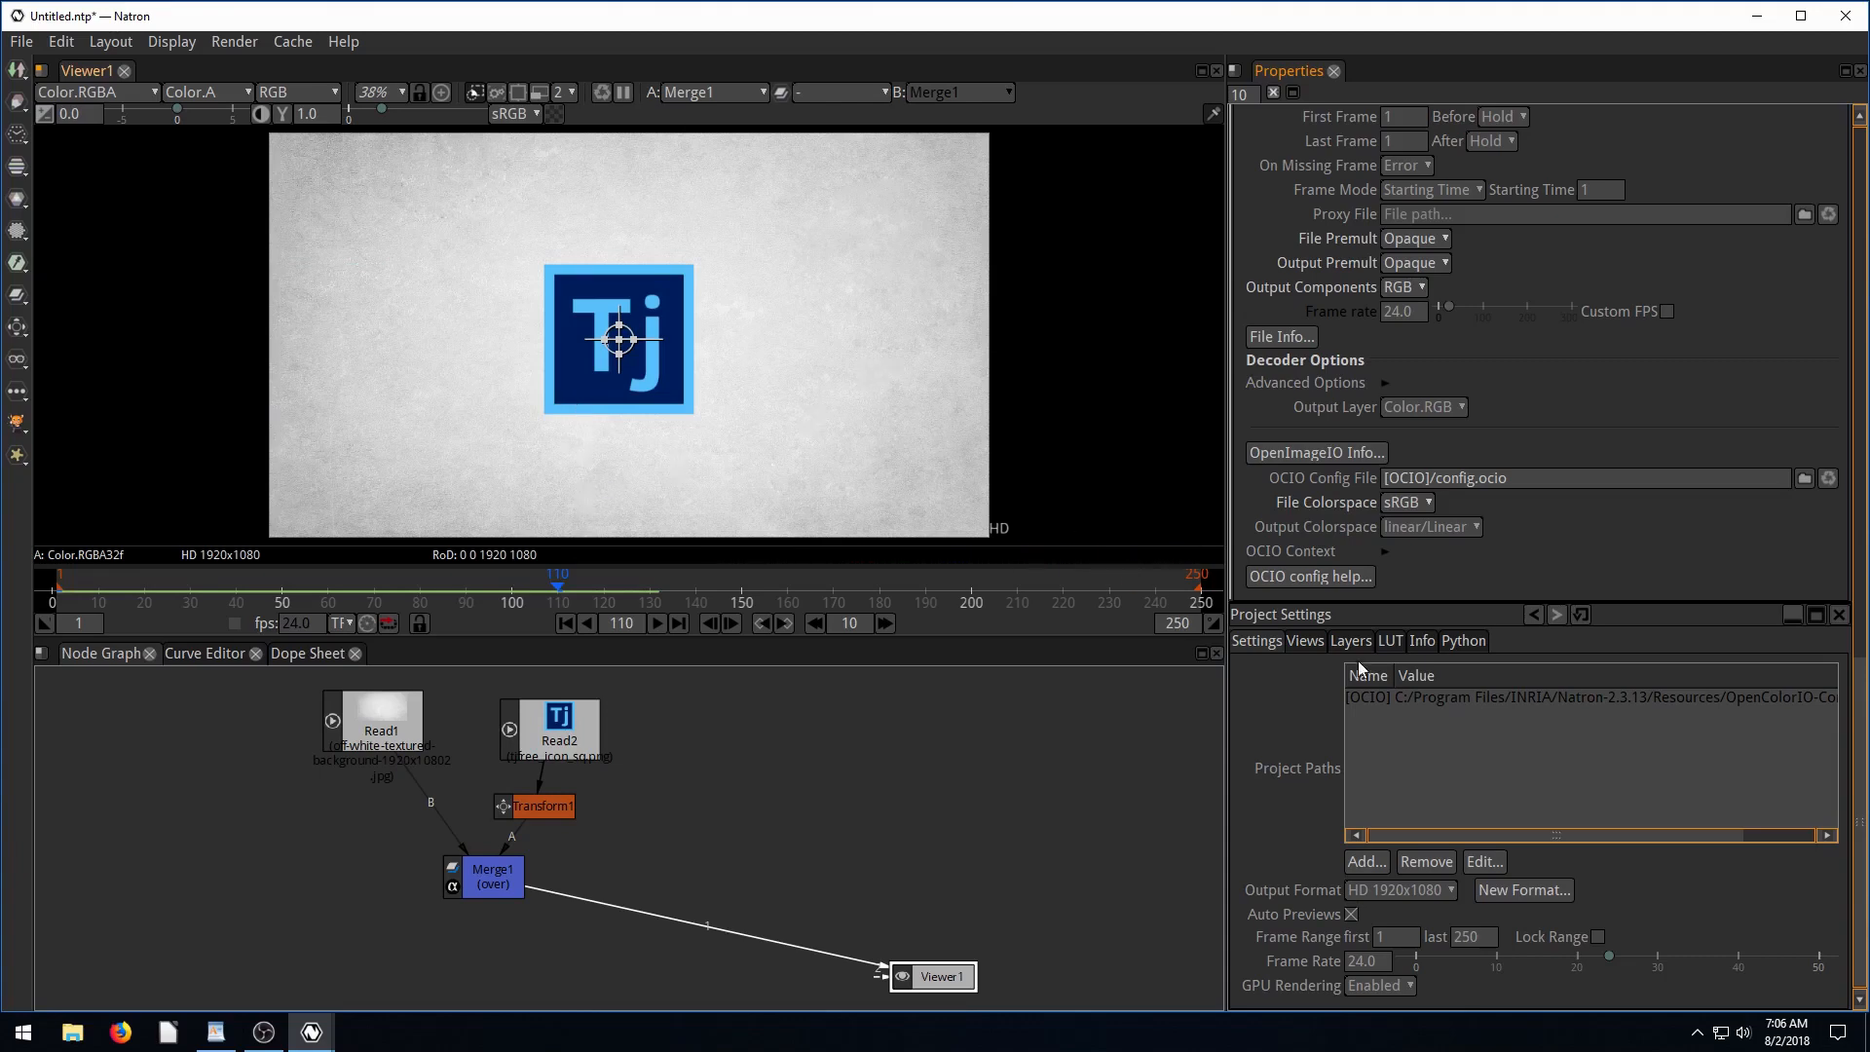
pyautogui.click(541, 806)
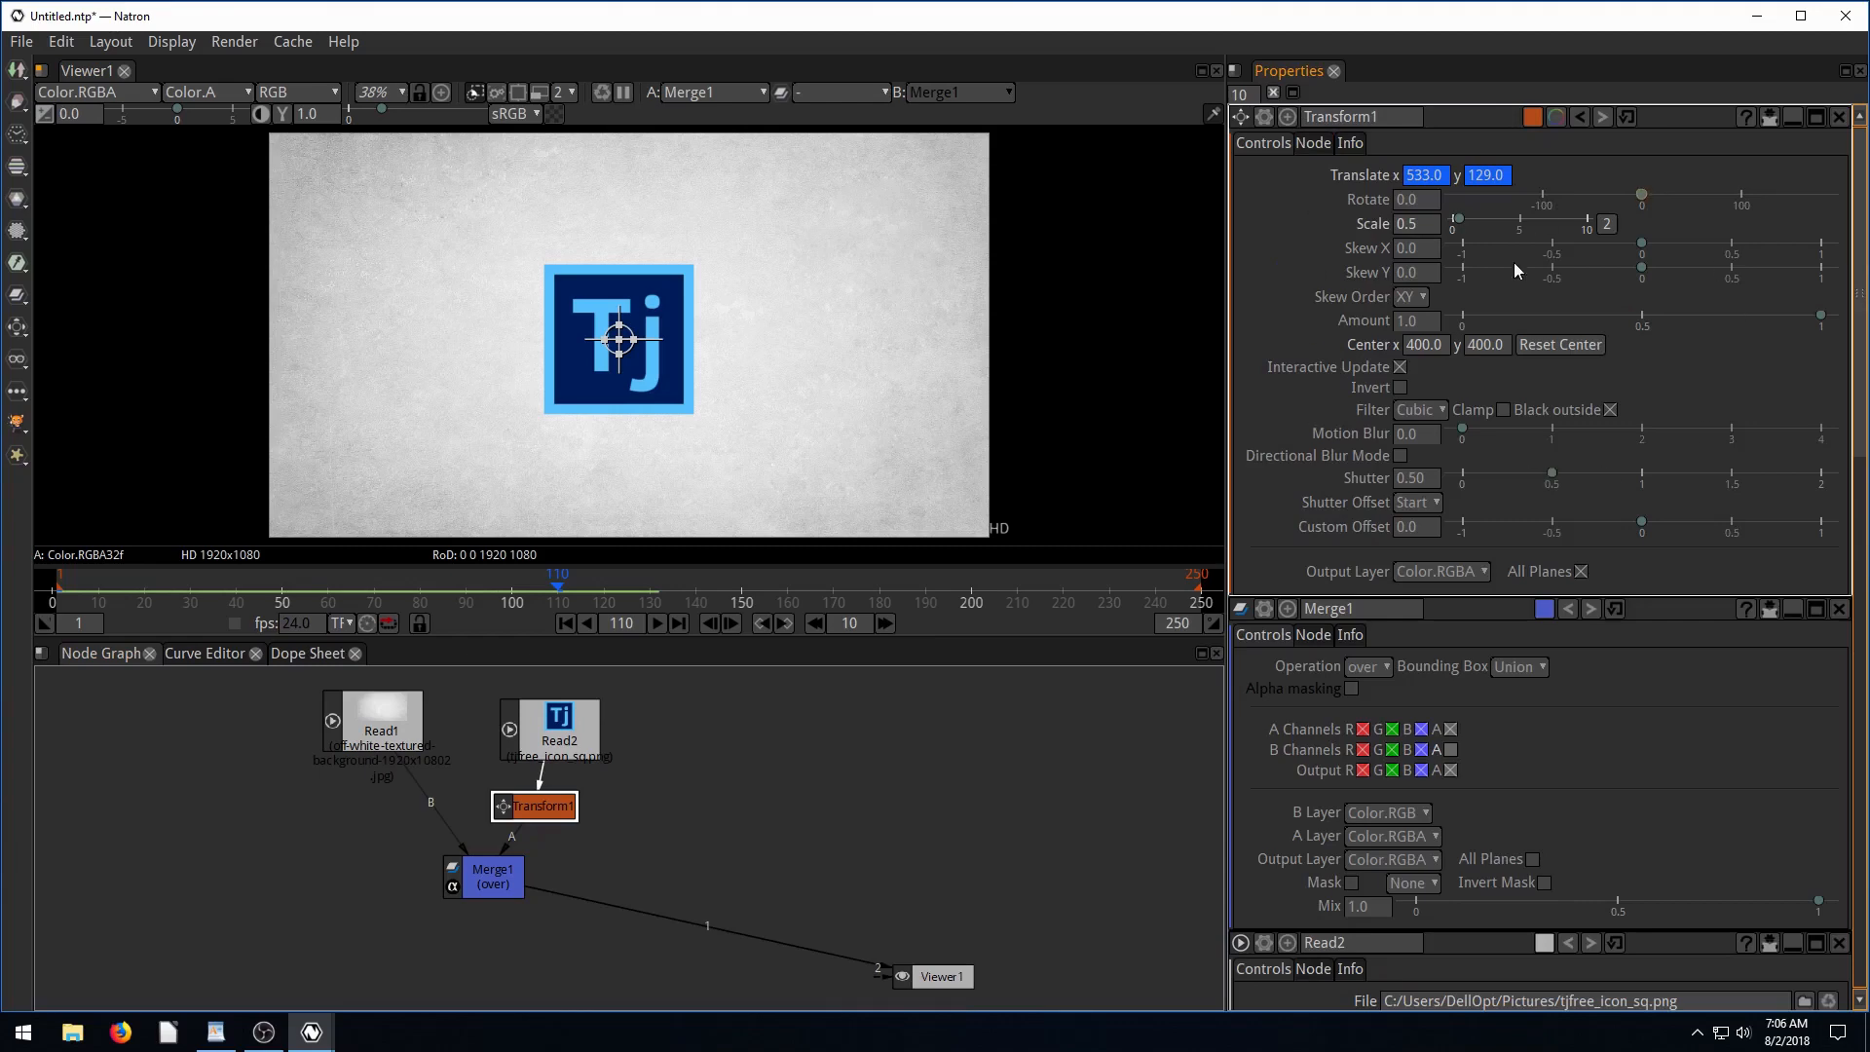
pyautogui.moveTo(665, 472)
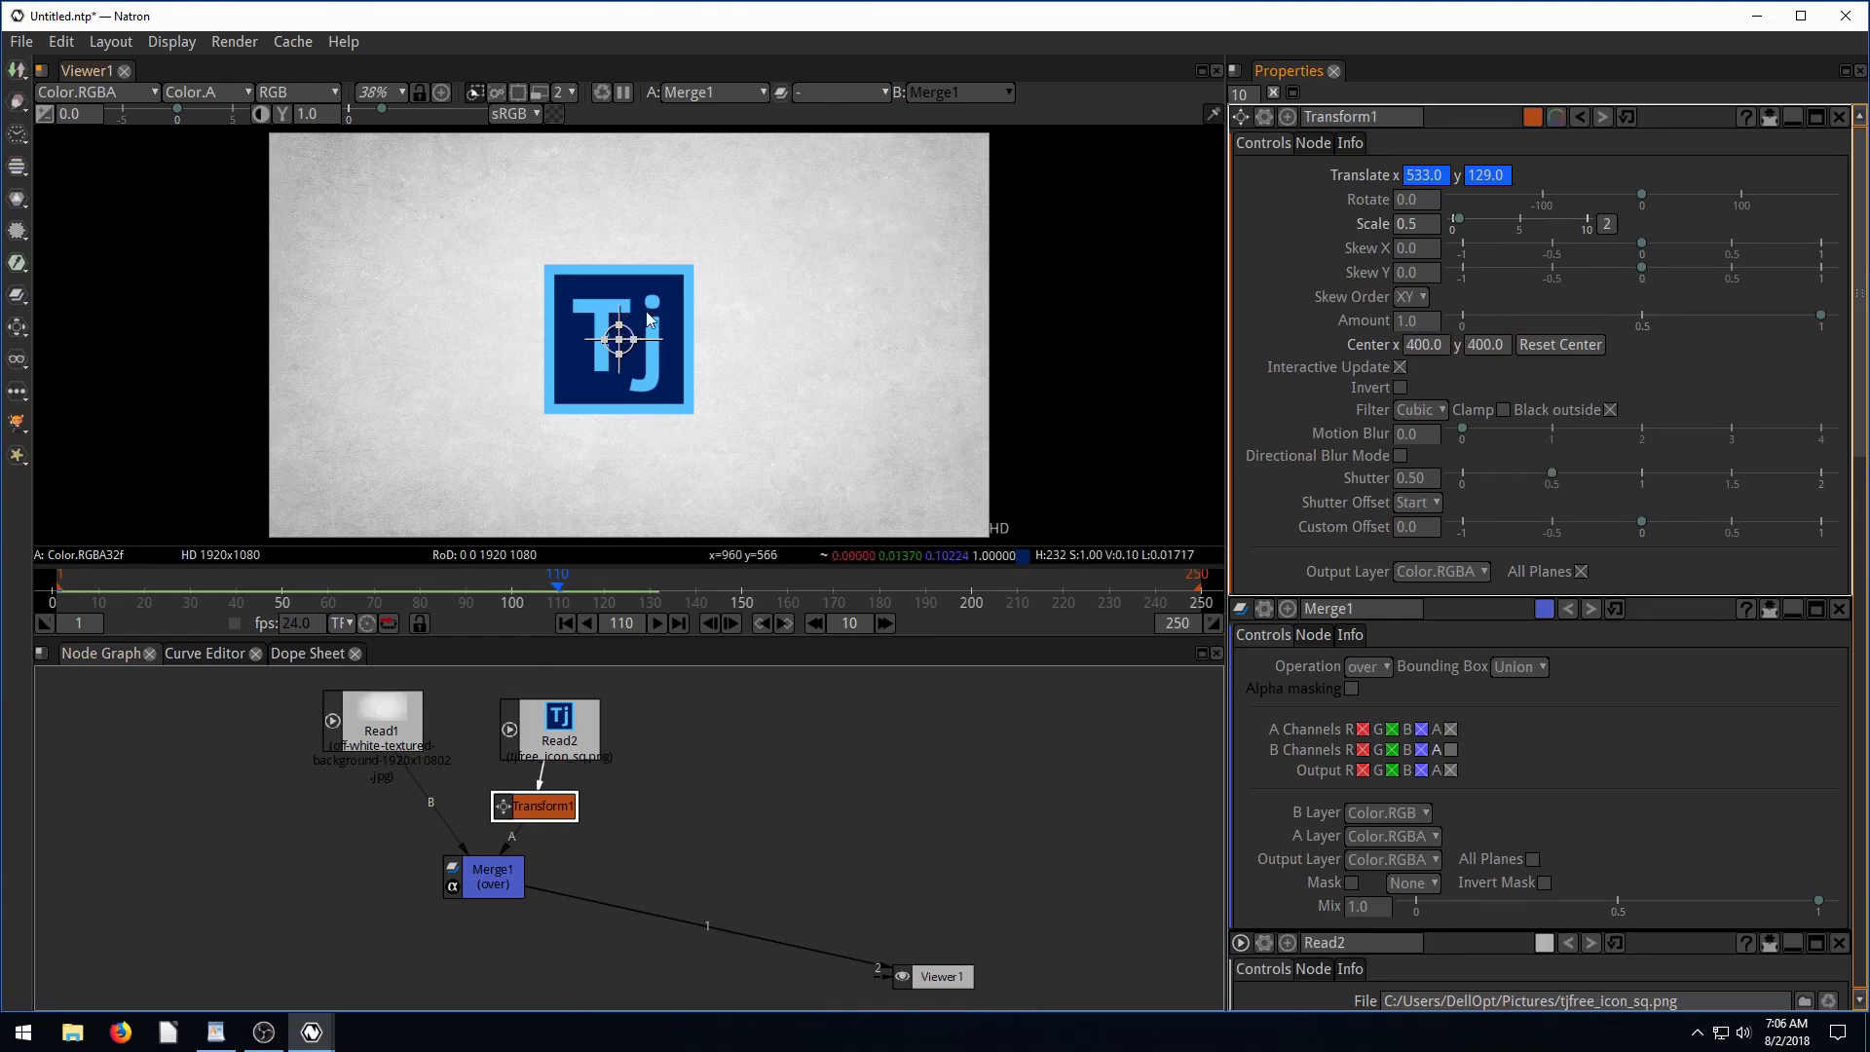
pyautogui.moveTo(707, 284)
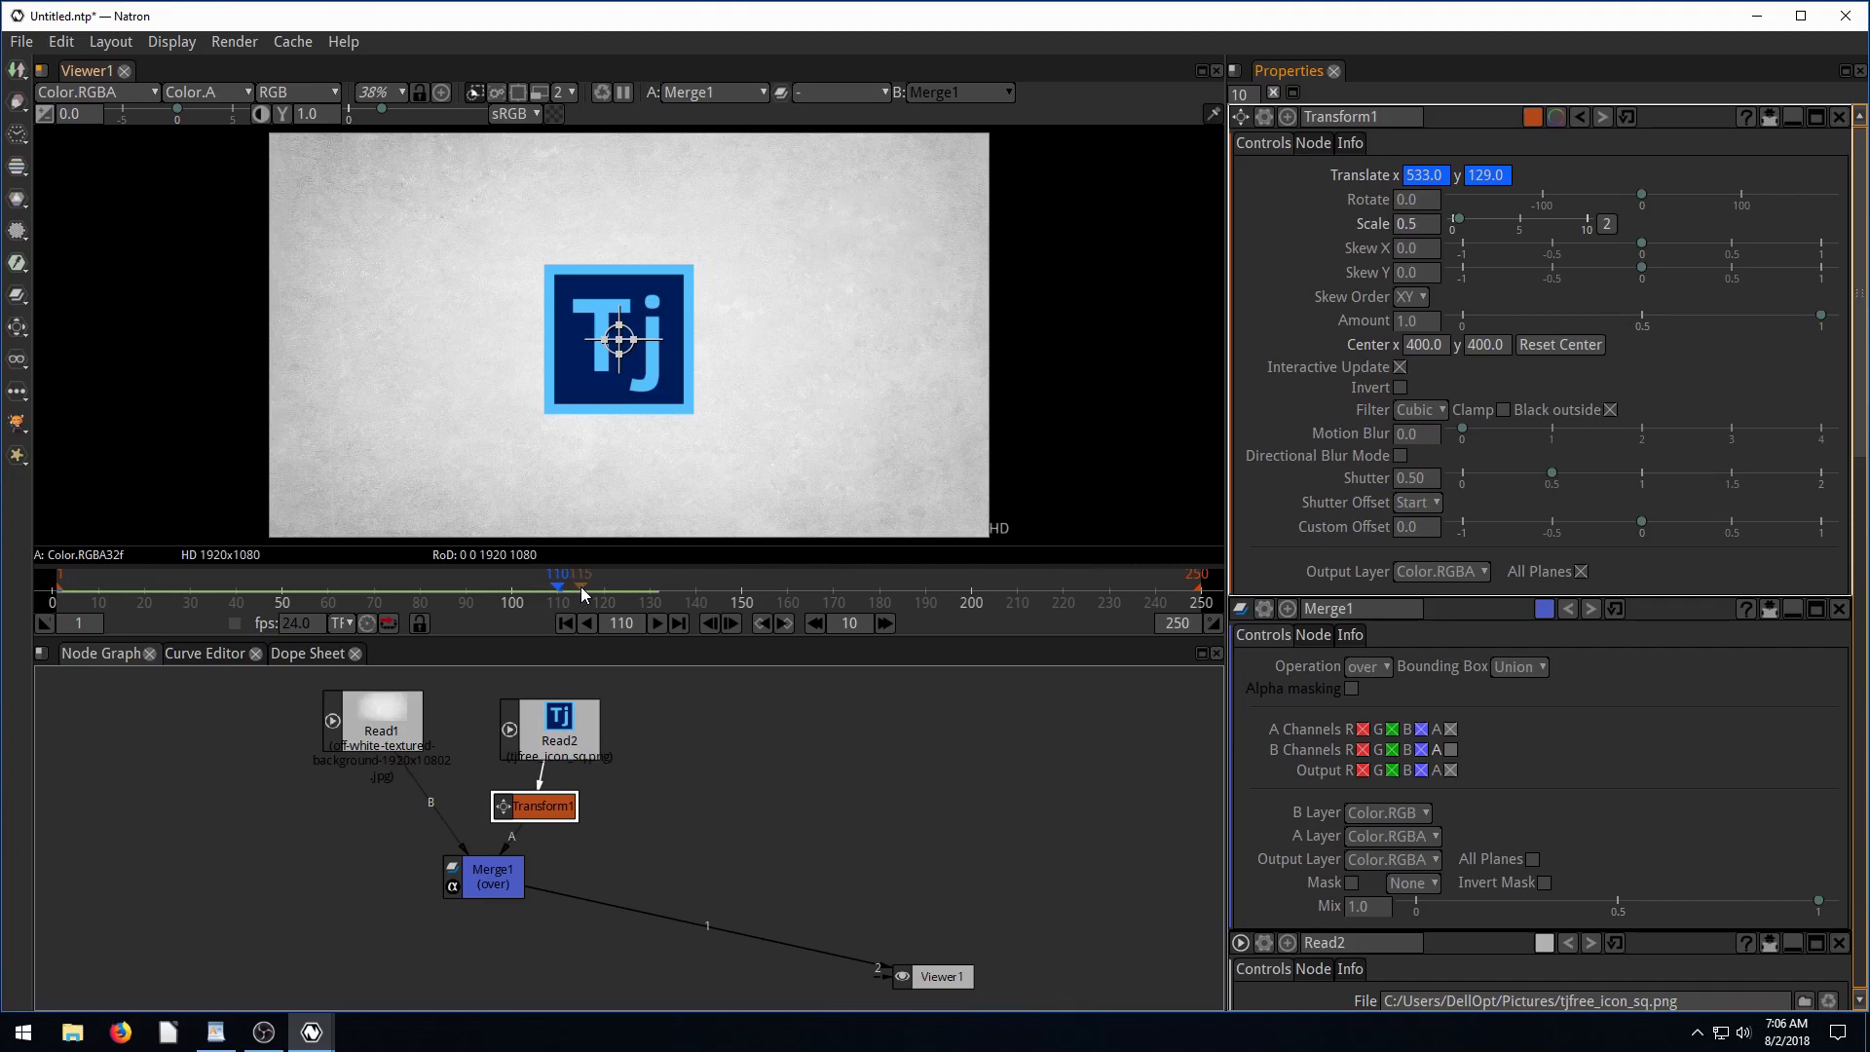
# Move to around frame 115 and inspect Transform1's Scale, position and rotation values.
pyautogui.moveTo(557, 585); pyautogui.dragTo(580, 585)
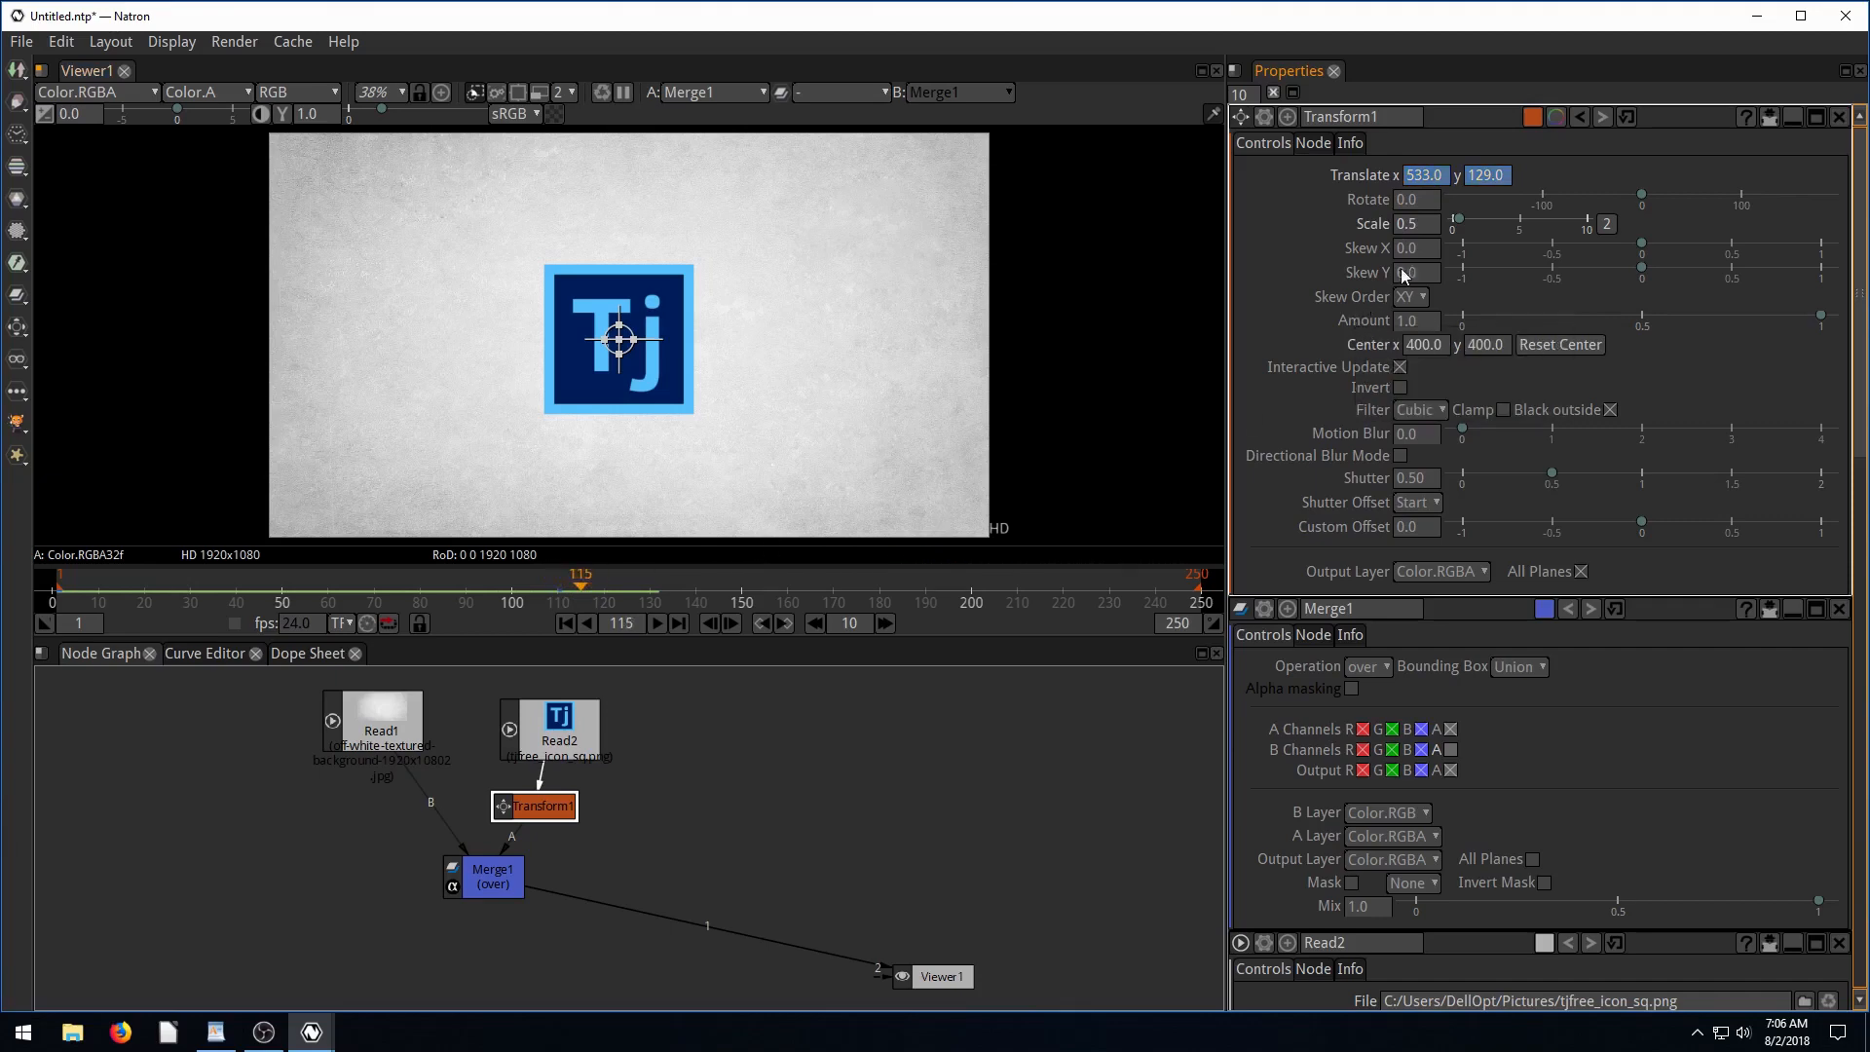
pyautogui.click(1417, 224)
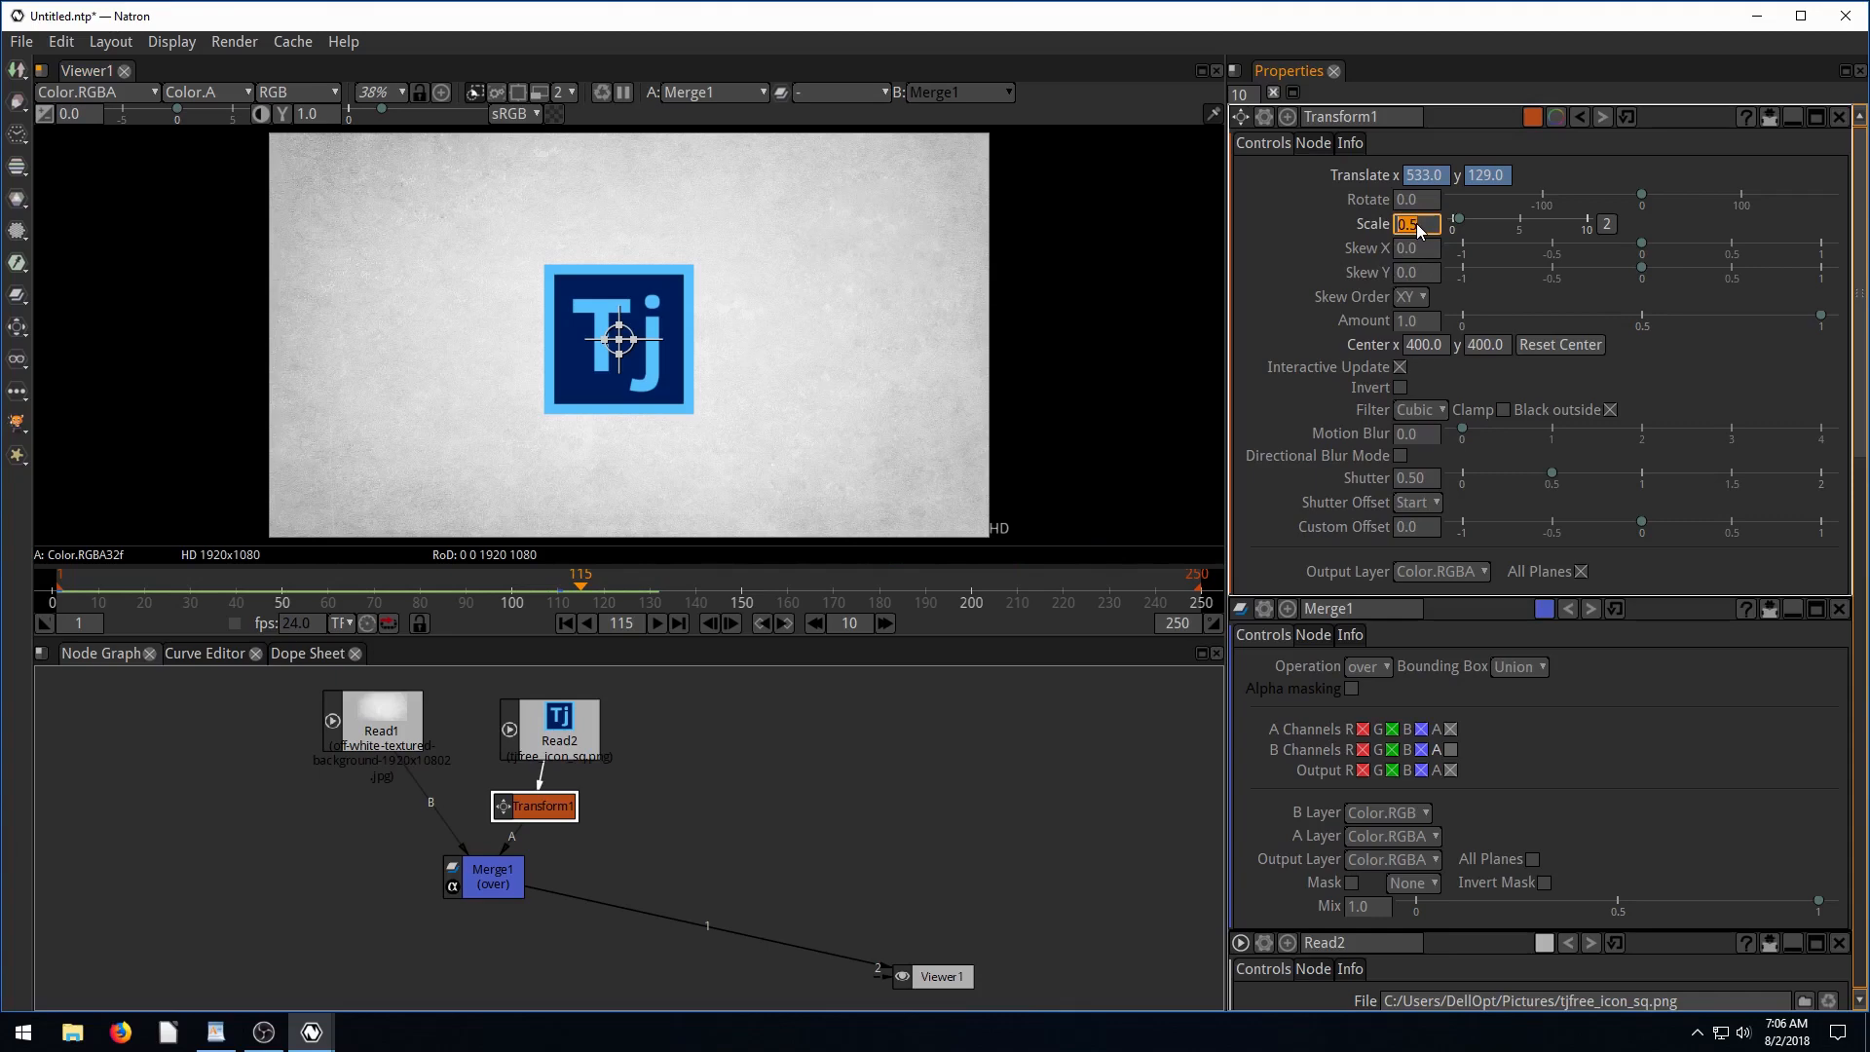
pyautogui.rightClick(1417, 224)
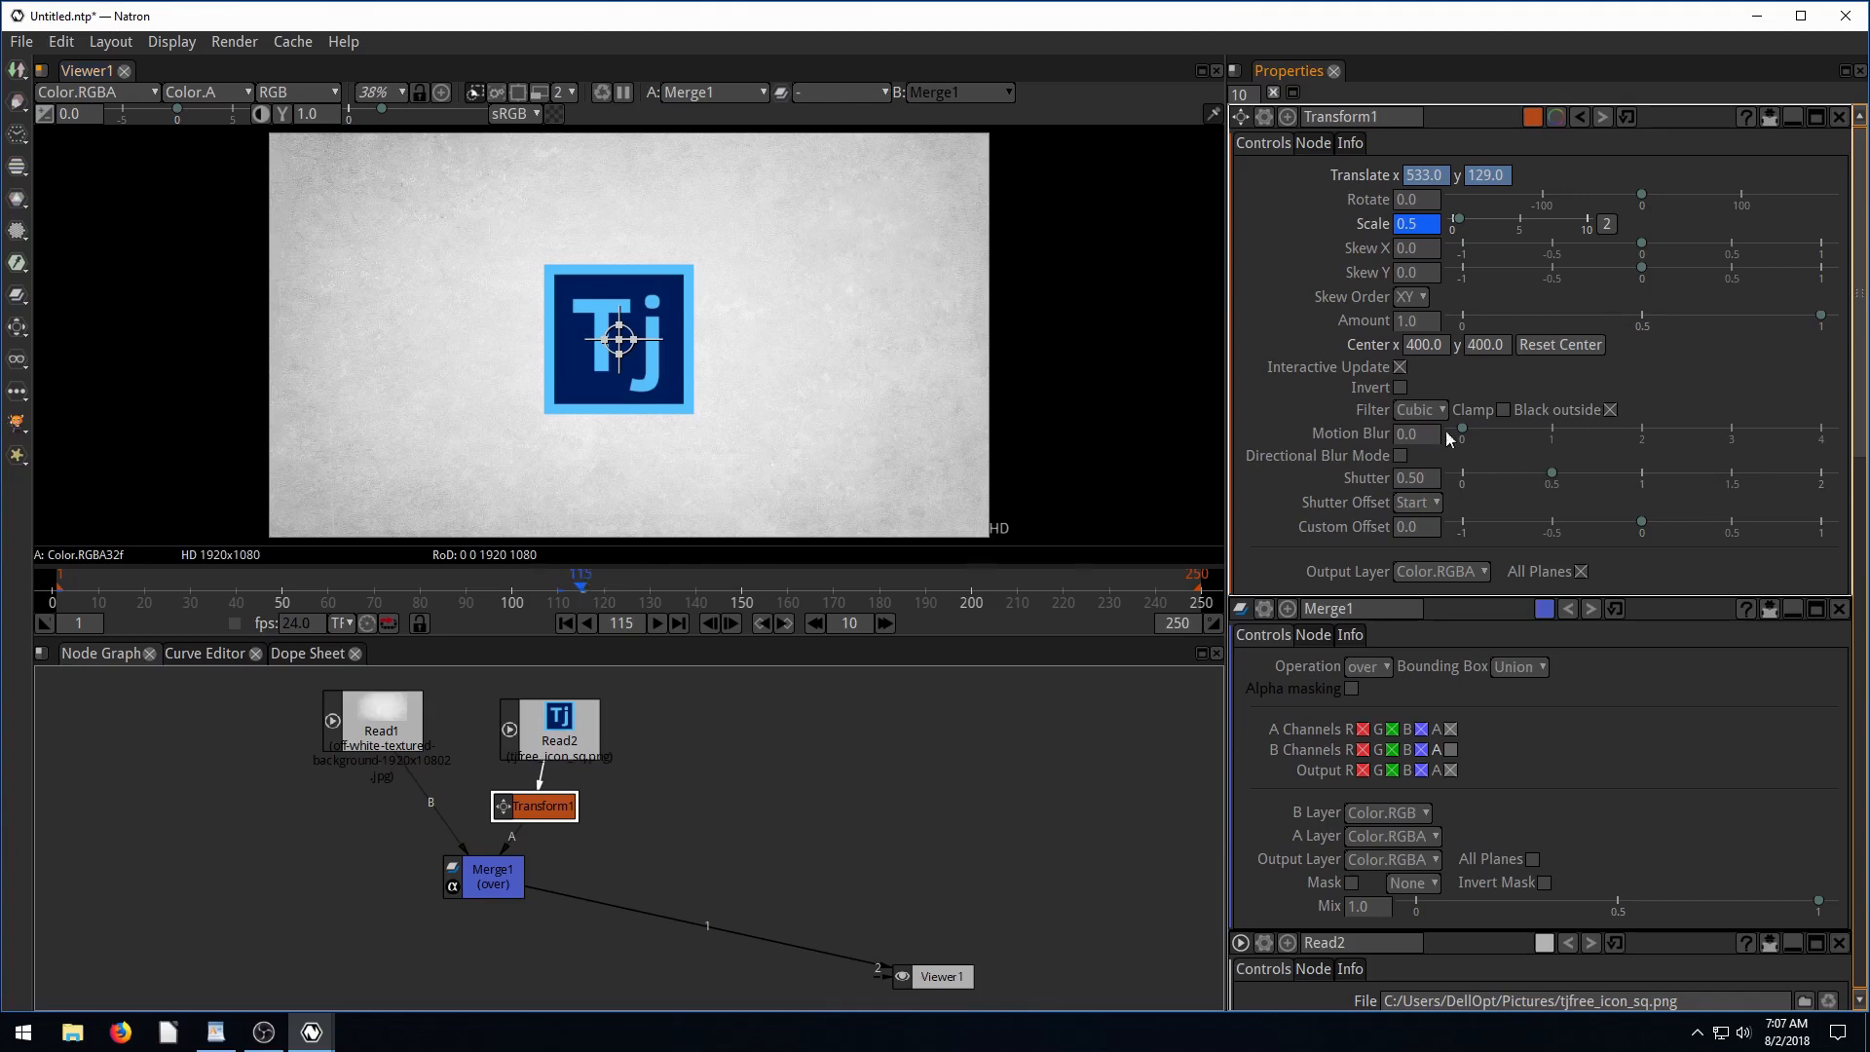
pyautogui.click(1412, 224)
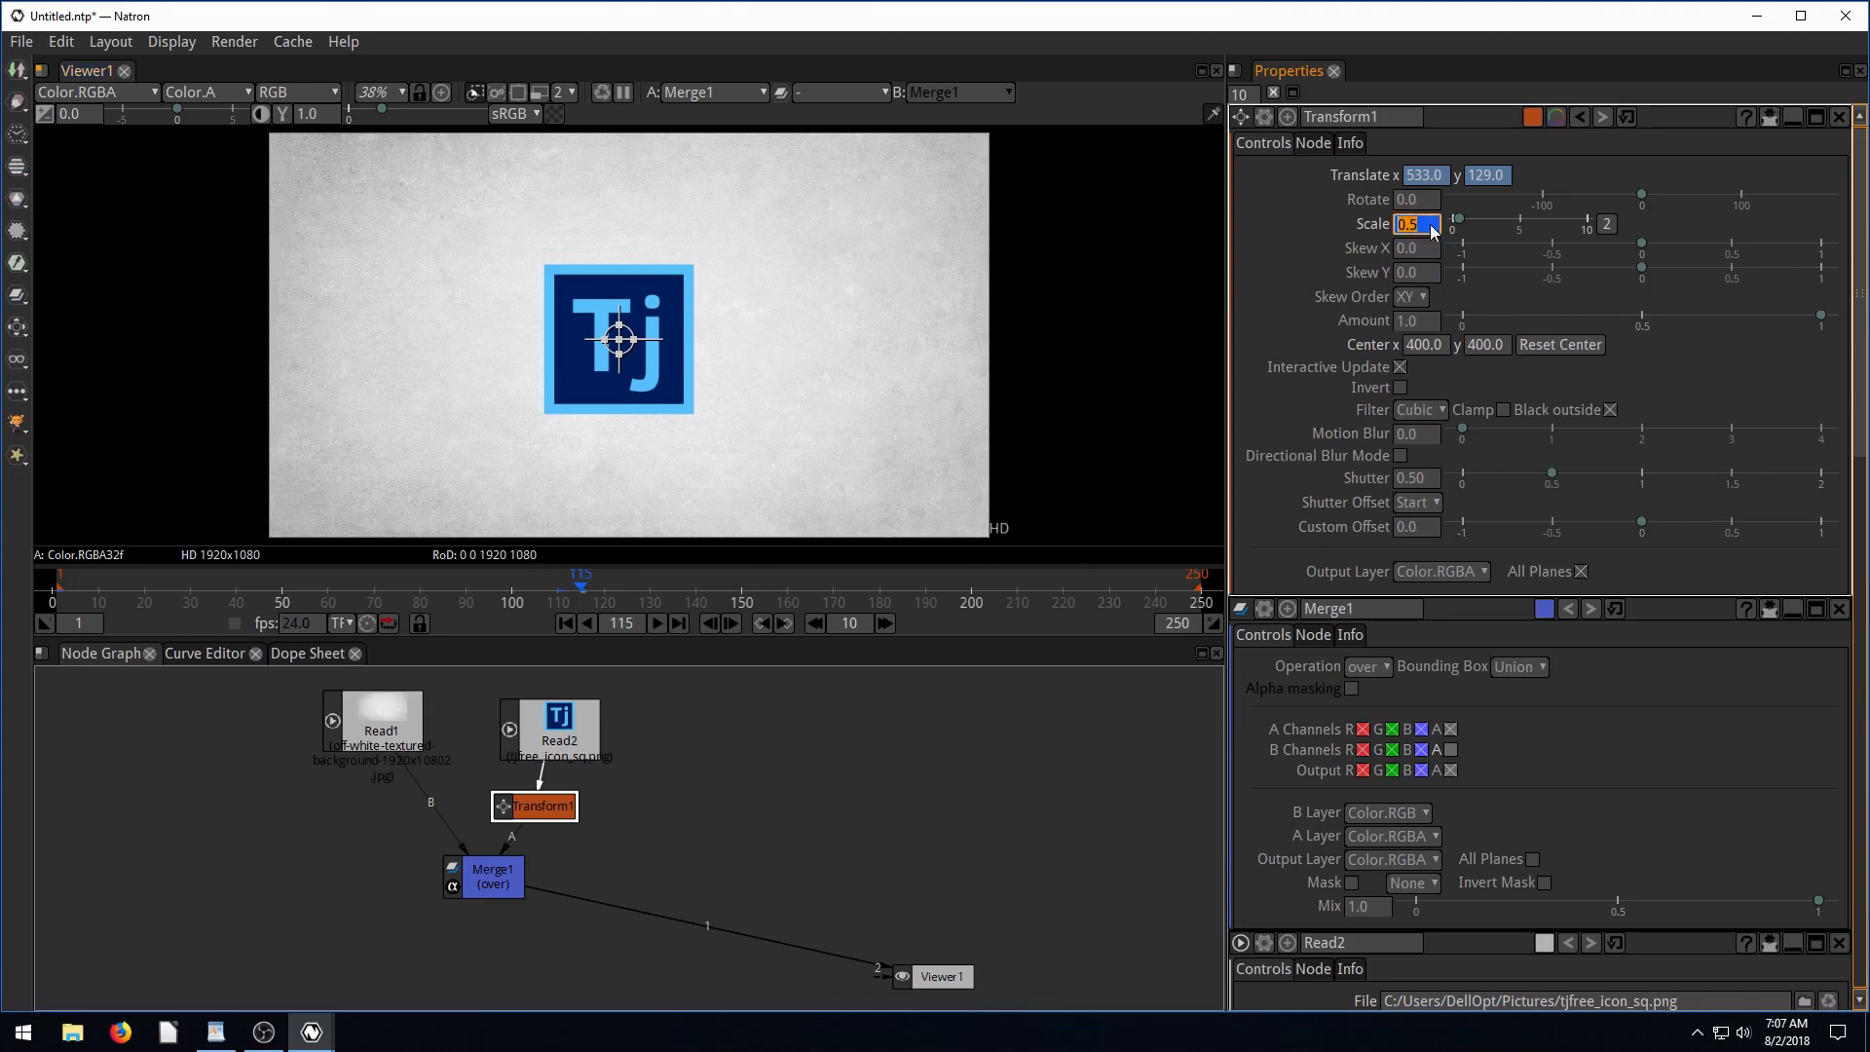
pyautogui.click(1423, 175)
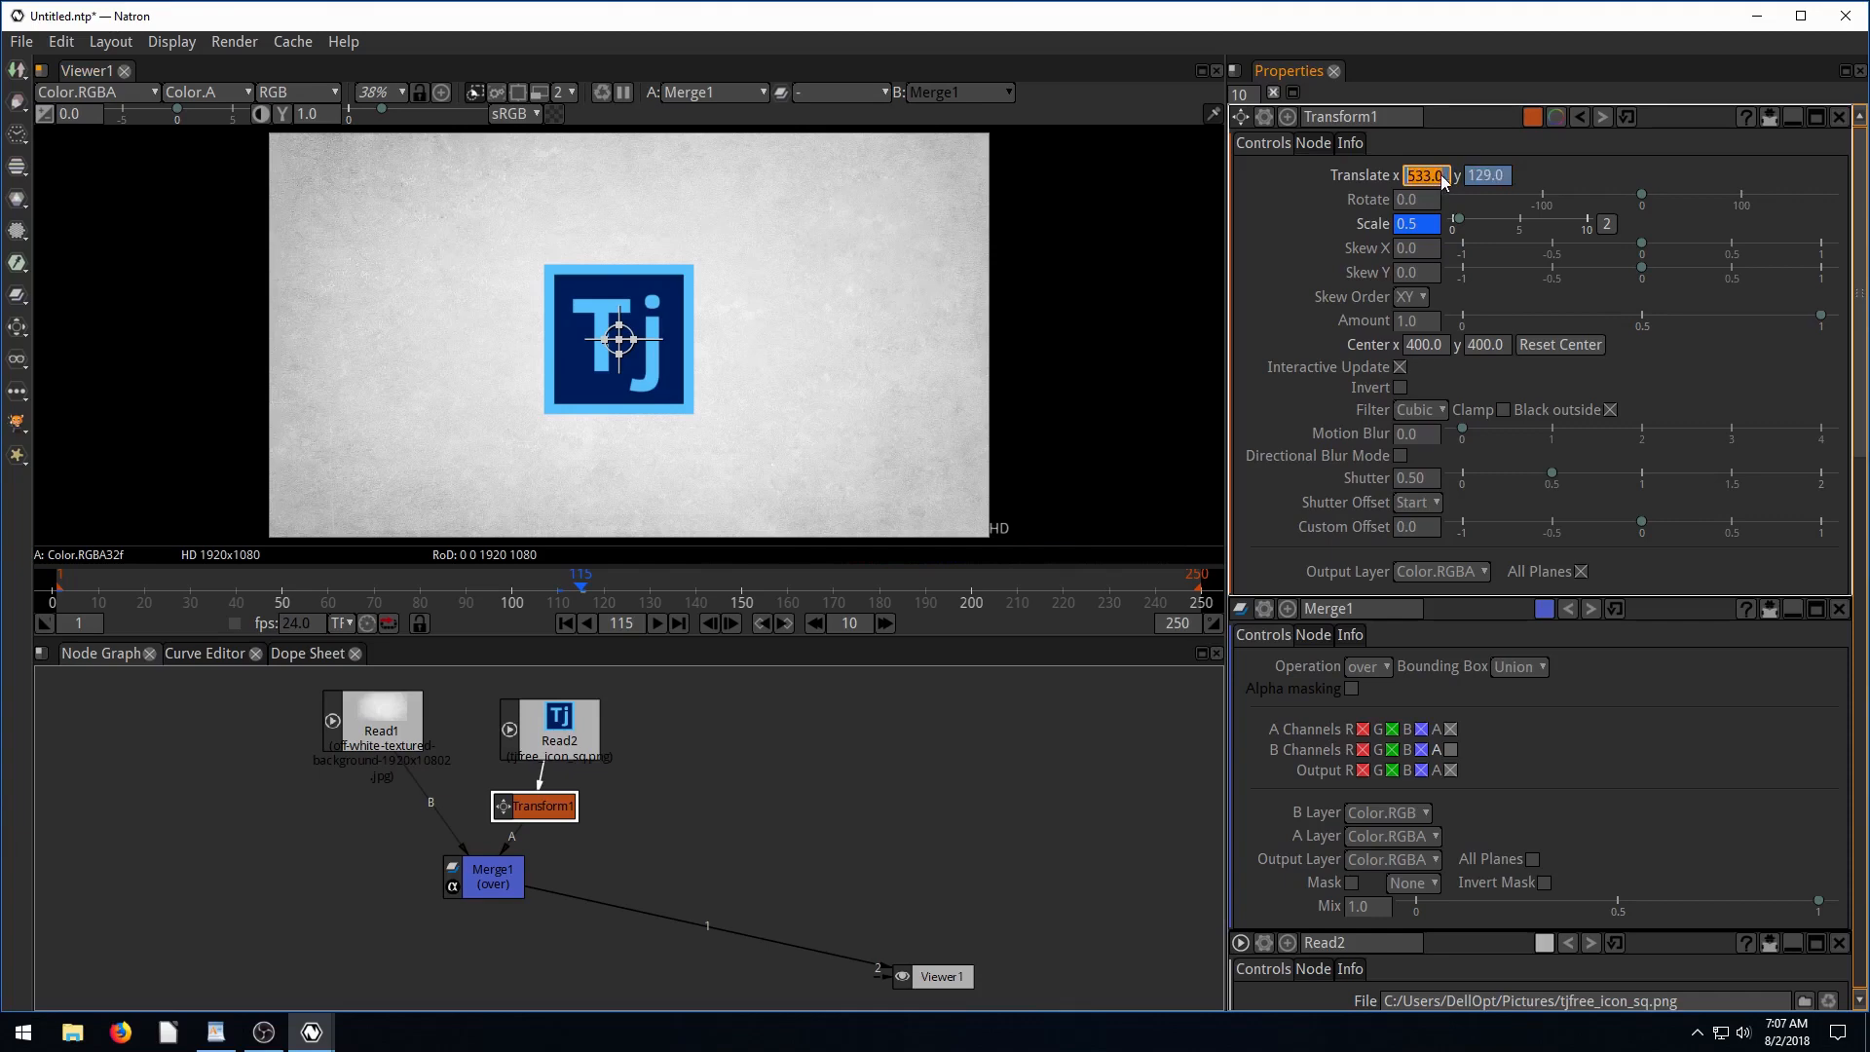
pyautogui.click(1417, 199)
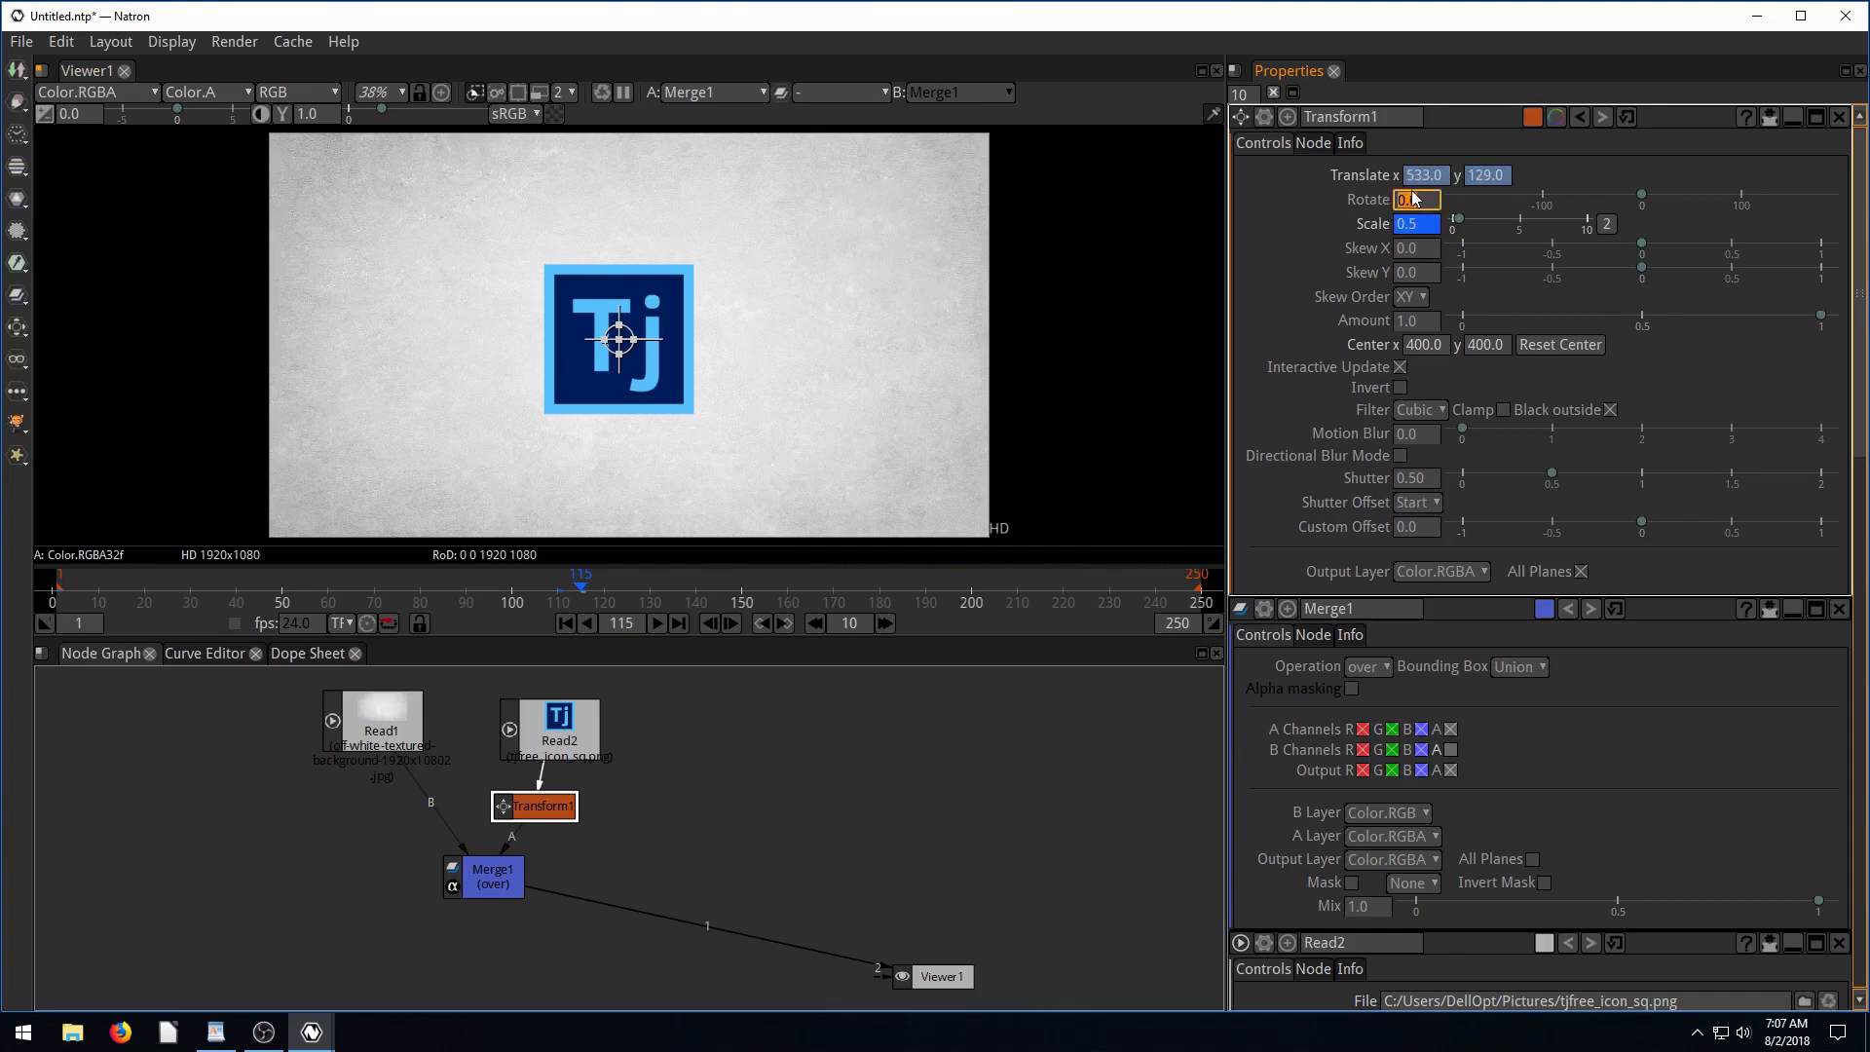
pyautogui.click(1417, 224)
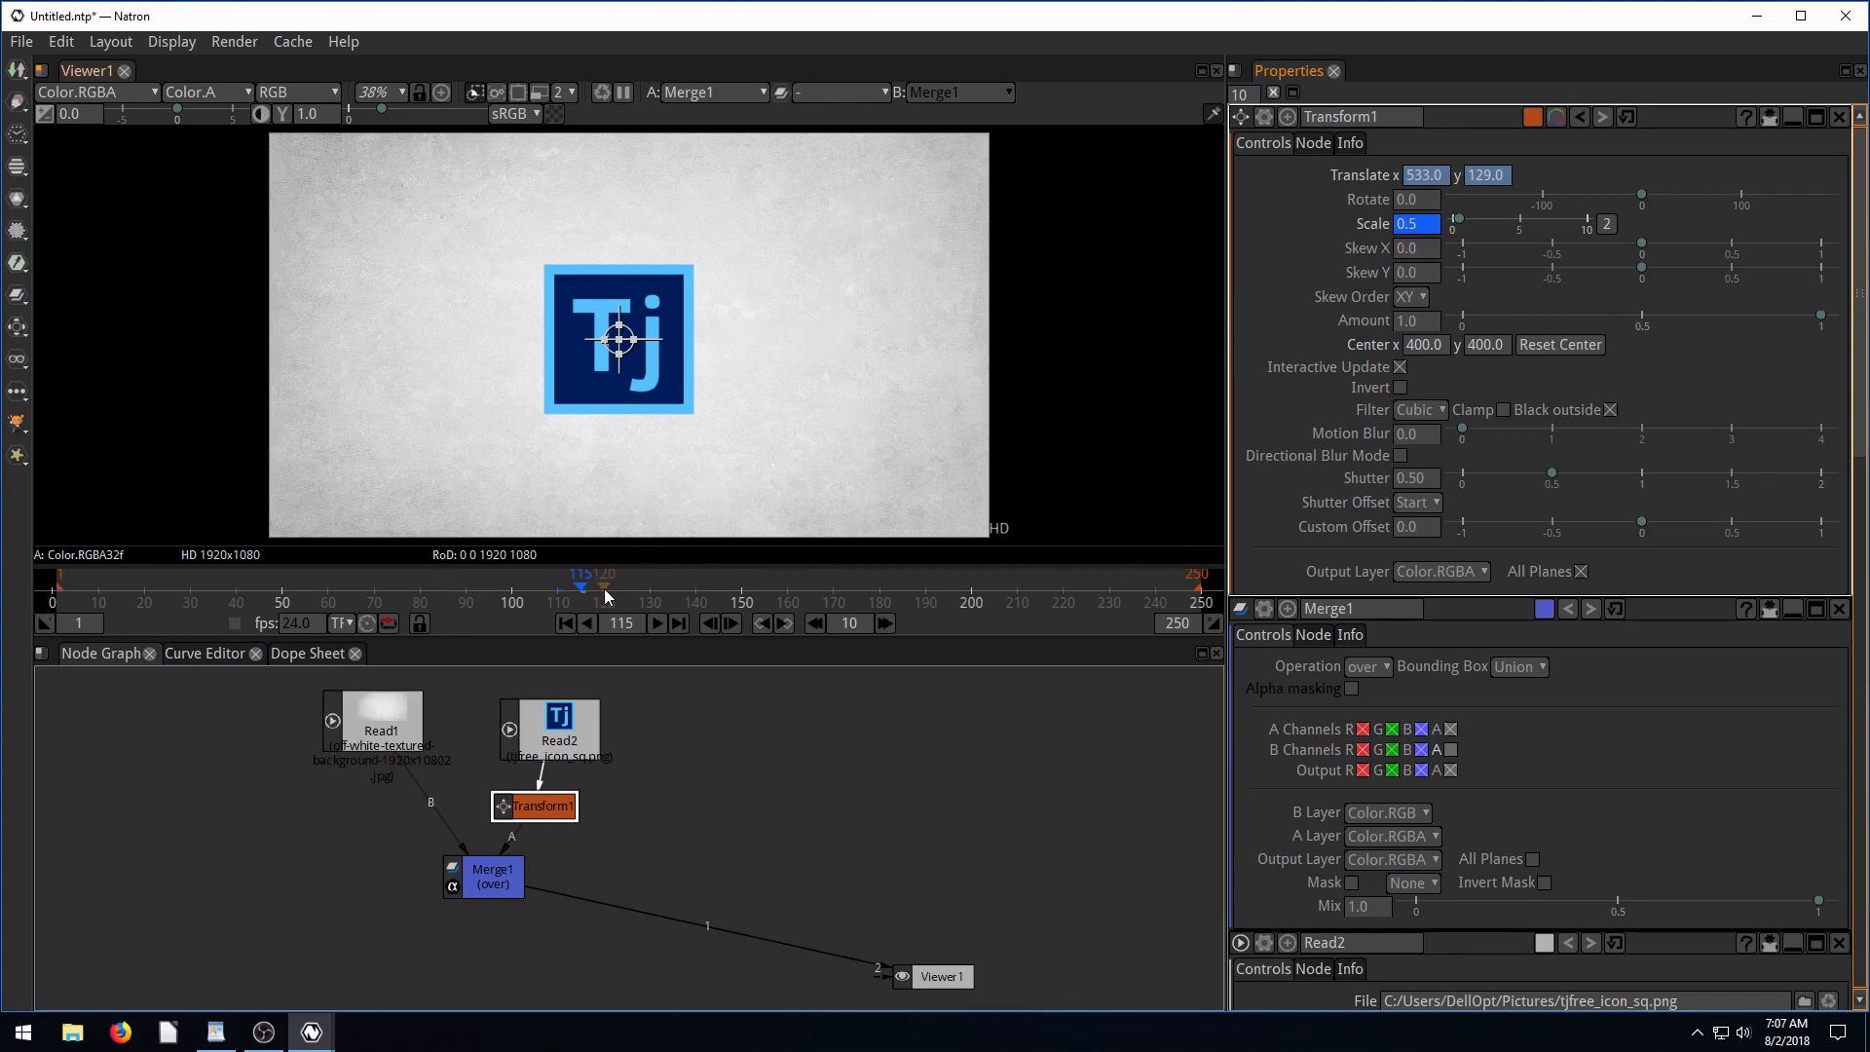
# Enlarge the Tj logo by dragging Scale, then set Scale back to 0.5.
pyautogui.rightClick(1413, 223)
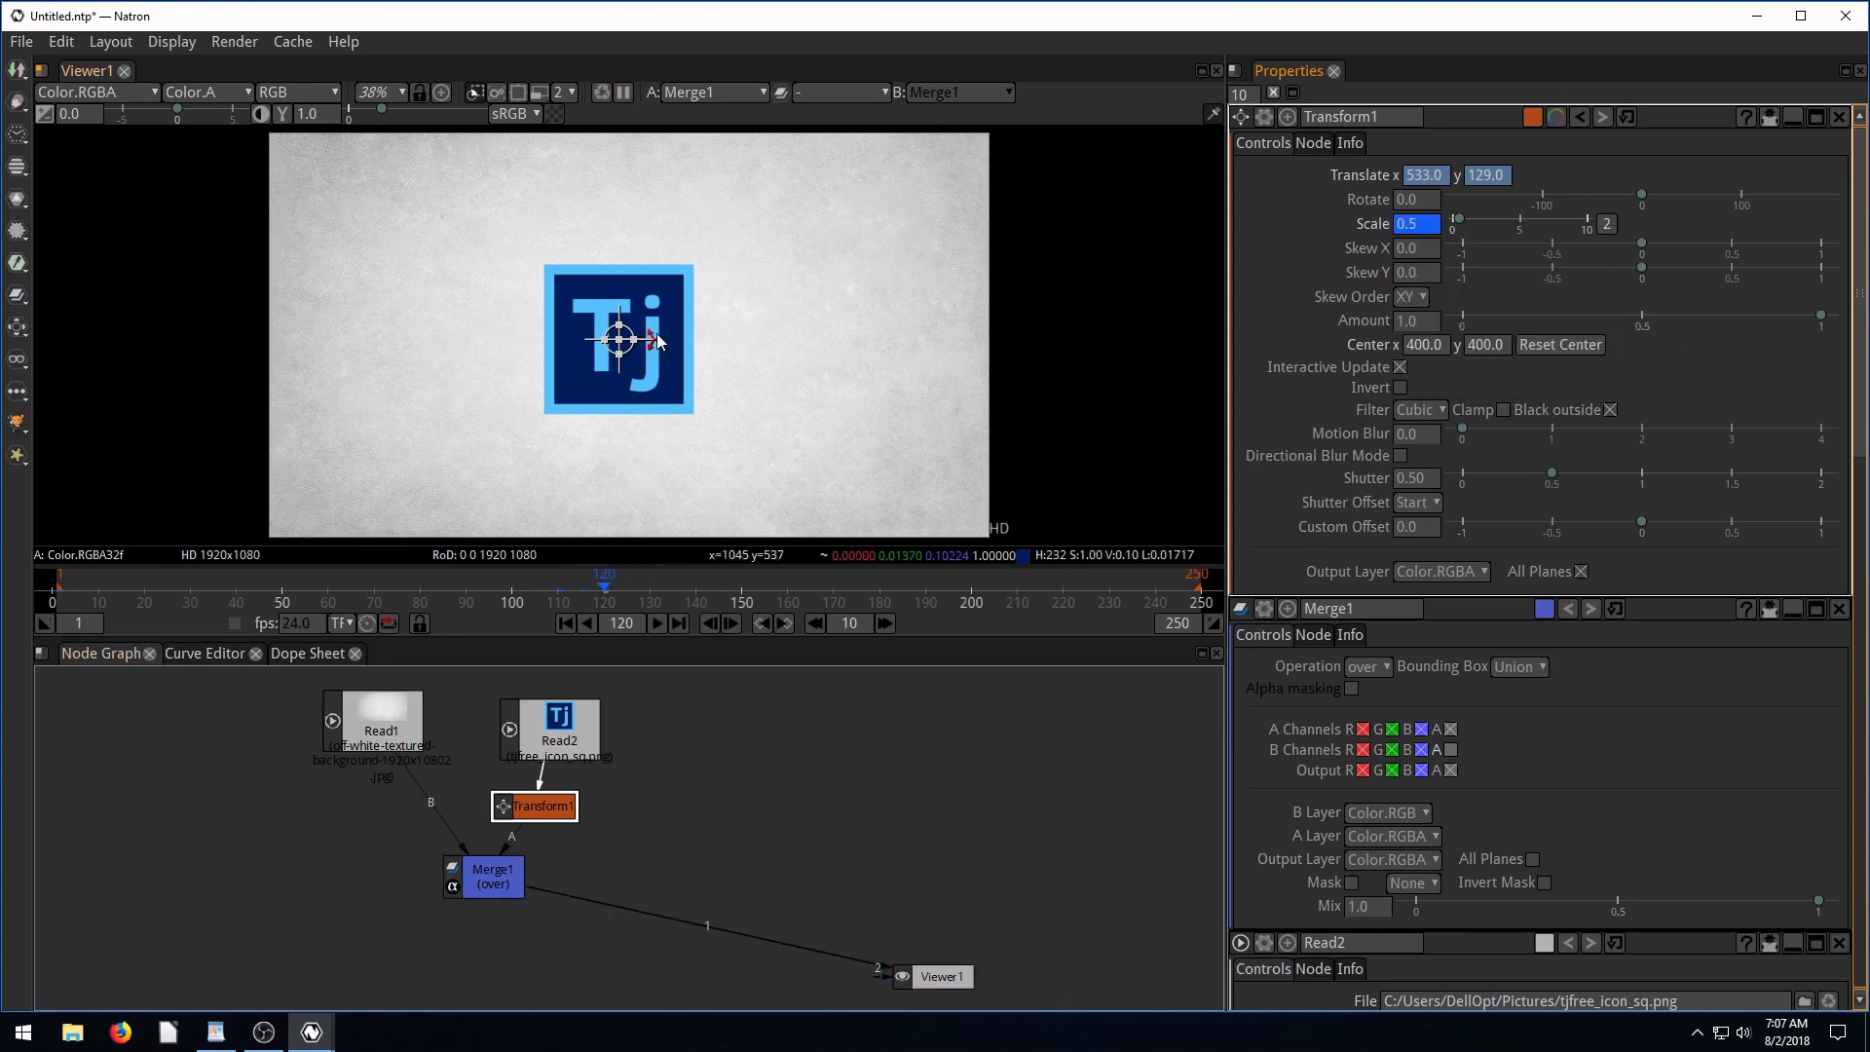
pyautogui.moveTo(1431, 224); pyautogui.dragTo(1465, 224)
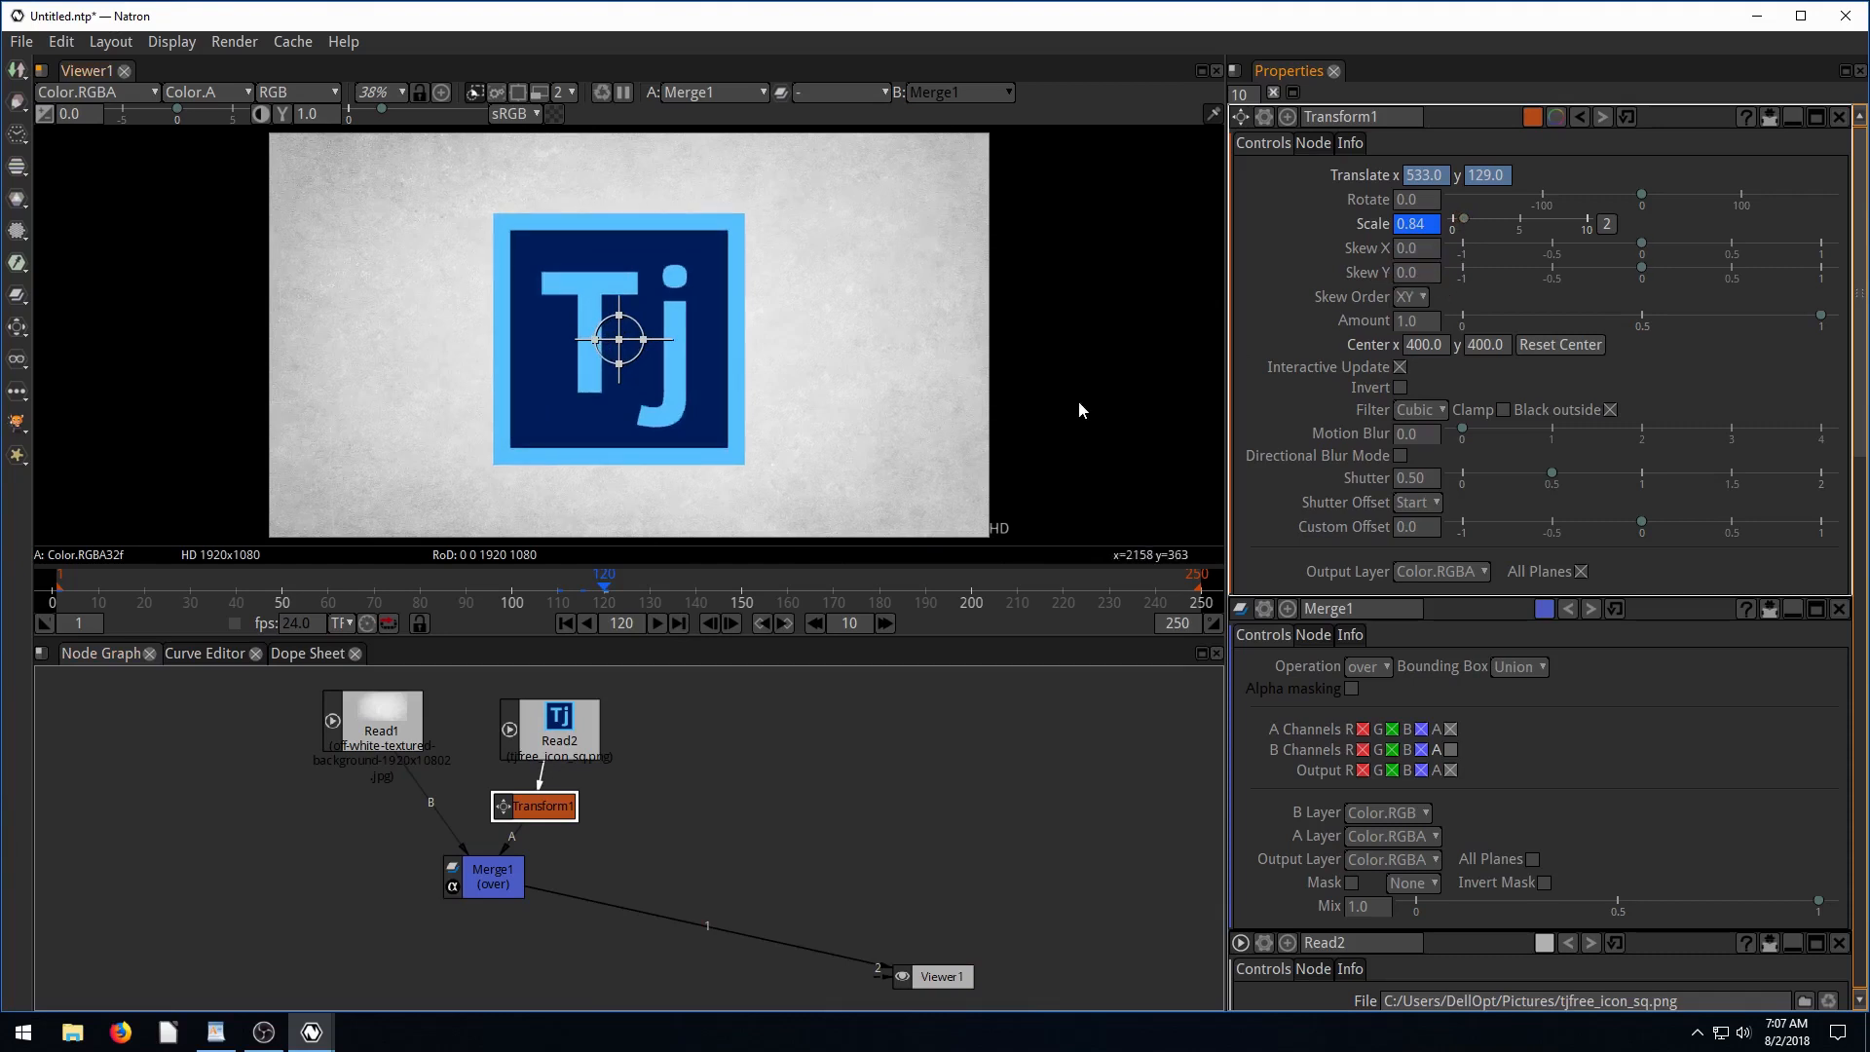
pyautogui.click(650, 584)
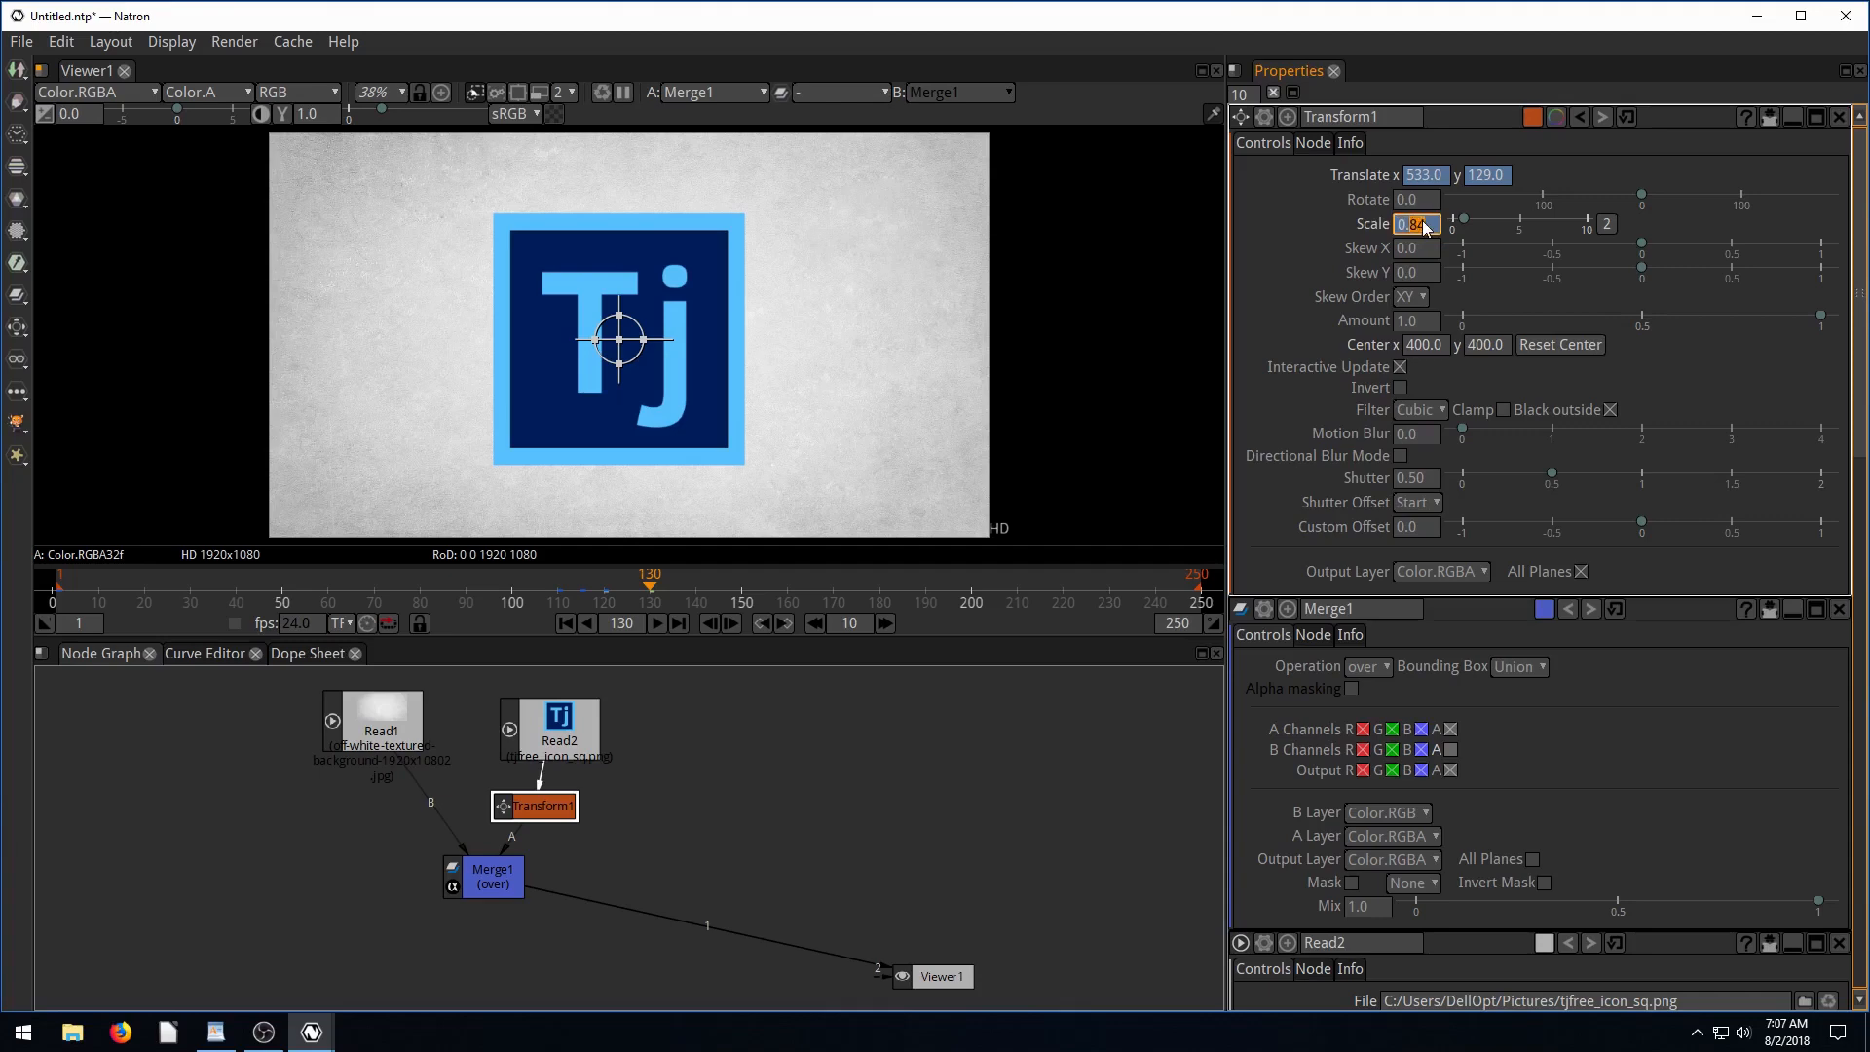
pyautogui.write('0.5')
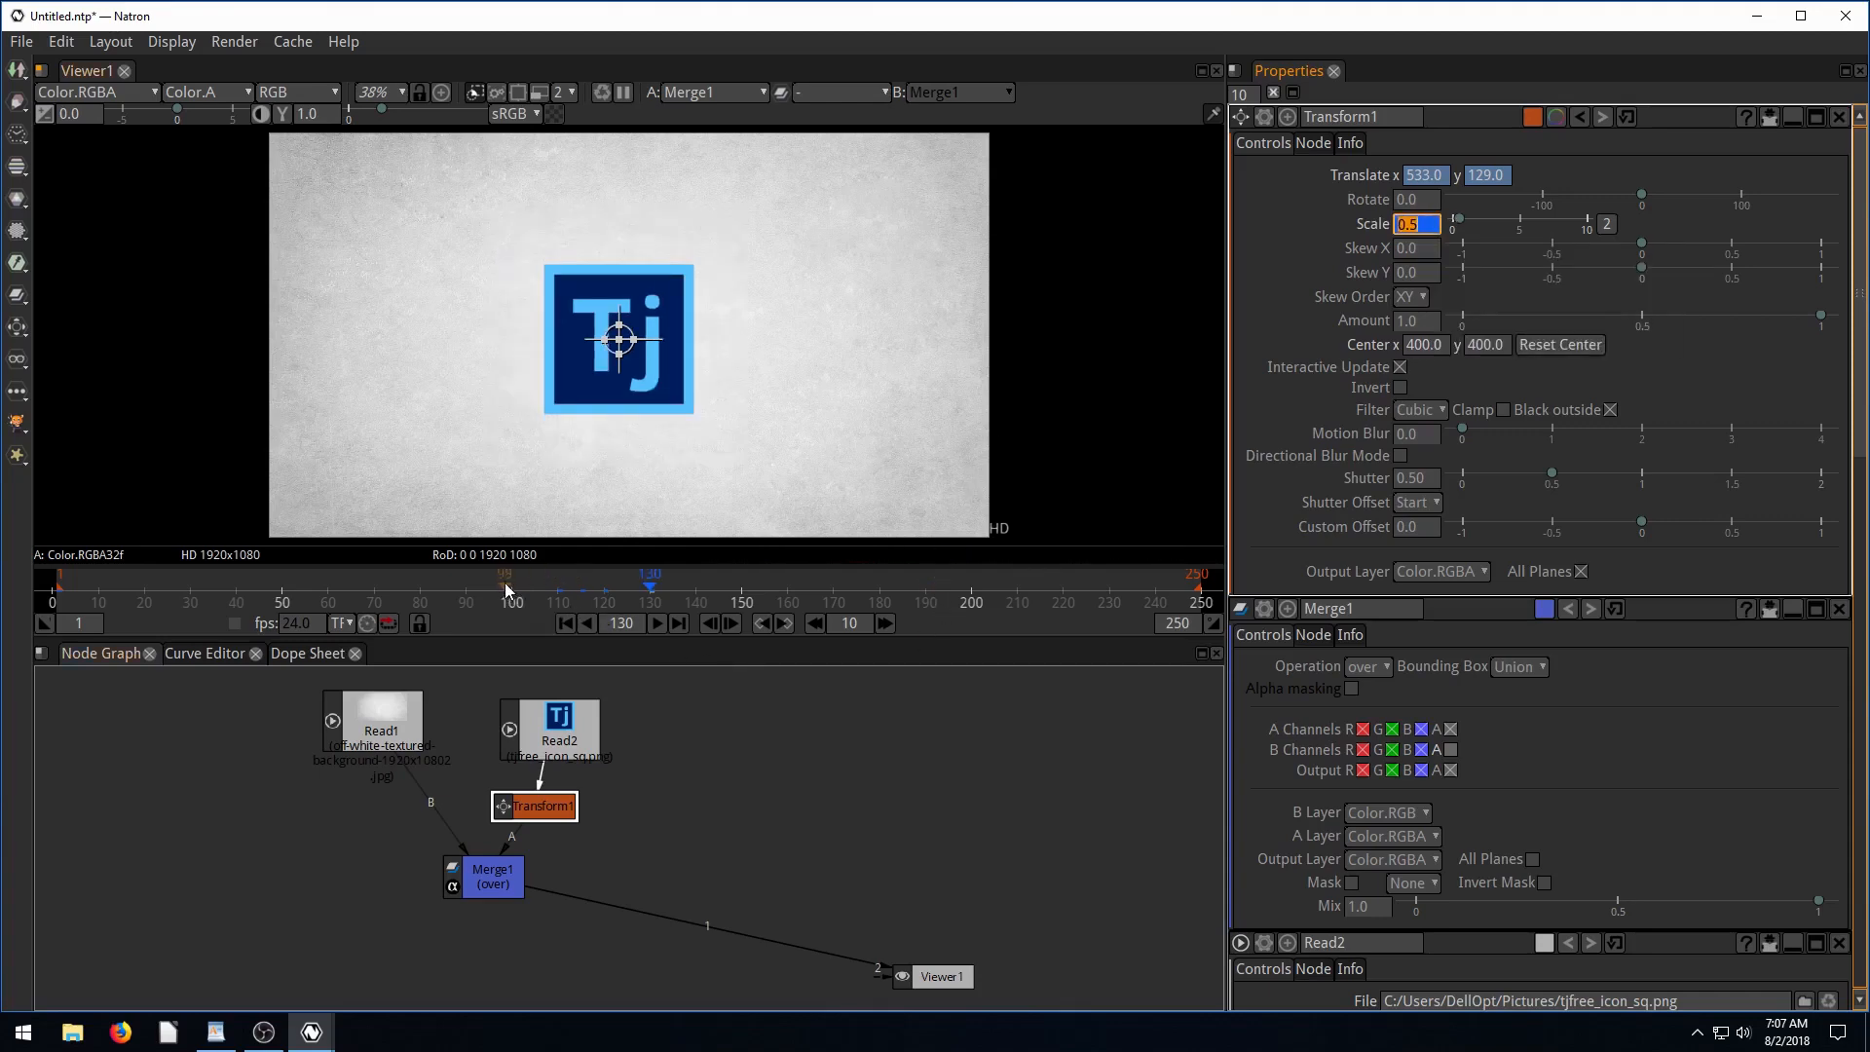
pyautogui.click(678, 622)
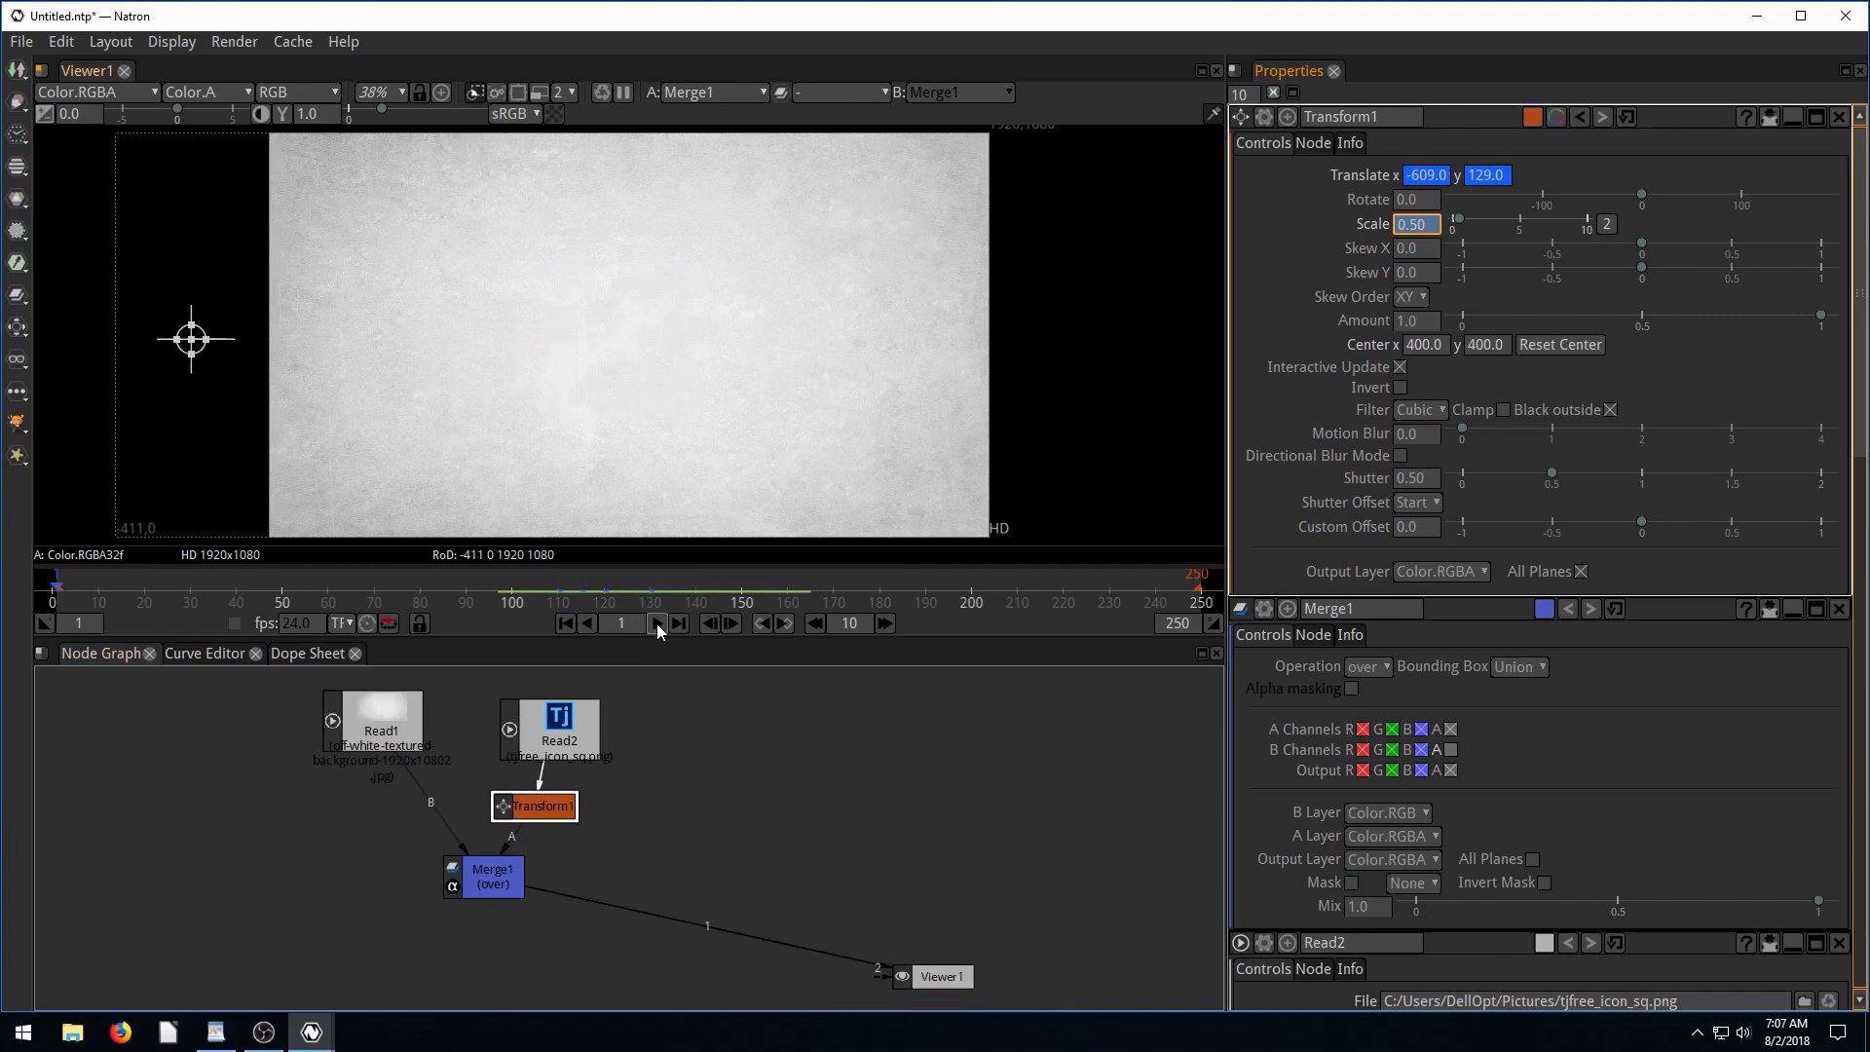
pyautogui.click(675, 622)
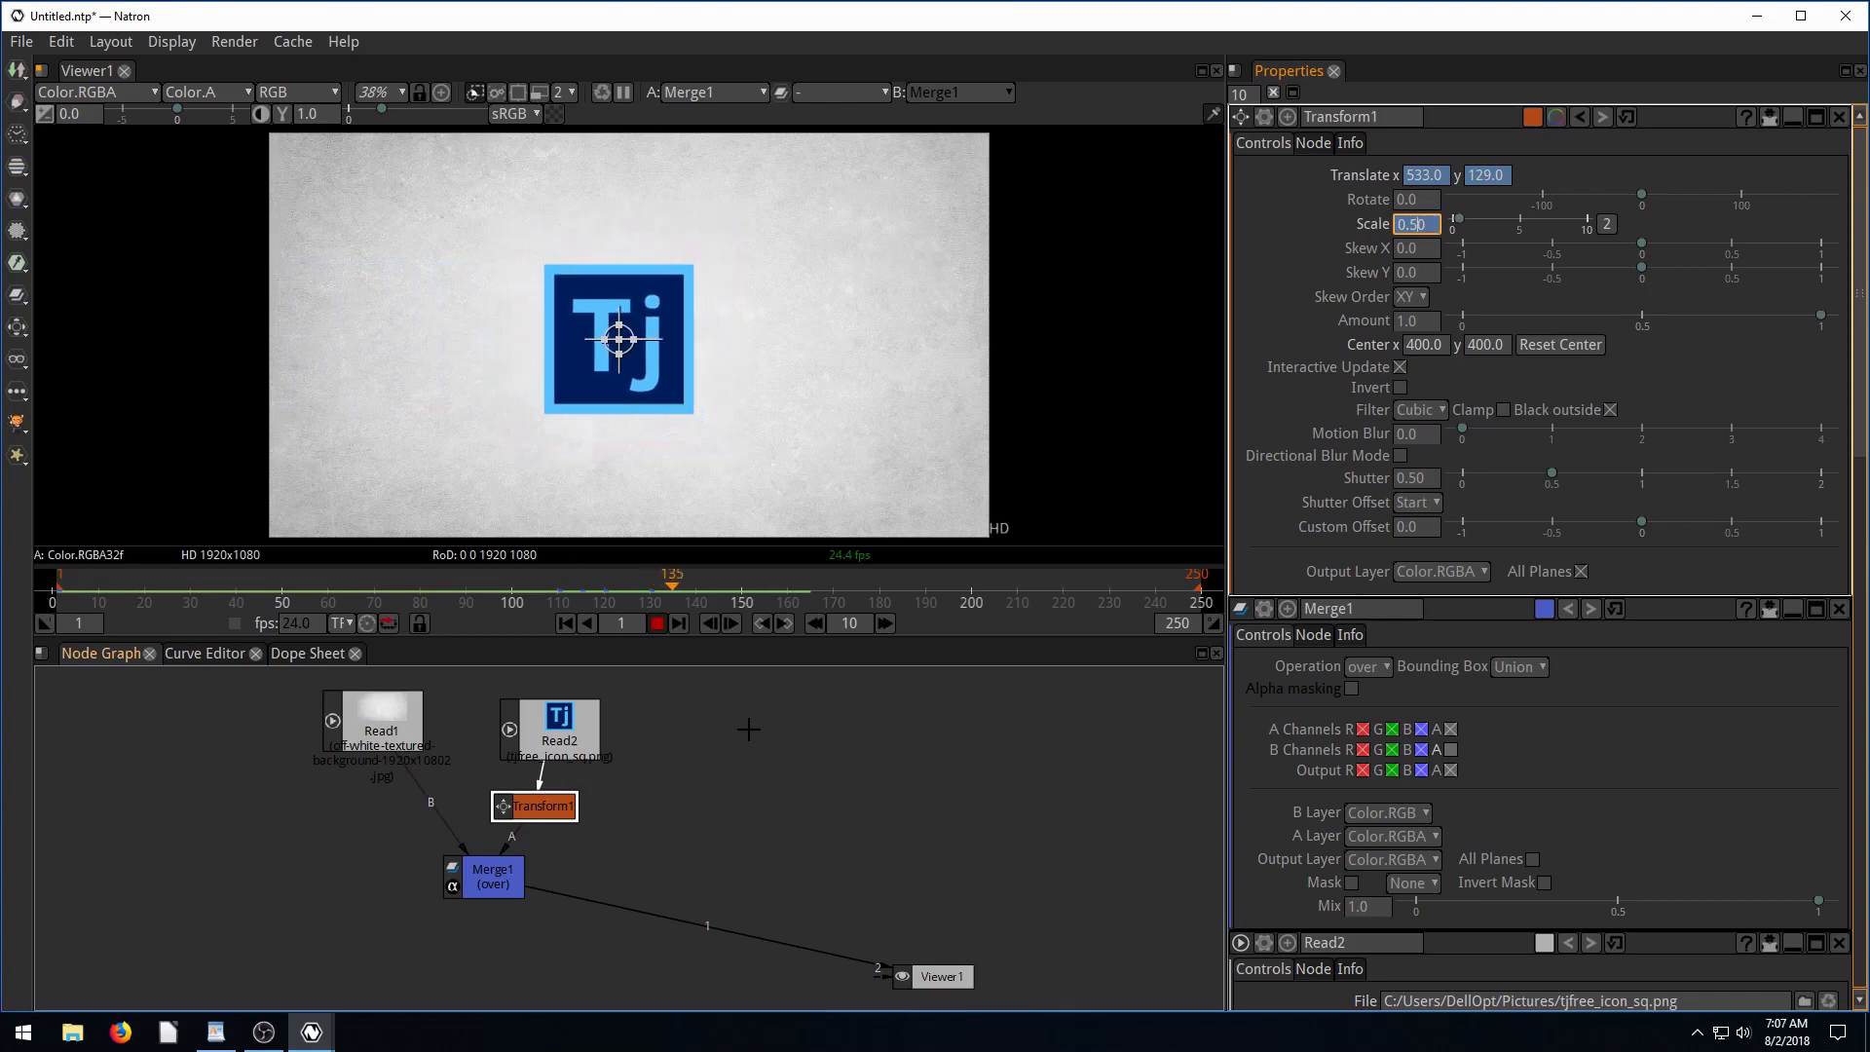
pyautogui.click(654, 622)
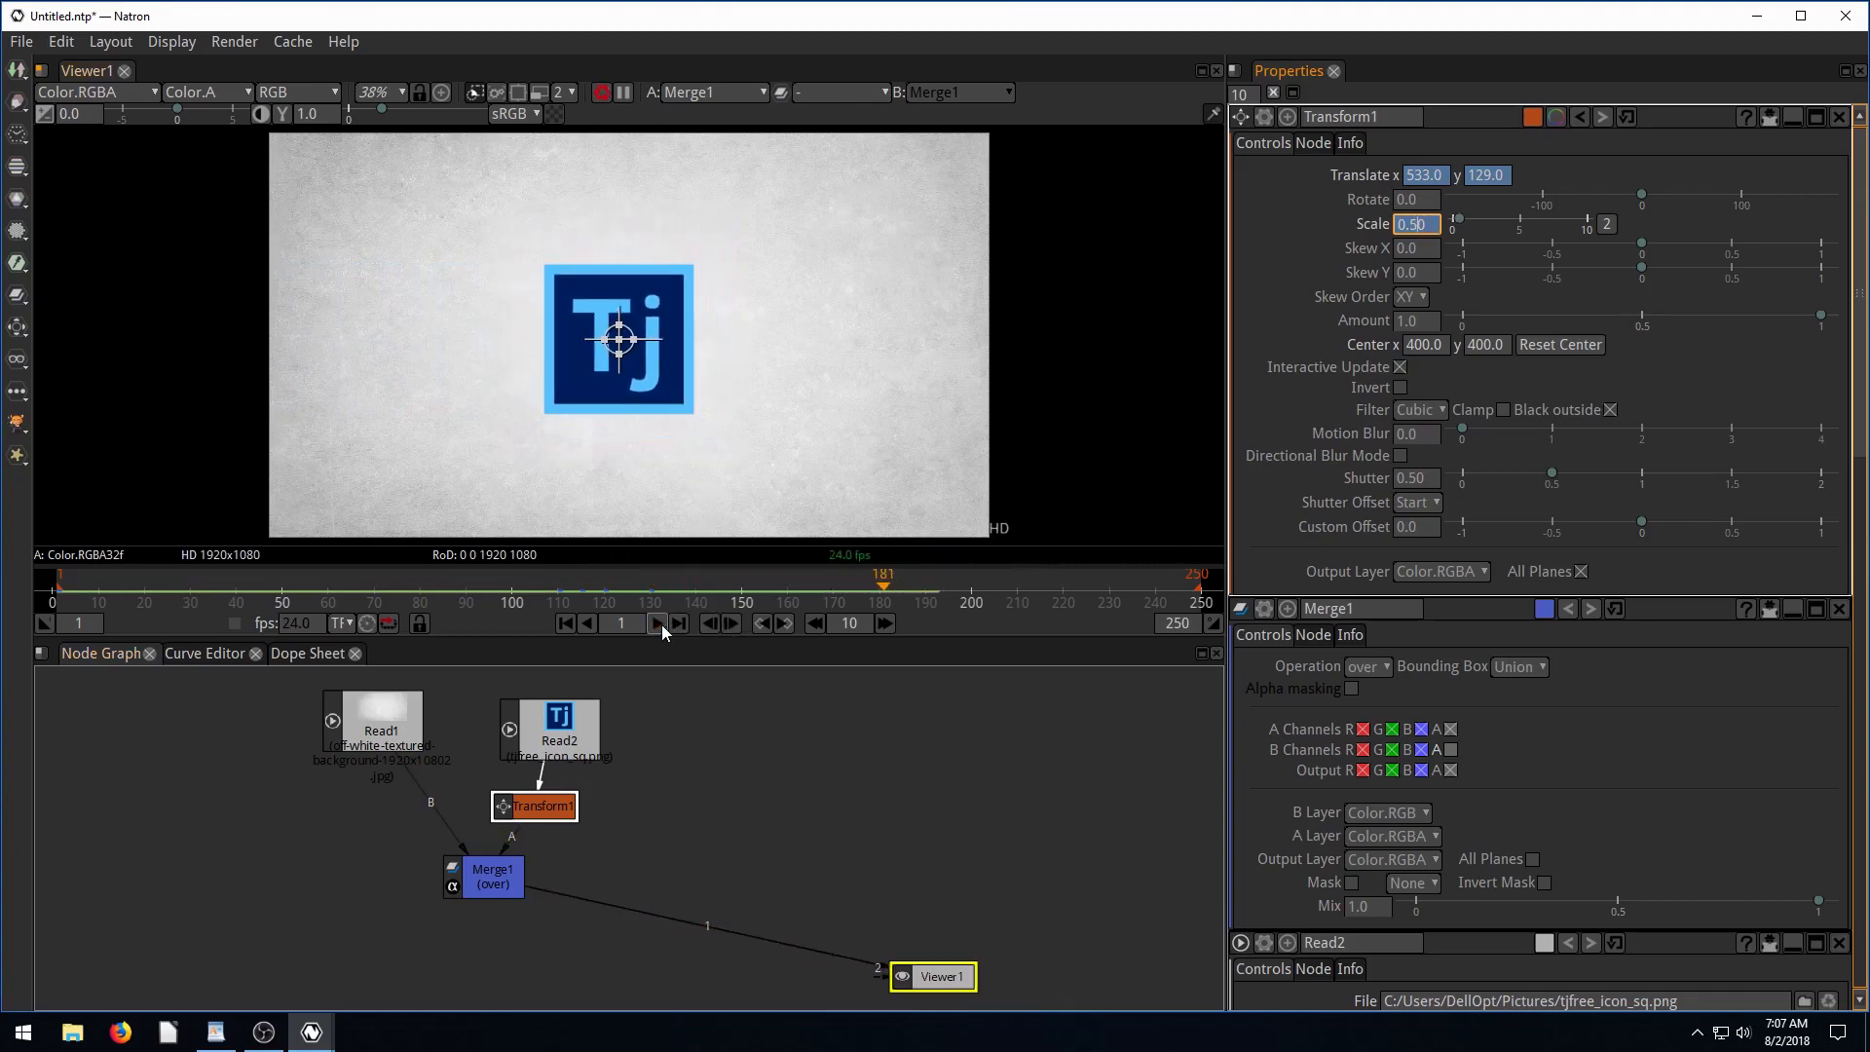
pyautogui.click(655, 622)
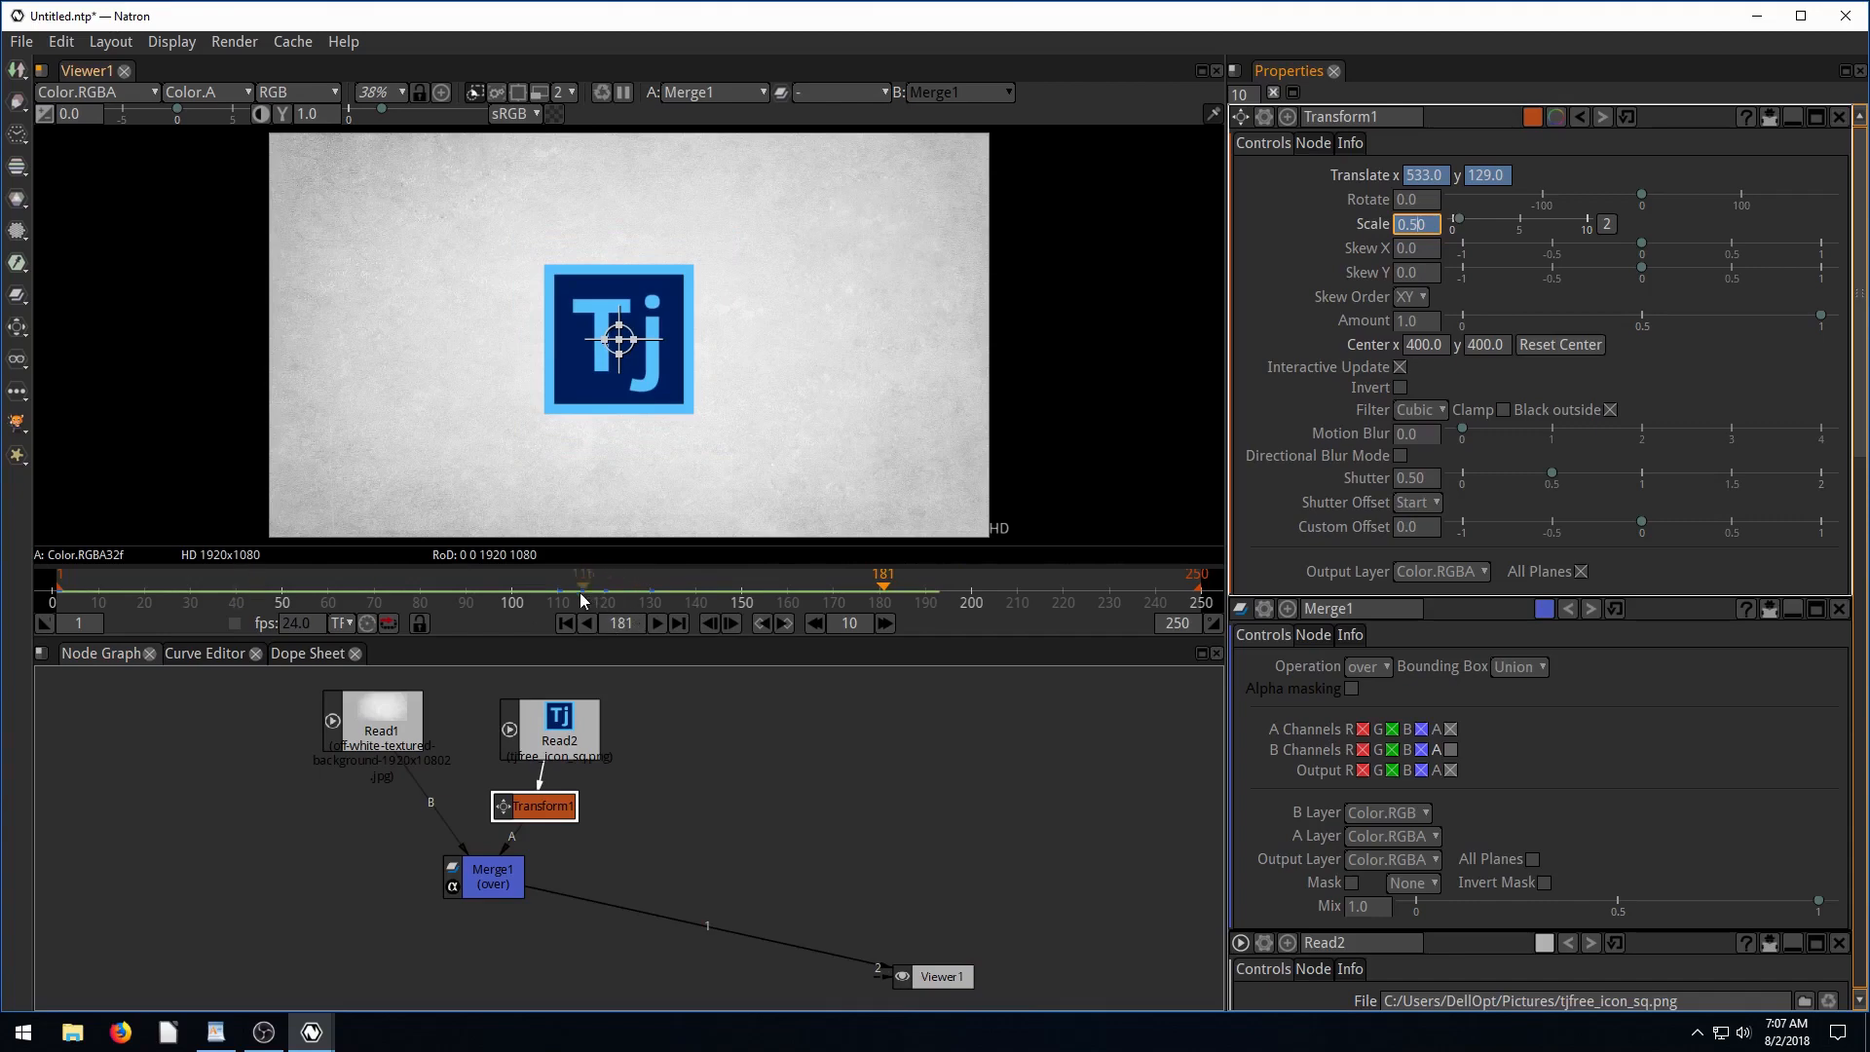
pyautogui.moveTo(882, 584); pyautogui.dragTo(552, 584)
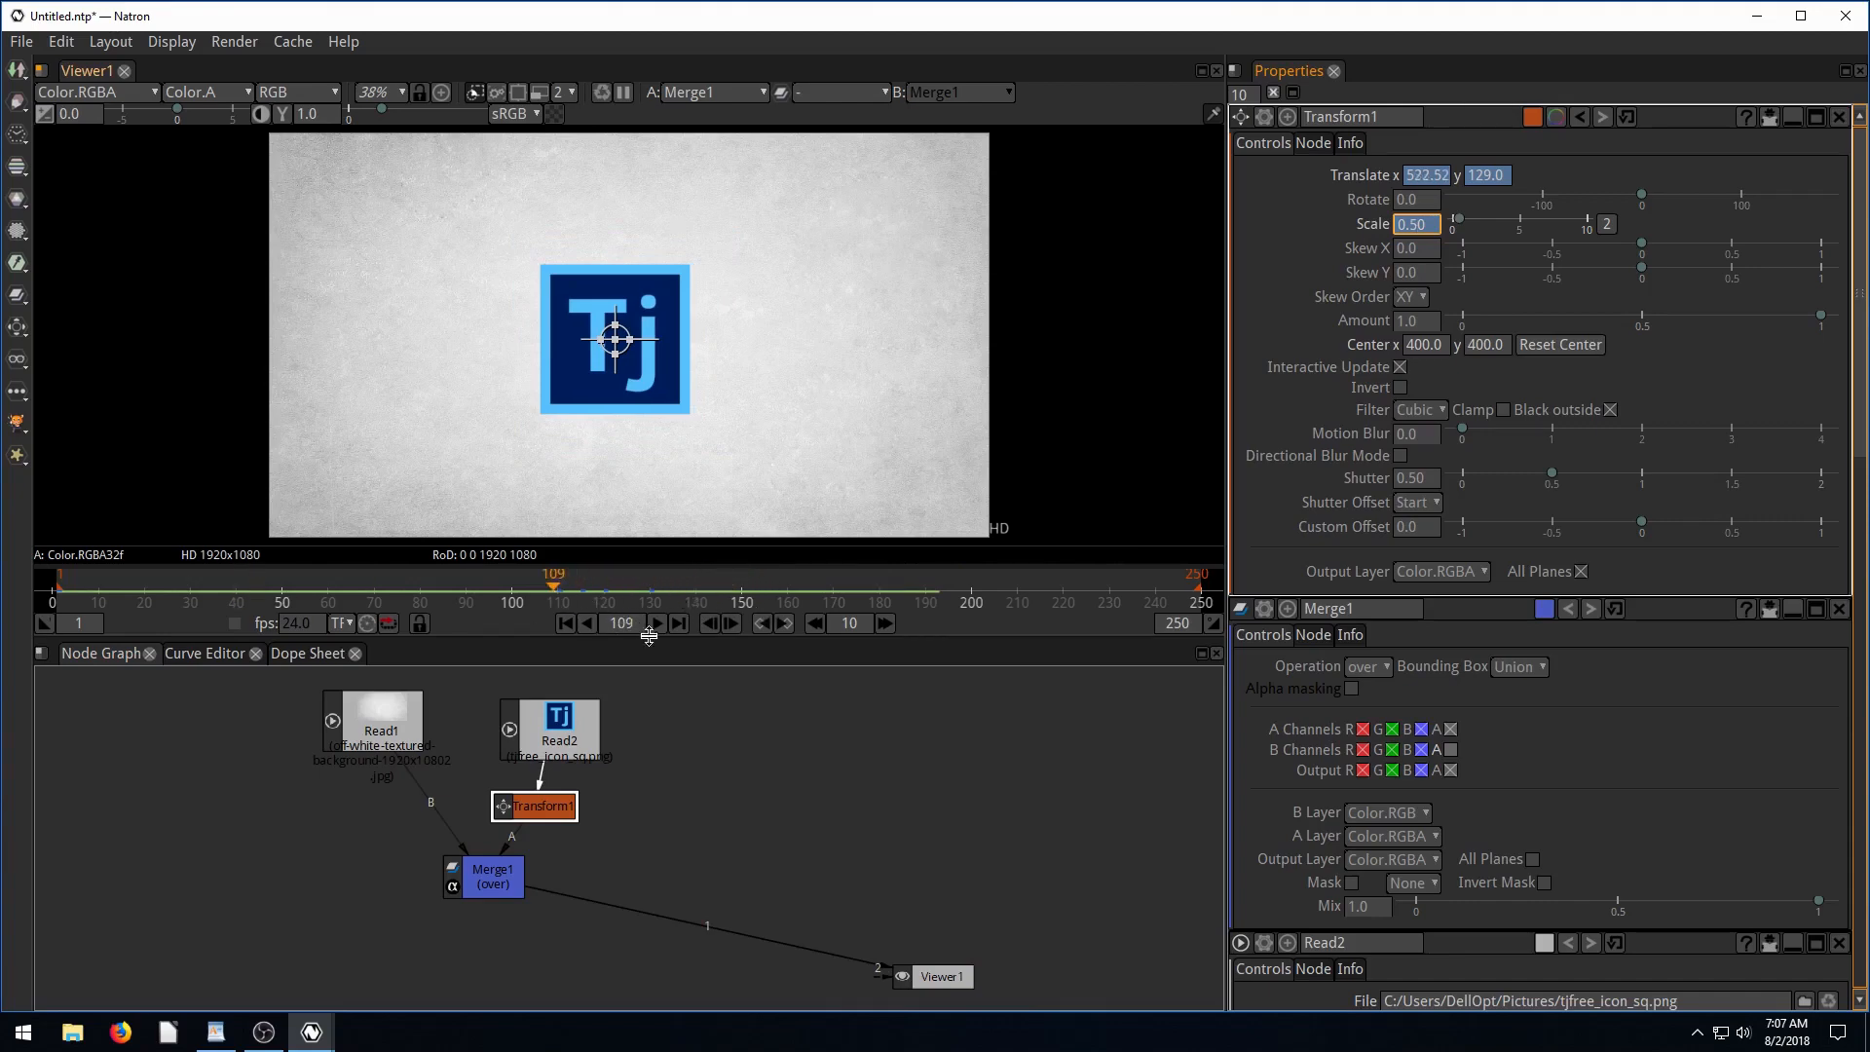
pyautogui.click(657, 623)
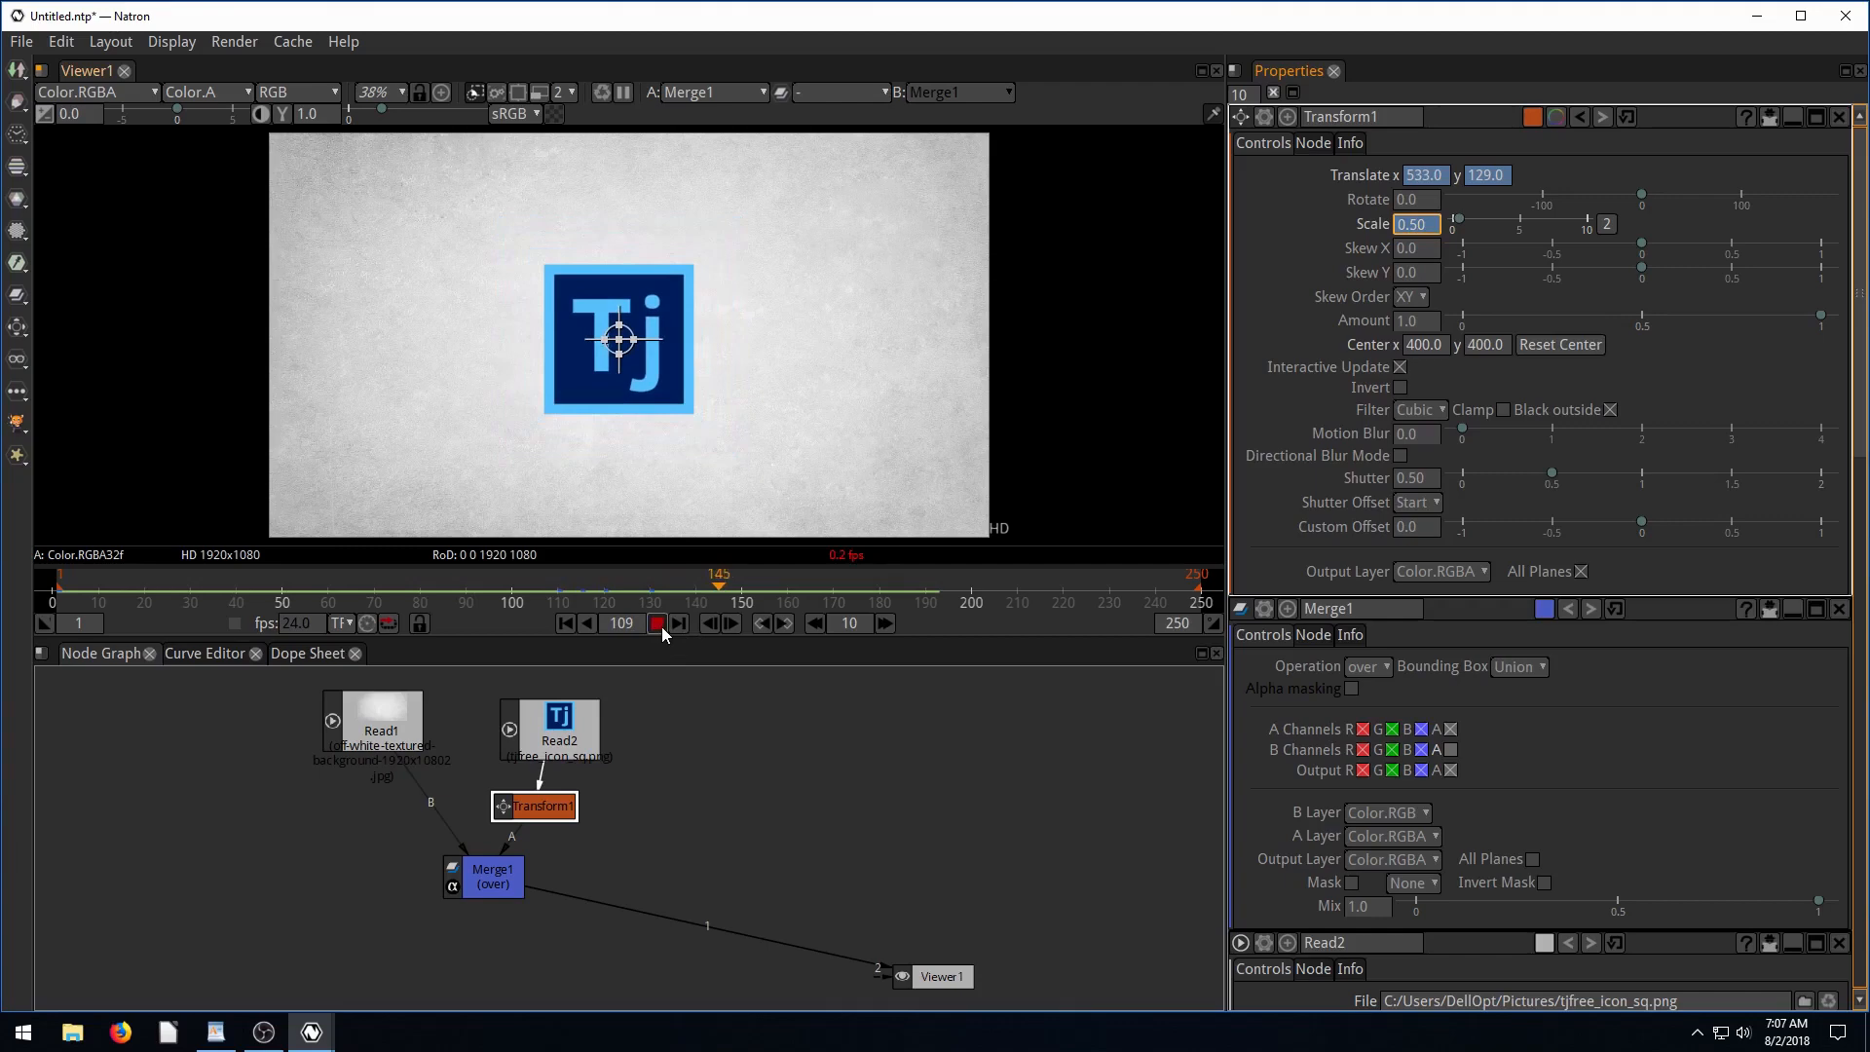
pyautogui.click(657, 623)
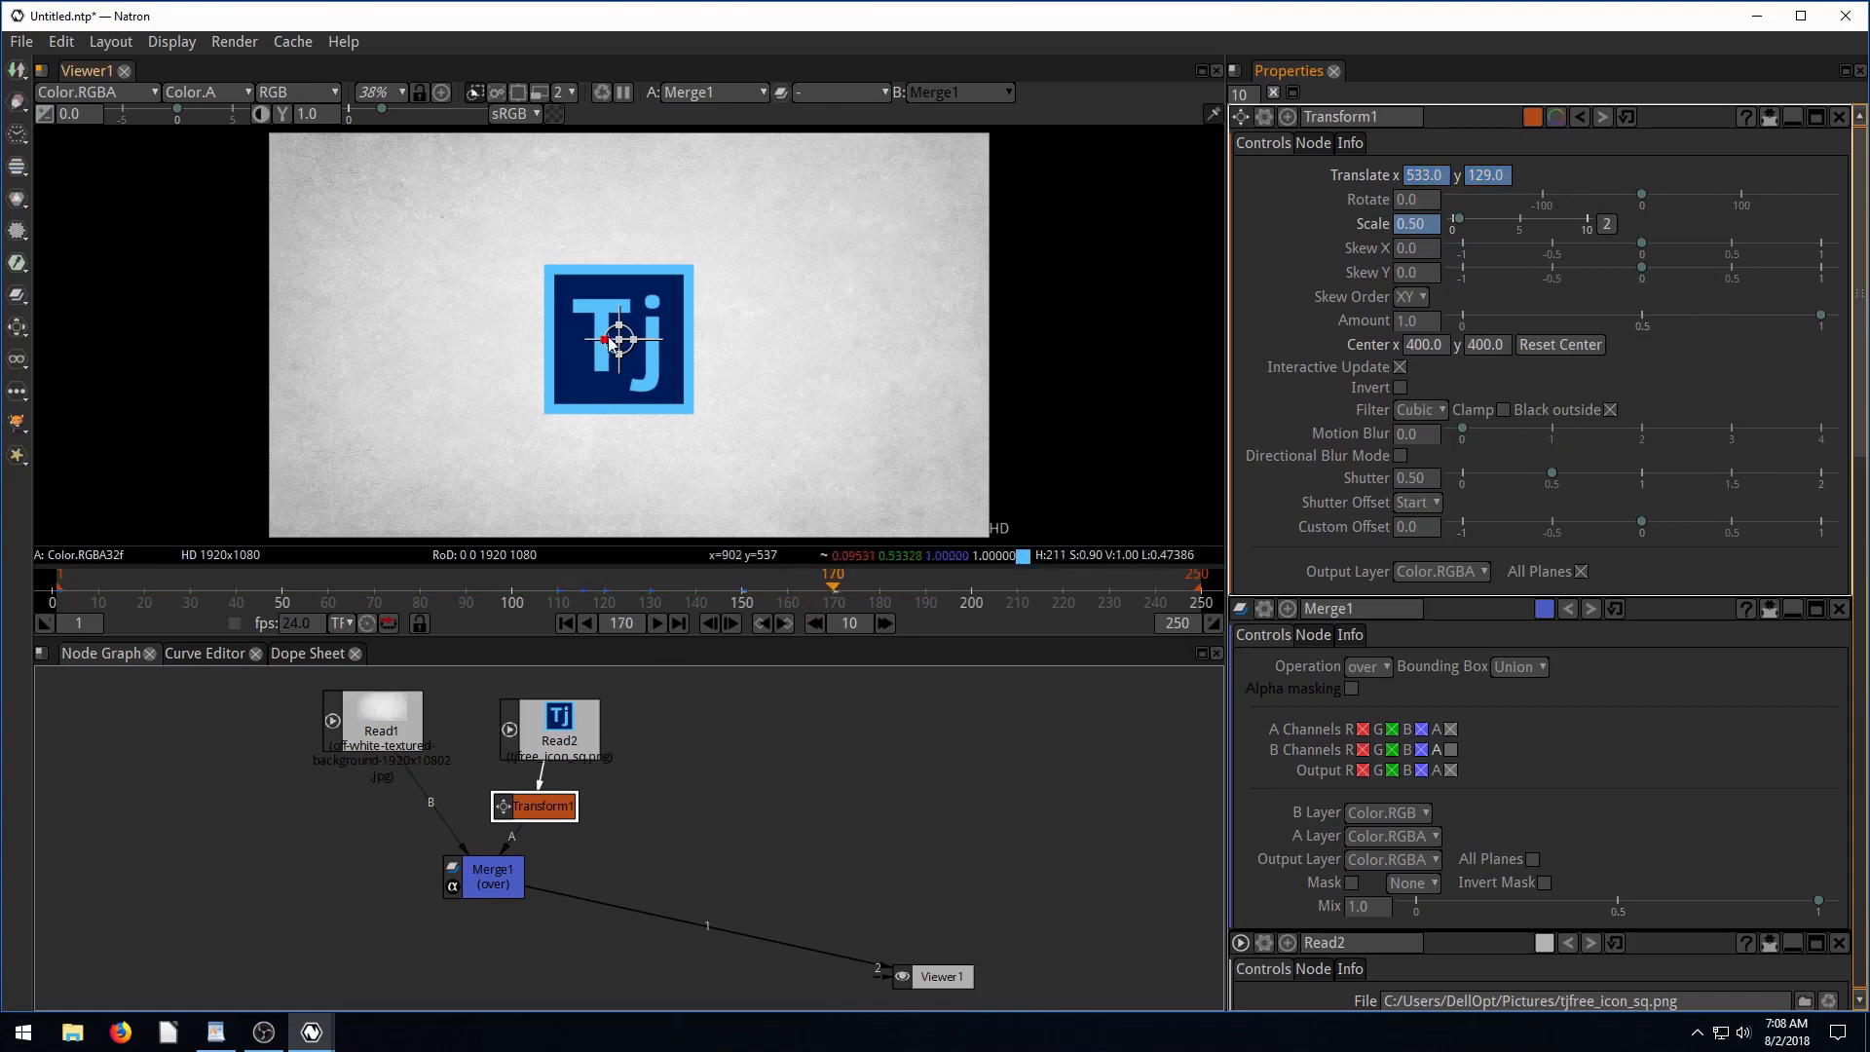
# Drag the half-size logo left of centre and play the animation to check it.
pyautogui.moveTo(607, 338); pyautogui.dragTo(691, 338)
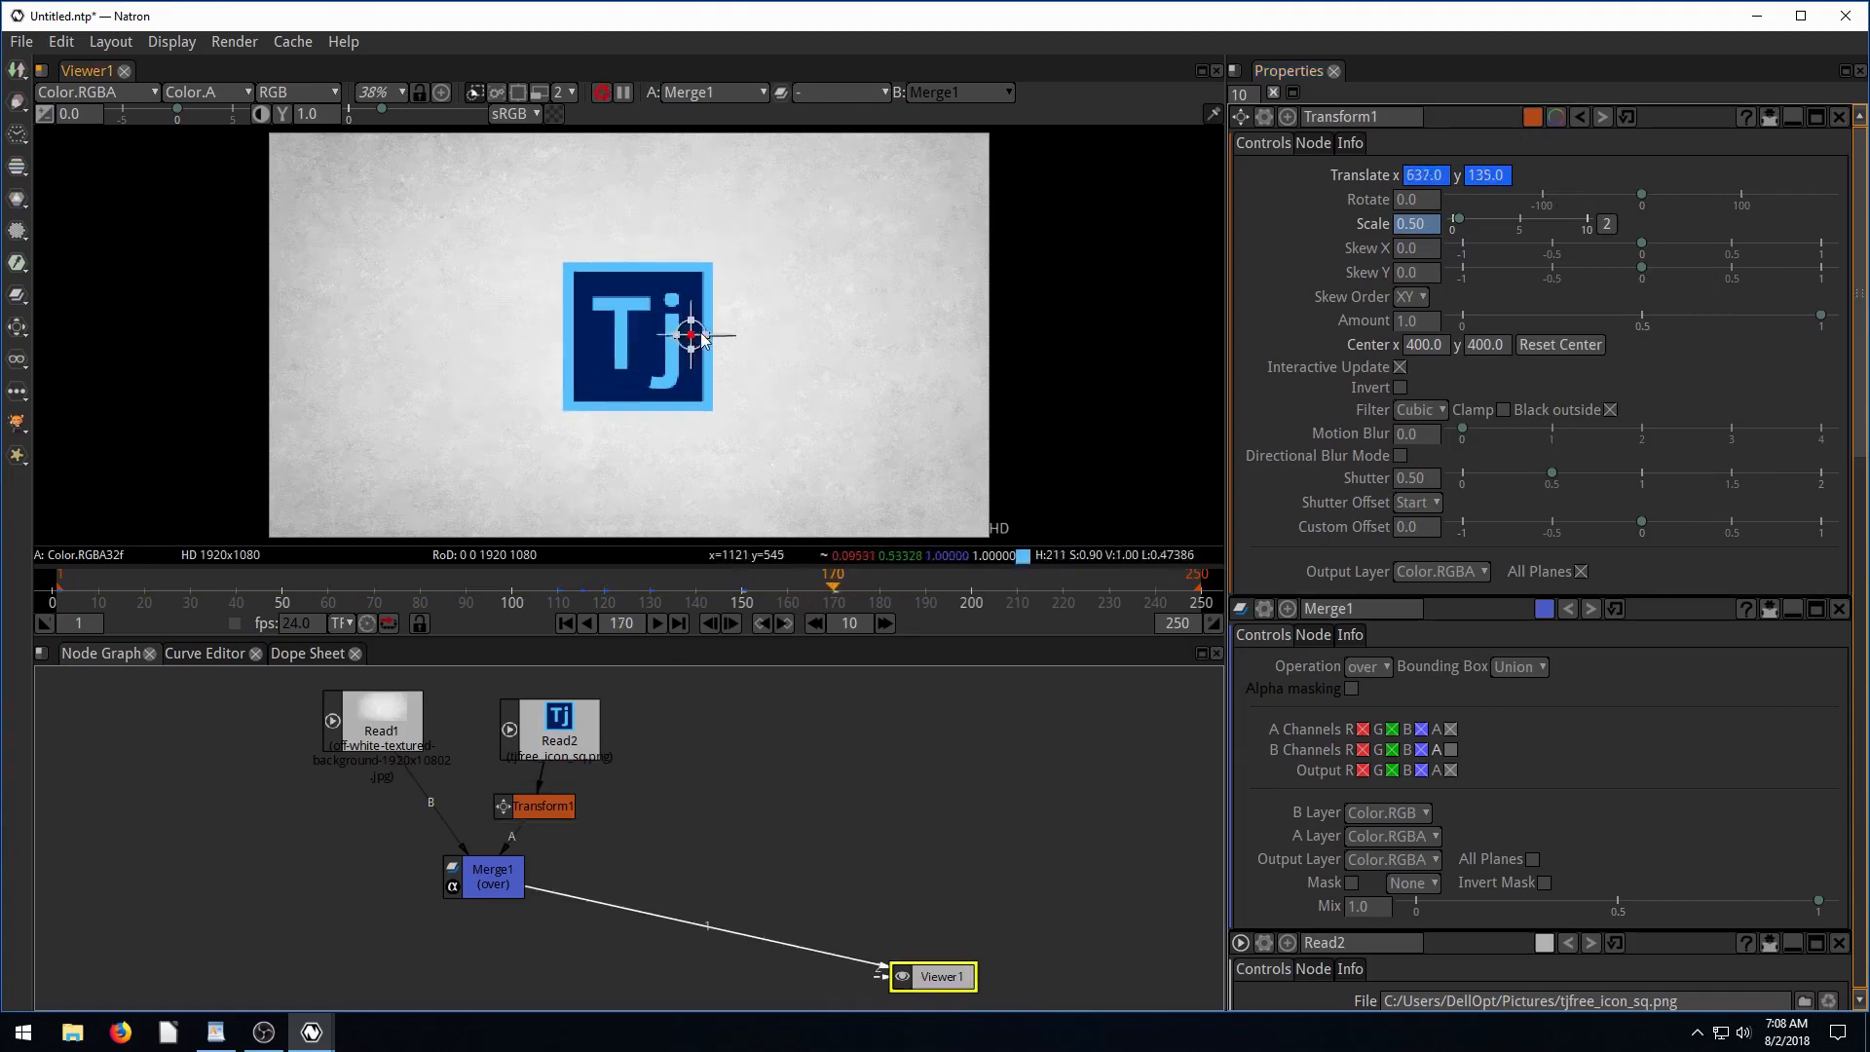
pyautogui.moveTo(691, 336); pyautogui.dragTo(1067, 330)
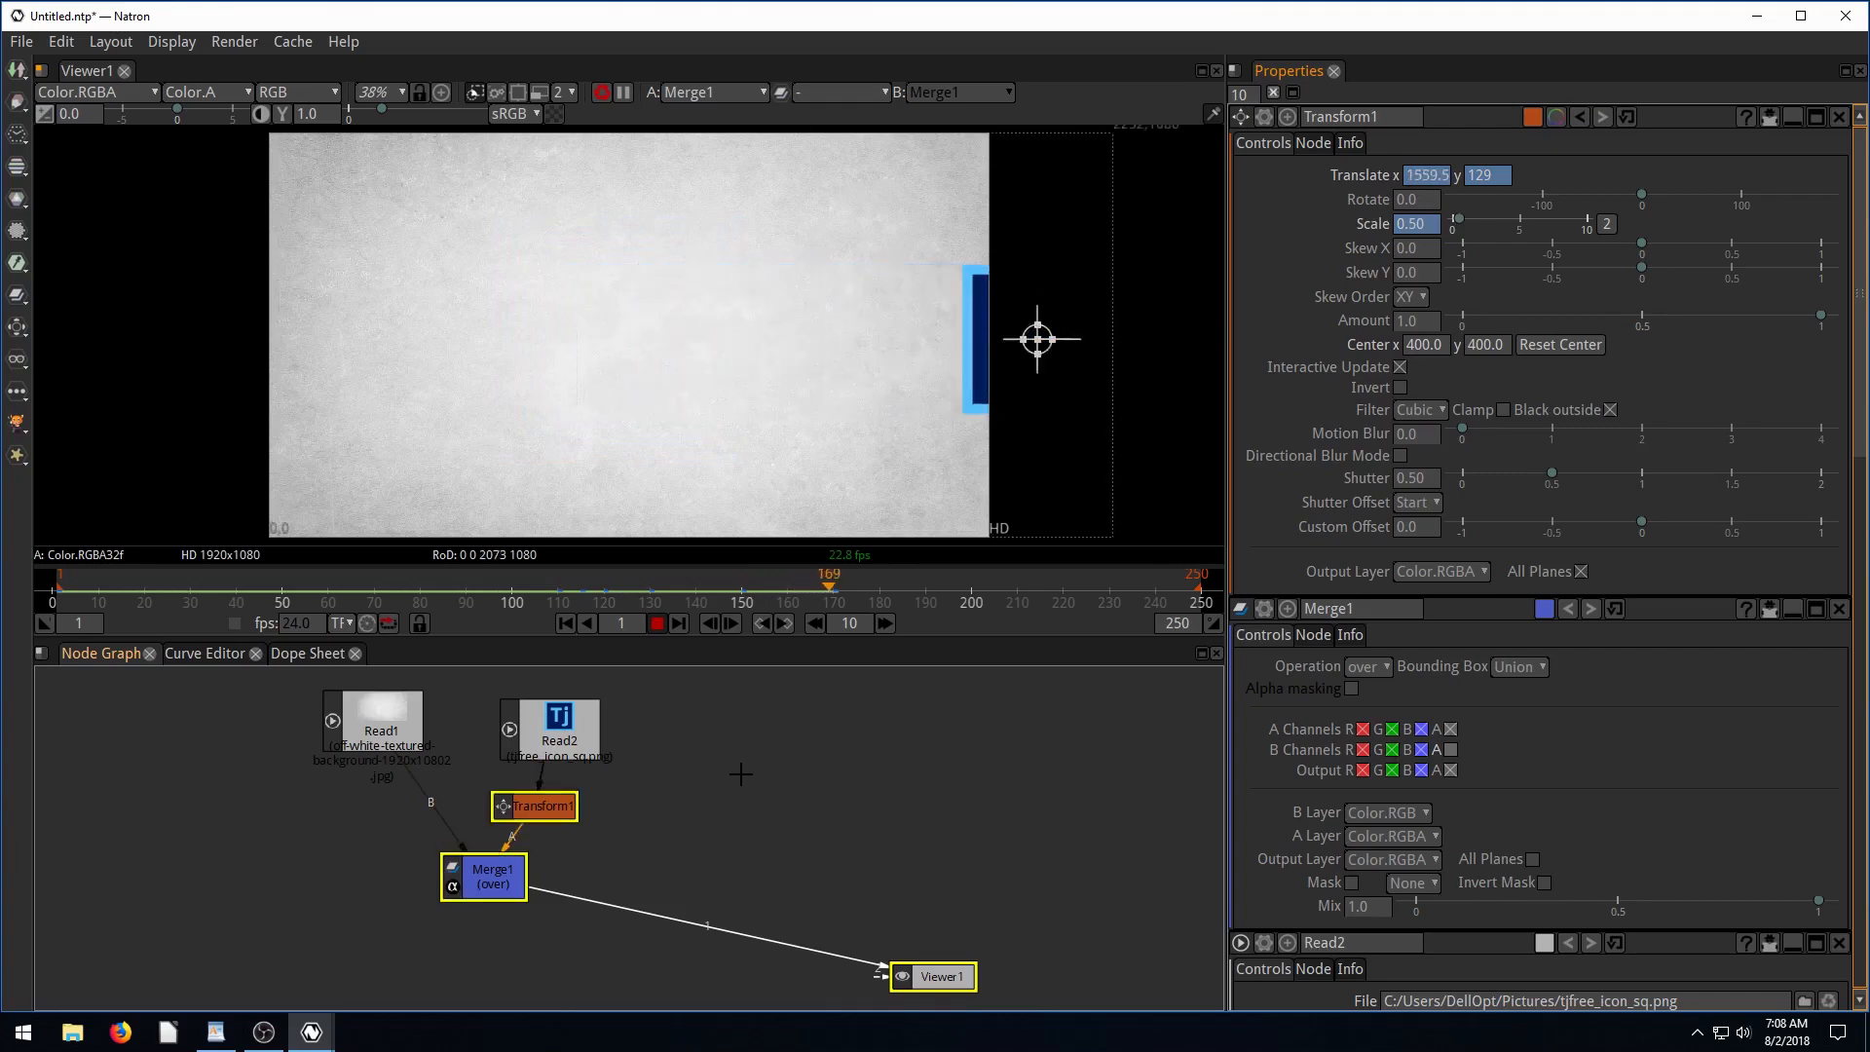
pyautogui.click(656, 622)
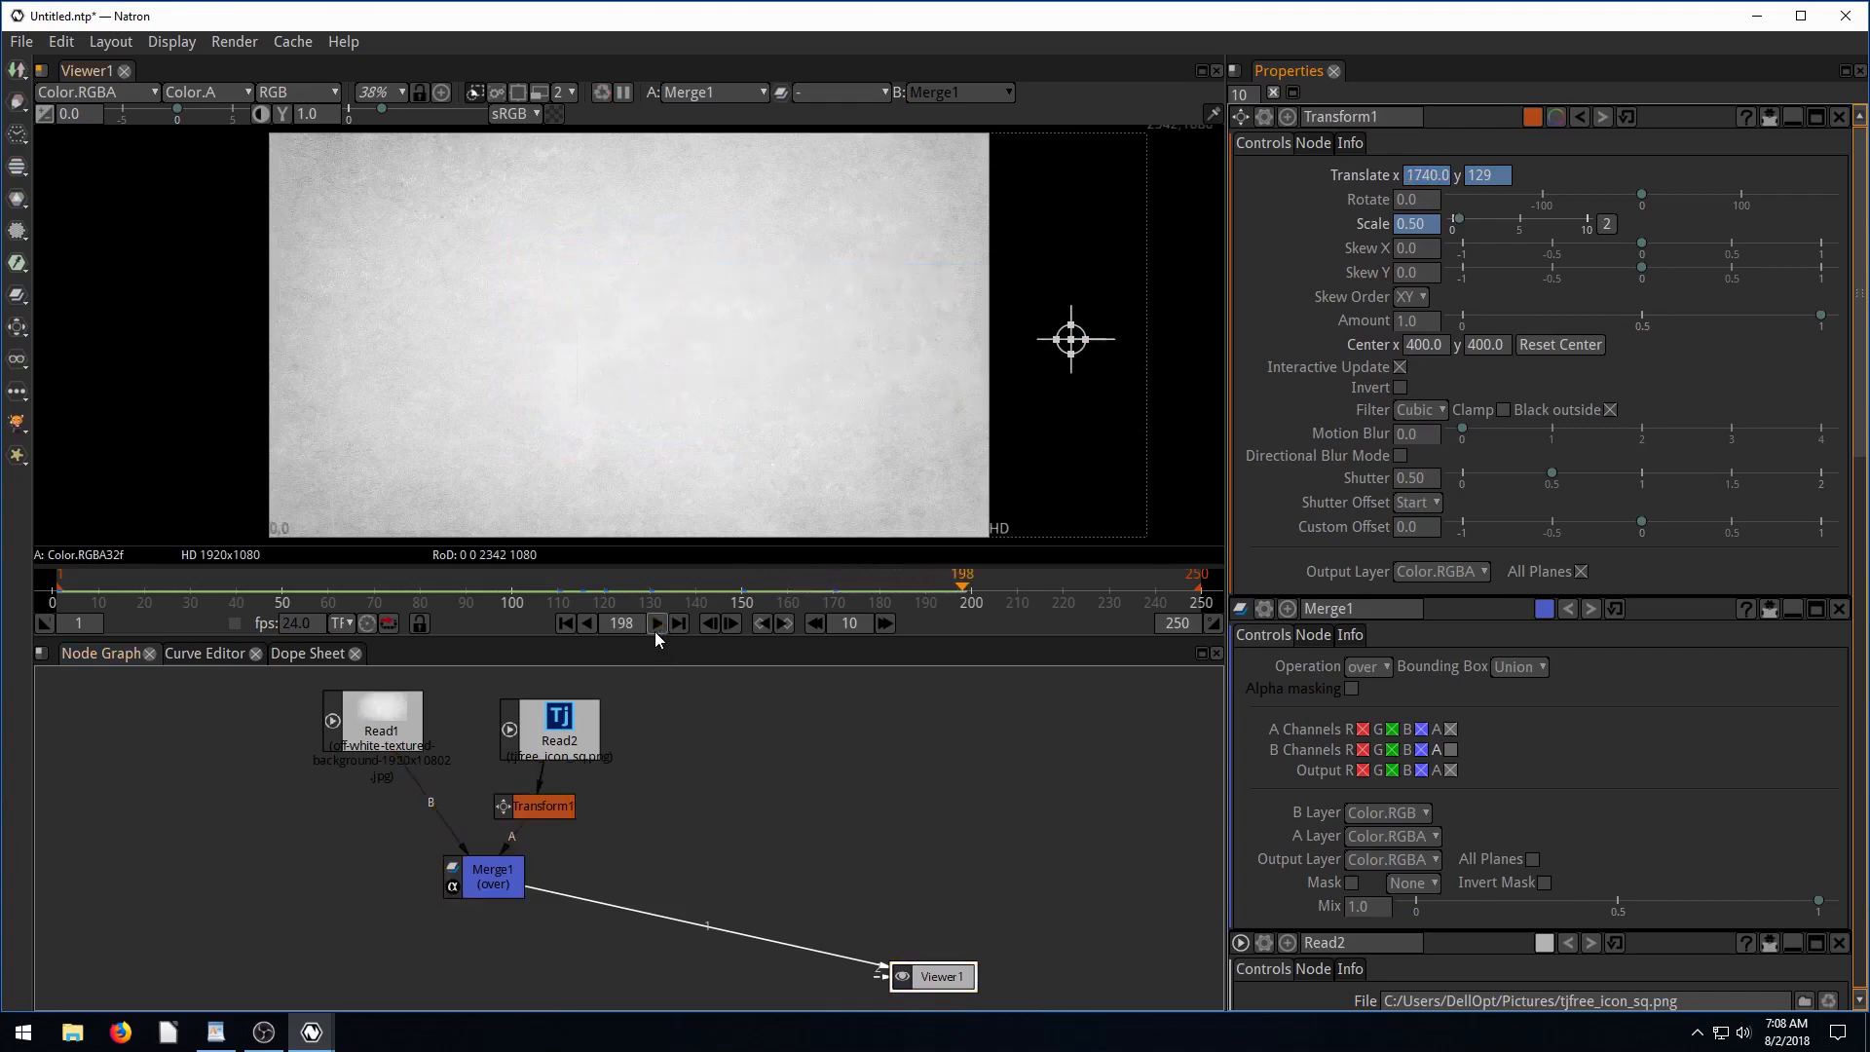
pyautogui.moveTo(716, 367)
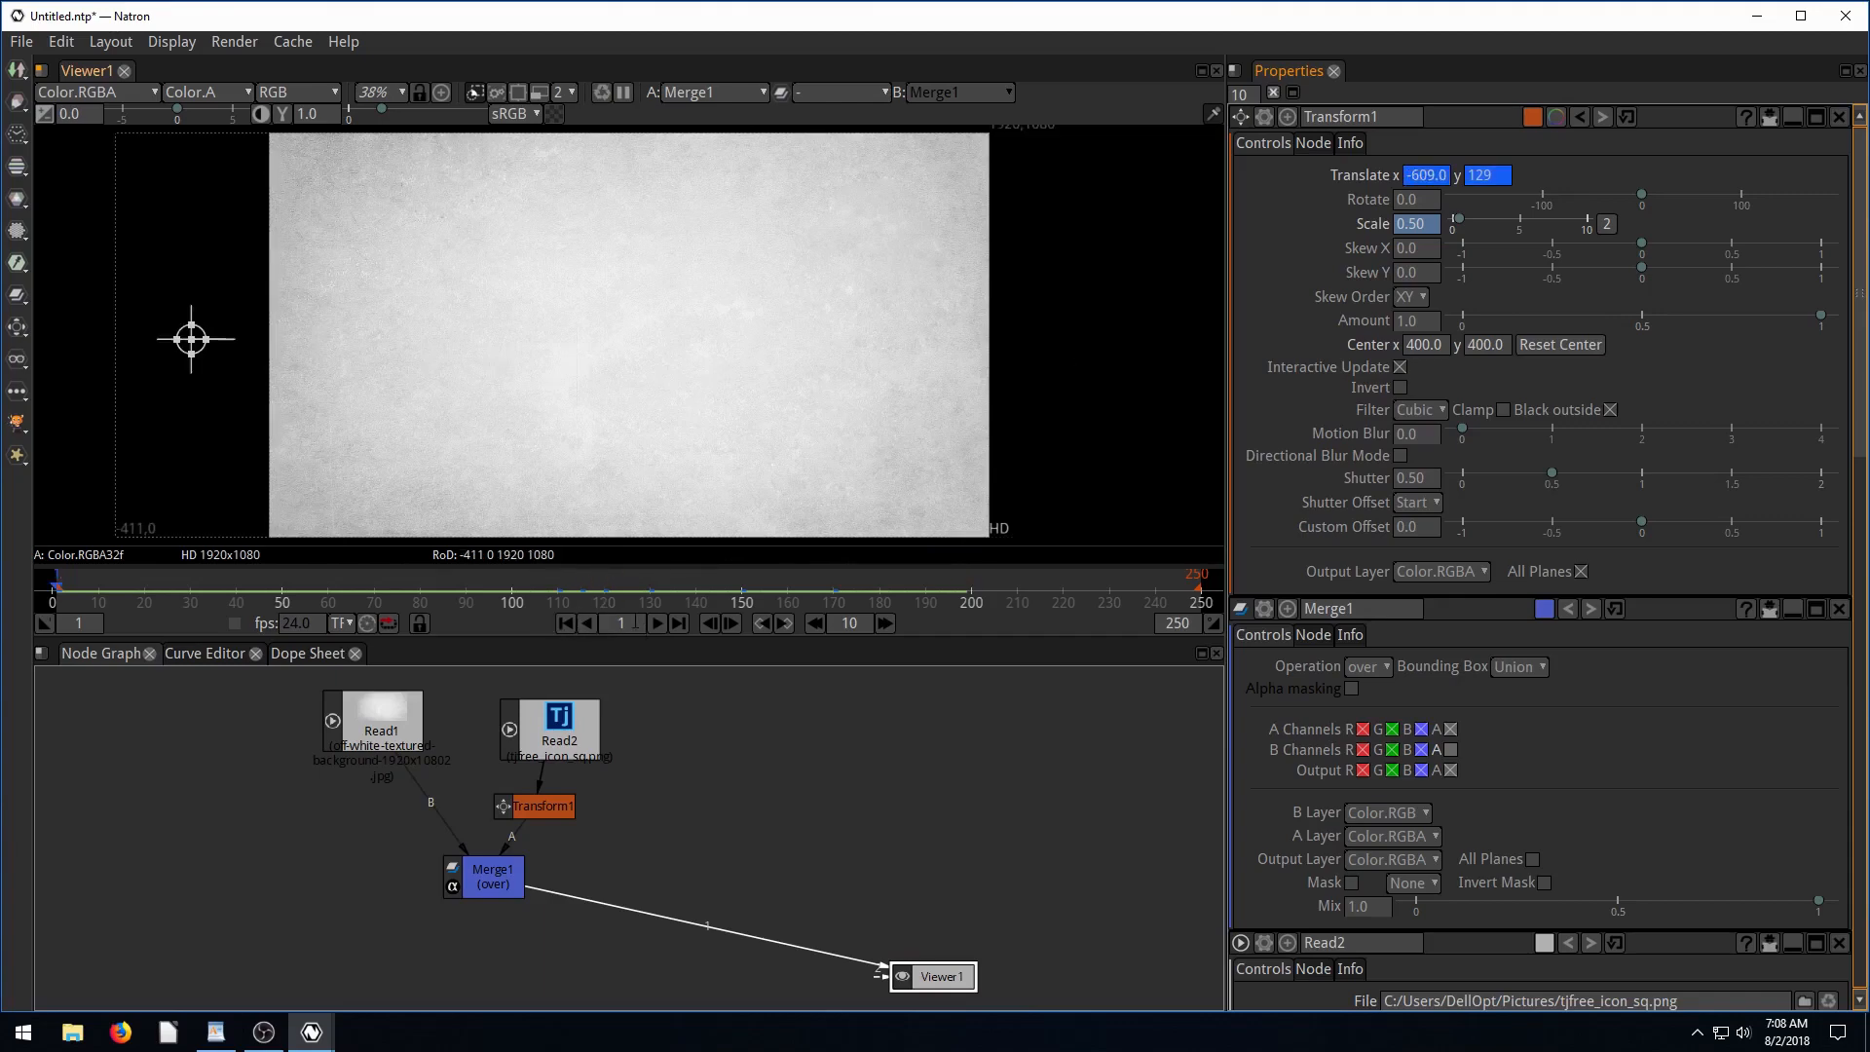
pyautogui.click(655, 623)
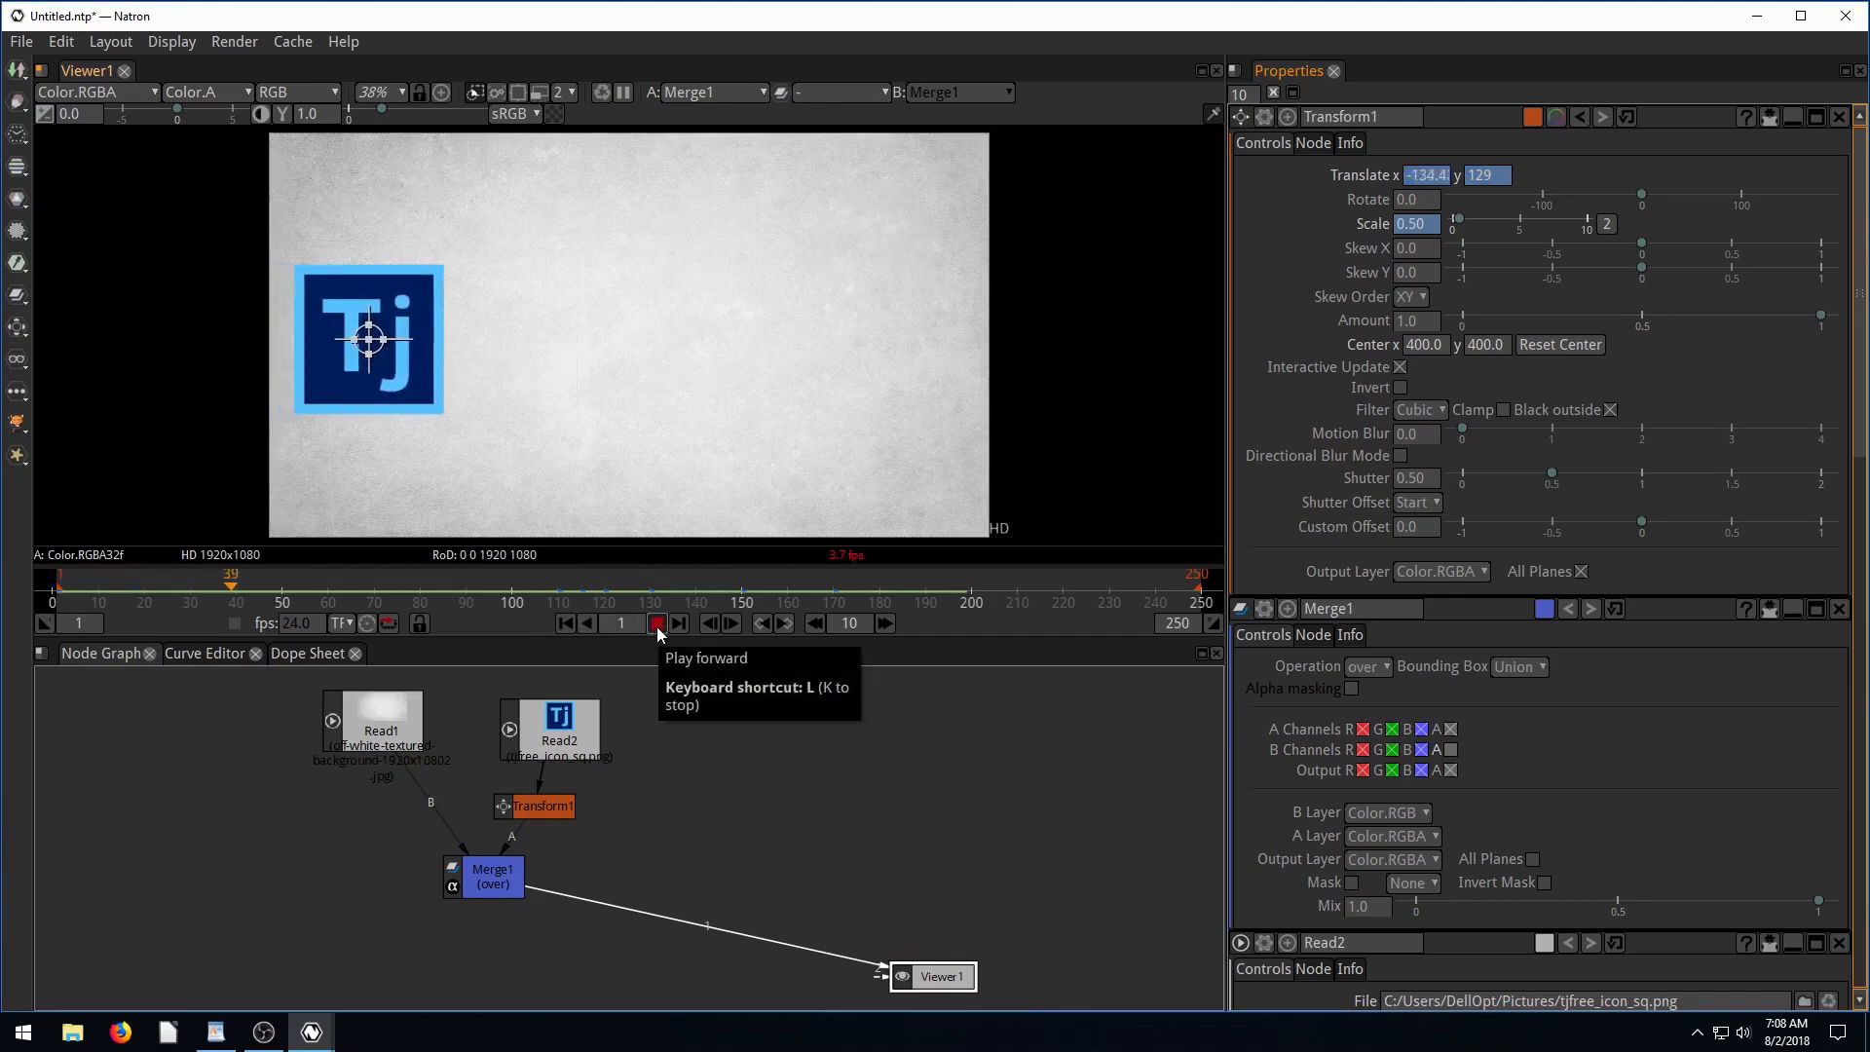
pyautogui.click(655, 623)
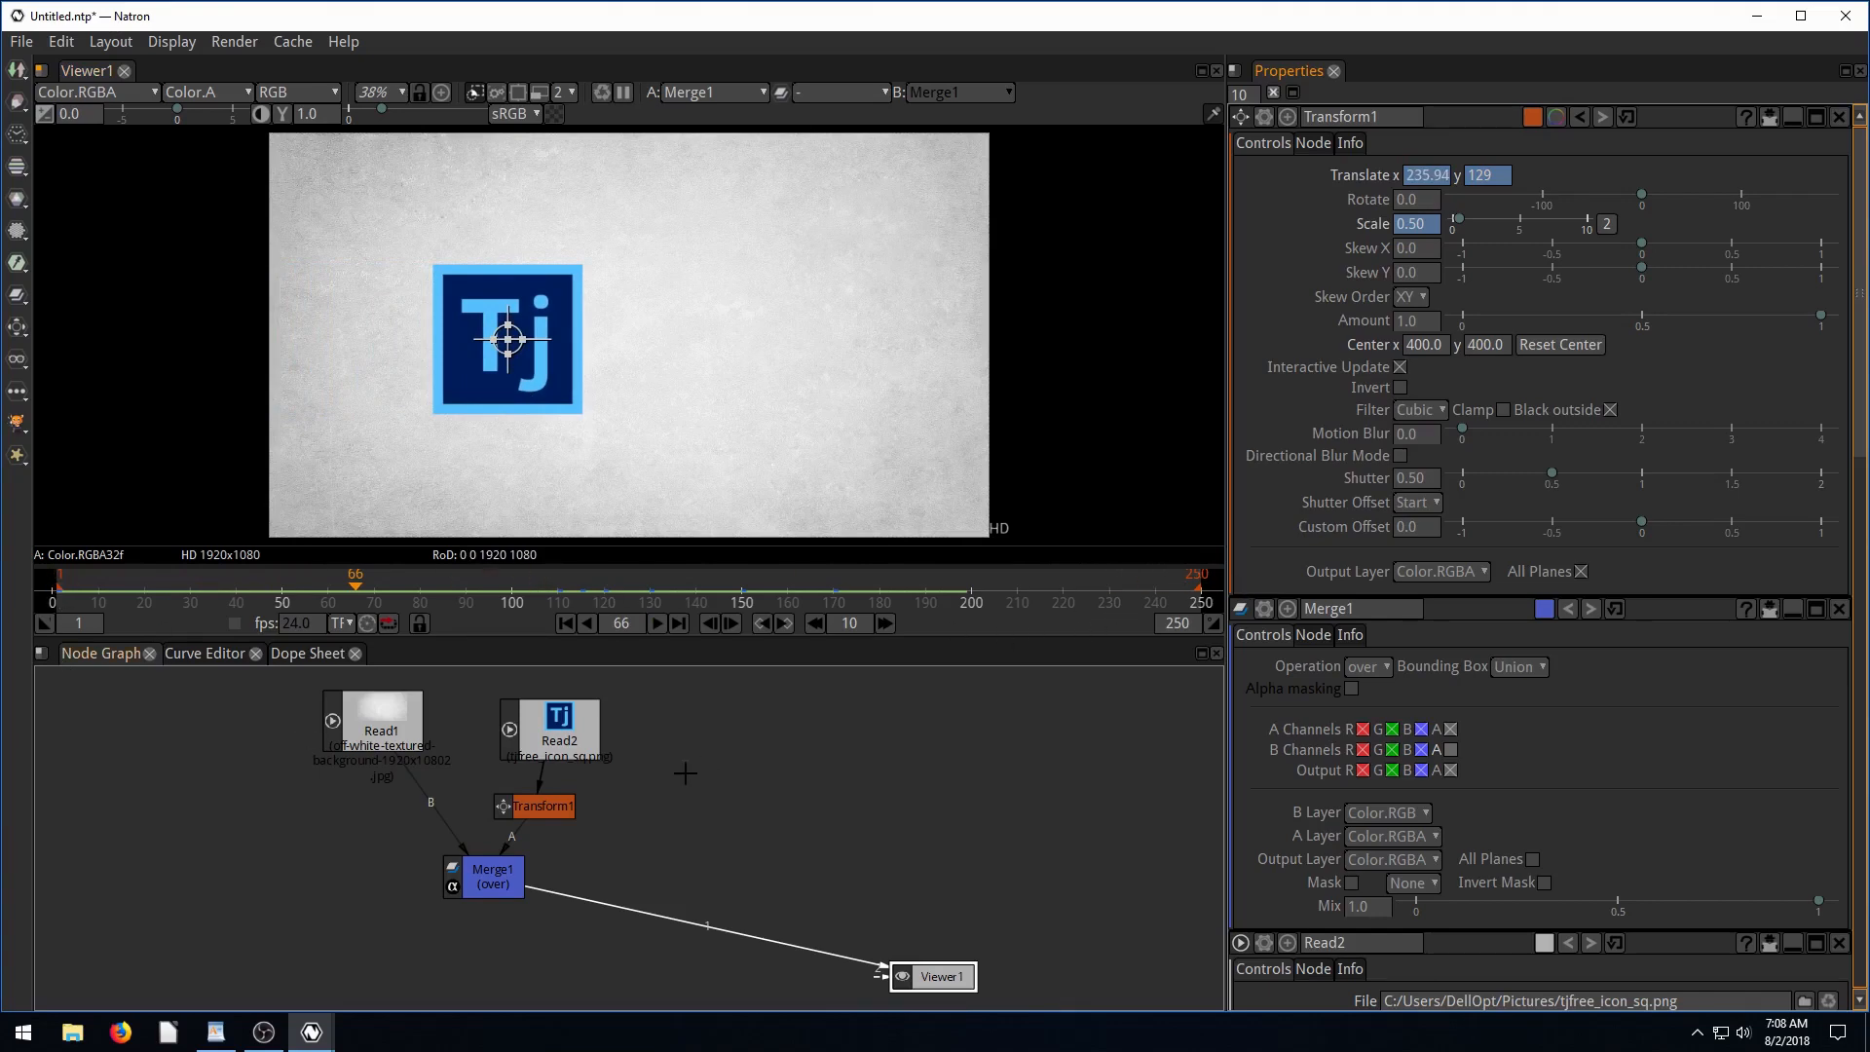
pyautogui.moveTo(999, 536)
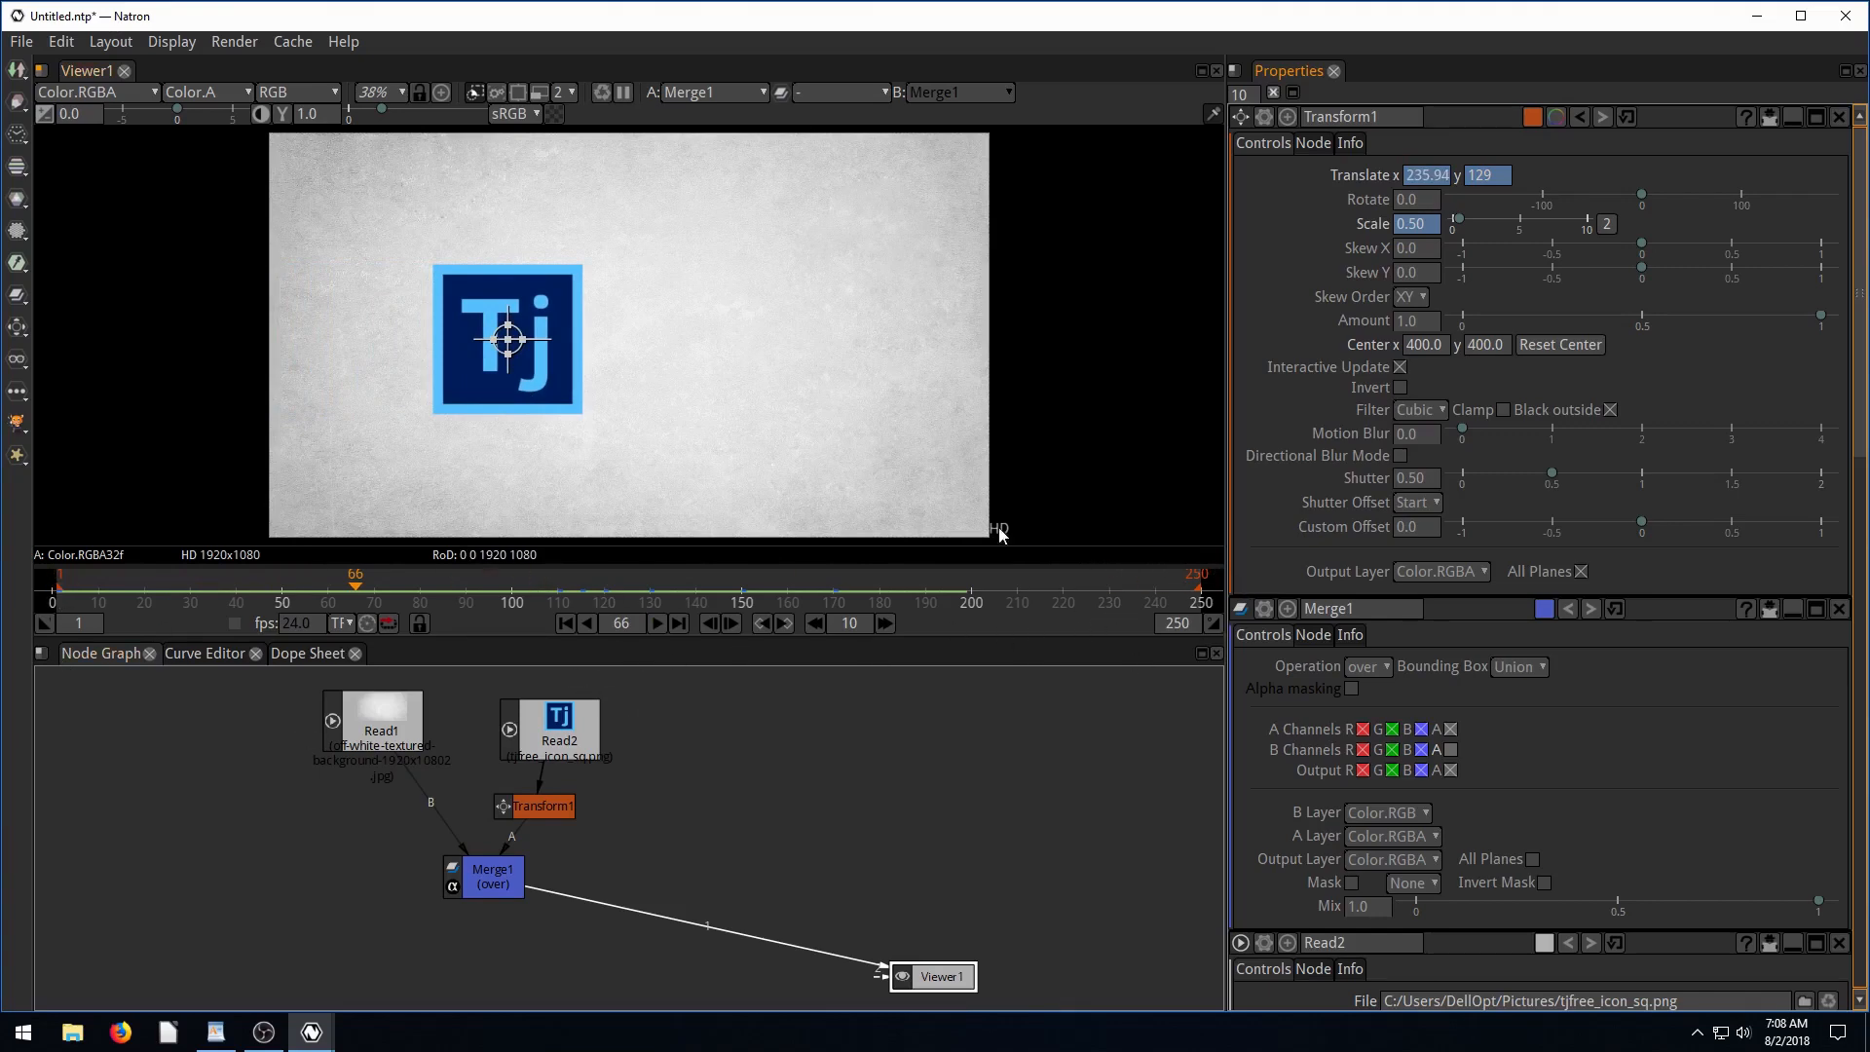
pyautogui.click(967, 601)
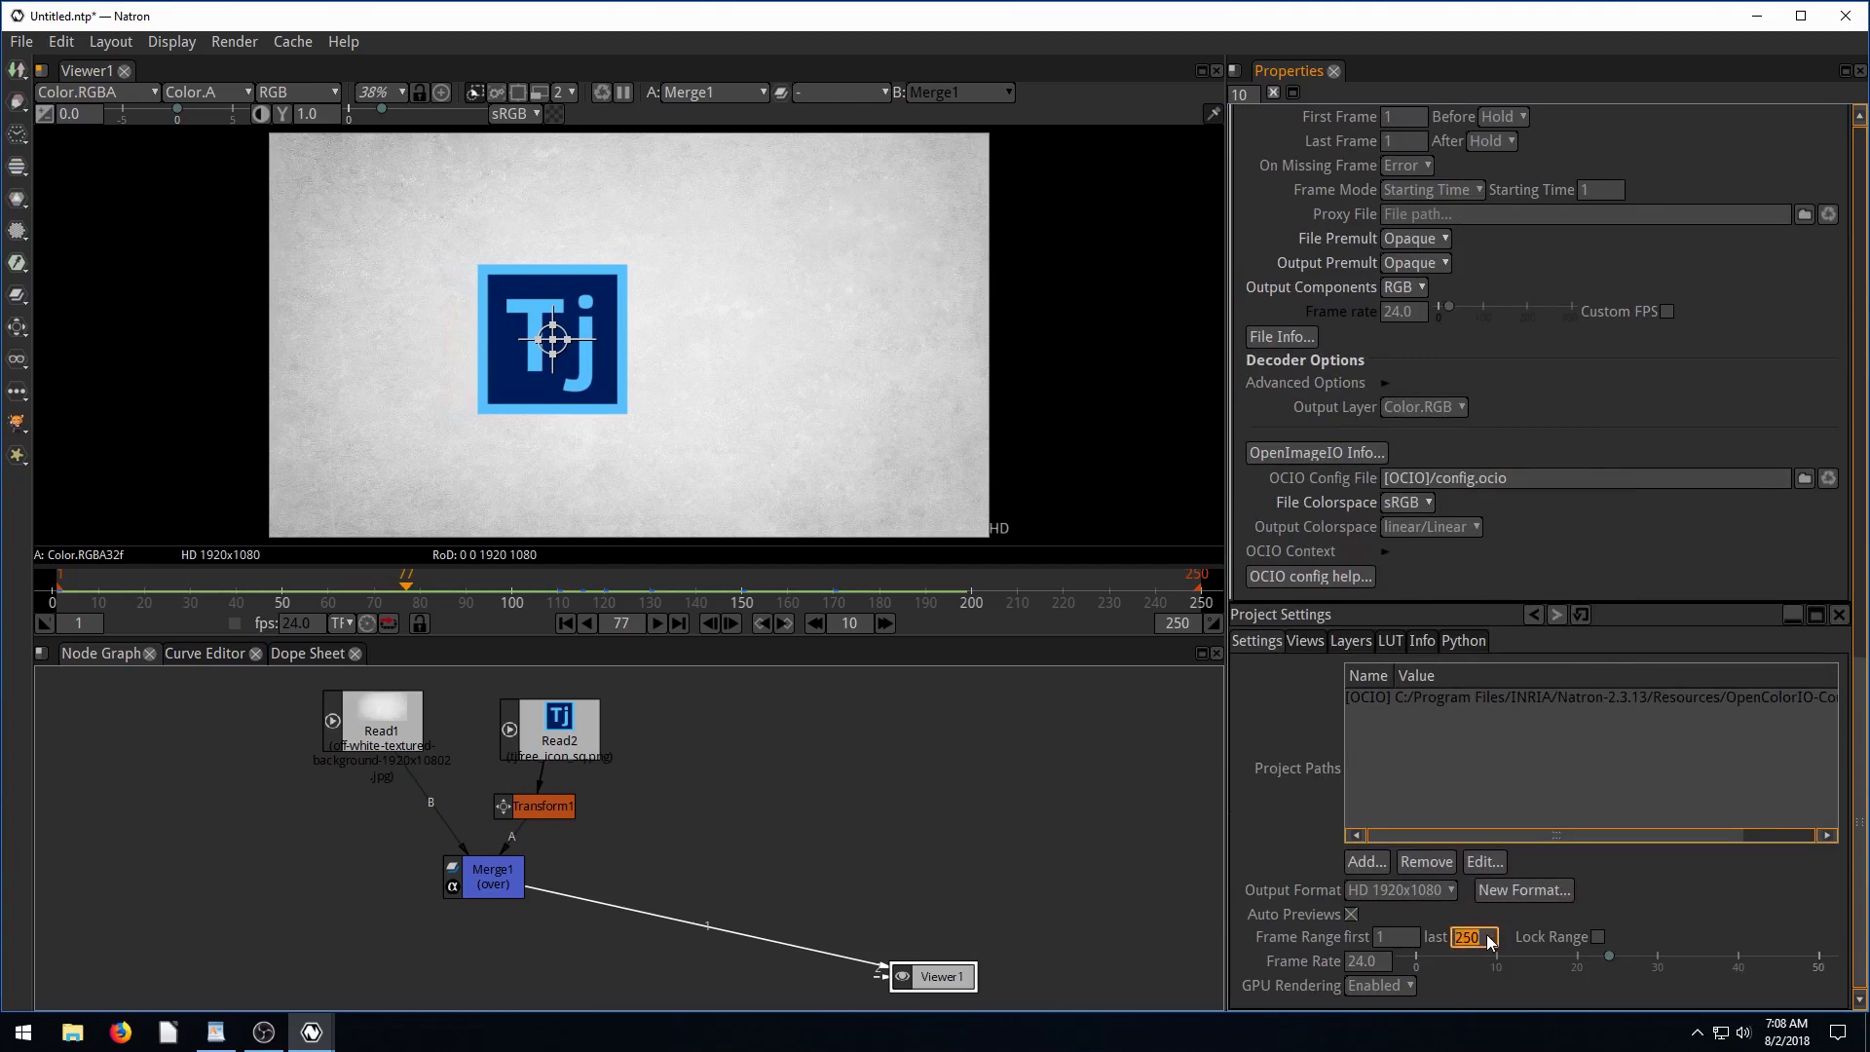
# Set the frame range end to 200, select Read2, and play then stop the preview.
pyautogui.write('200')
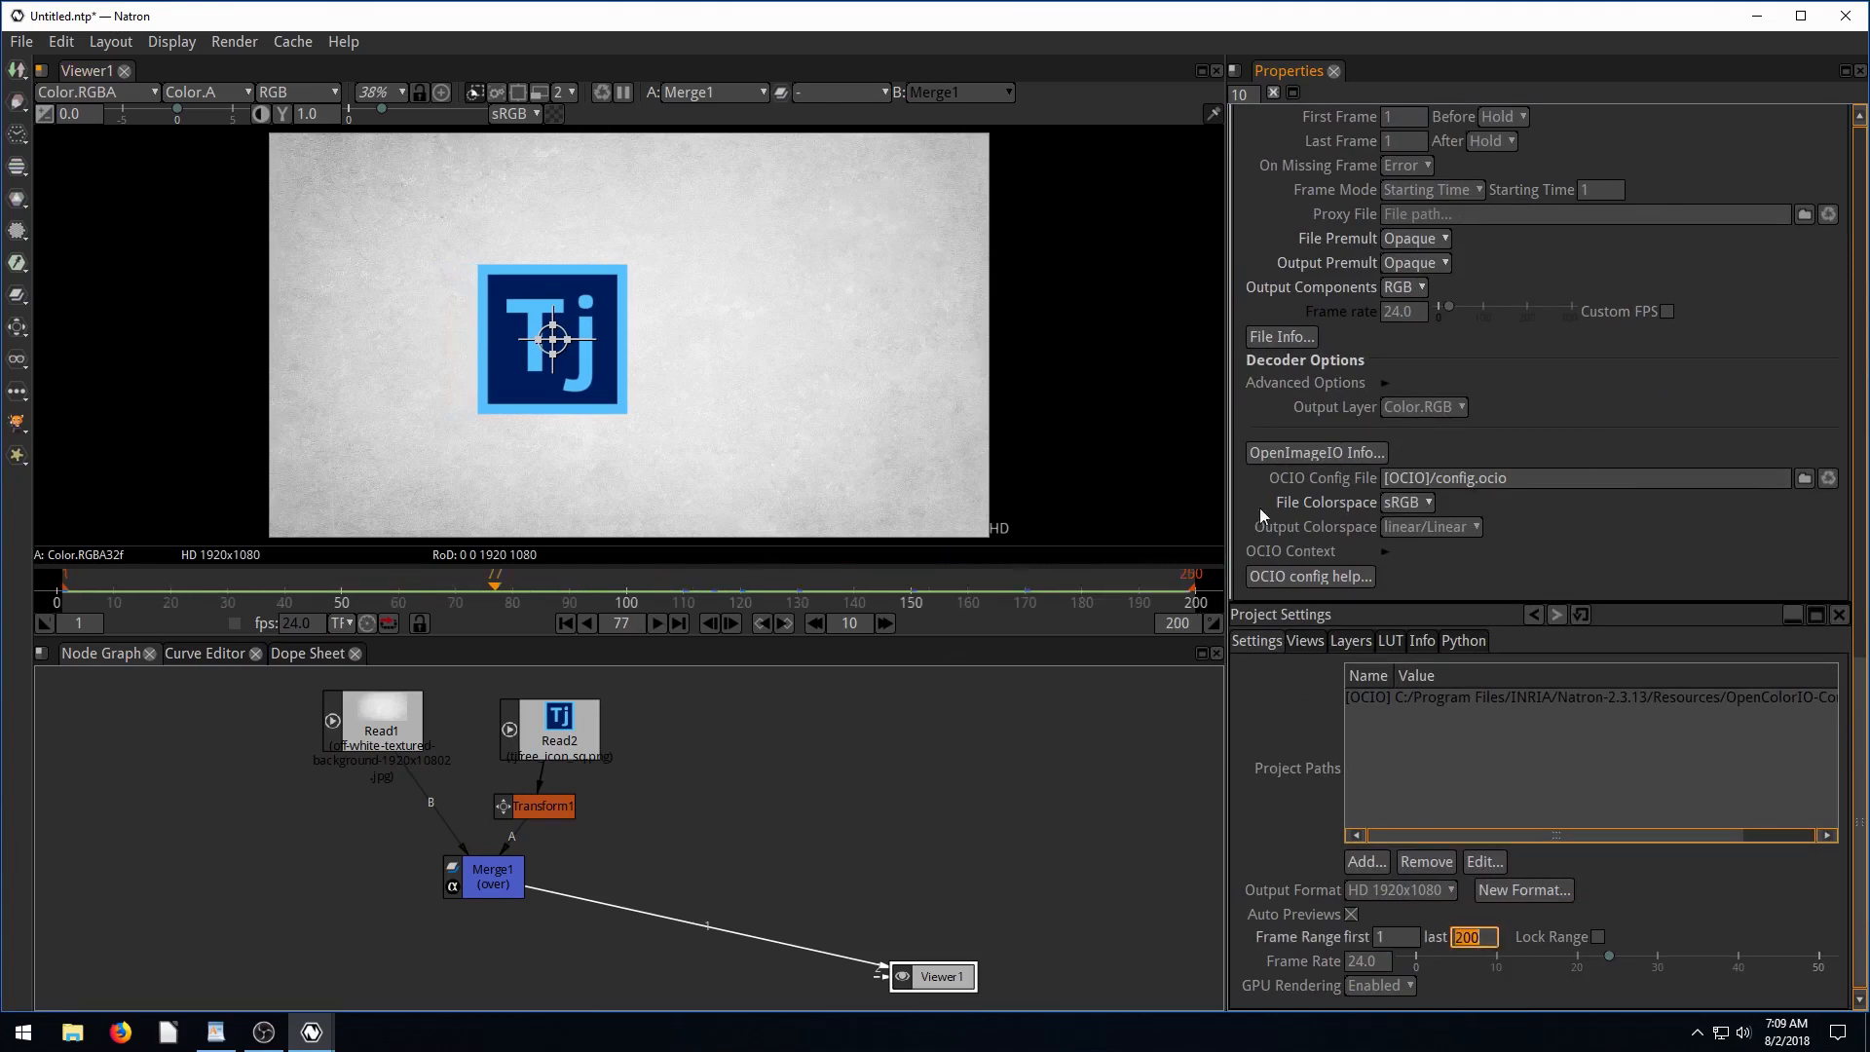
pyautogui.click(655, 622)
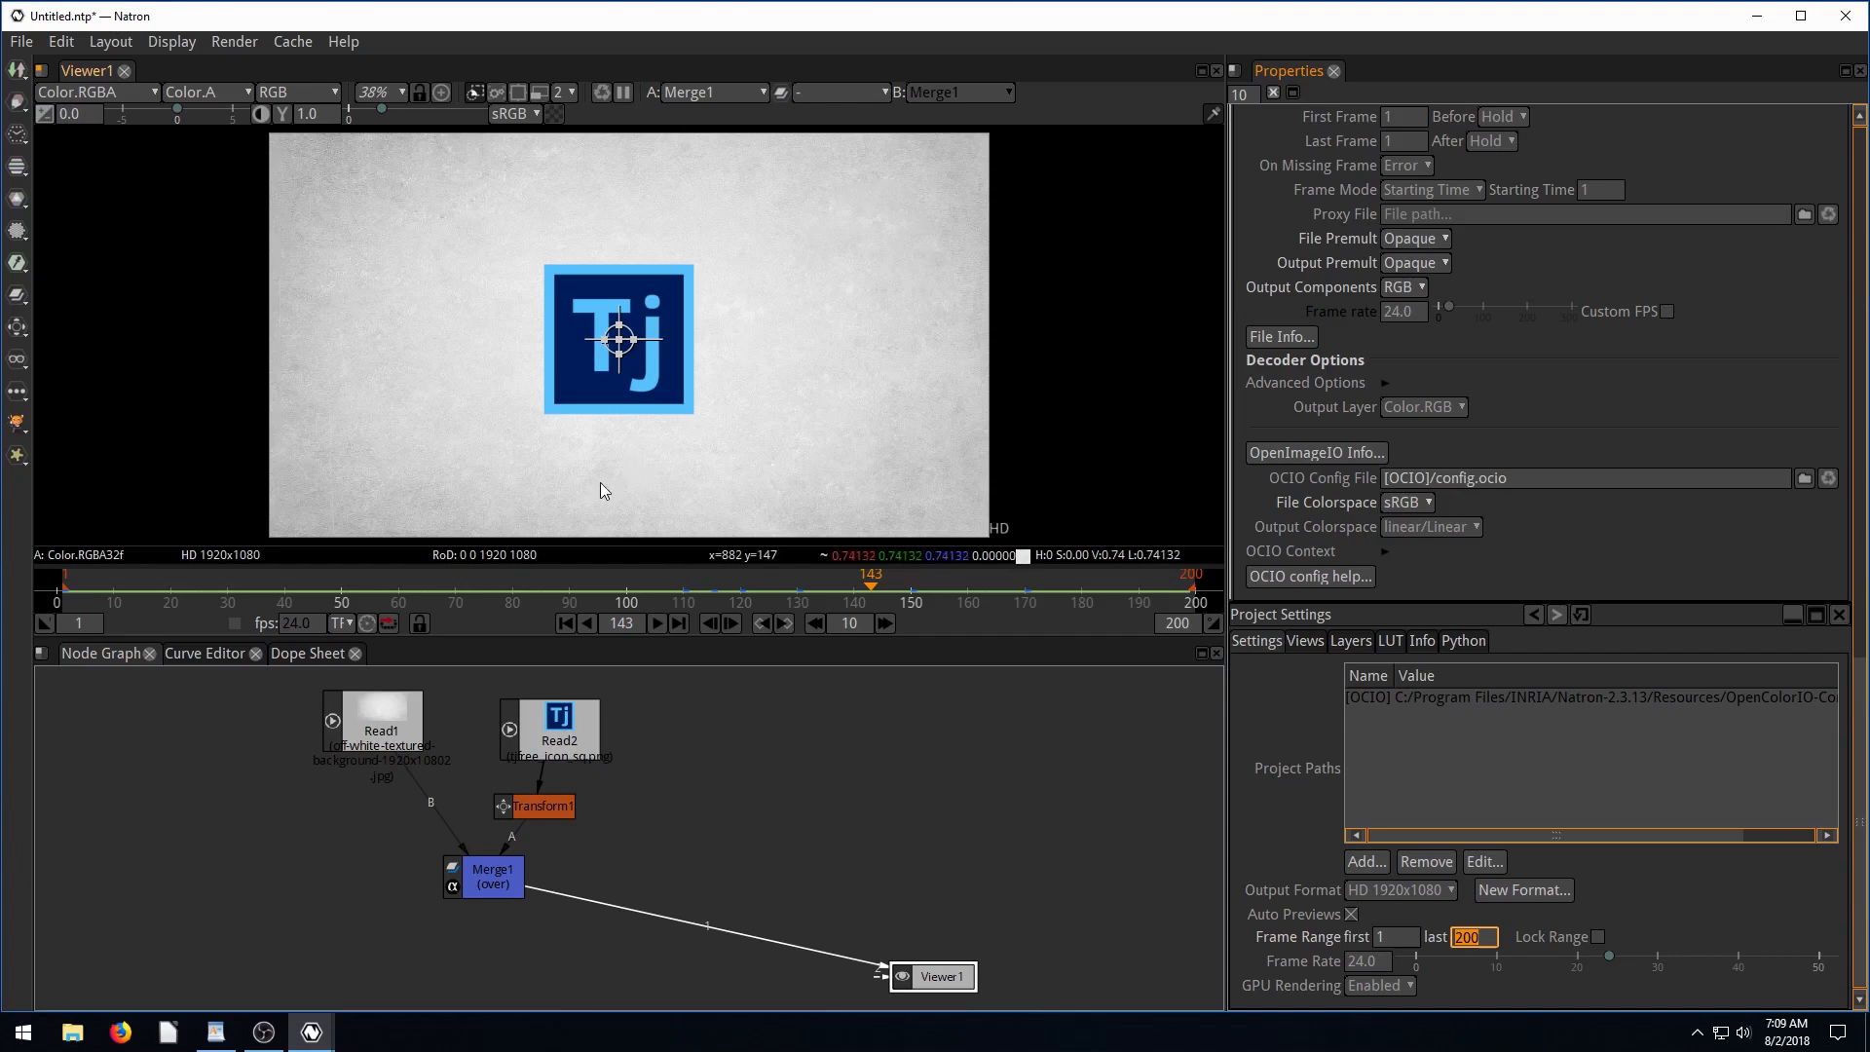
pyautogui.click(559, 724)
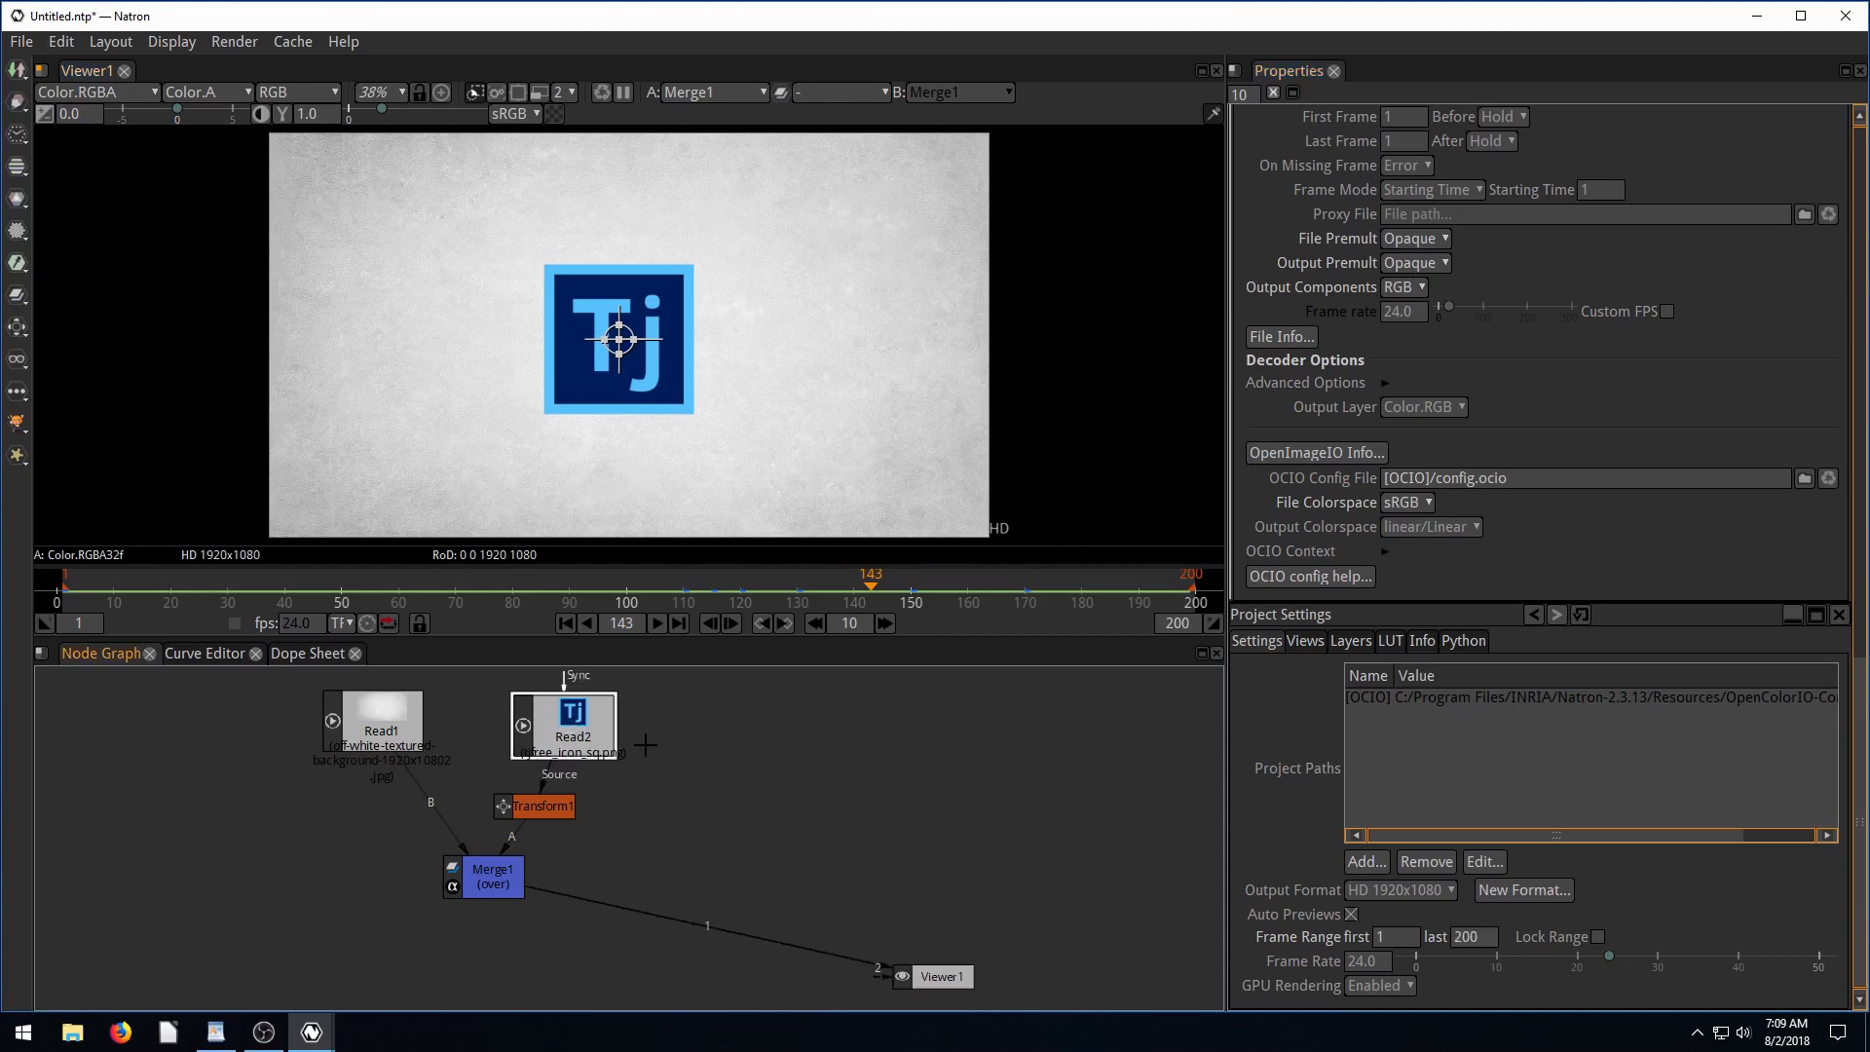
pyautogui.moveTo(656, 641)
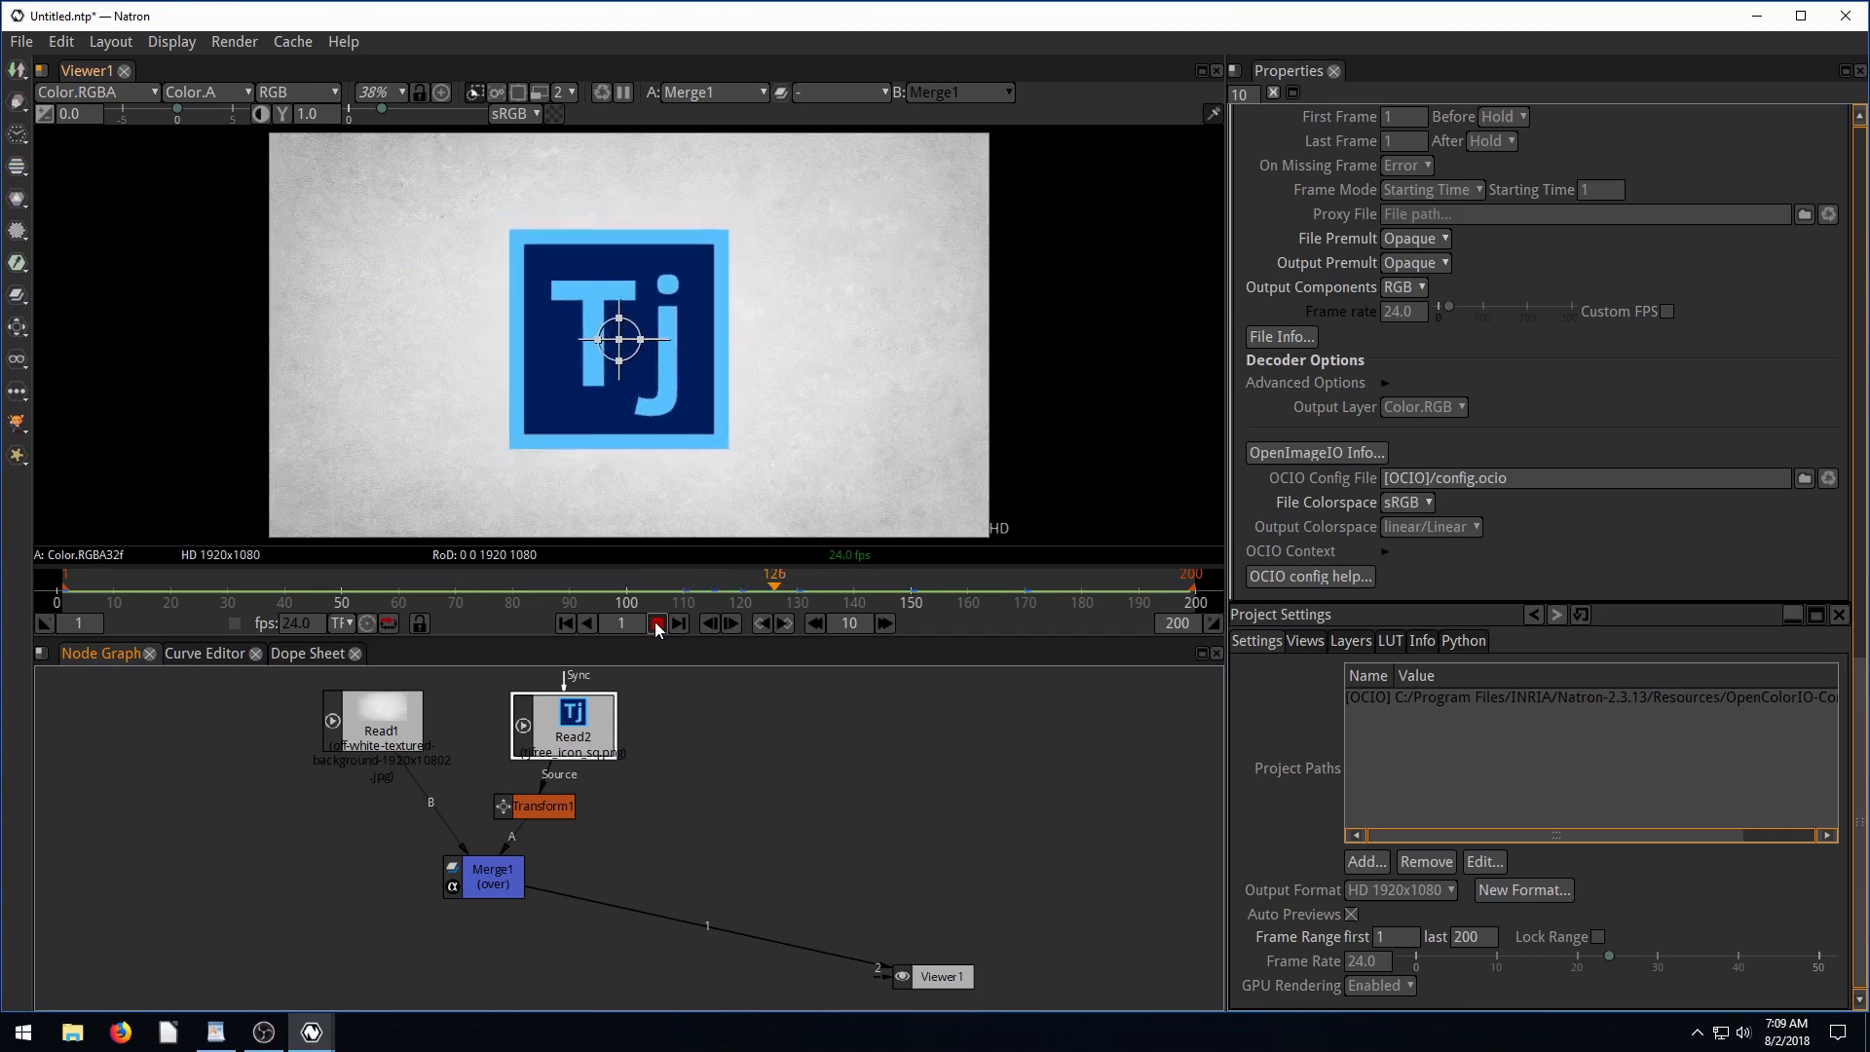
pyautogui.click(656, 622)
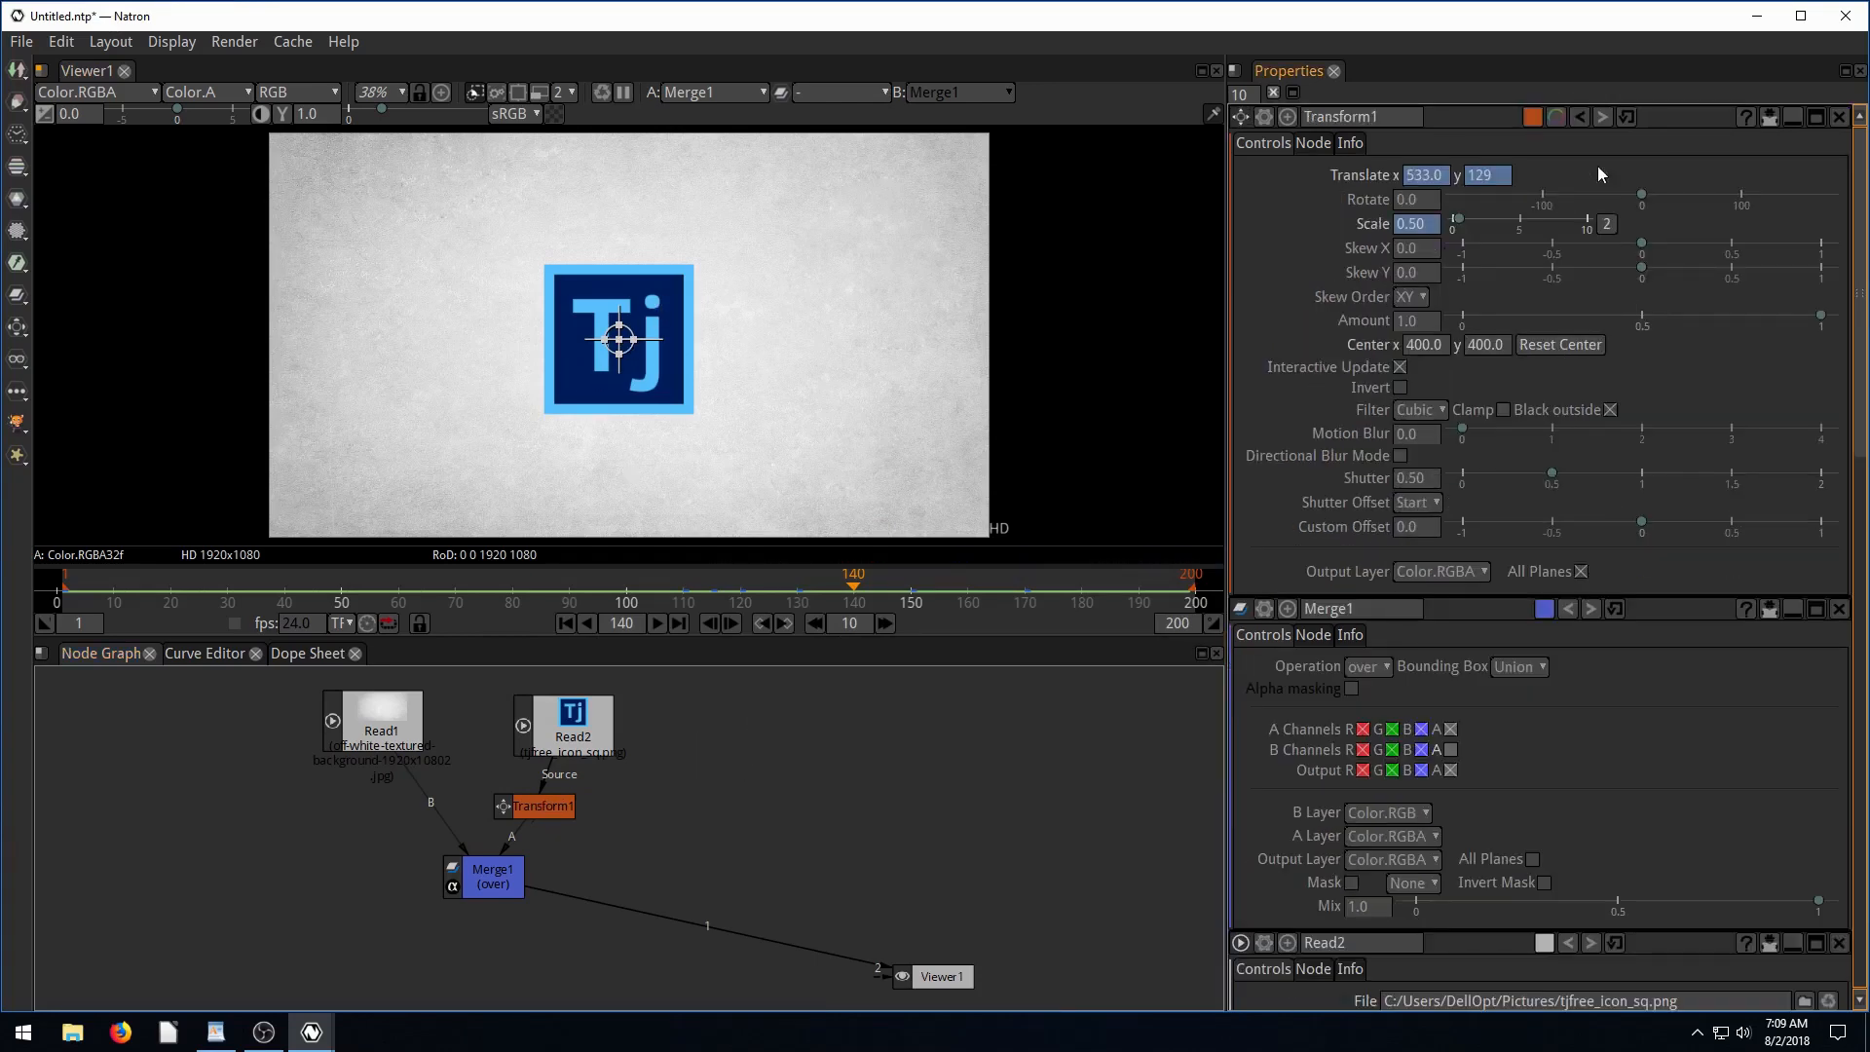
pyautogui.moveTo(1462, 400)
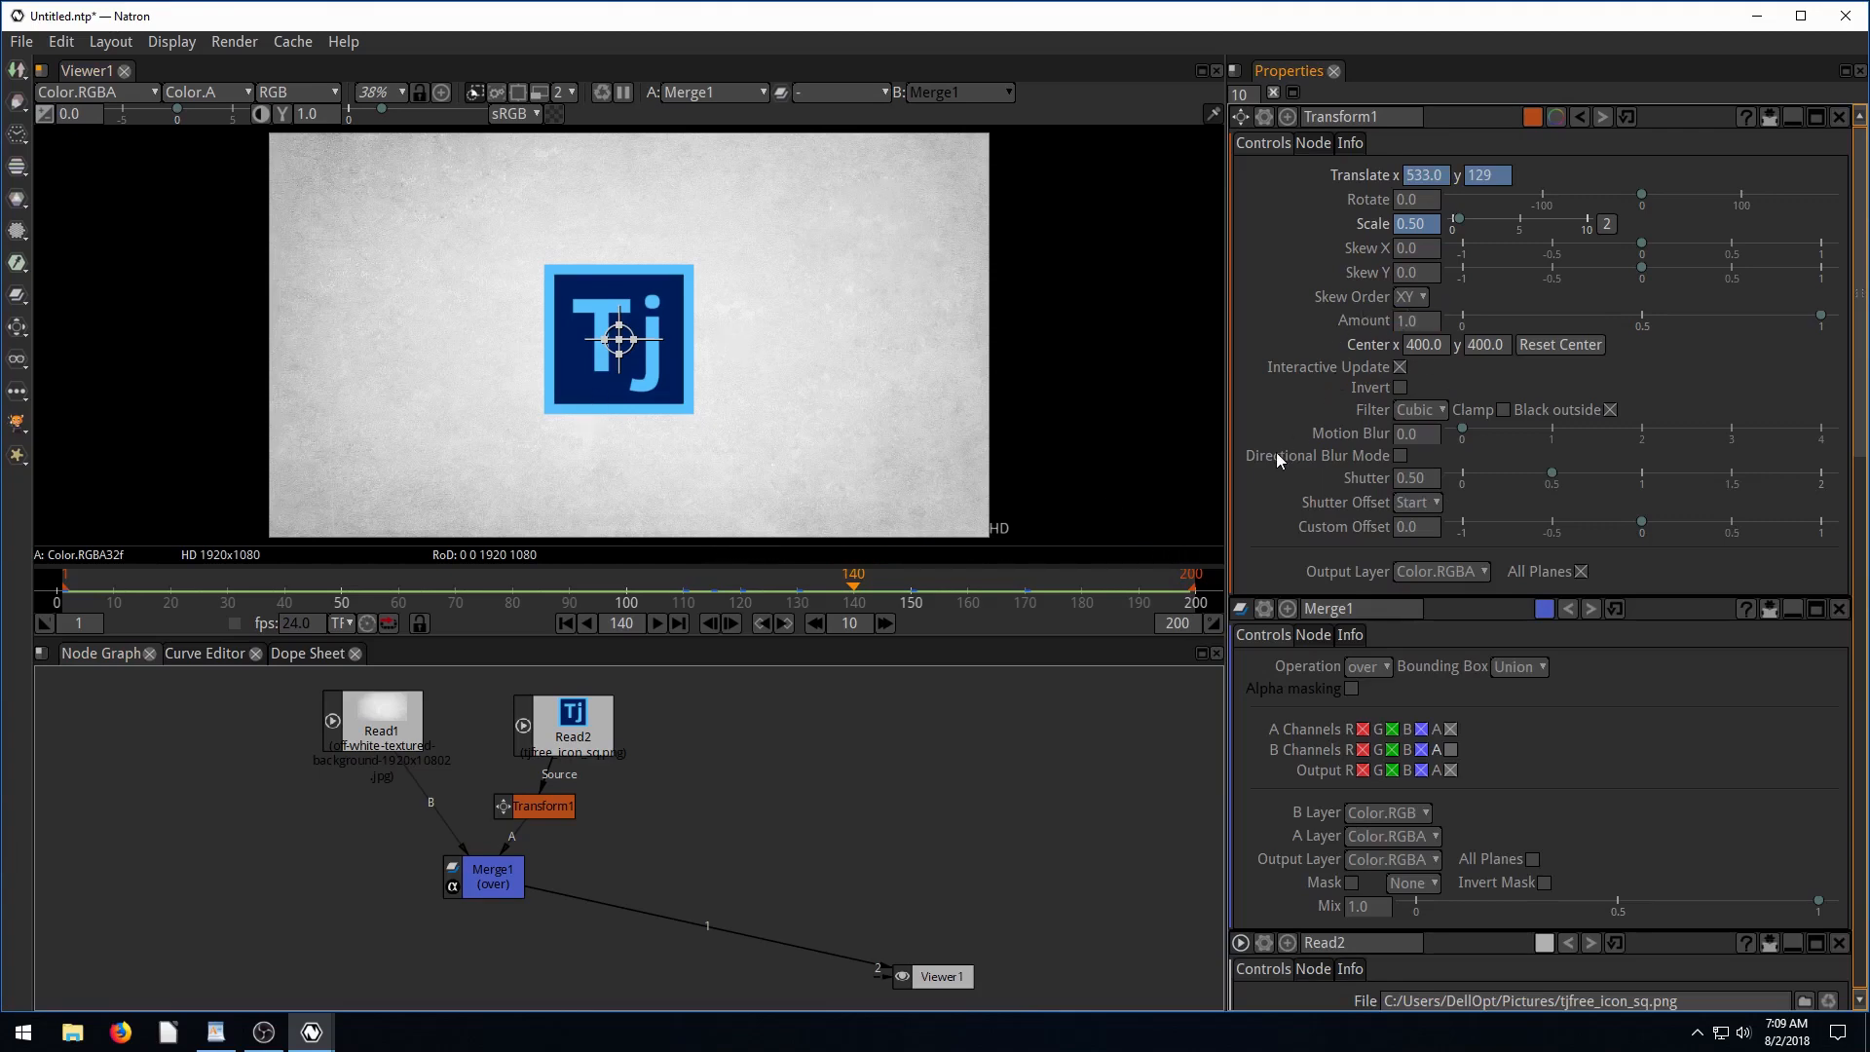
pyautogui.moveTo(636, 307)
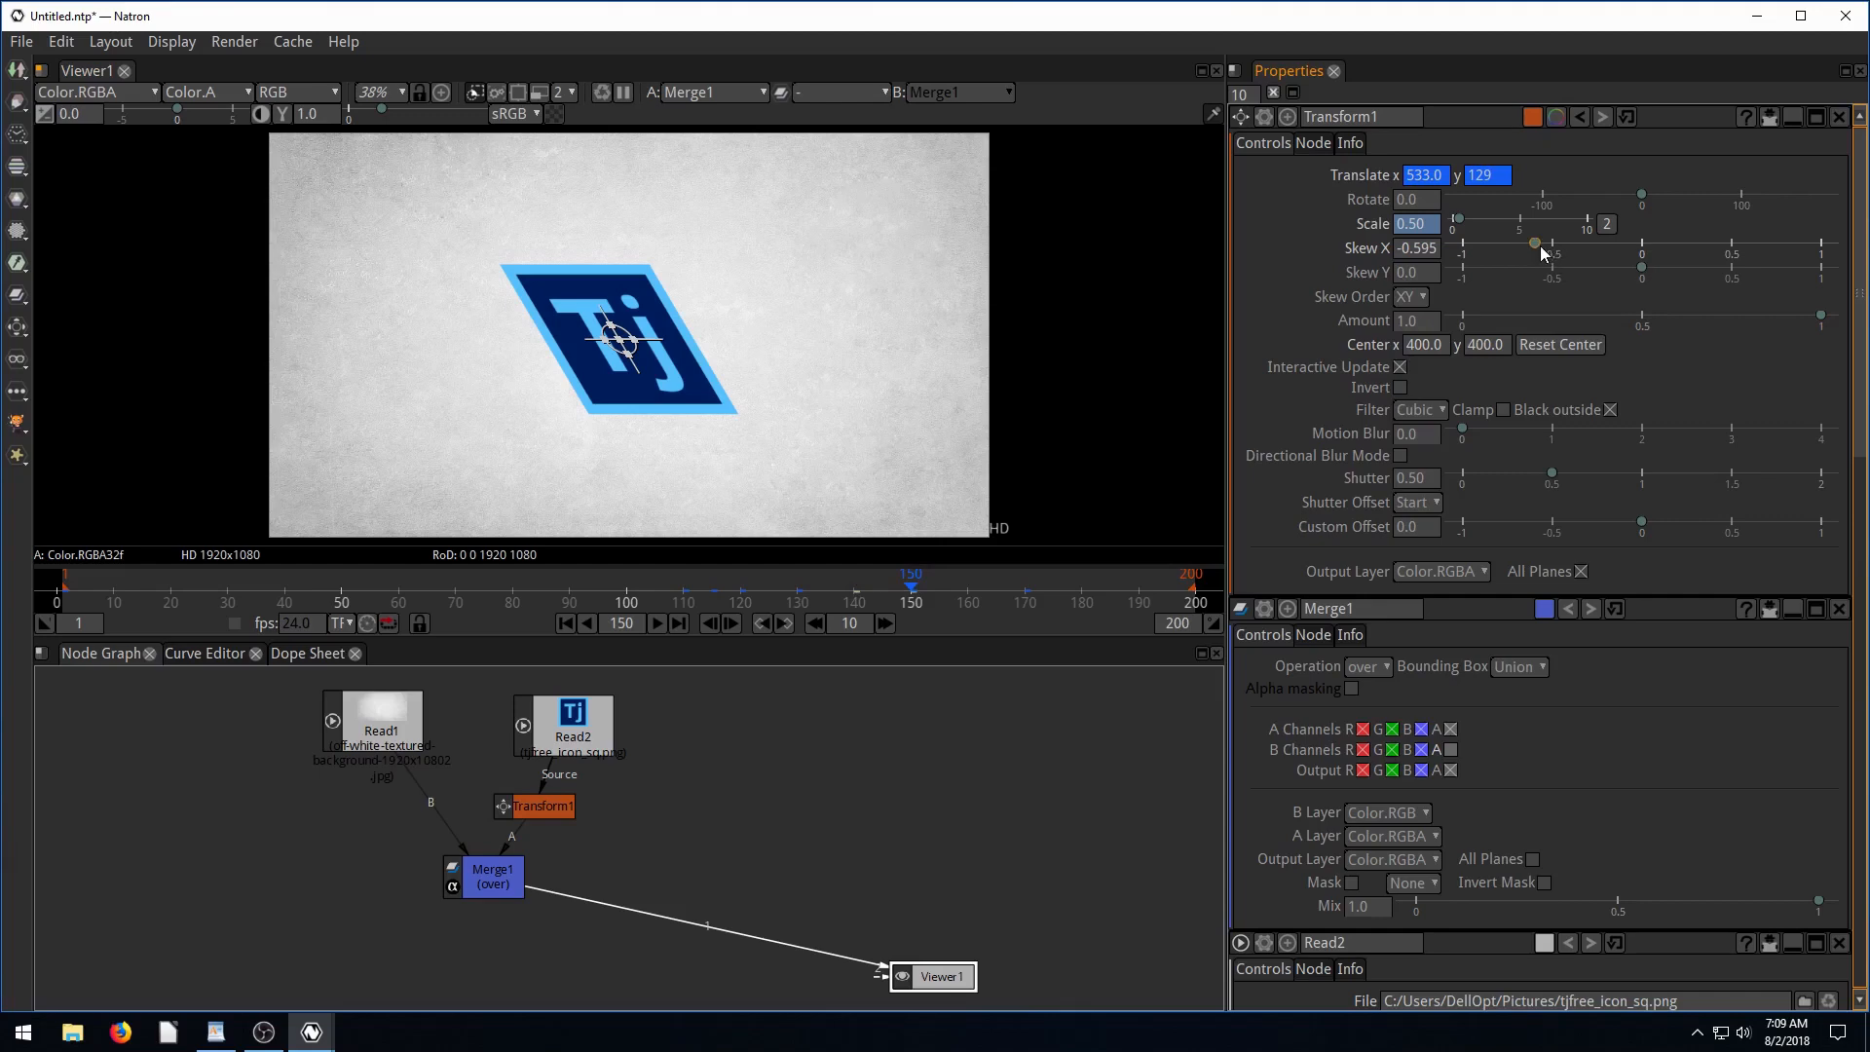
# Slant the Tj logo with Transform1's Skew X, settling at -0.606.
pyautogui.moveTo(1535, 243); pyautogui.dragTo(1804, 244)
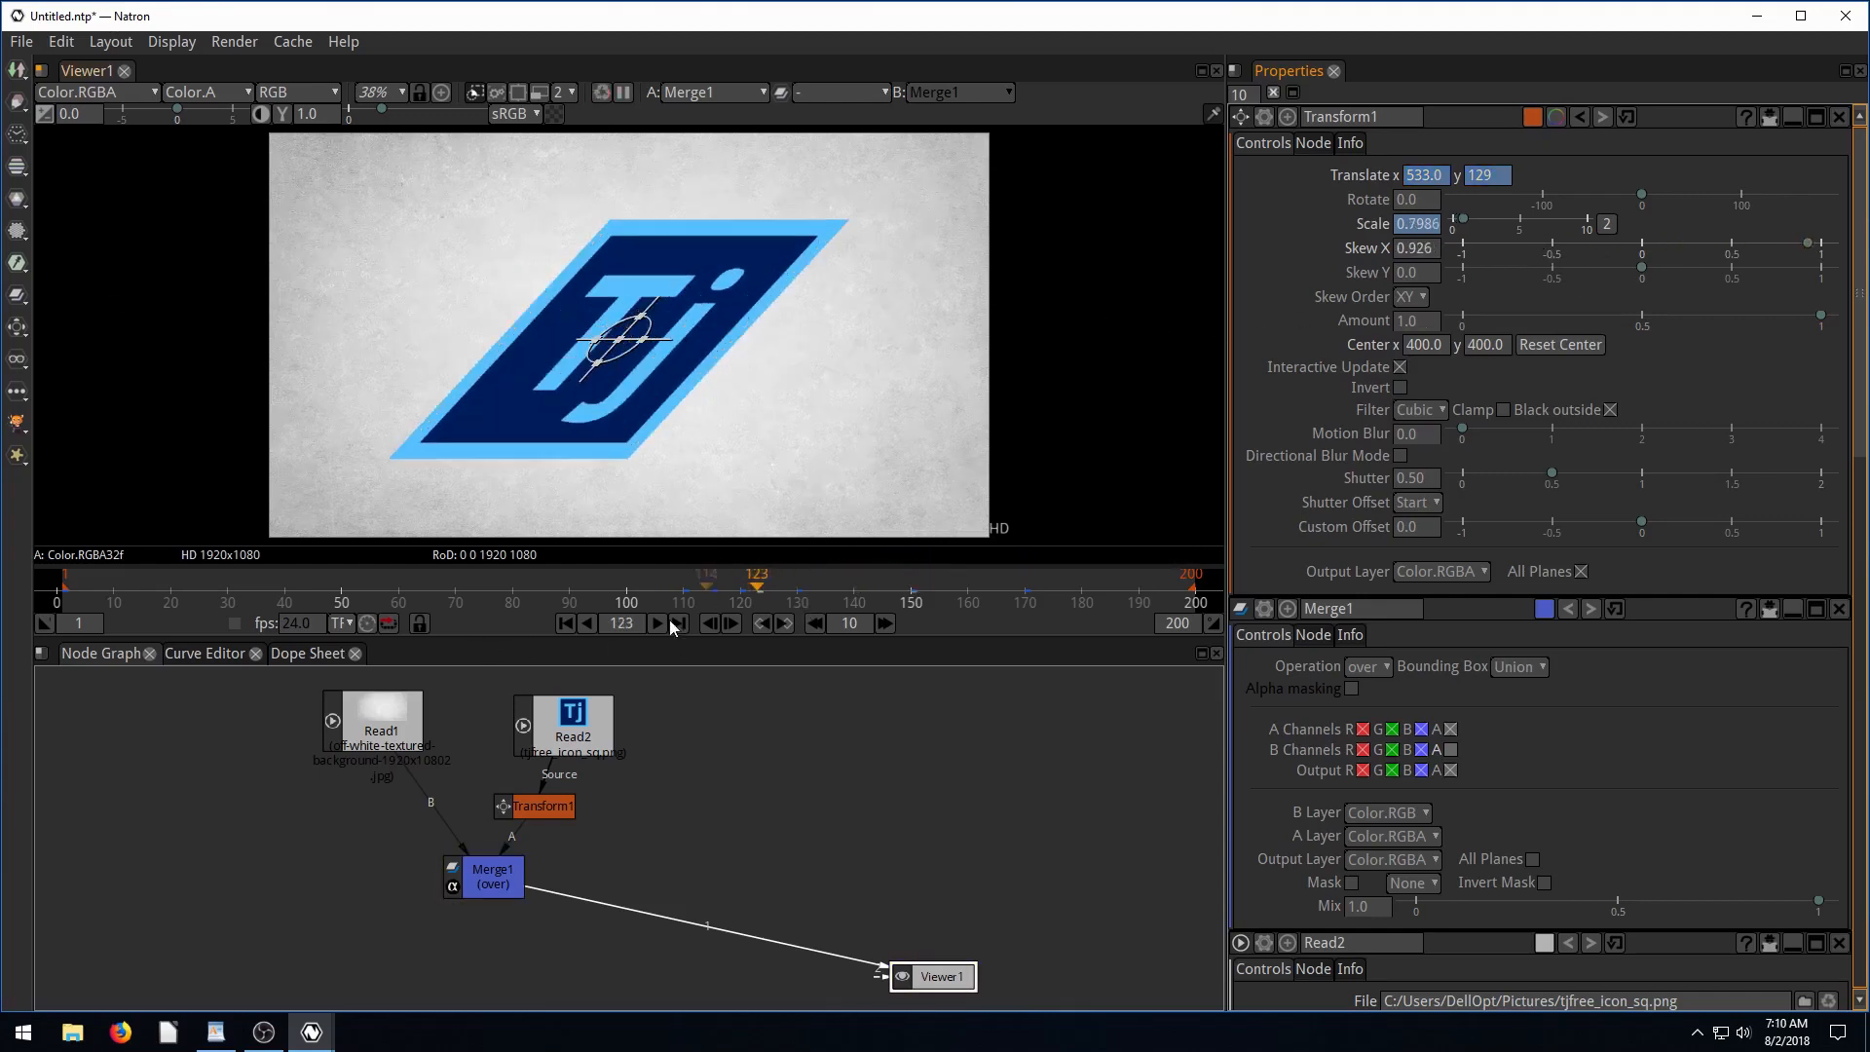
pyautogui.click(656, 623)
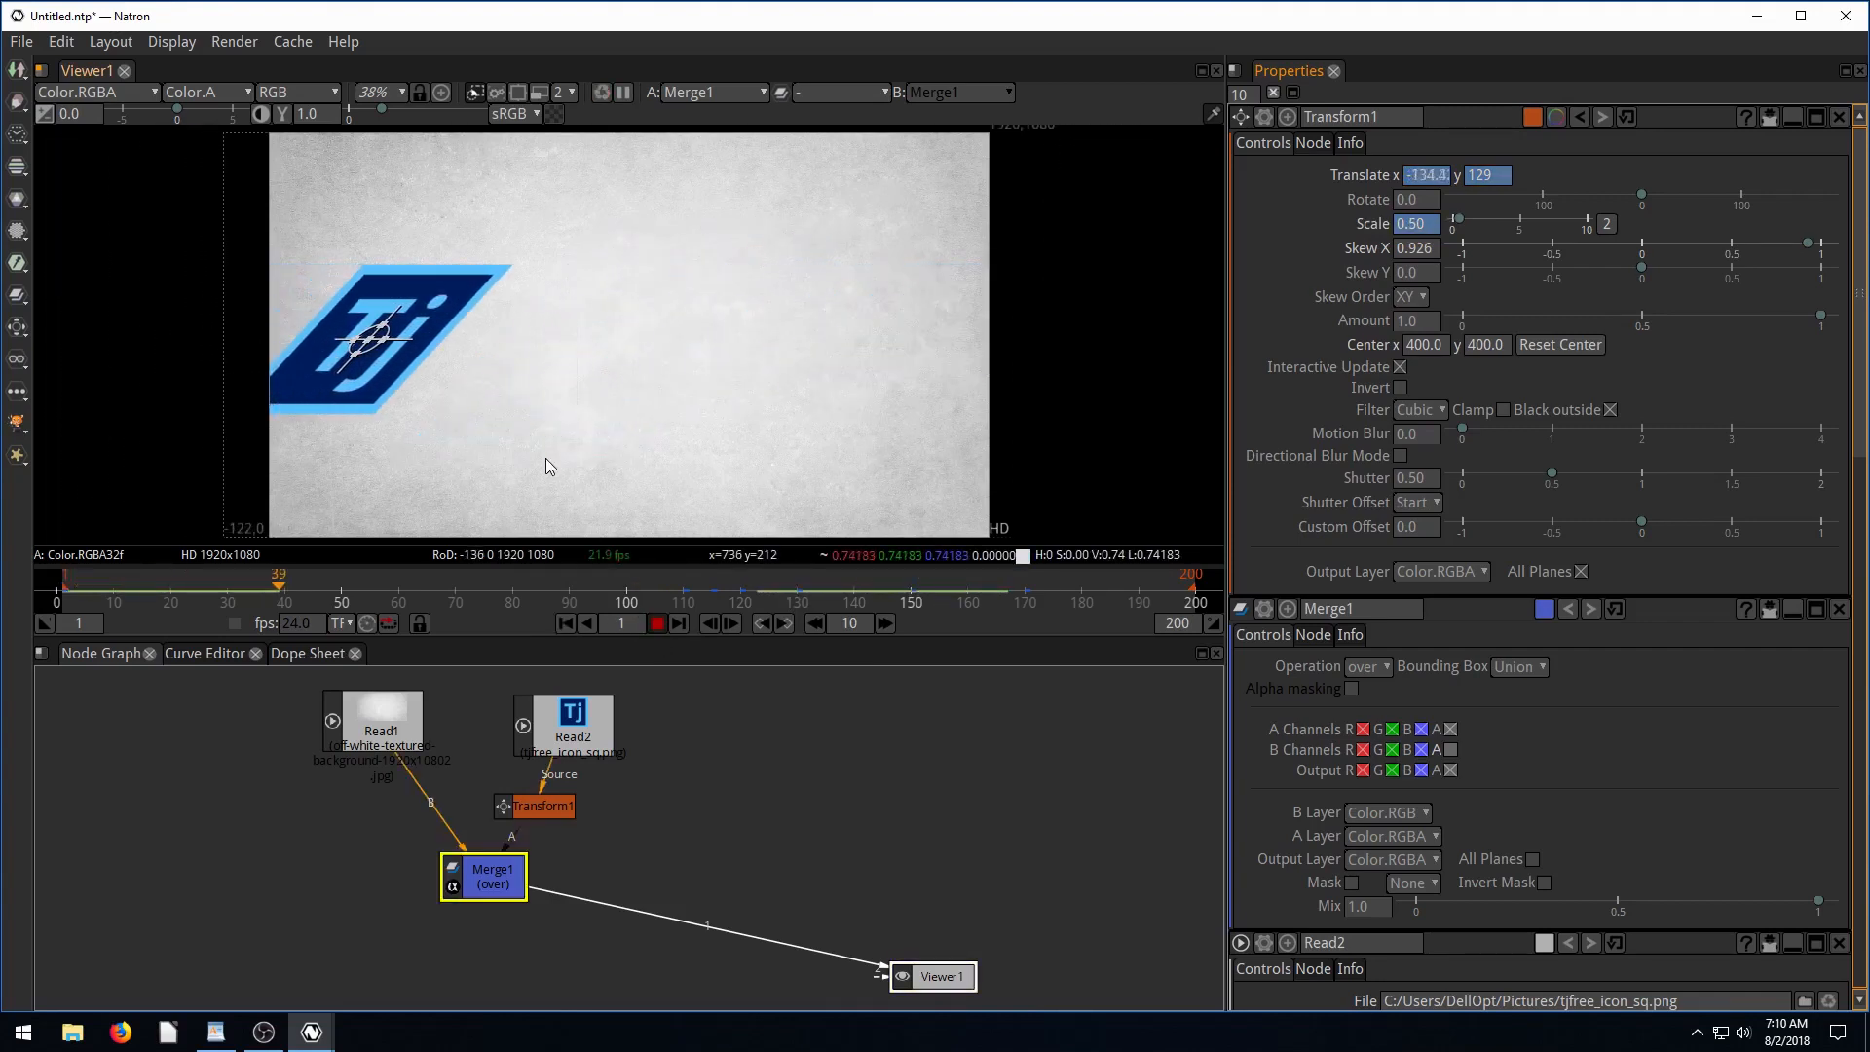
pyautogui.click(654, 622)
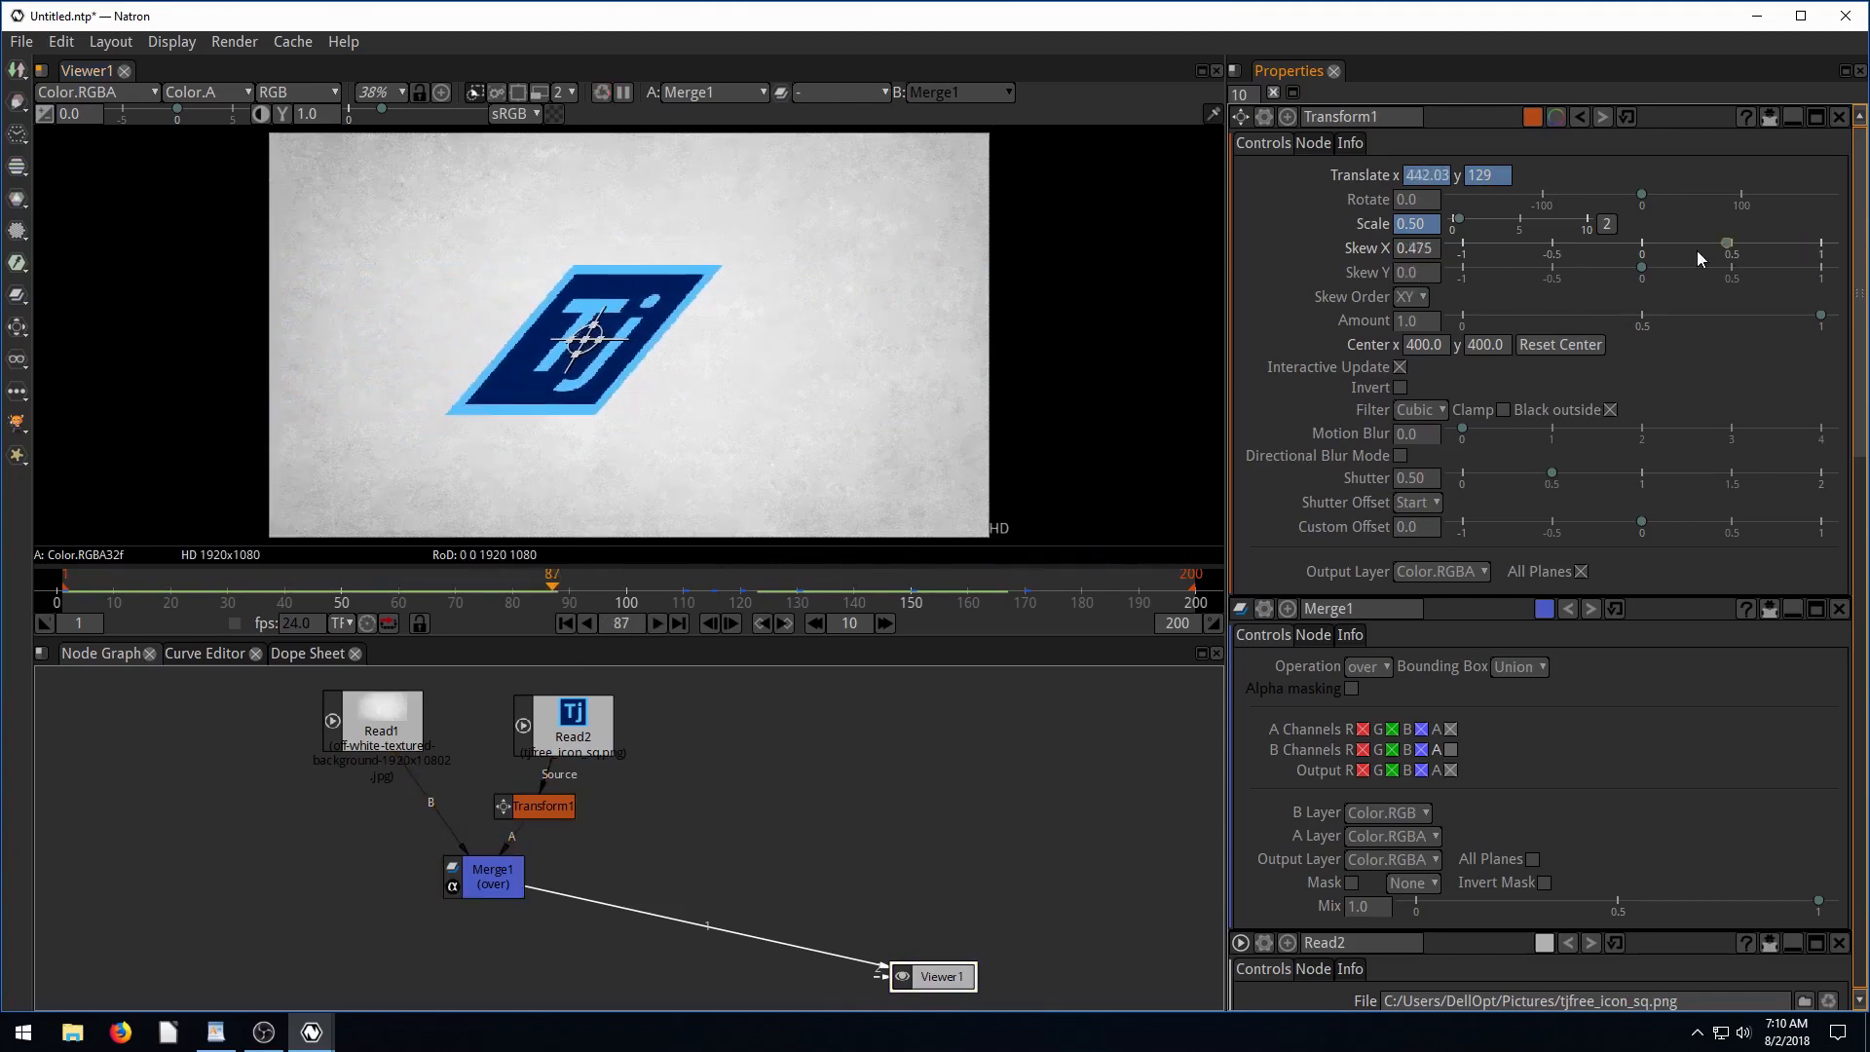
pyautogui.moveTo(1722, 242); pyautogui.dragTo(1694, 242)
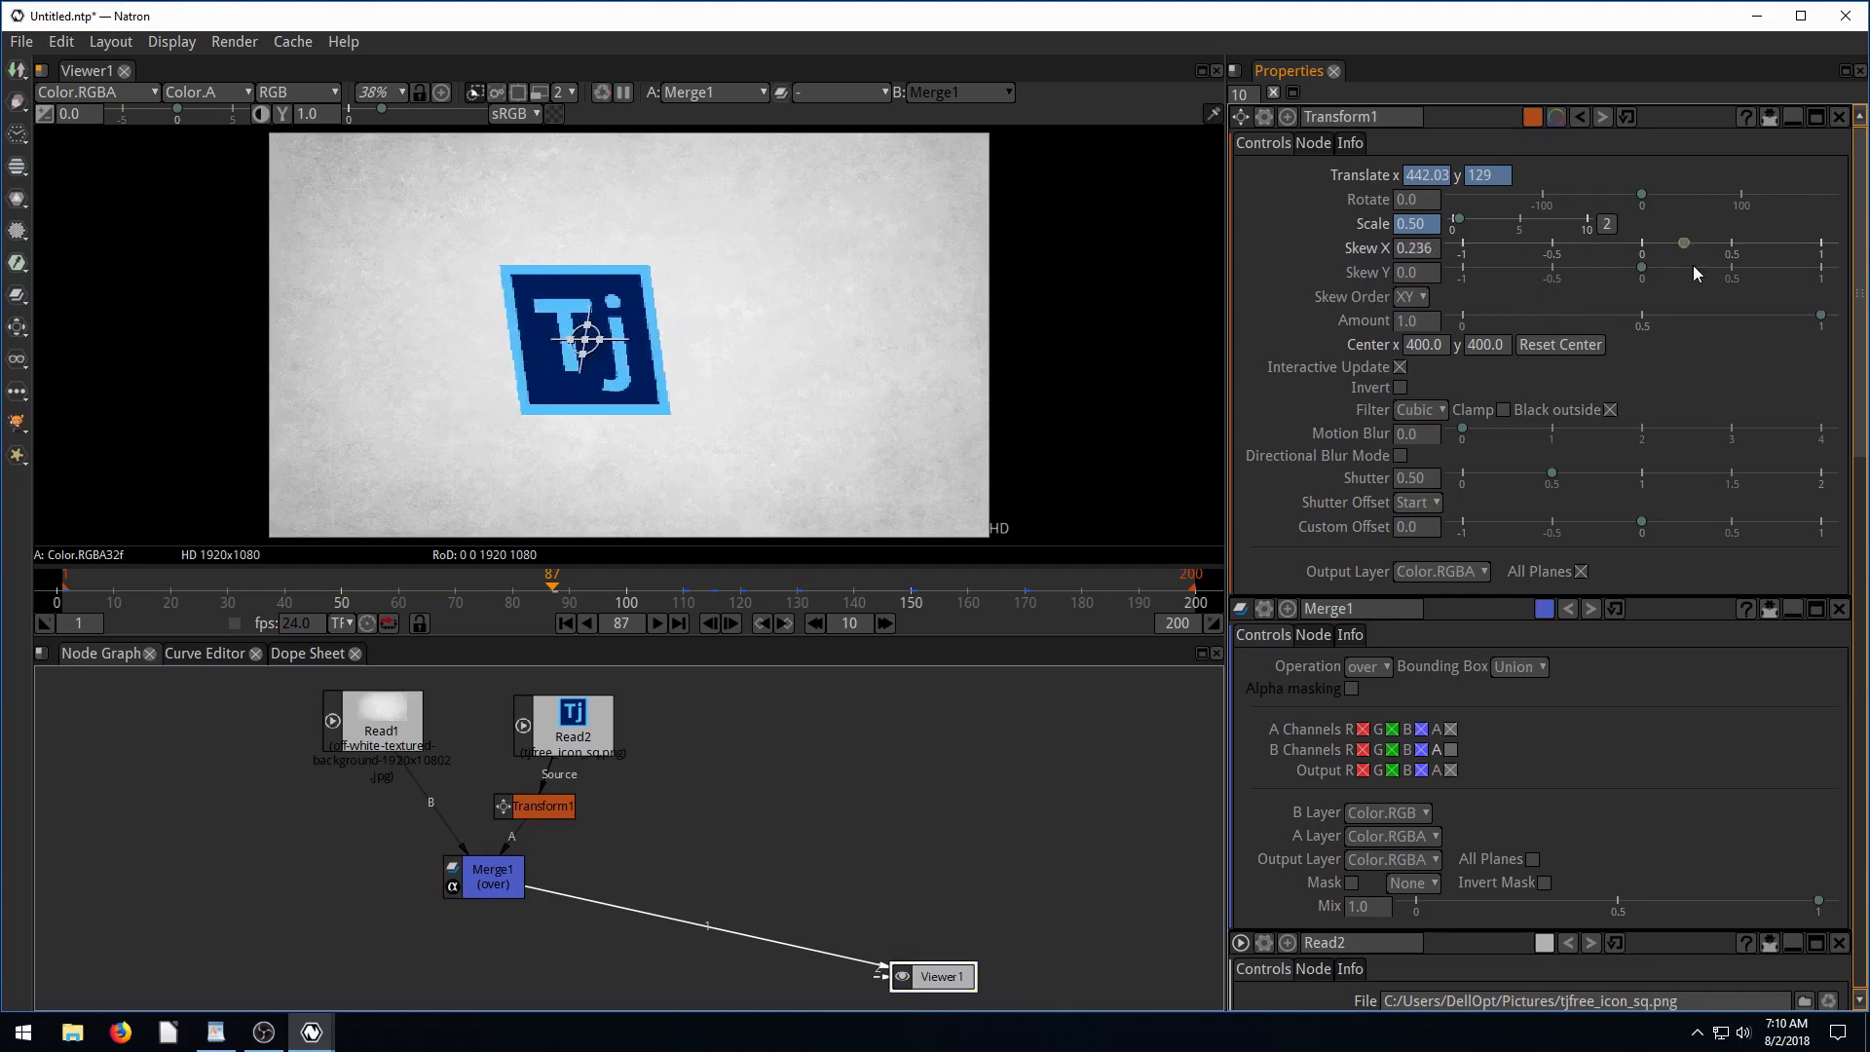
pyautogui.moveTo(1688, 244); pyautogui.dragTo(1532, 245)
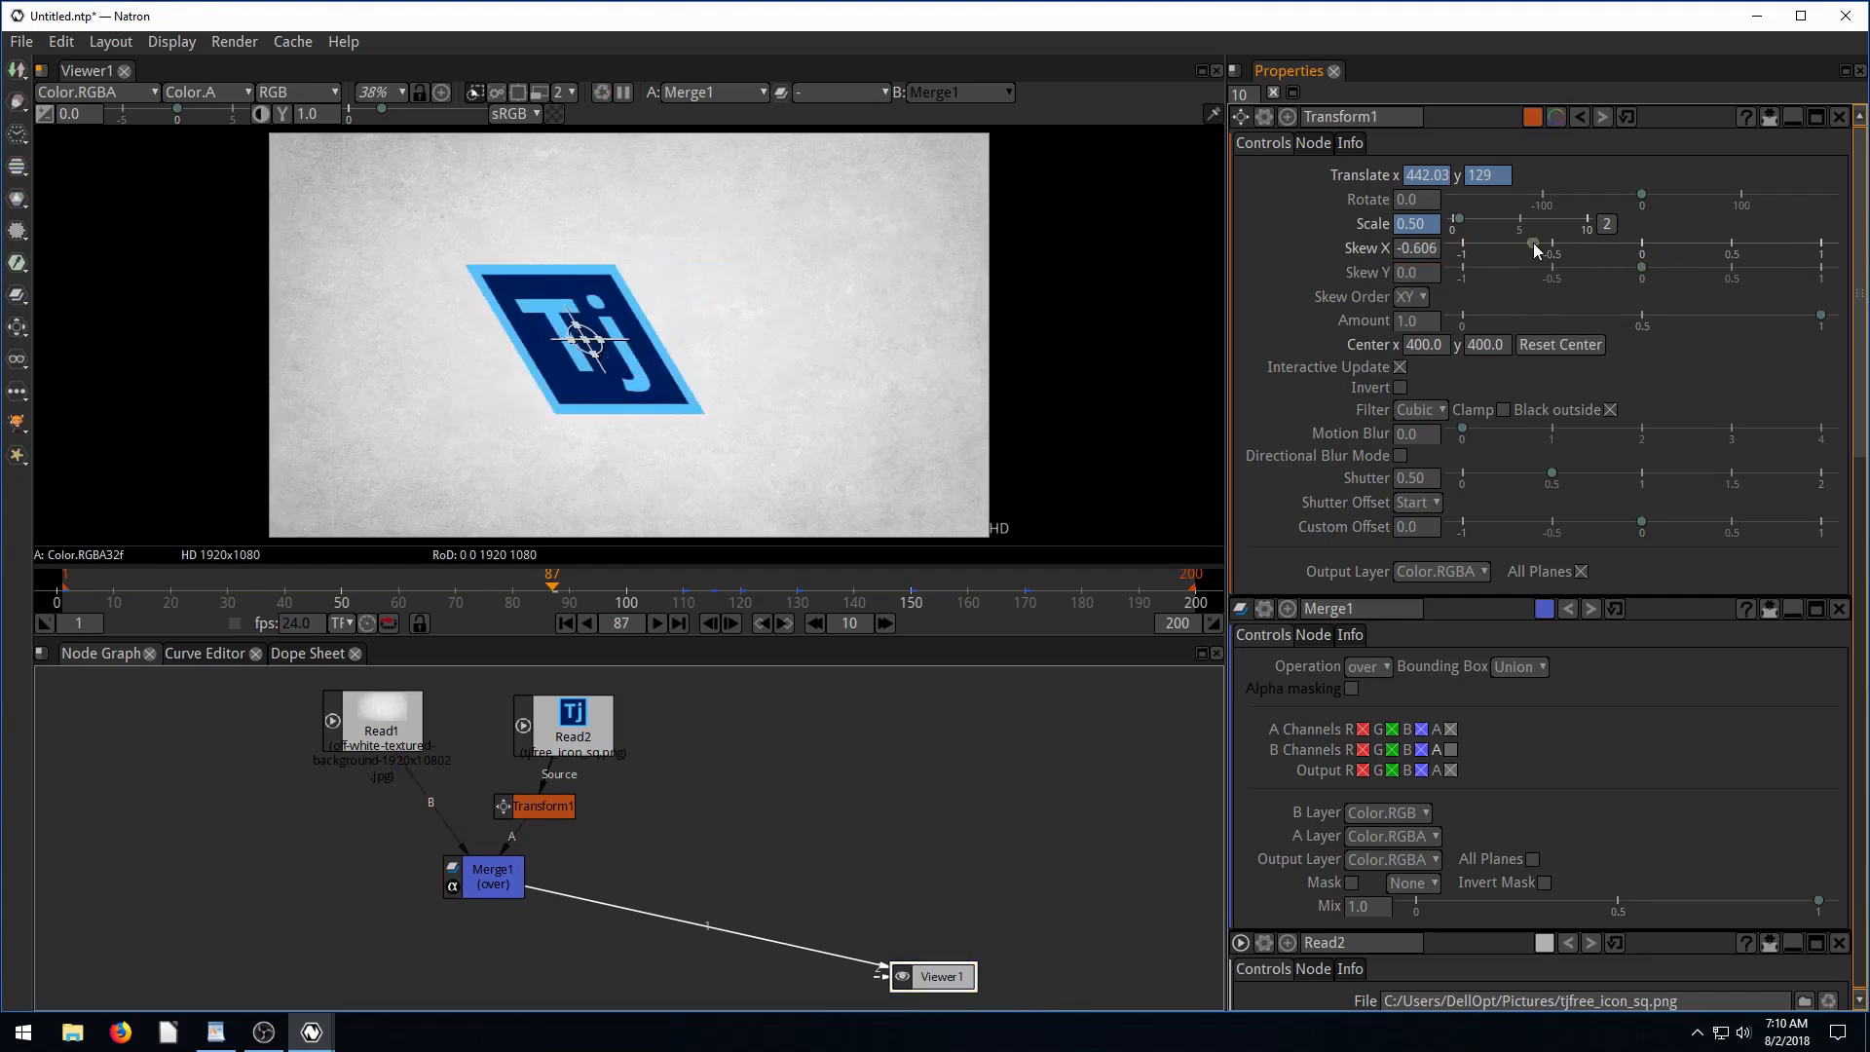
pyautogui.moveTo(1064, 420)
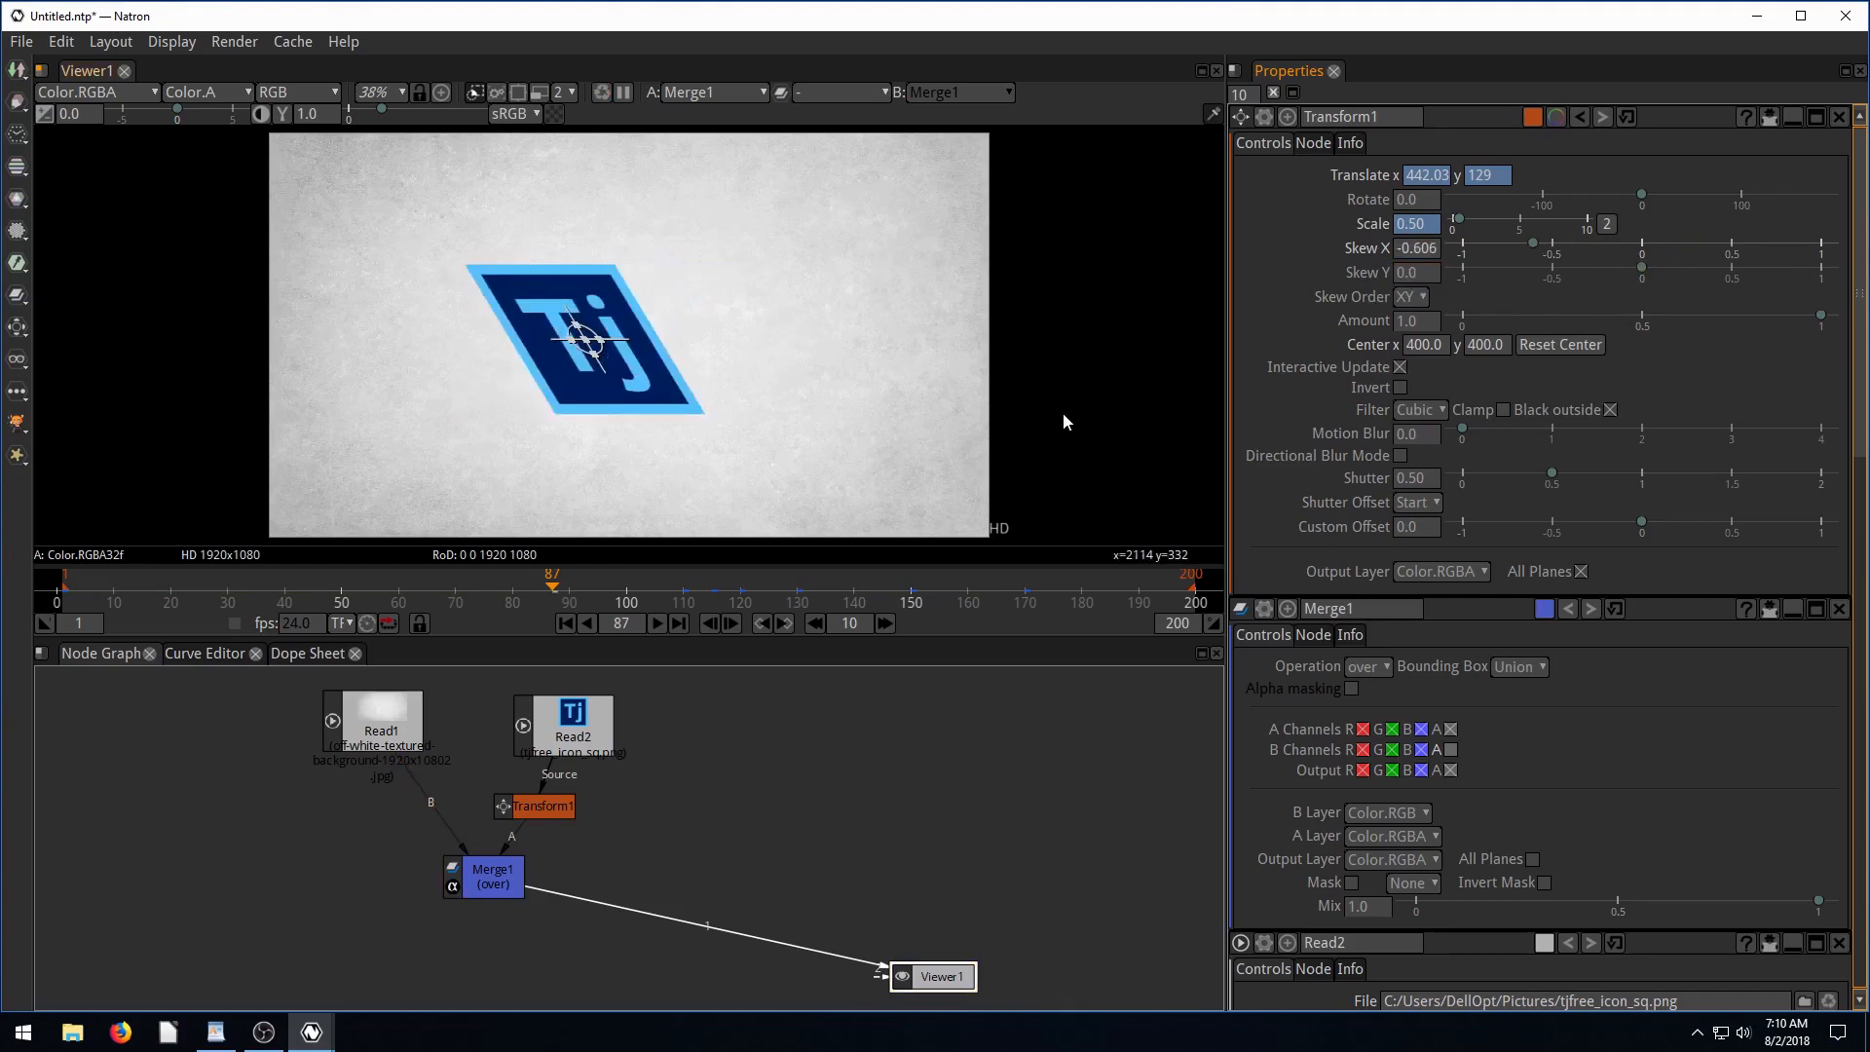
# Keyframe the logo sliding past the right edge and scrub back to frame 52.
pyautogui.click(658, 622)
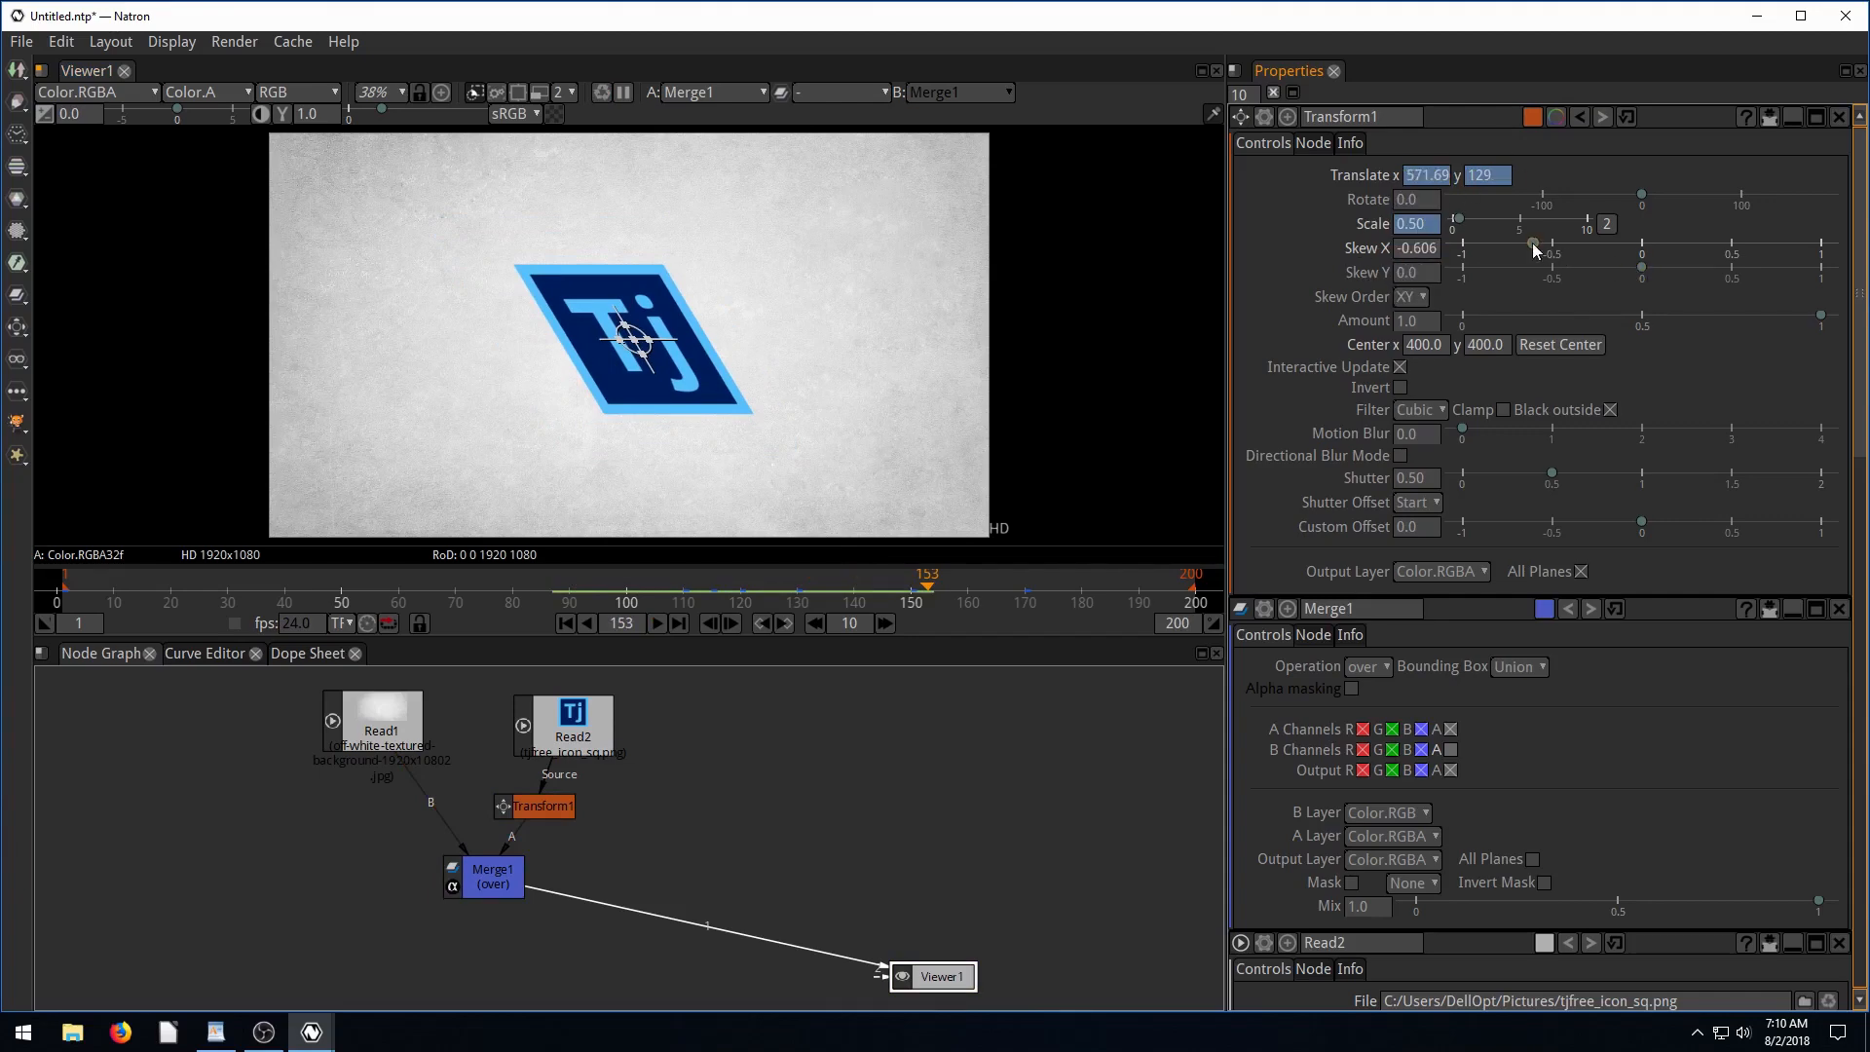
pyautogui.moveTo(1531, 246); pyautogui.dragTo(1646, 254)
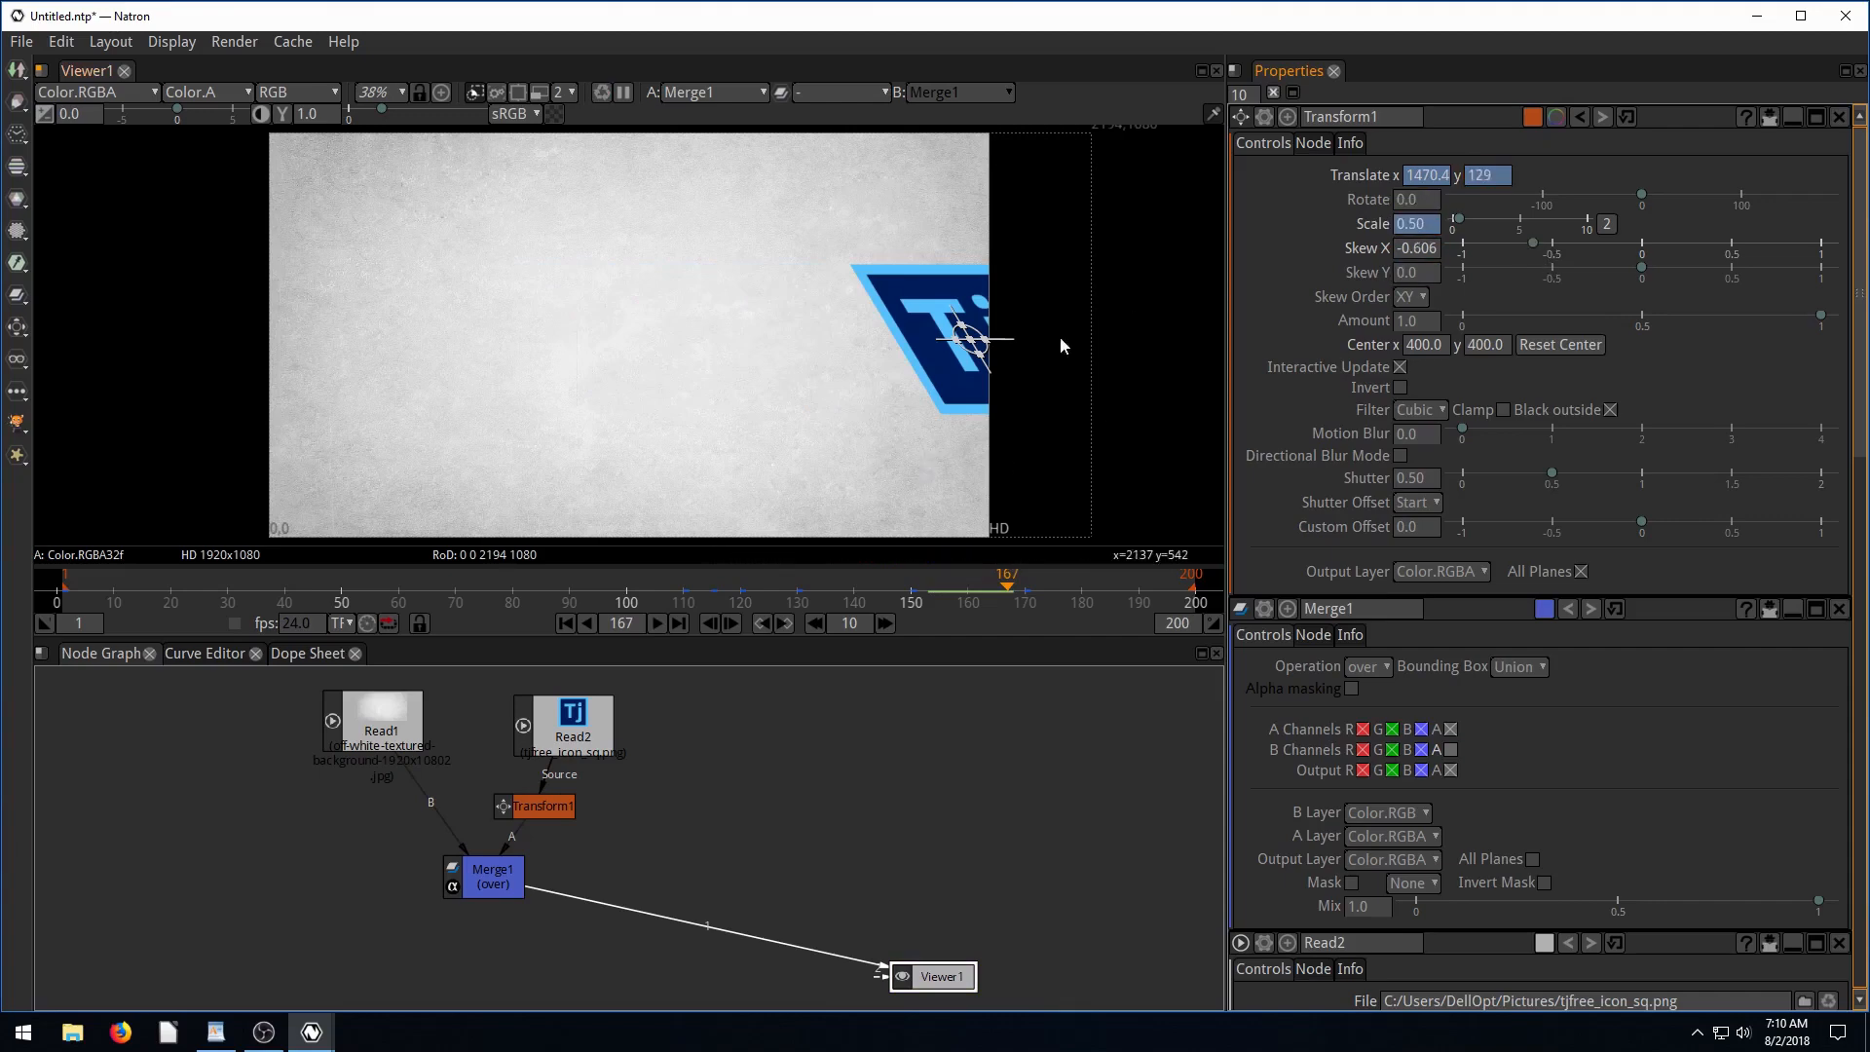
pyautogui.click(658, 584)
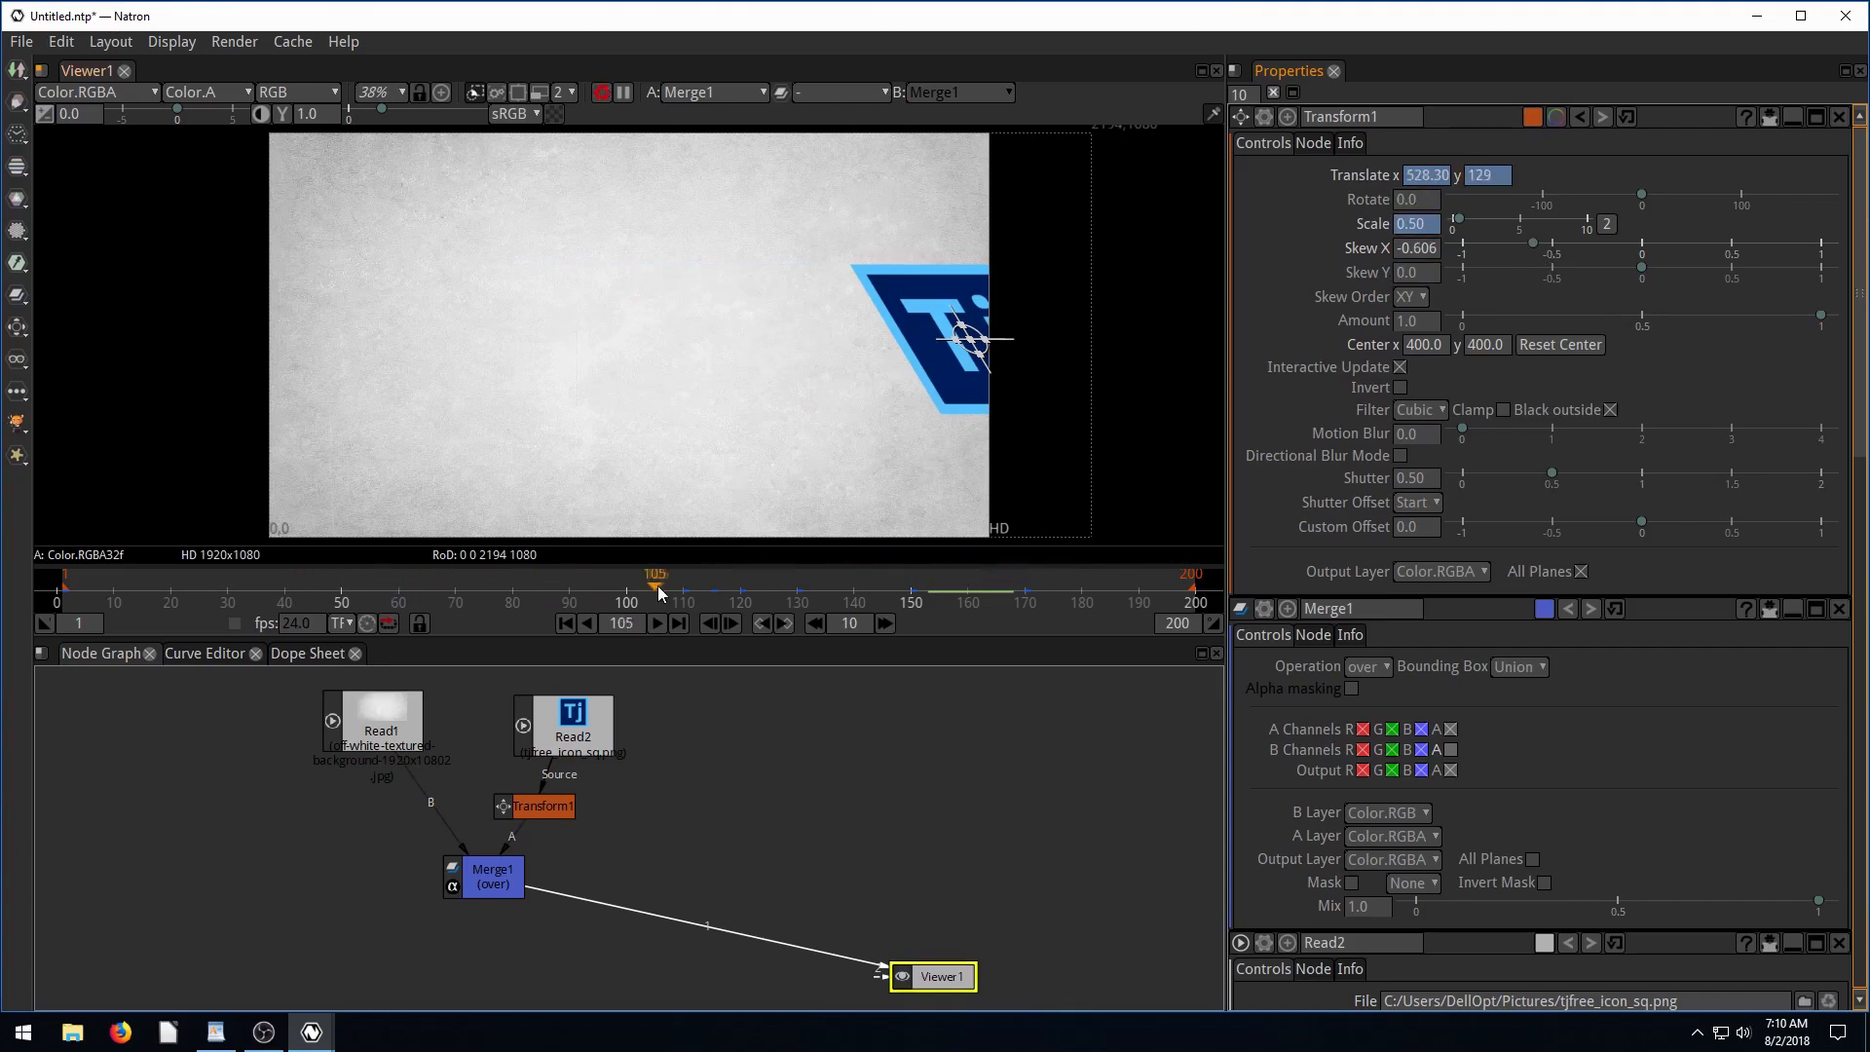
pyautogui.moveTo(654, 573); pyautogui.dragTo(350, 574)
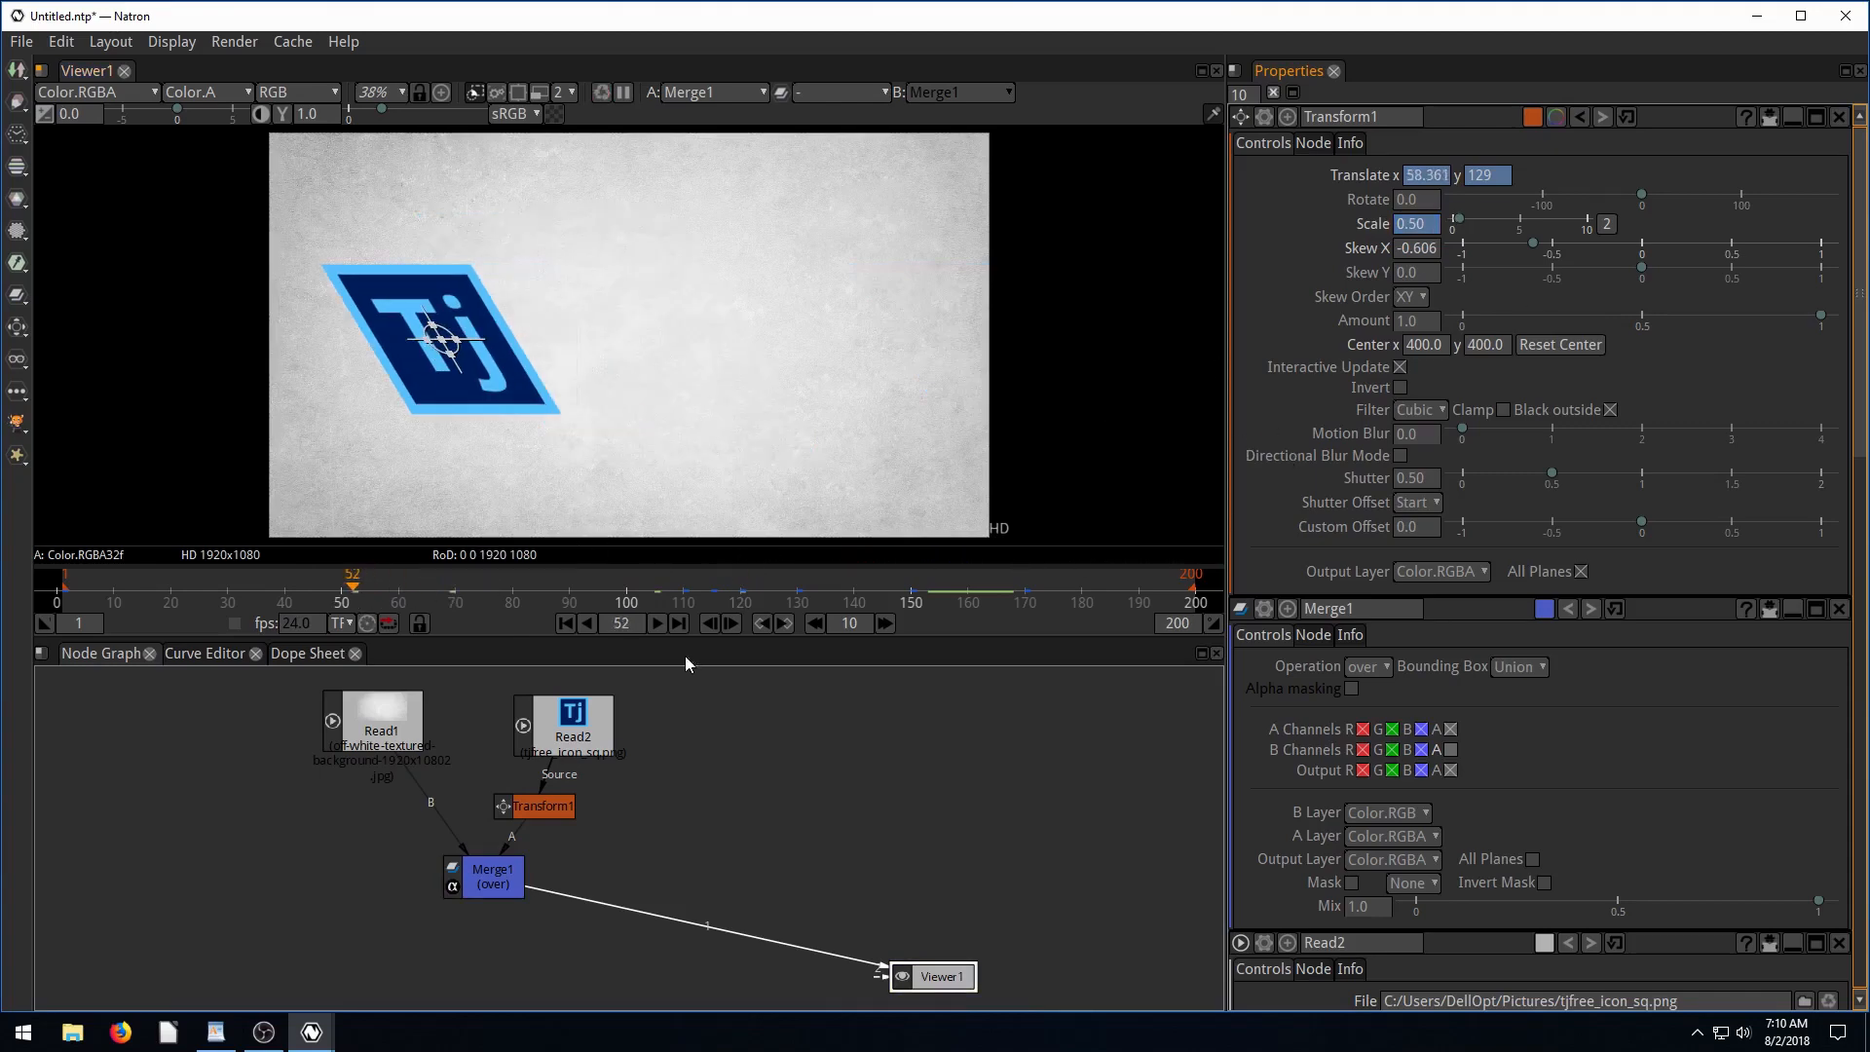
# Reset Skew X to 0.0 and set Translate x to -609.0 at frame 1.
pyautogui.click(653, 623)
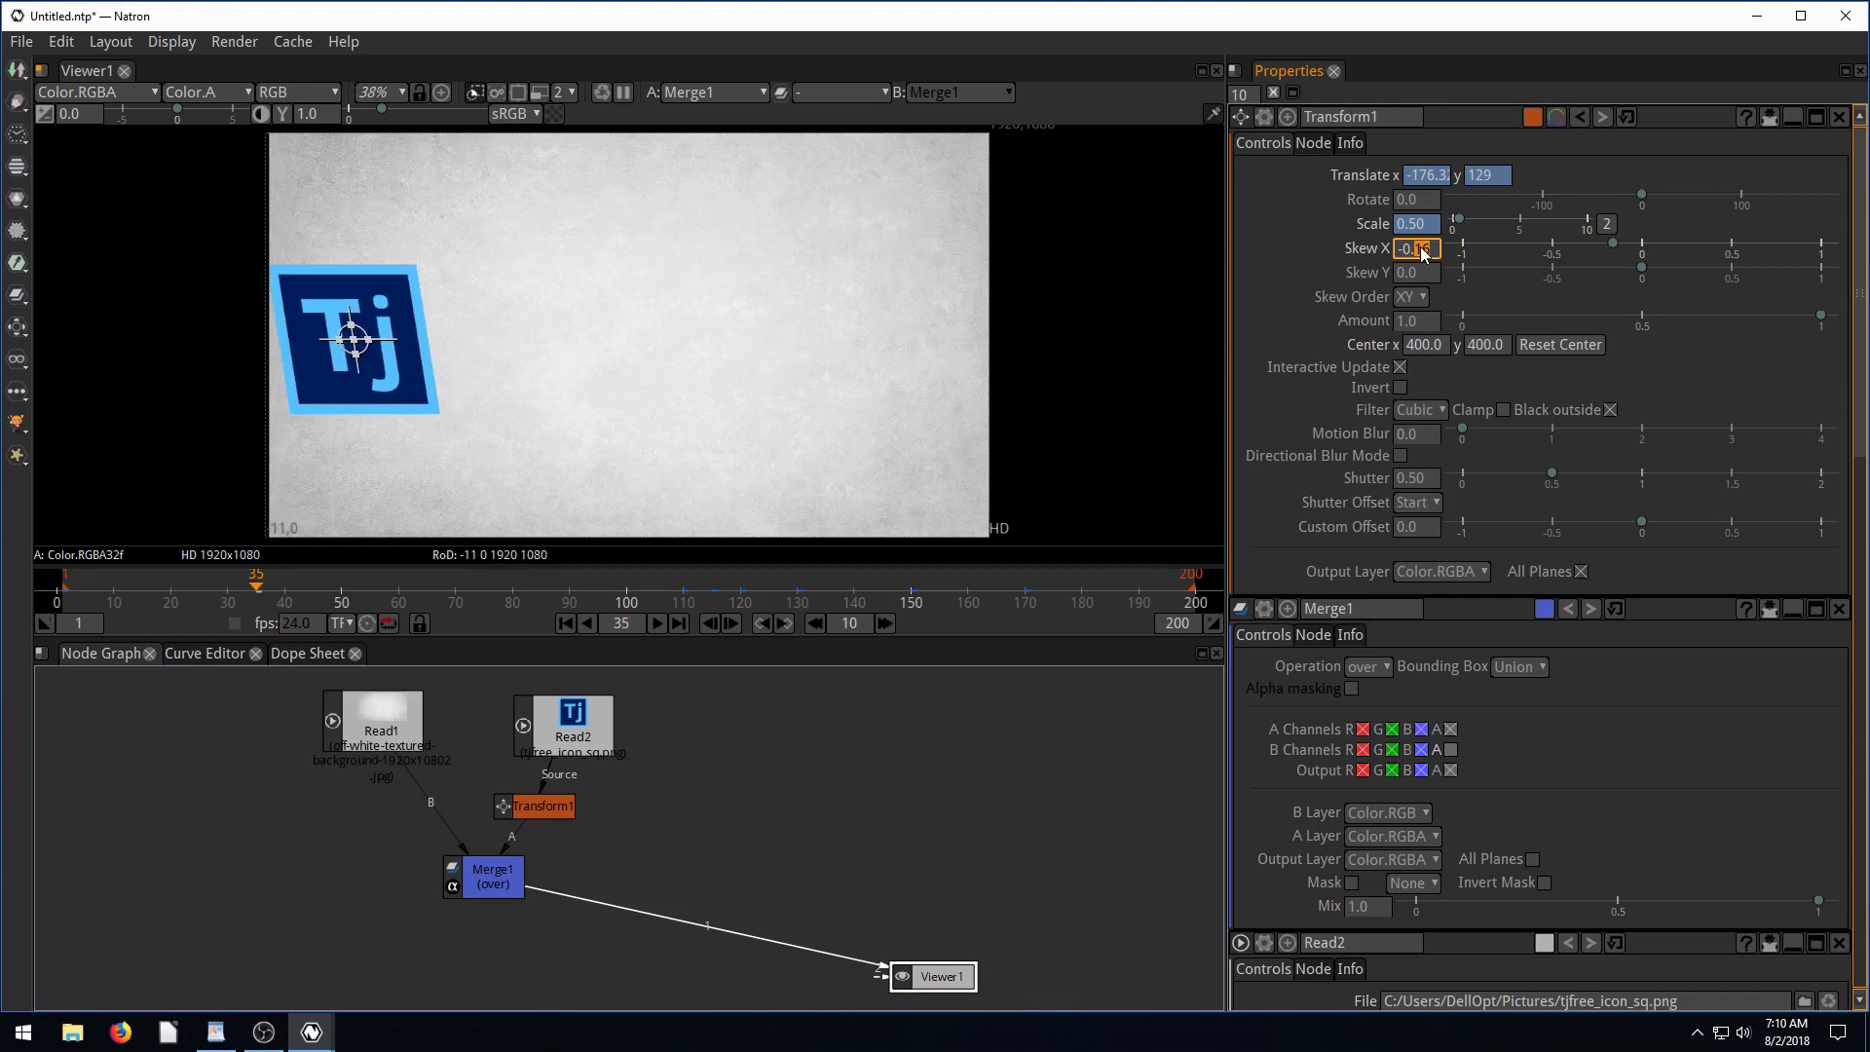
pyautogui.write('0.0')
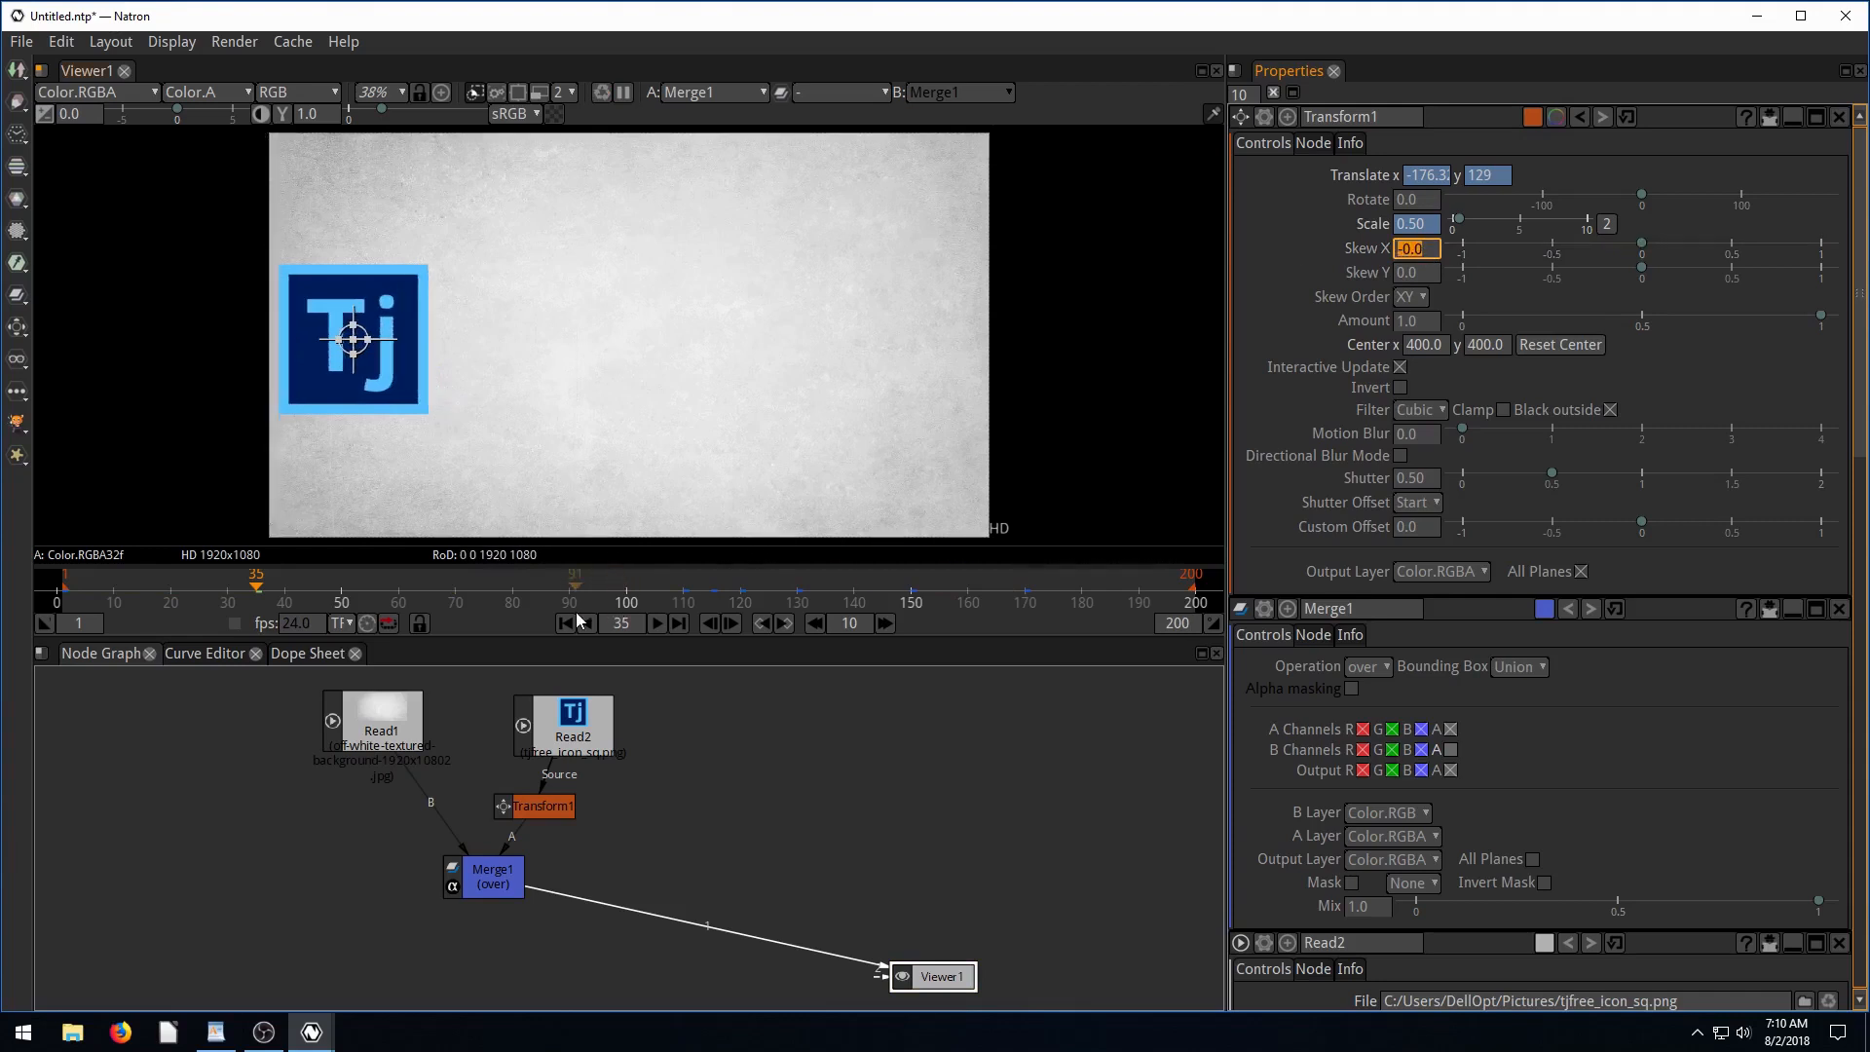
pyautogui.write('-609.0')
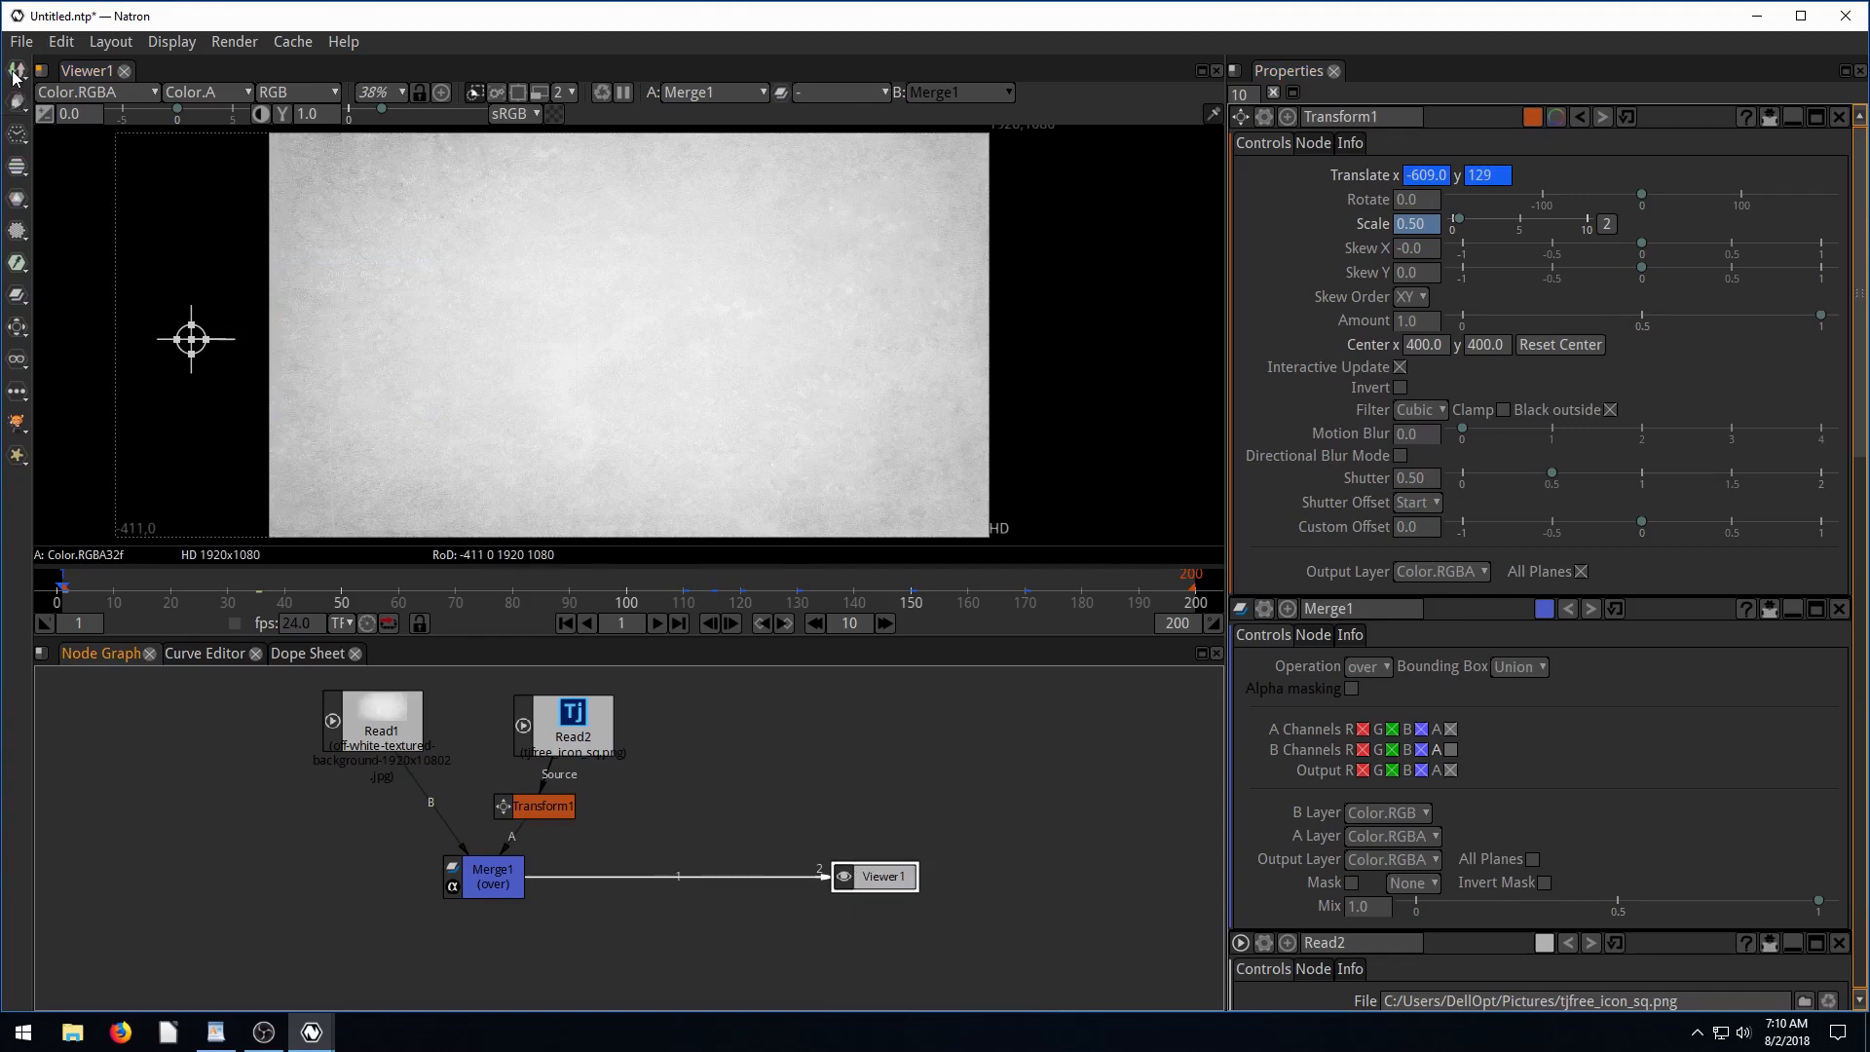
# Add a Write node from the Image menu to render the output.
pyautogui.click(18, 74)
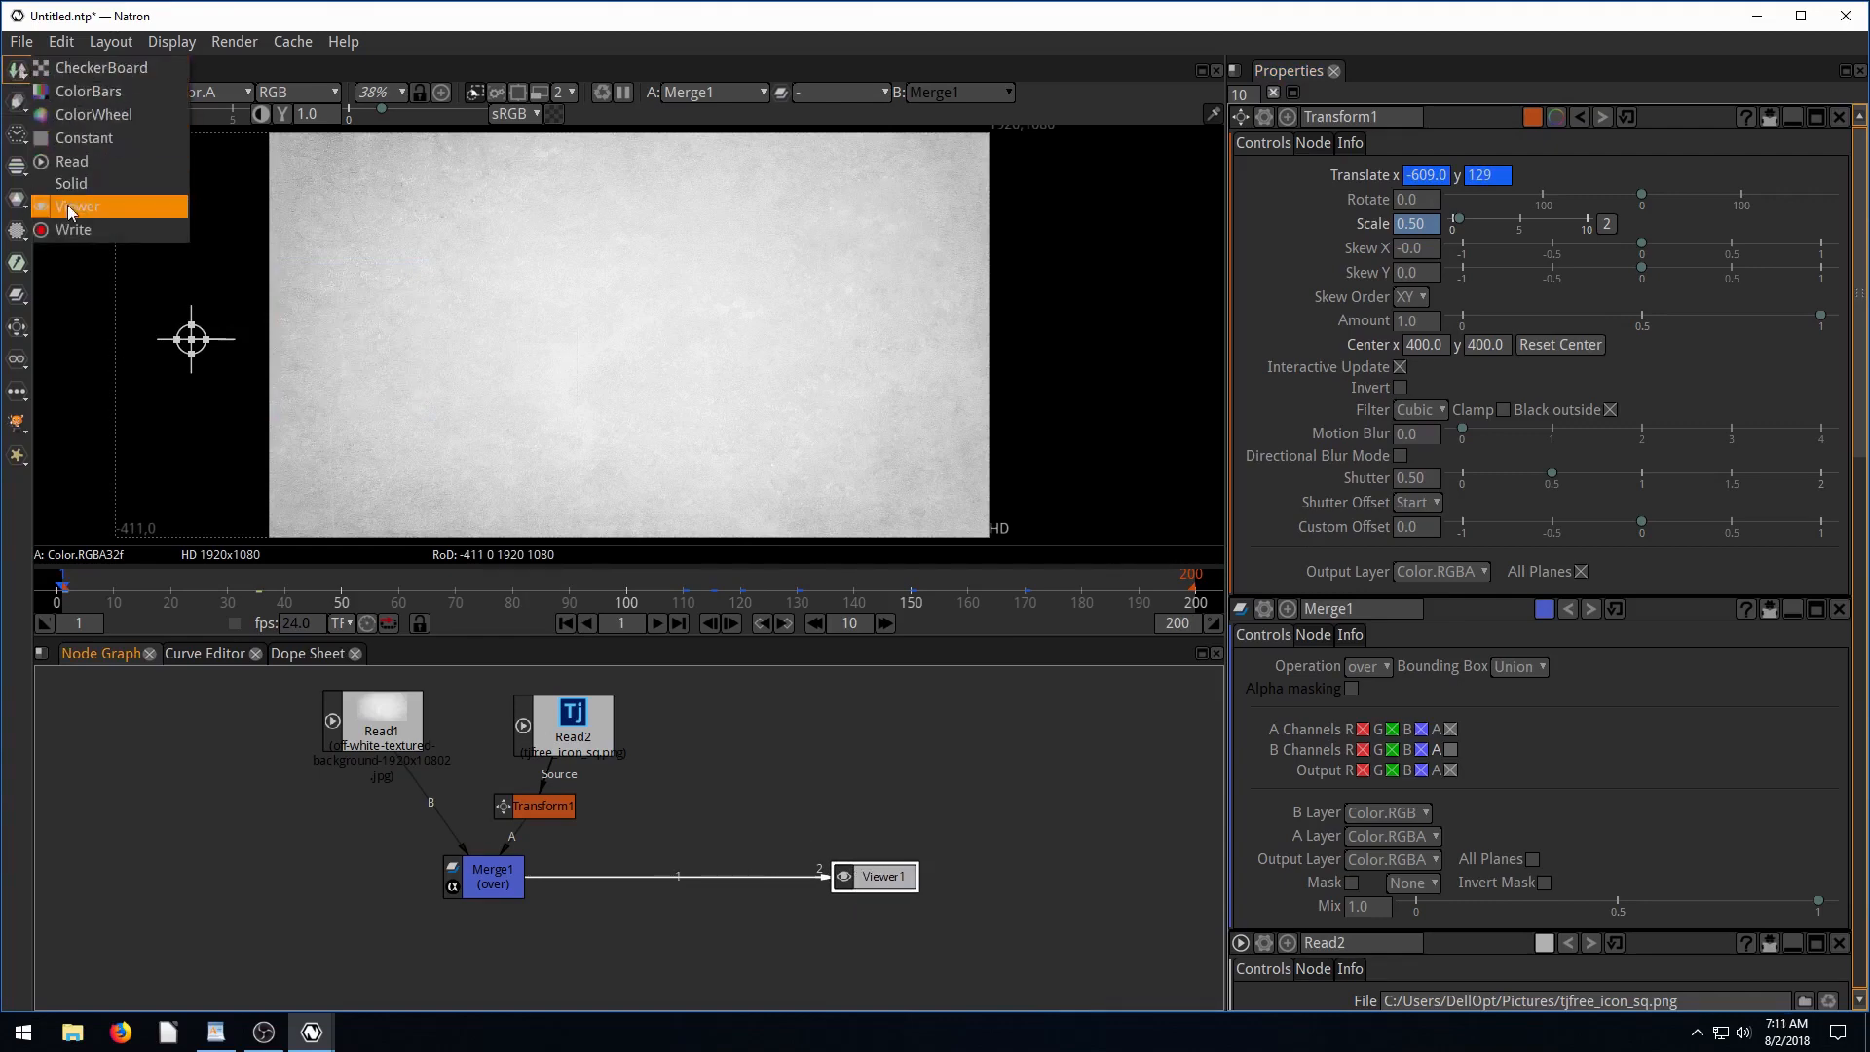
pyautogui.click(73, 229)
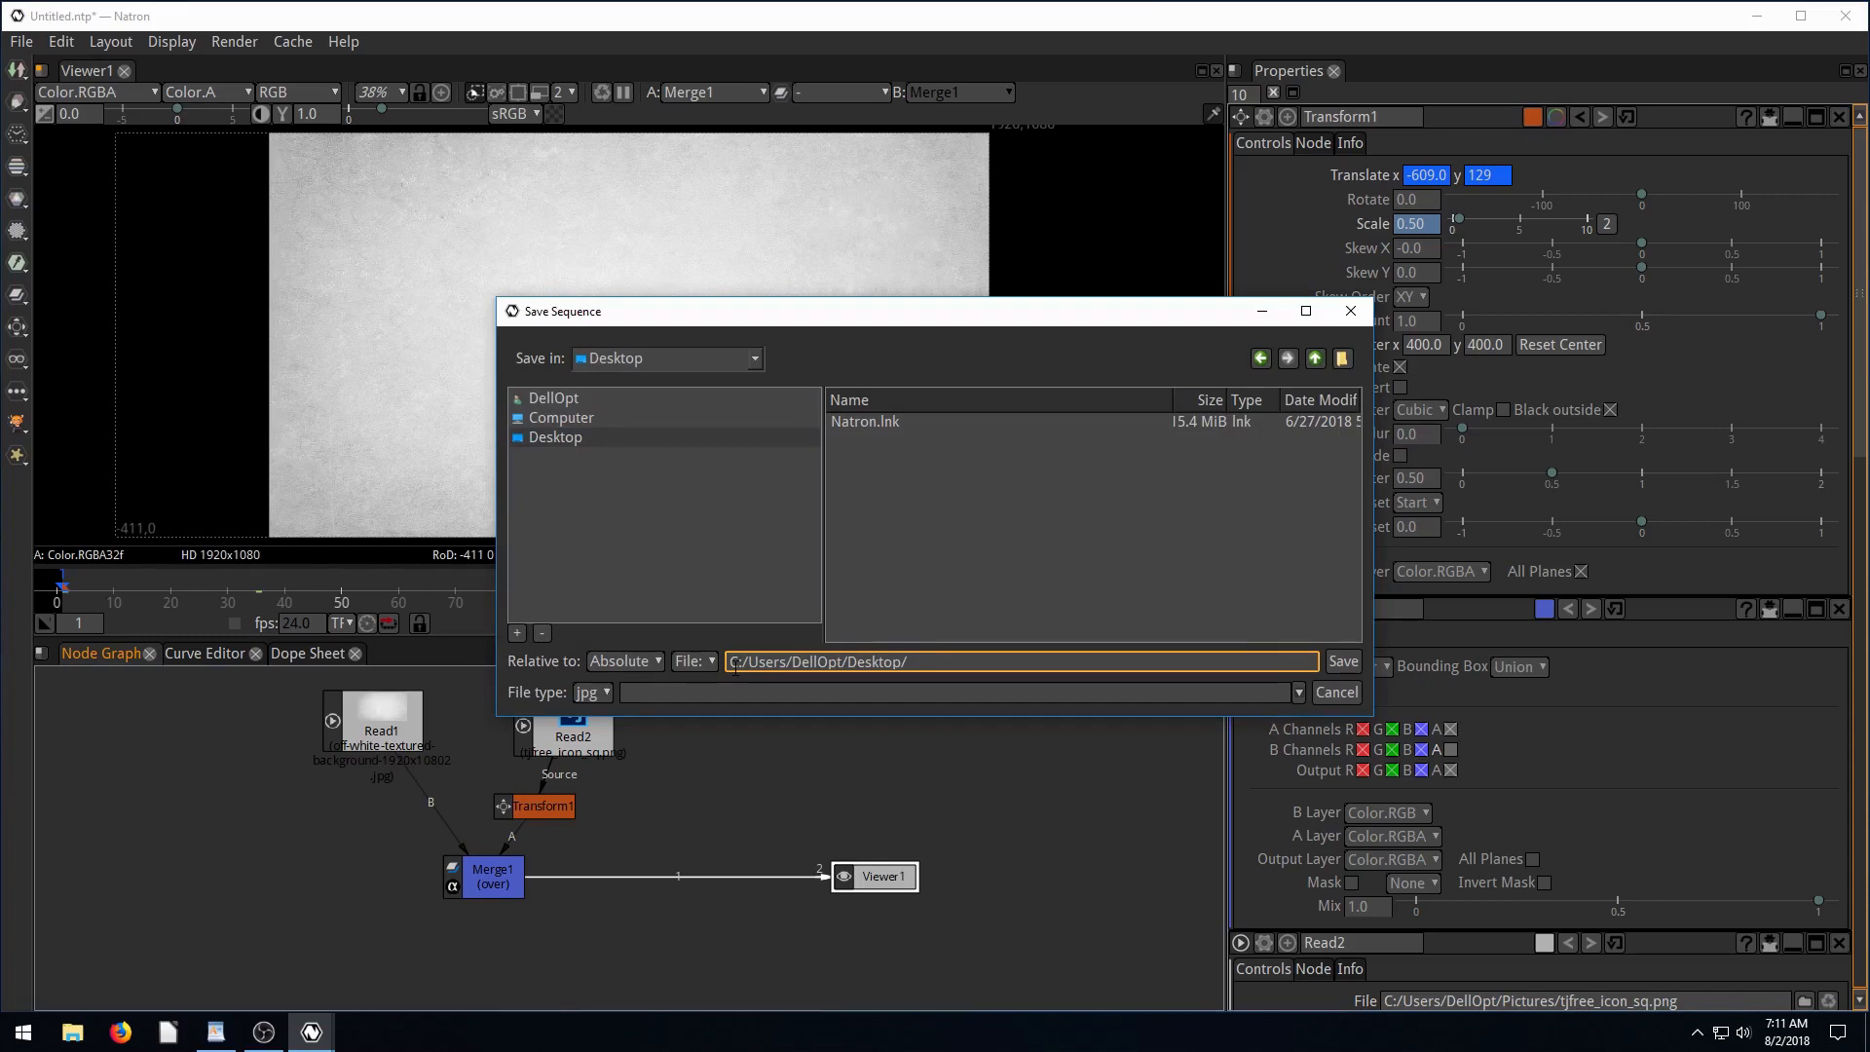
pyautogui.click(692, 660)
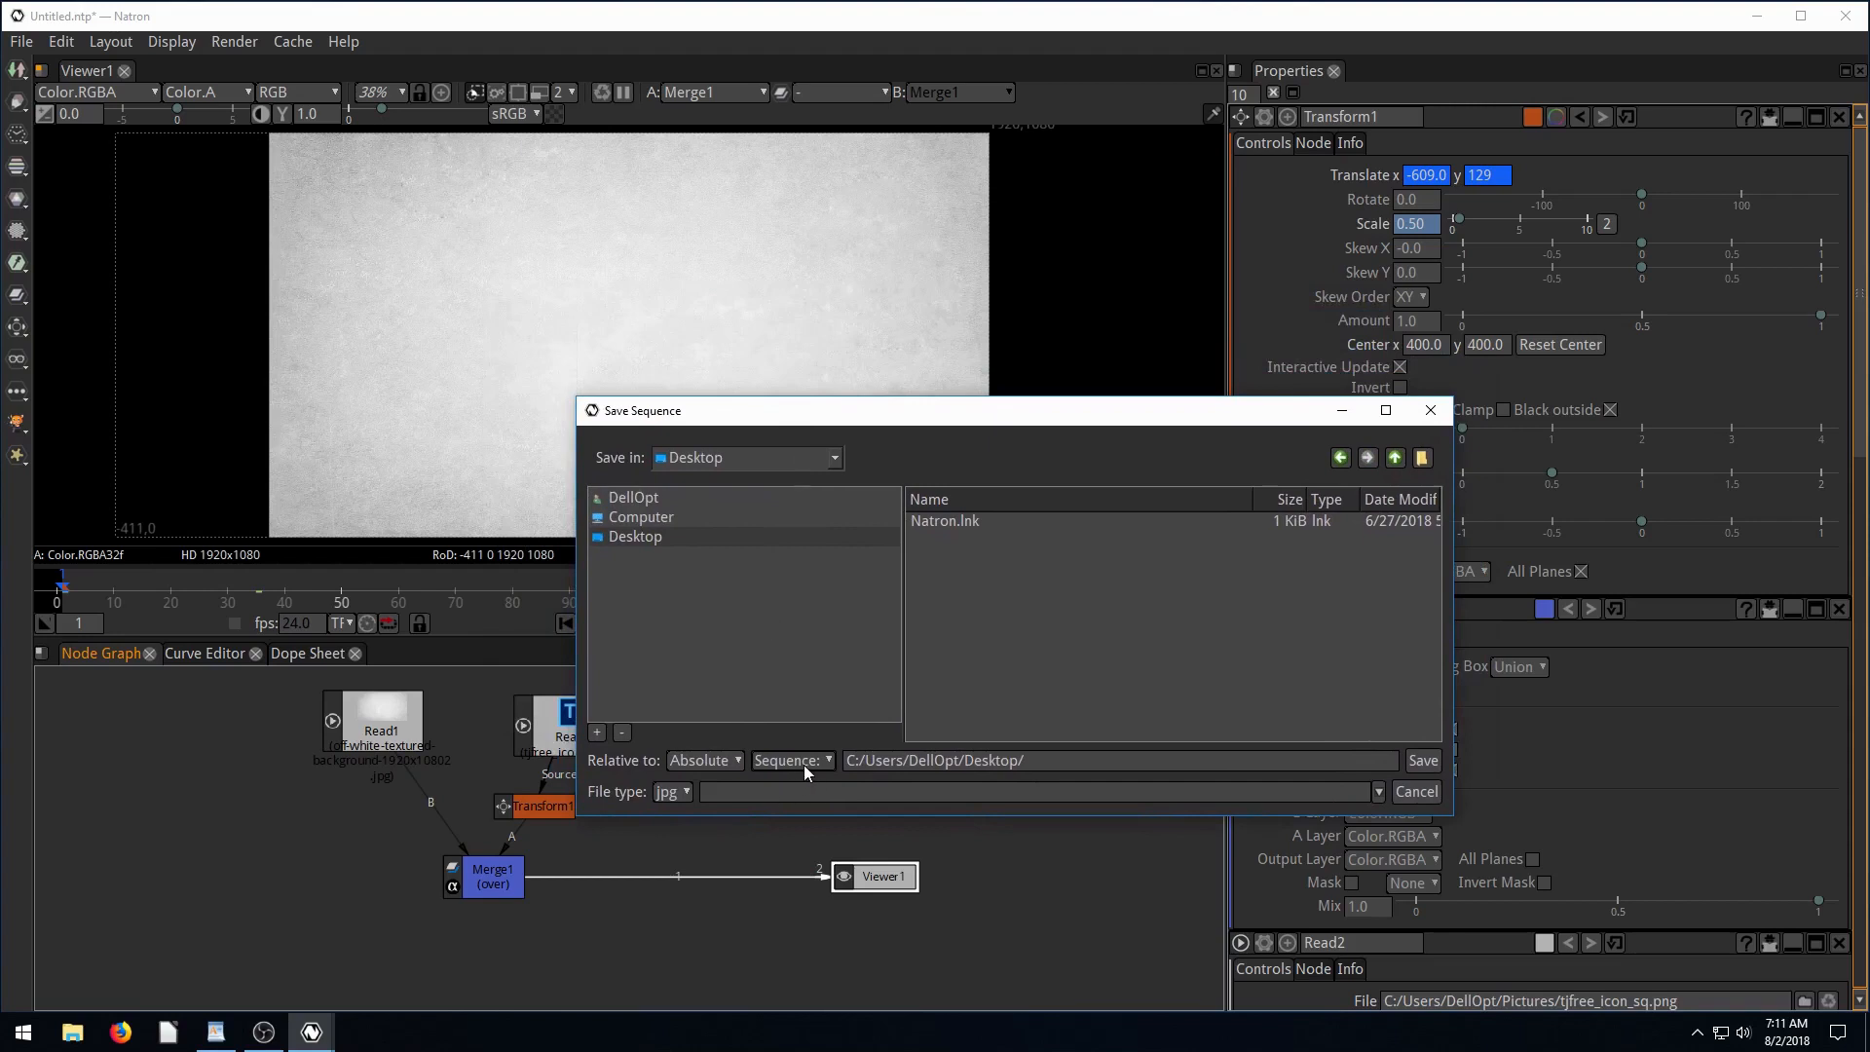
pyautogui.moveTo(366, 525)
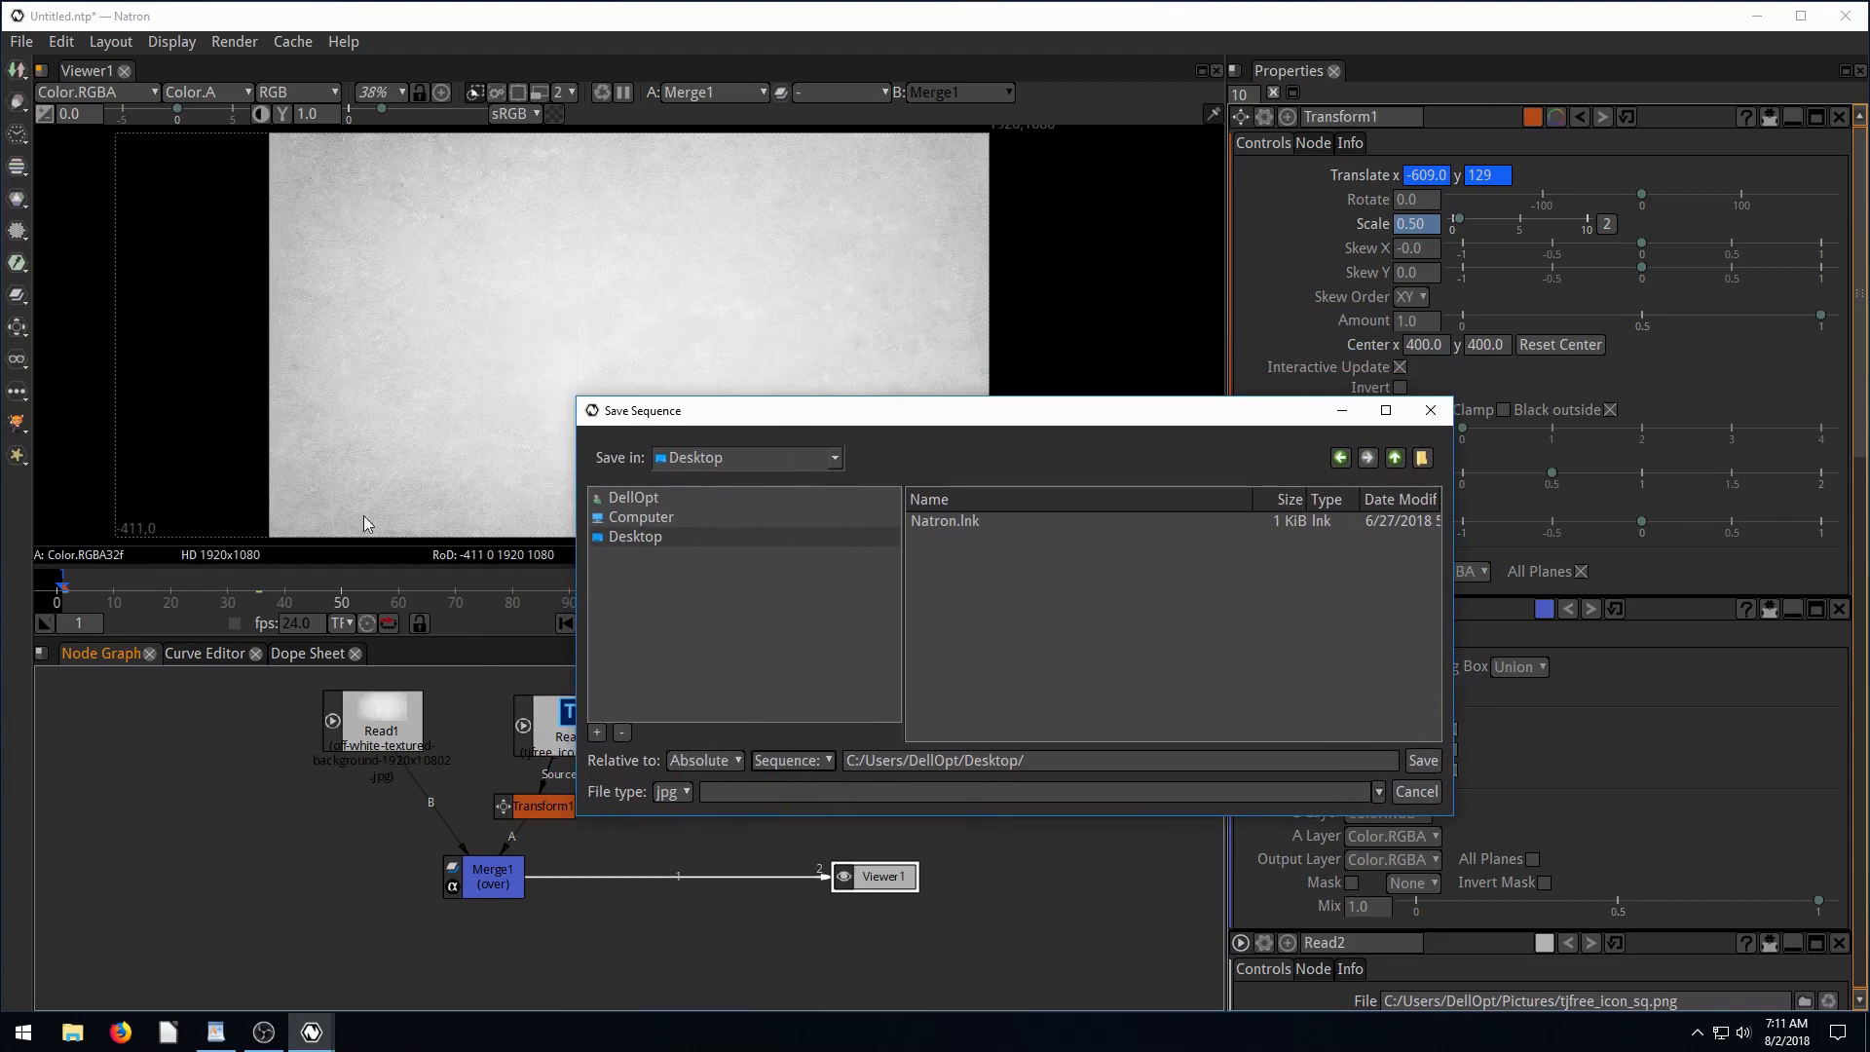
pyautogui.moveTo(705, 276)
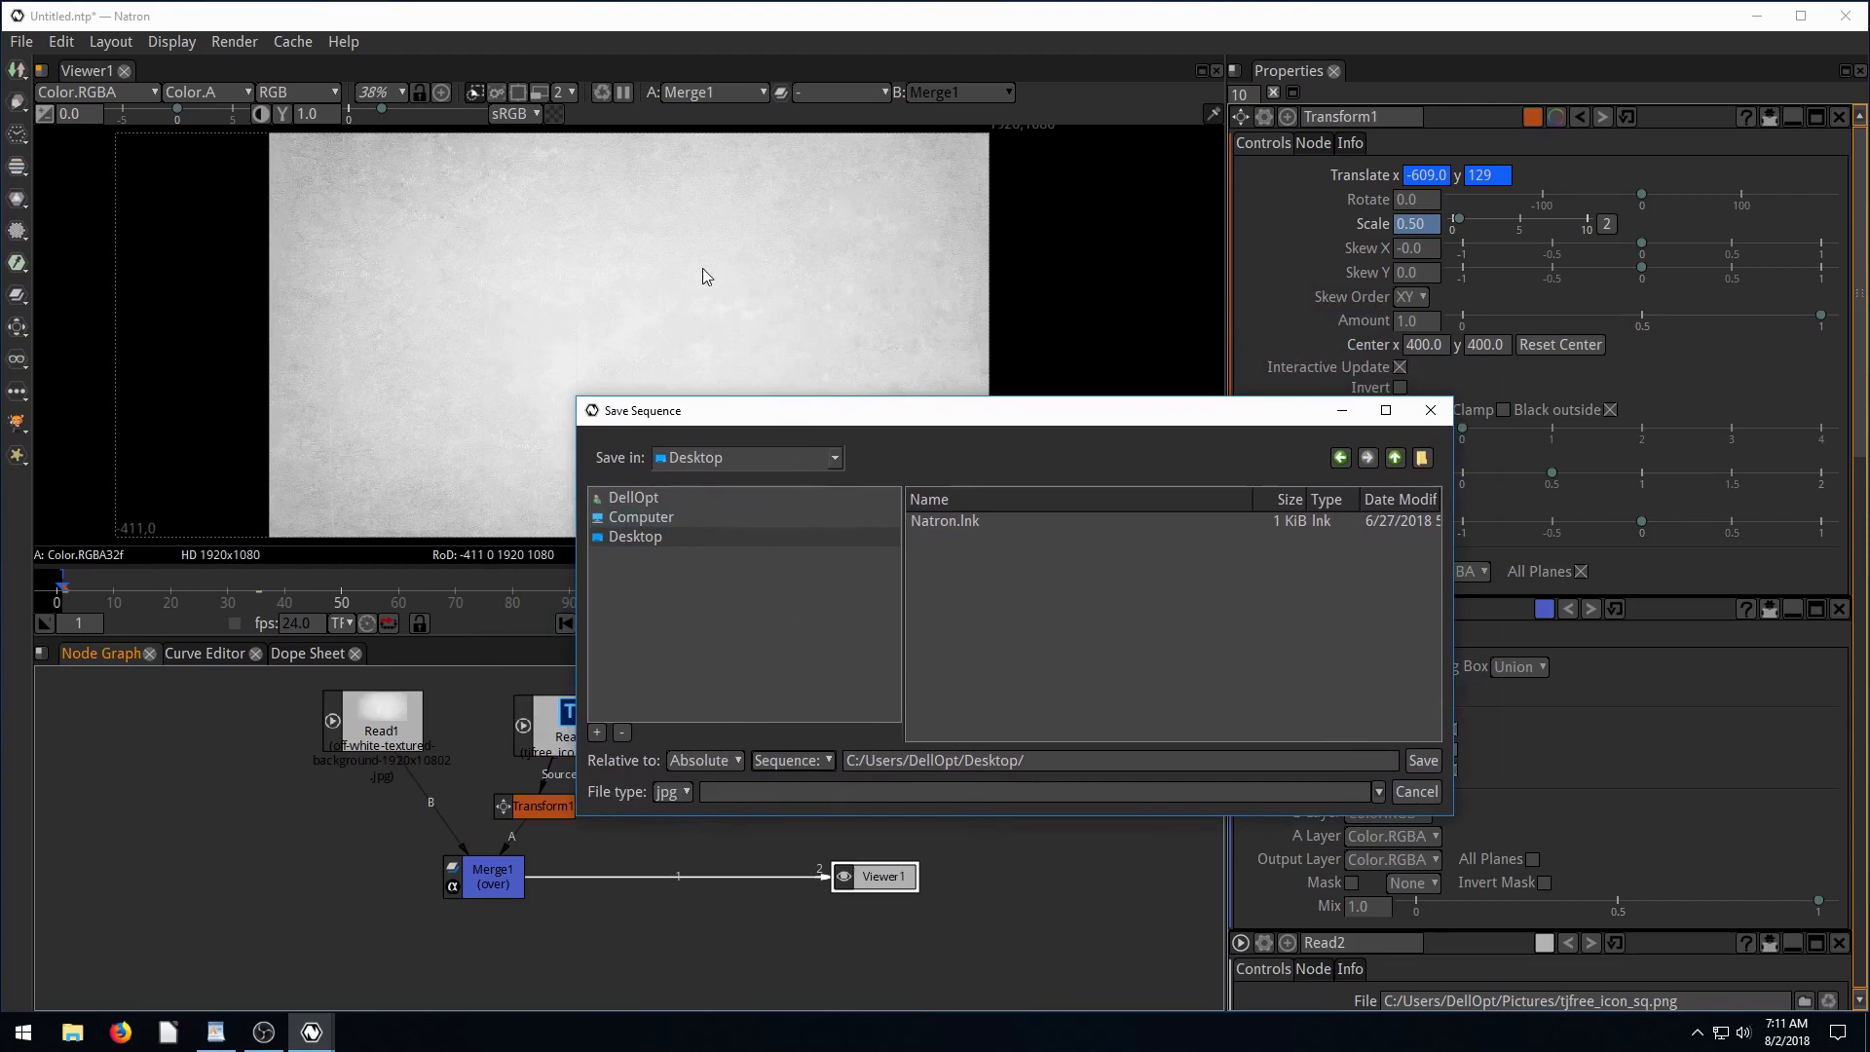
# Save the output as IntroVid.mp4 on the Desktop with mp4 file type.
pyautogui.click(1037, 791)
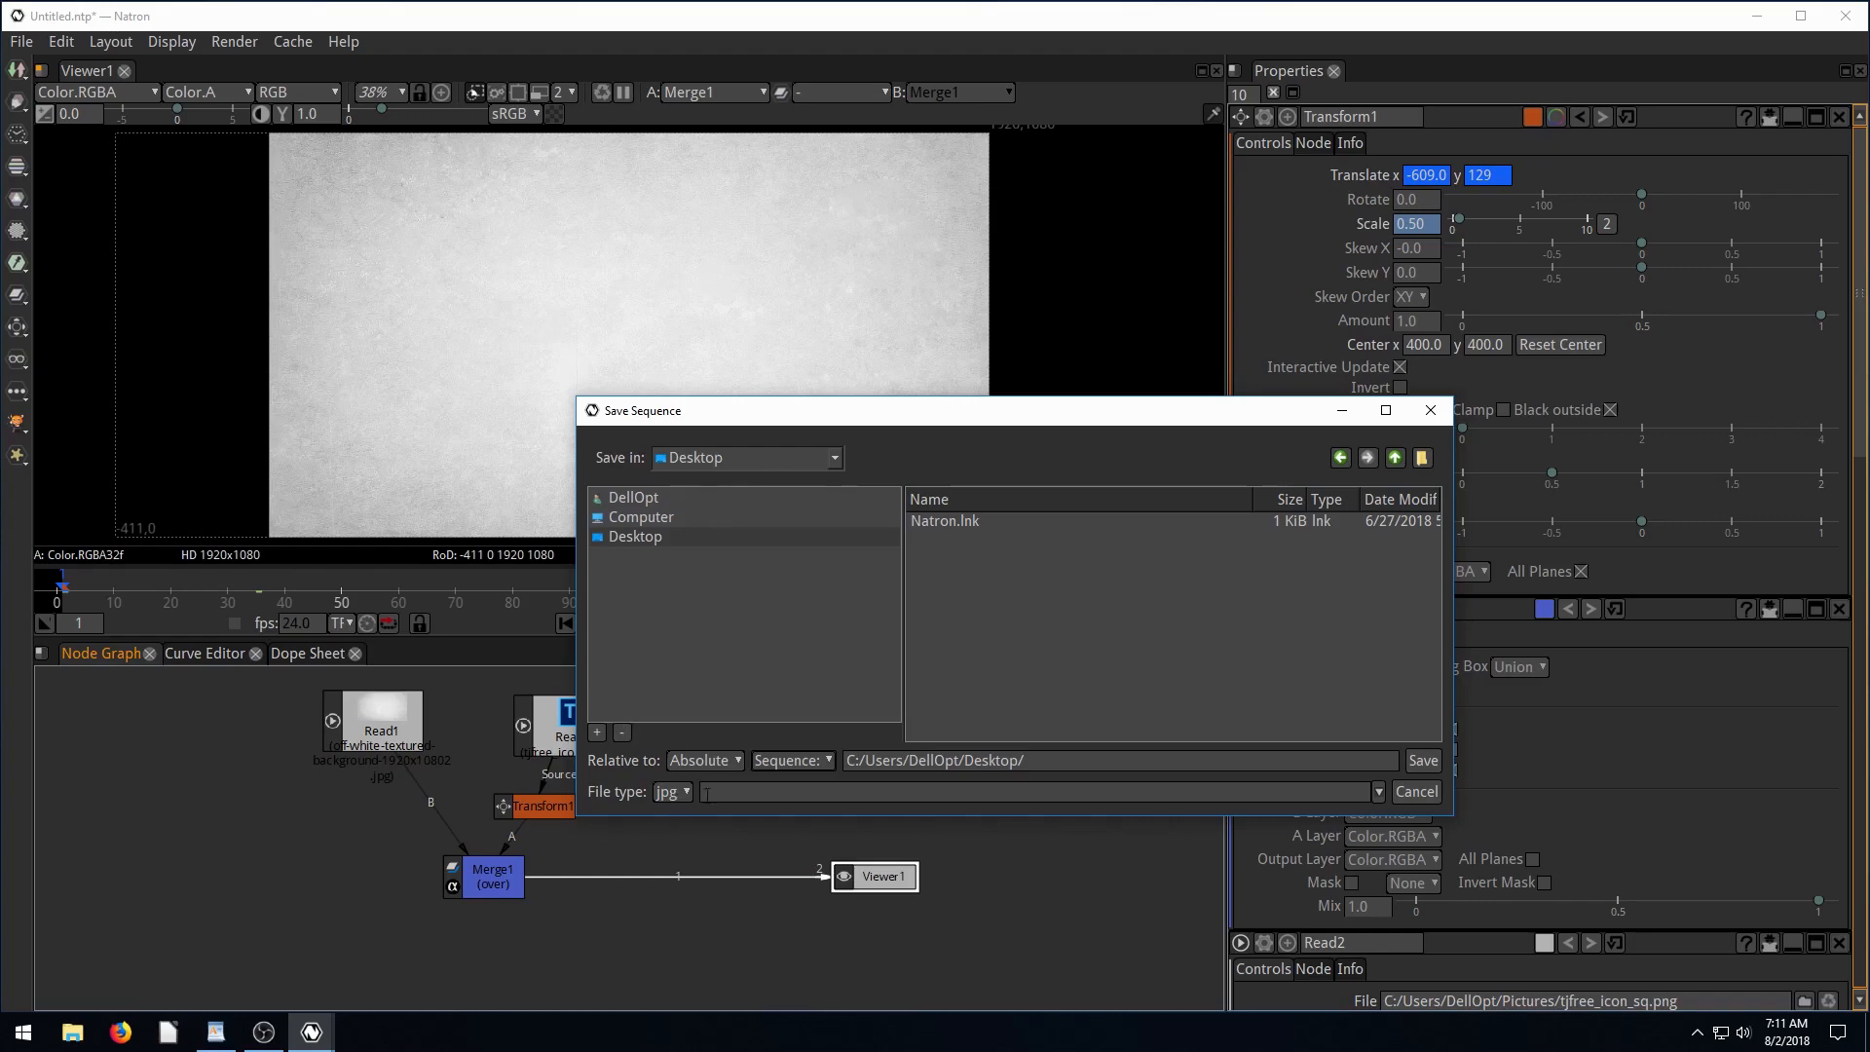
pyautogui.click(1031, 790)
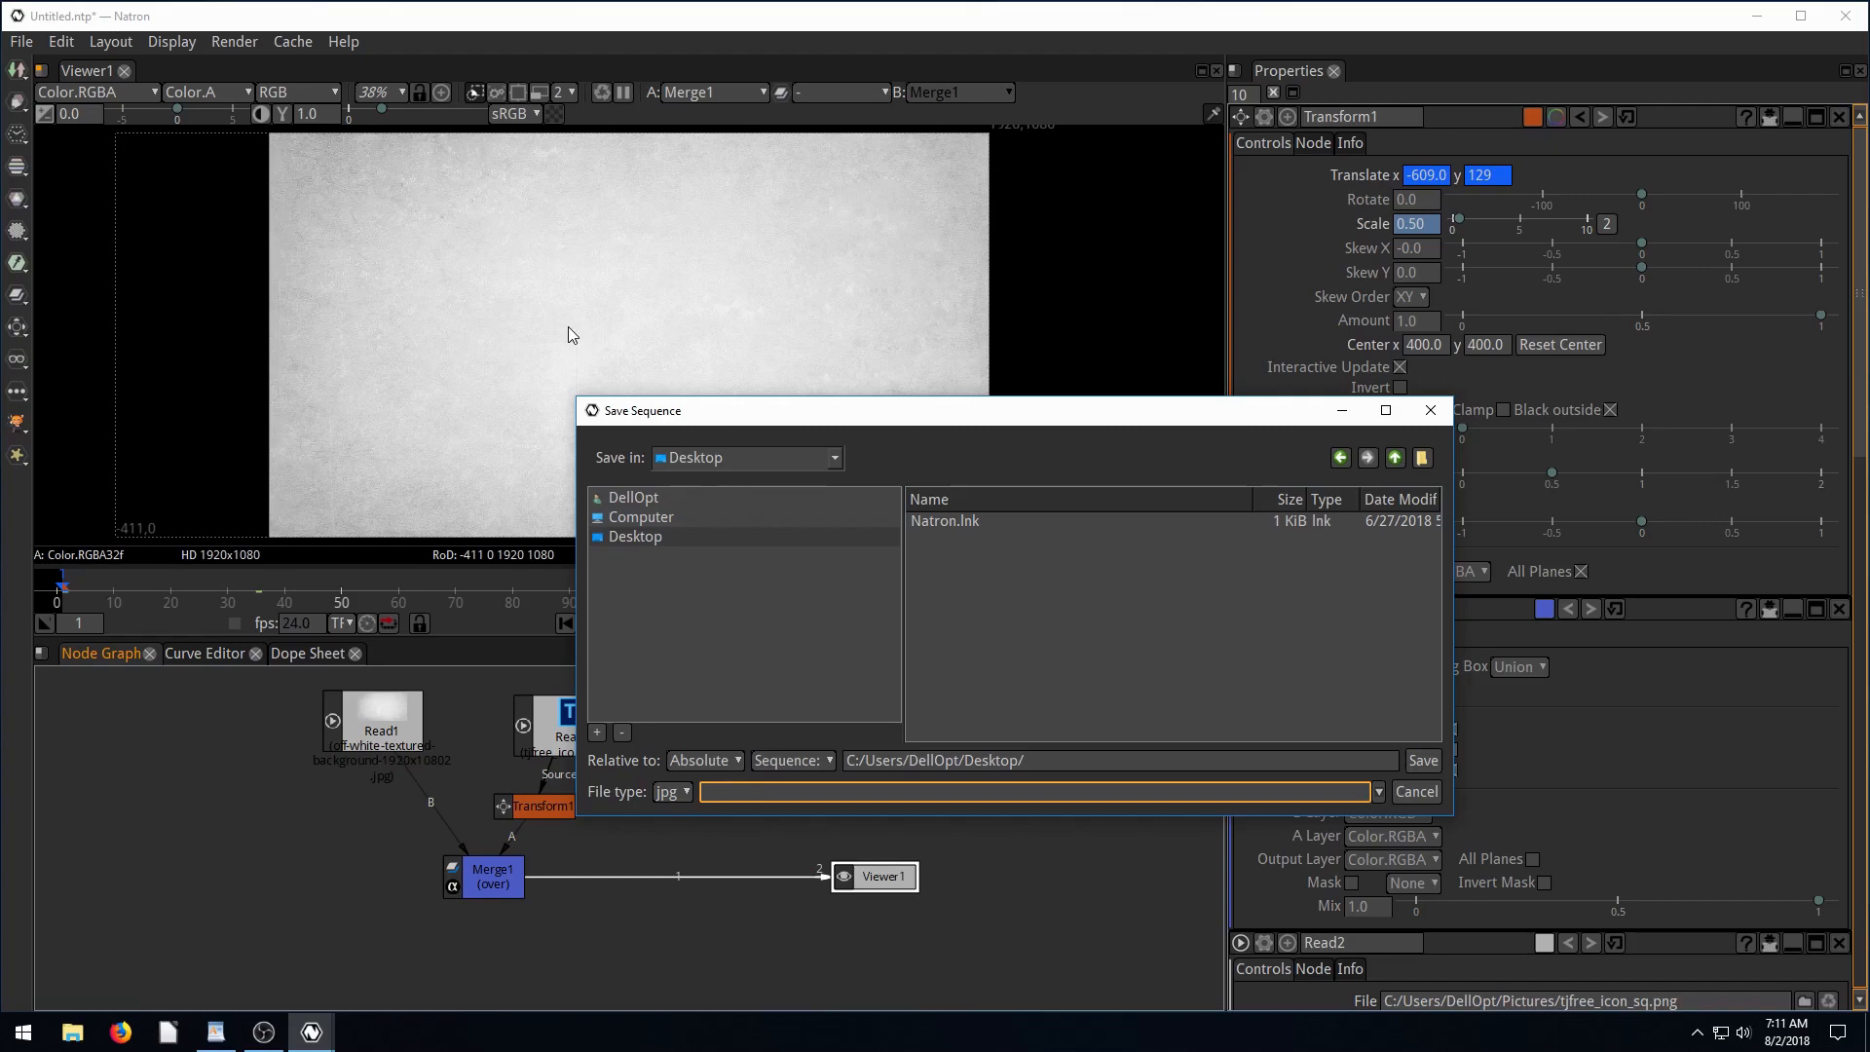
pyautogui.moveTo(796, 445)
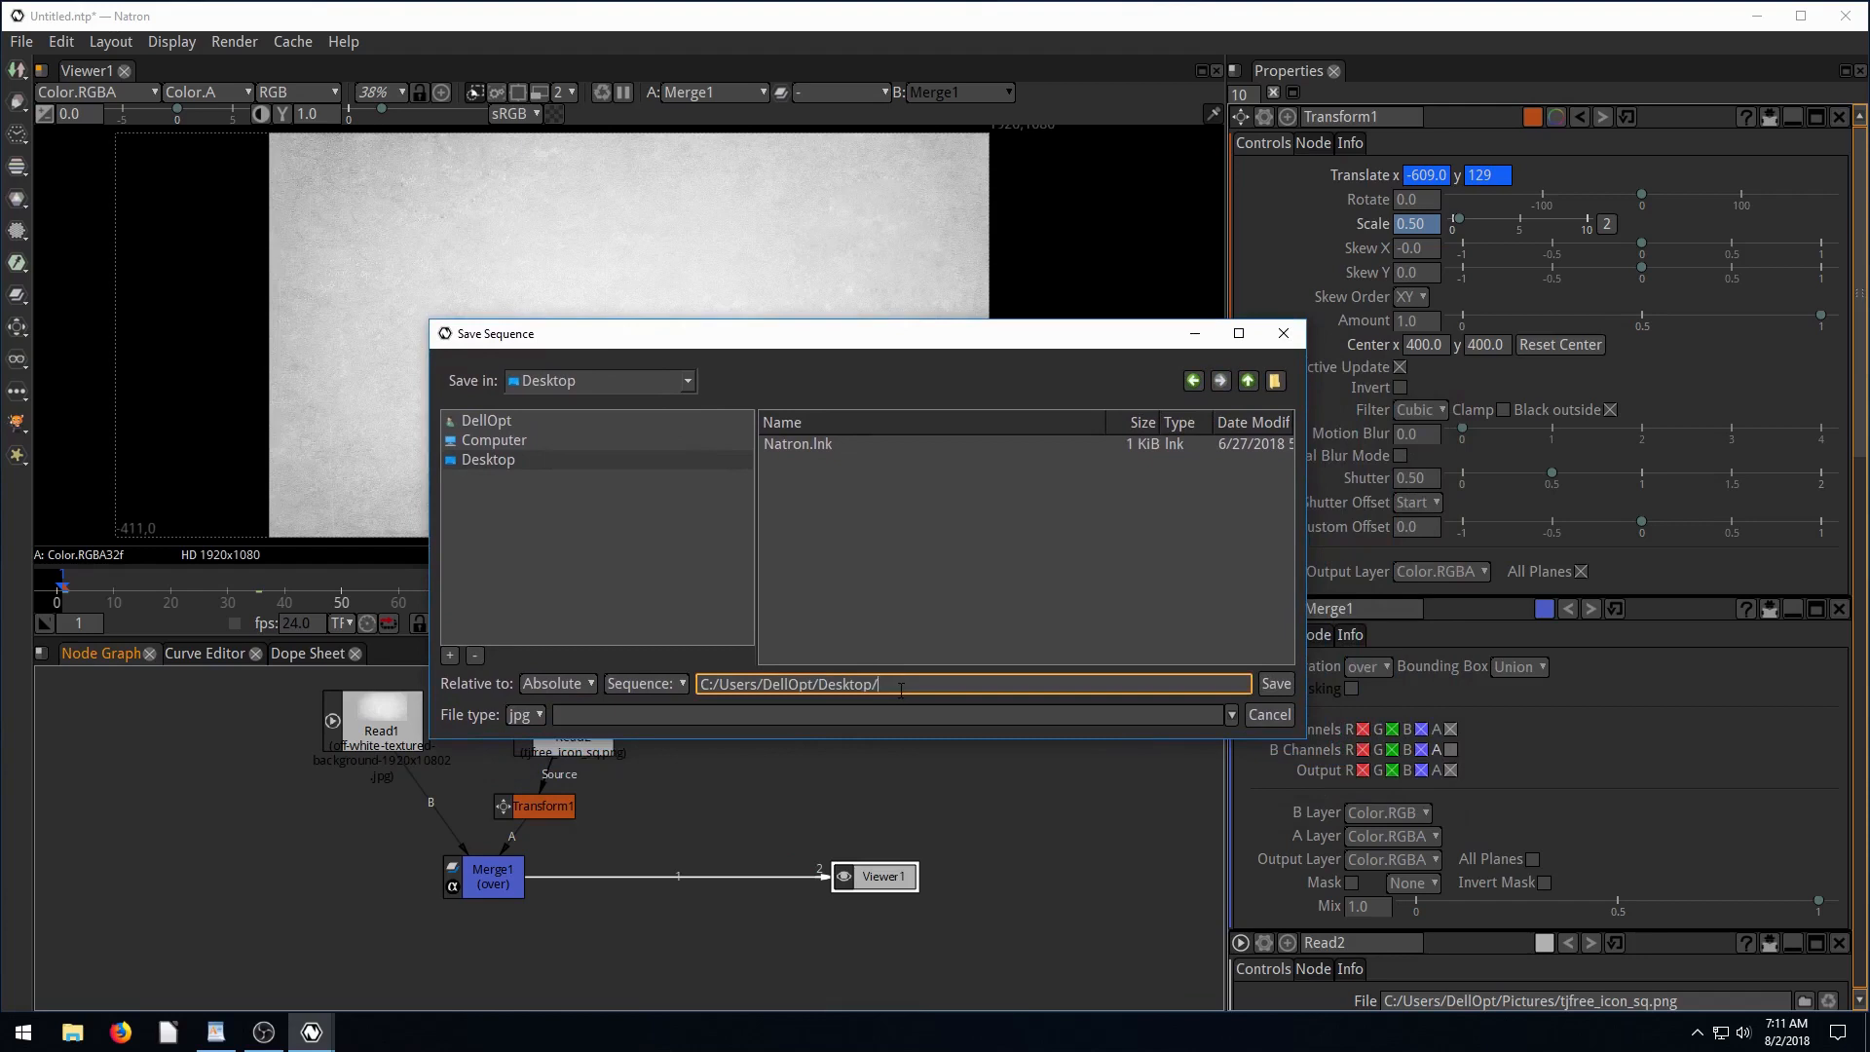
pyautogui.write('##')
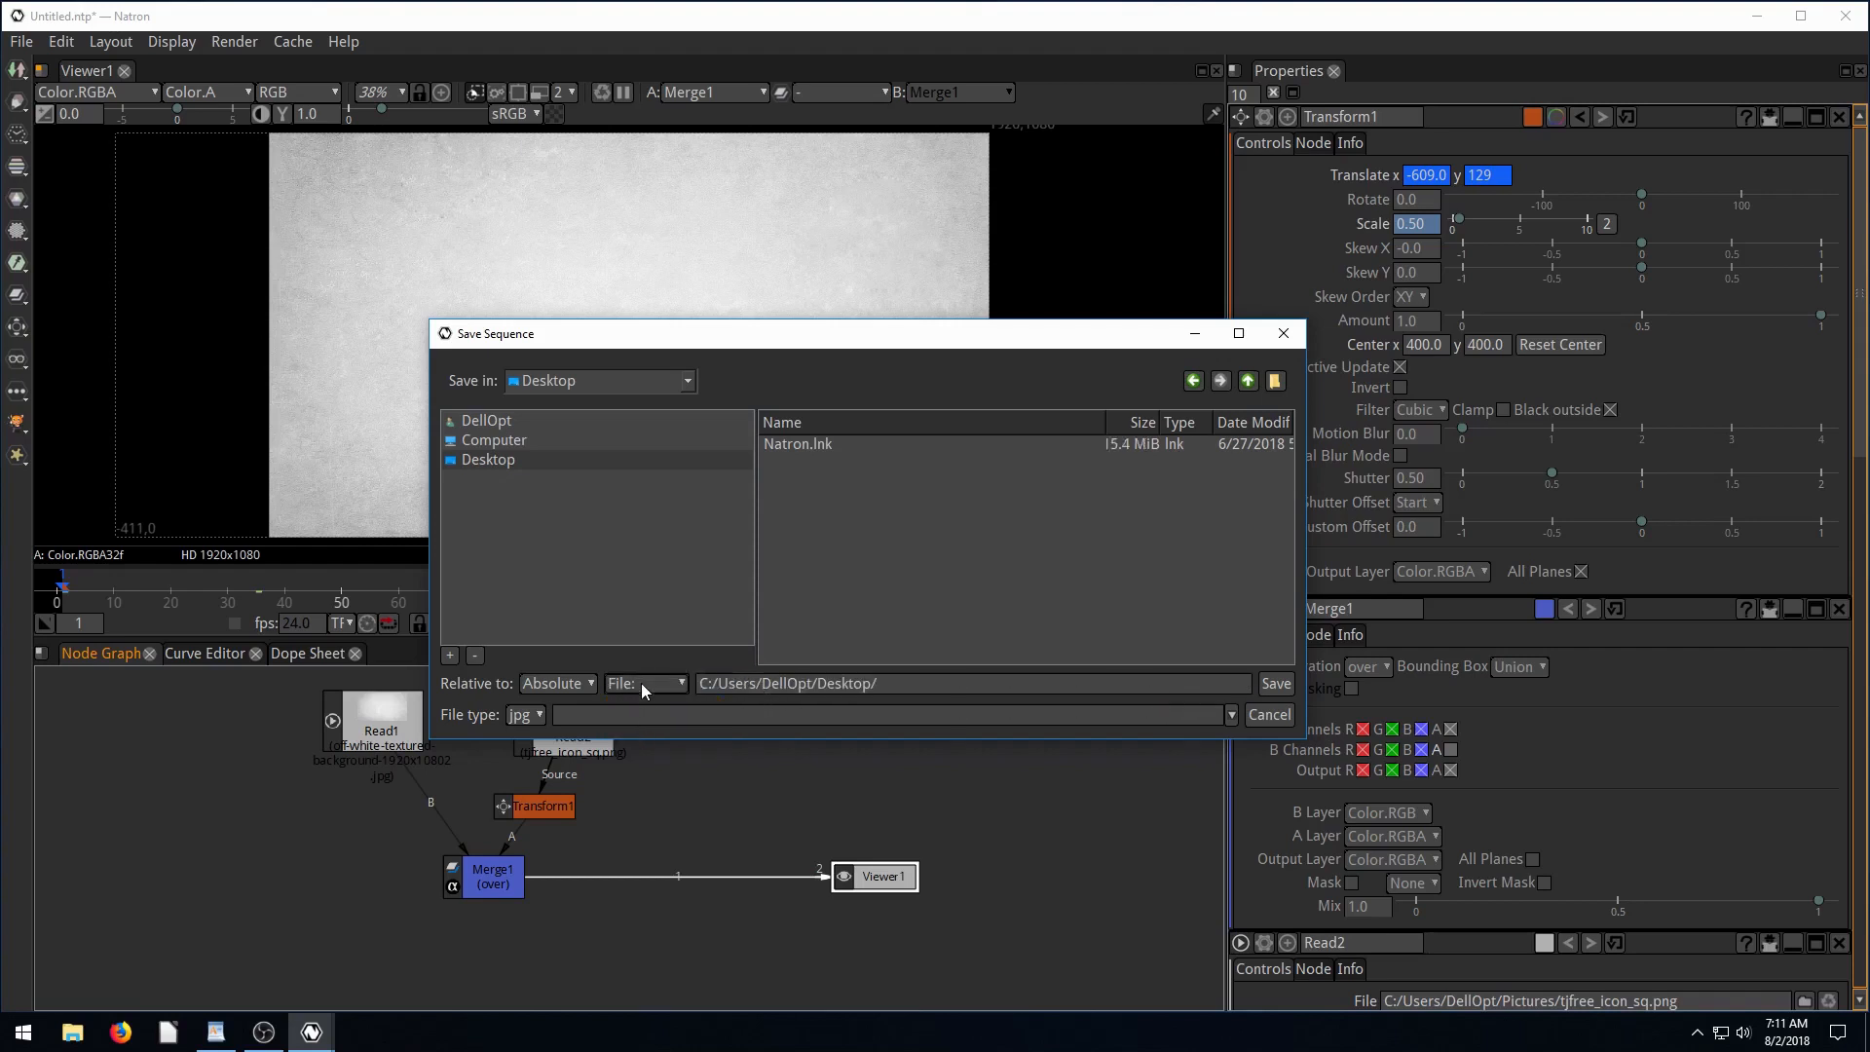
pyautogui.moveTo(633, 691)
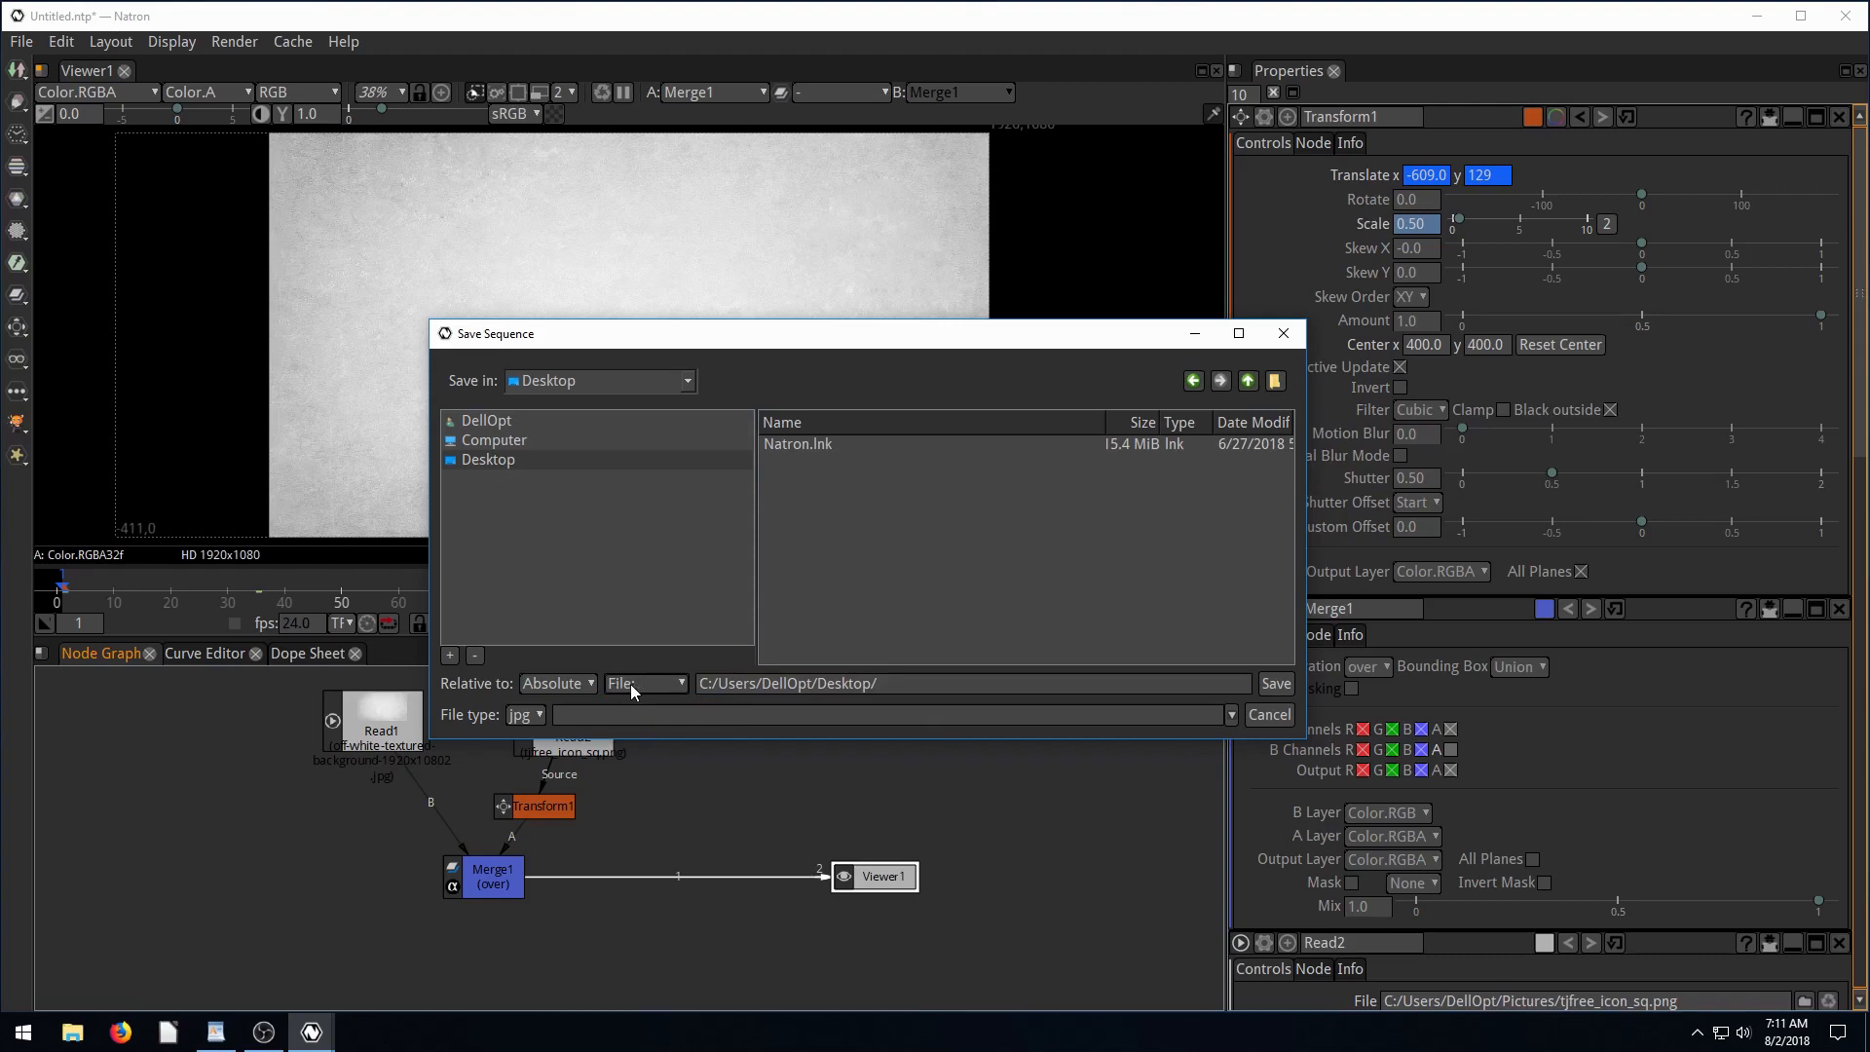
pyautogui.click(888, 713)
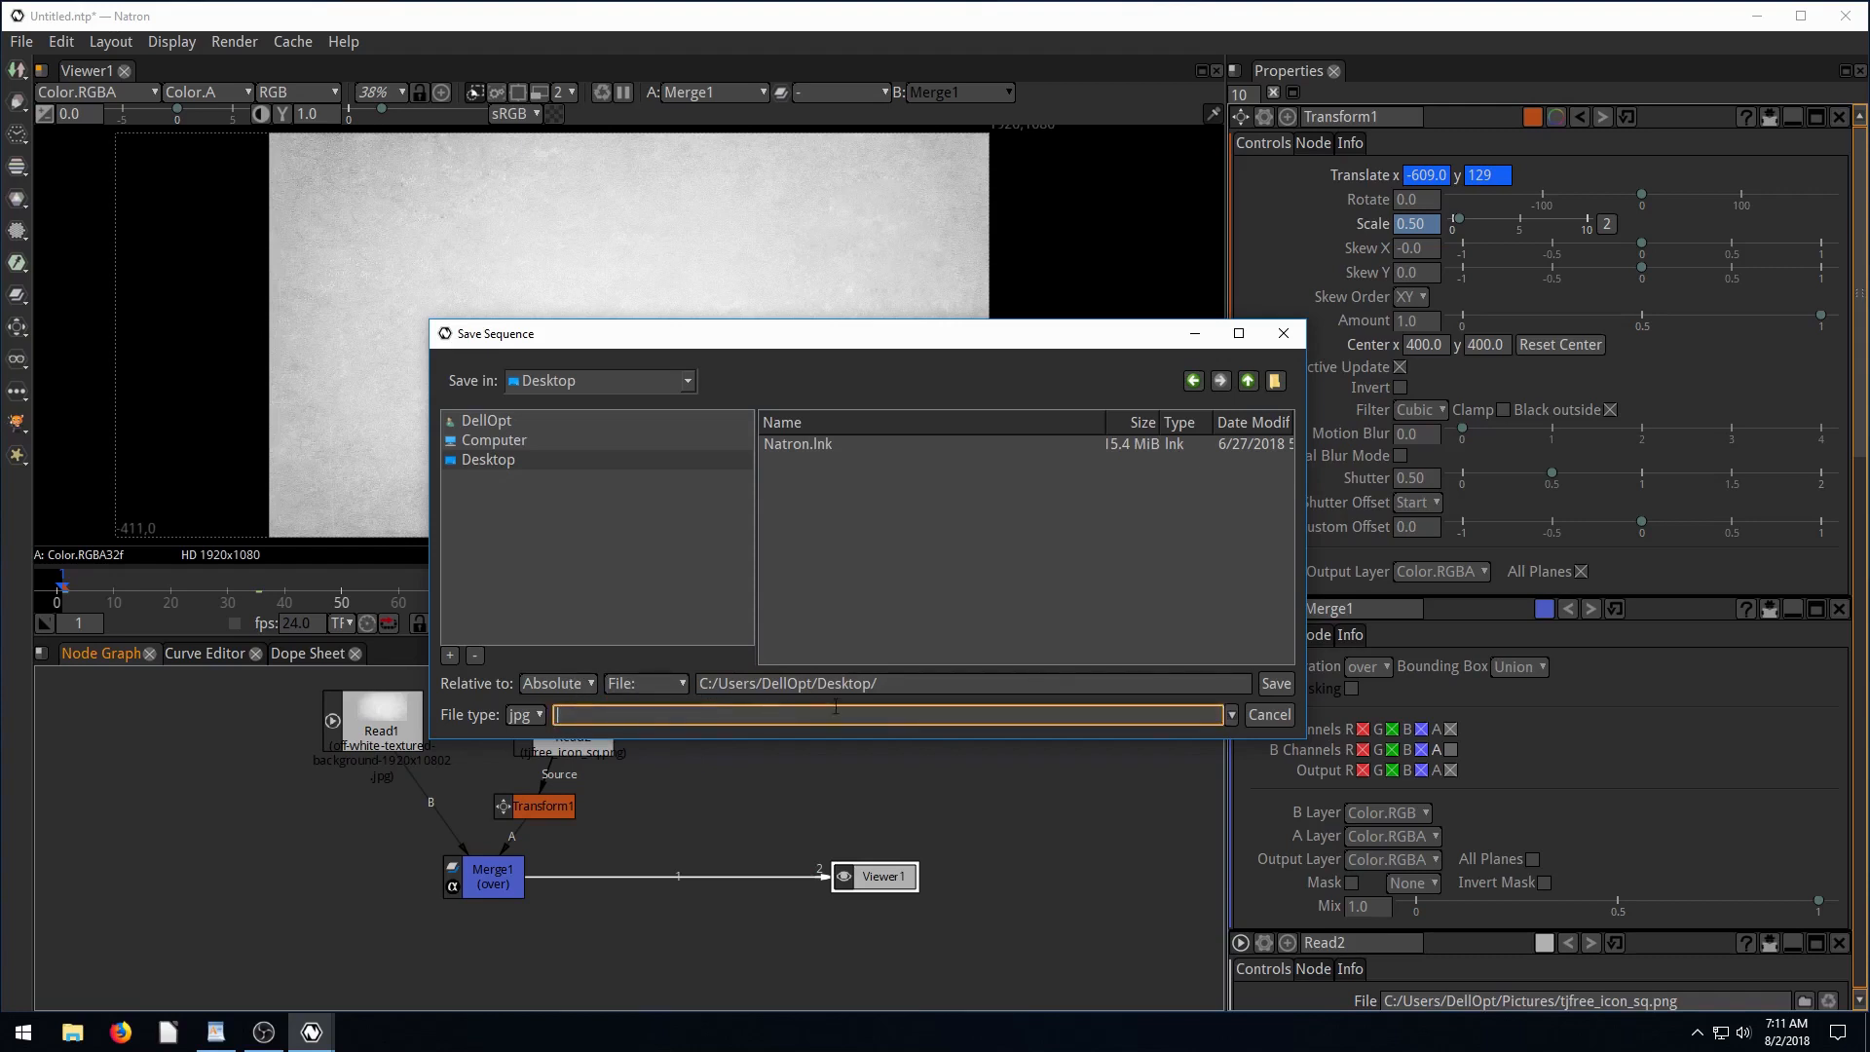
pyautogui.click(972, 684)
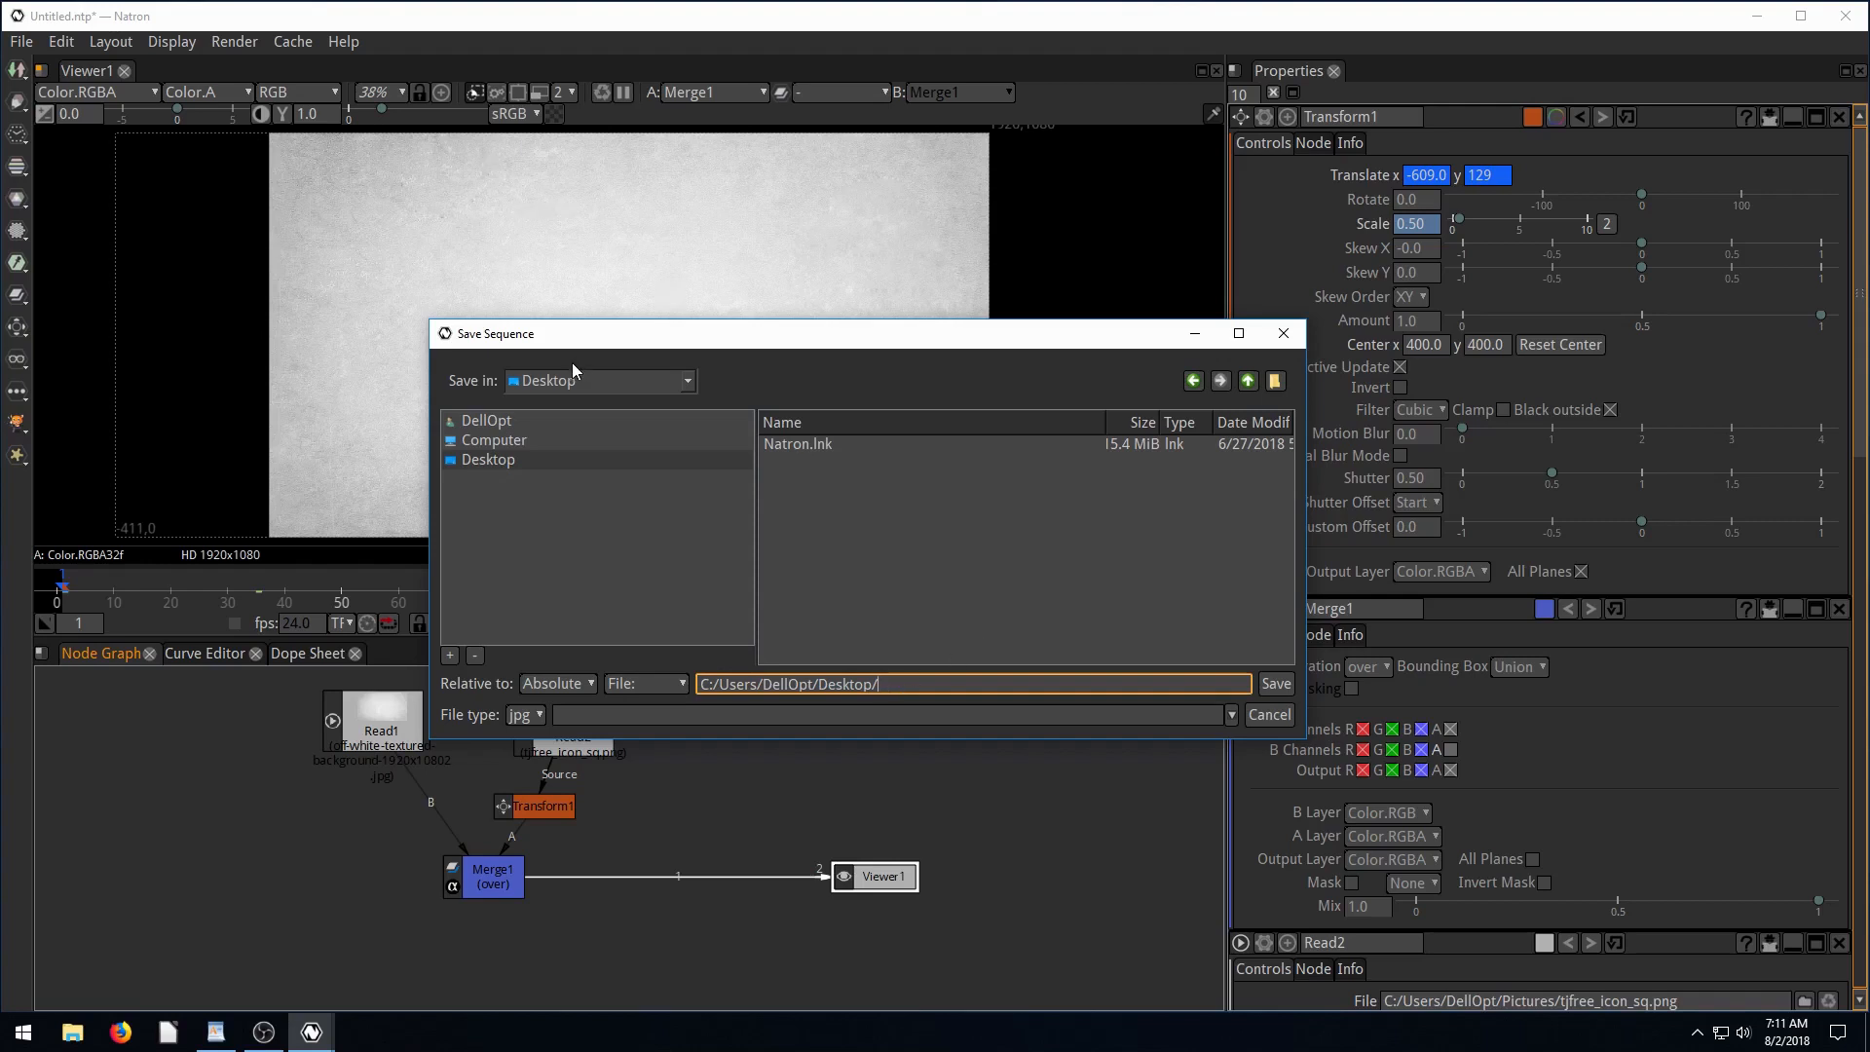
pyautogui.click(972, 683)
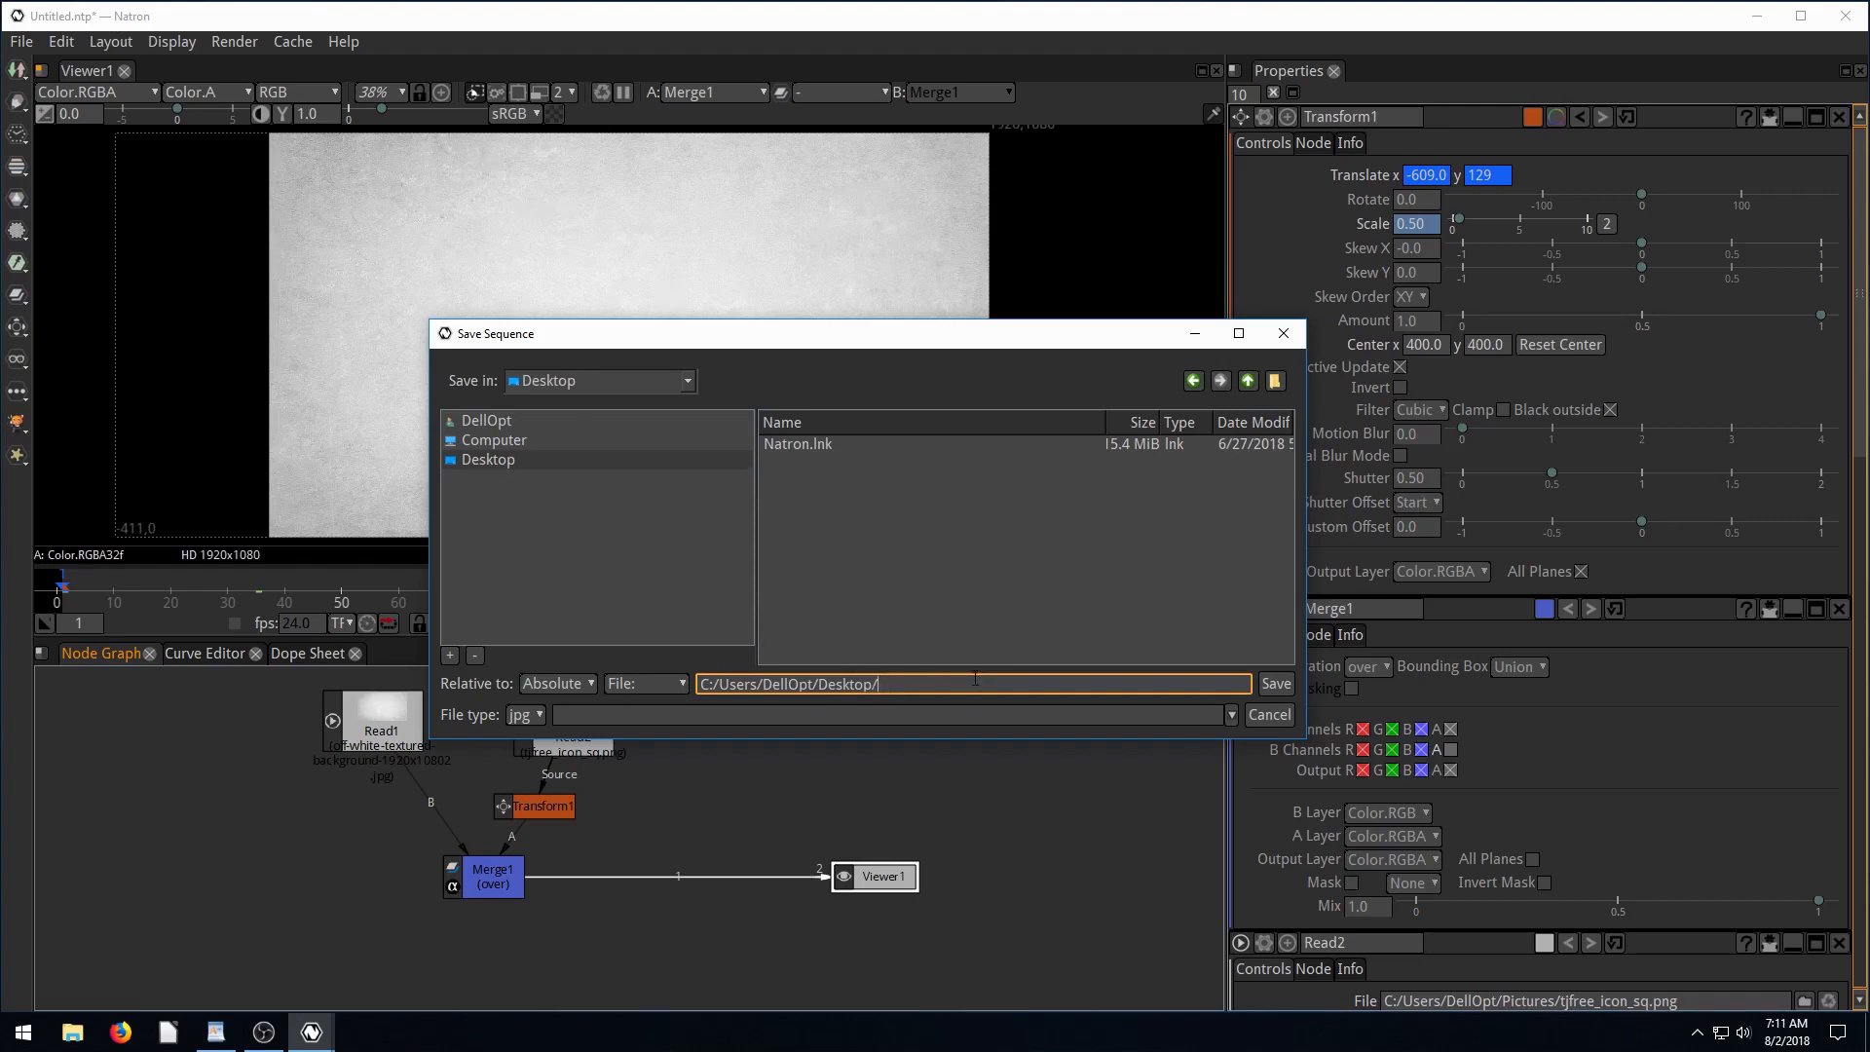
pyautogui.write('IntroVid.mp4')
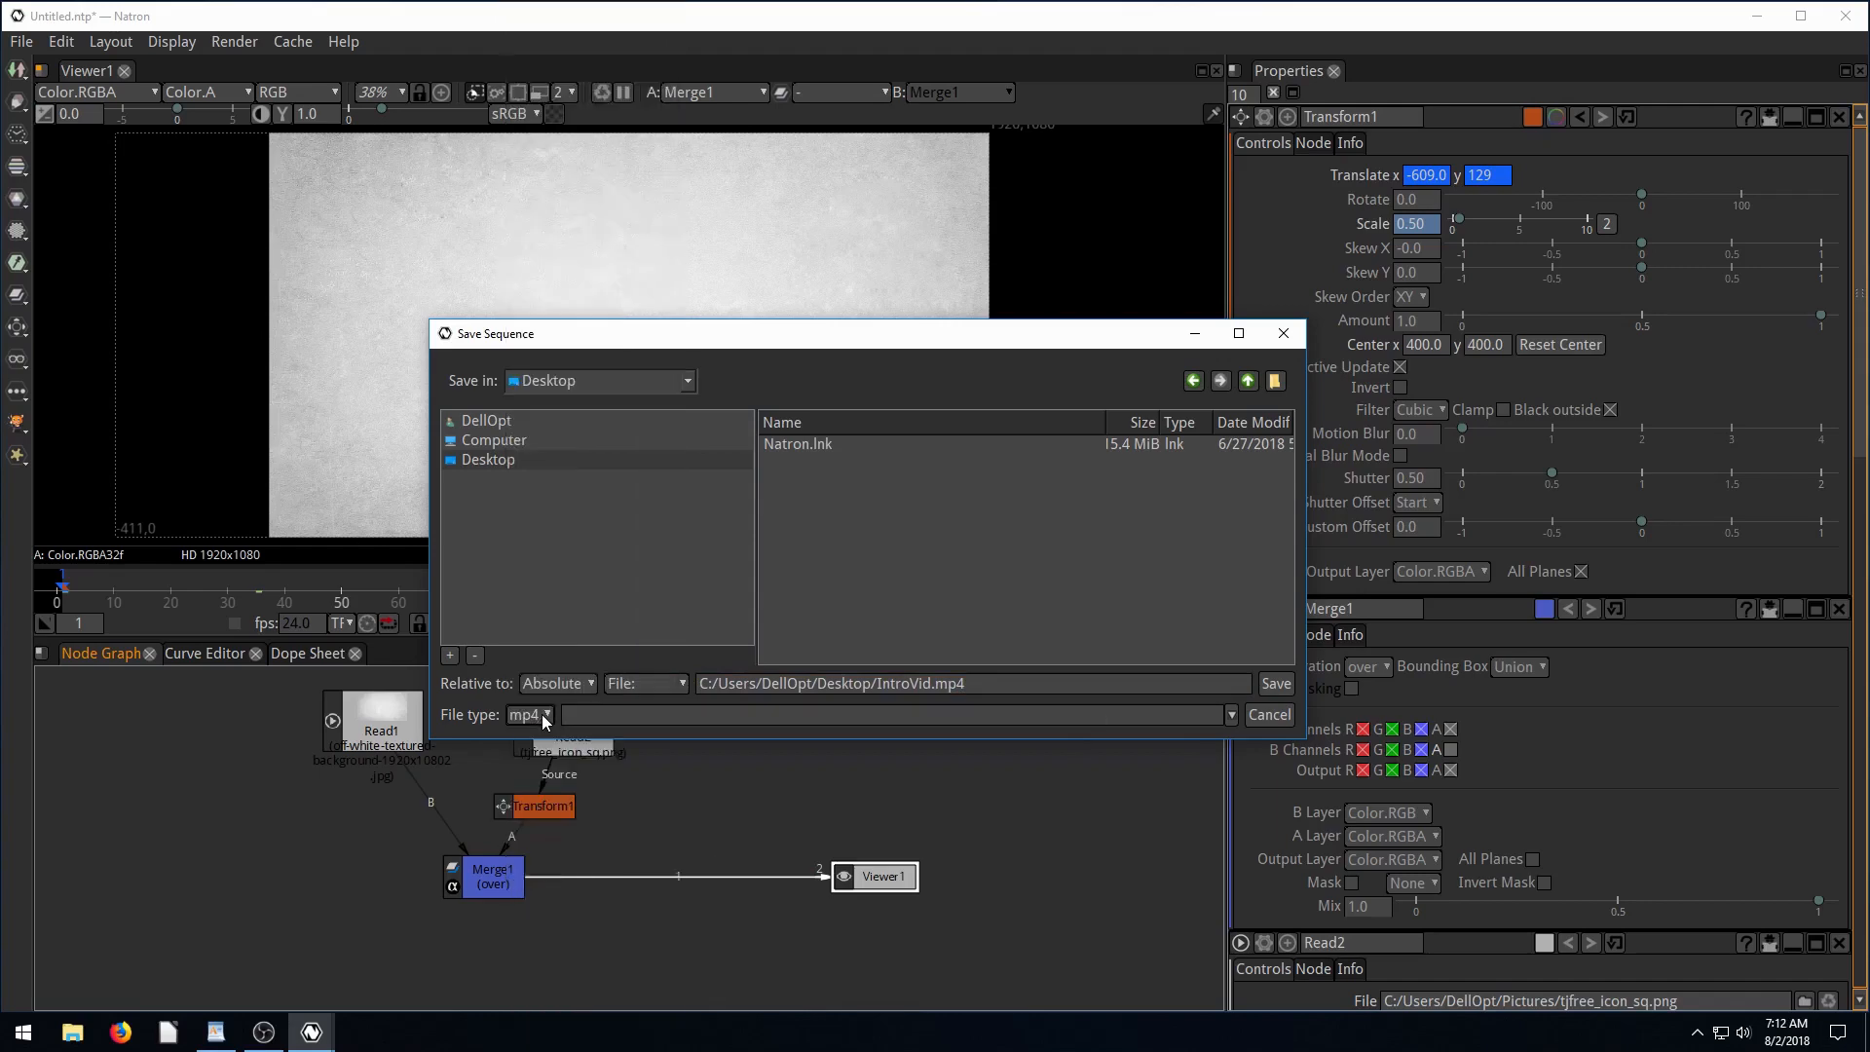
pyautogui.click(892, 714)
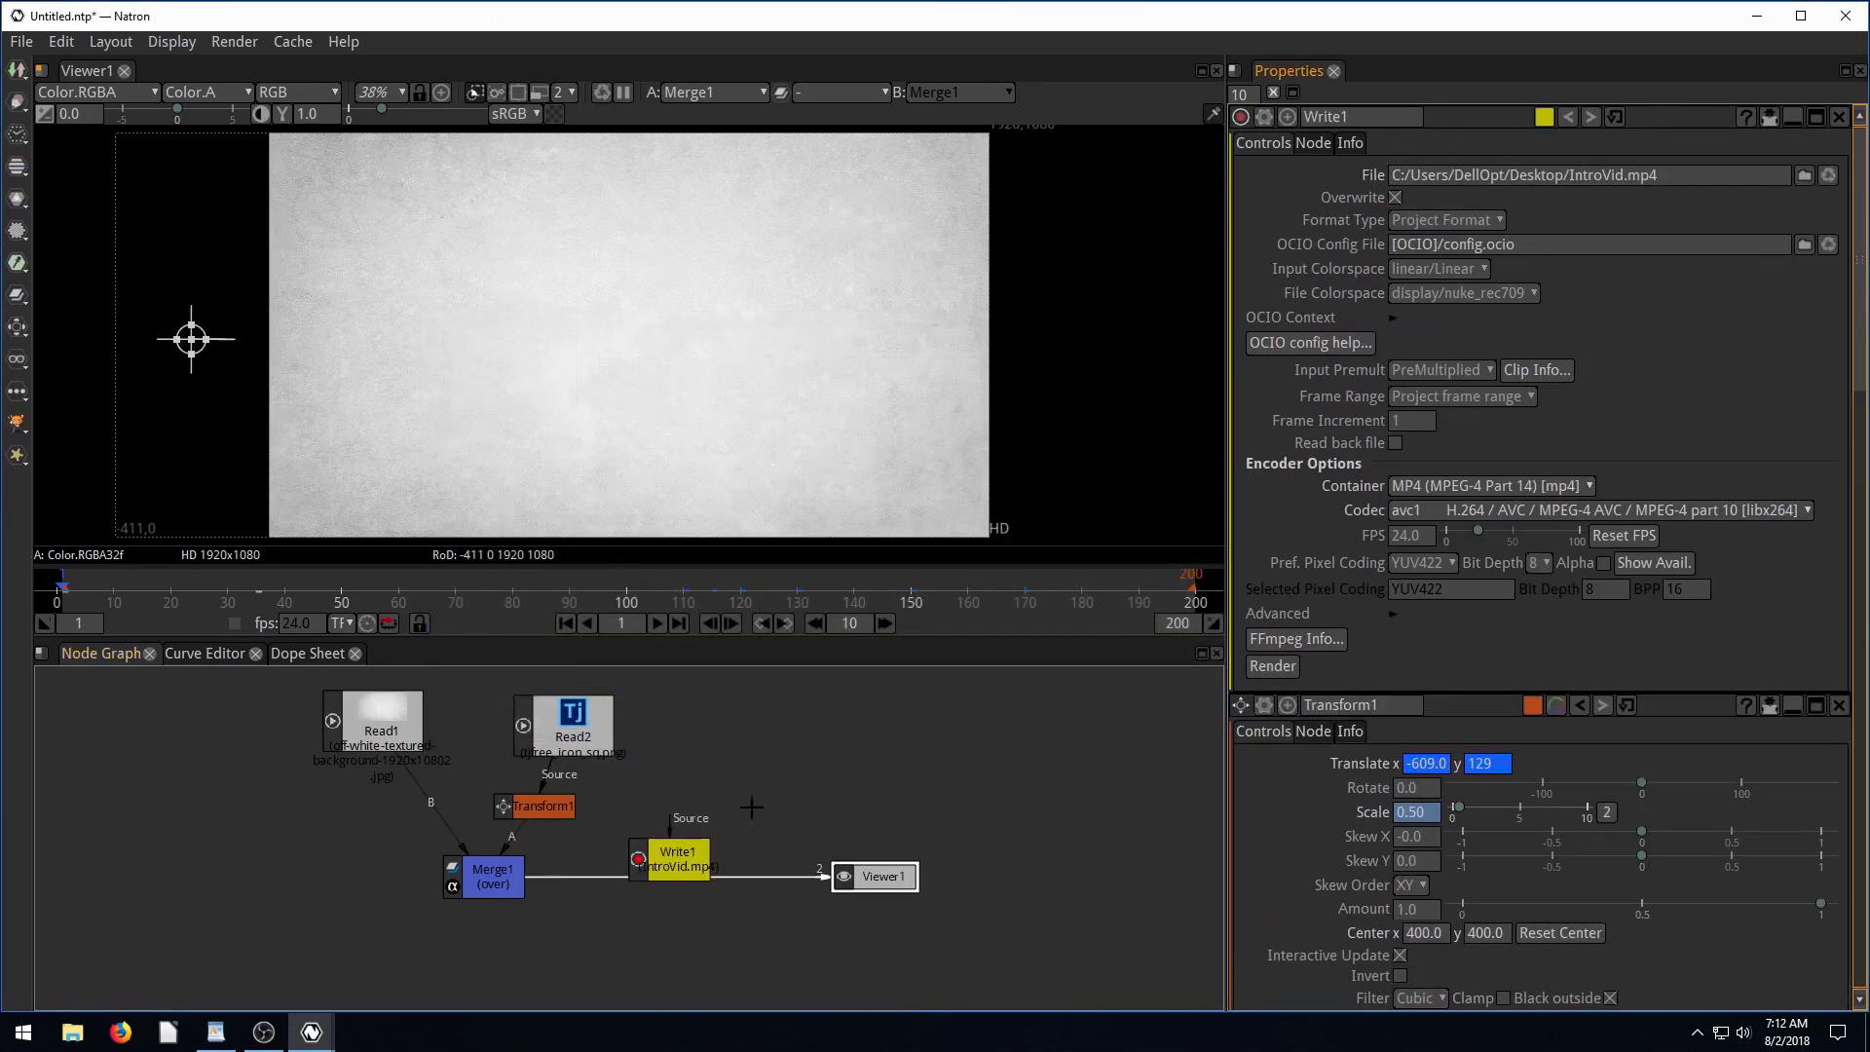
# Move Write1 aside, connect Merge1's output to its Source, and lower Viewer1.
pyautogui.moveTo(674, 856); pyautogui.dragTo(847, 772)
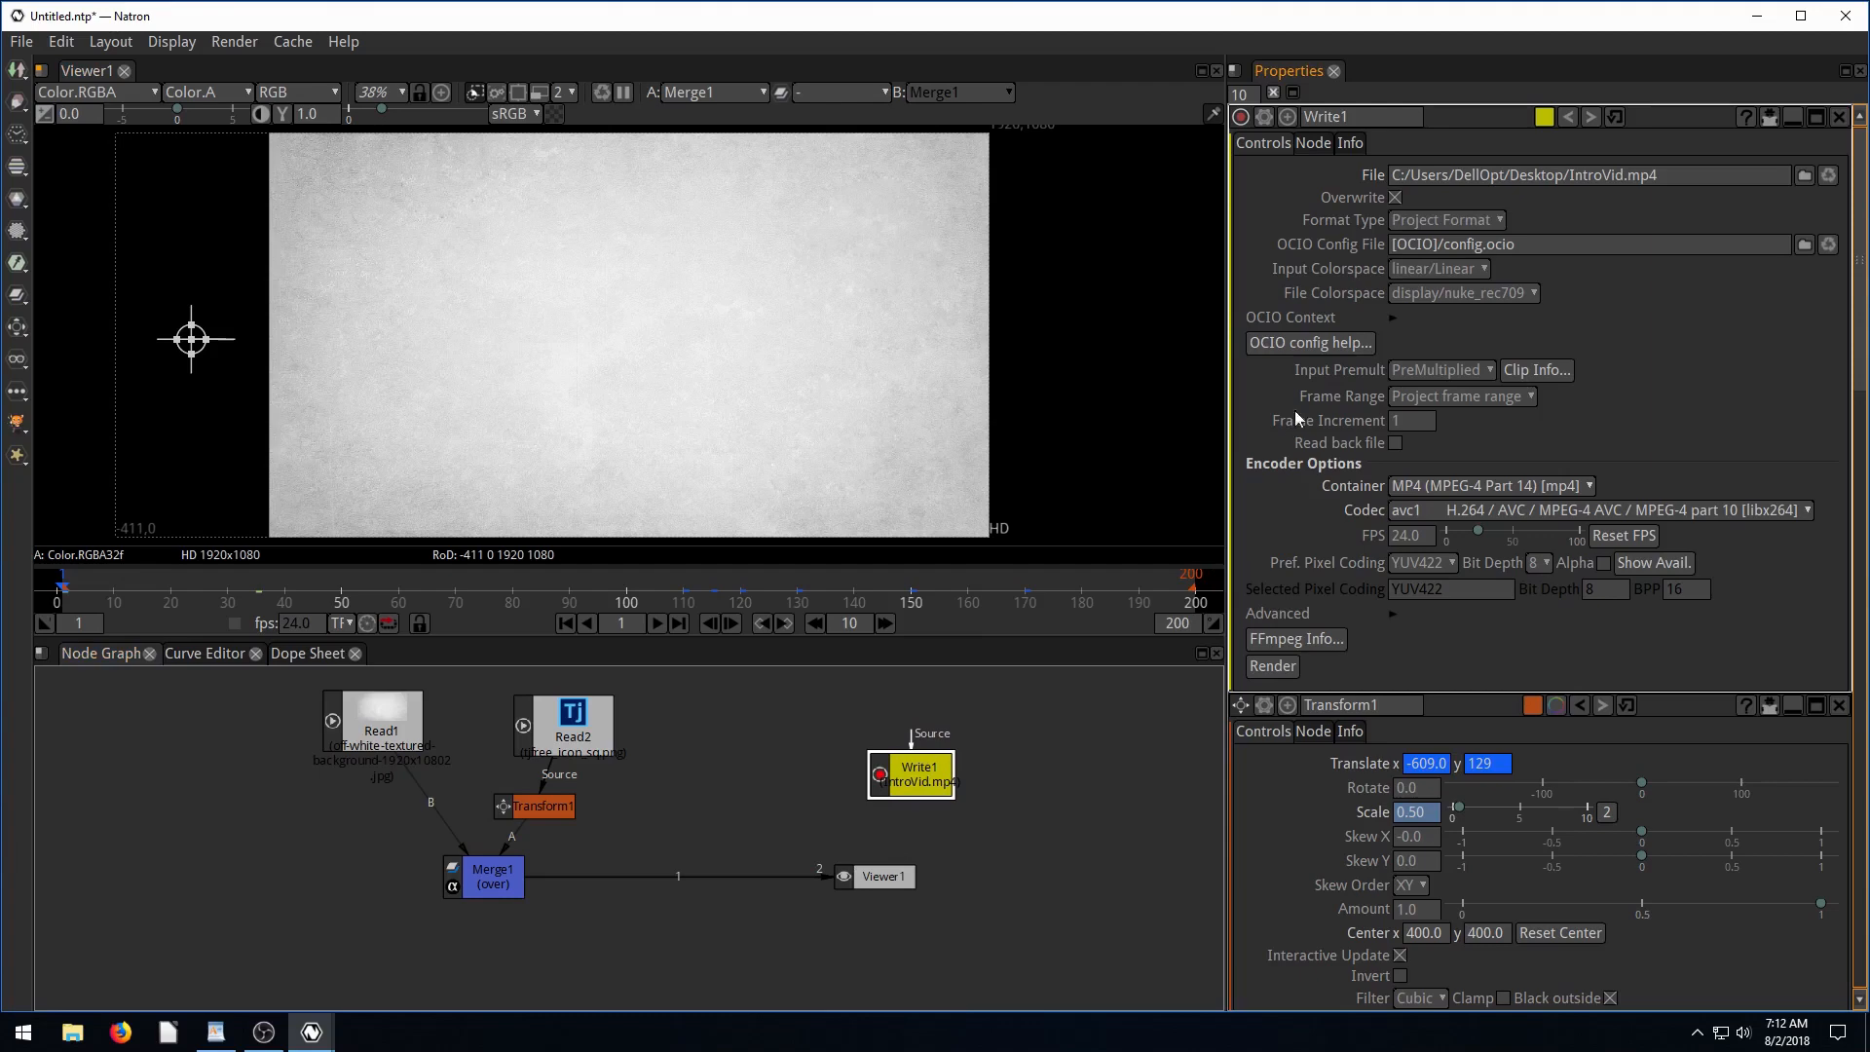
pyautogui.moveTo(882, 876); pyautogui.dragTo(942, 919)
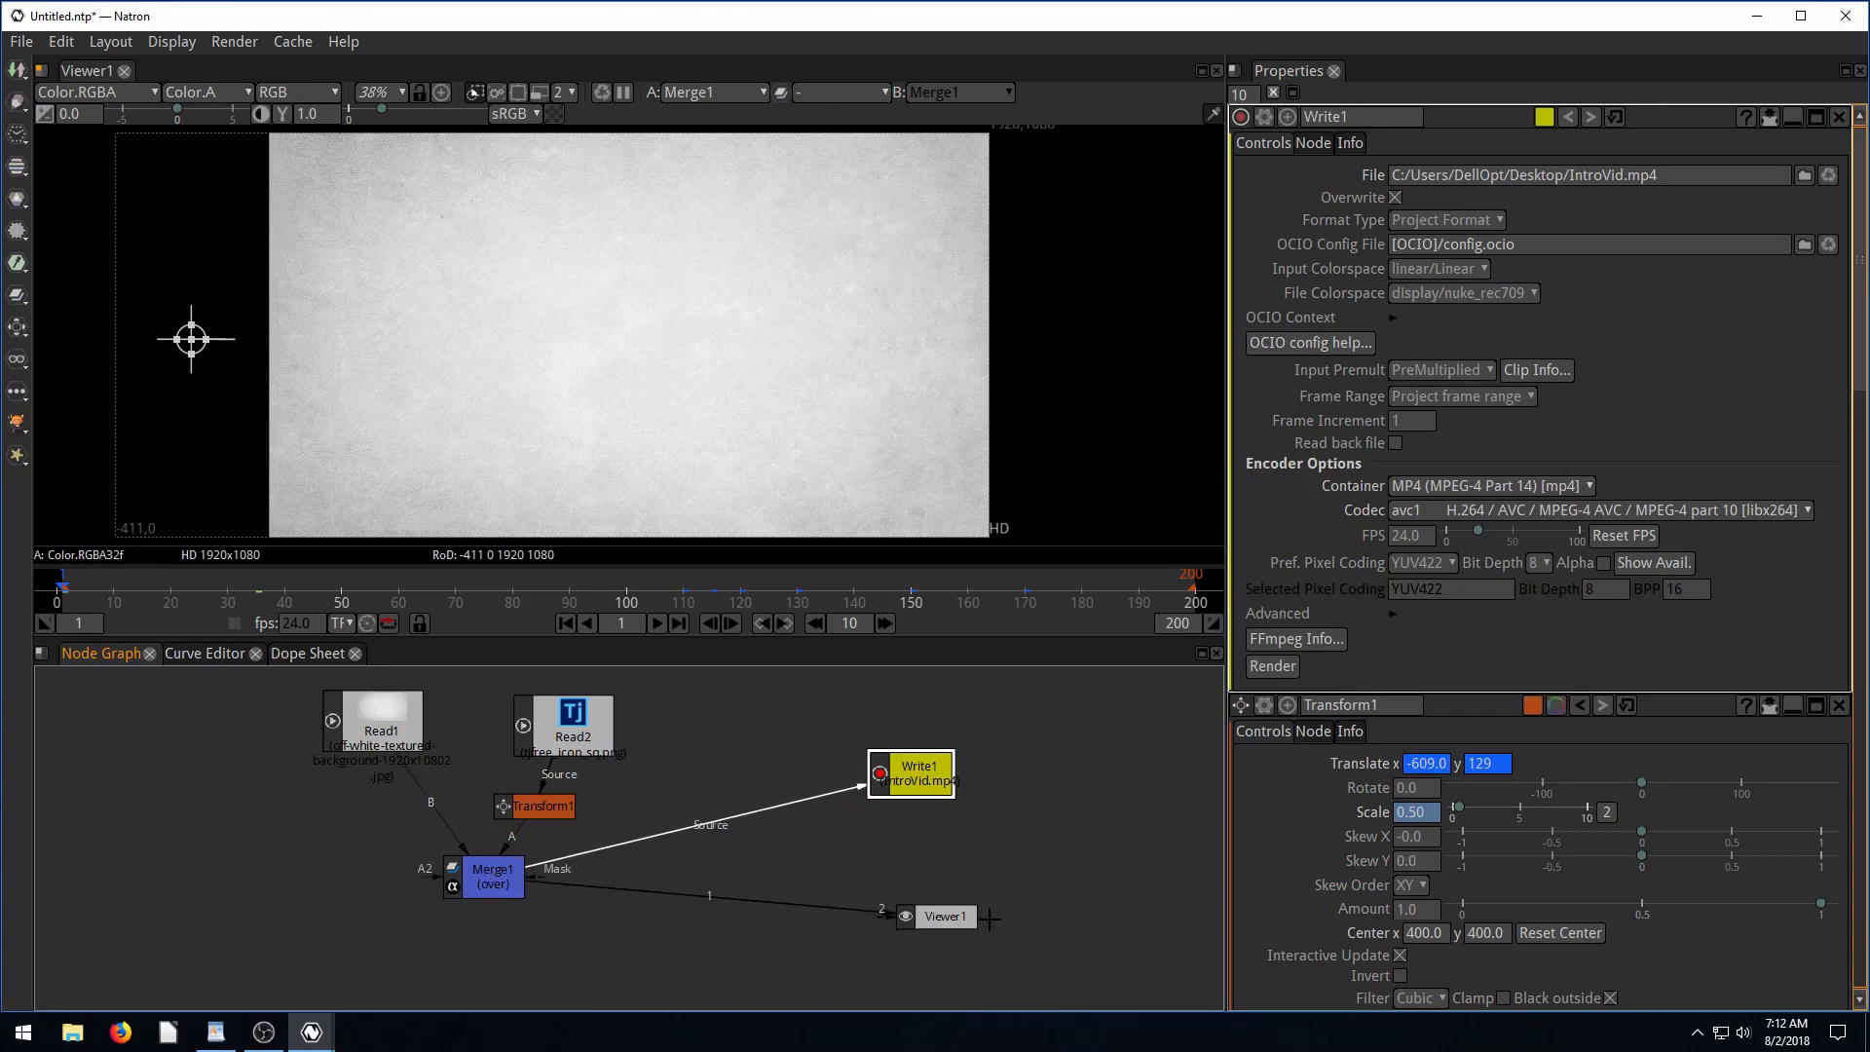
pyautogui.moveTo(944, 916); pyautogui.dragTo(928, 909)
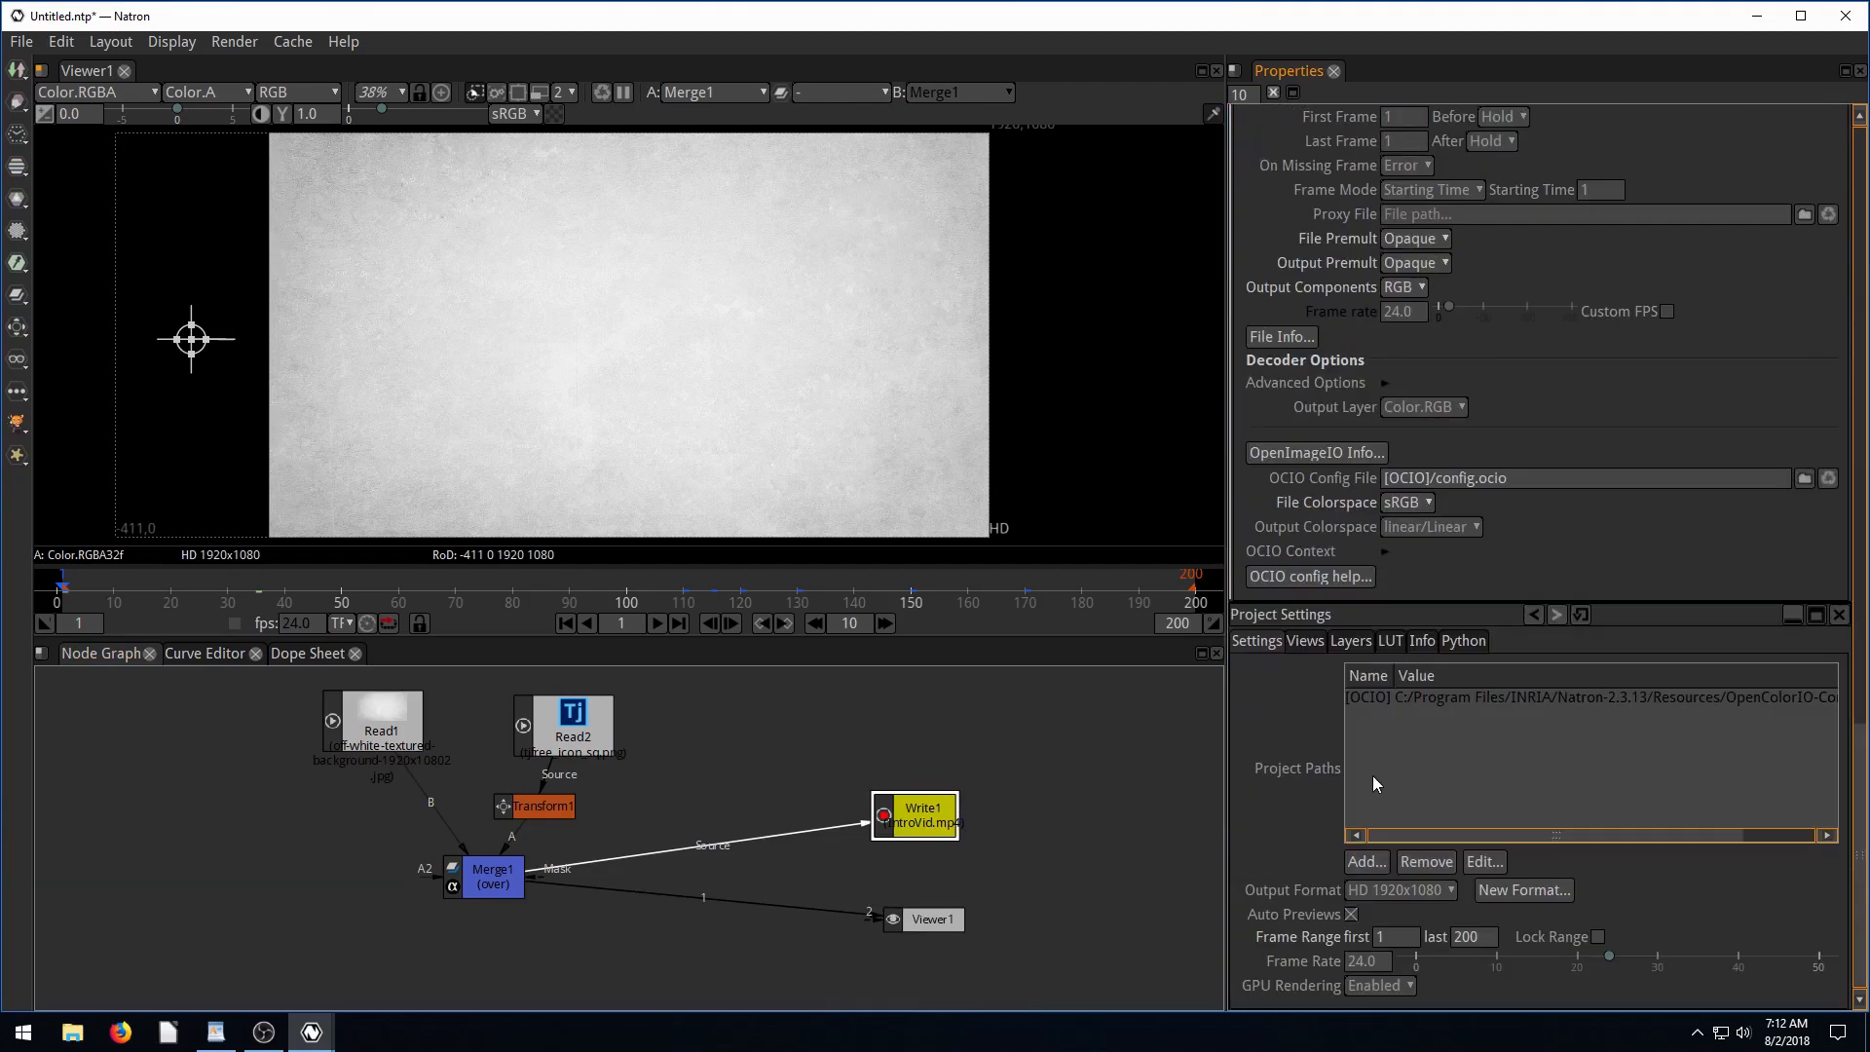
pyautogui.click(1365, 961)
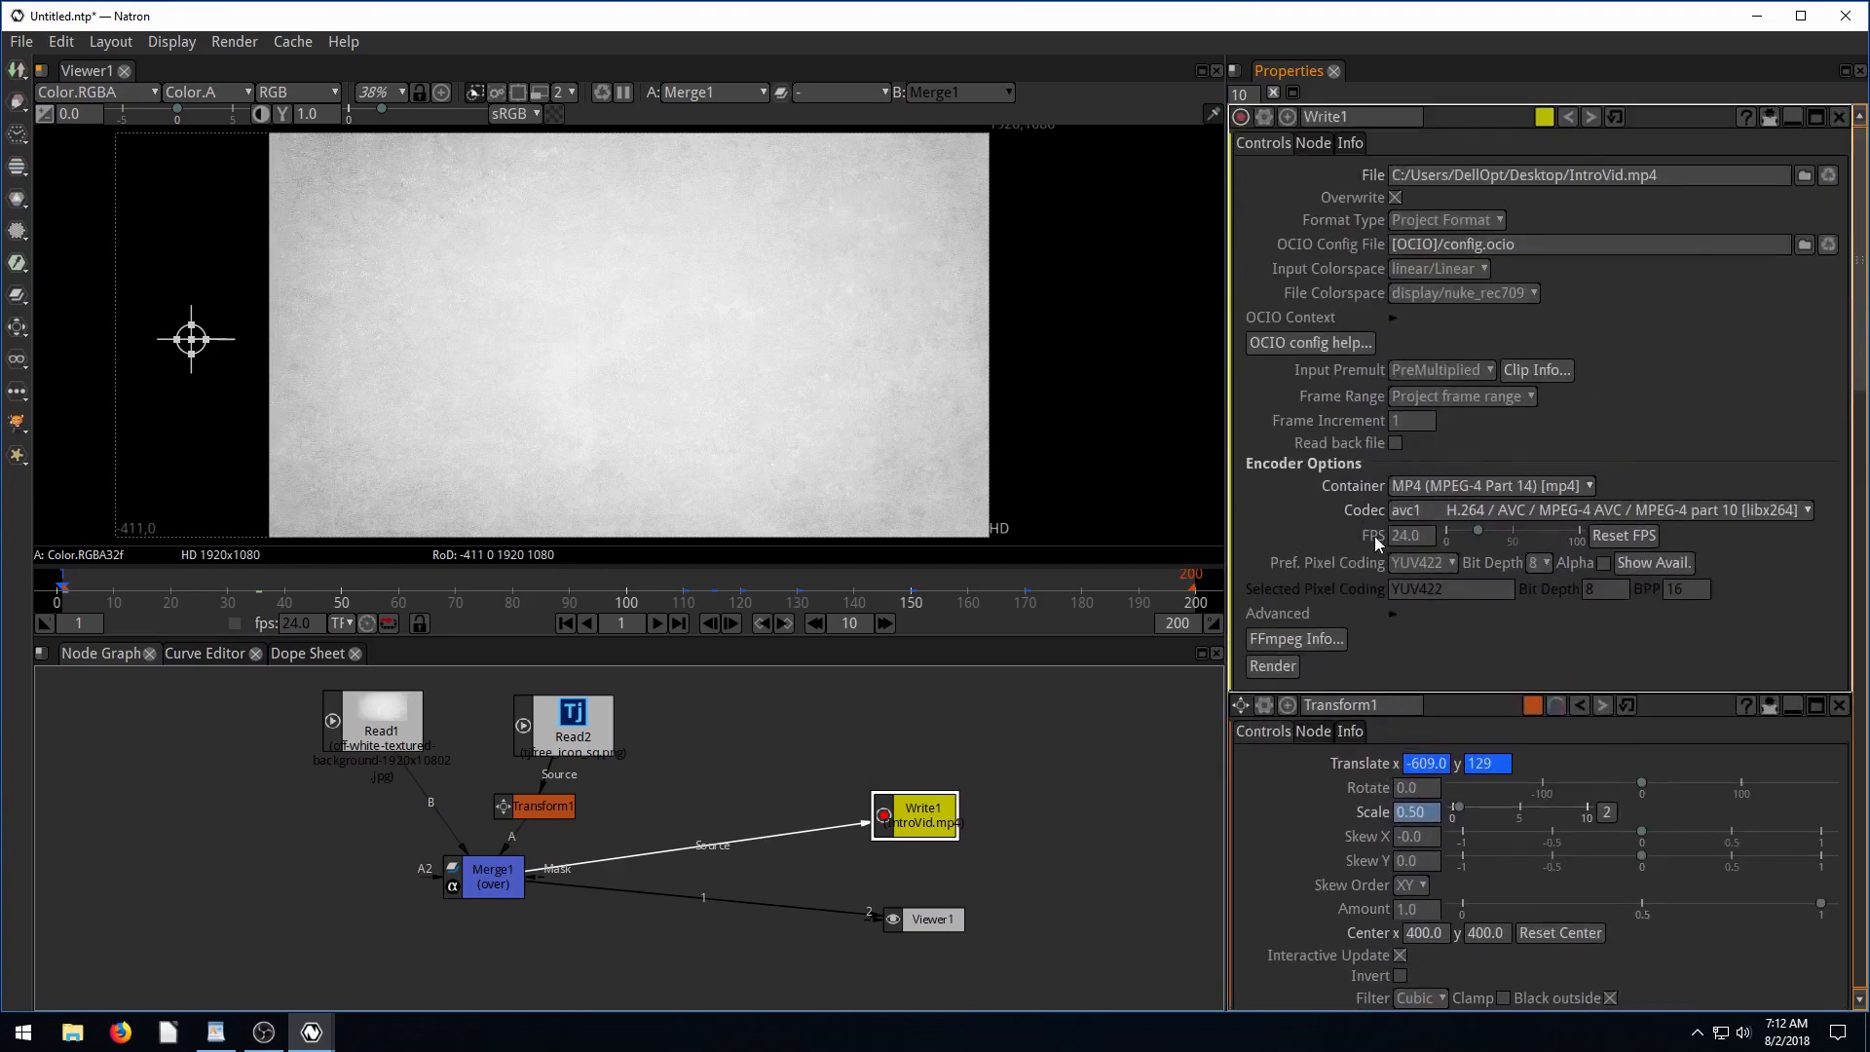
pyautogui.click(1408, 535)
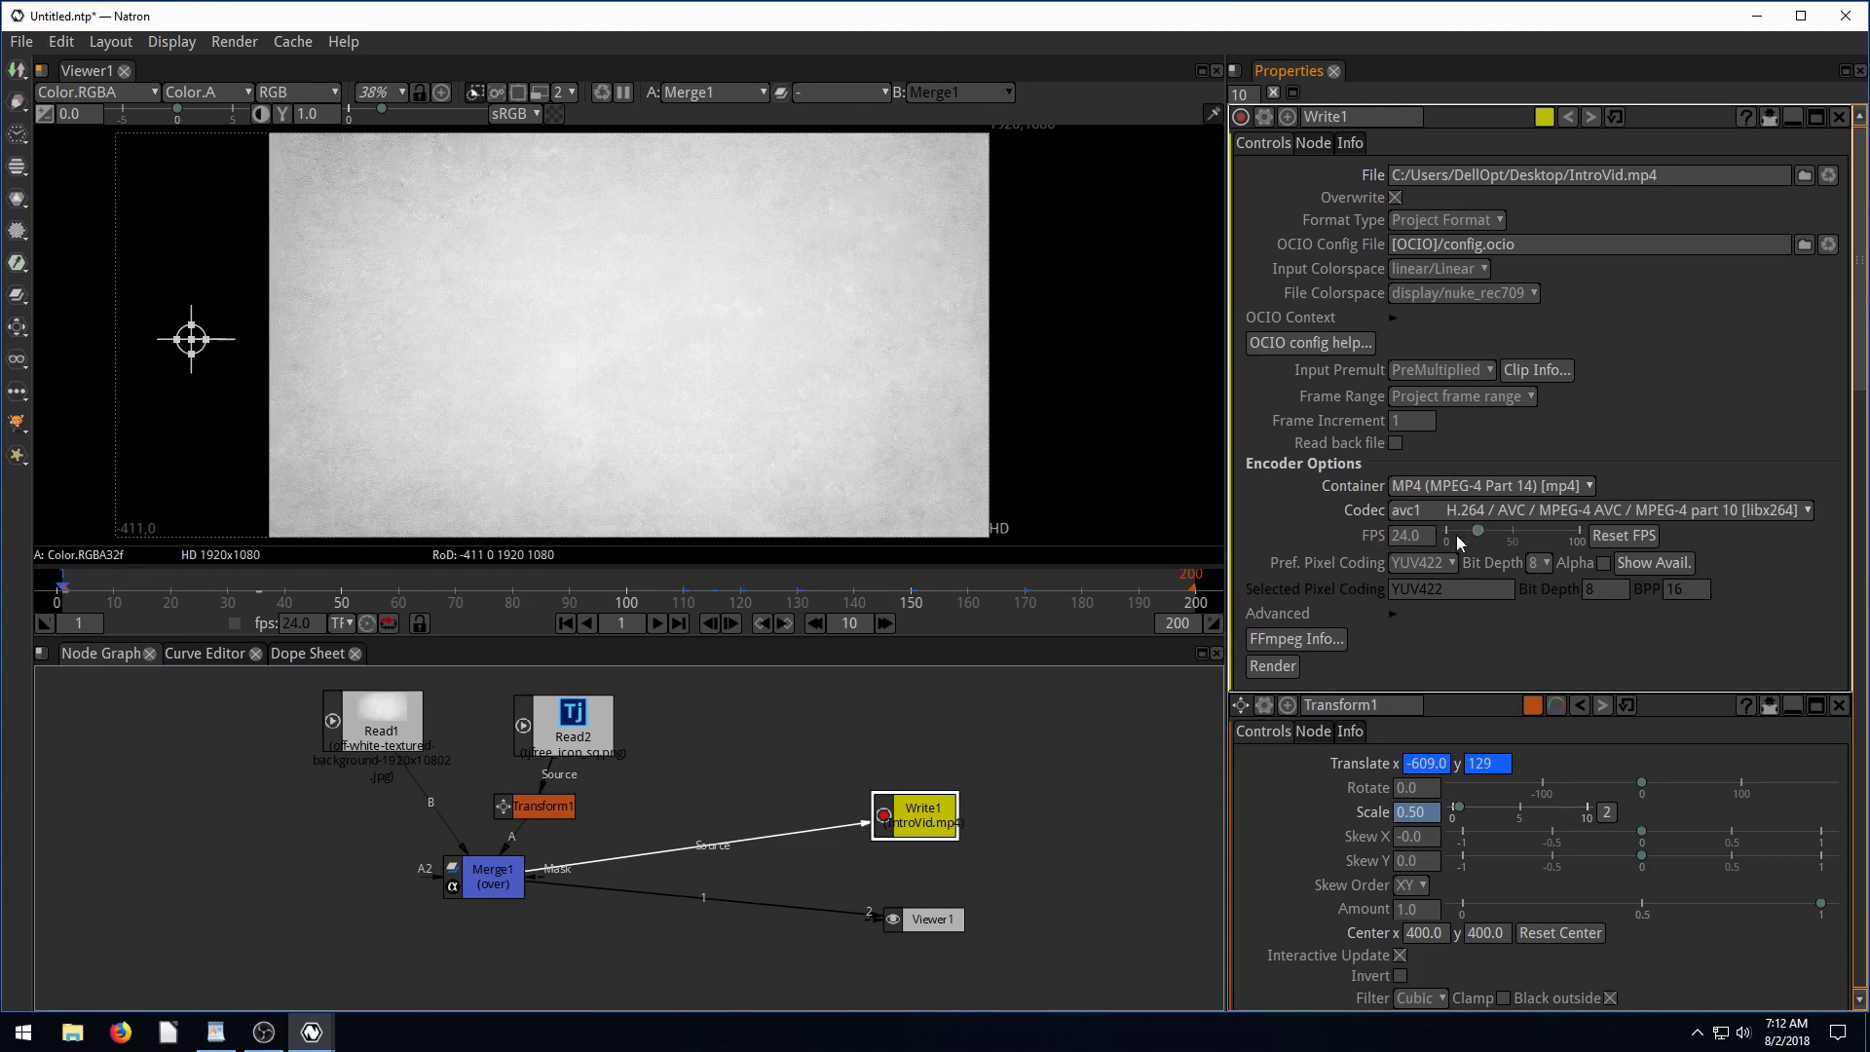
pyautogui.moveTo(1322, 531)
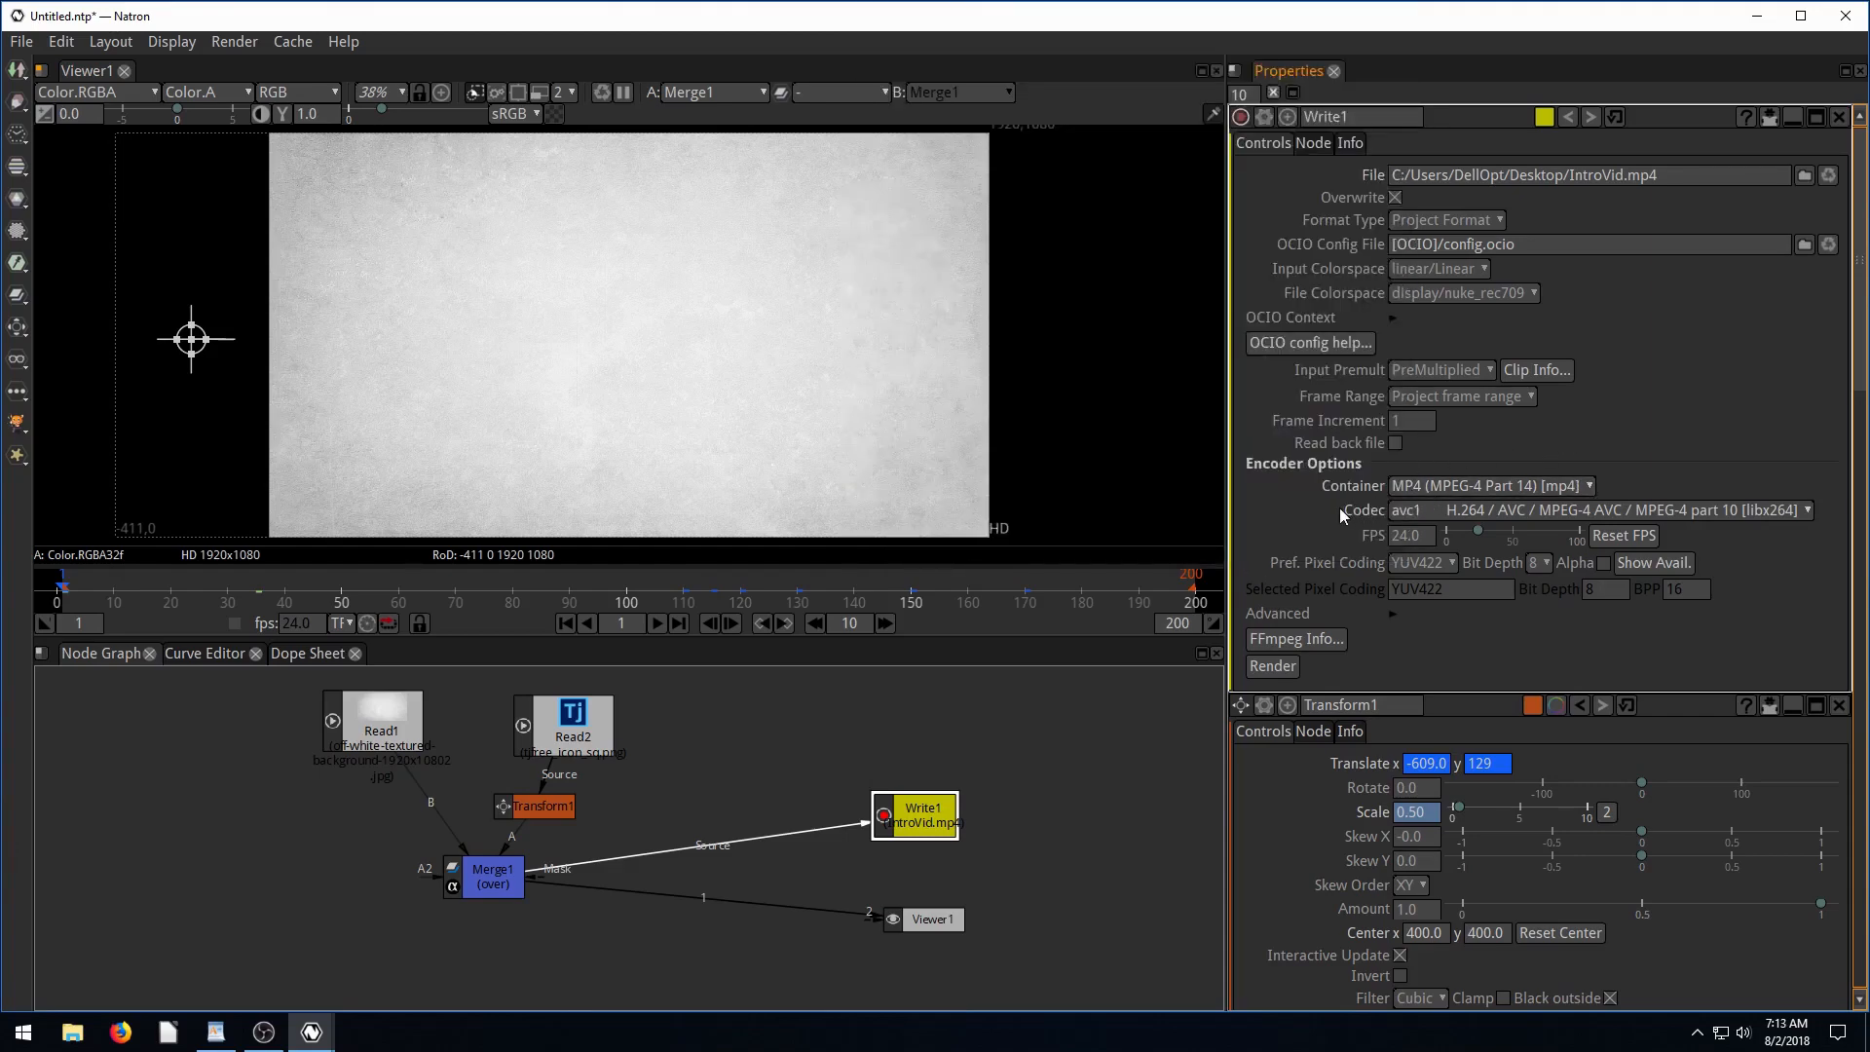
pyautogui.moveTo(1322, 408)
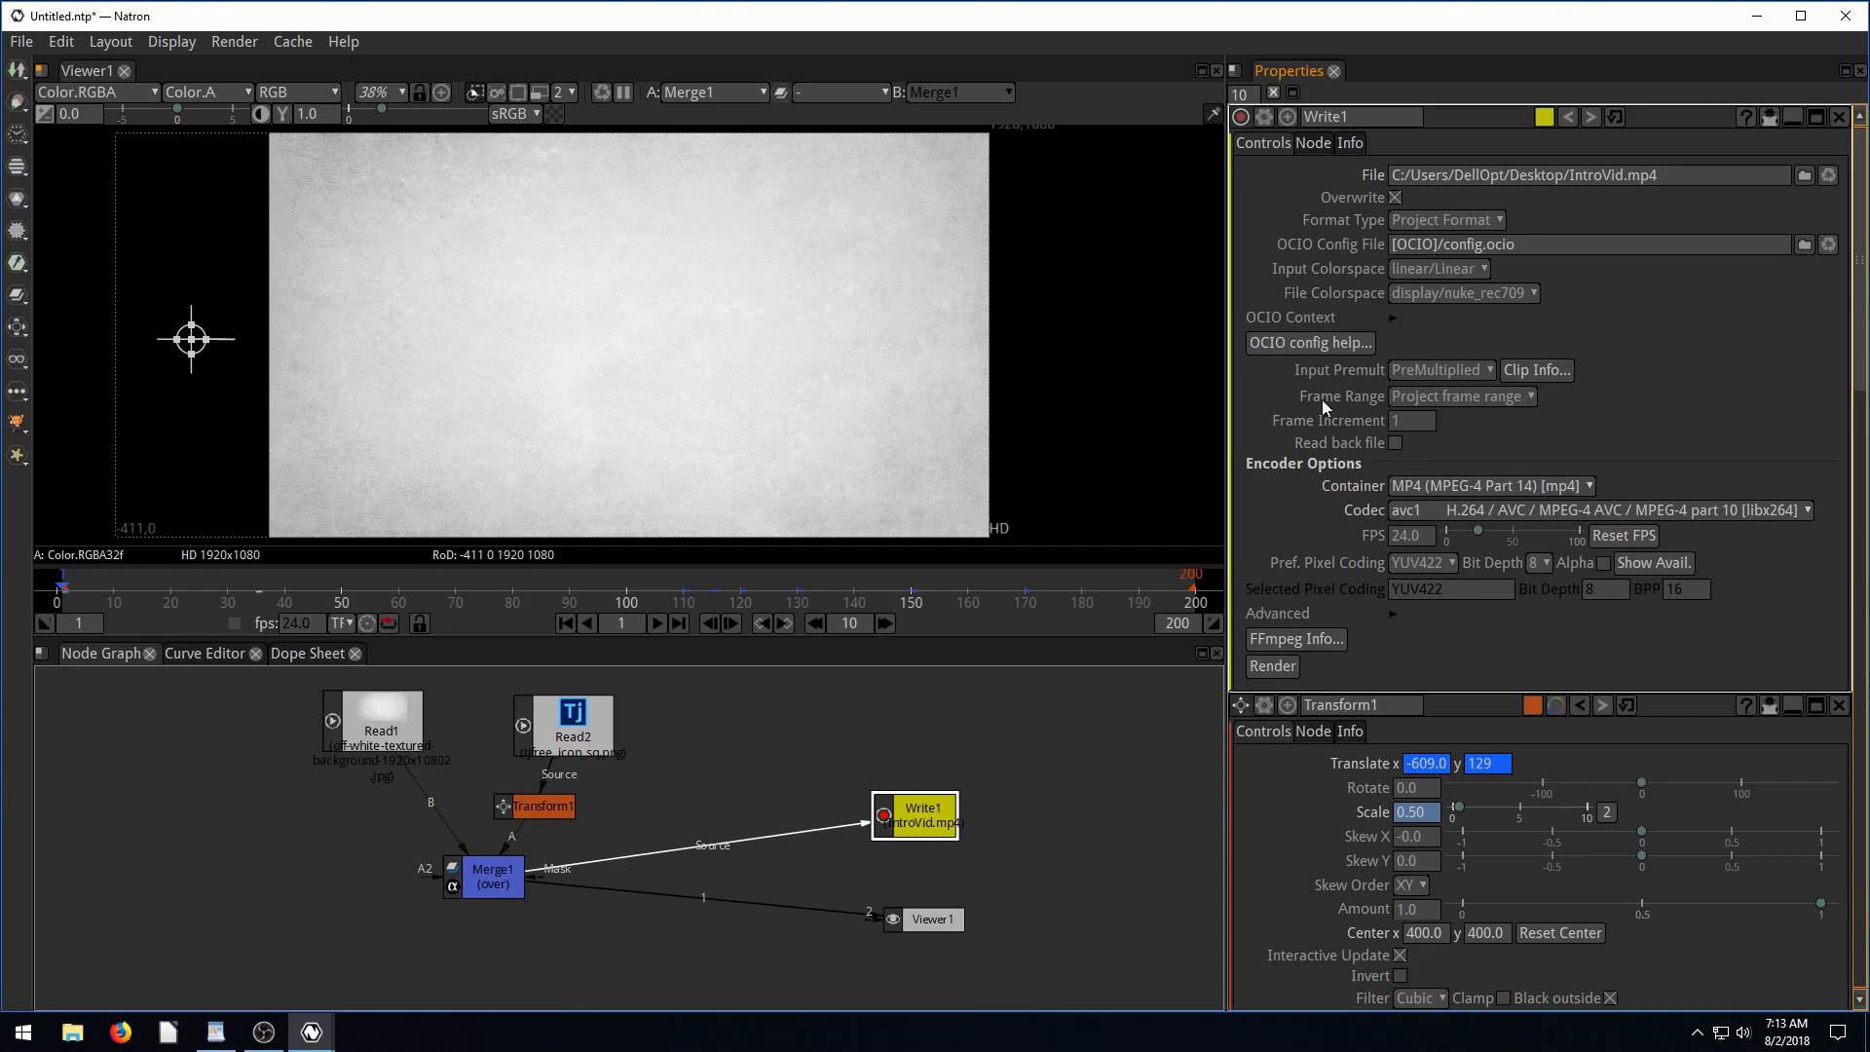
pyautogui.click(1460, 396)
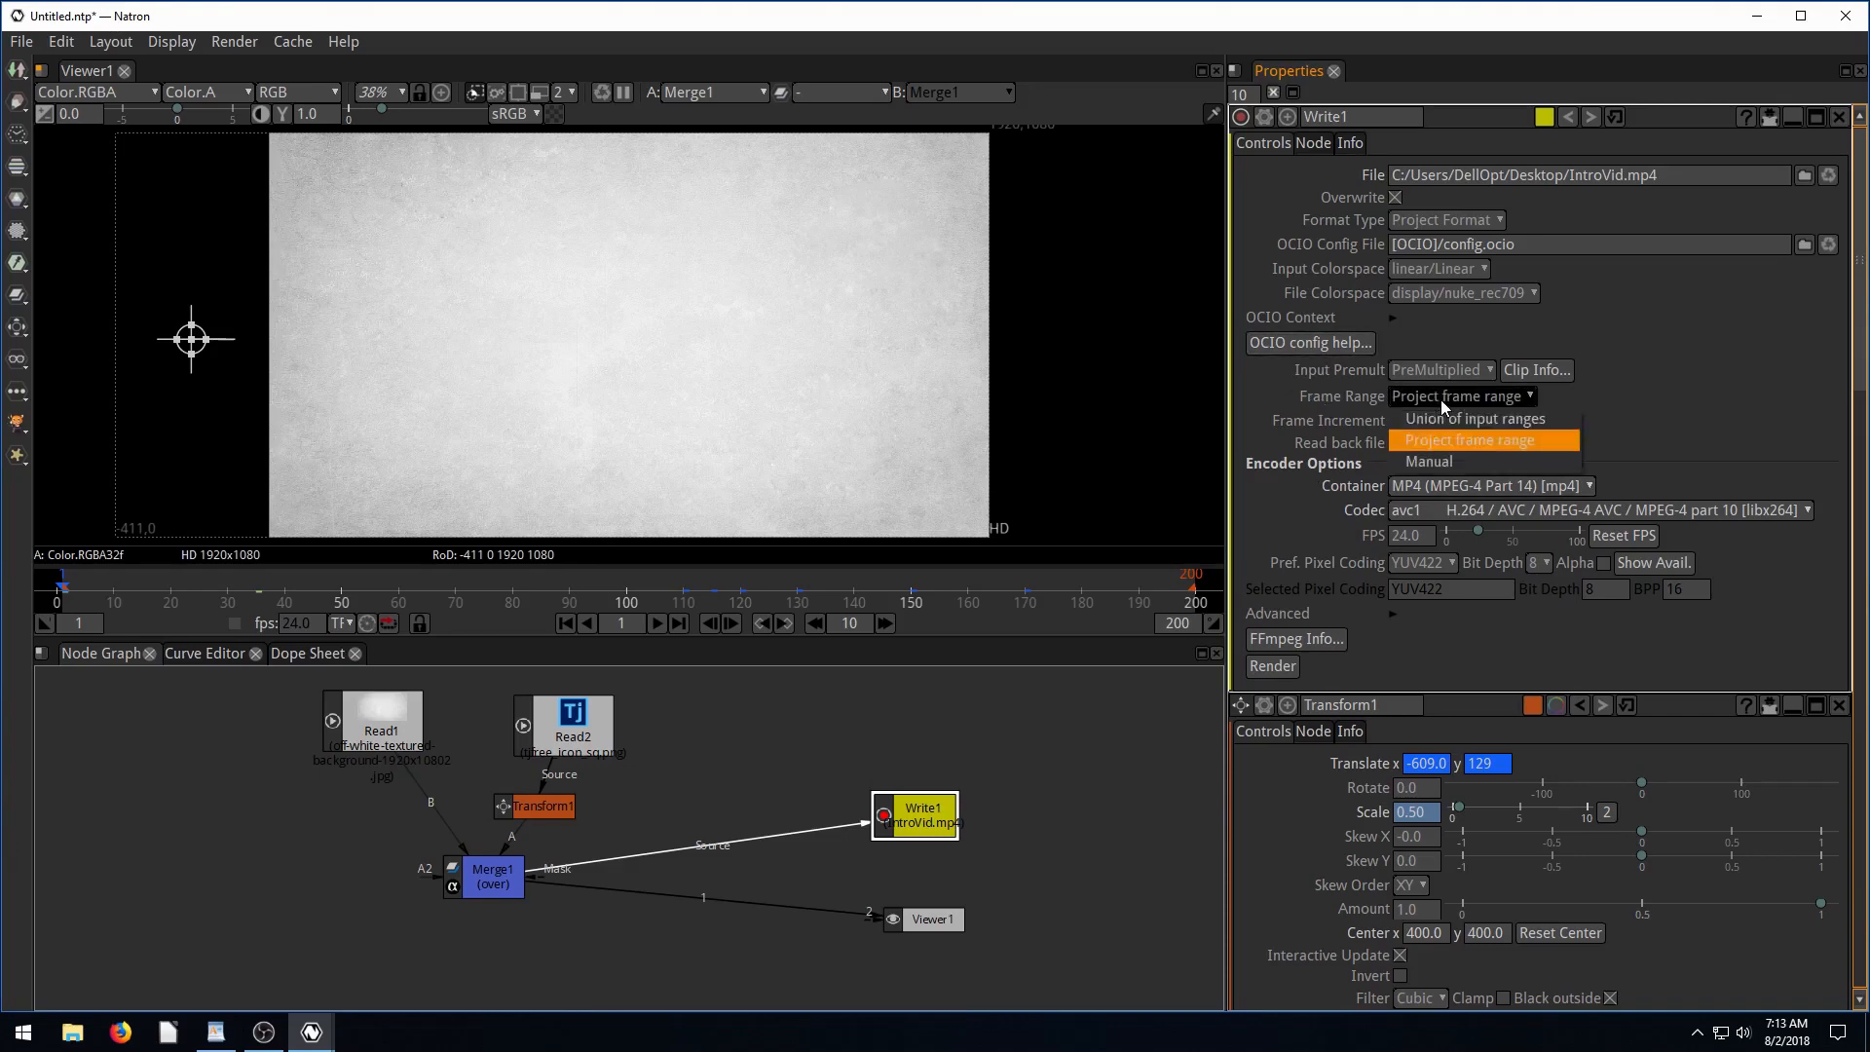
pyautogui.click(1469, 440)
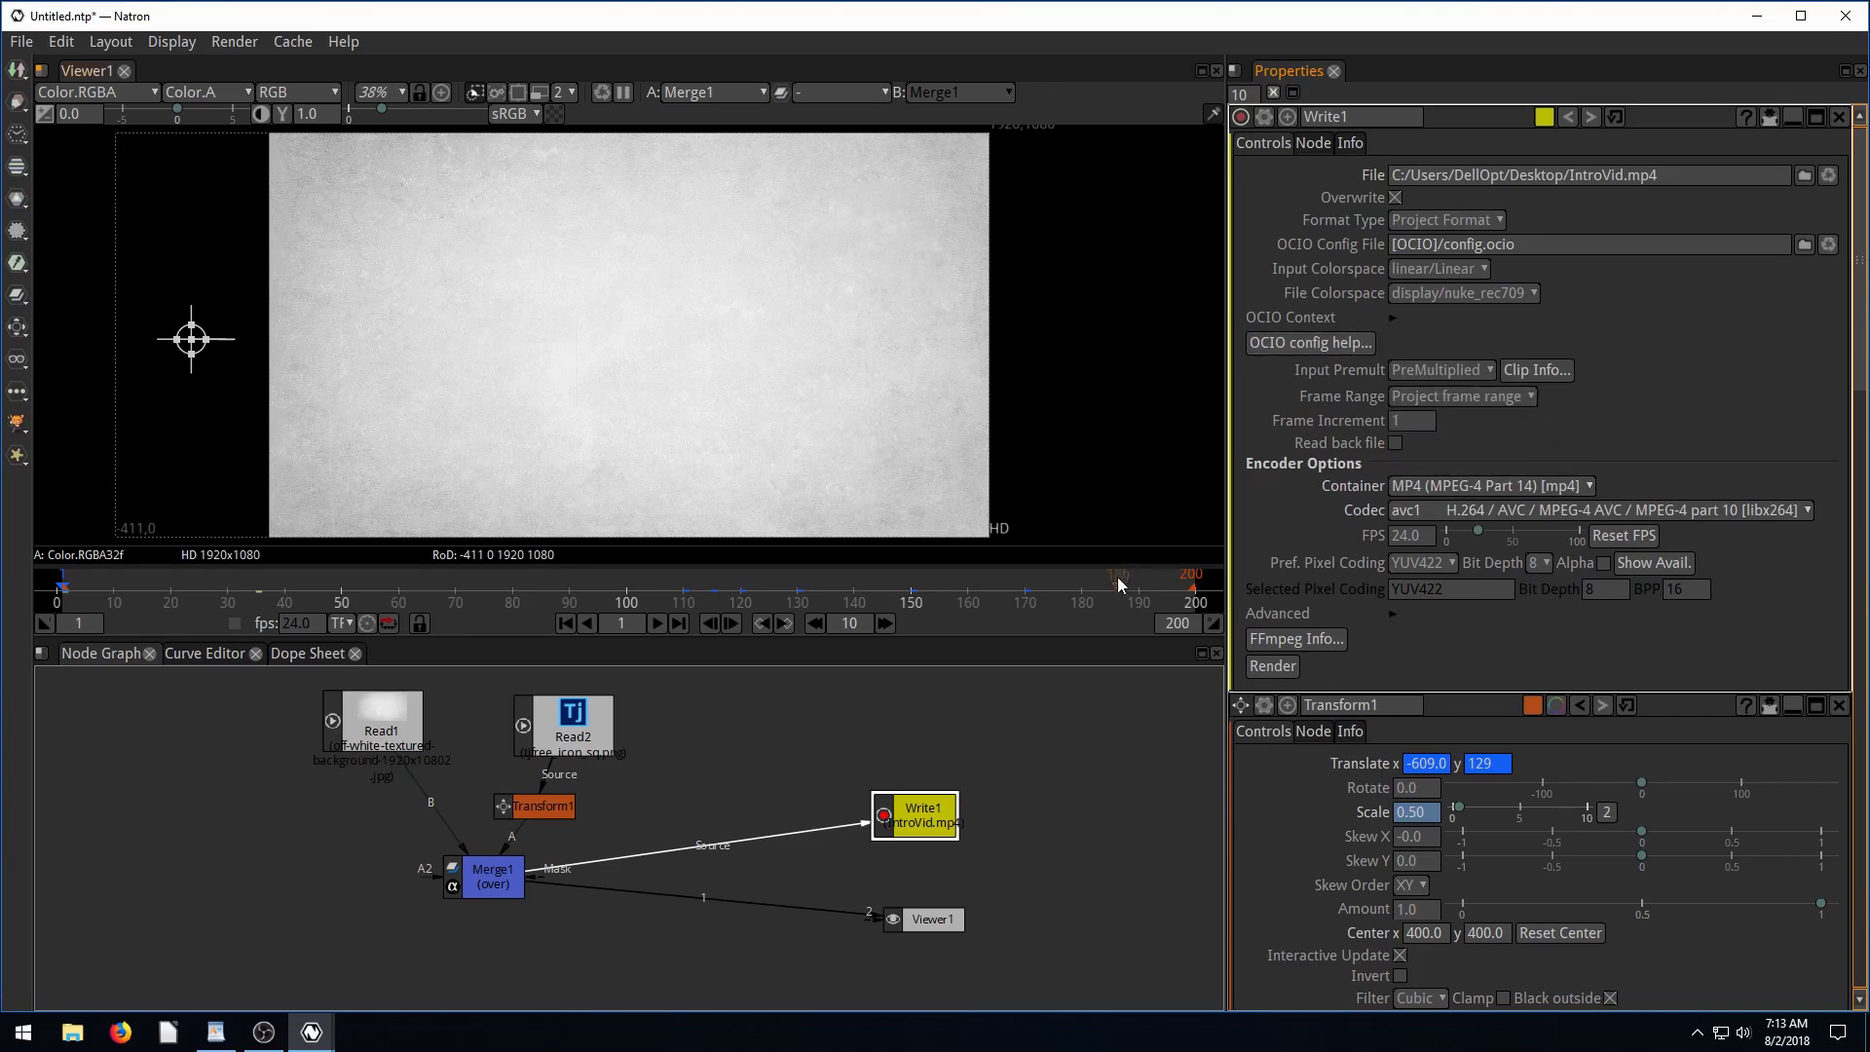
pyautogui.click(1461, 395)
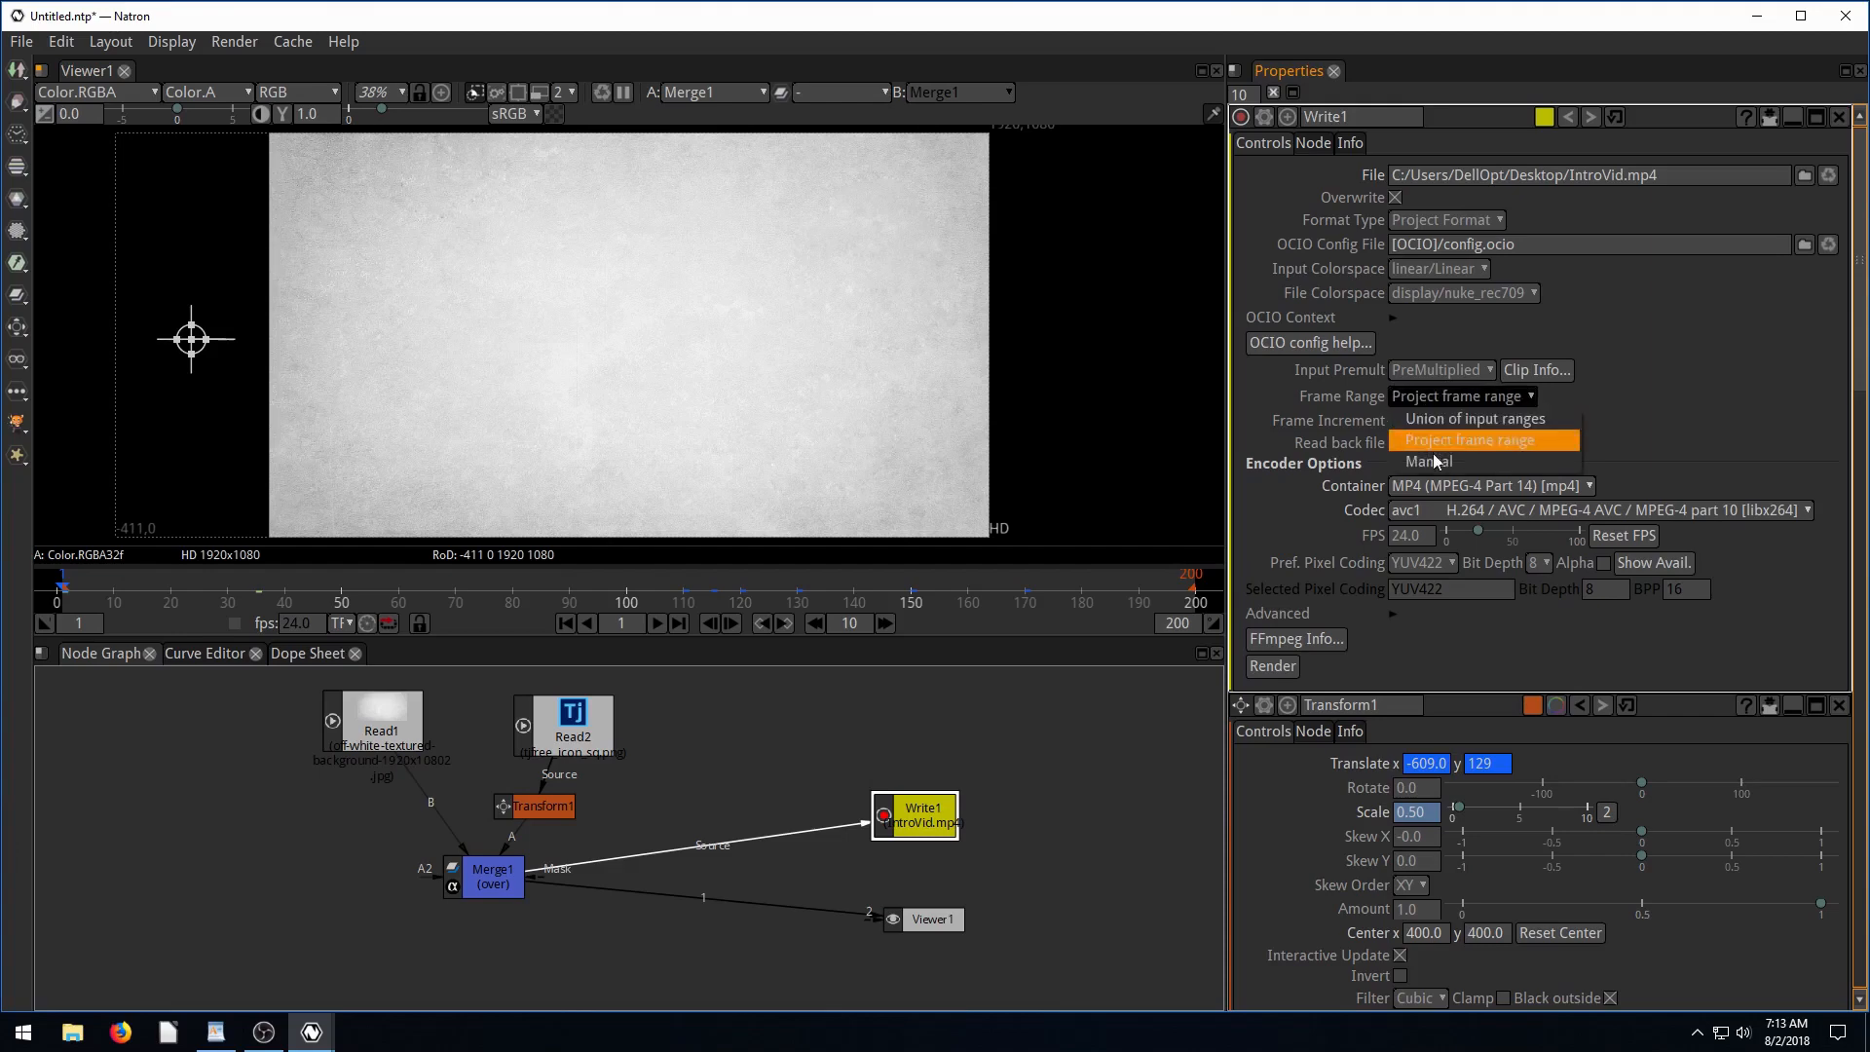
pyautogui.click(1426, 462)
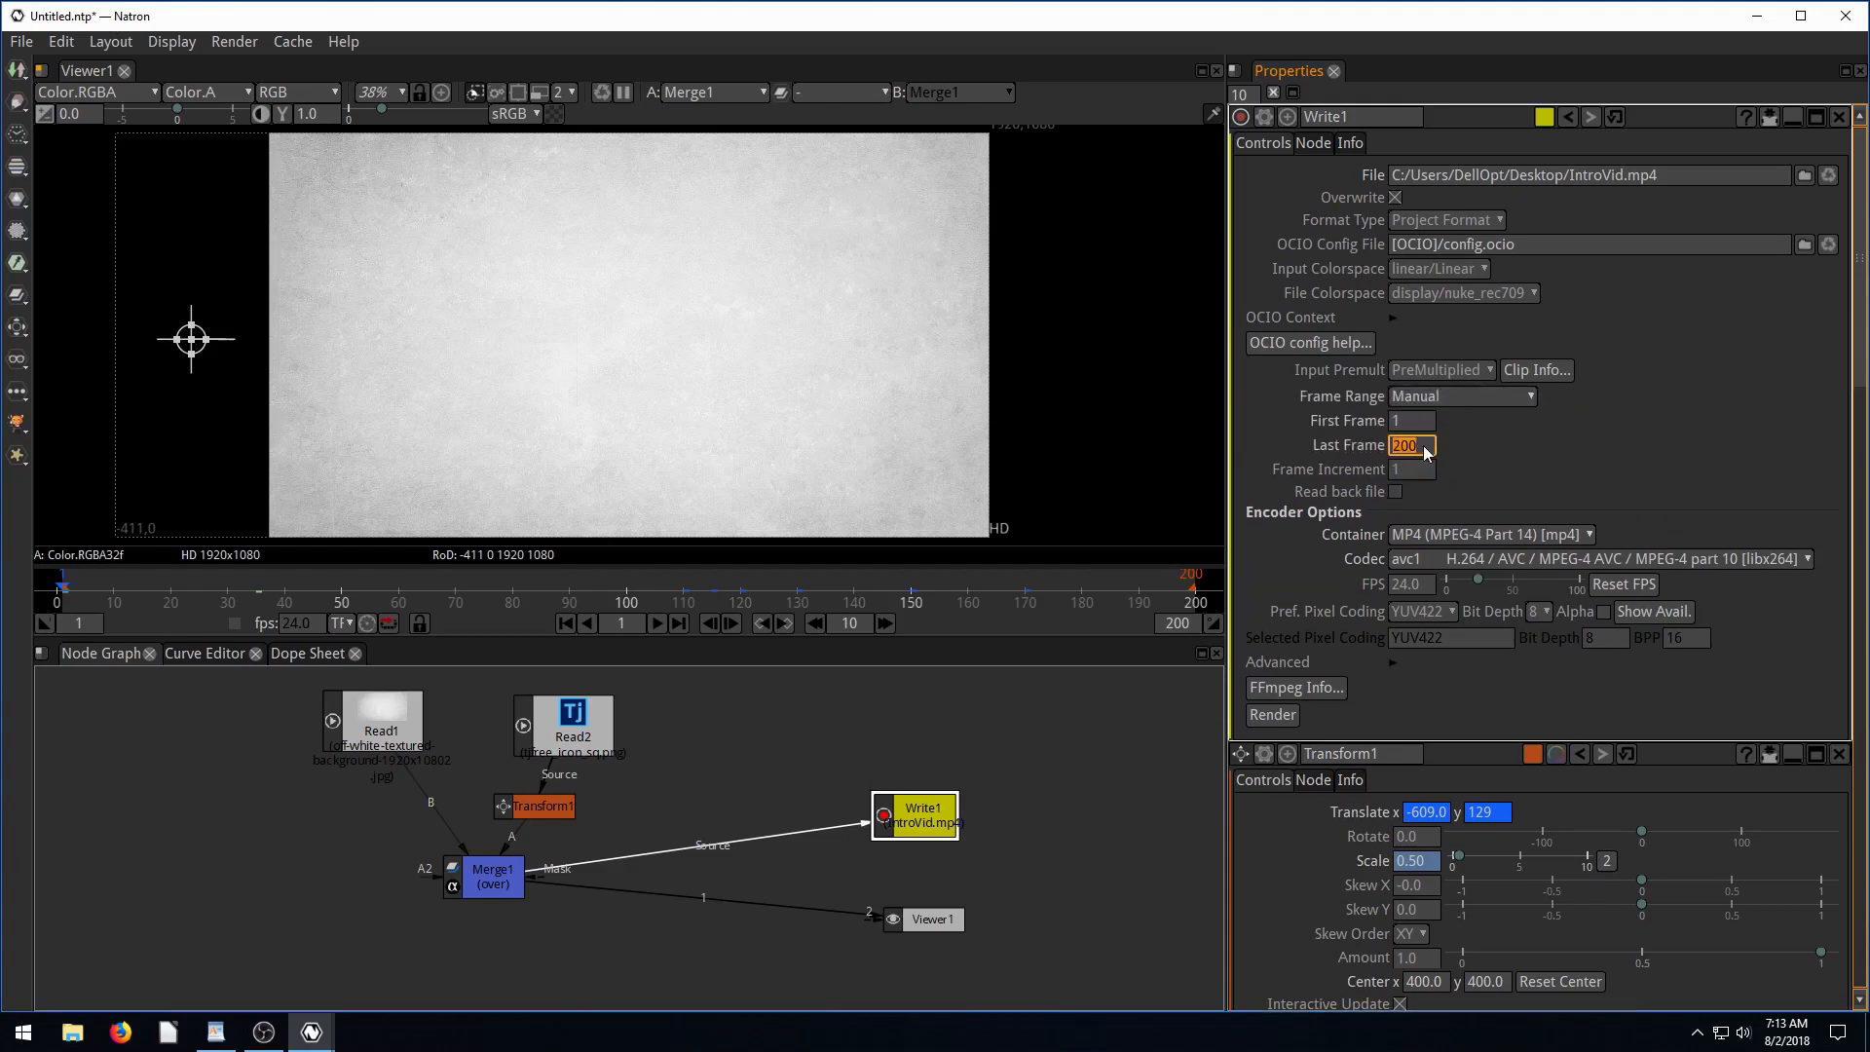
pyautogui.write('100')
pyautogui.click(1411, 420)
pyautogui.write('50')
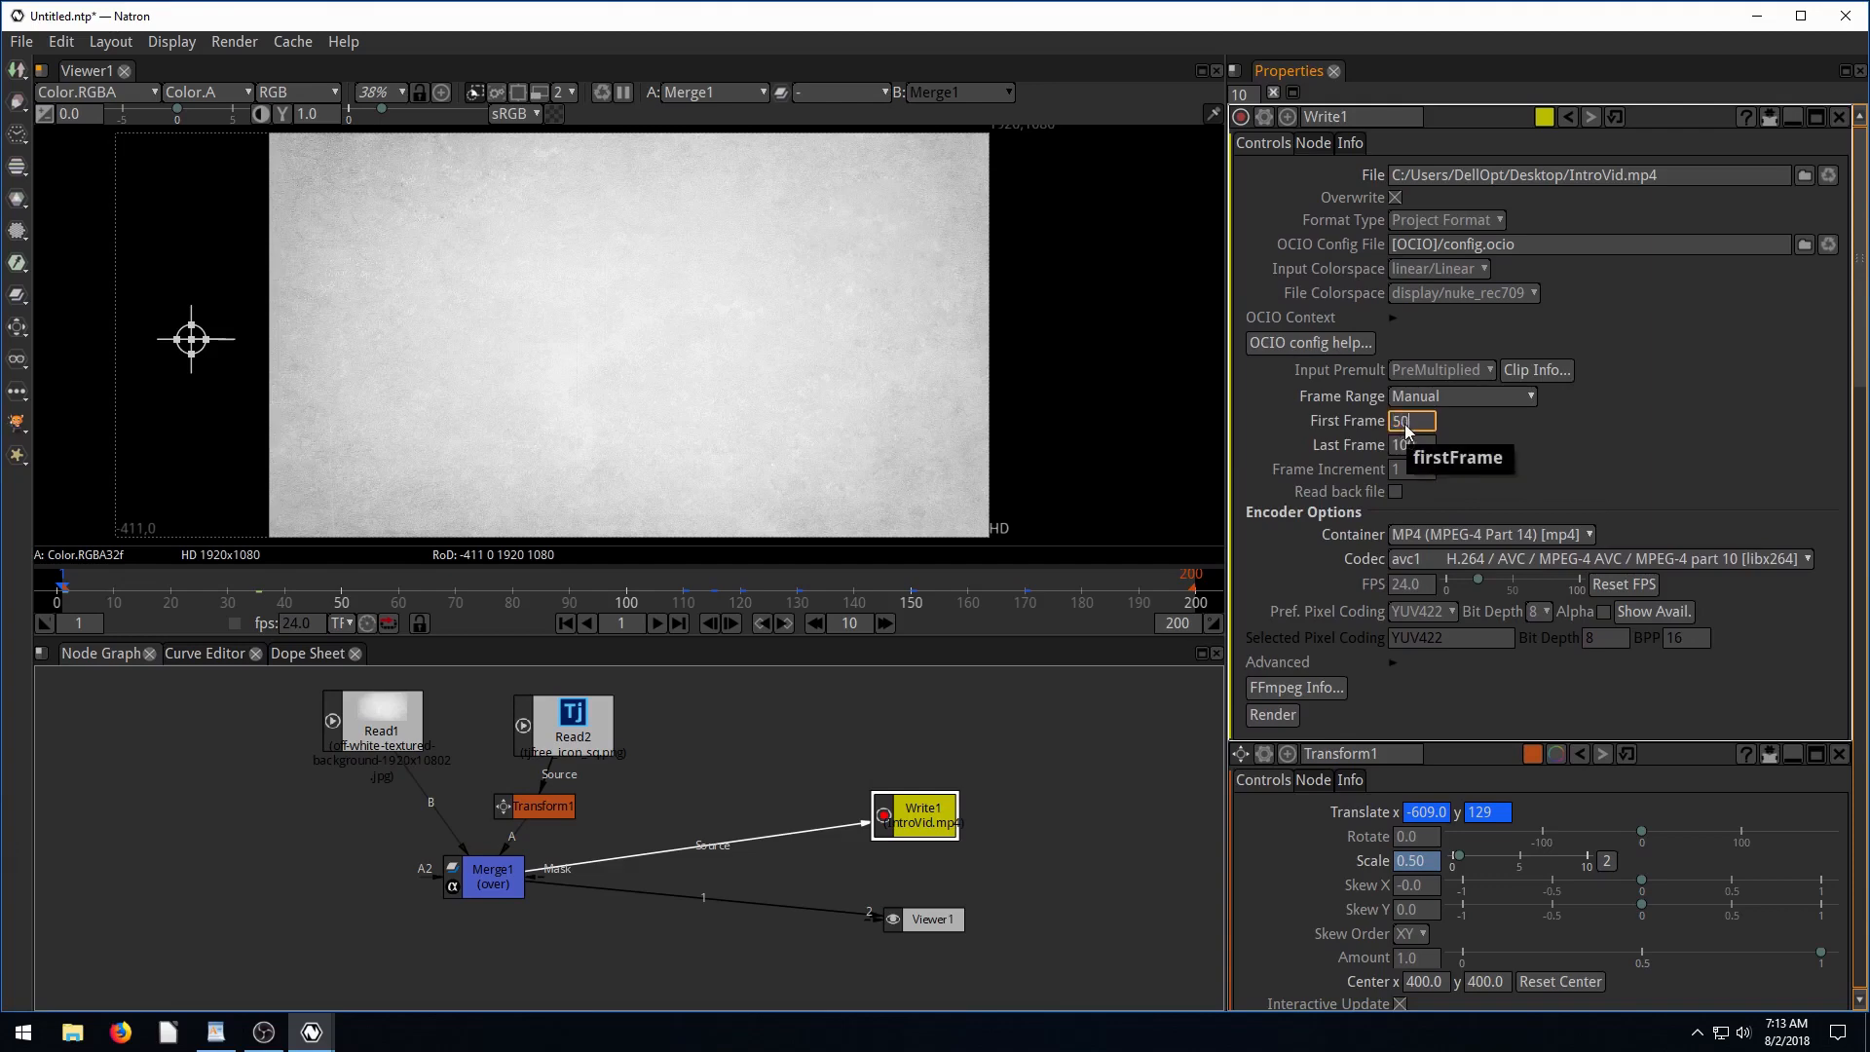
pyautogui.click(1411, 445)
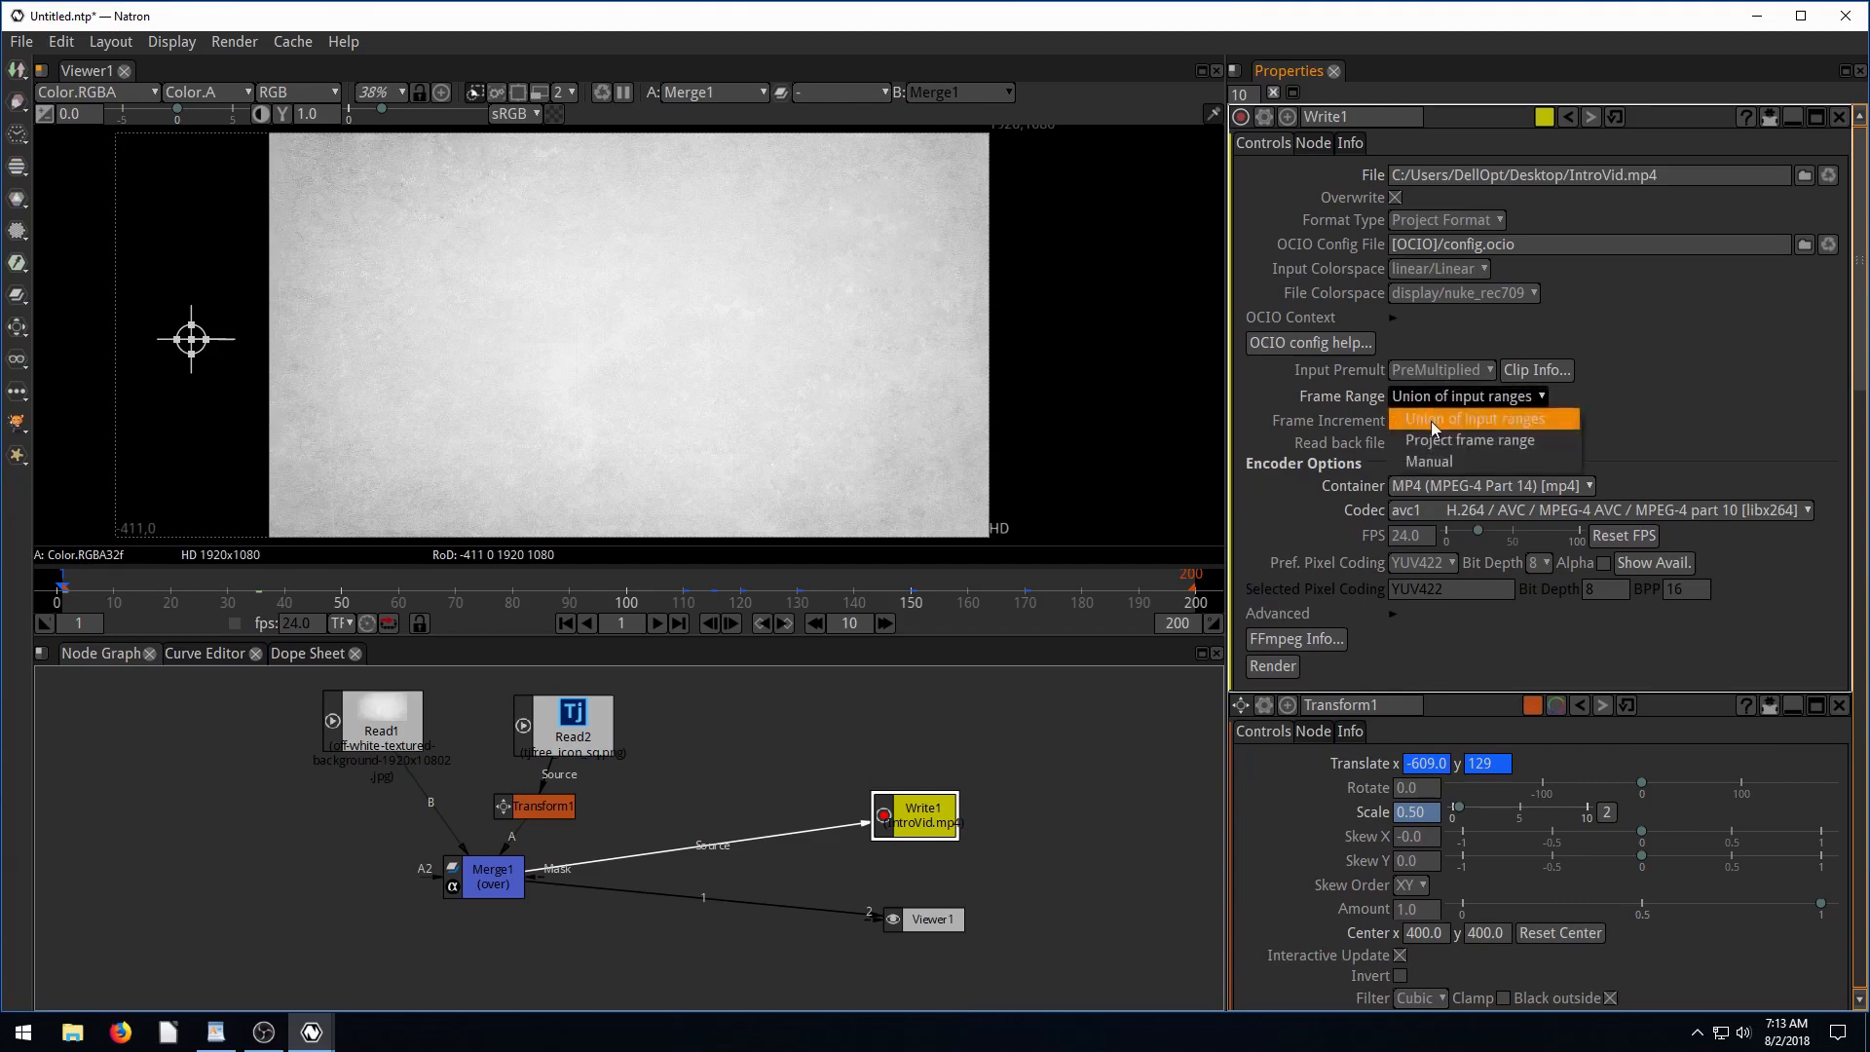
pyautogui.click(1470, 439)
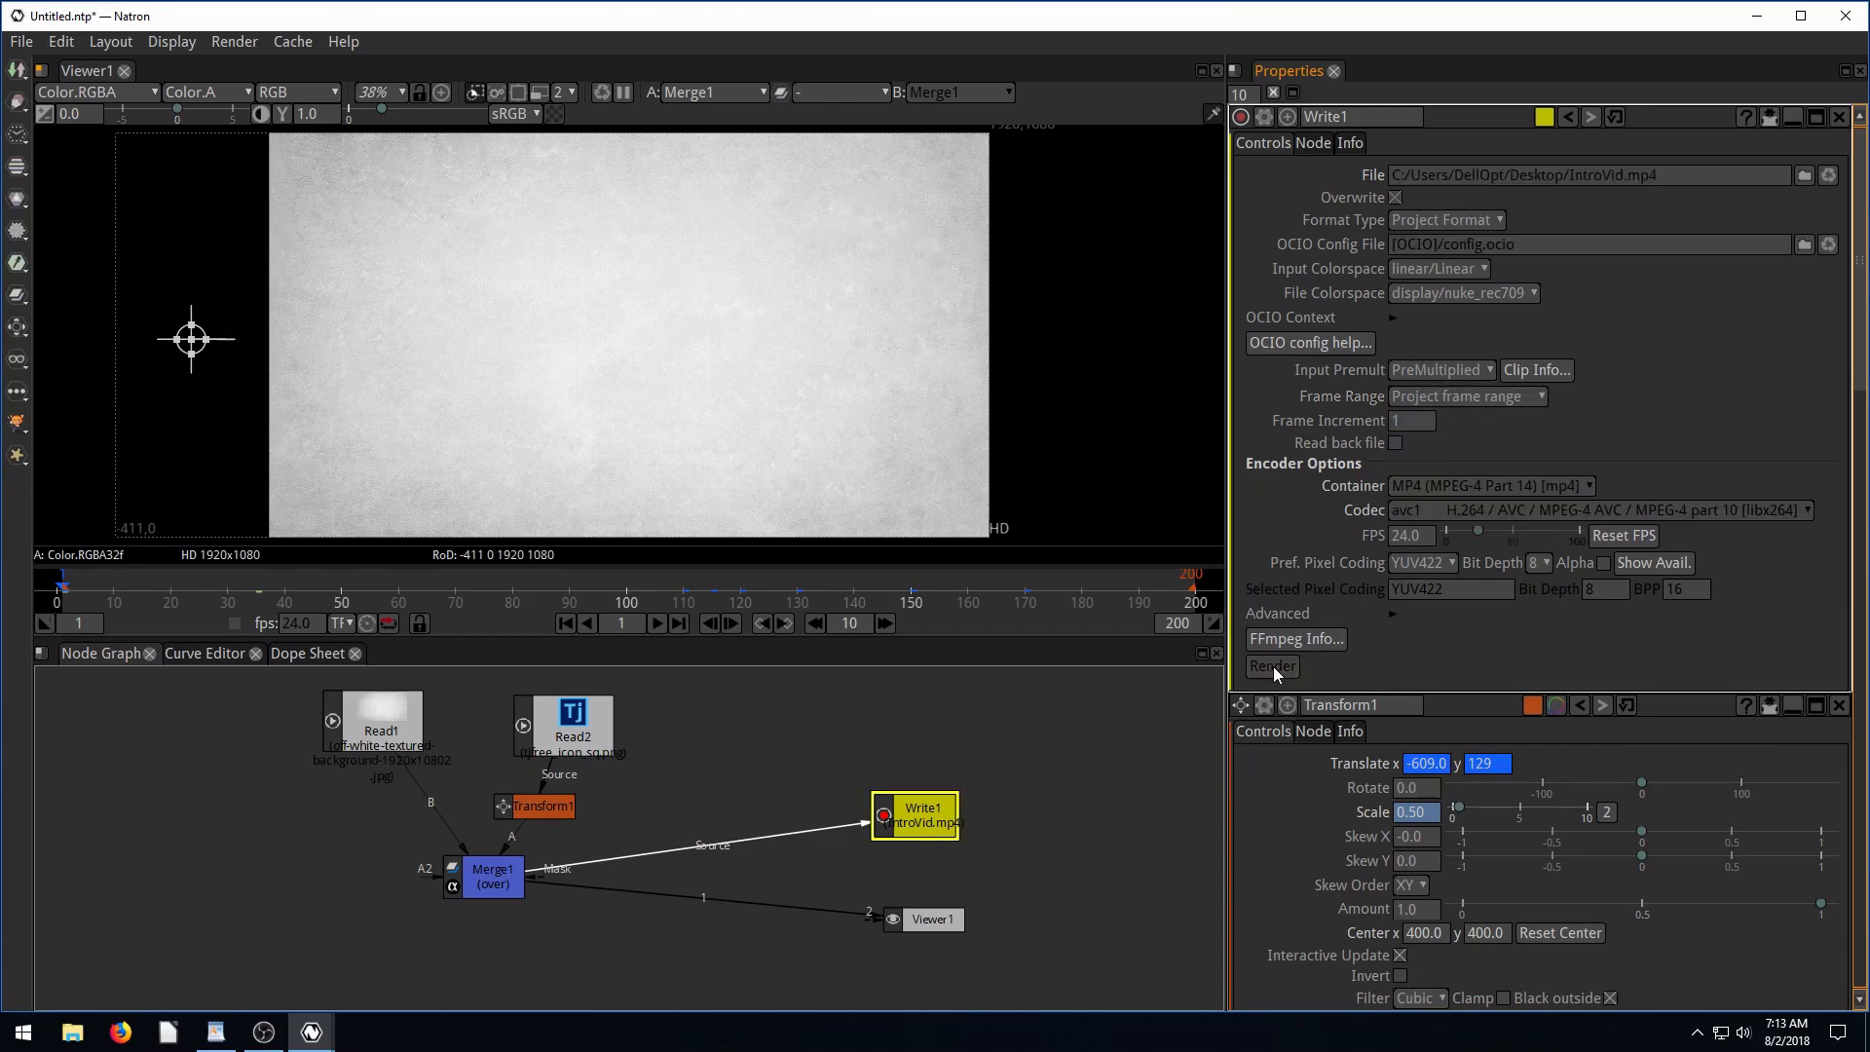
pyautogui.moveTo(1273, 666)
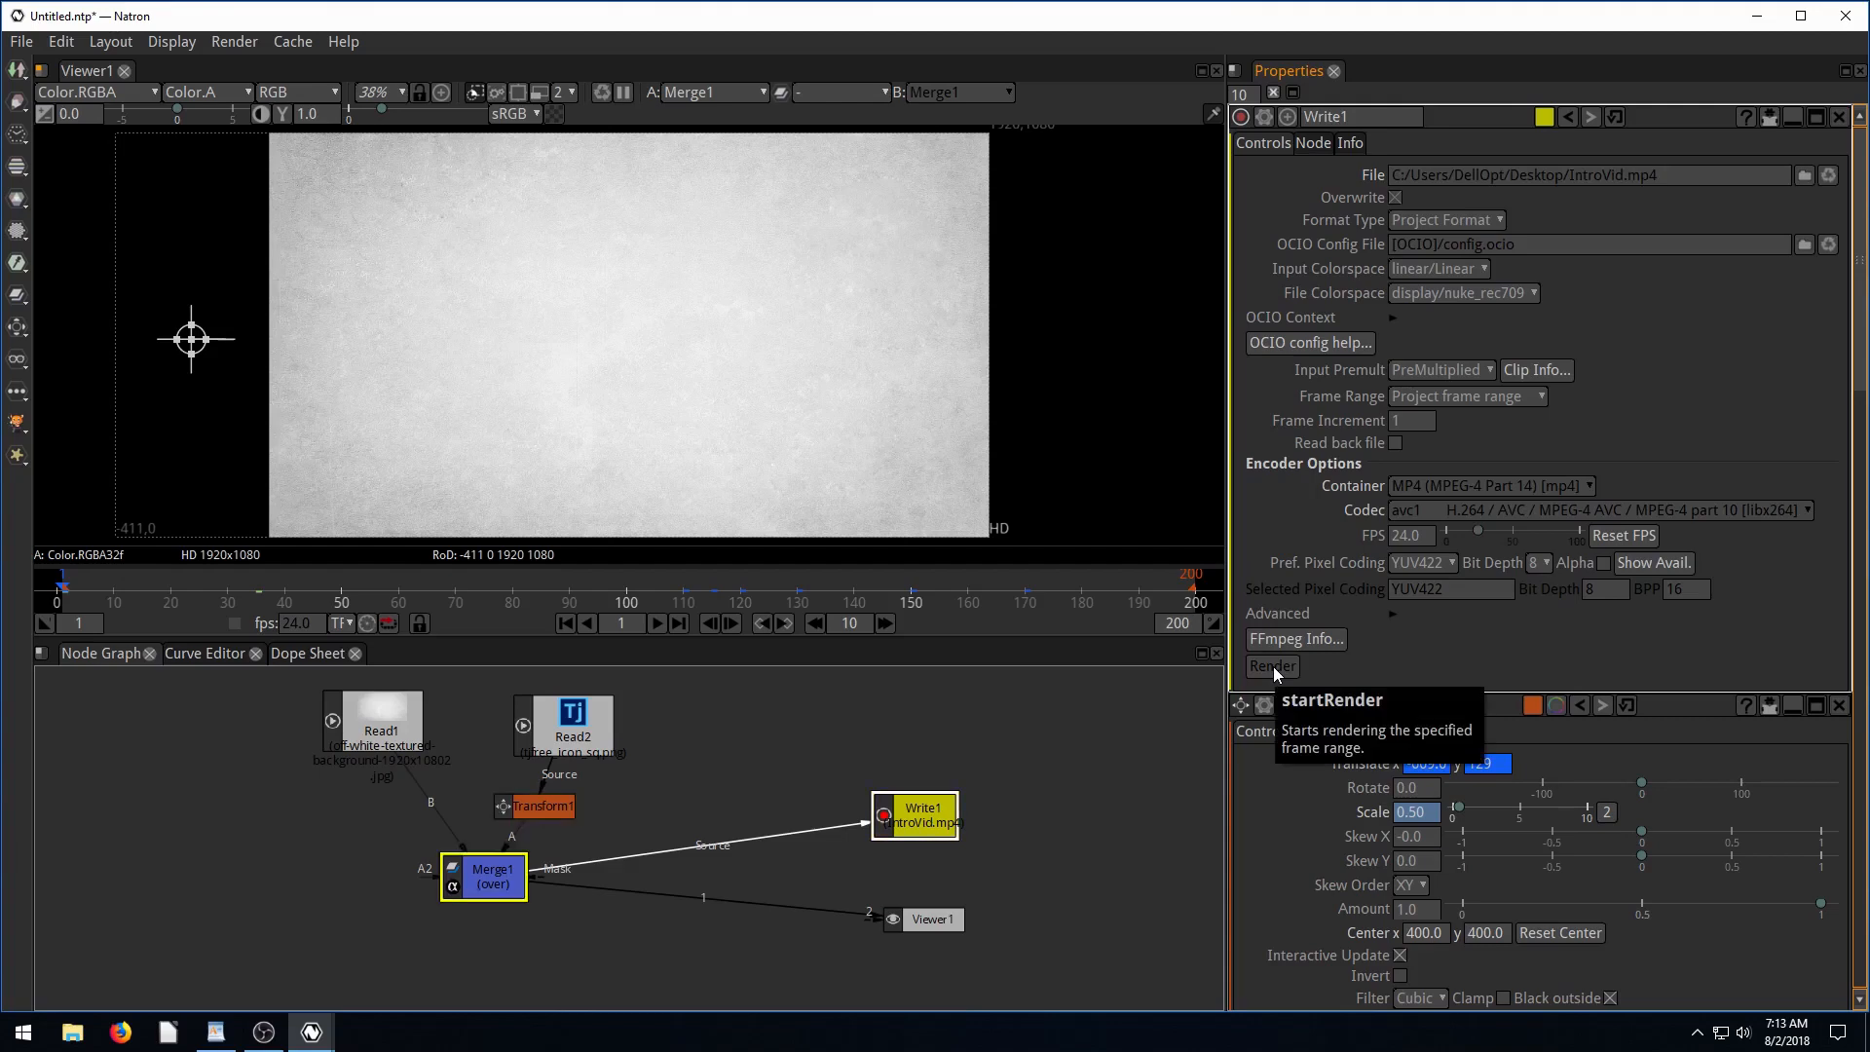
# Render frames 1–200 to IntroVid.mp4, then play the file from the desktop in VLC.
pyautogui.click(1270, 665)
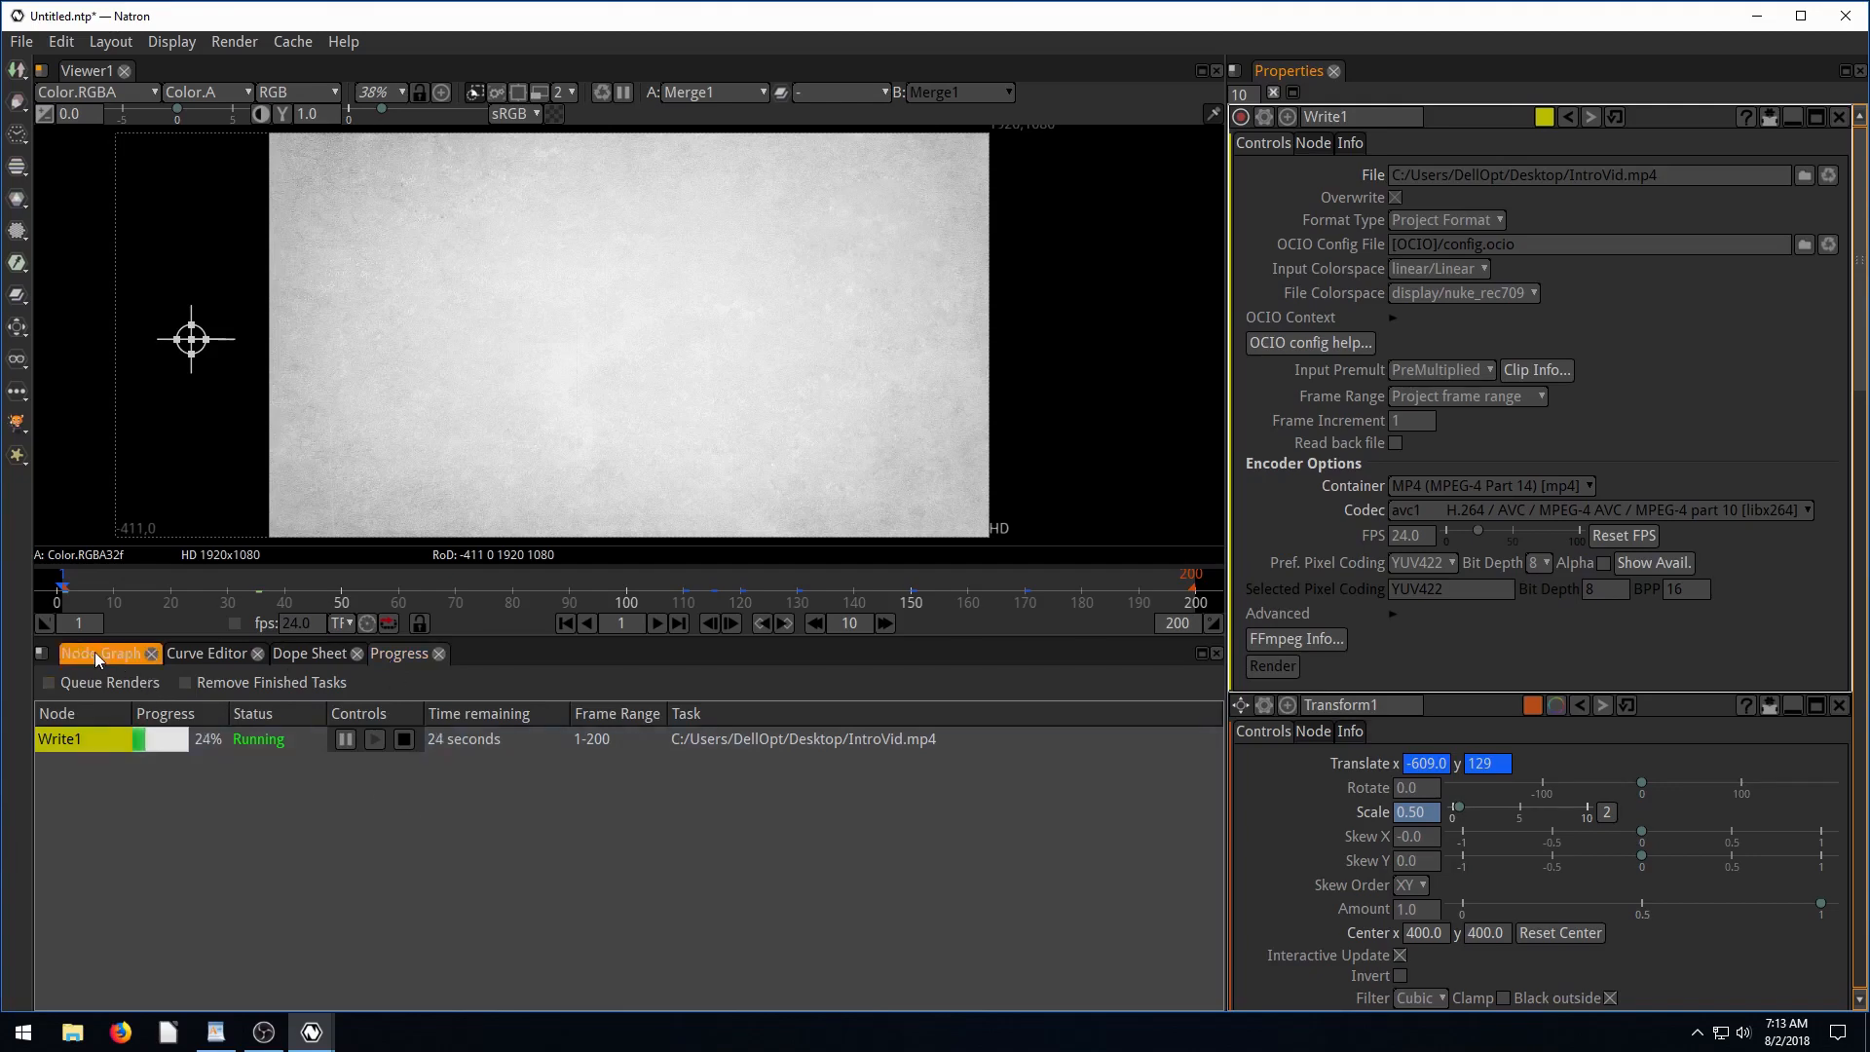
pyautogui.click(101, 653)
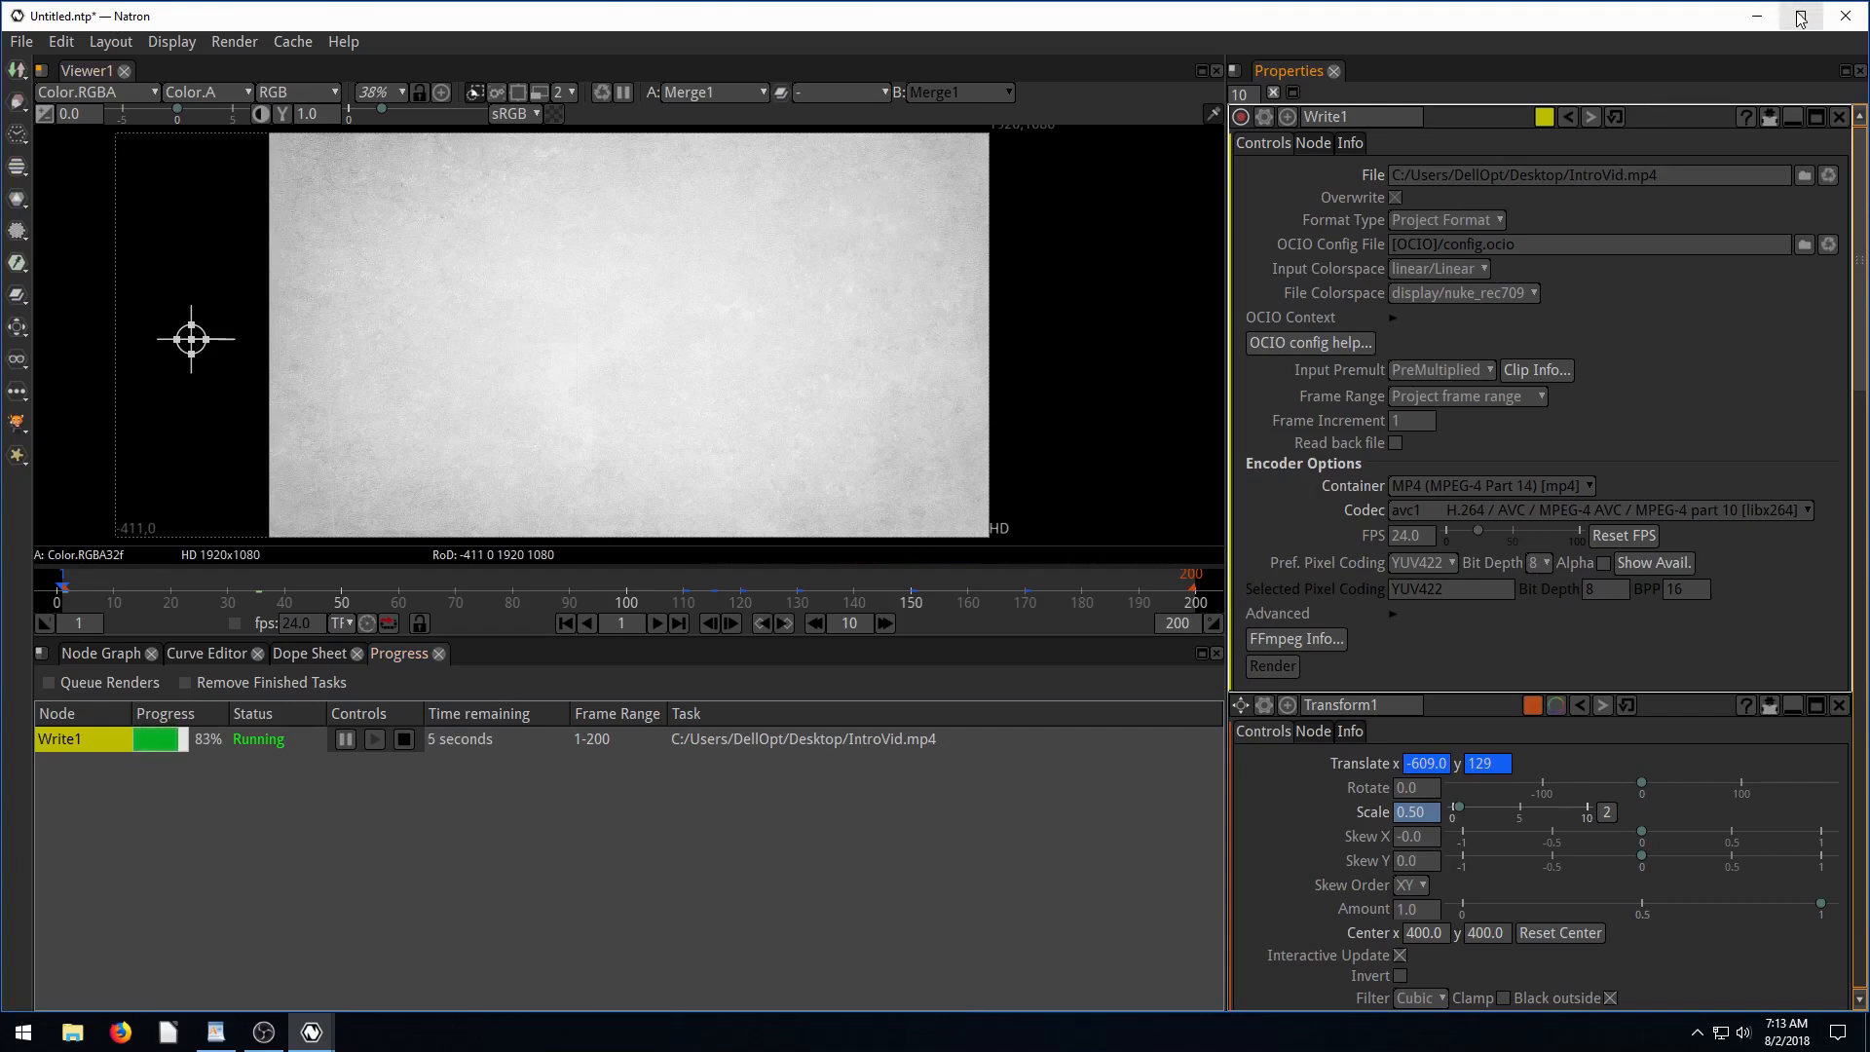
pyautogui.click(1798, 18)
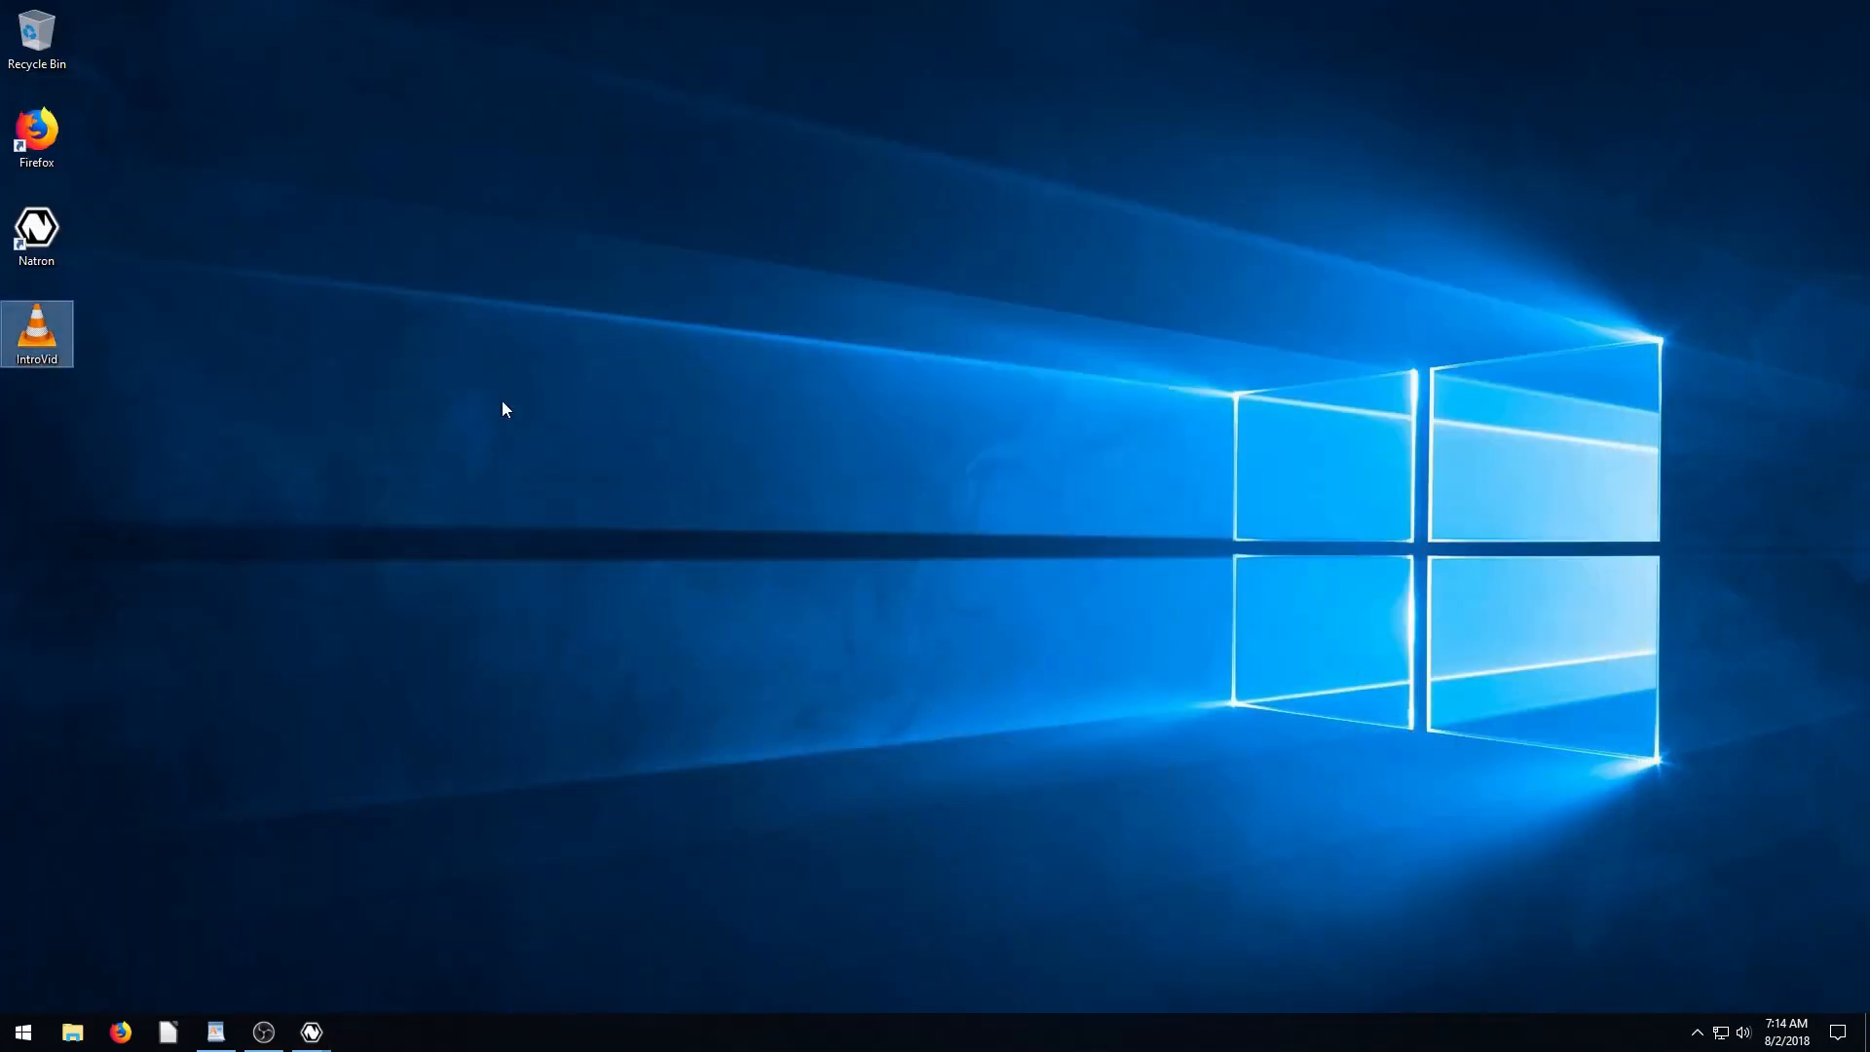
pyautogui.doubleClick(36, 334)
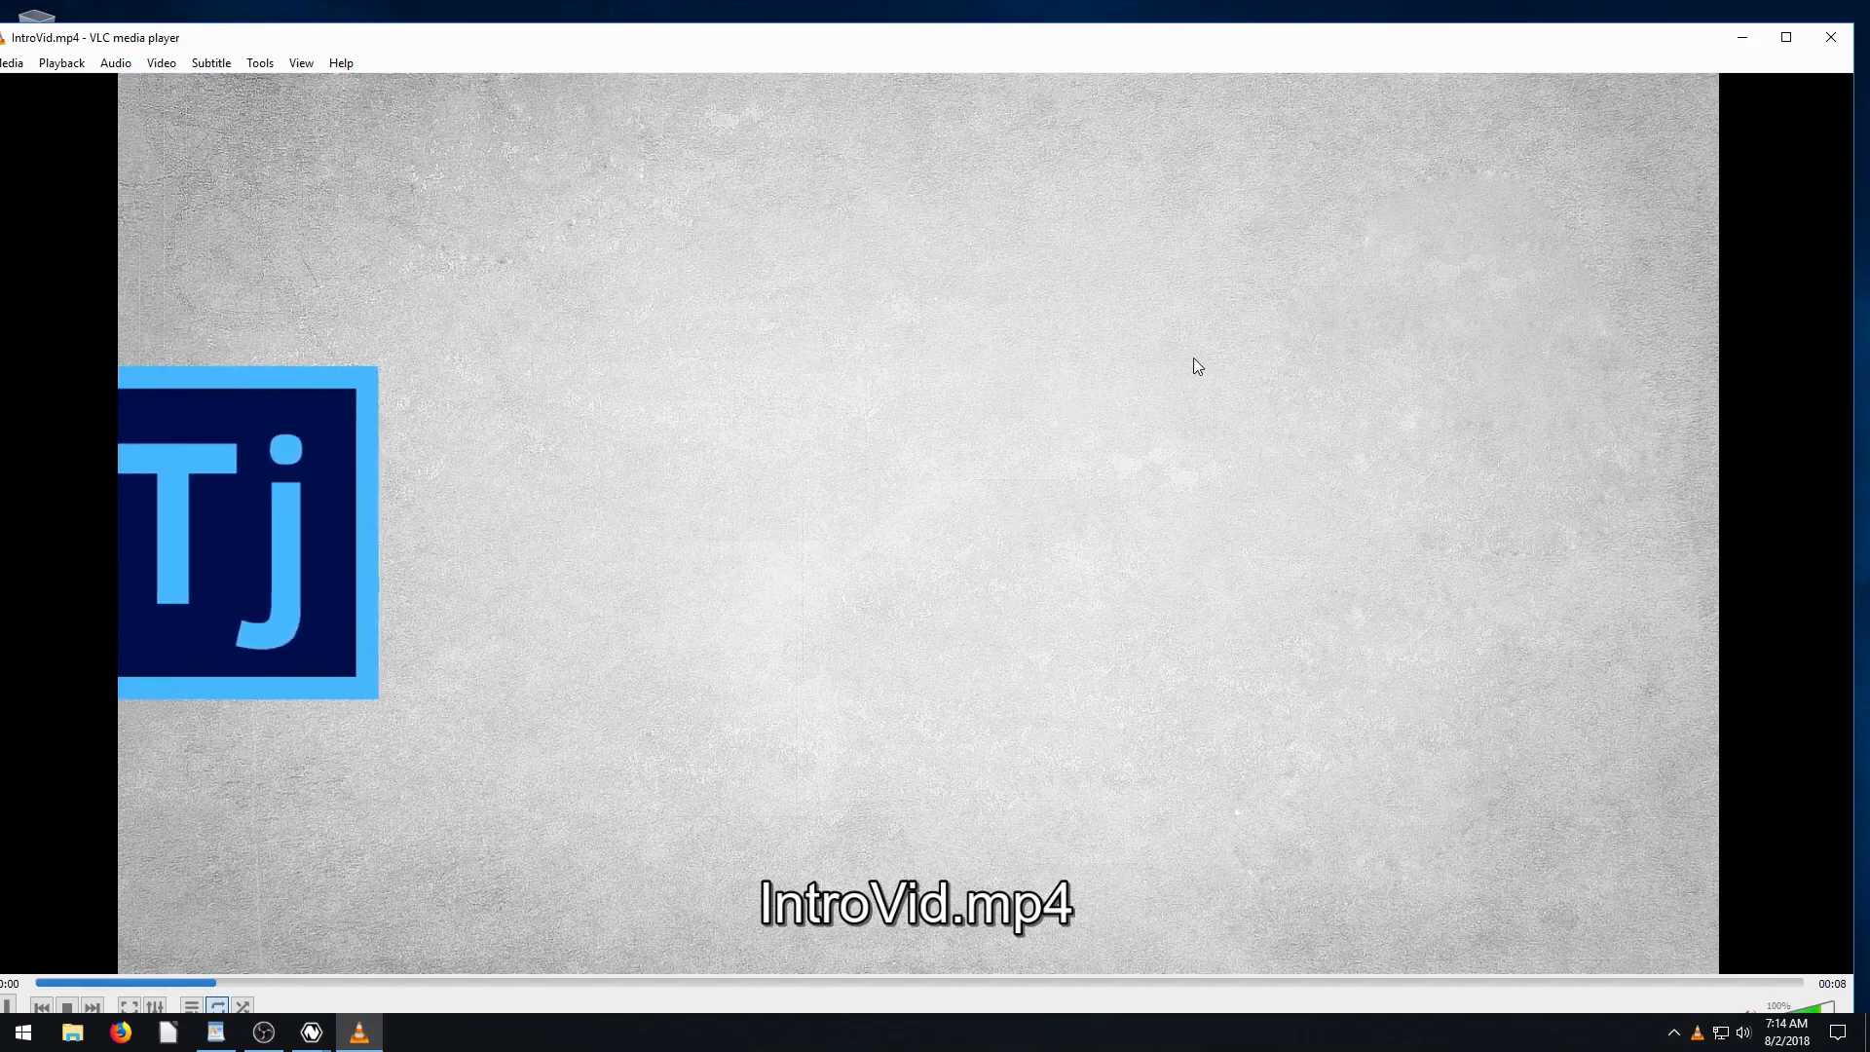